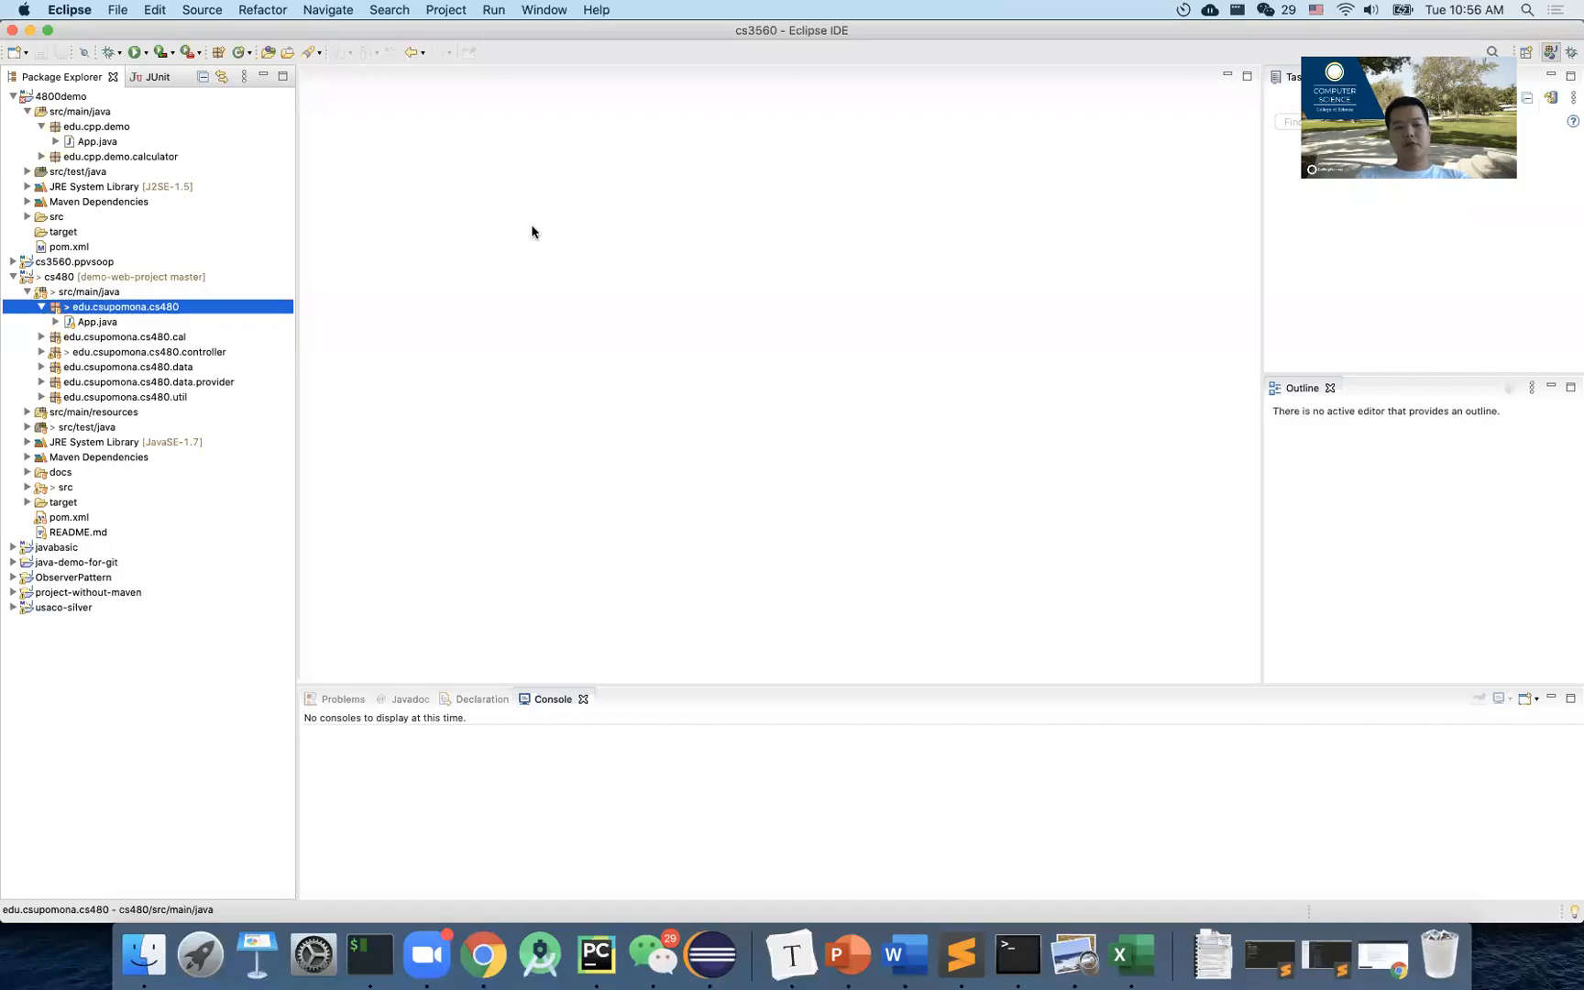
pyautogui.moveTo(200, 365)
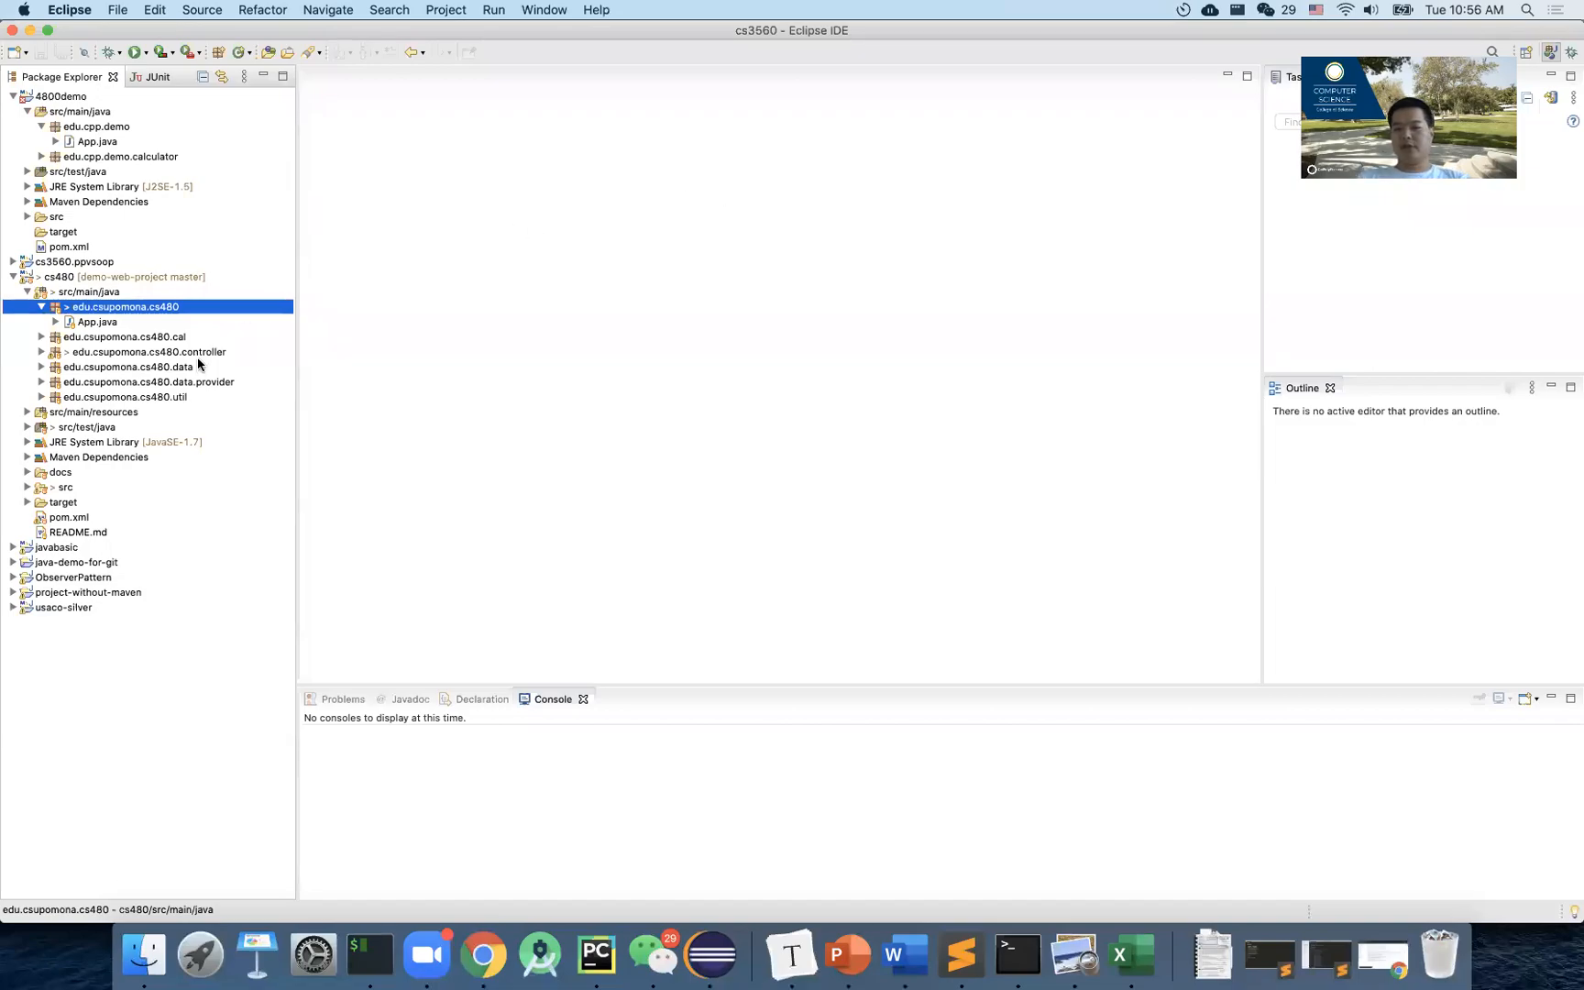
# Run App.java from the cs480 project as a Java application.
pyautogui.click(98, 321)
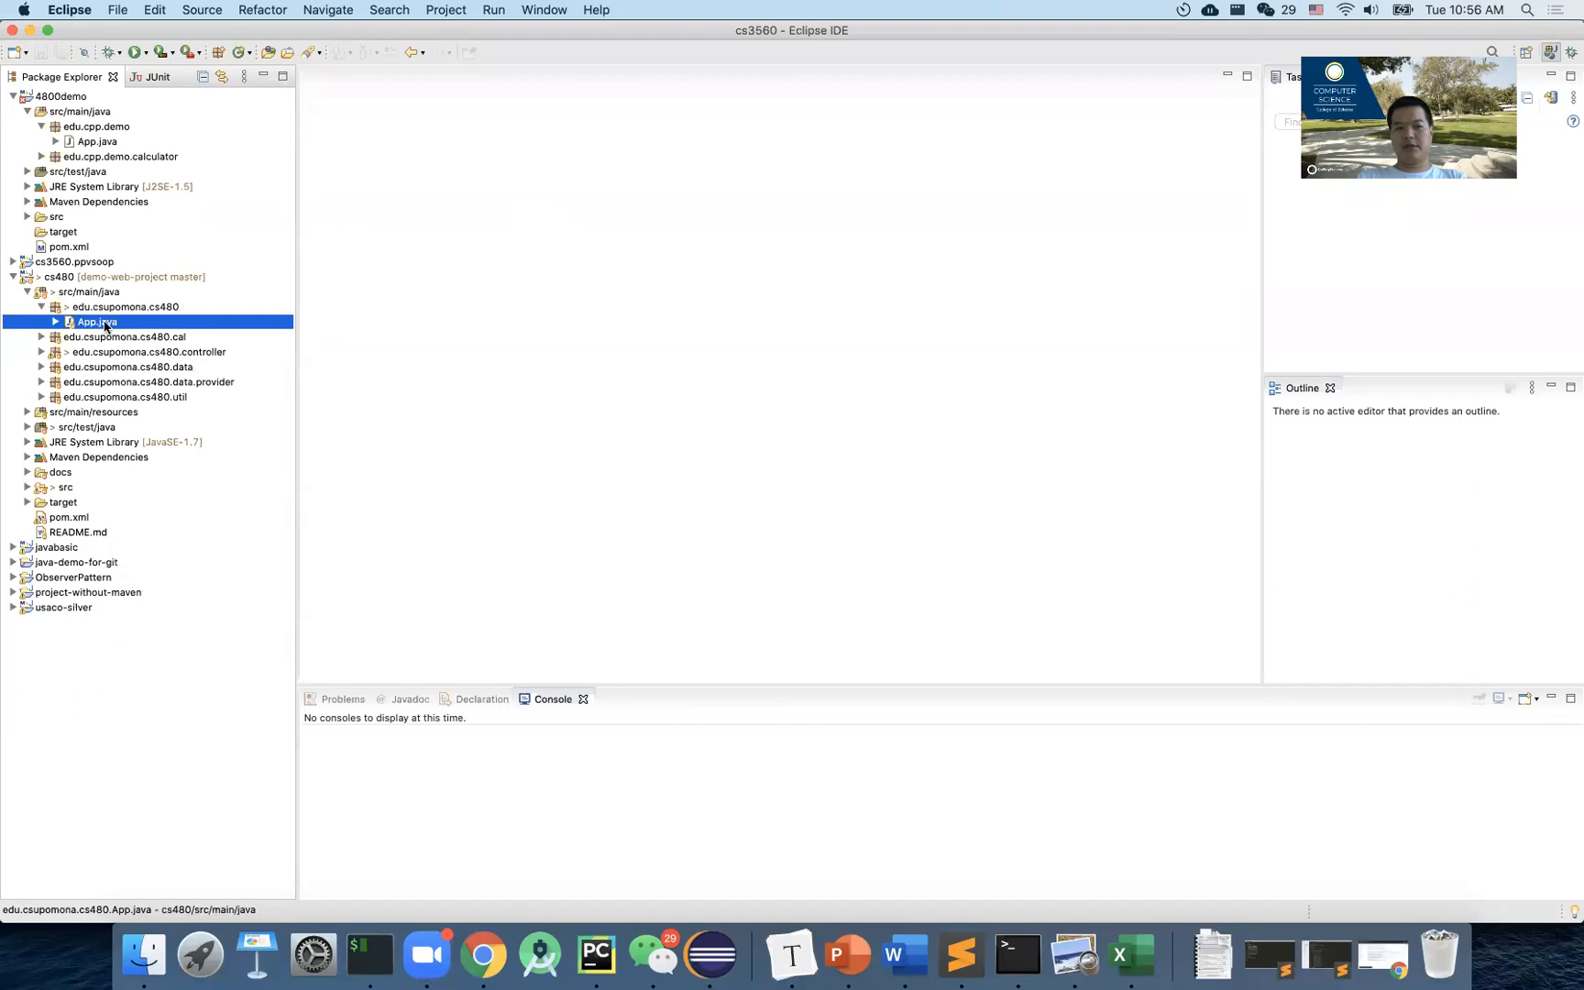
pyautogui.rightClick(95, 321)
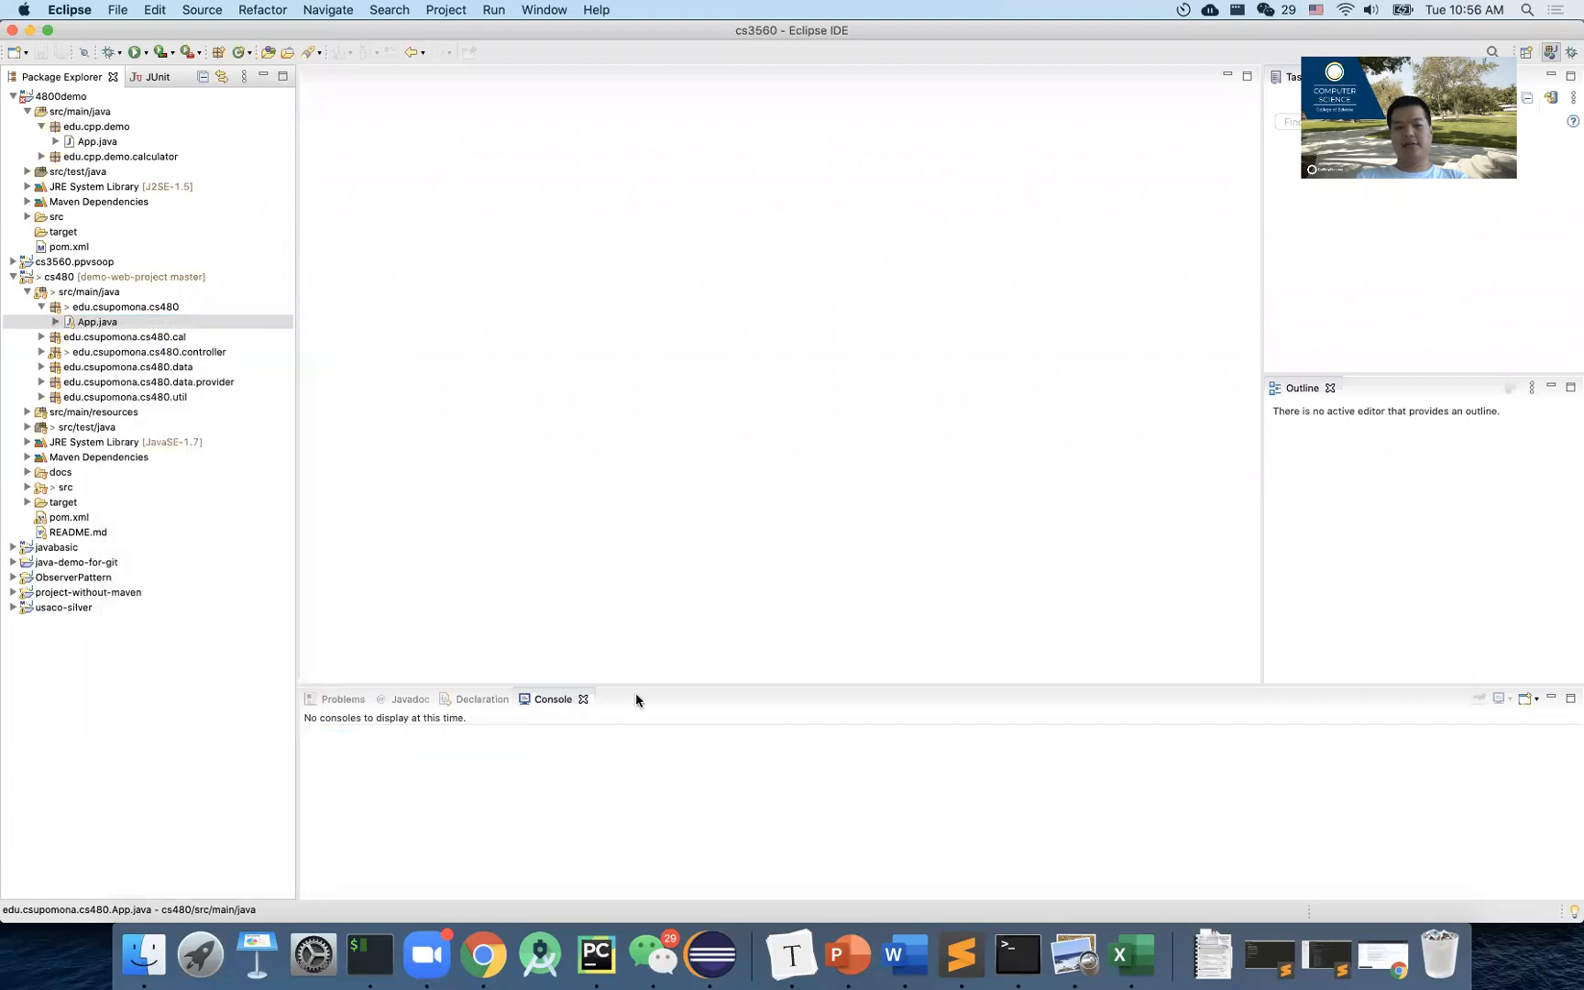
pyautogui.click(132, 51)
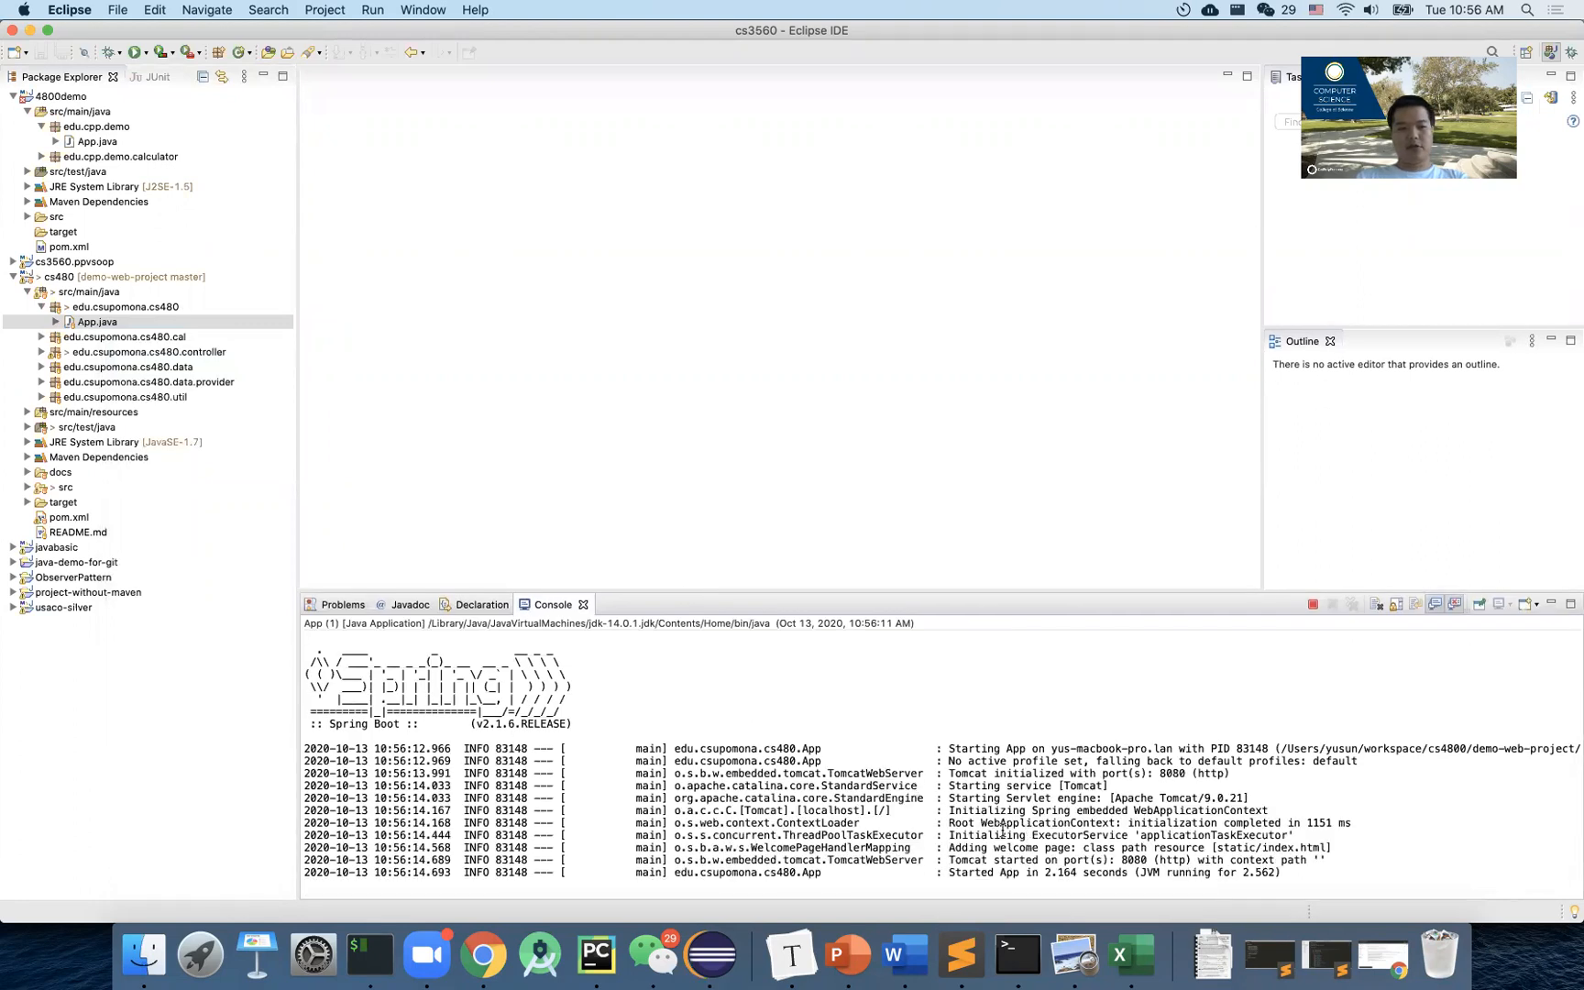
pyautogui.moveTo(482, 954)
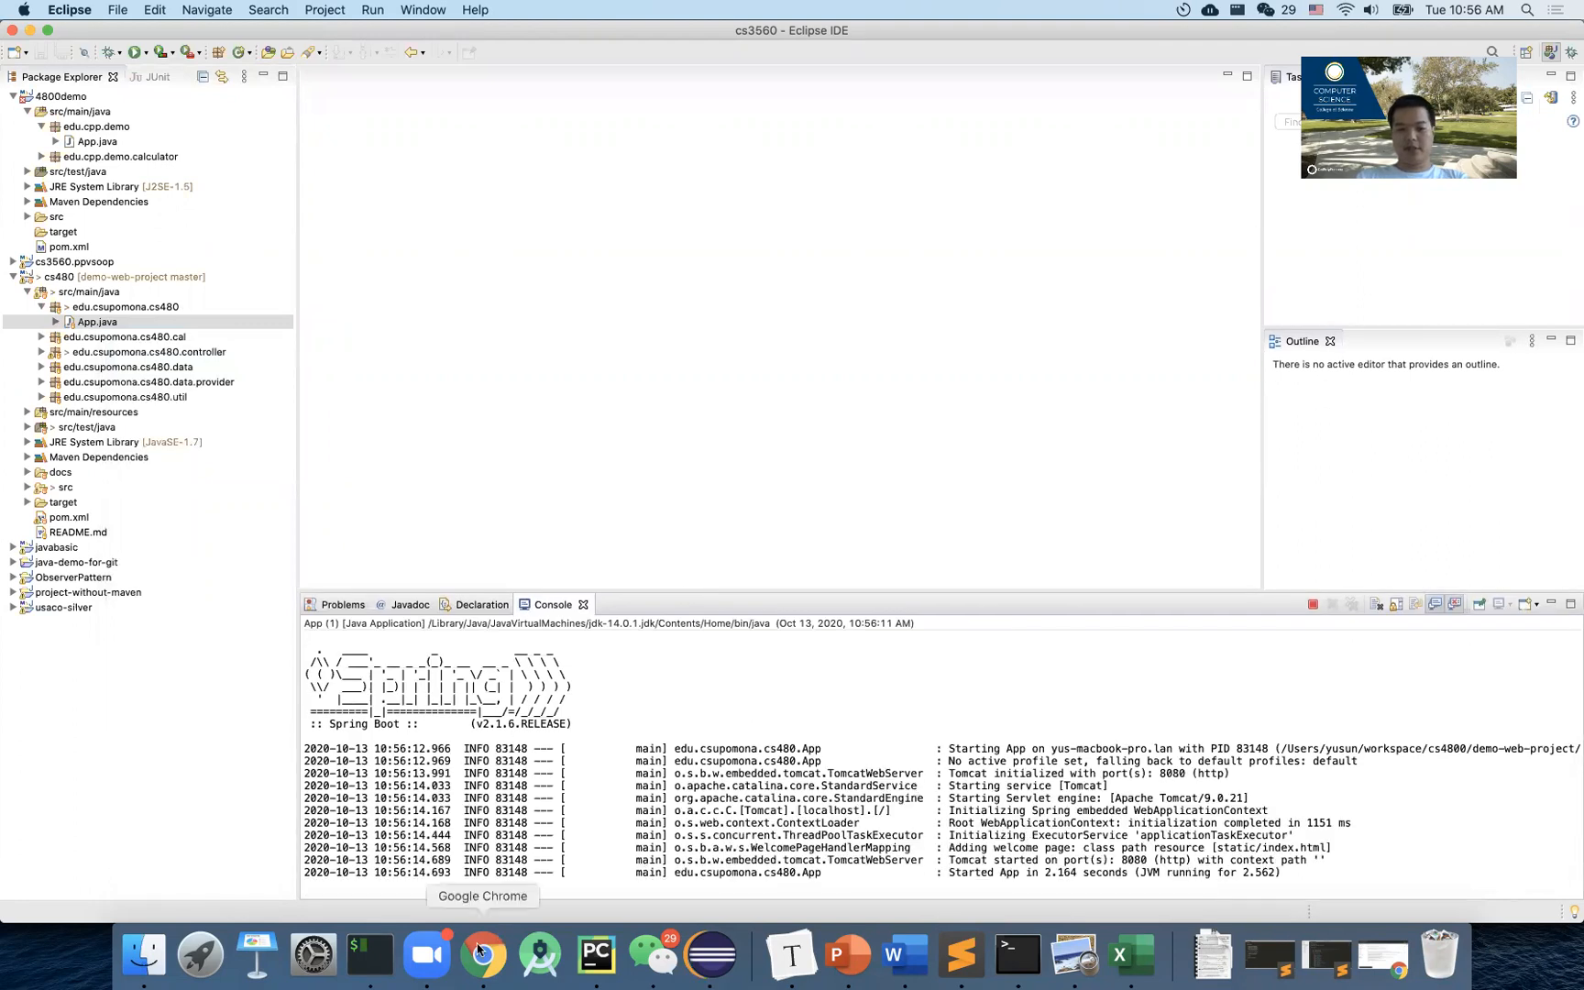
# Check the app in the browser, then terminate the running Spring Boot app.
pyautogui.click(482, 953)
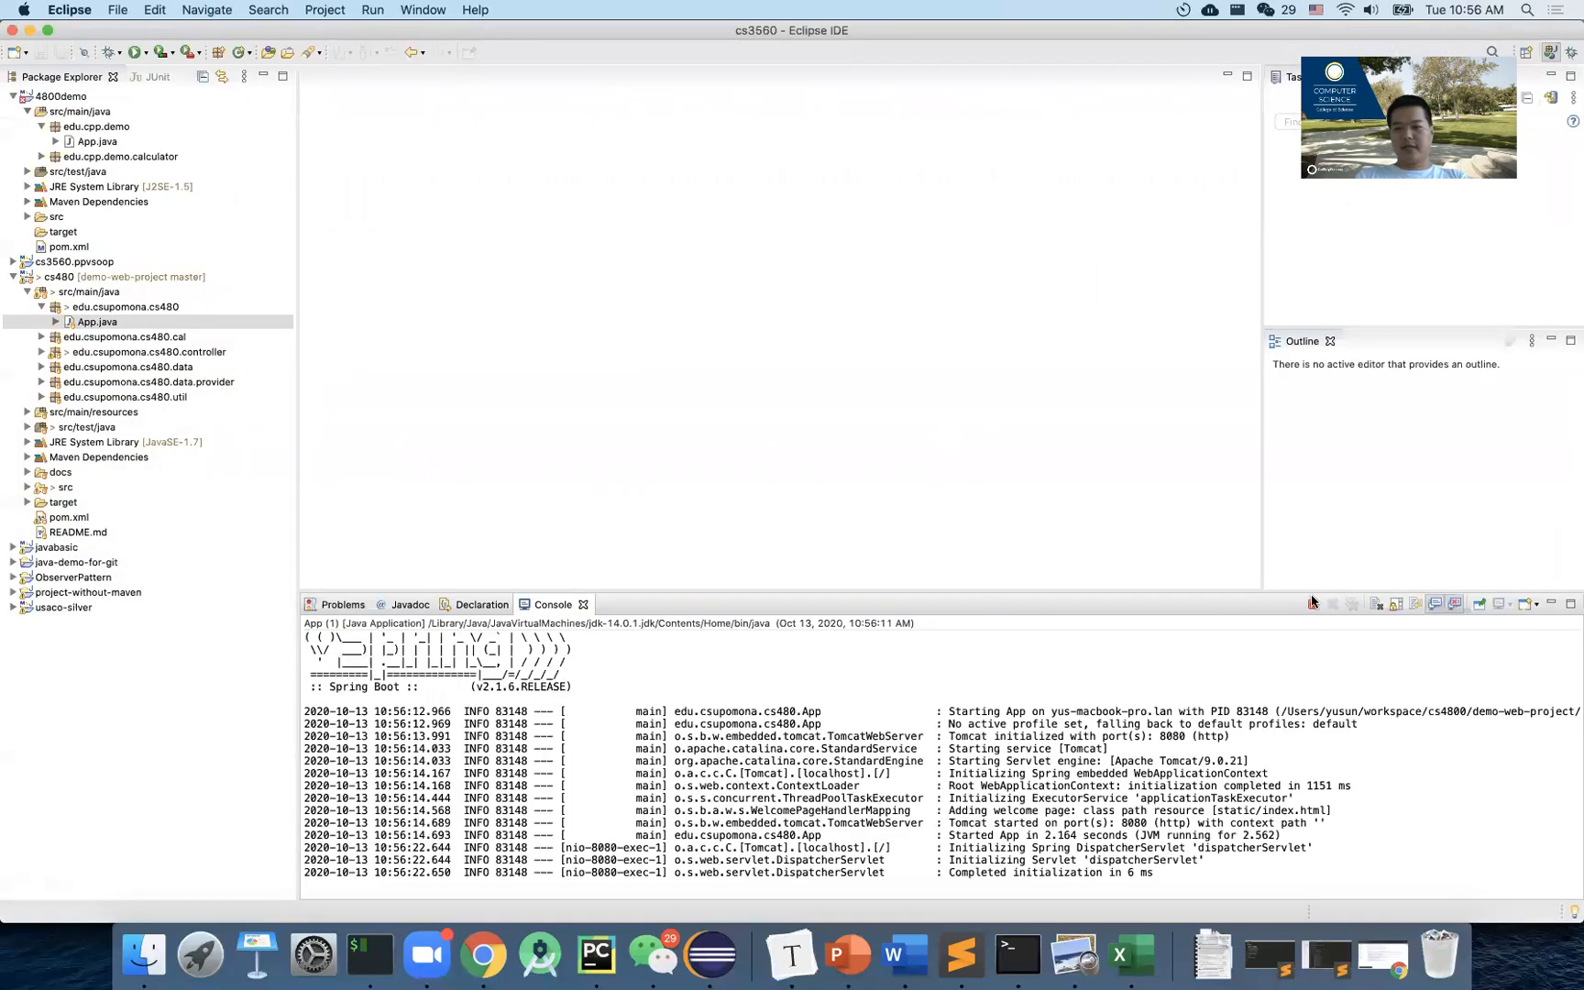
pyautogui.click(1331, 605)
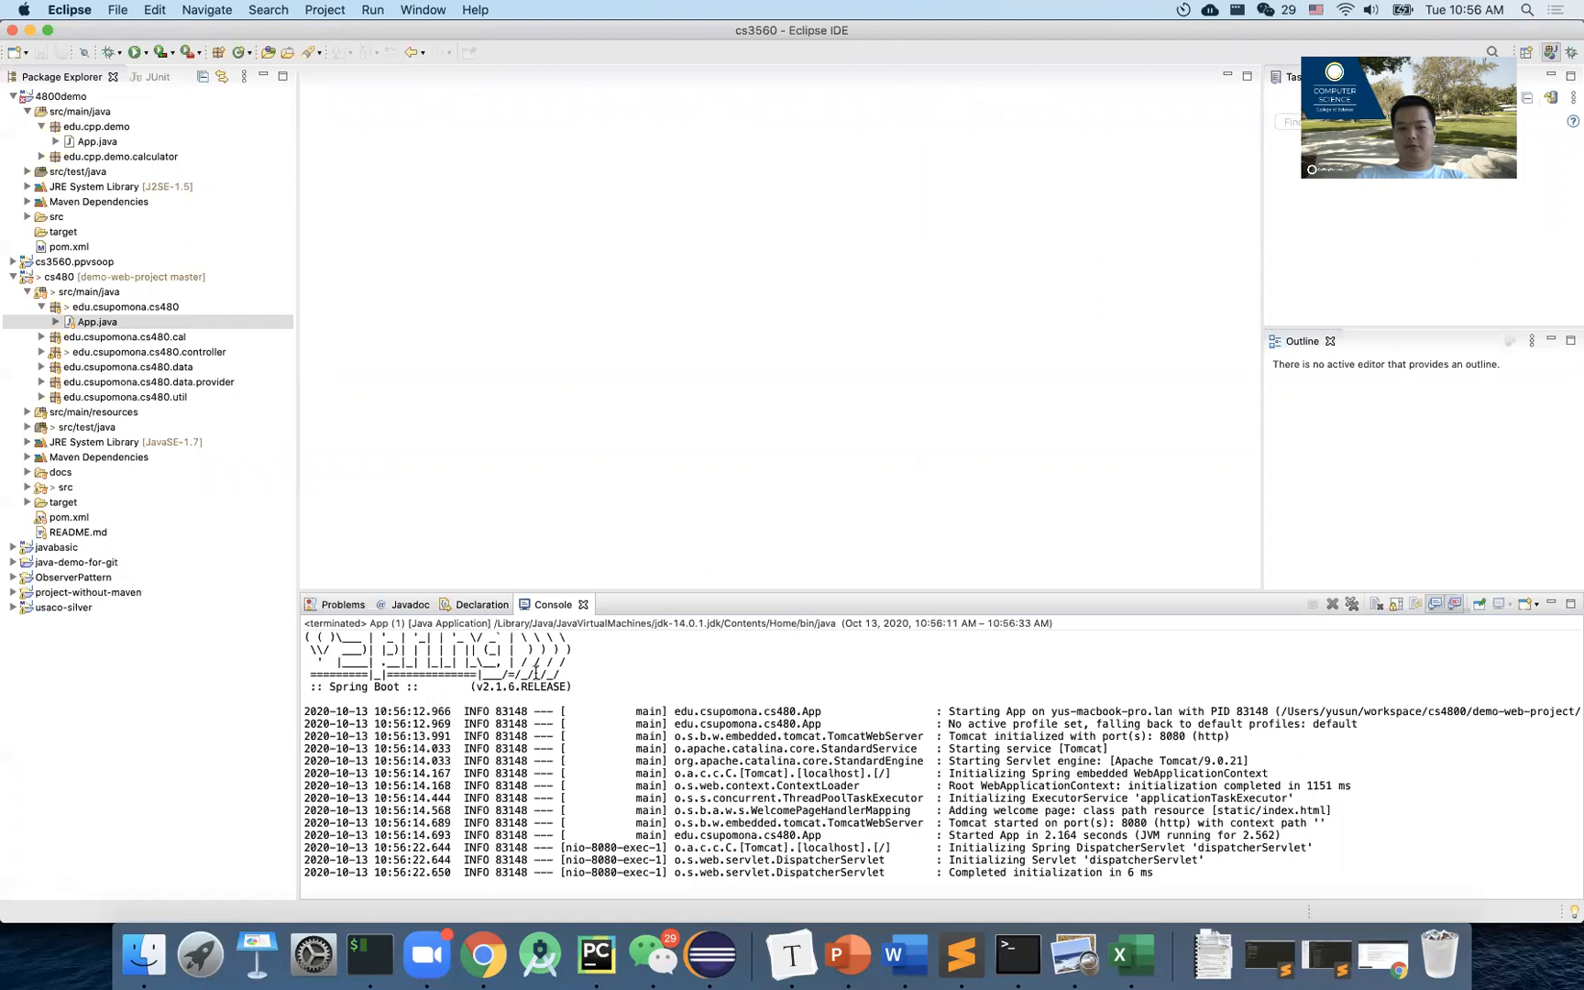
# Build the demo-web-project into cs480-1.0.jar with mvn package in iTerm2.
pyautogui.click(1016, 954)
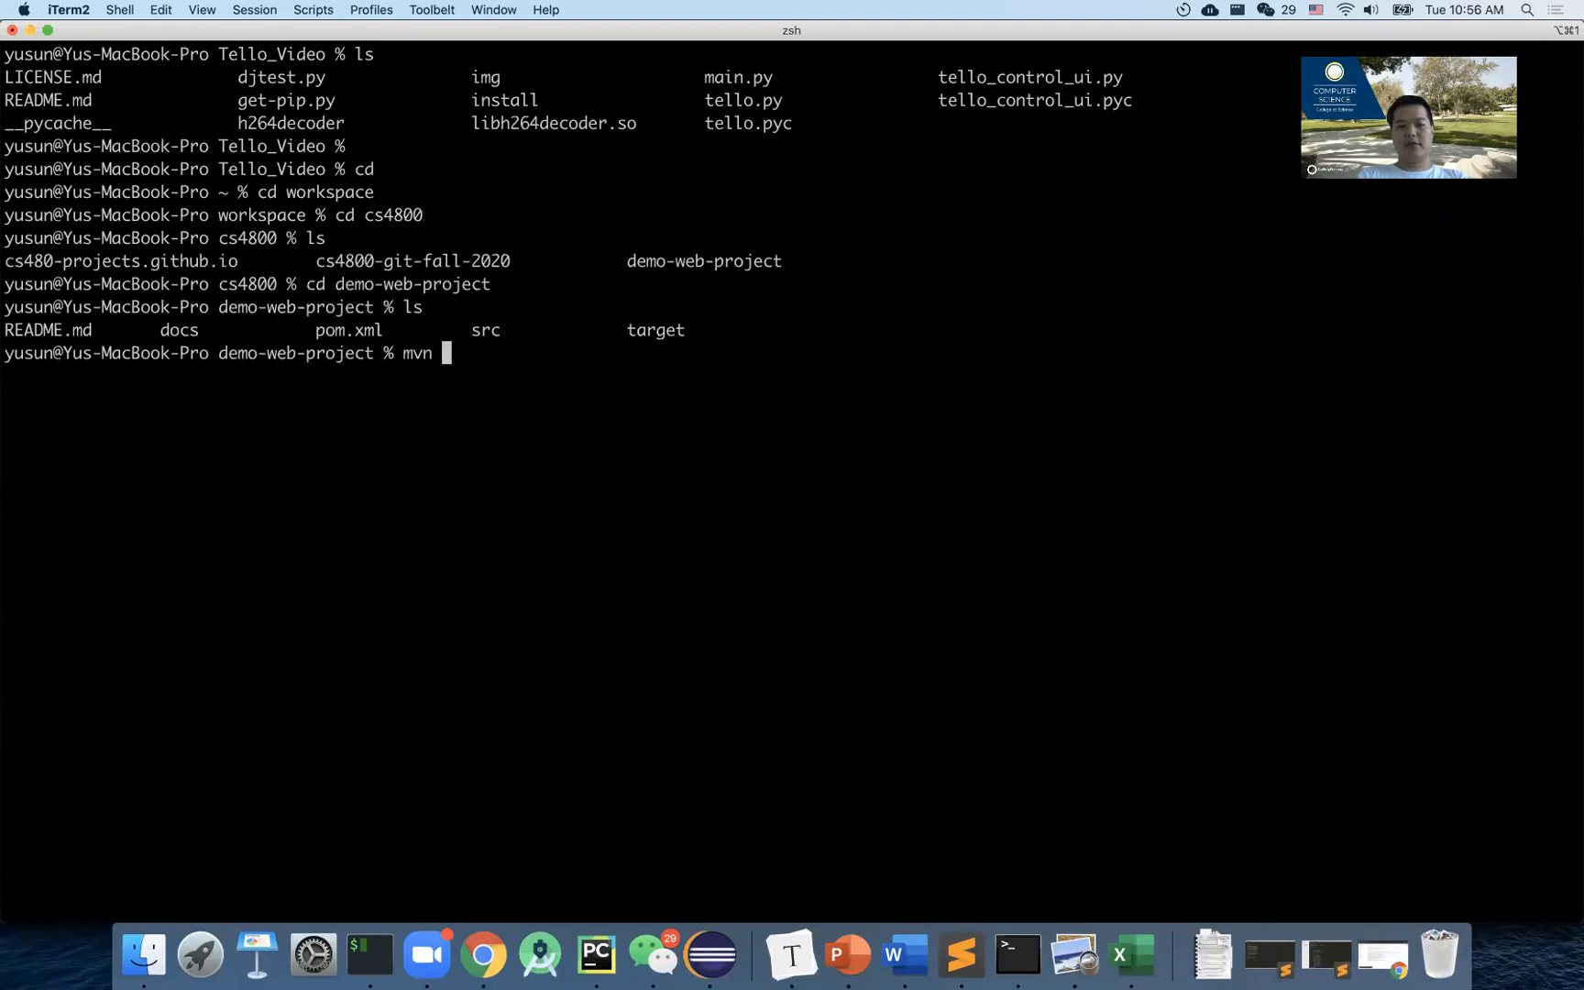
pyautogui.write('package')
pyautogui.write('cd target')
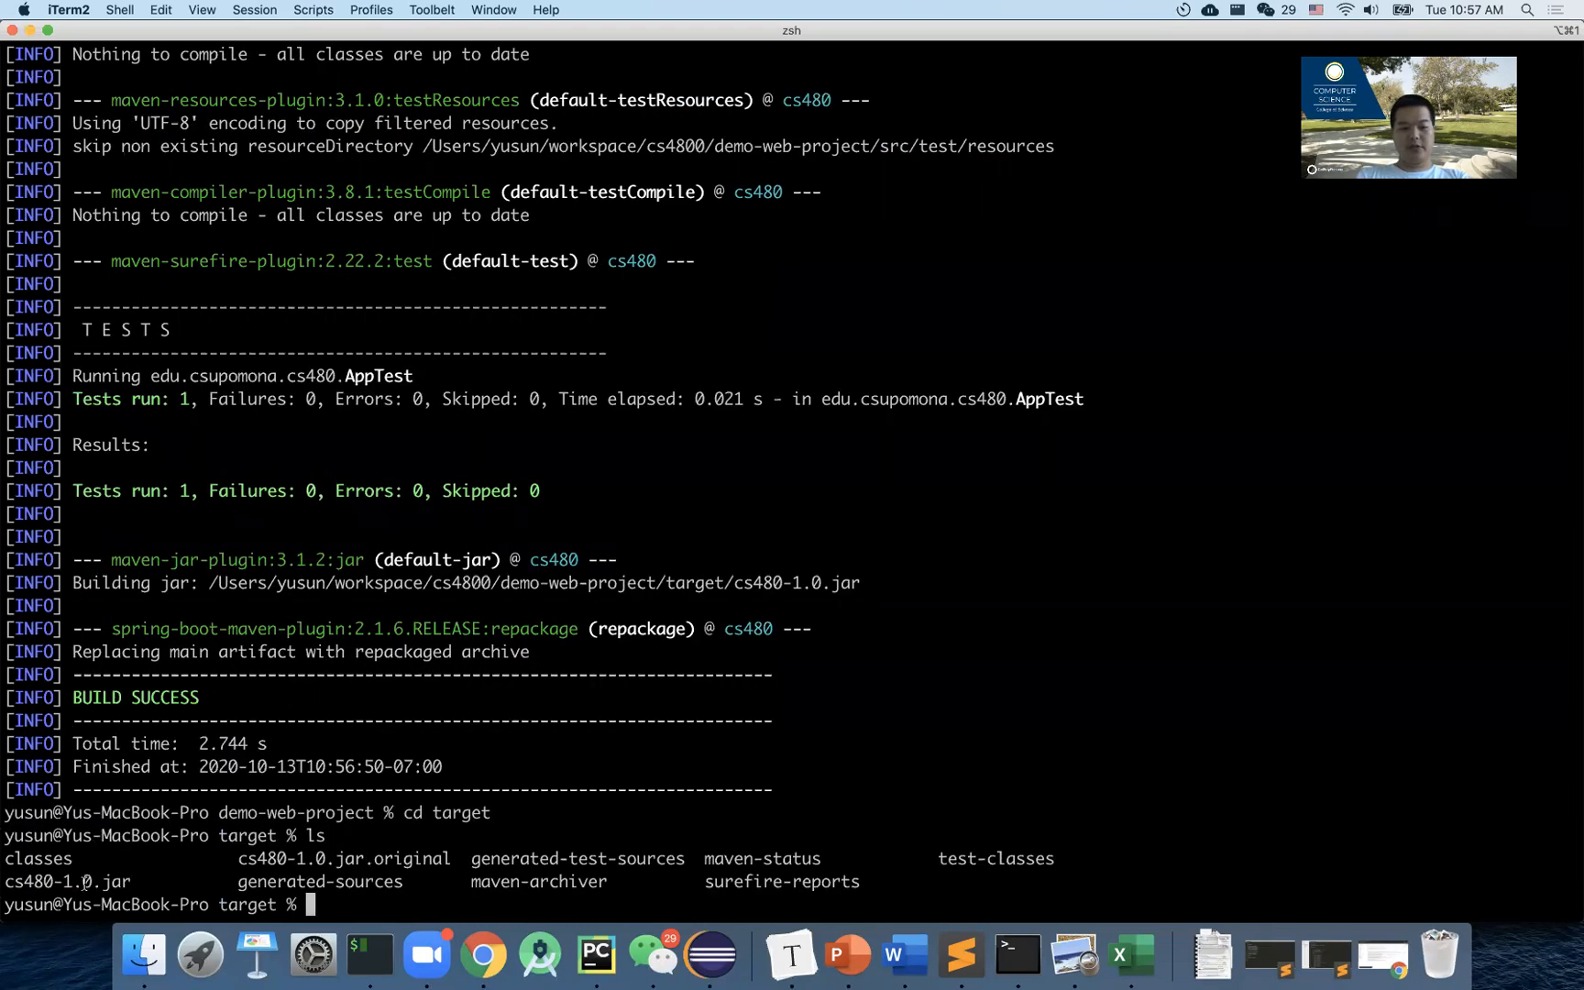
# Run java -jar cs480-1.0.jar from the target folder, serving on port 8080, then stop it.
pyautogui.write('clear')
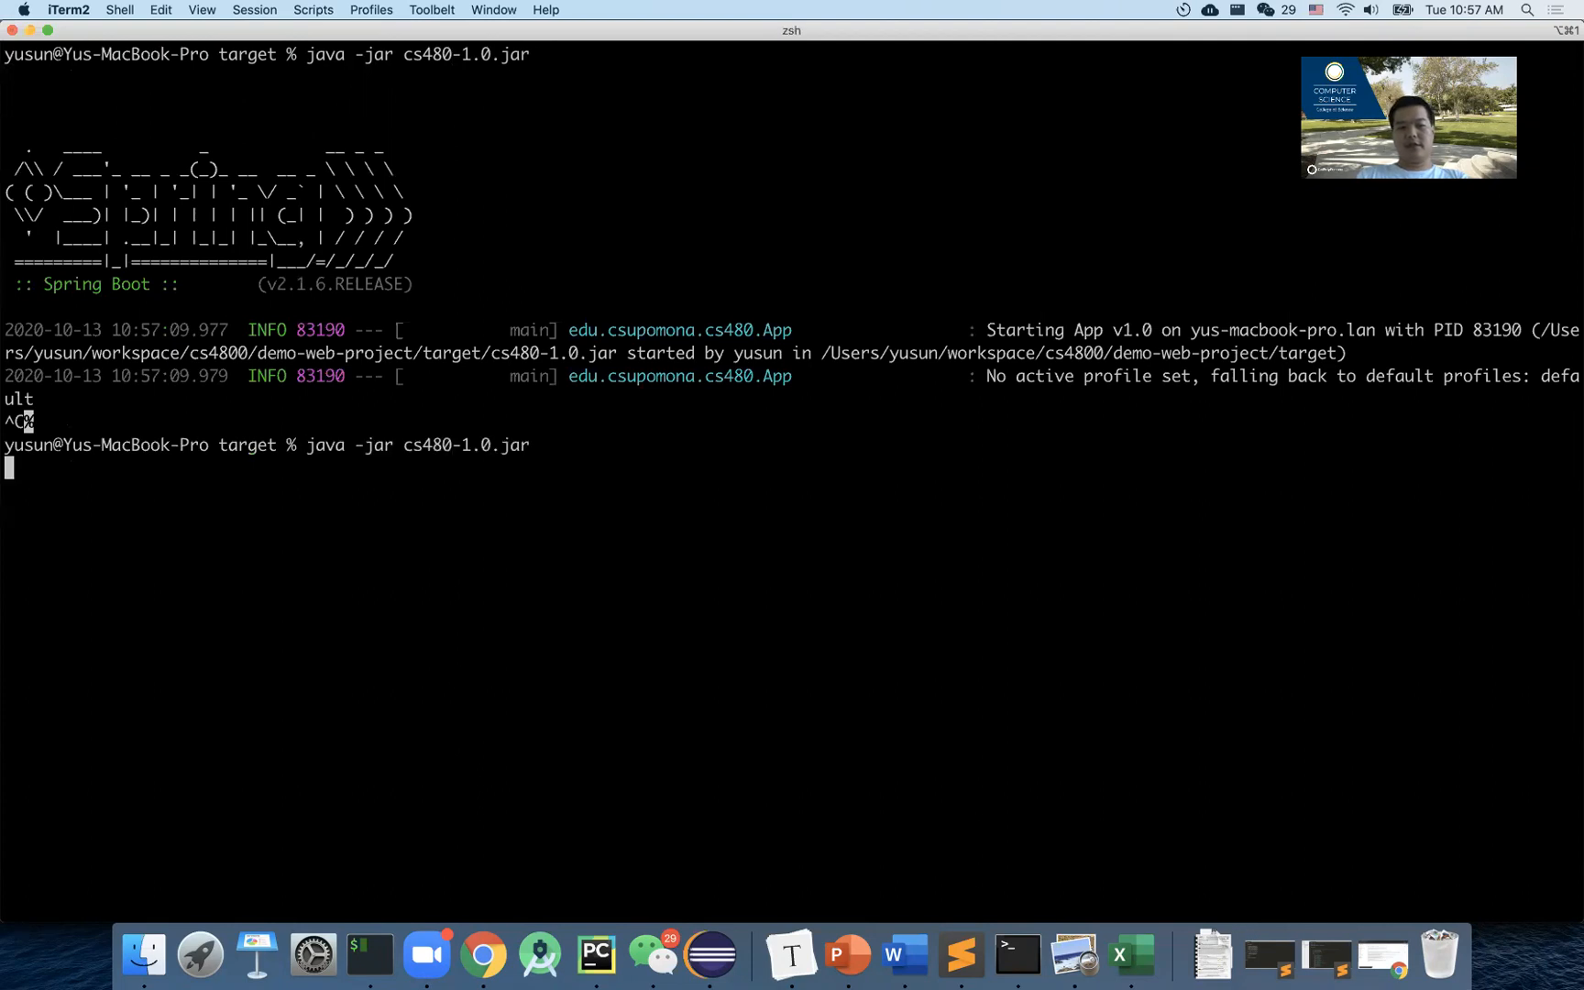
pyautogui.press('Return')
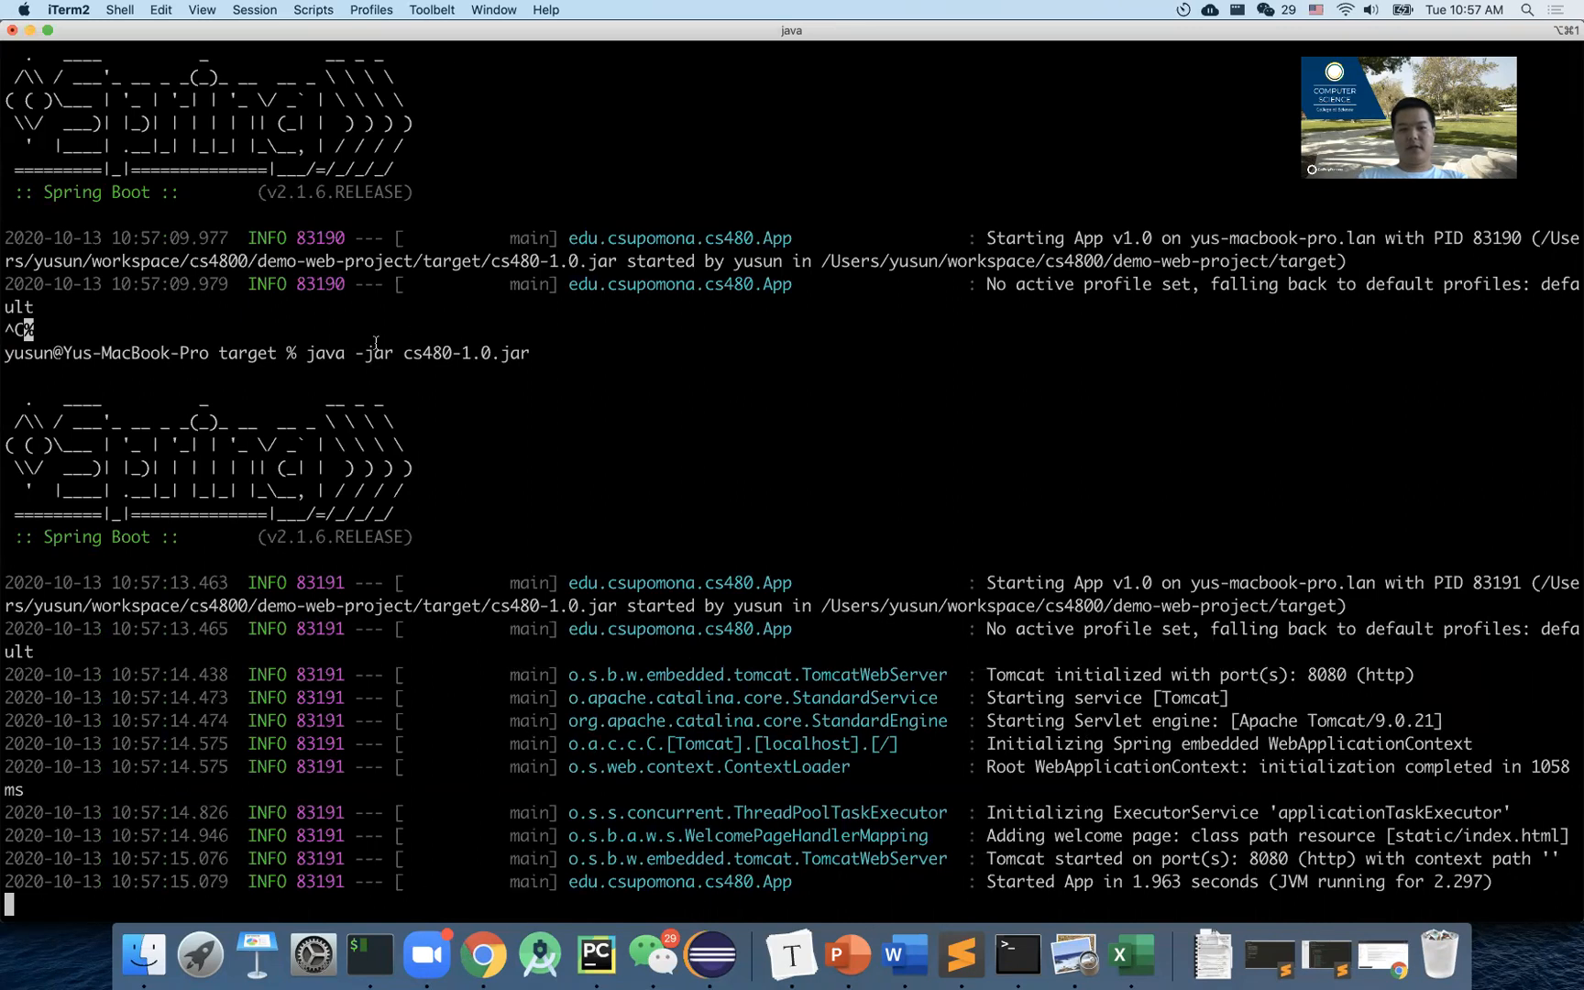
pyautogui.moveTo(325, 352); pyautogui.dragTo(528, 352)
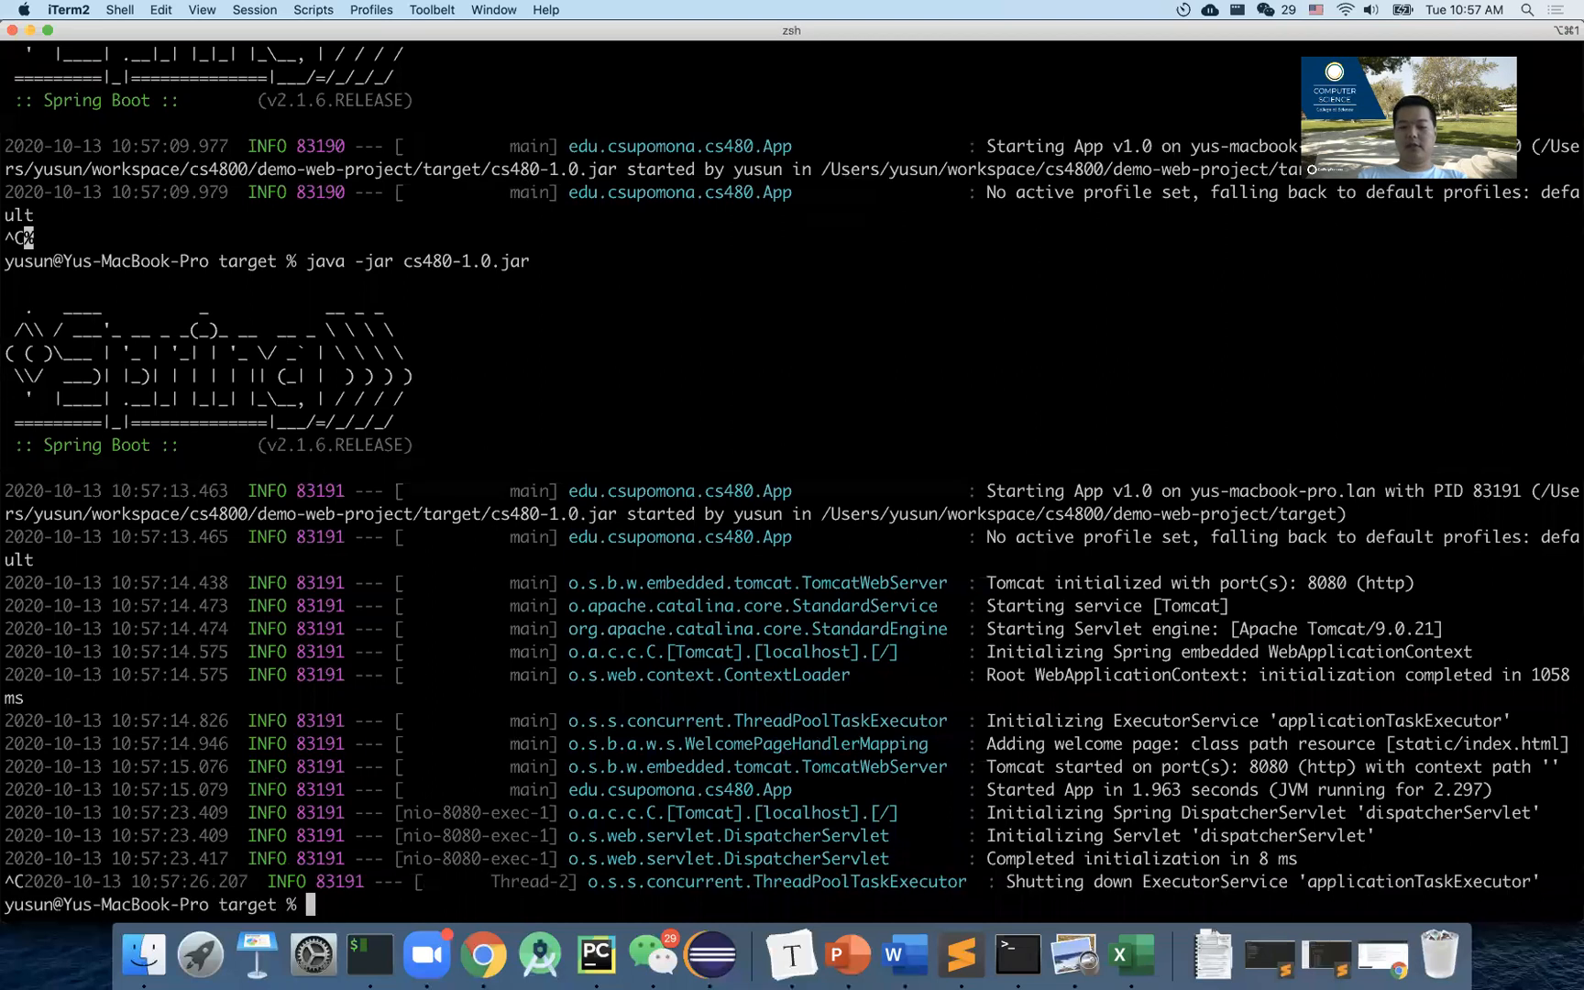
# List the target folder with ls -lrt and pick out cs480-1.0.jar, the newest ~17 MB file.
pyautogui.write('ls -lrt')
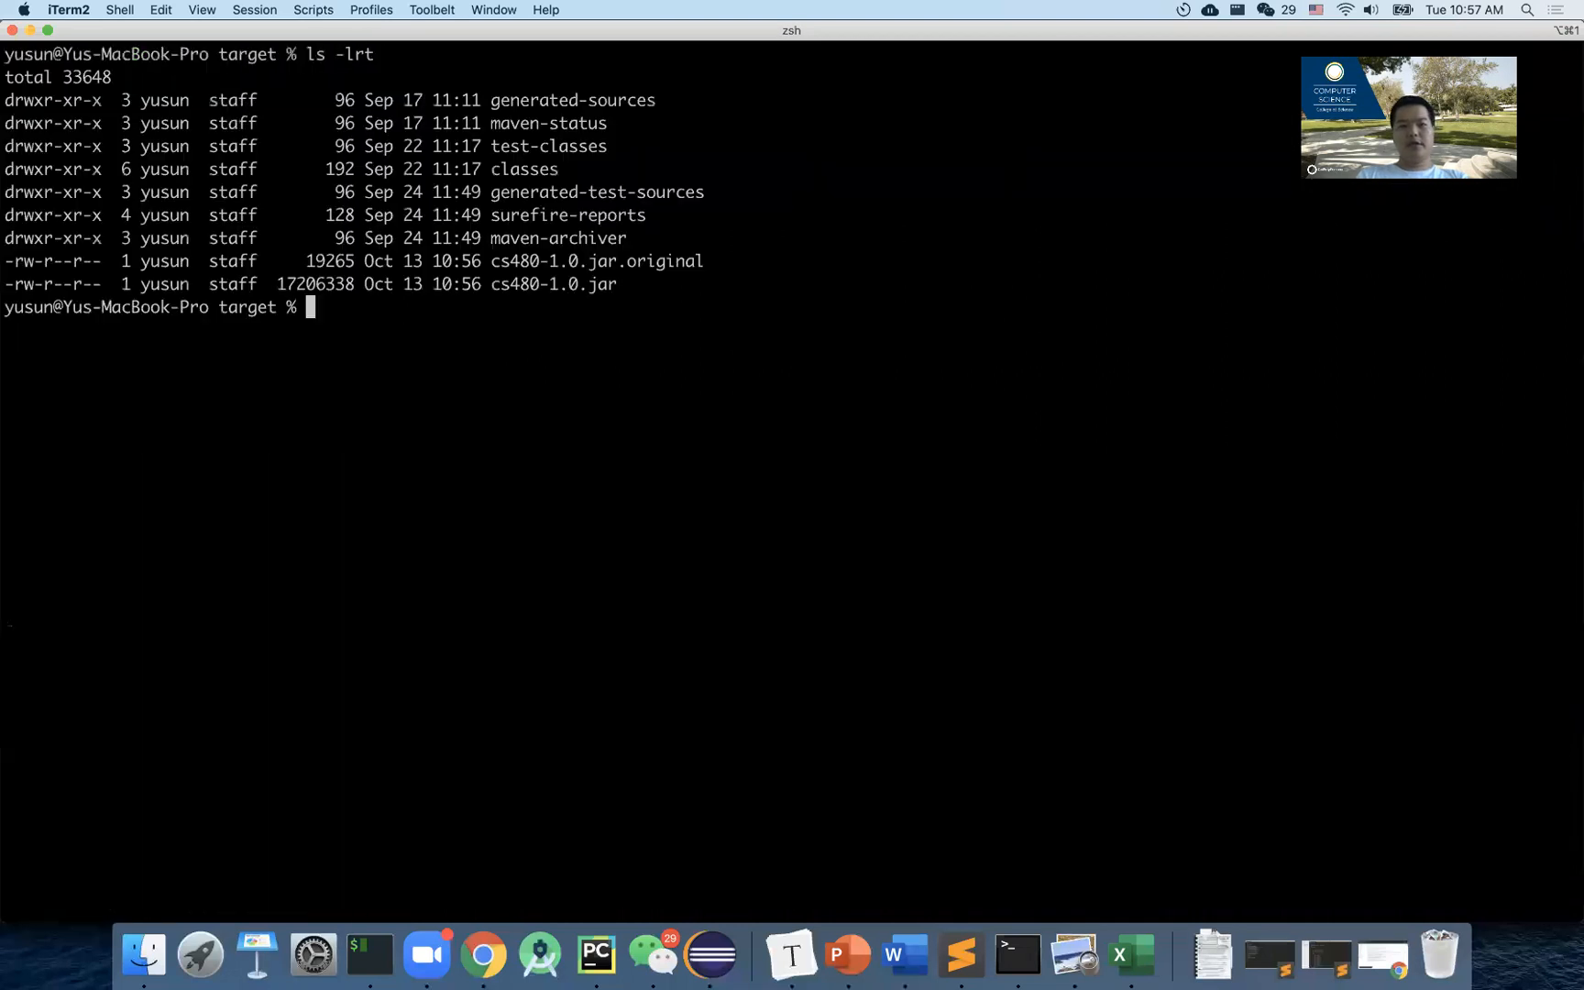
pyautogui.doubleClick(552, 285)
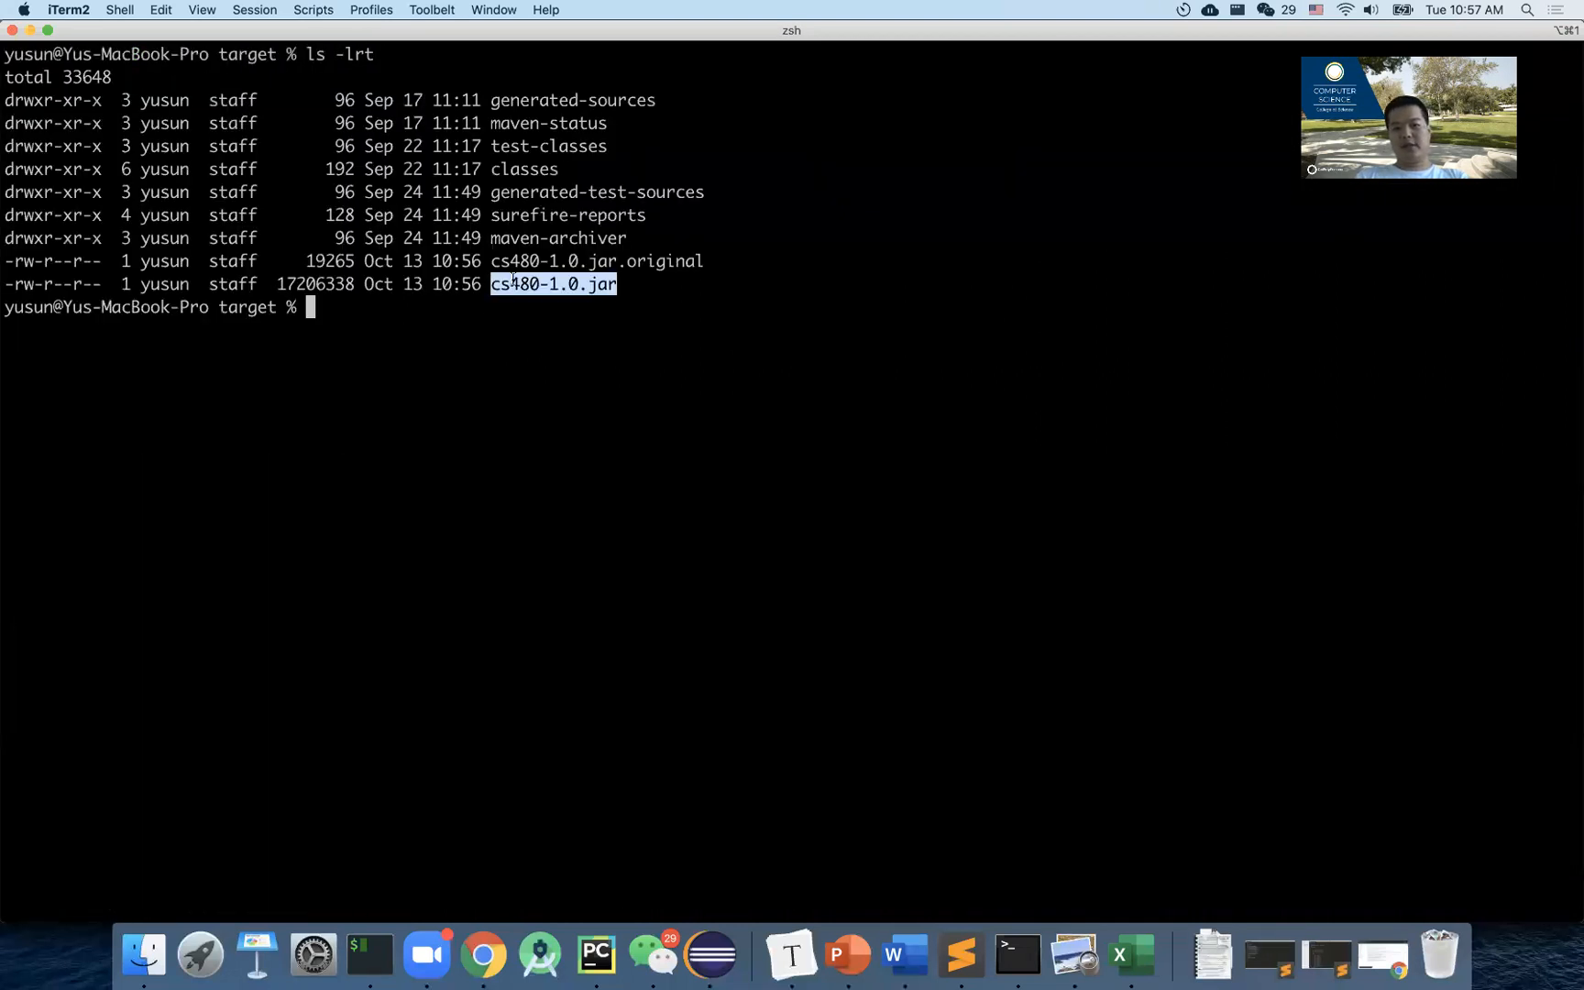
pyautogui.moveTo(596, 308)
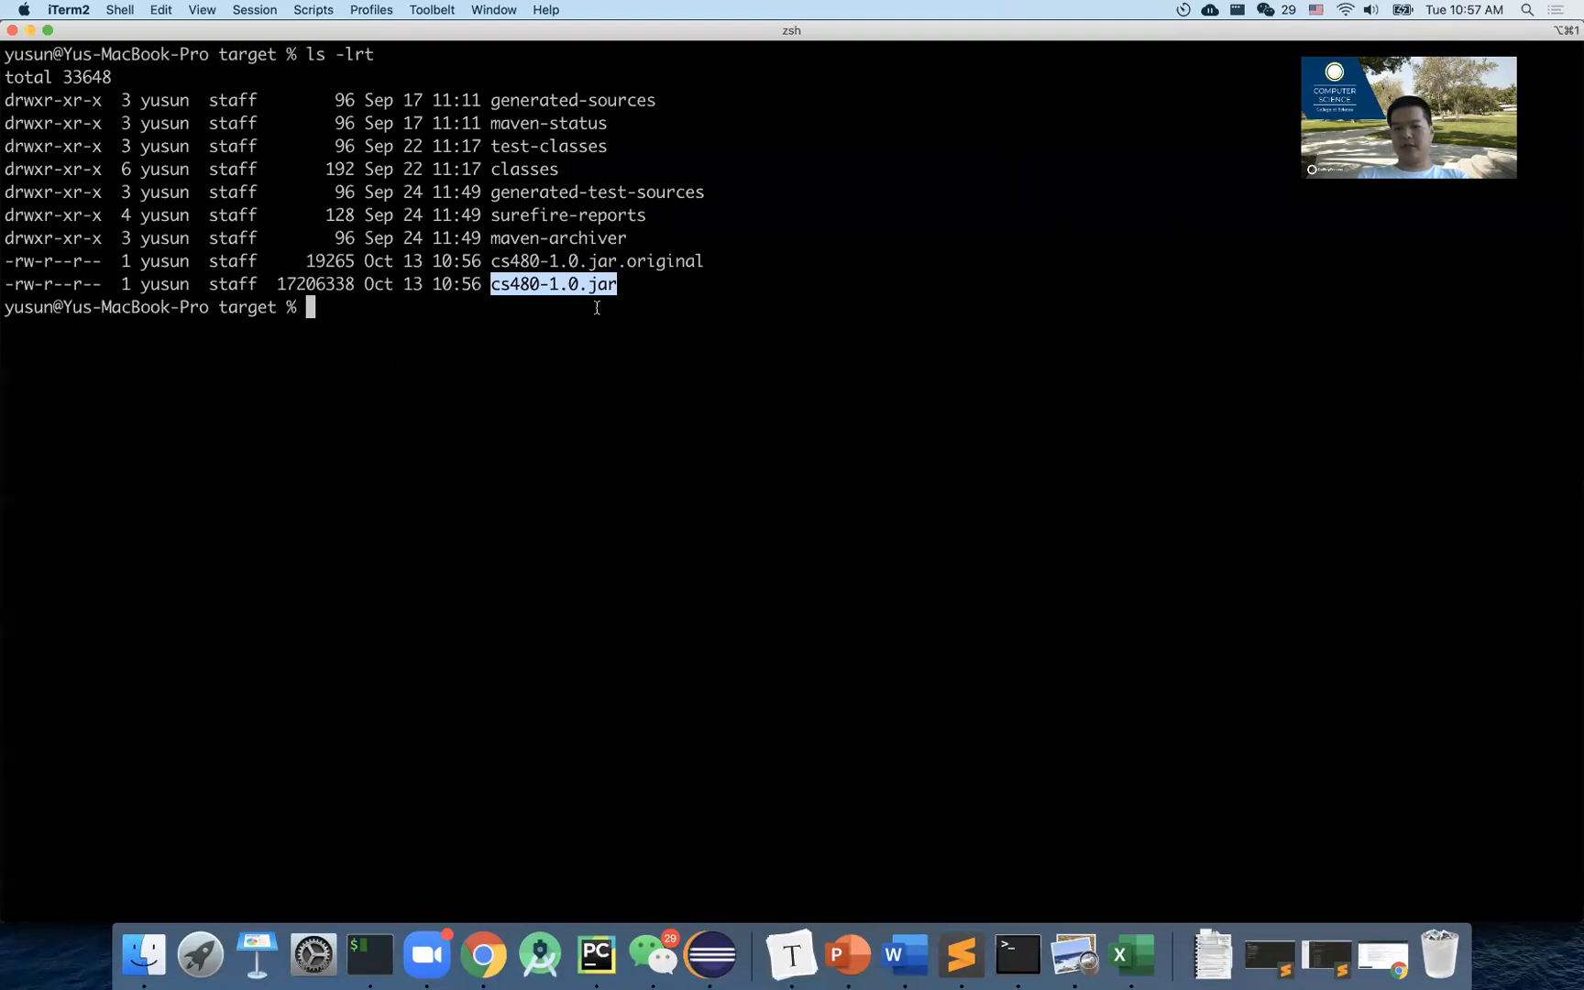
pyautogui.moveTo(491, 315)
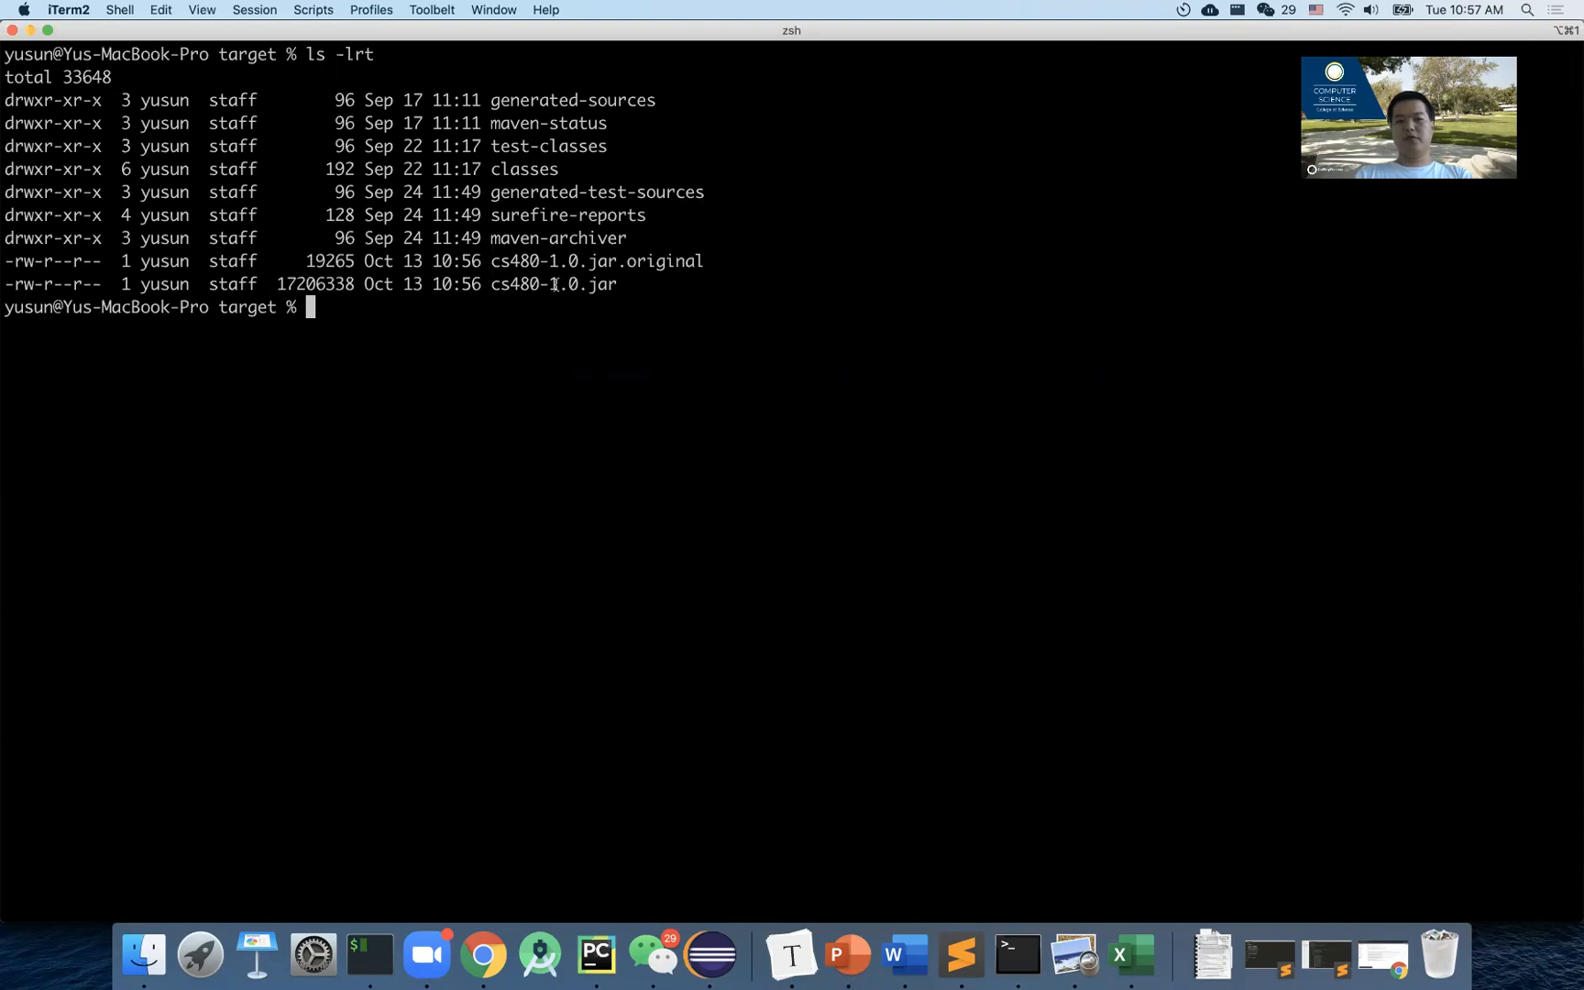
pyautogui.moveTo(448, 311)
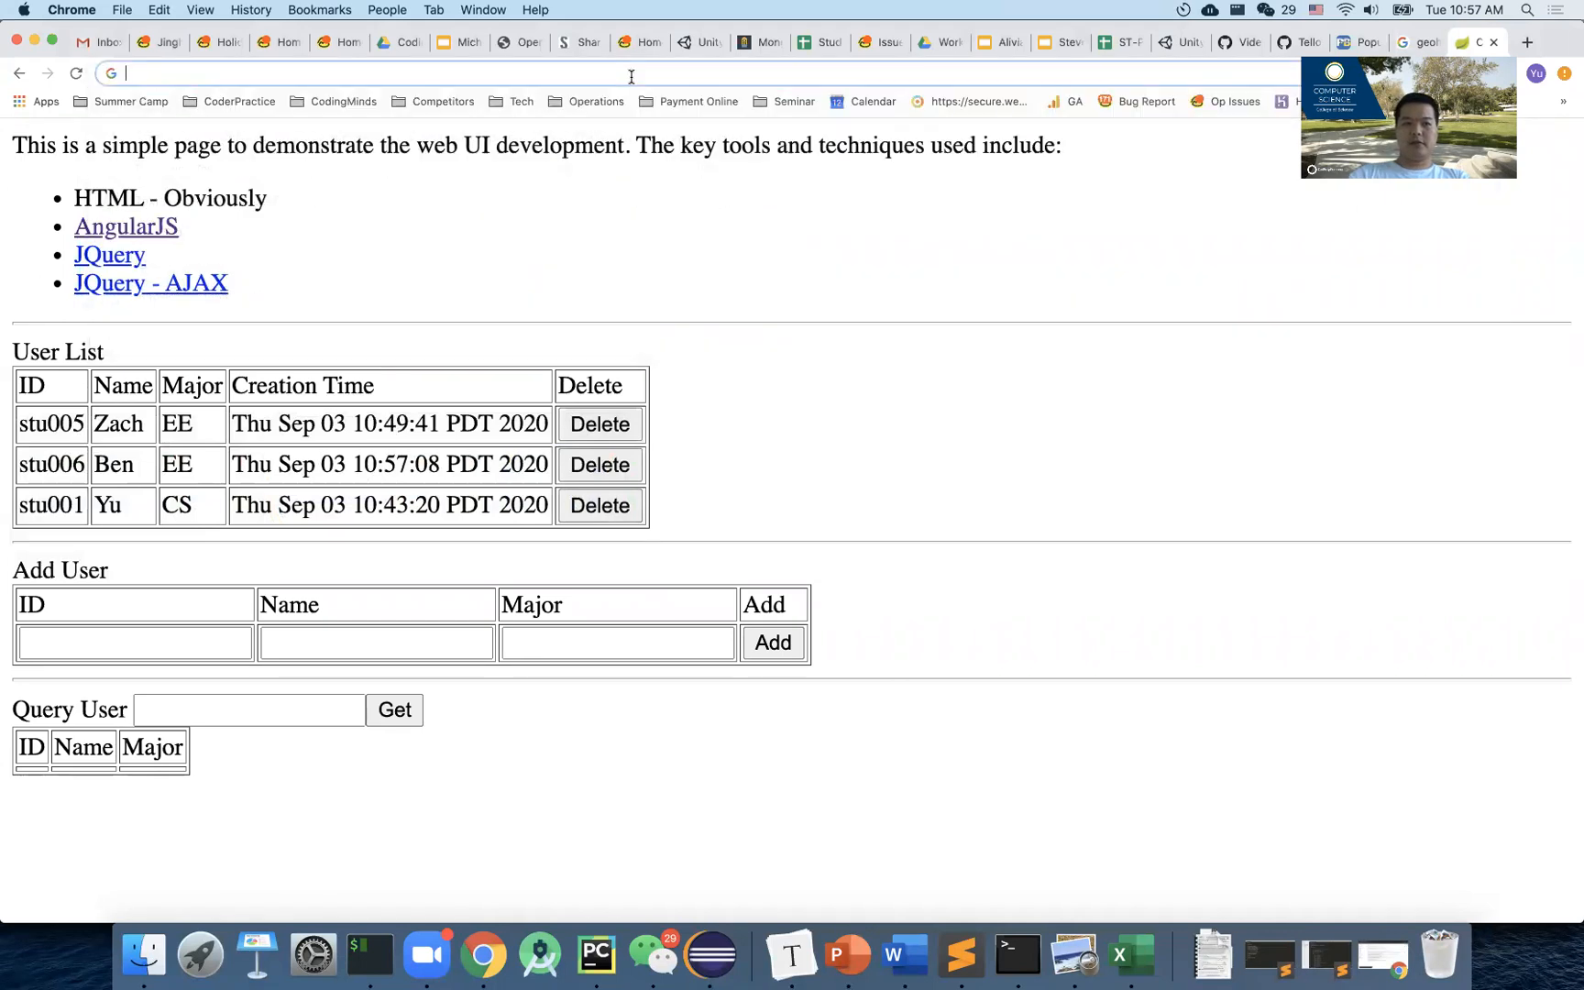
# Navigate Chrome to the AWS Management Console home page for the us-west-2 region.
pyautogui.write('us-west-2.console.aws.amazon.com/console/home?region=us-west-2#')
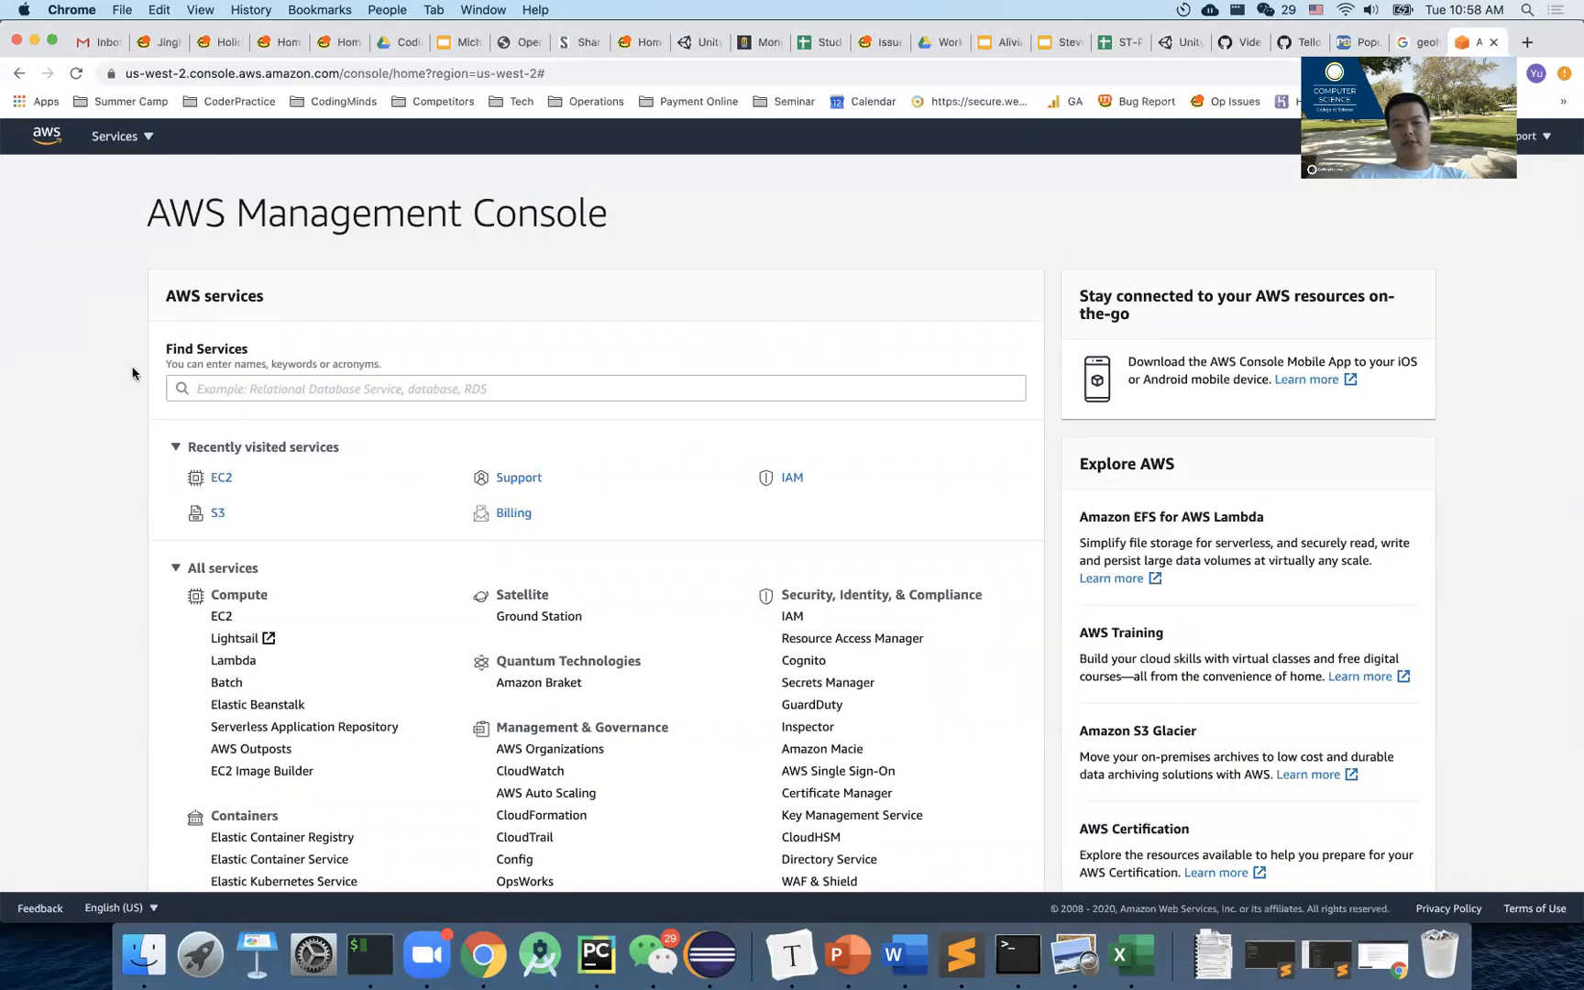
pyautogui.scroll(-3)
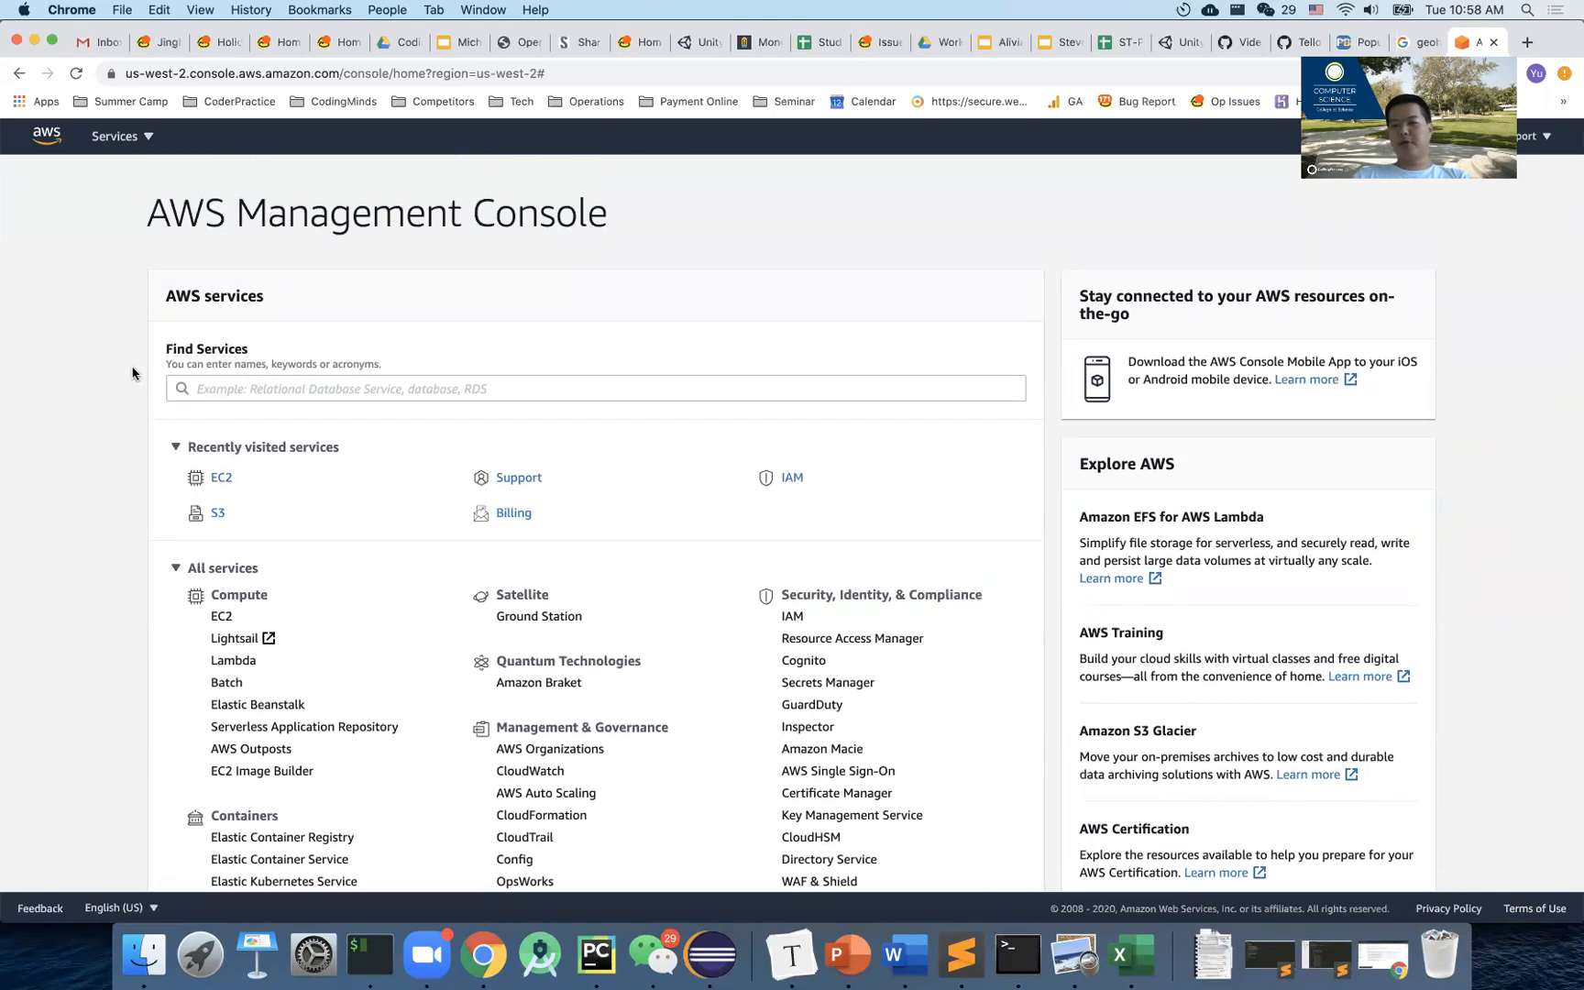
# Visit the EC2 dashboard for US West (Oregon) and return to the console home.
pyautogui.click(222, 477)
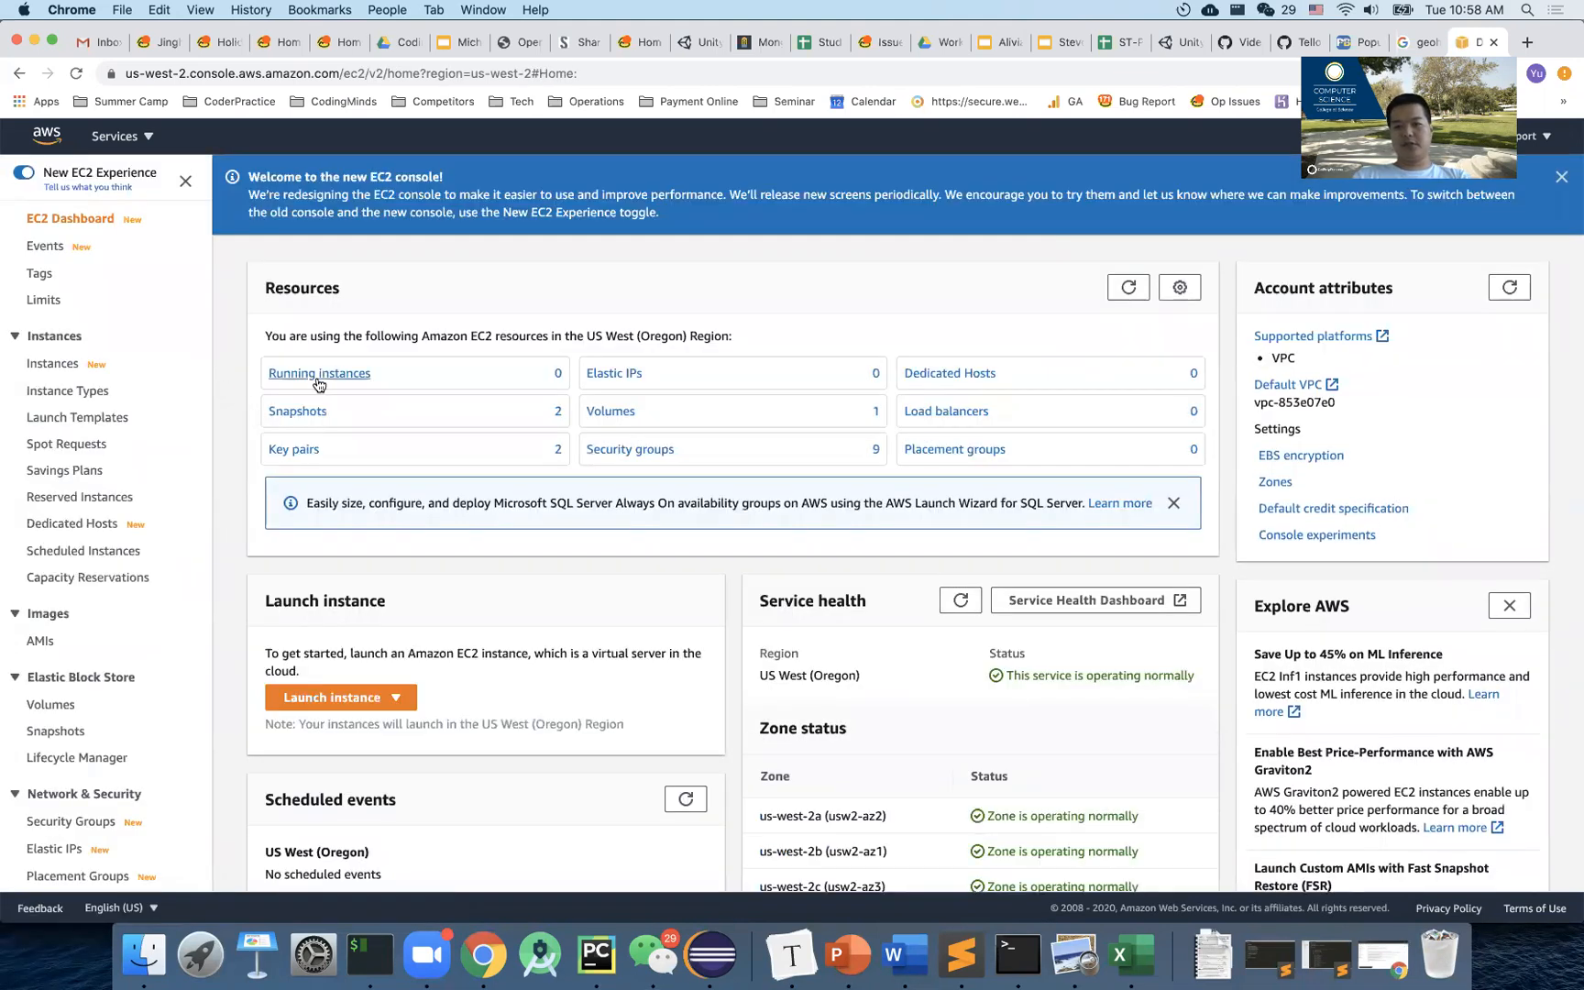
pyautogui.moveTo(319, 372)
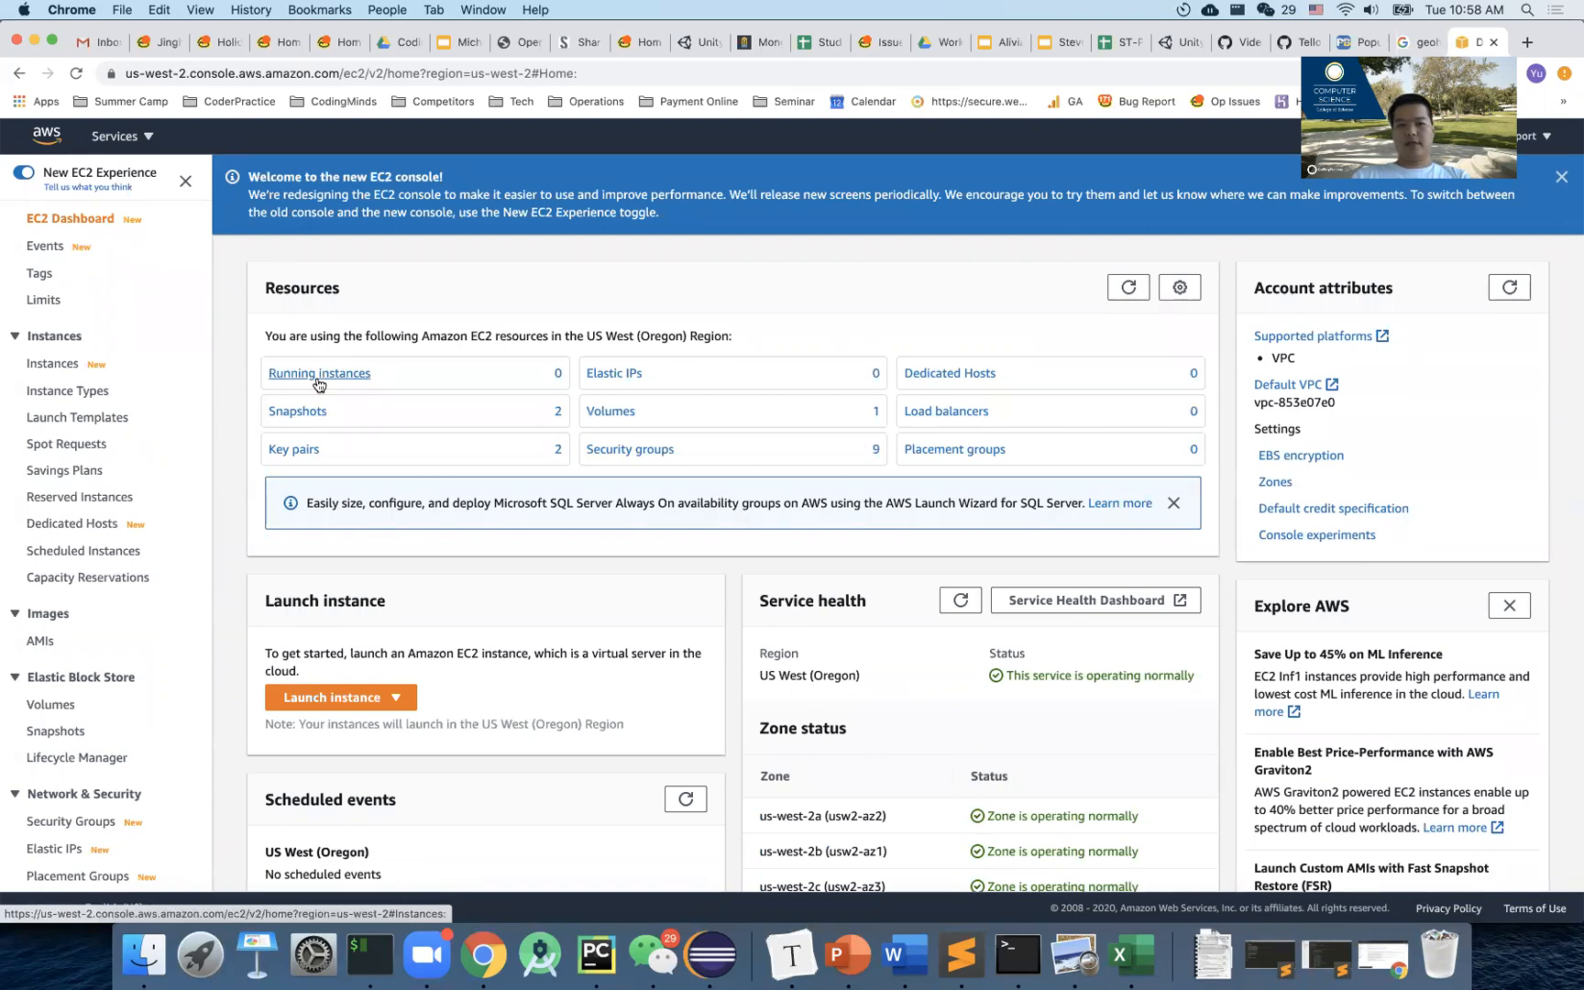
pyautogui.moveTo(1074, 954)
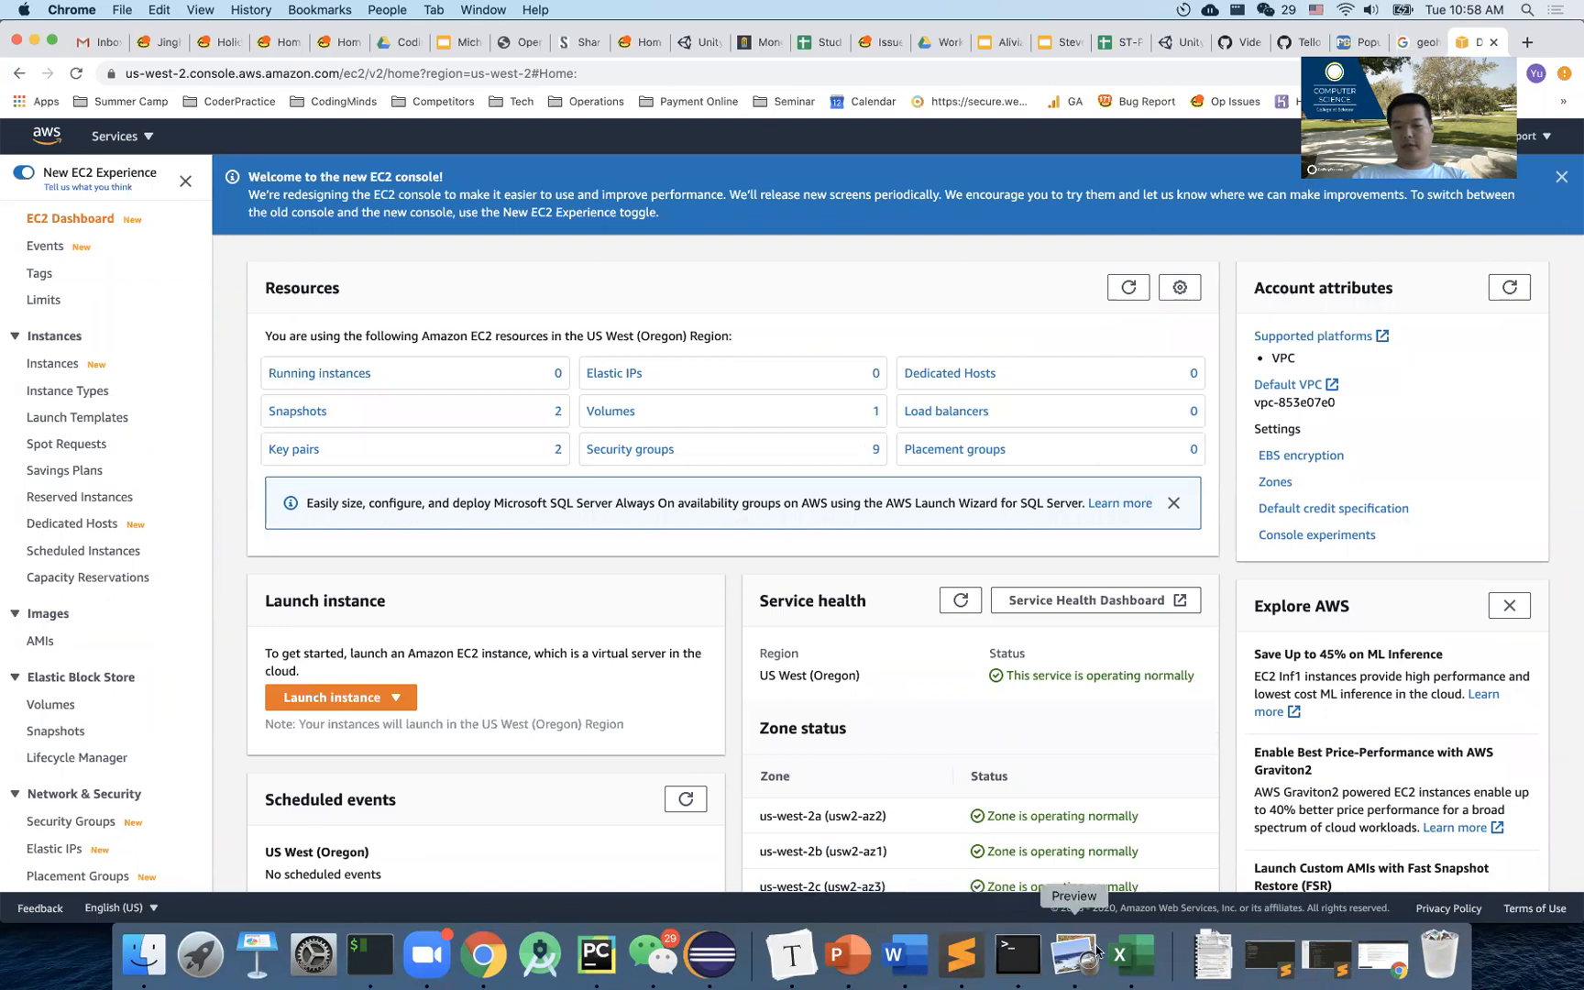
pyautogui.moveTo(1126, 333)
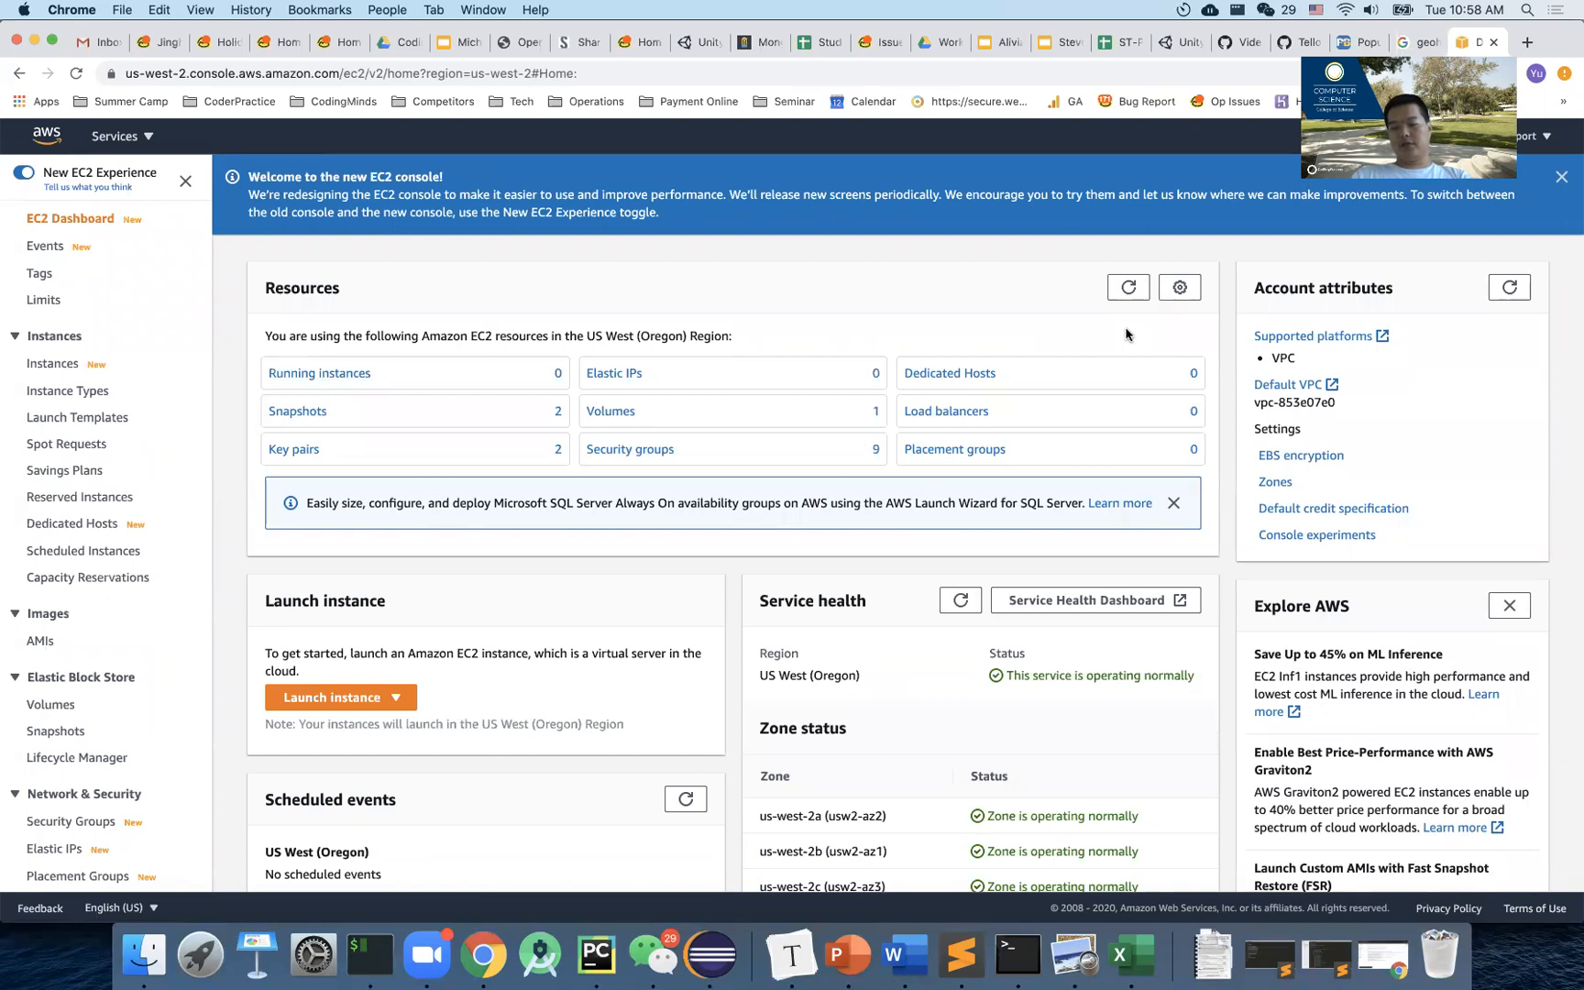
pyautogui.moveTo(1058, 148)
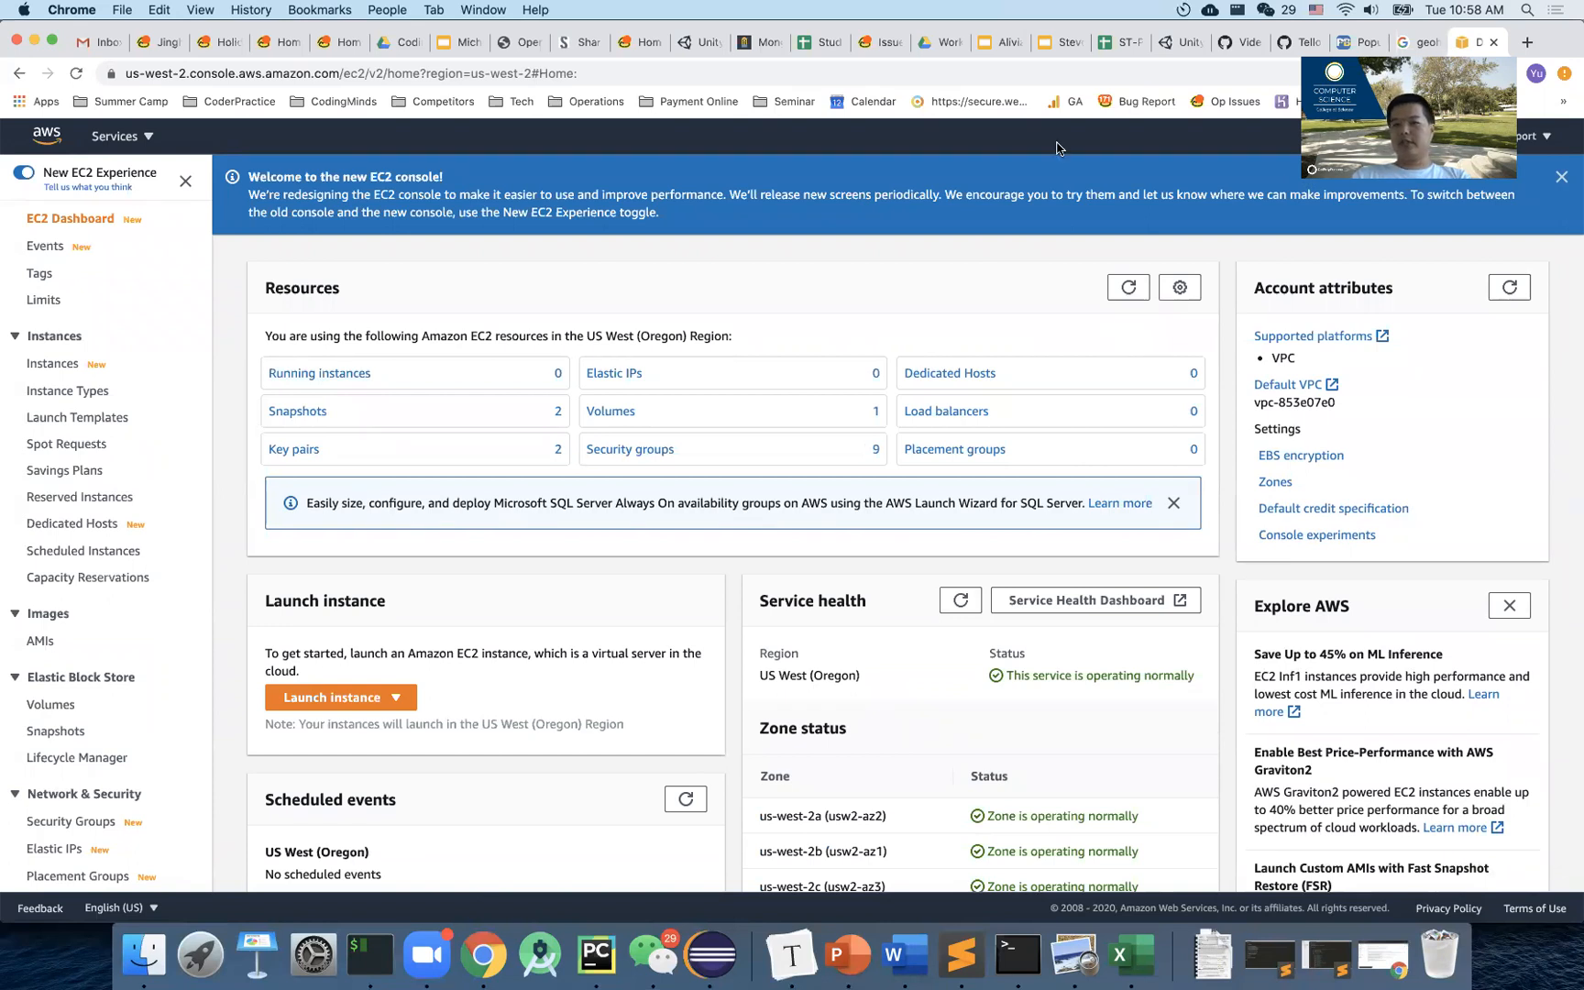
pyautogui.moveTo(235, 293)
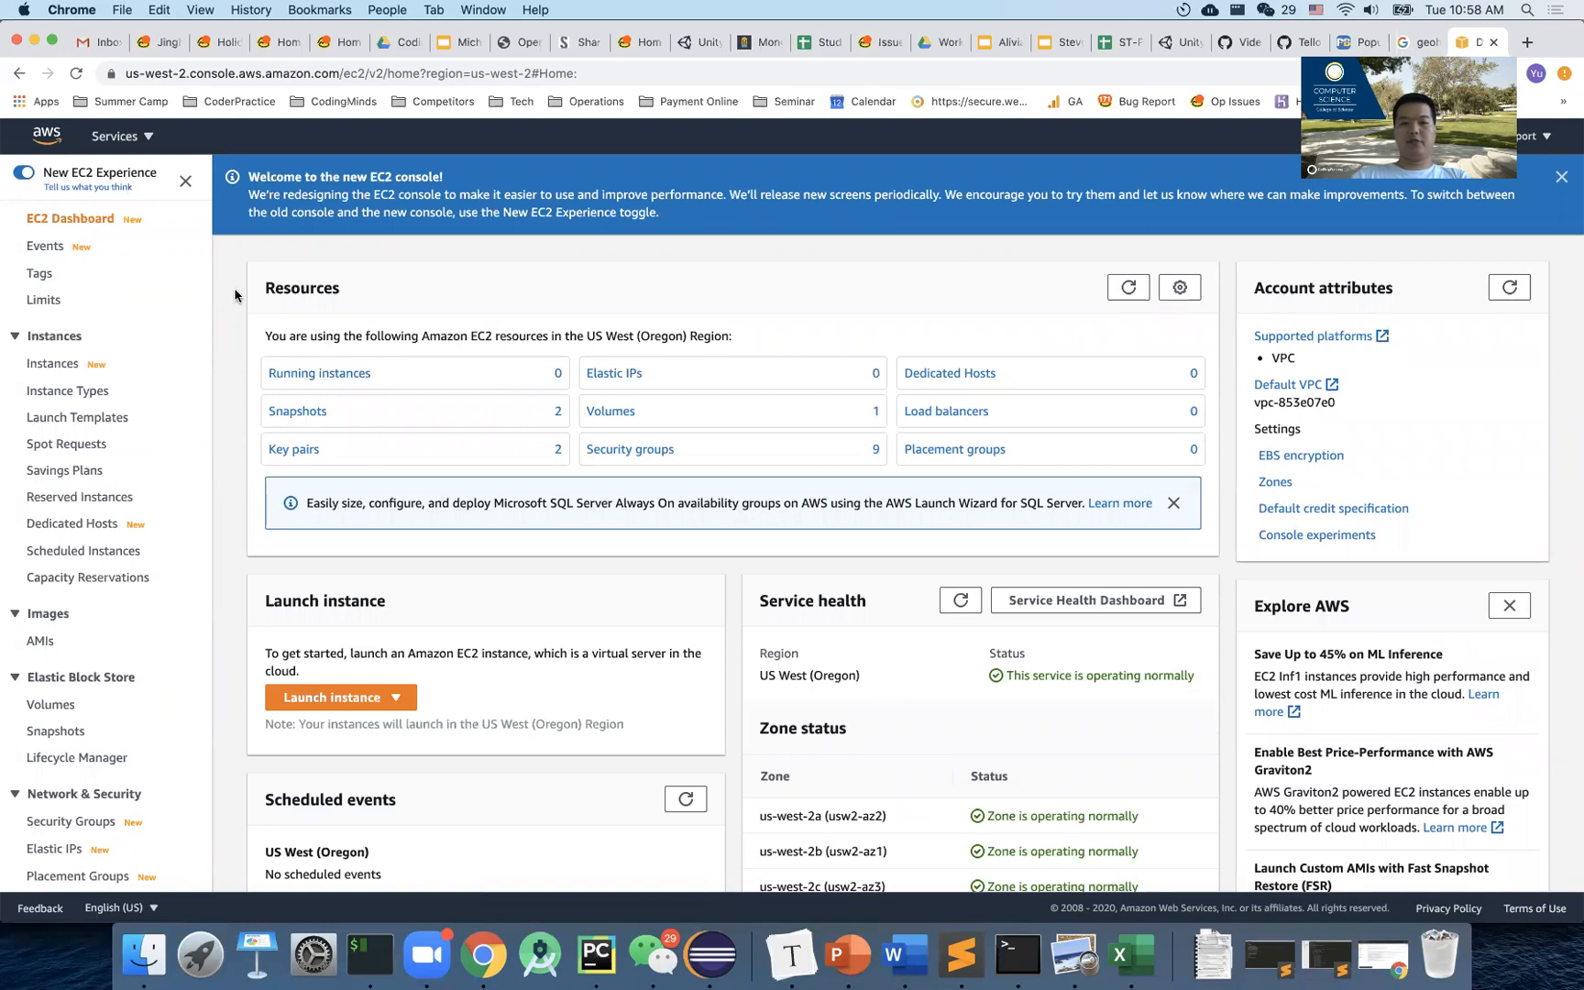
pyautogui.moveTo(216, 293)
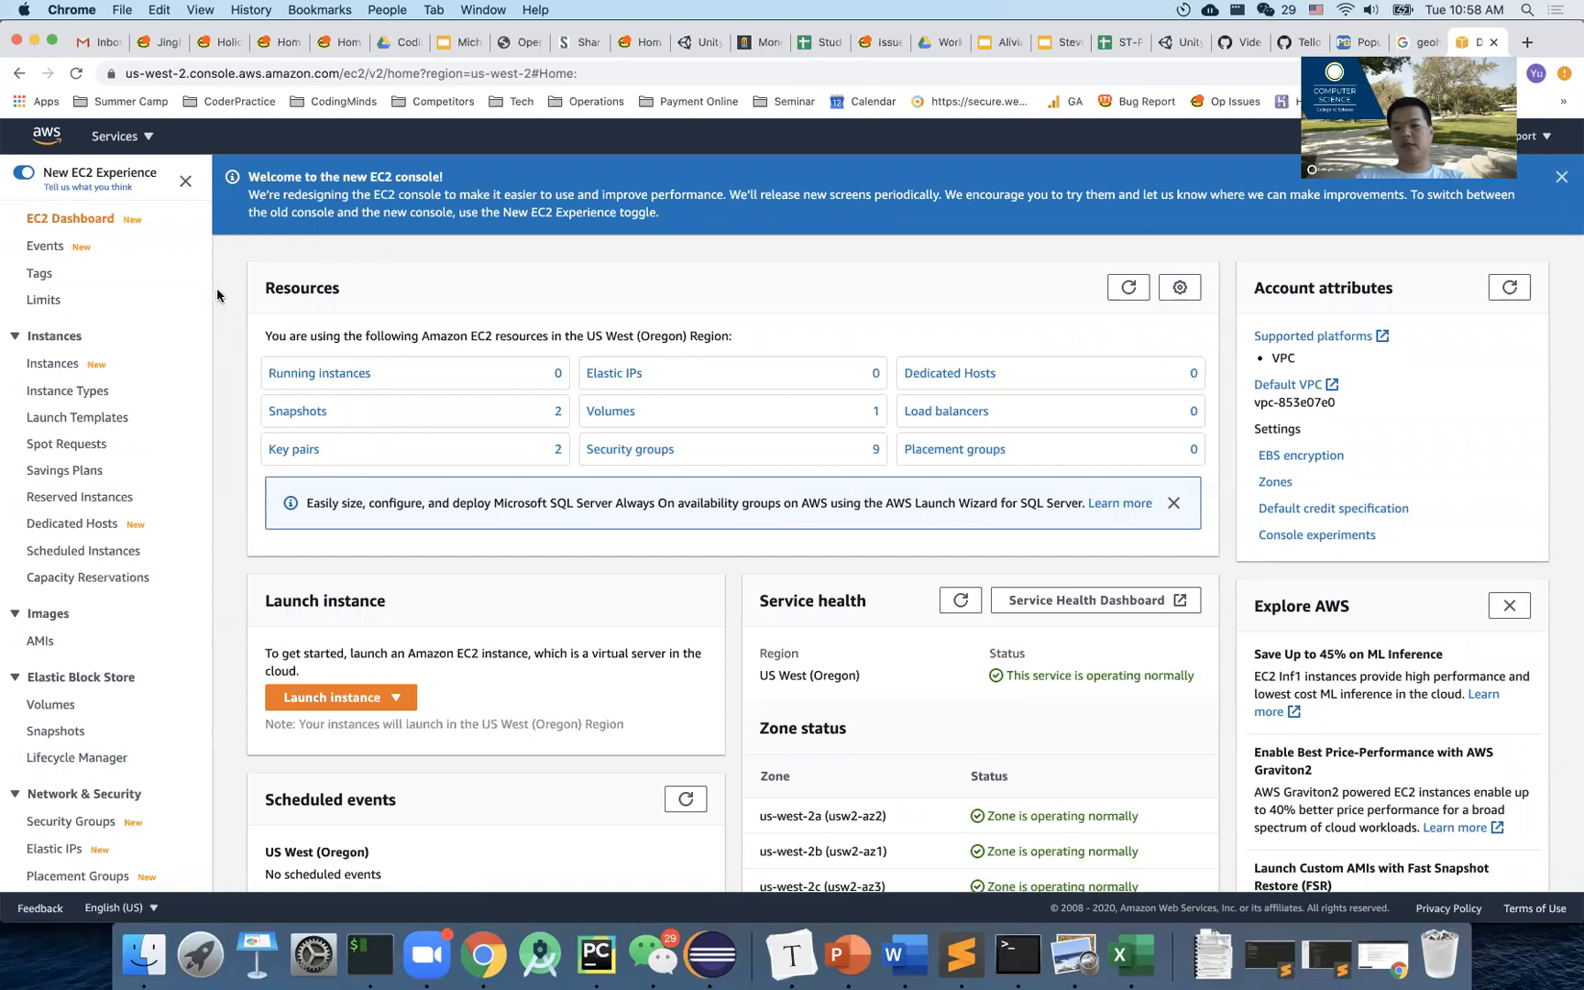
pyautogui.moveTo(290, 283)
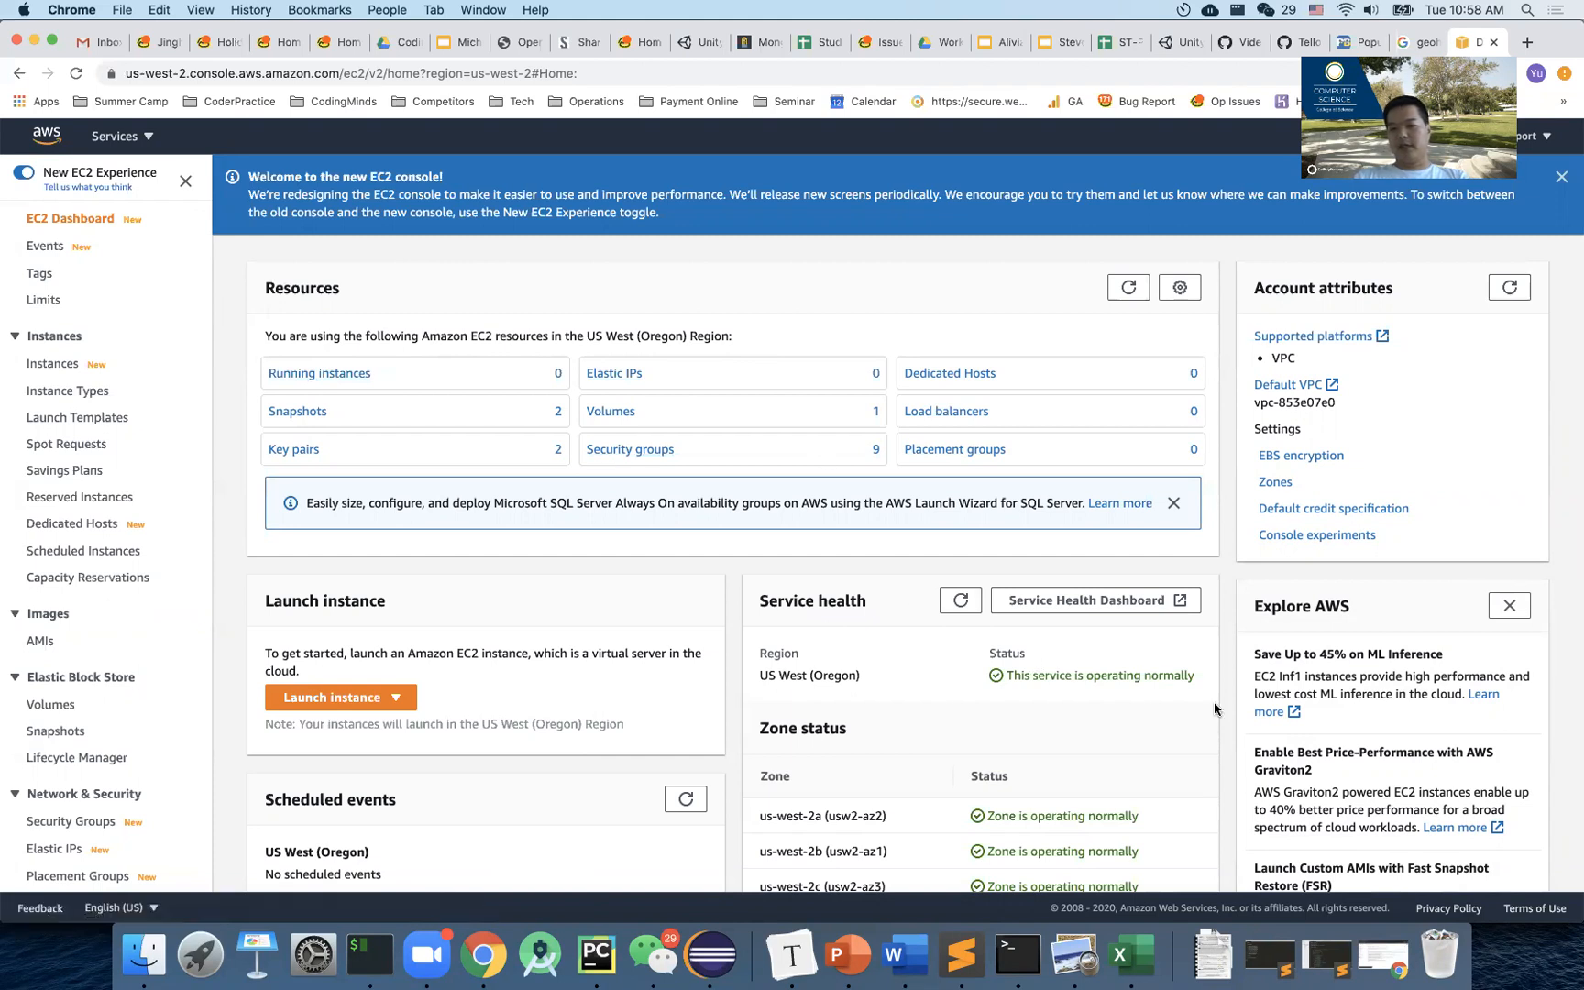
pyautogui.moveTo(1131, 954)
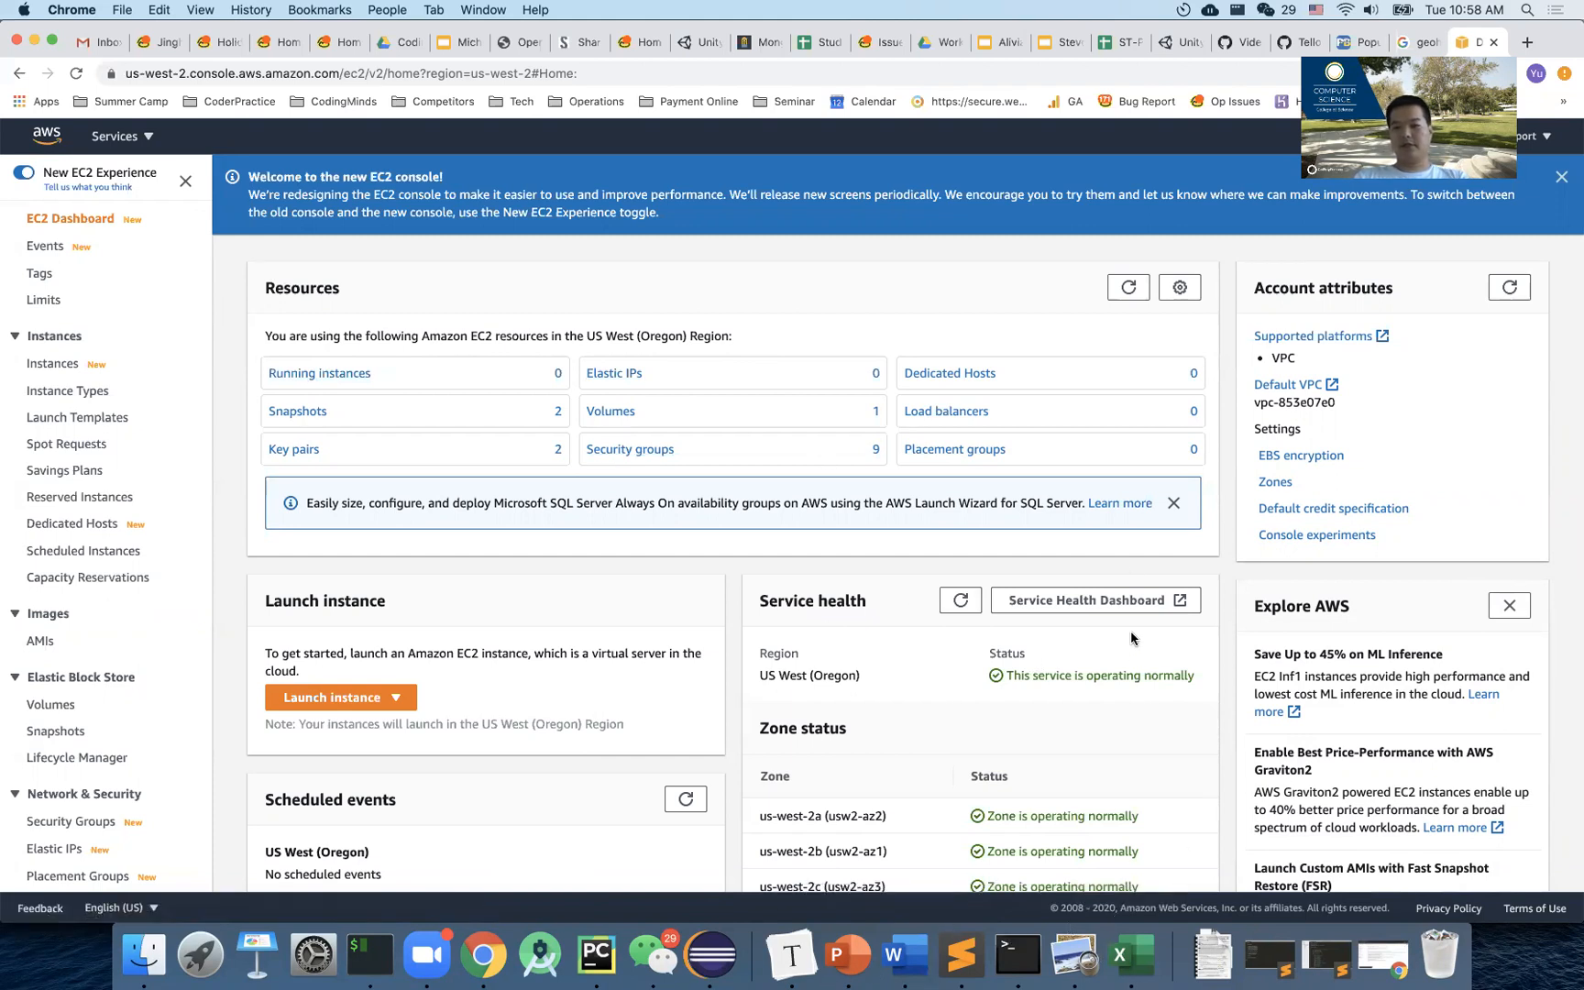
pyautogui.moveTo(1082, 141)
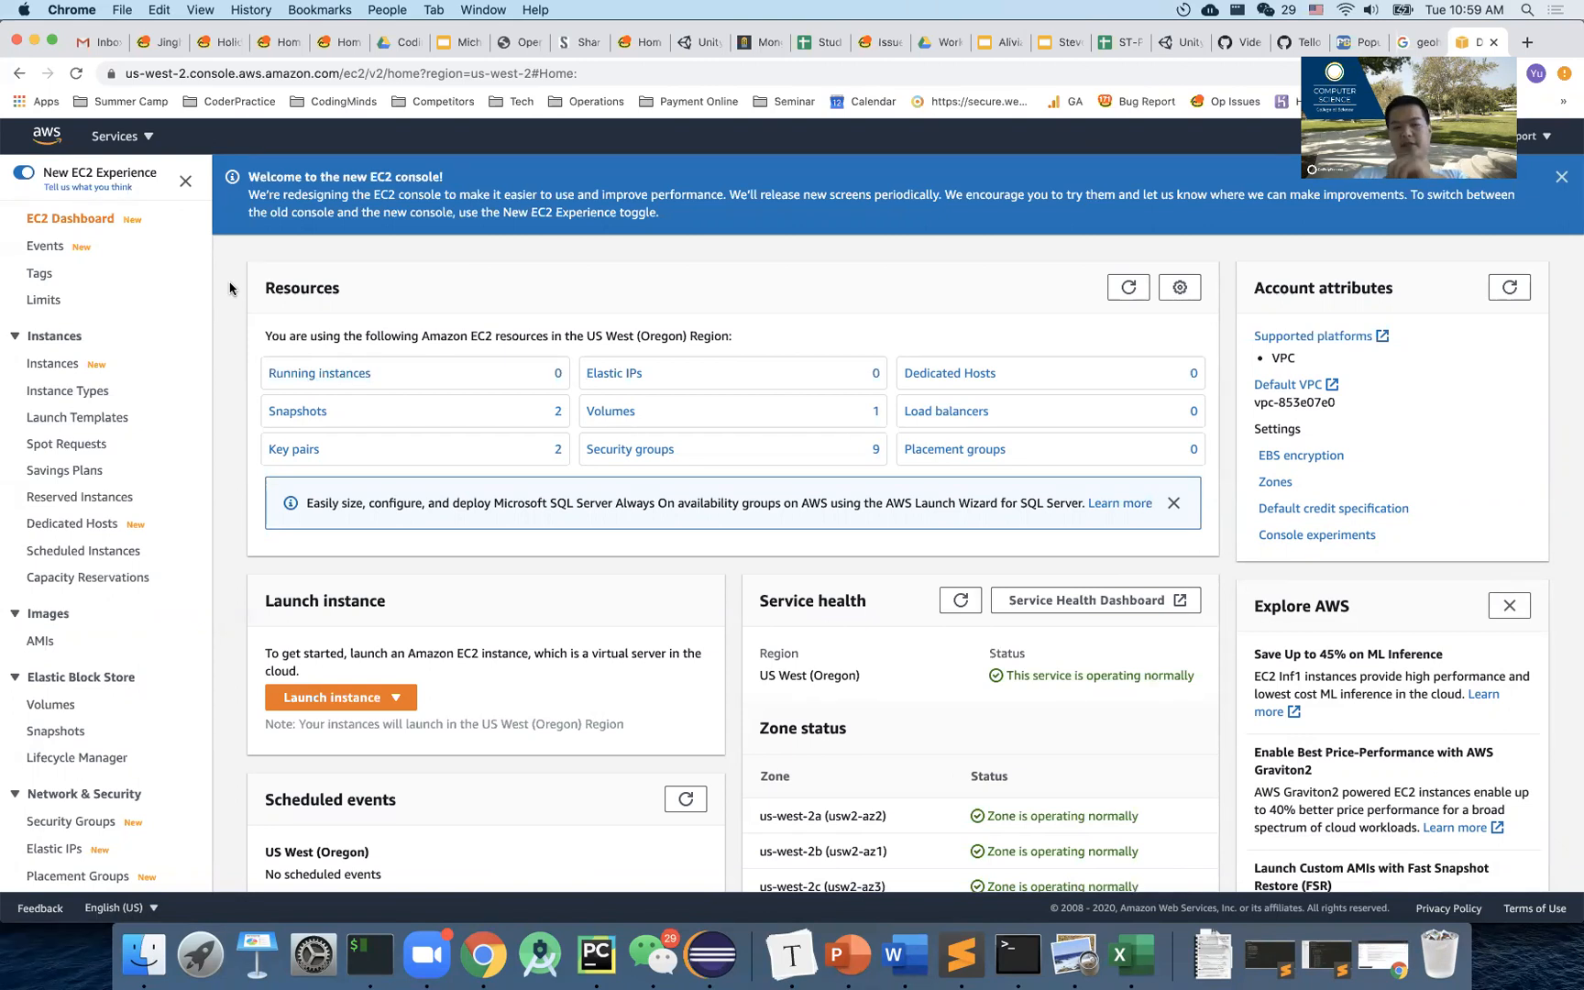
pyautogui.moveTo(268, 286)
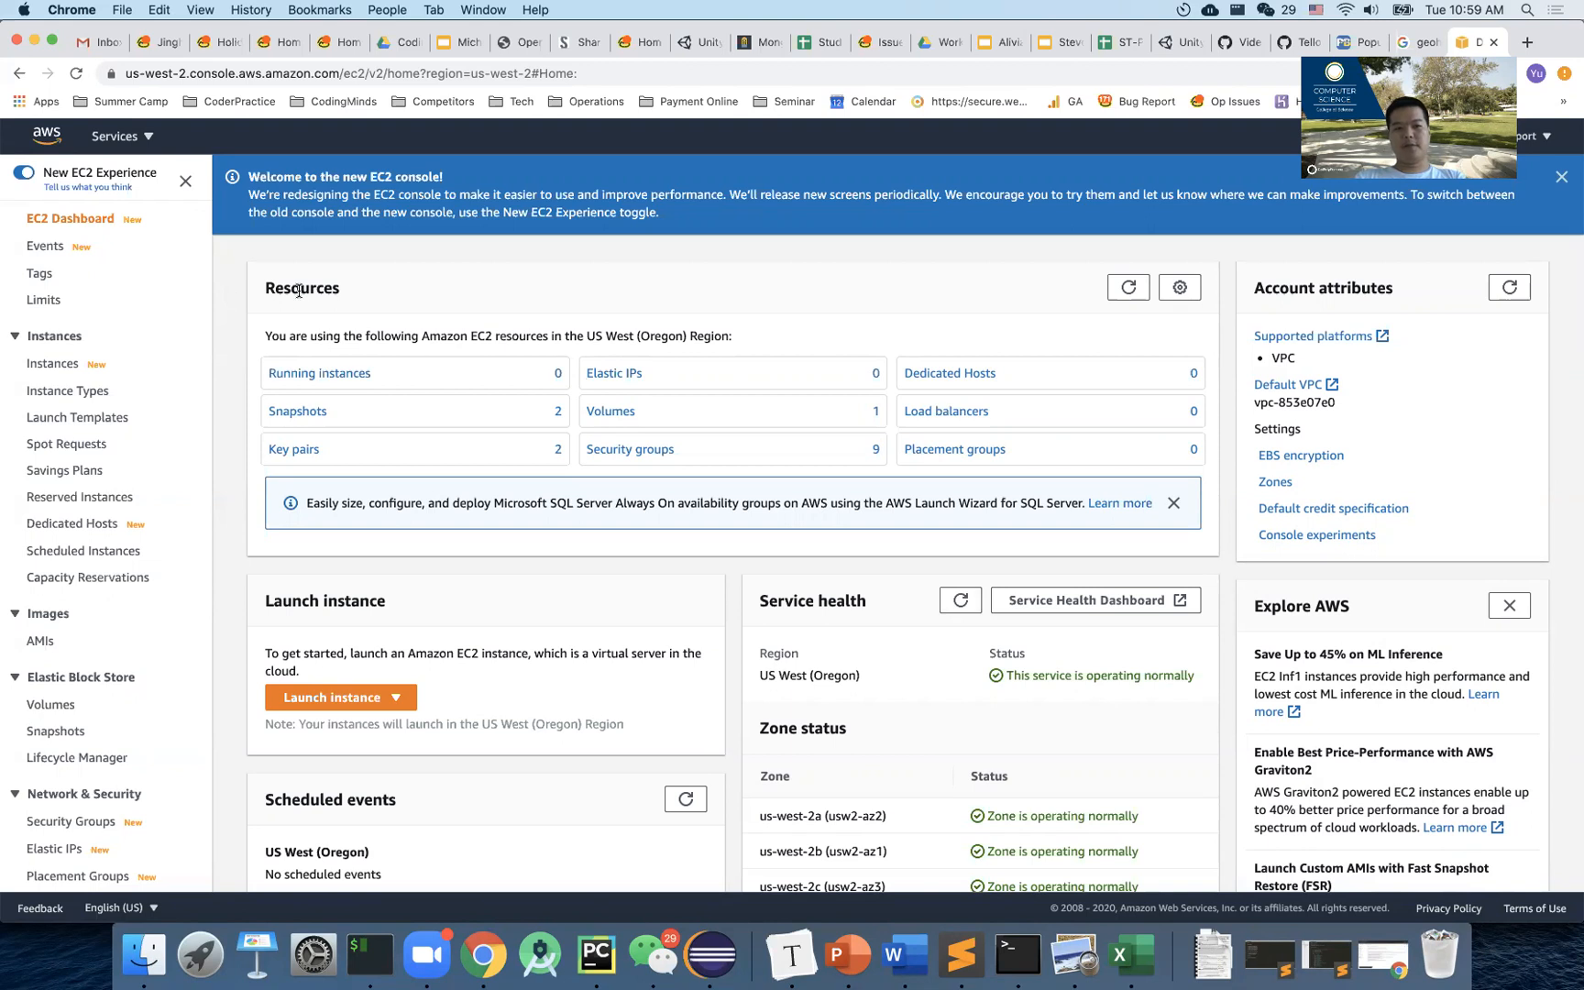
pyautogui.doubleClick(301, 288)
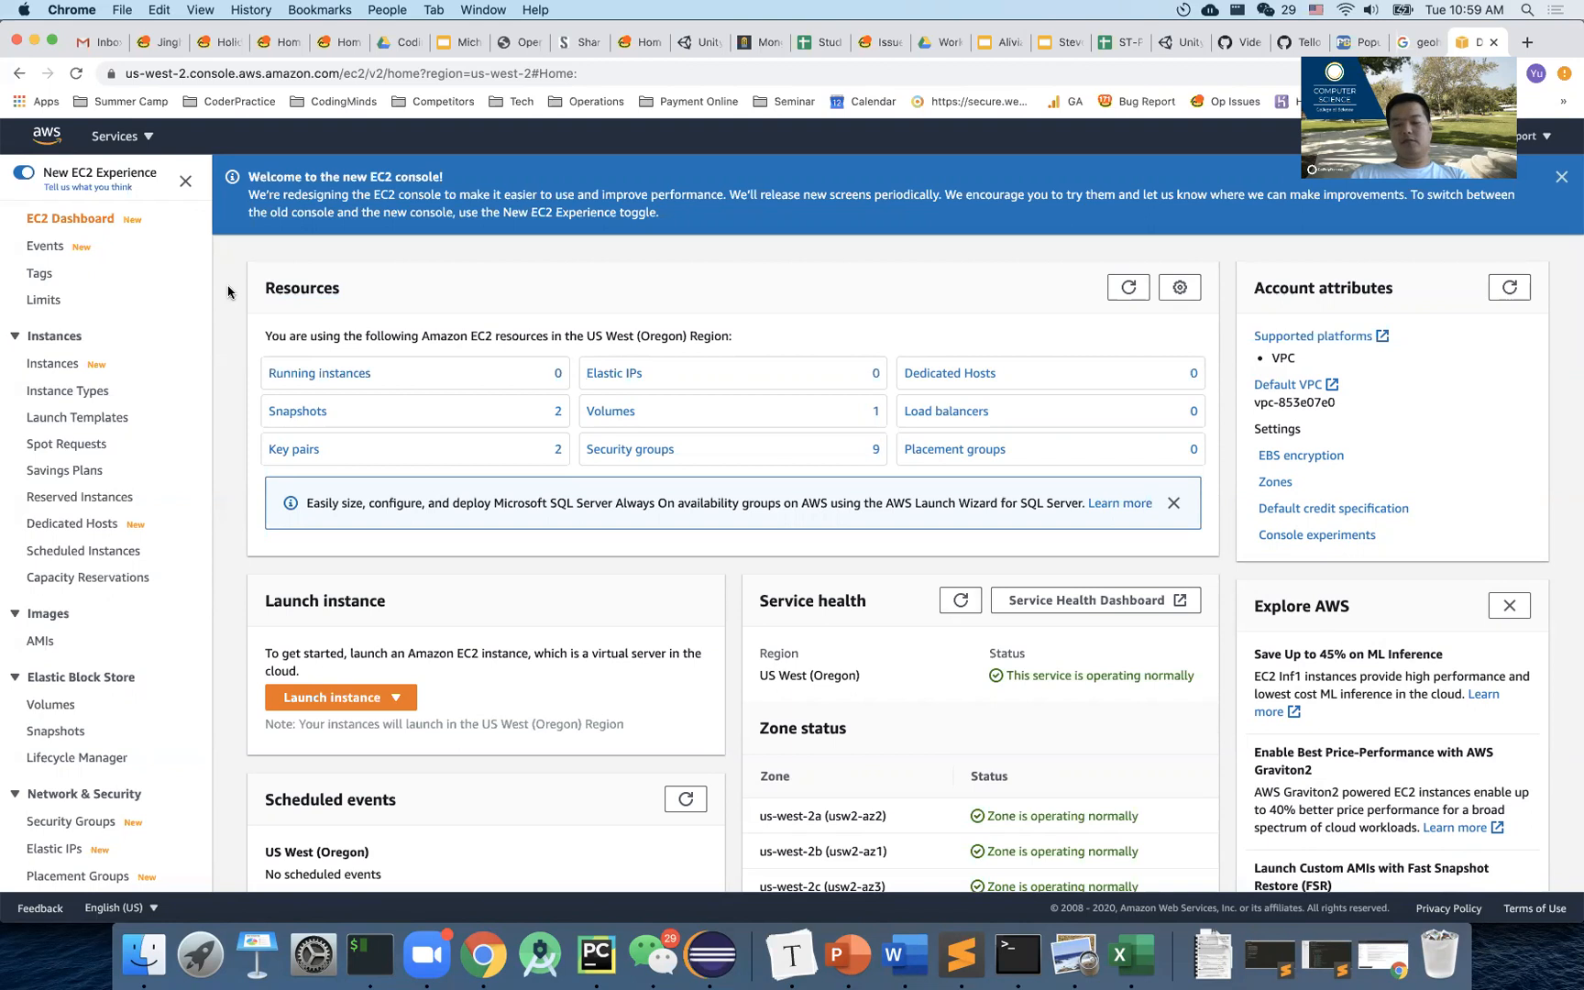
pyautogui.moveTo(285, 332)
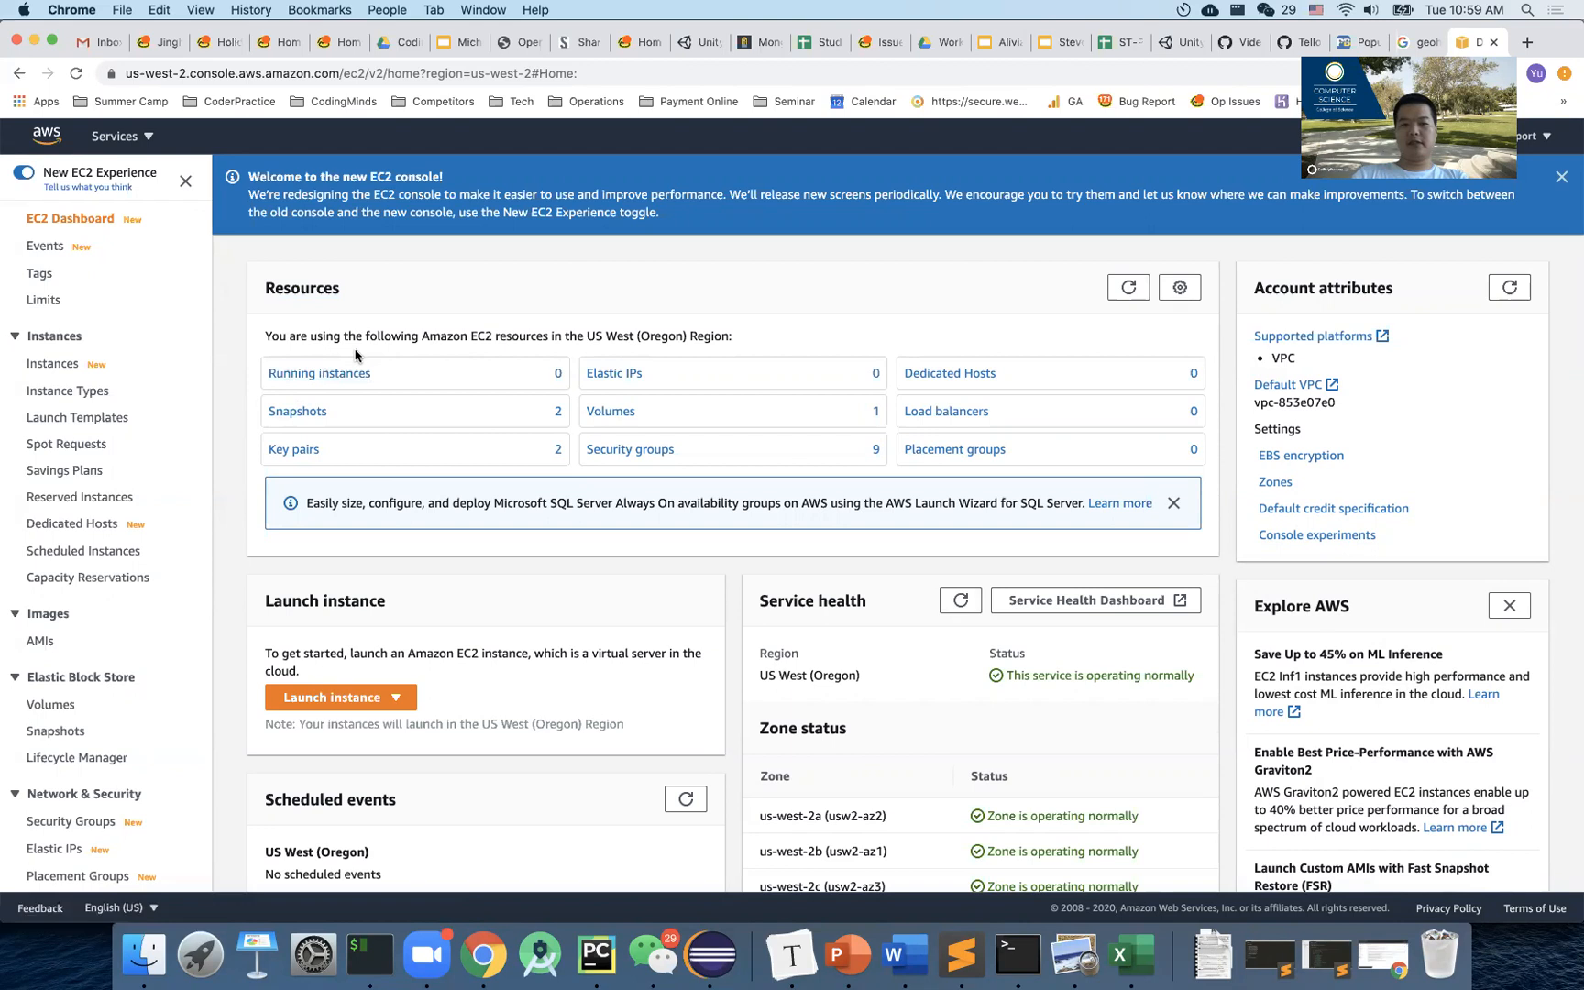
pyautogui.moveTo(383, 335)
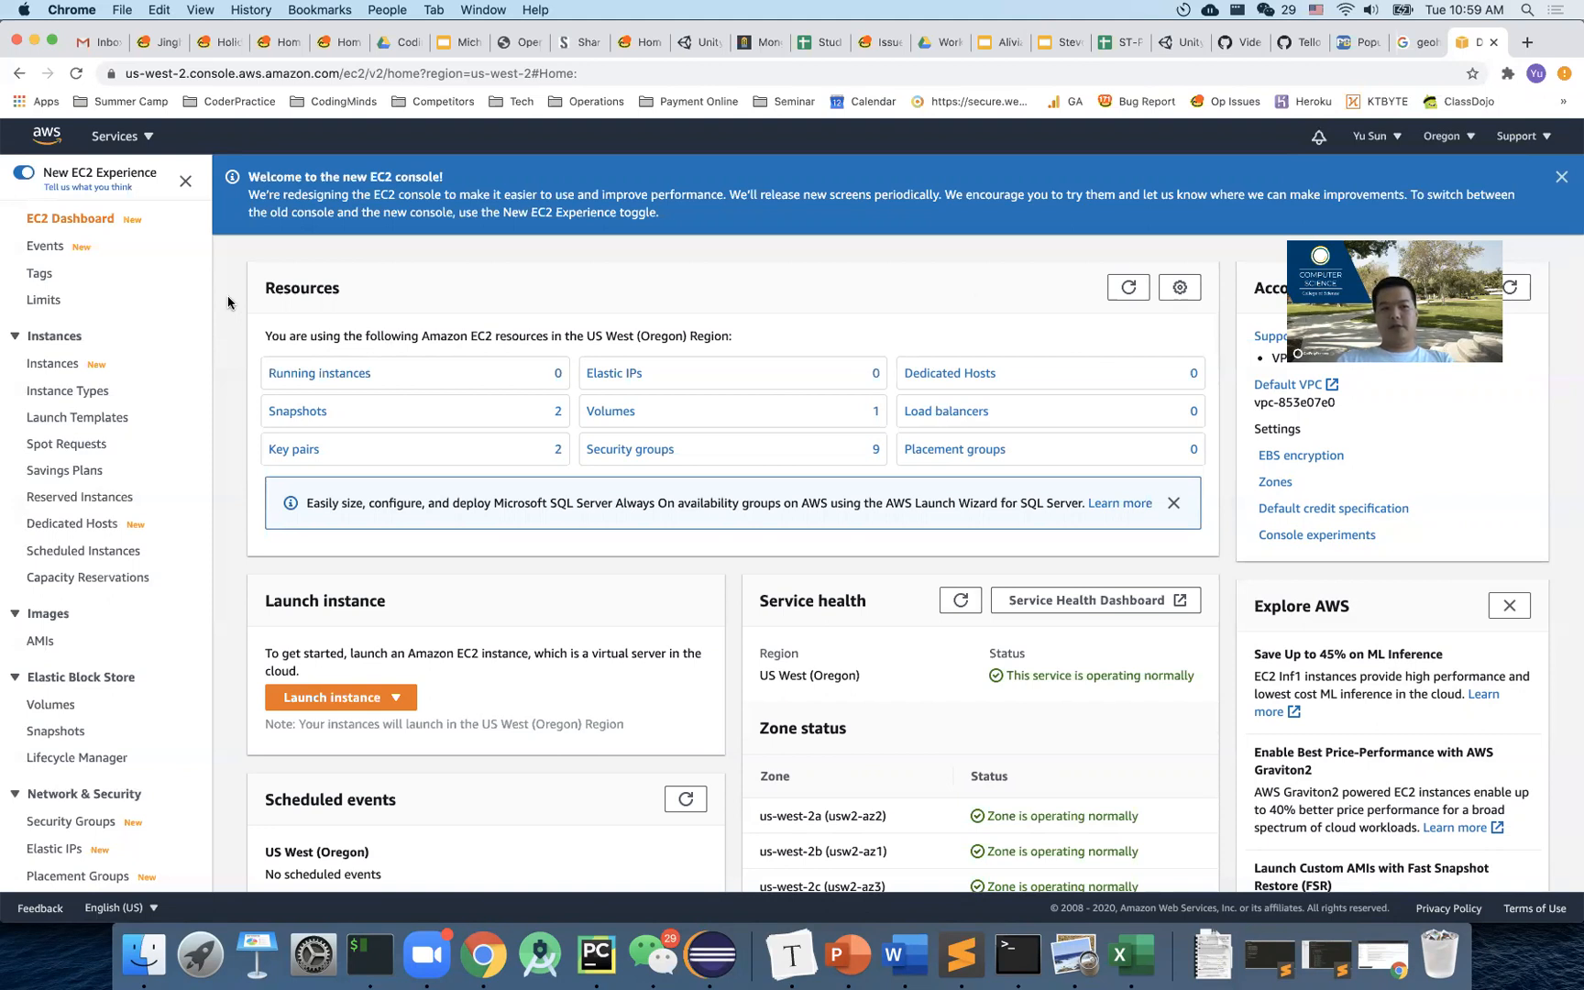
pyautogui.moveTo(271, 334)
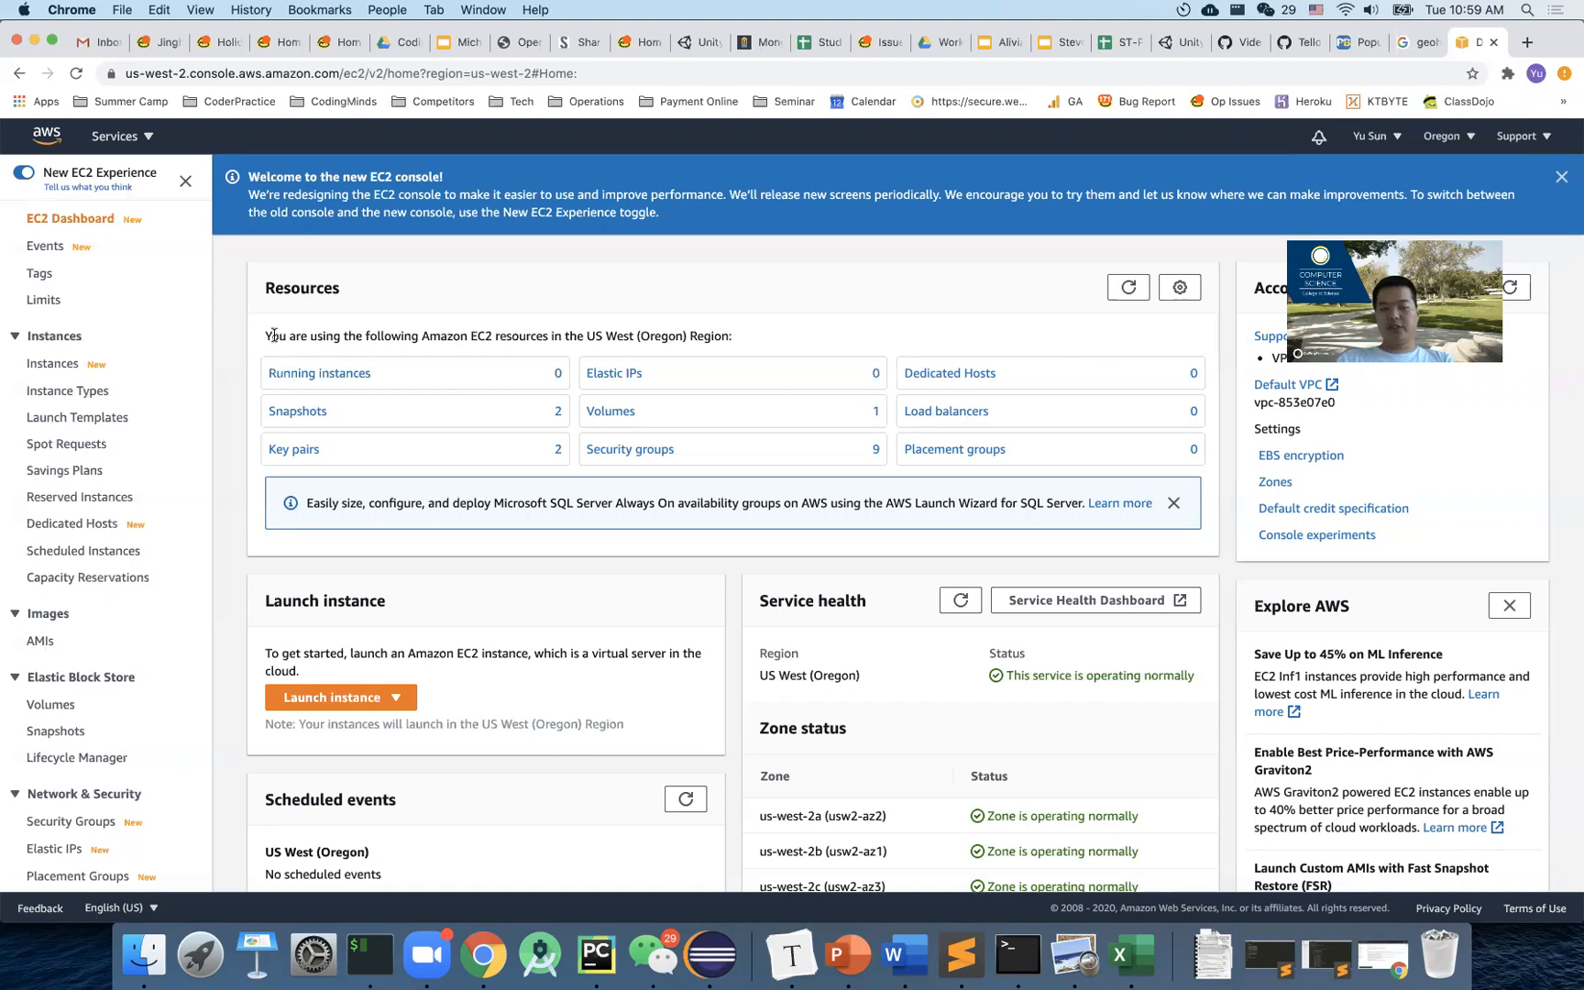
pyautogui.tripleClick(495, 336)
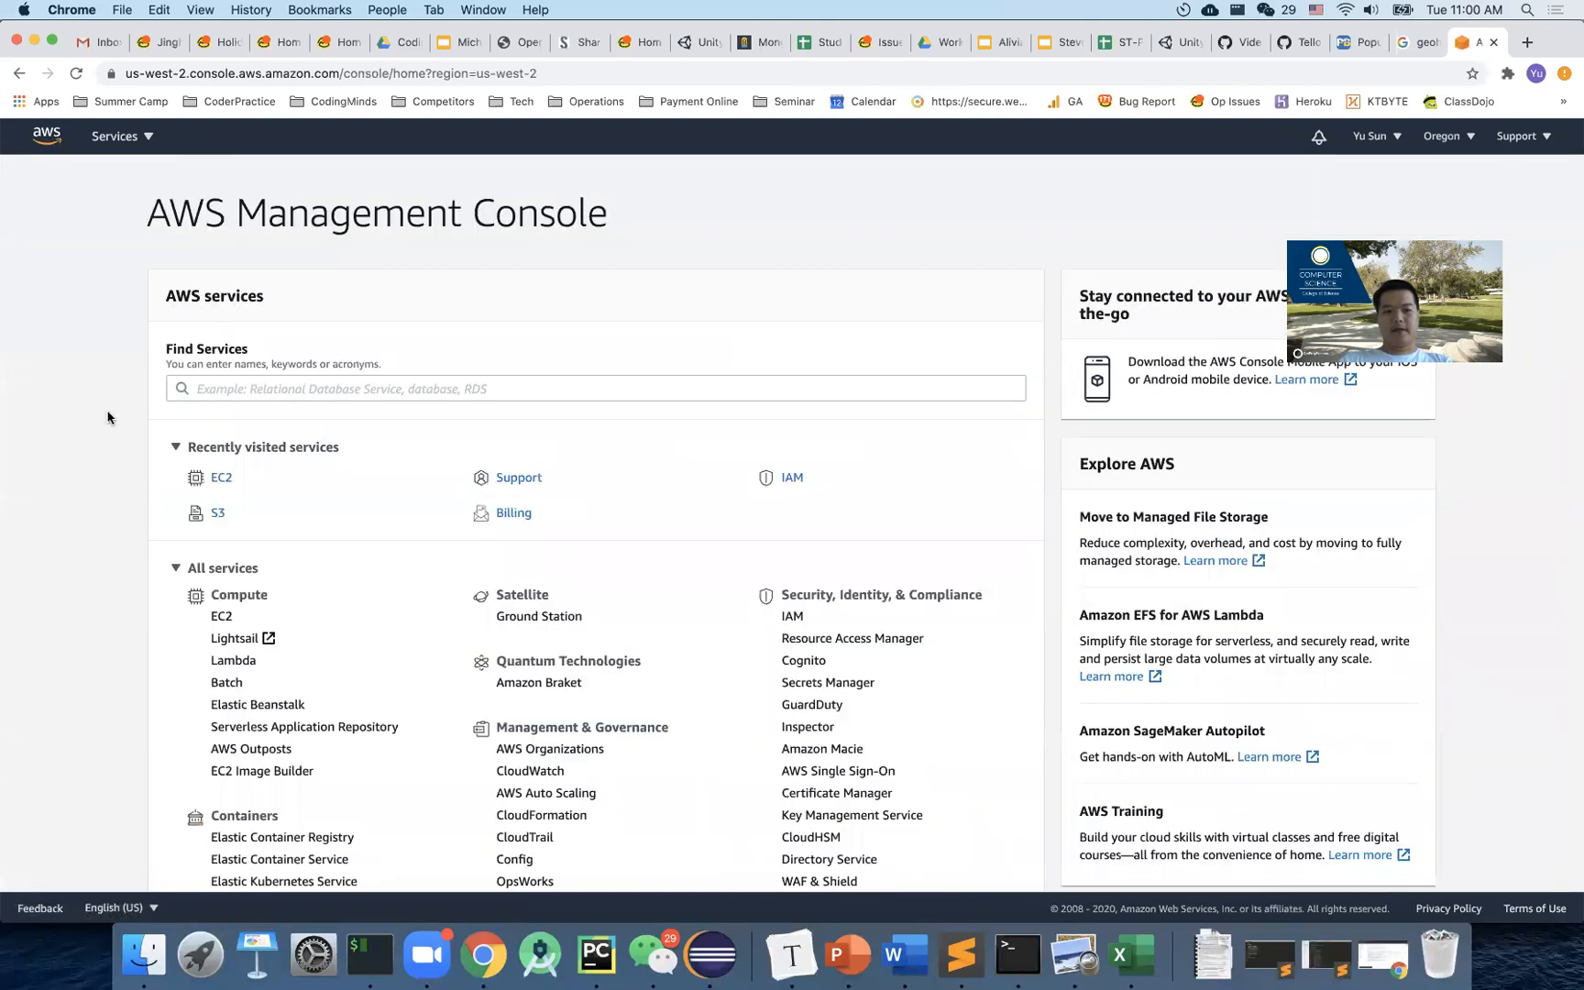
pyautogui.scroll(-3)
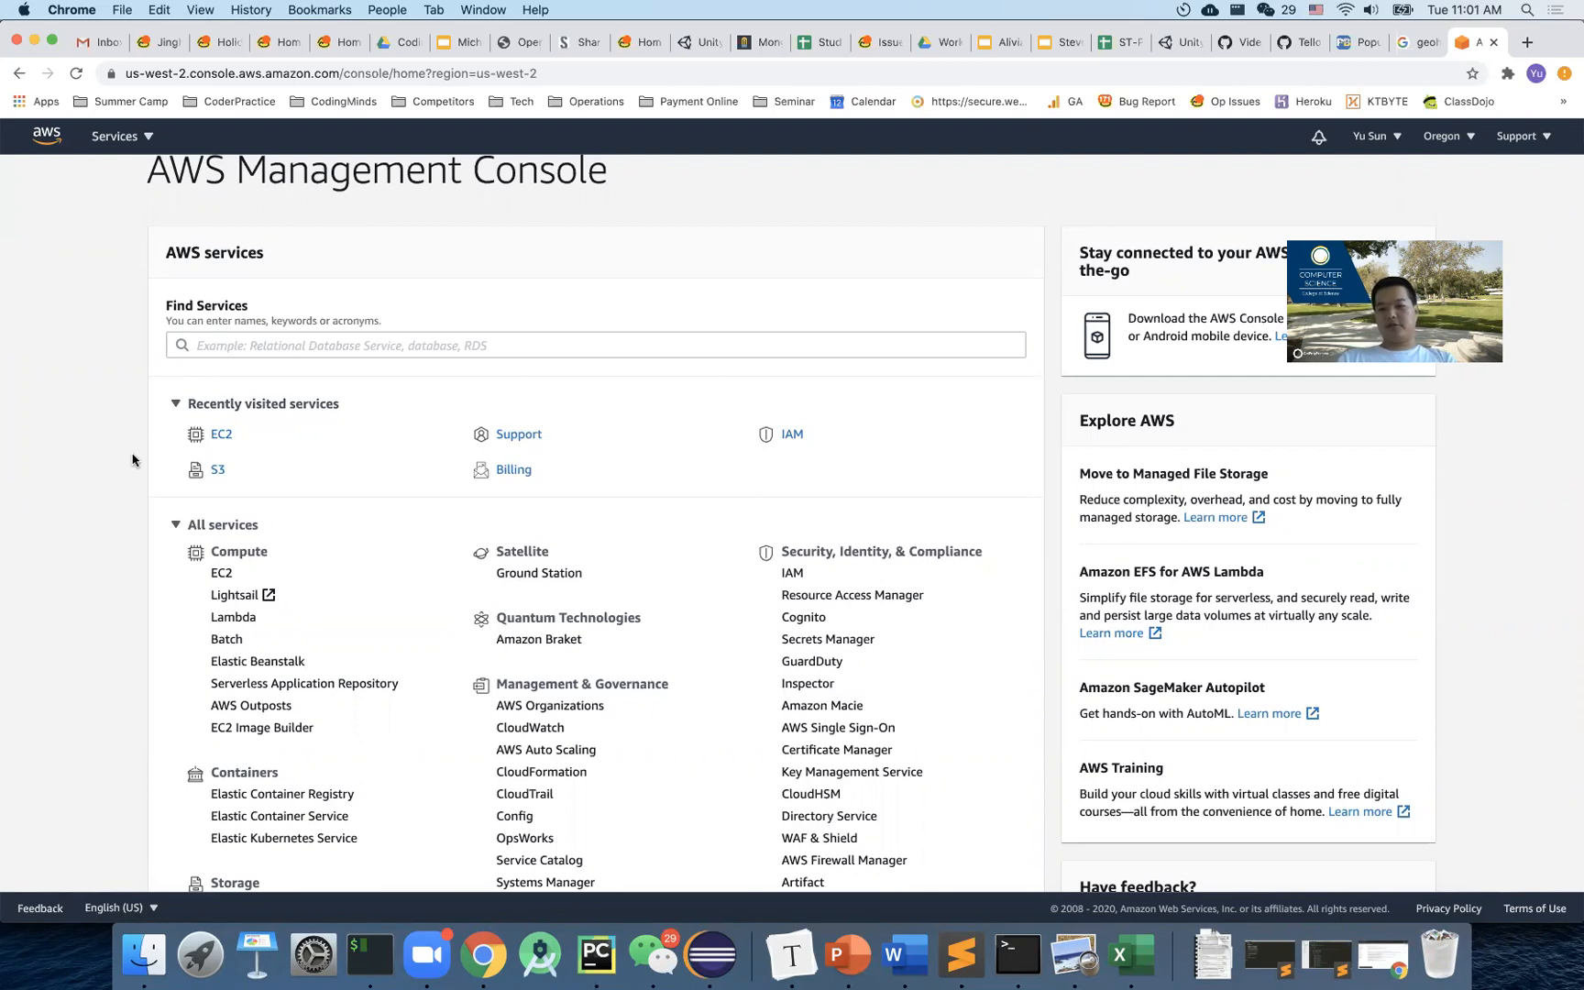
pyautogui.scroll(-3)
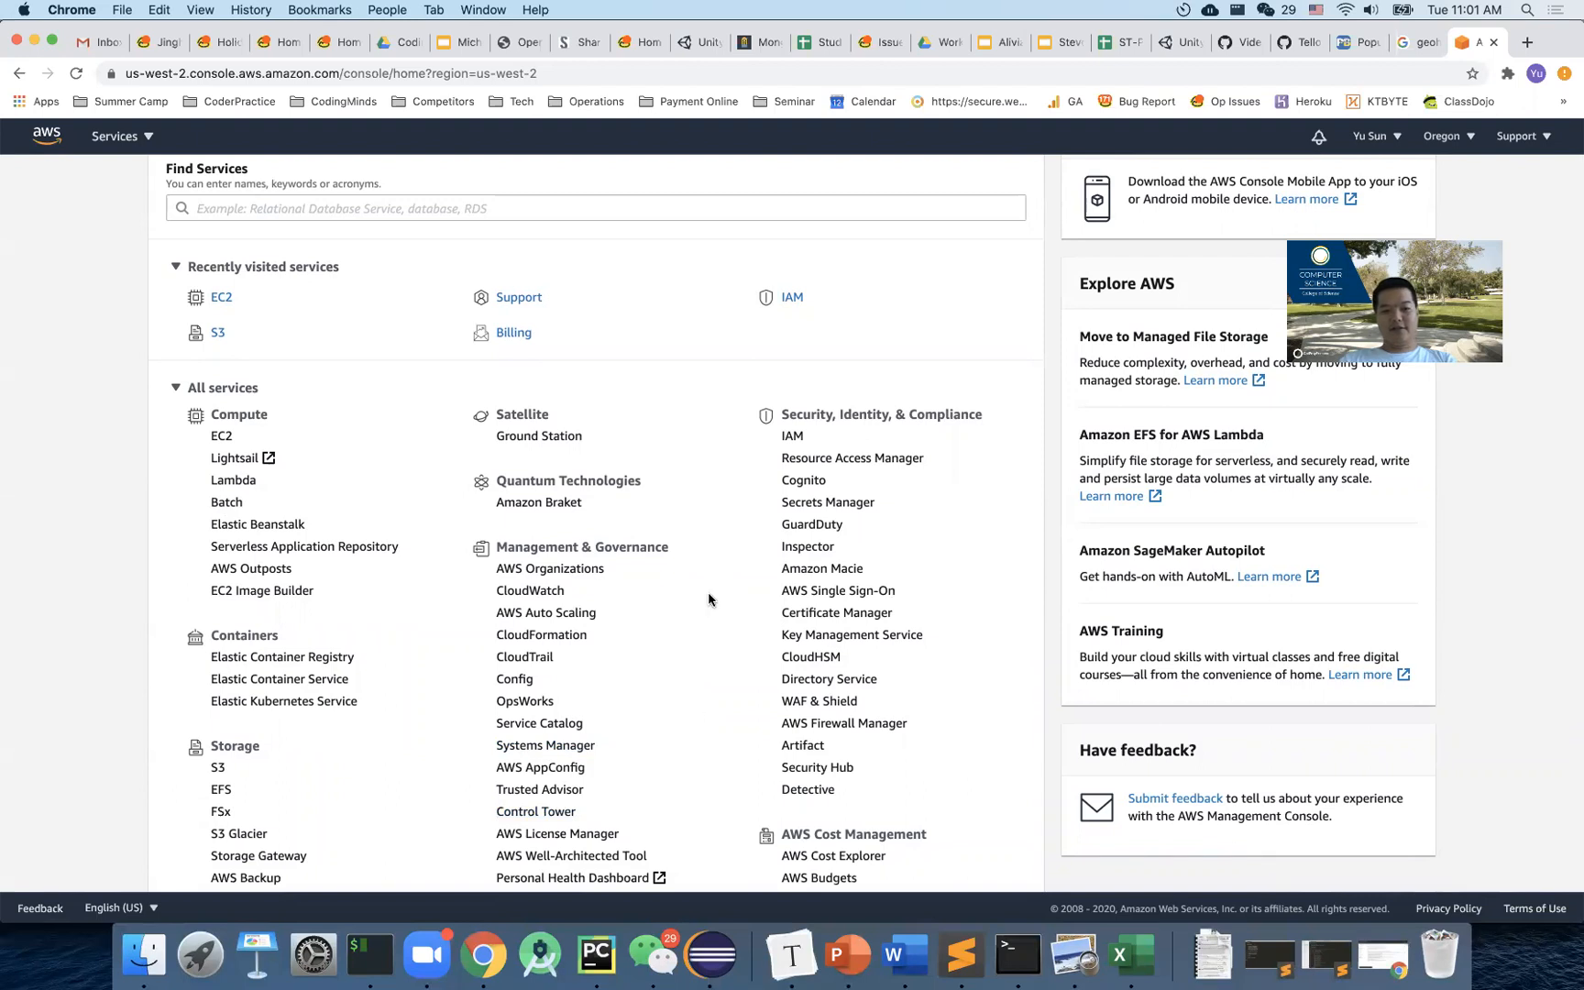
pyautogui.scroll(-3)
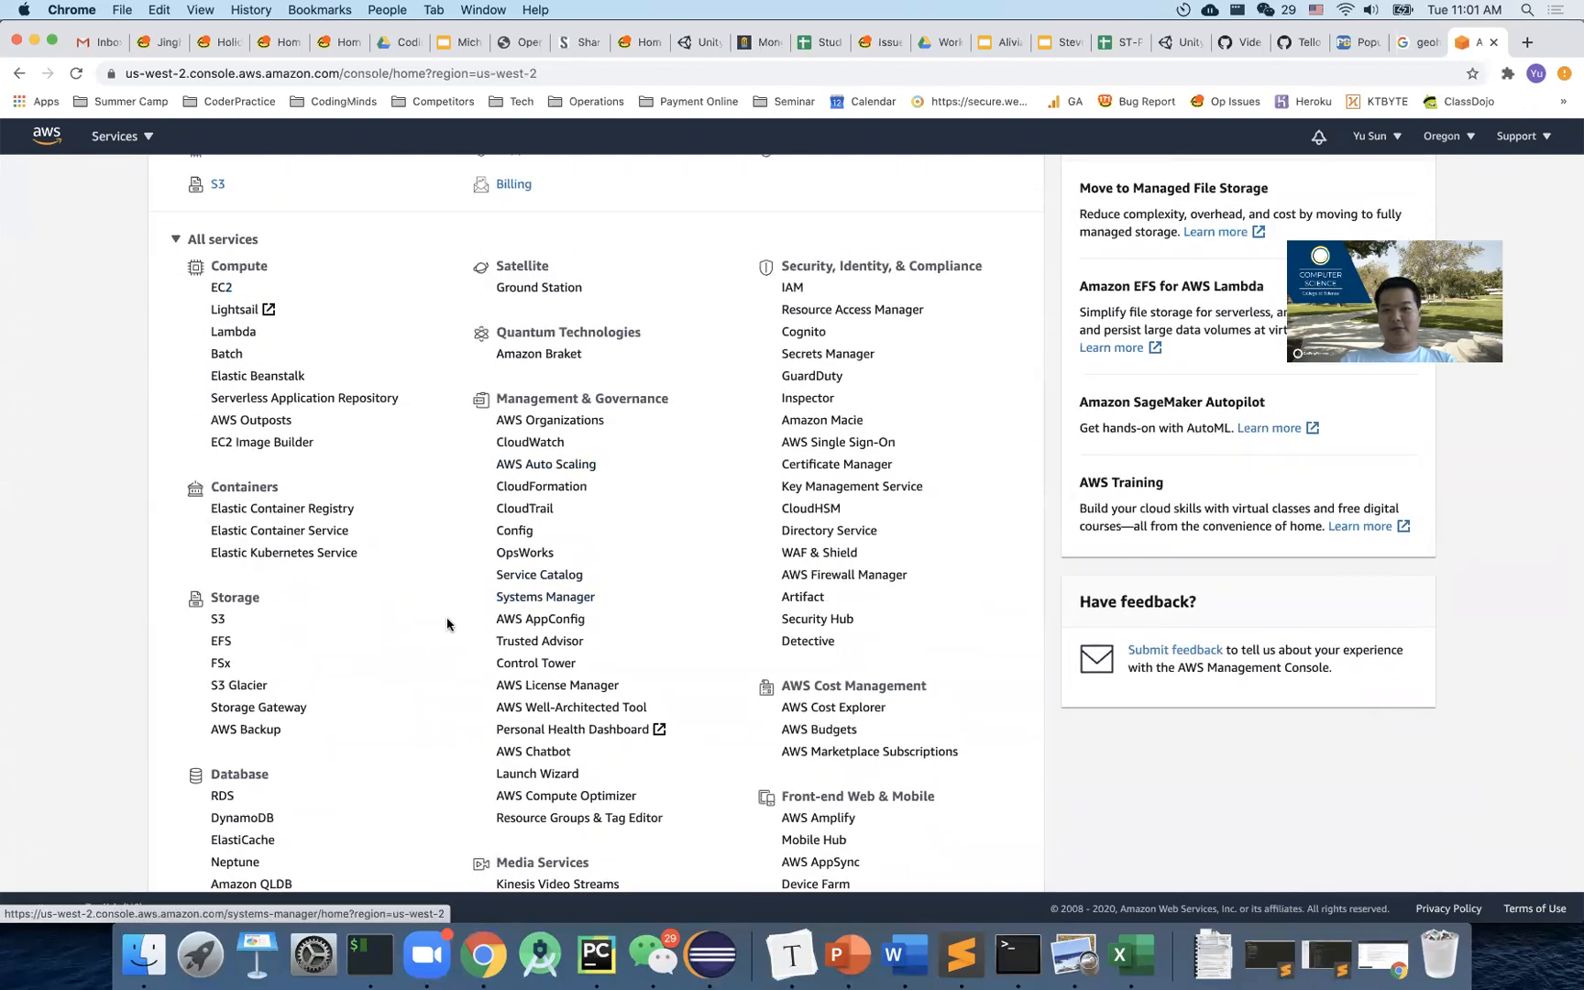
pyautogui.scroll(-3)
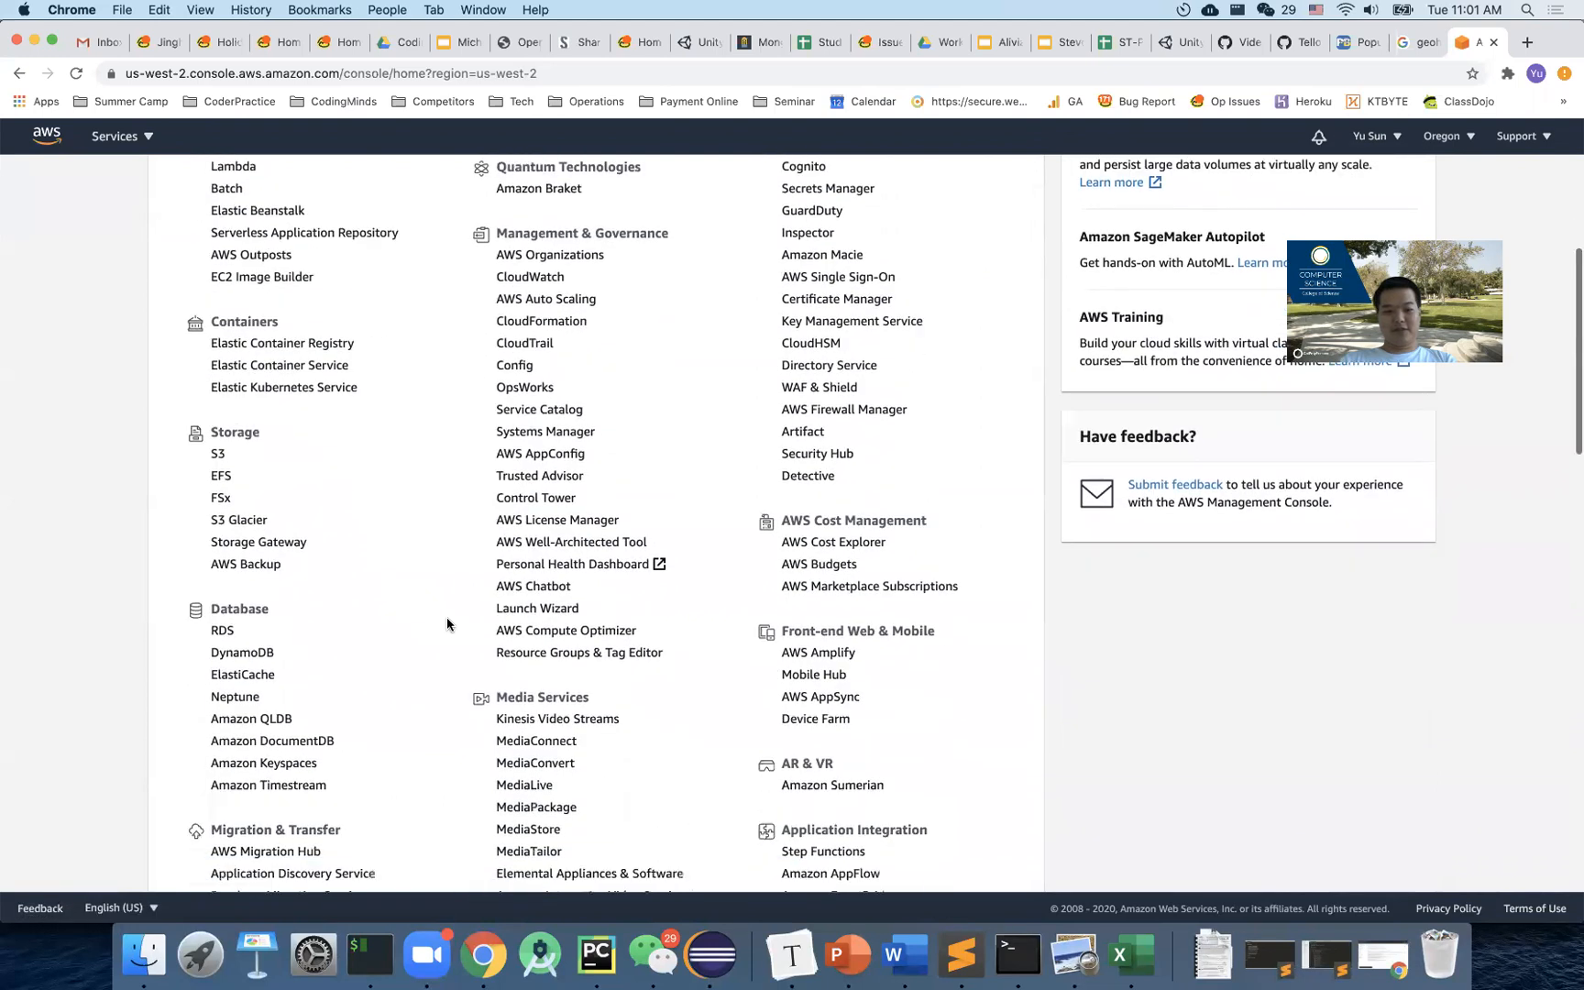
pyautogui.scroll(-3)
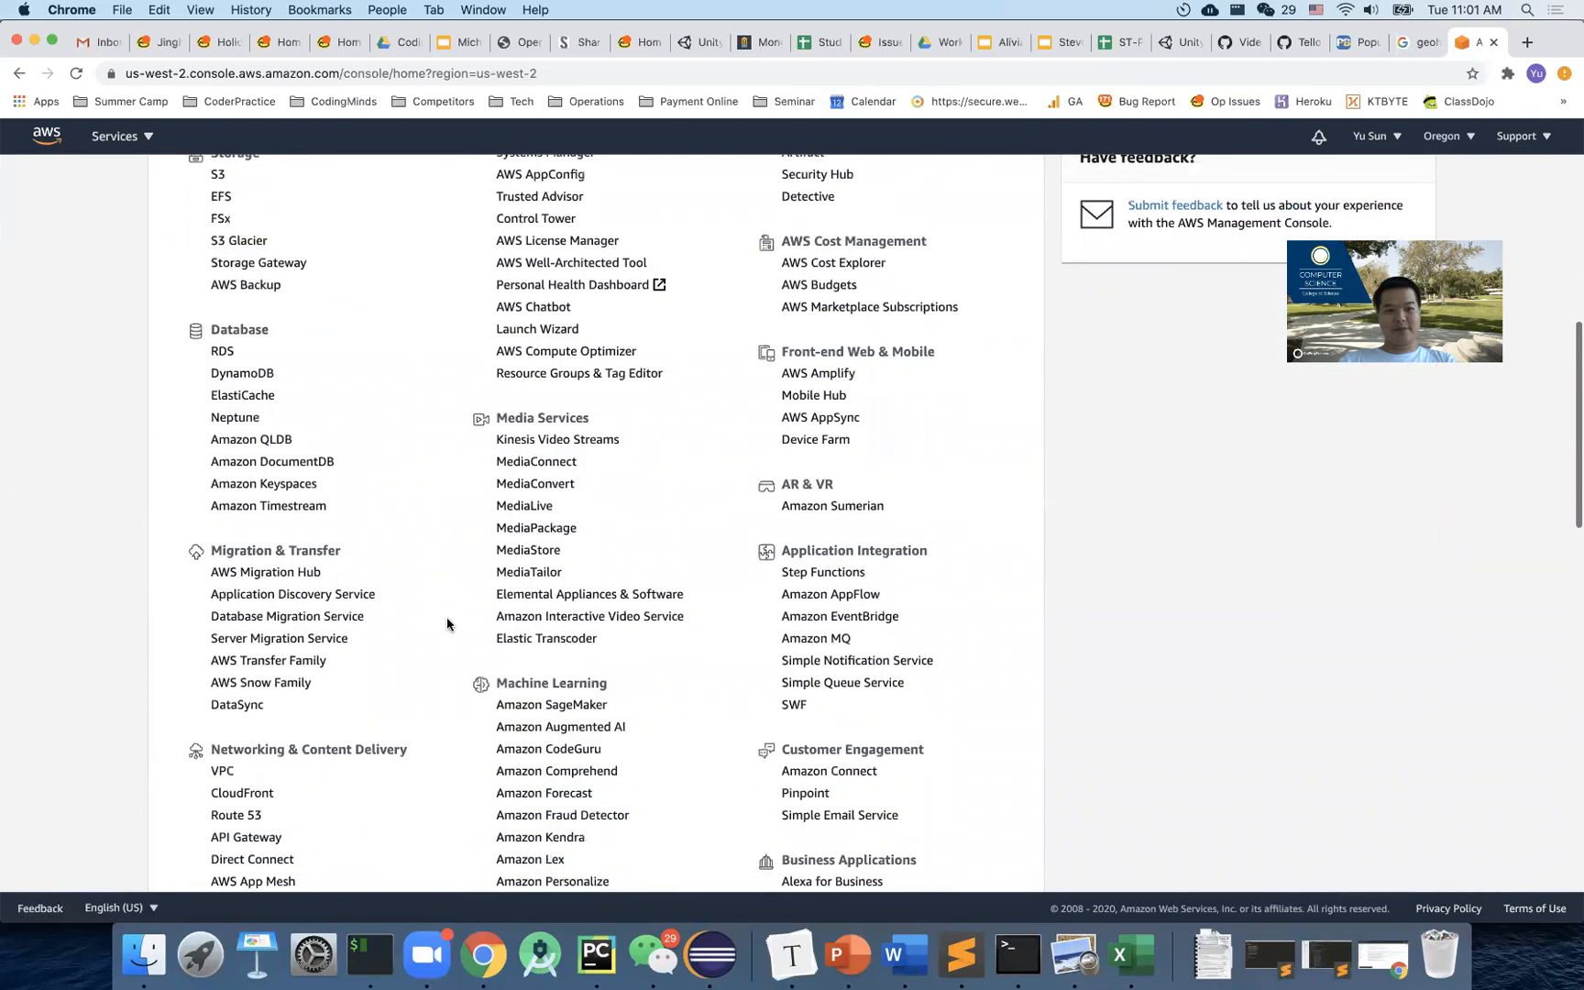
pyautogui.scroll(-3)
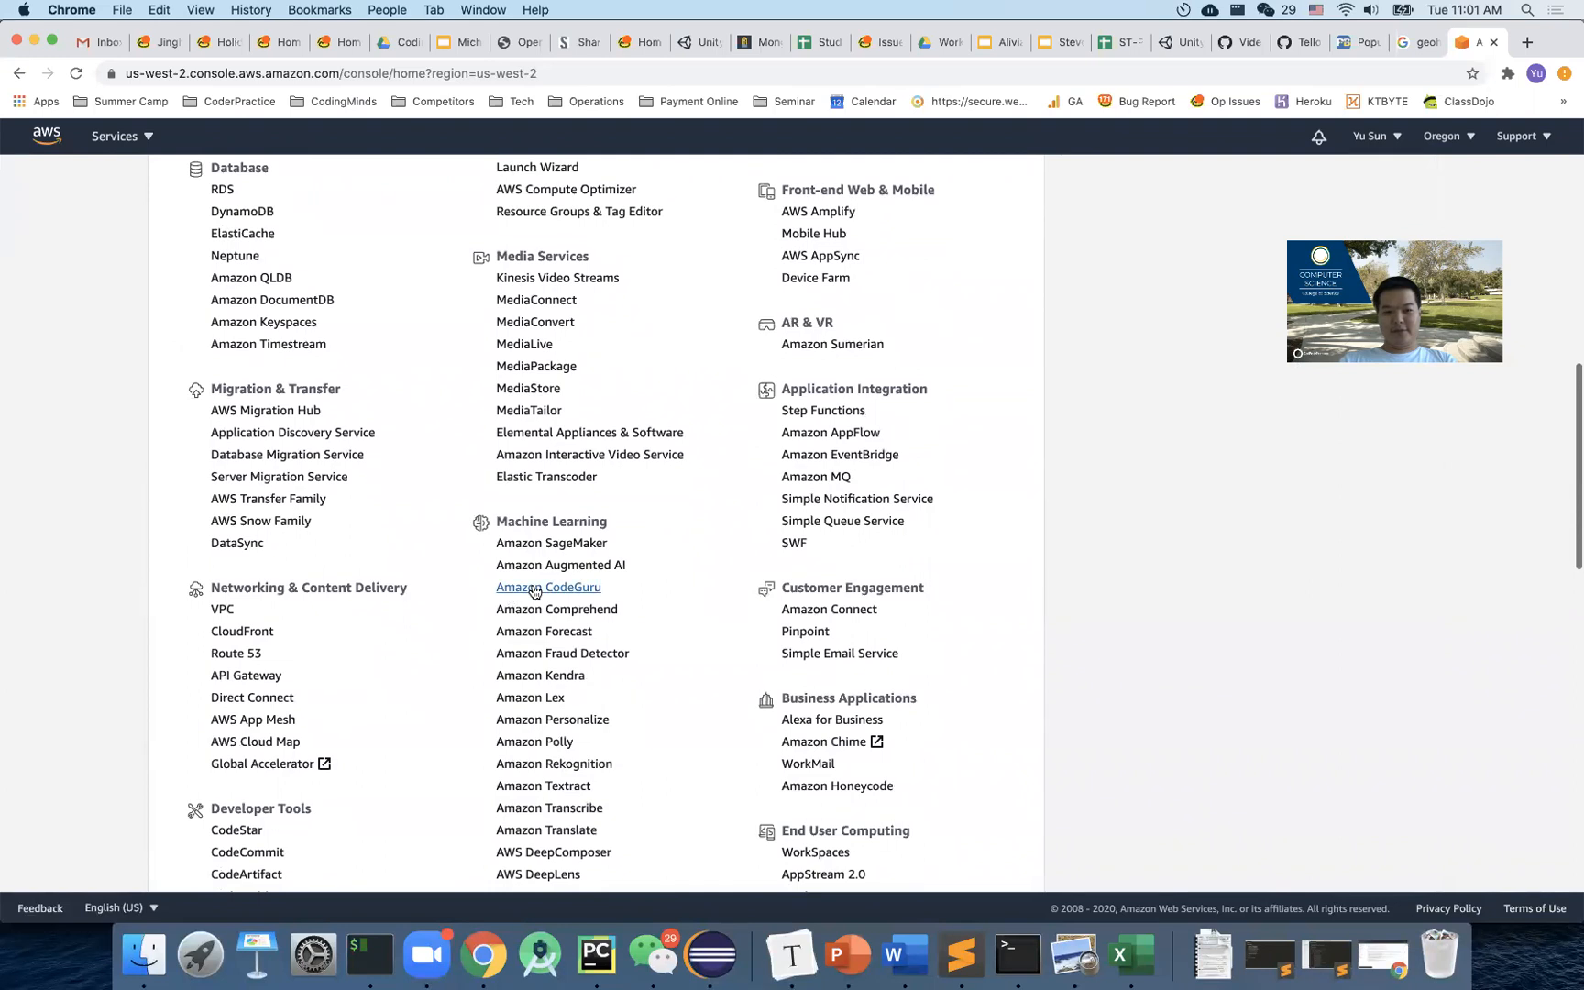
pyautogui.scroll(-3)
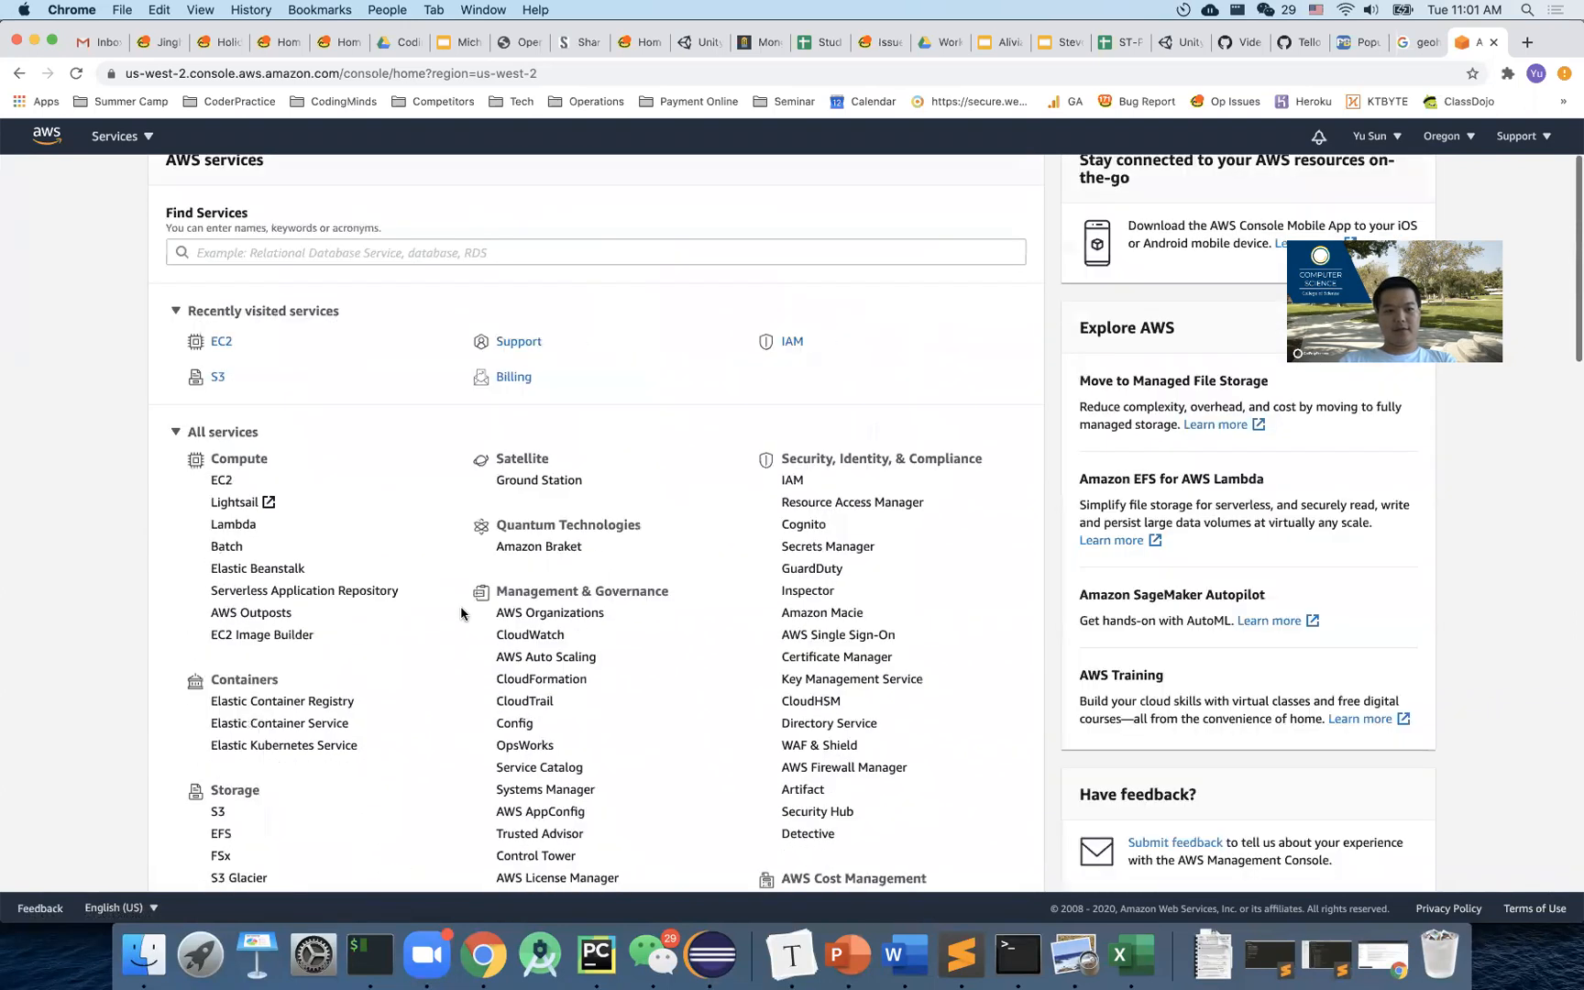
pyautogui.scroll(-3)
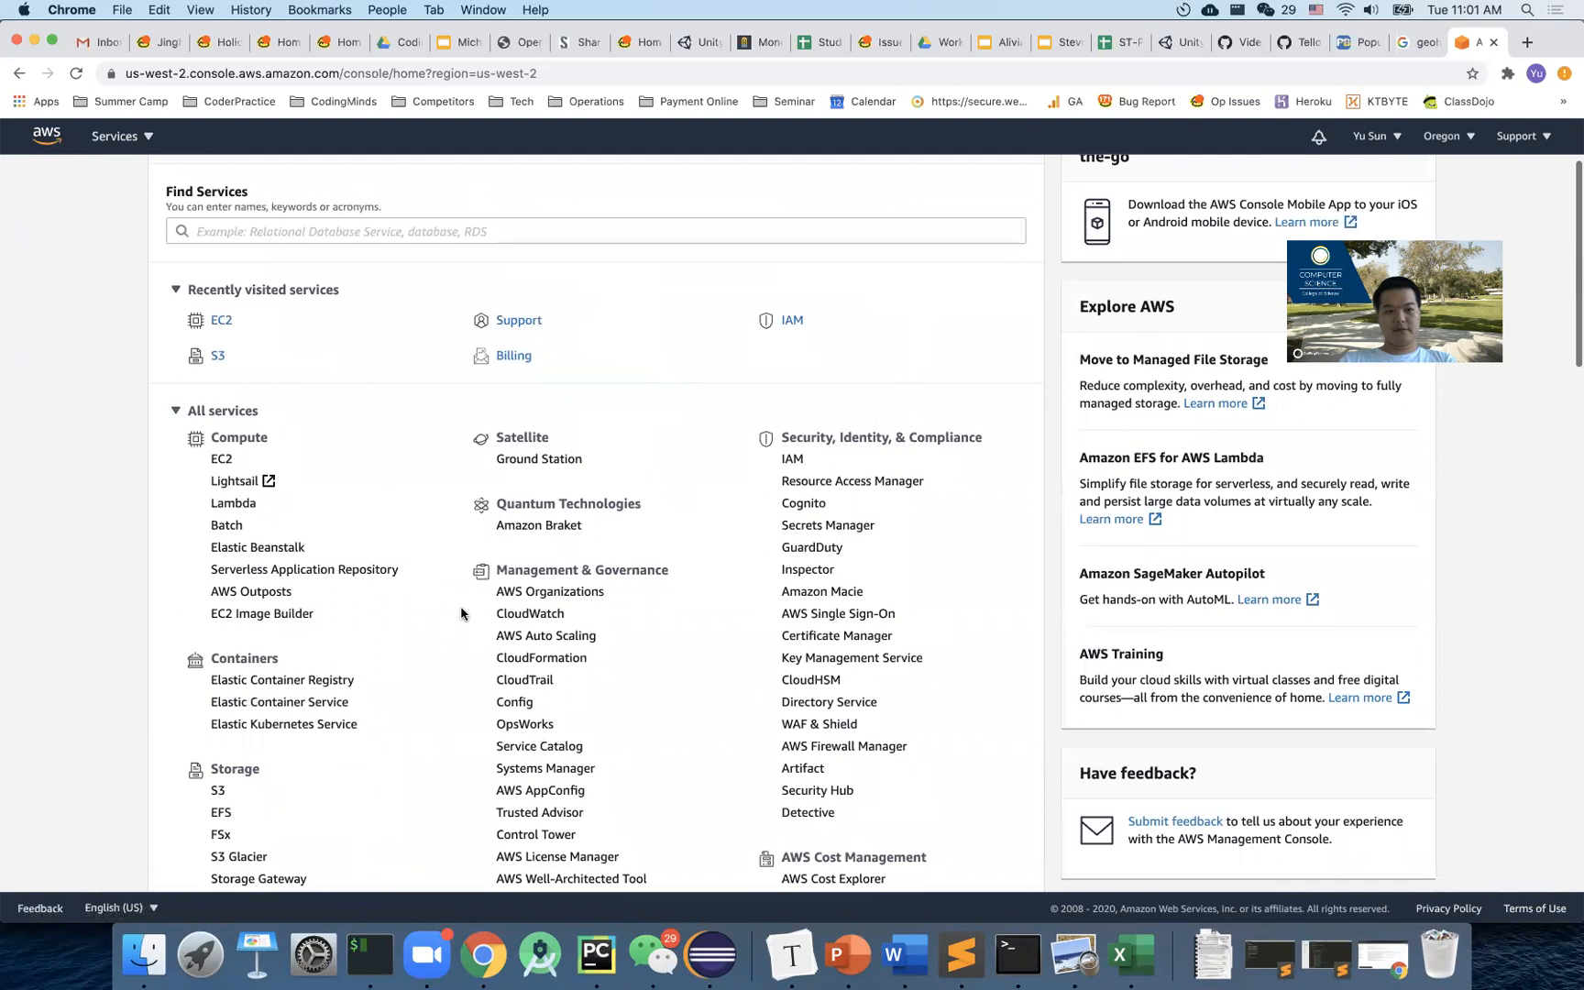
pyautogui.scroll(-3)
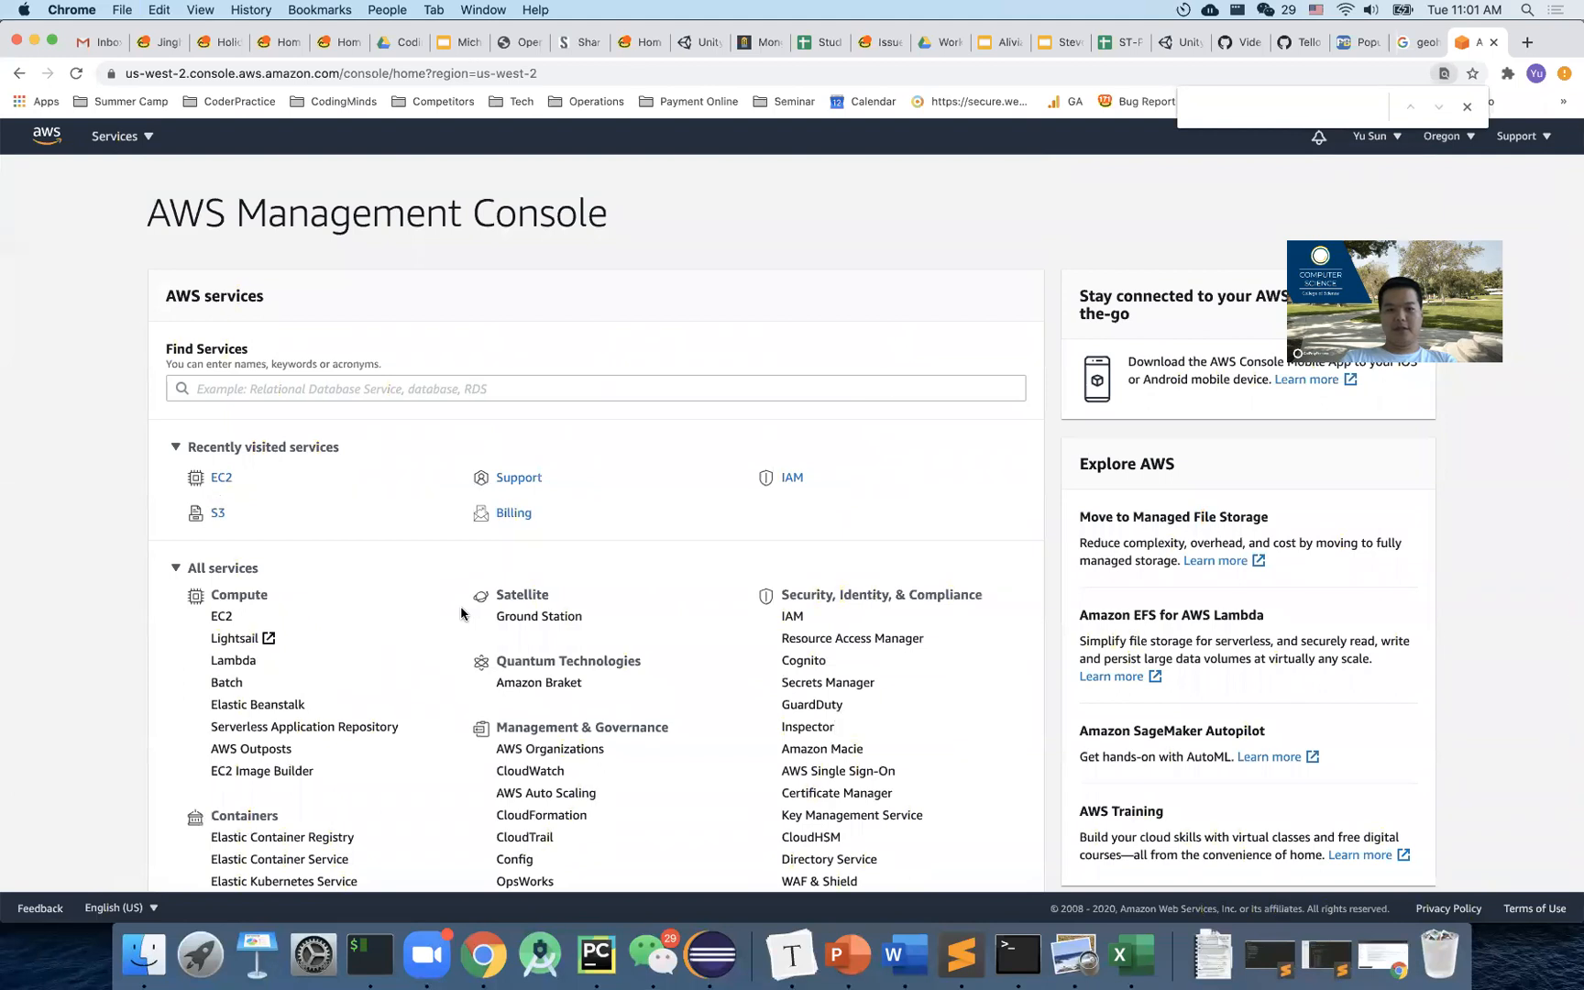
pyautogui.write('emr')
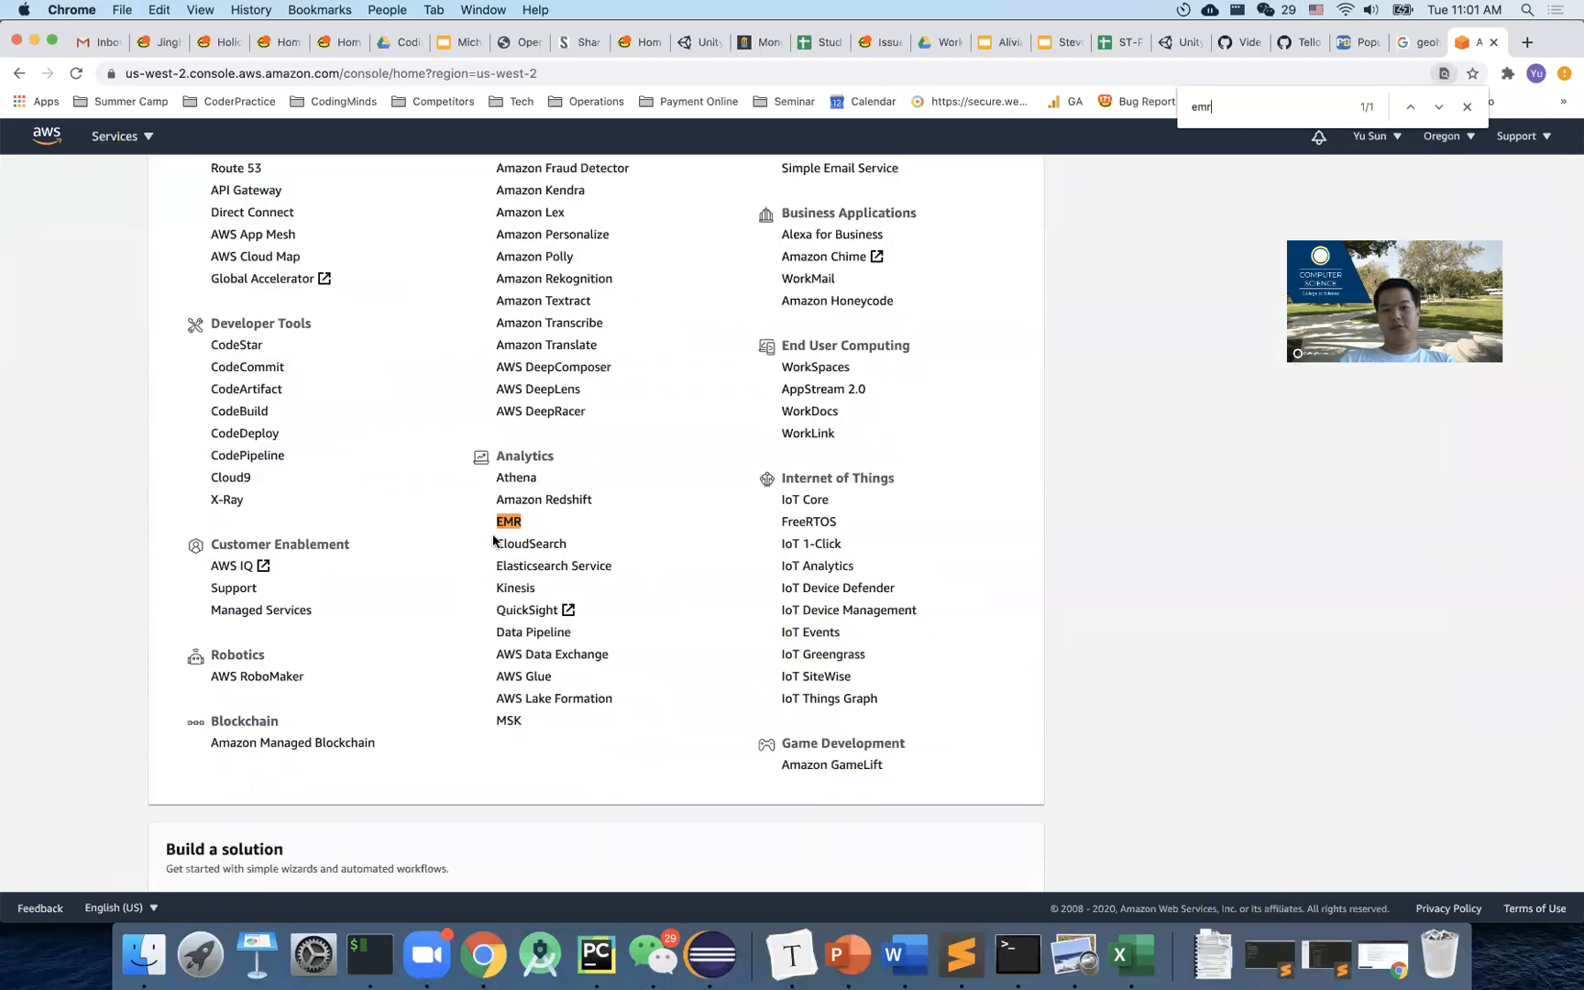
pyautogui.moveTo(508, 521)
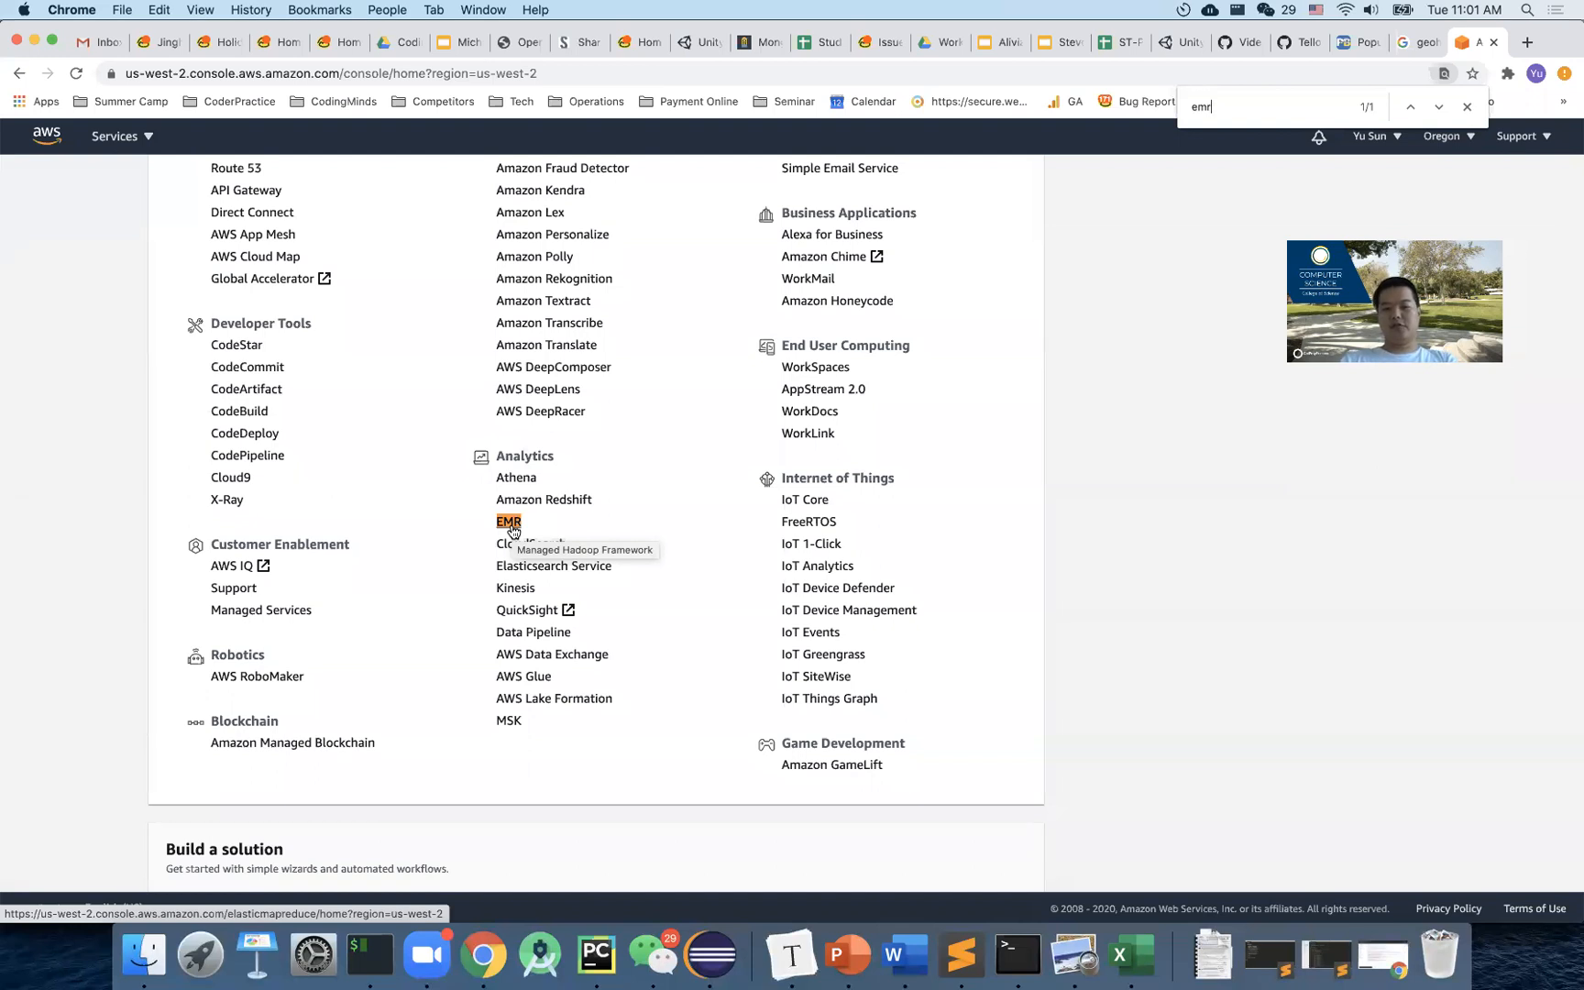
pyautogui.moveTo(468, 524)
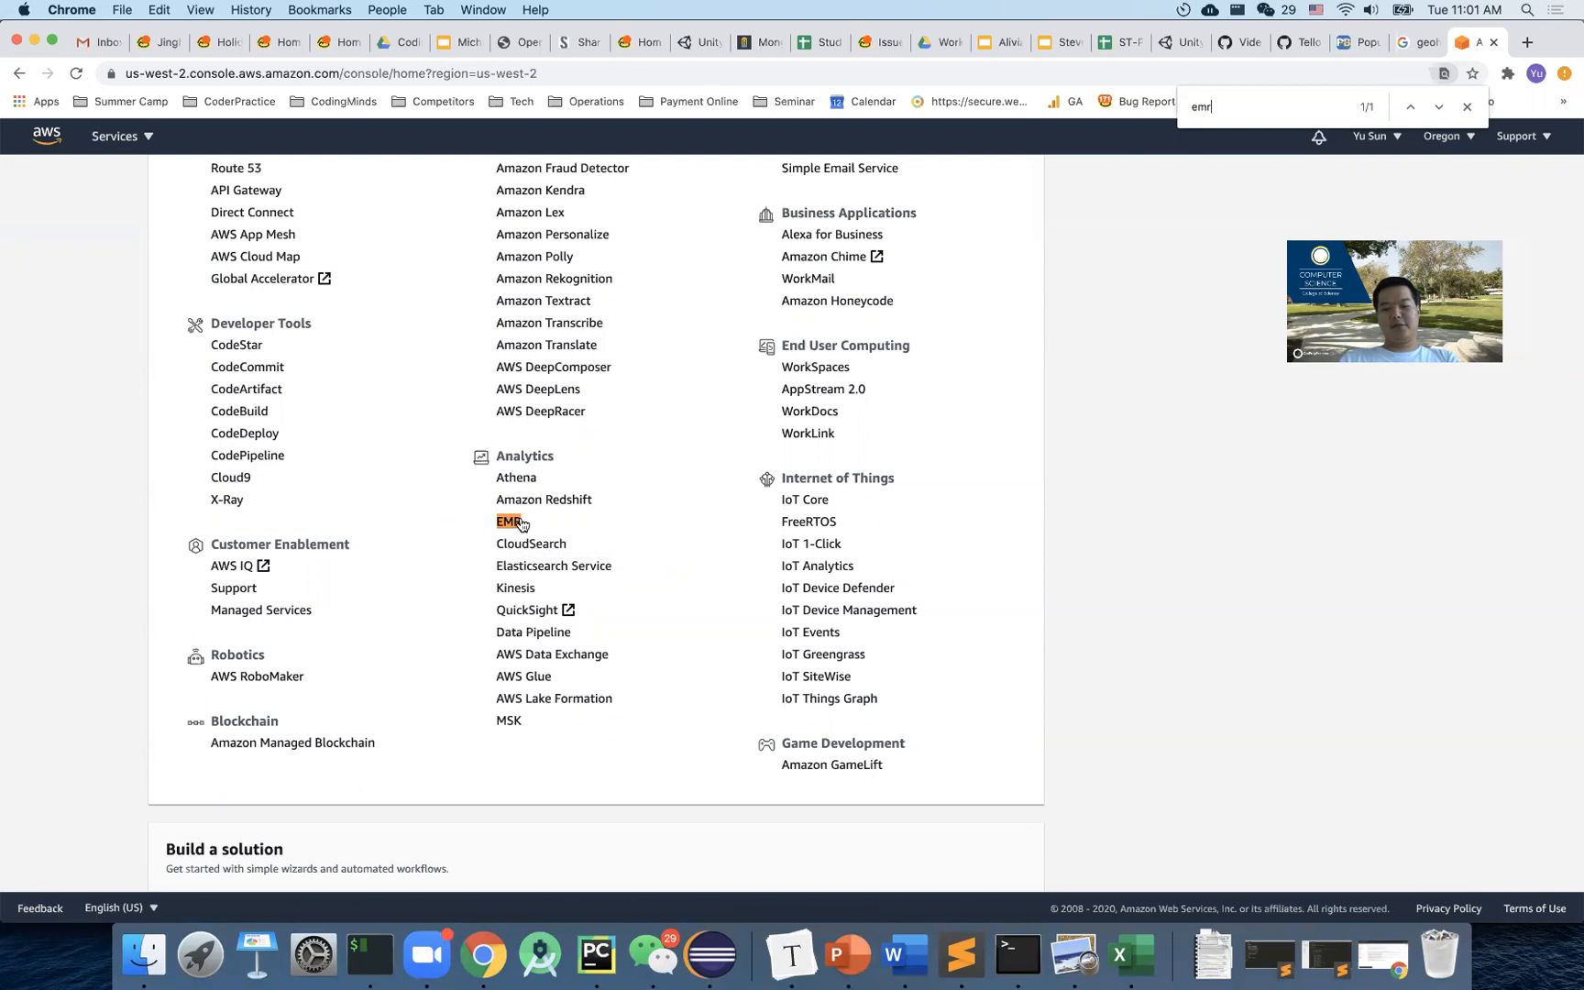
pyautogui.moveTo(465, 526)
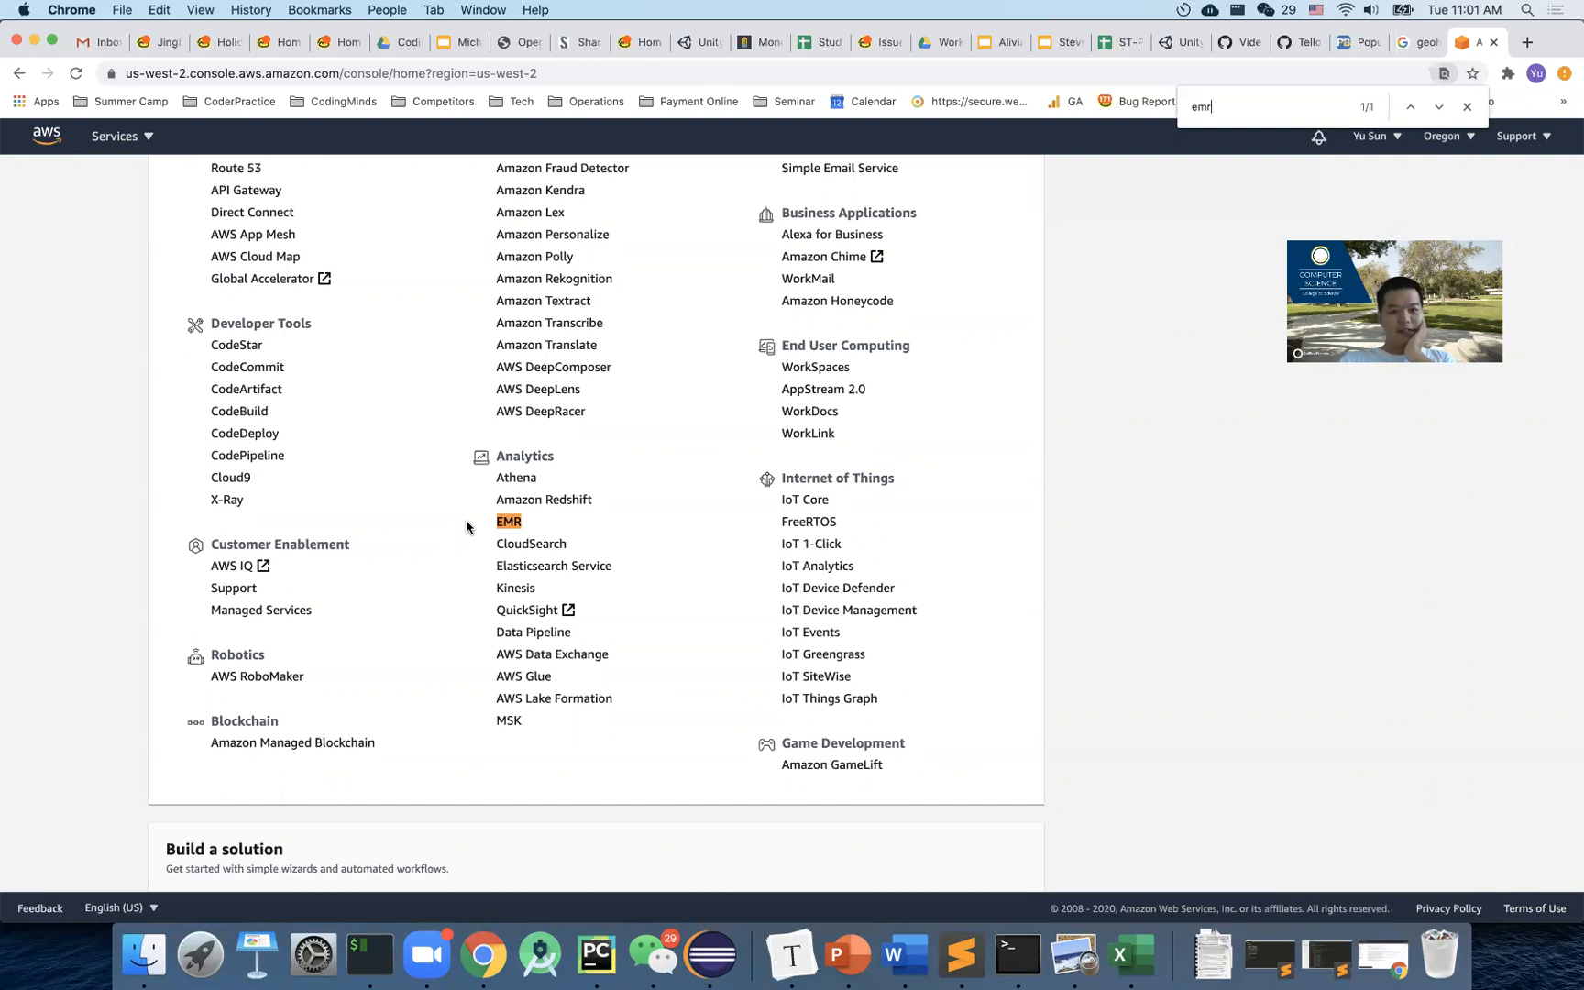
pyautogui.moveTo(510, 526)
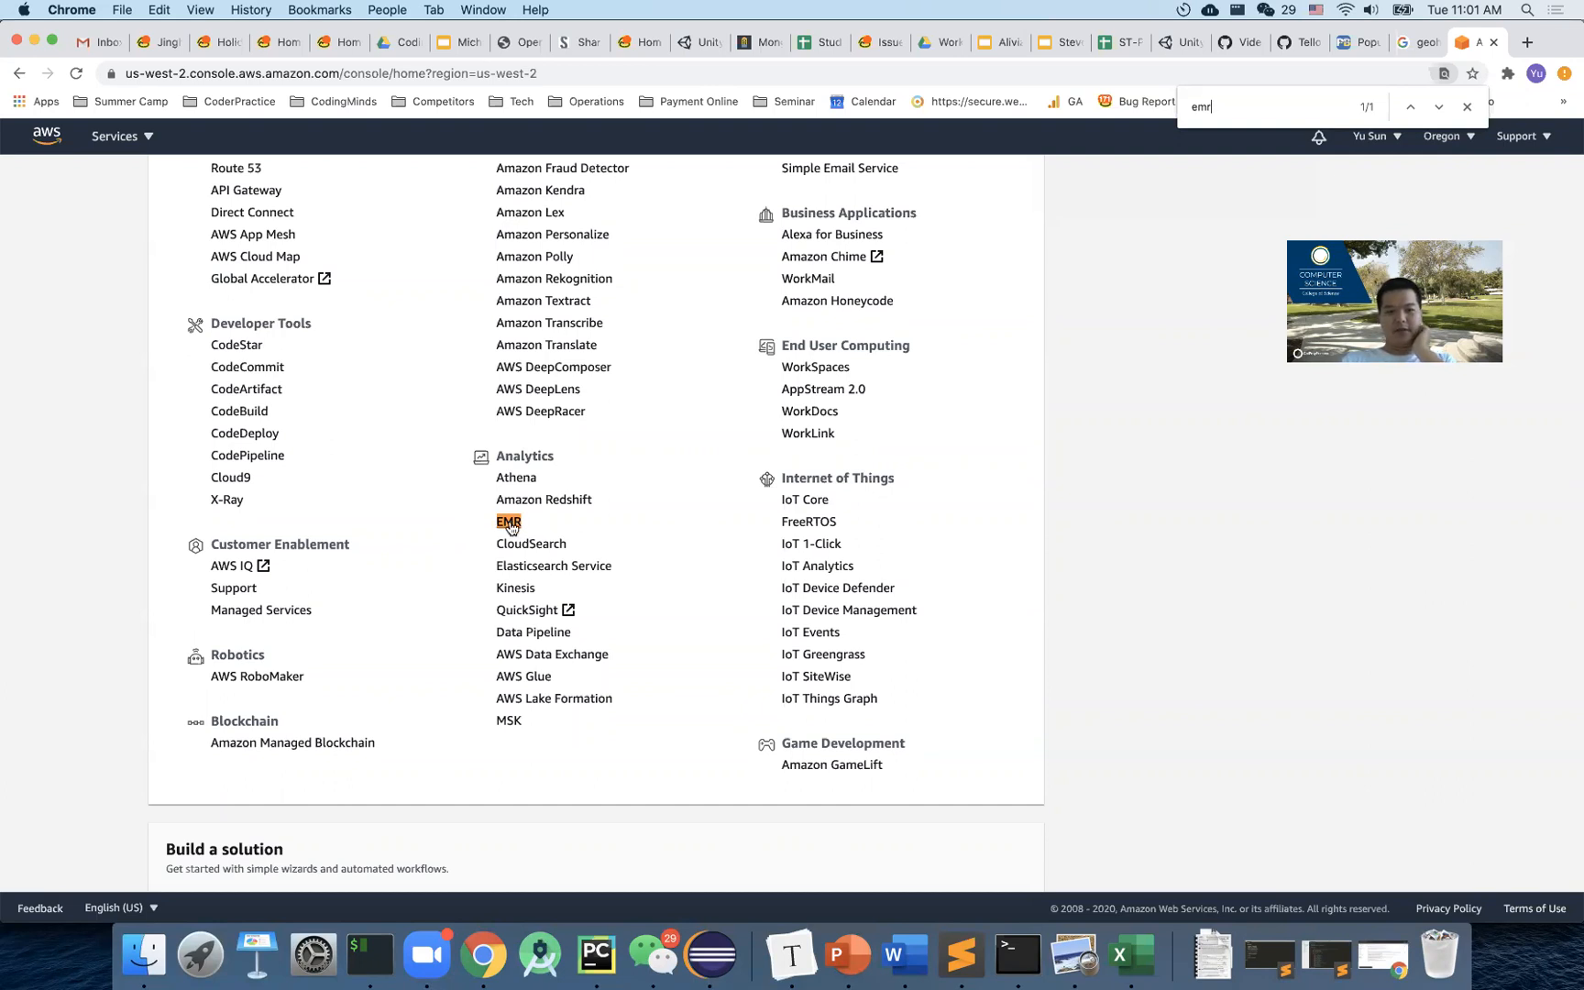
pyautogui.moveTo(508, 521)
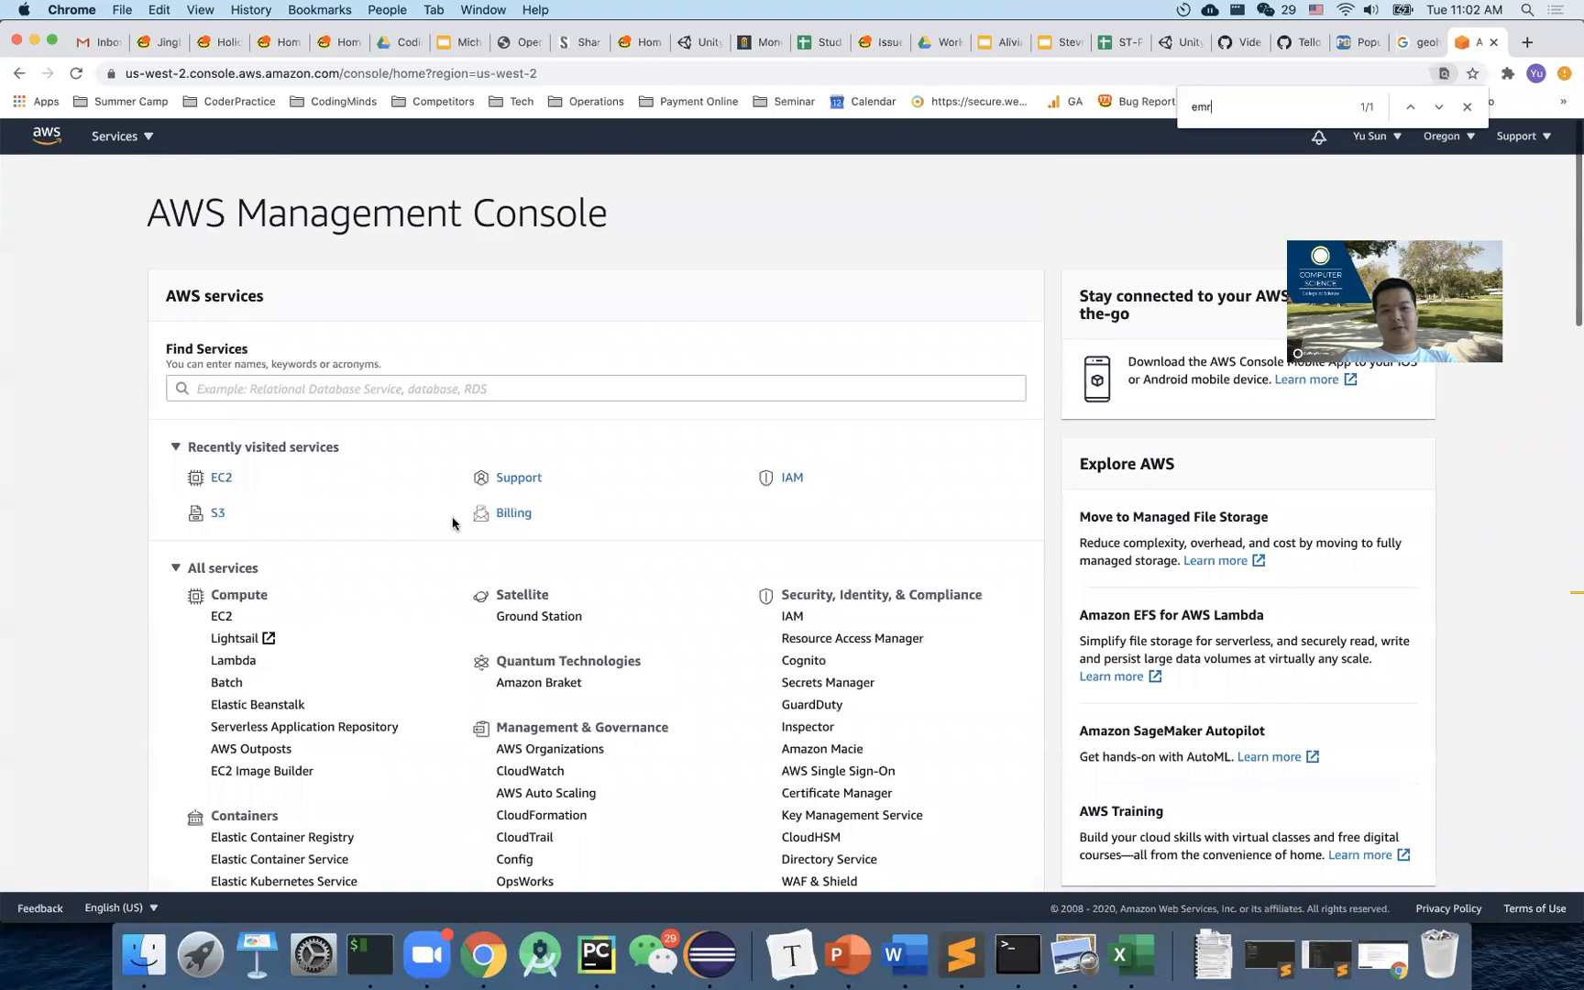
pyautogui.moveTo(424, 186)
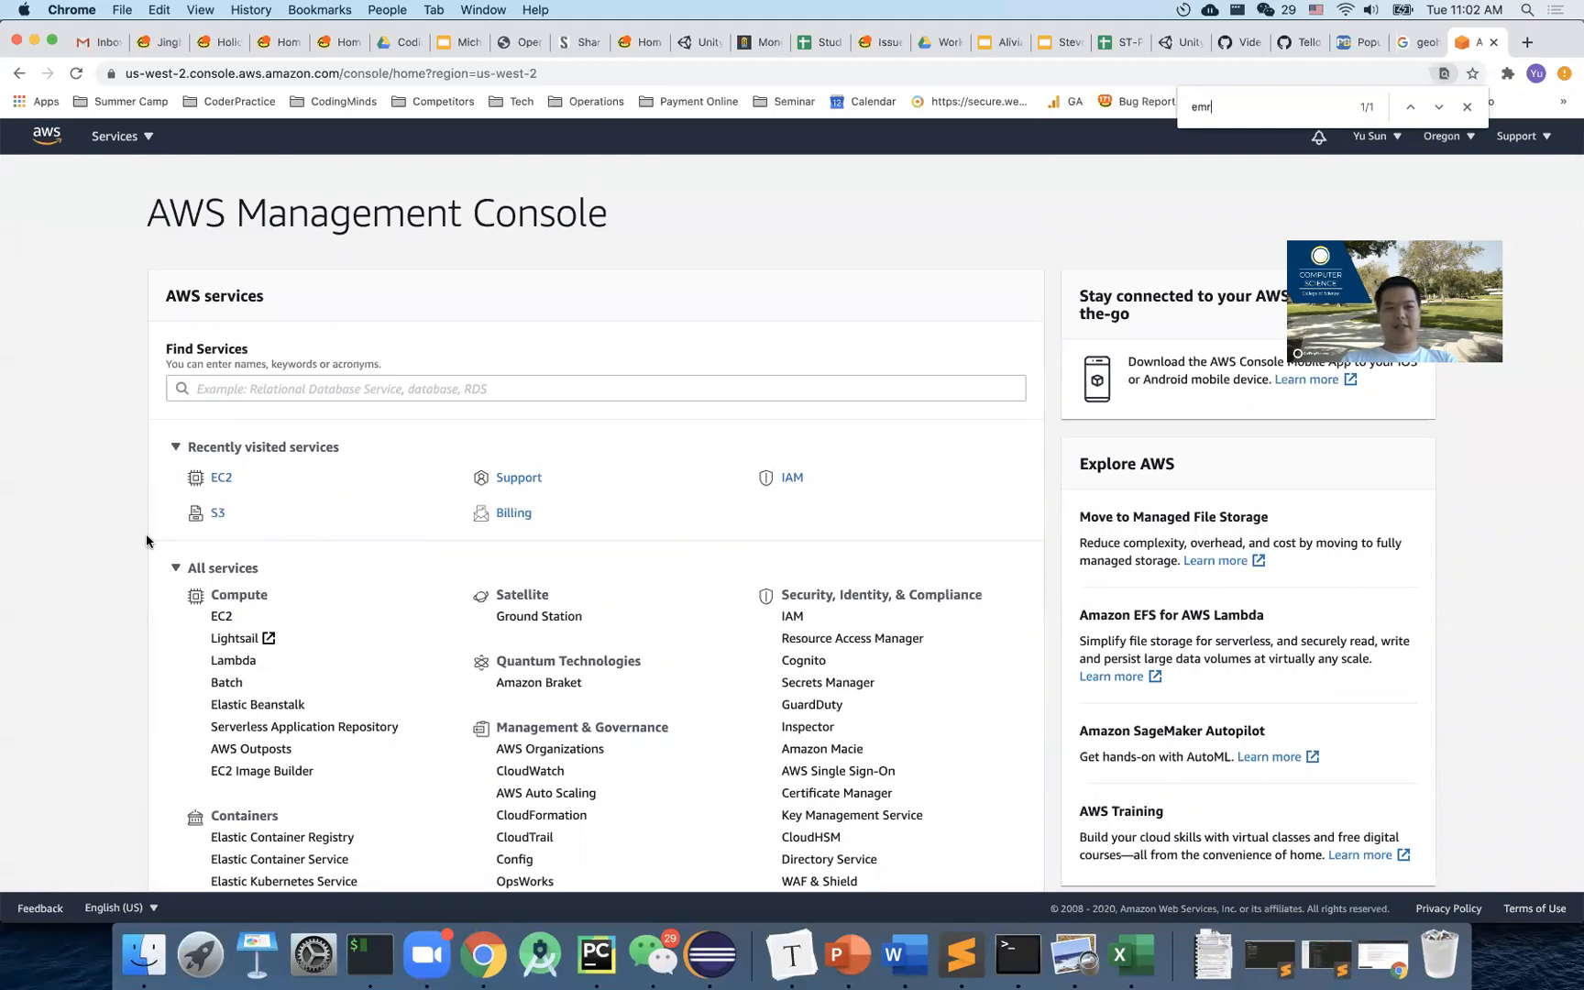
pyautogui.moveTo(222, 477)
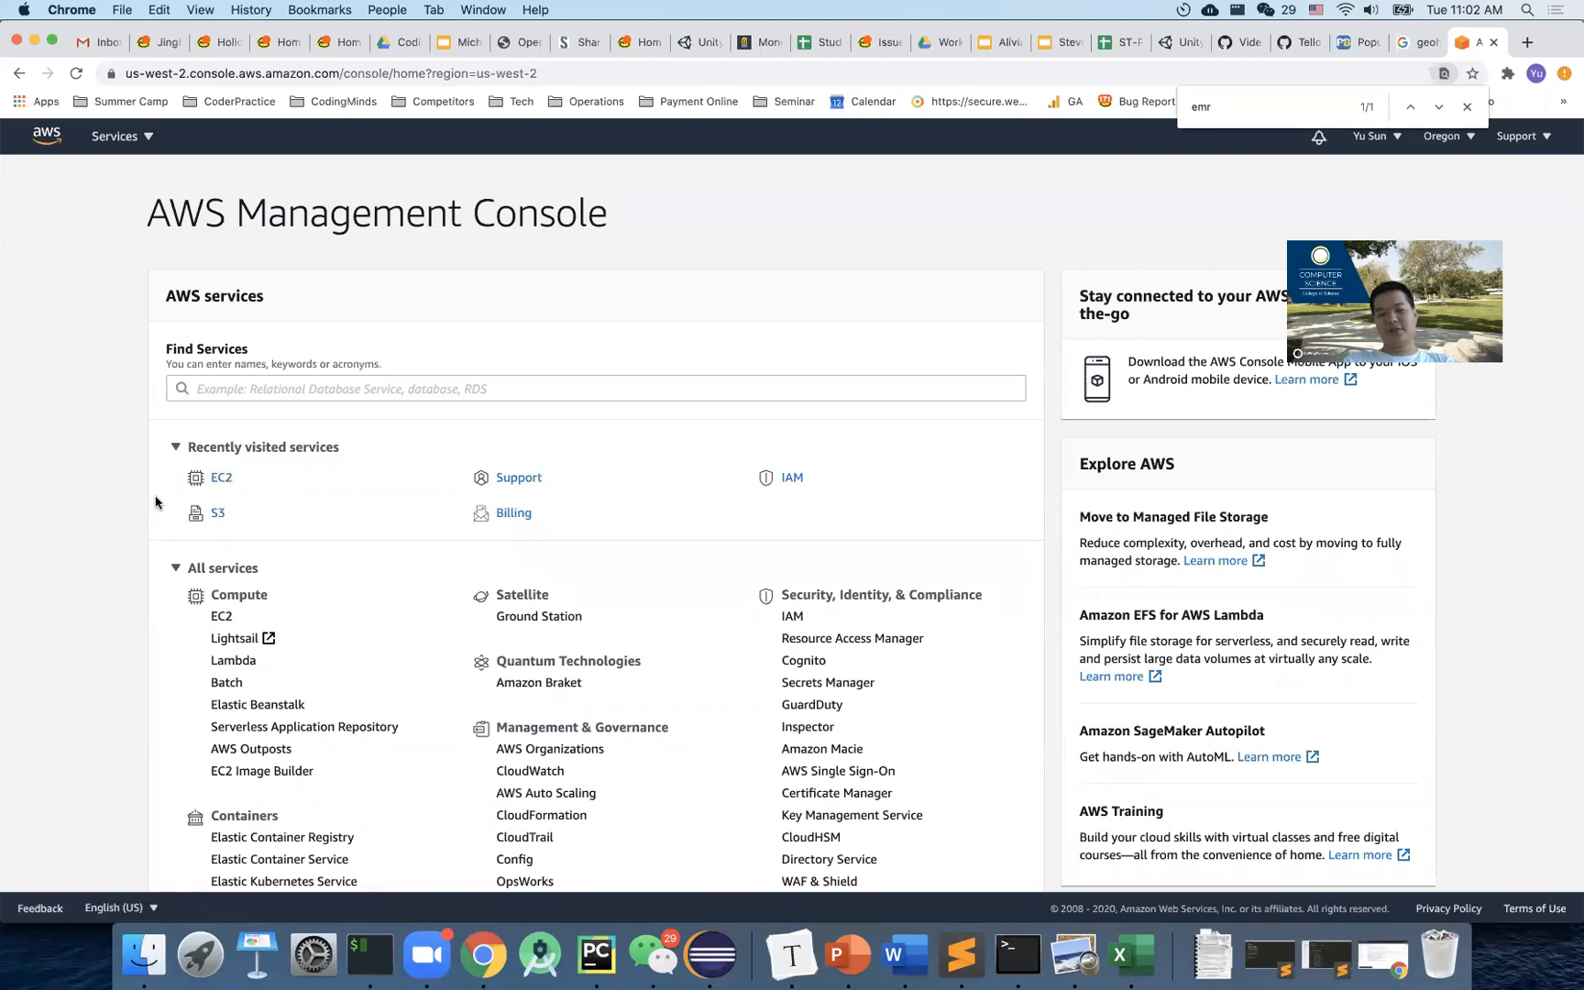
pyautogui.scroll(-3)
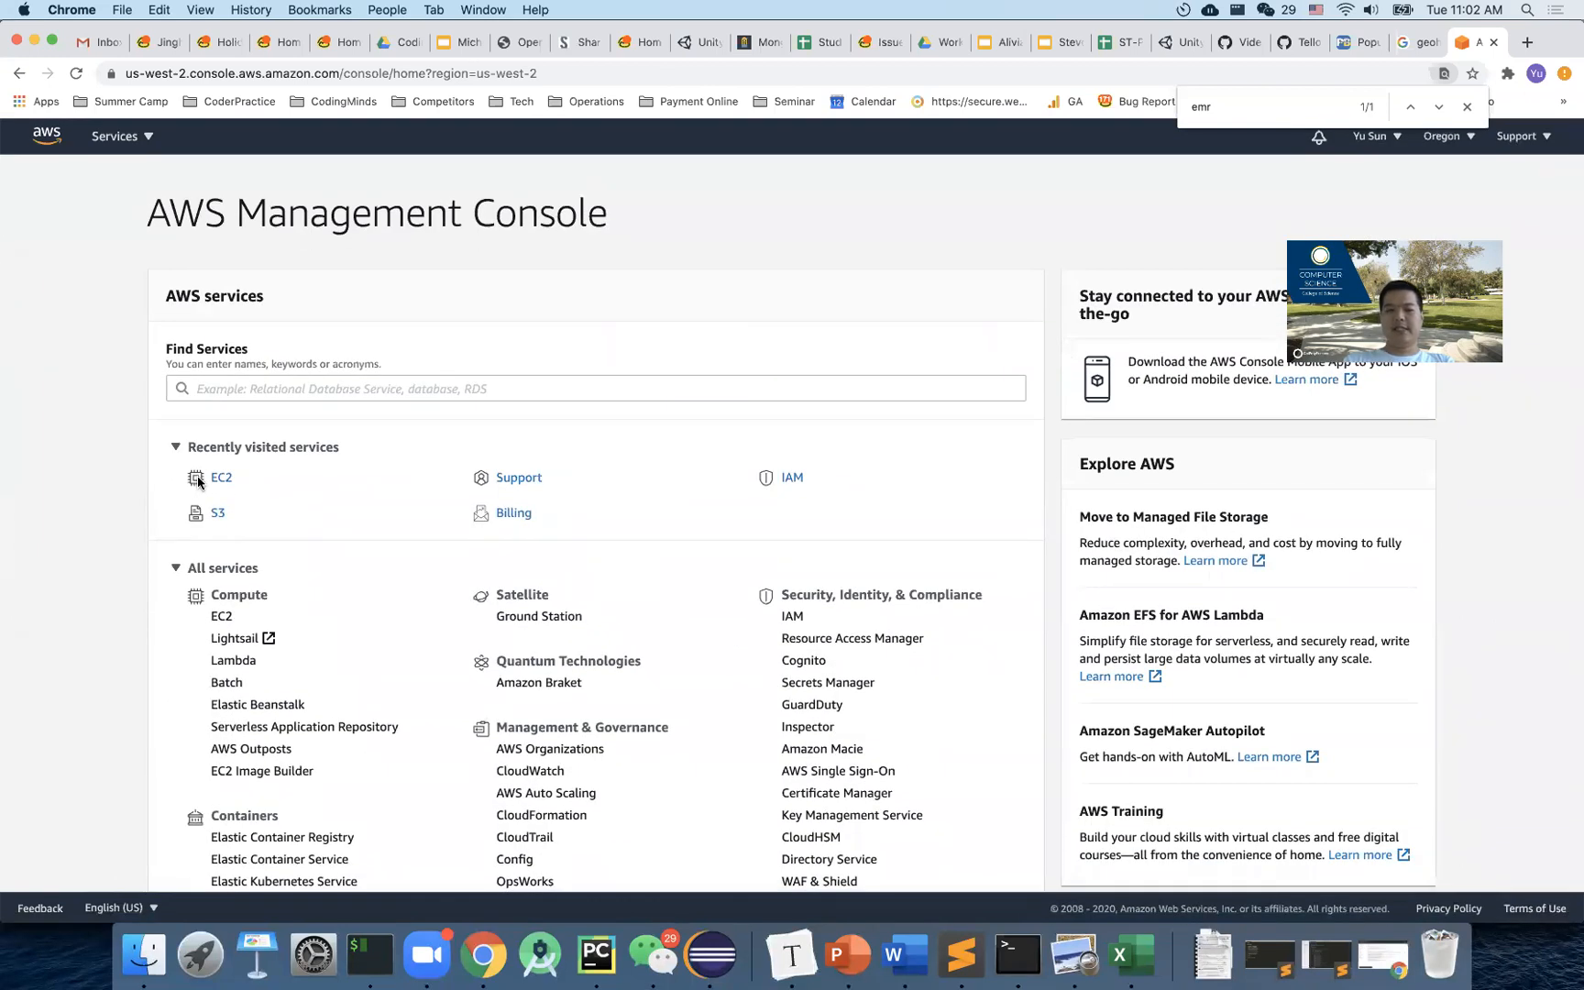
pyautogui.moveTo(134, 269)
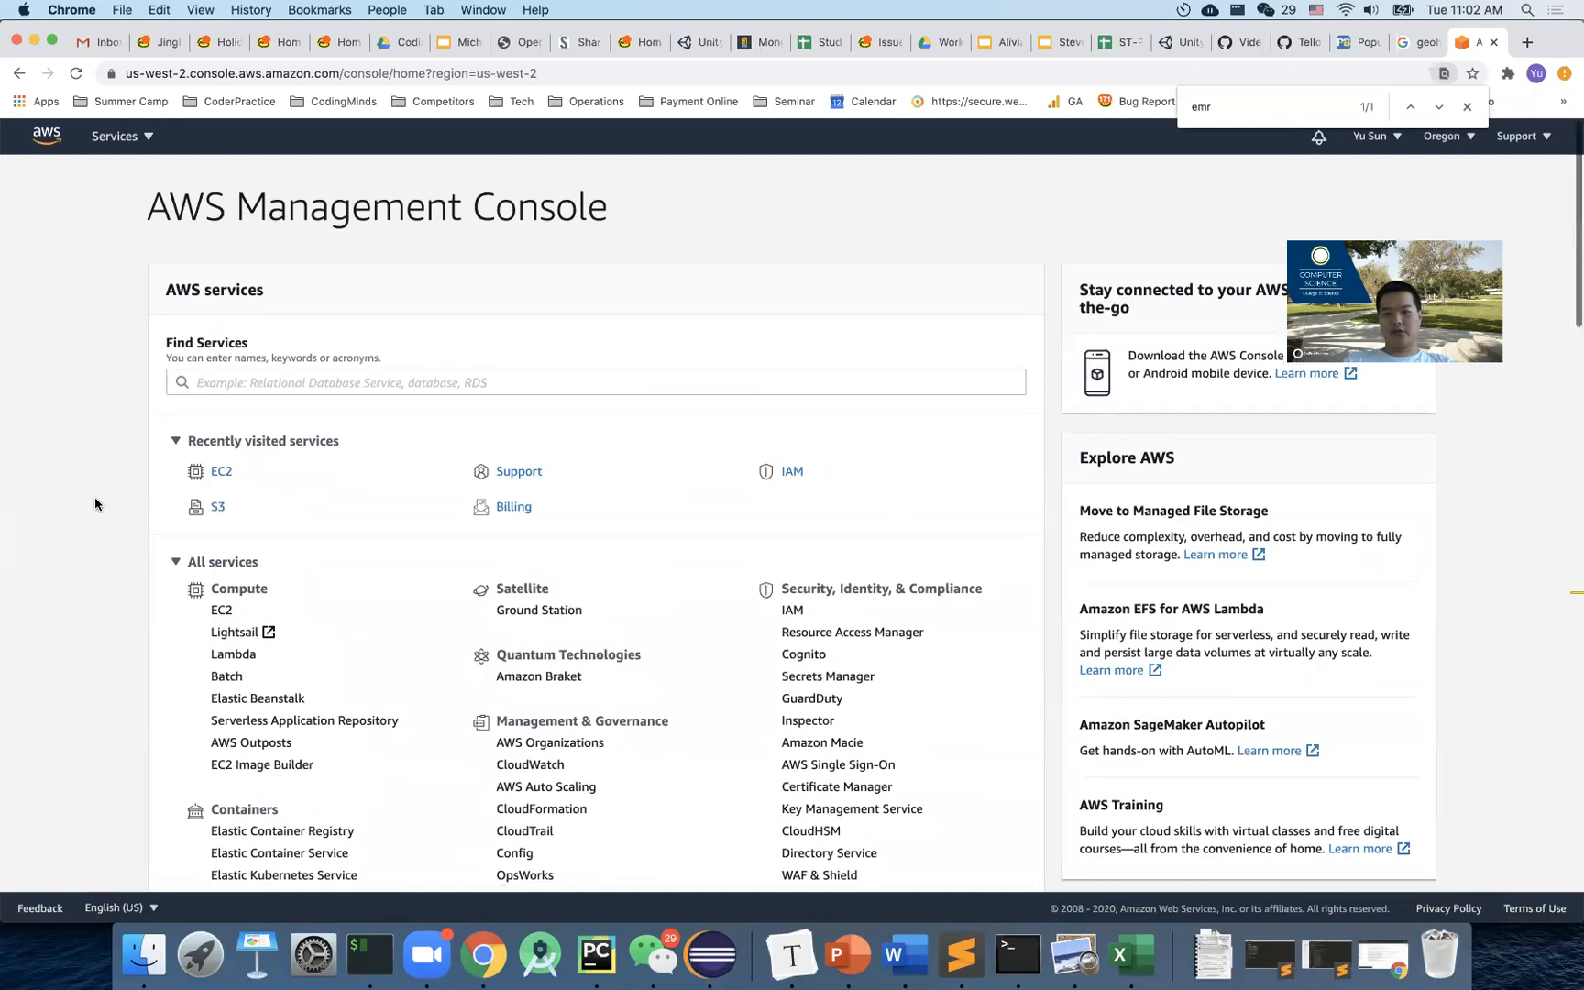
pyautogui.scroll(-3)
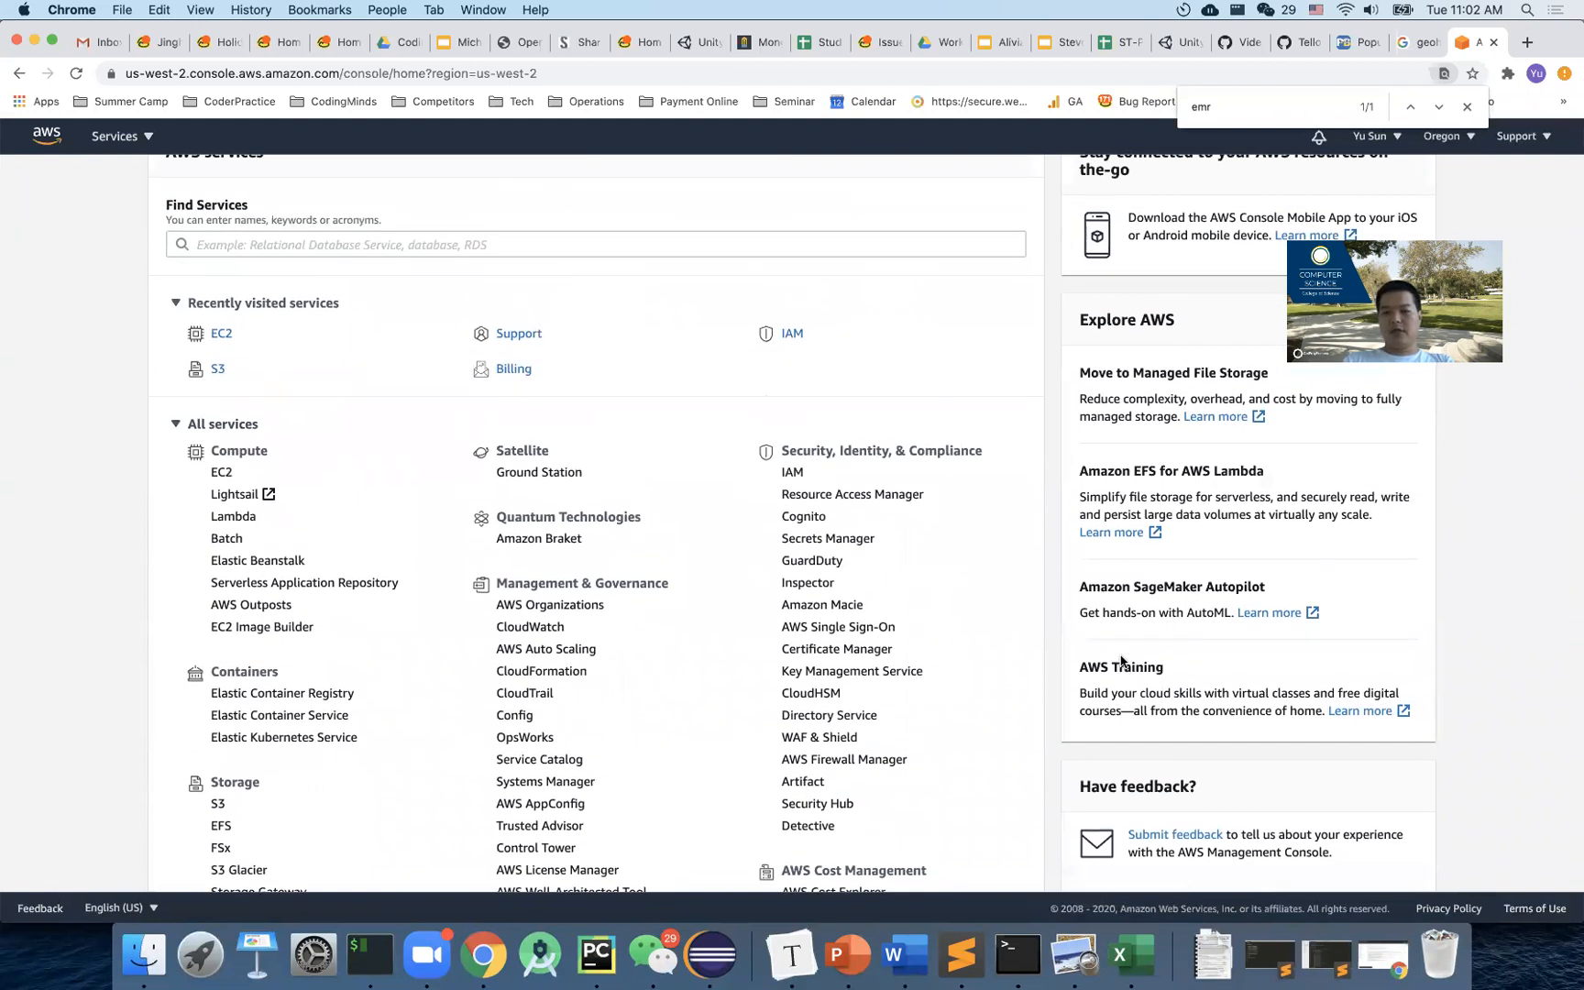
pyautogui.moveTo(1156, 255)
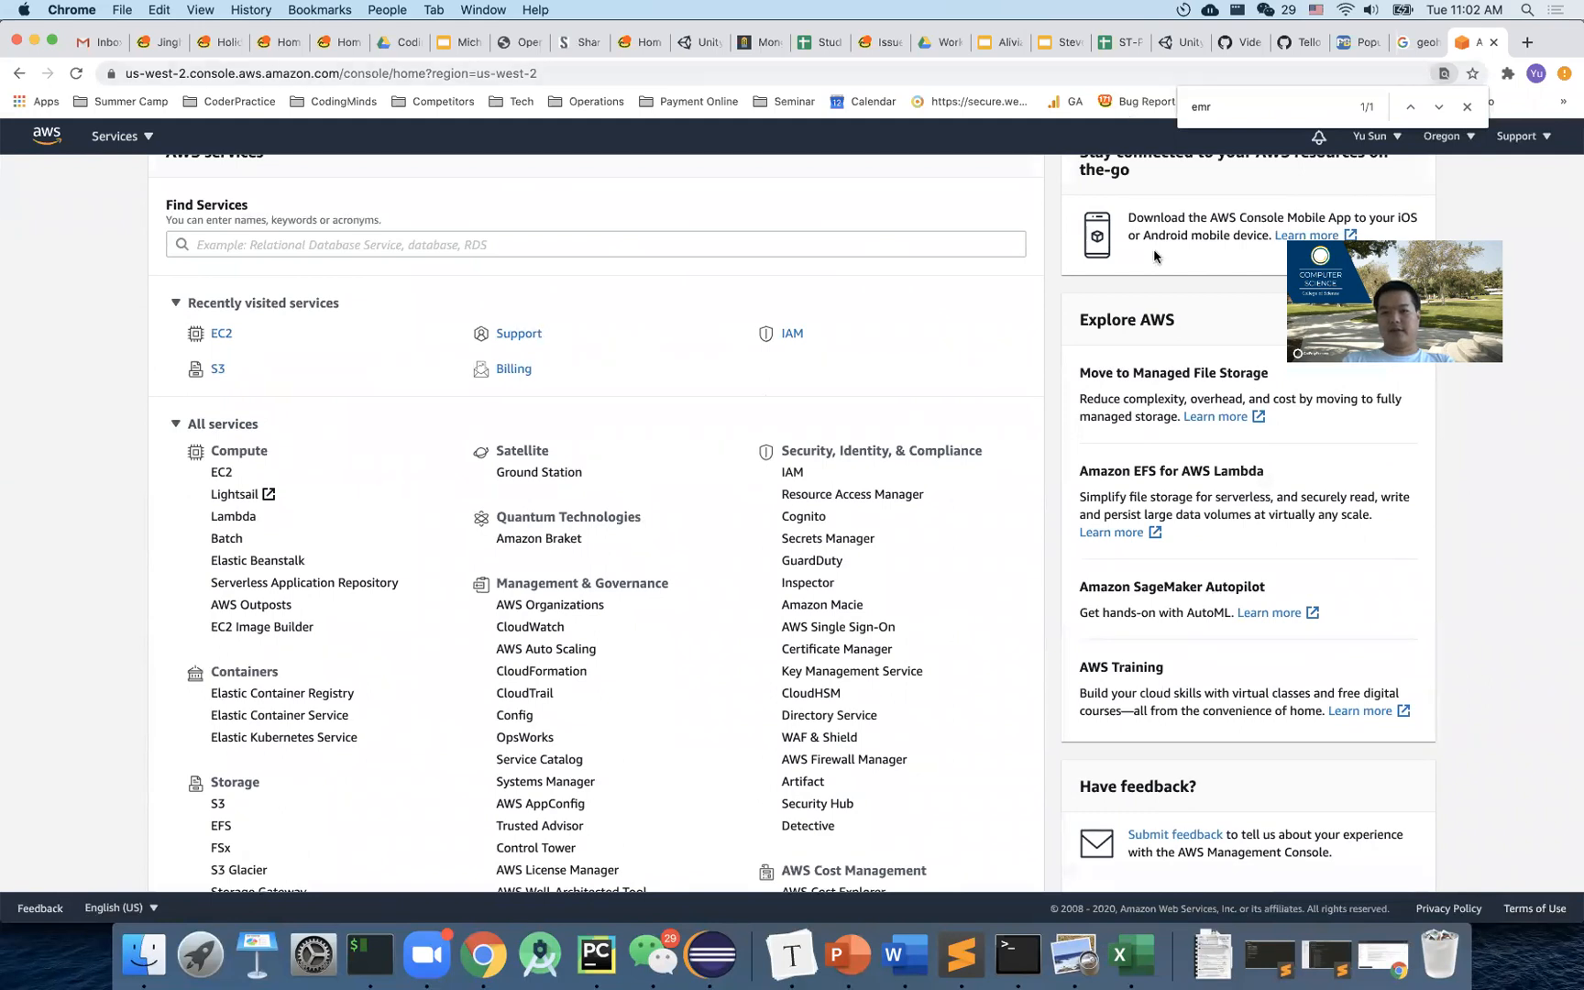
pyautogui.moveTo(1229, 497)
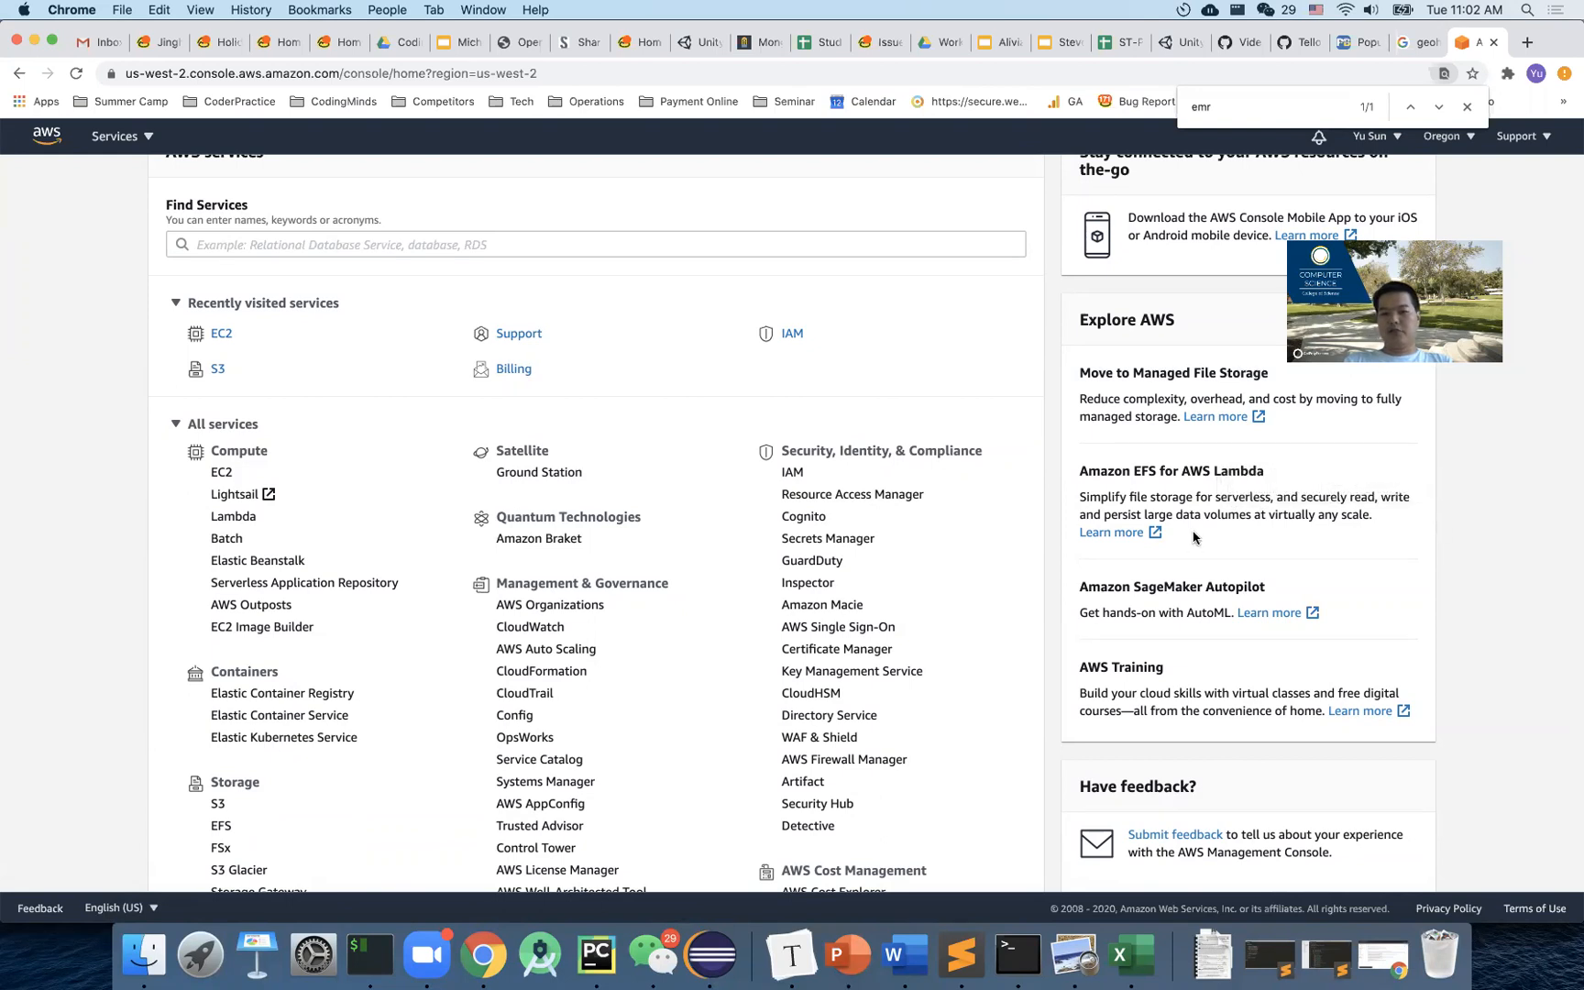
pyautogui.moveTo(737, 530)
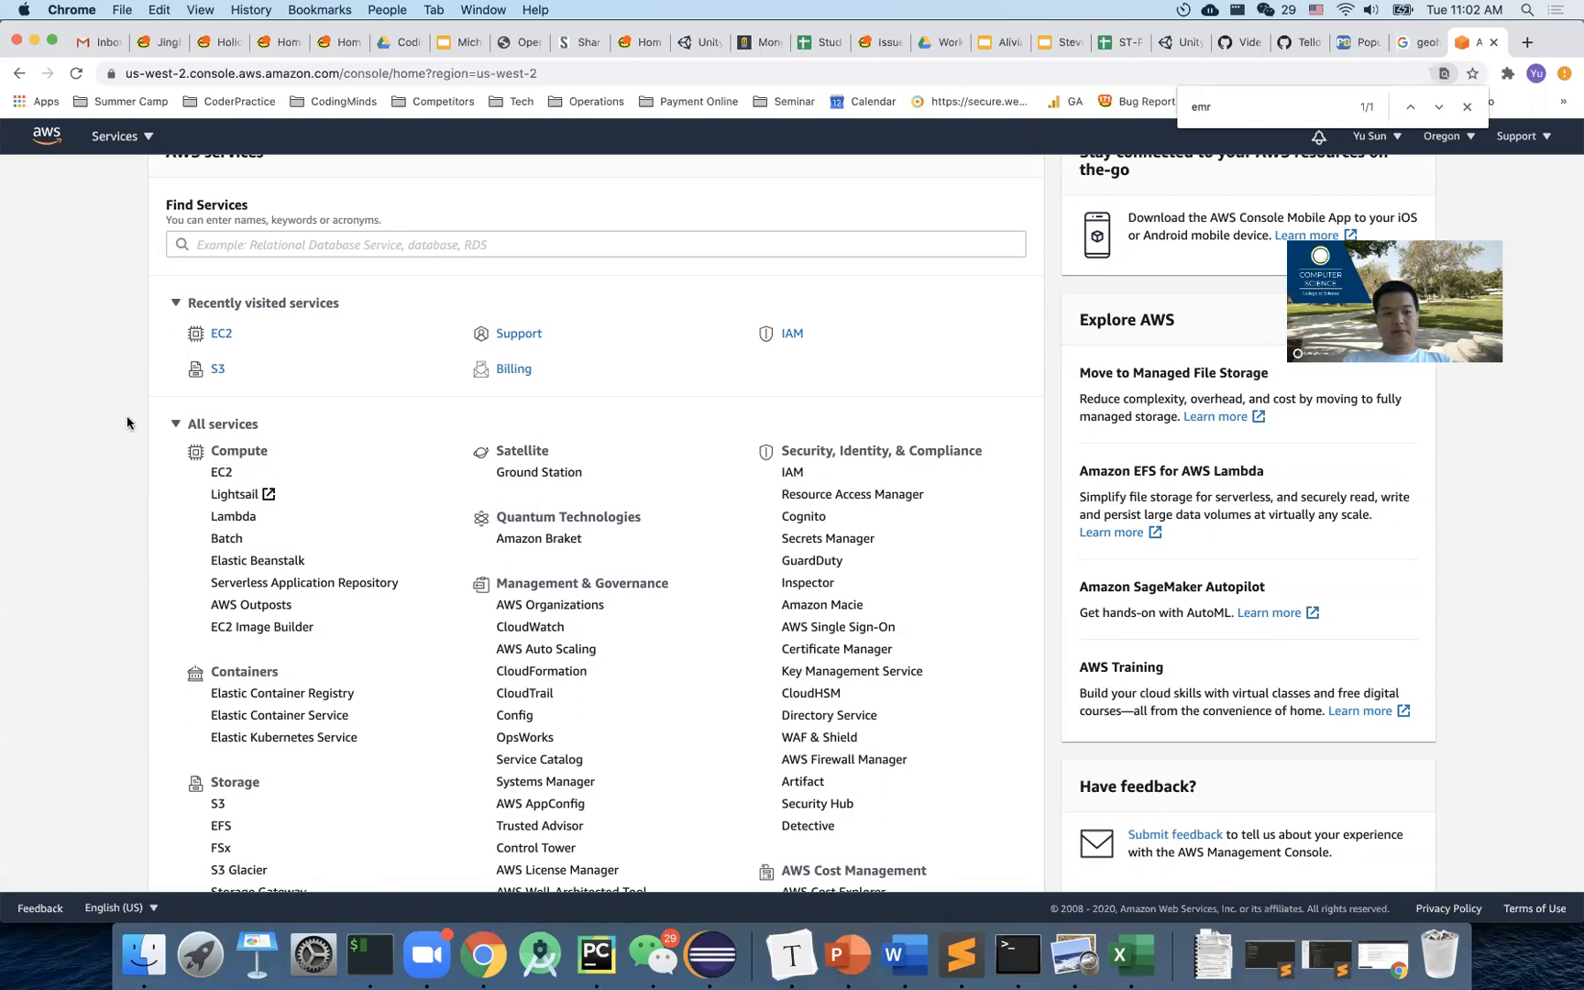
pyautogui.moveTo(363, 449)
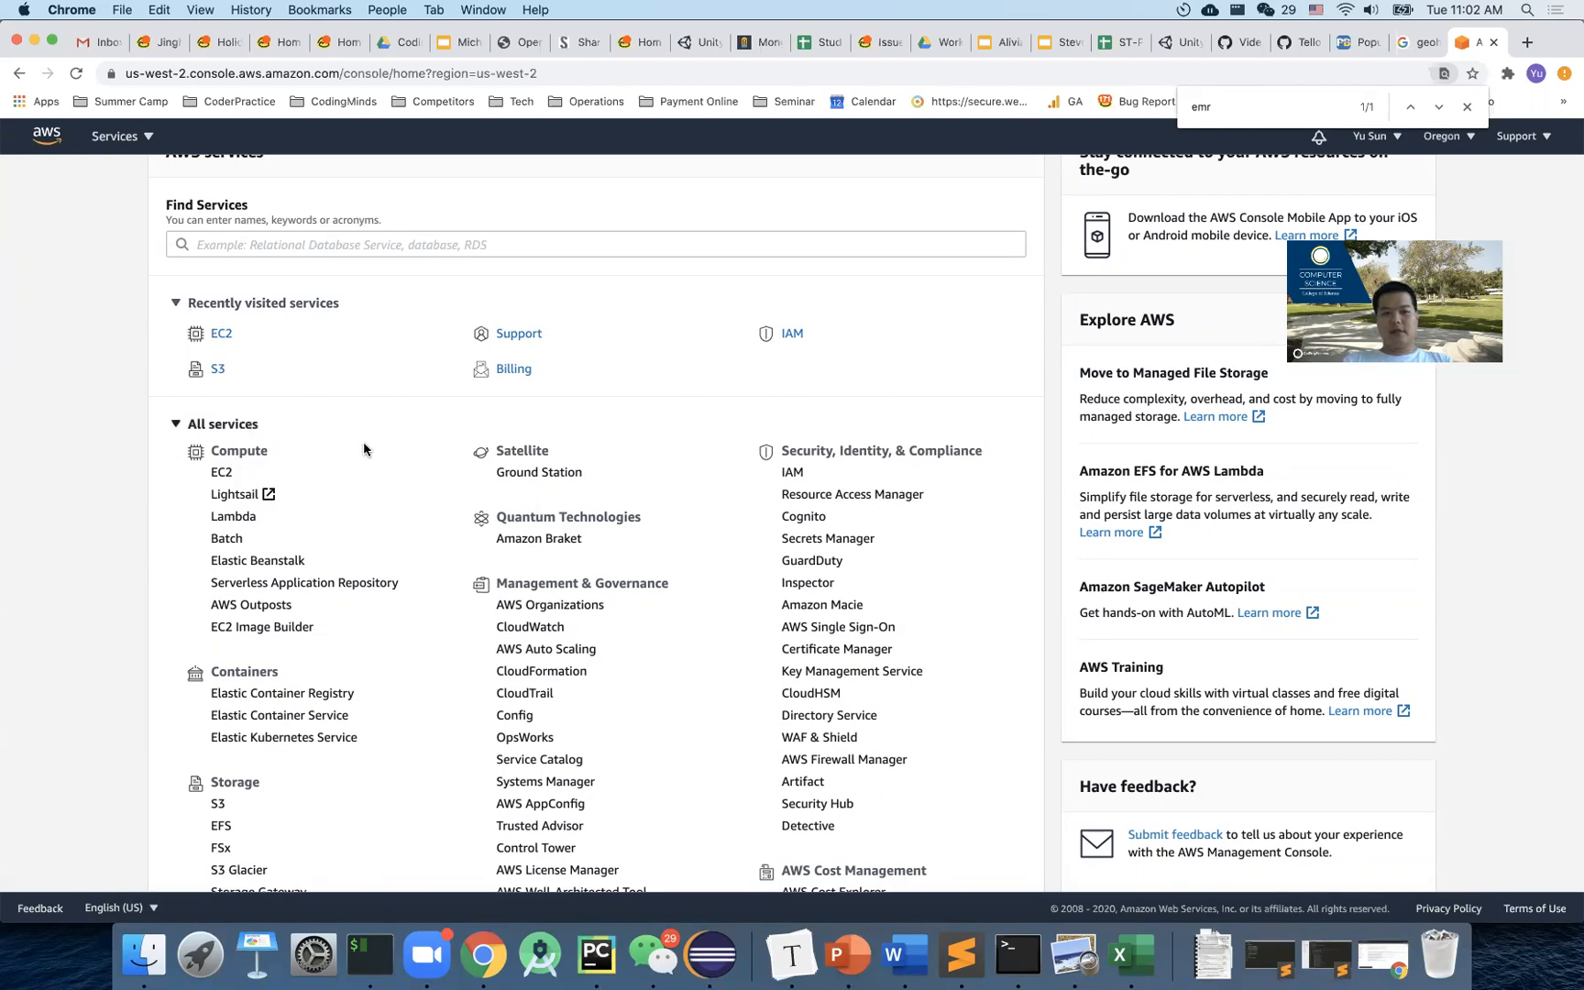
pyautogui.moveTo(547, 649)
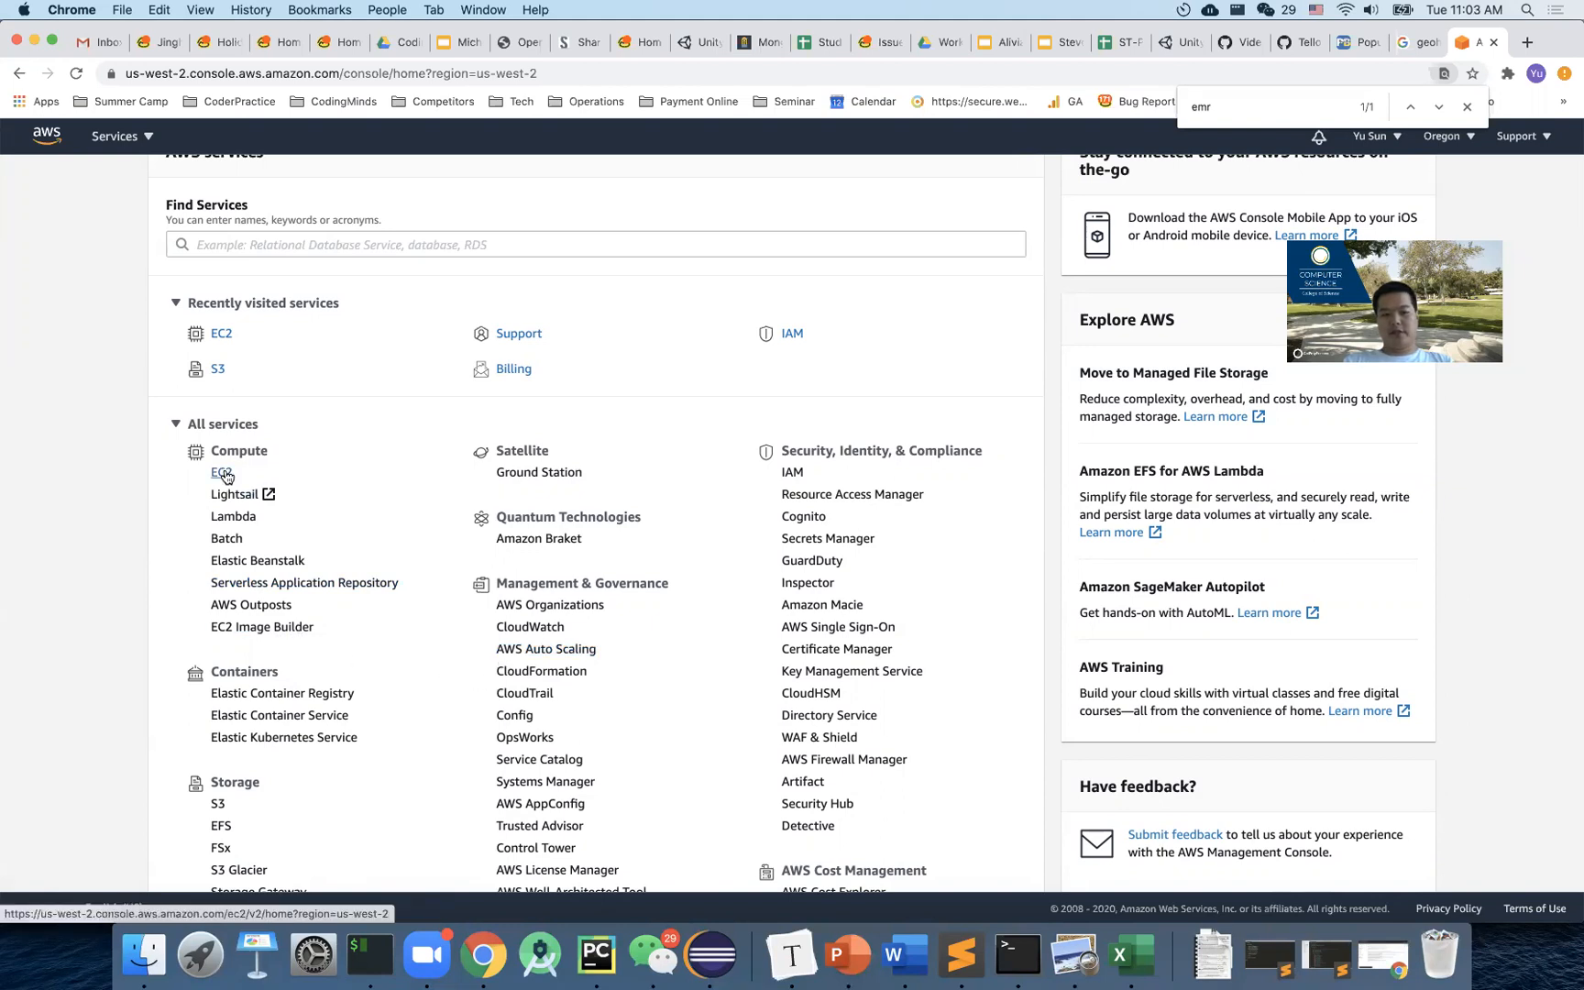
pyautogui.moveTo(220, 473)
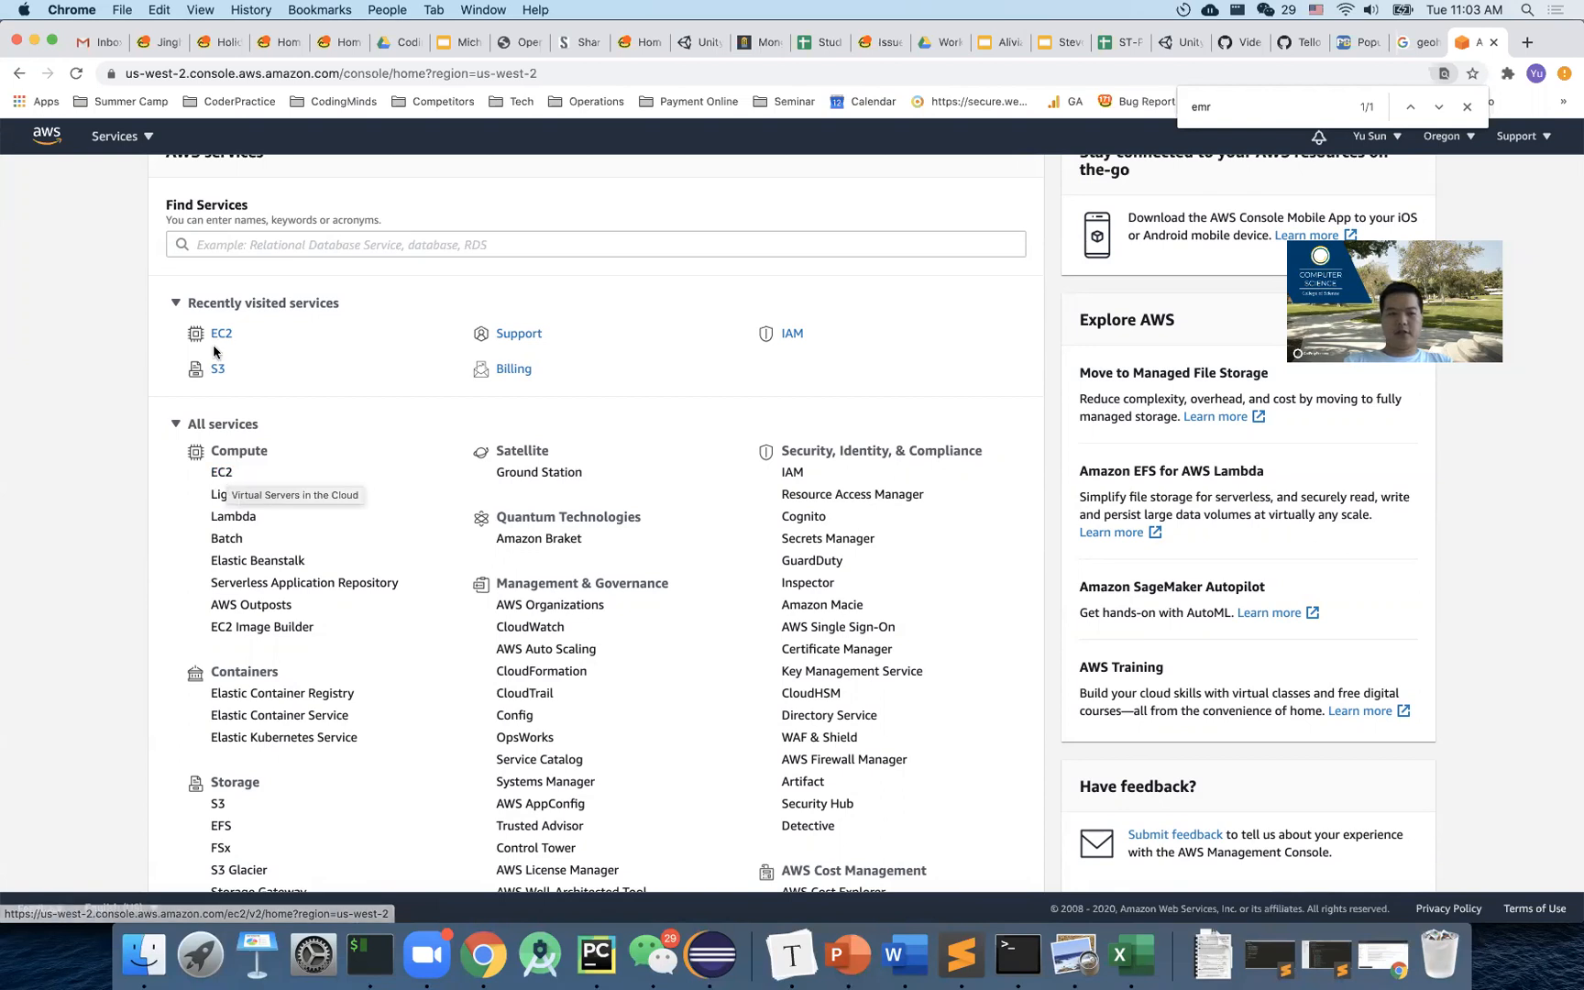
pyautogui.moveTo(222, 334)
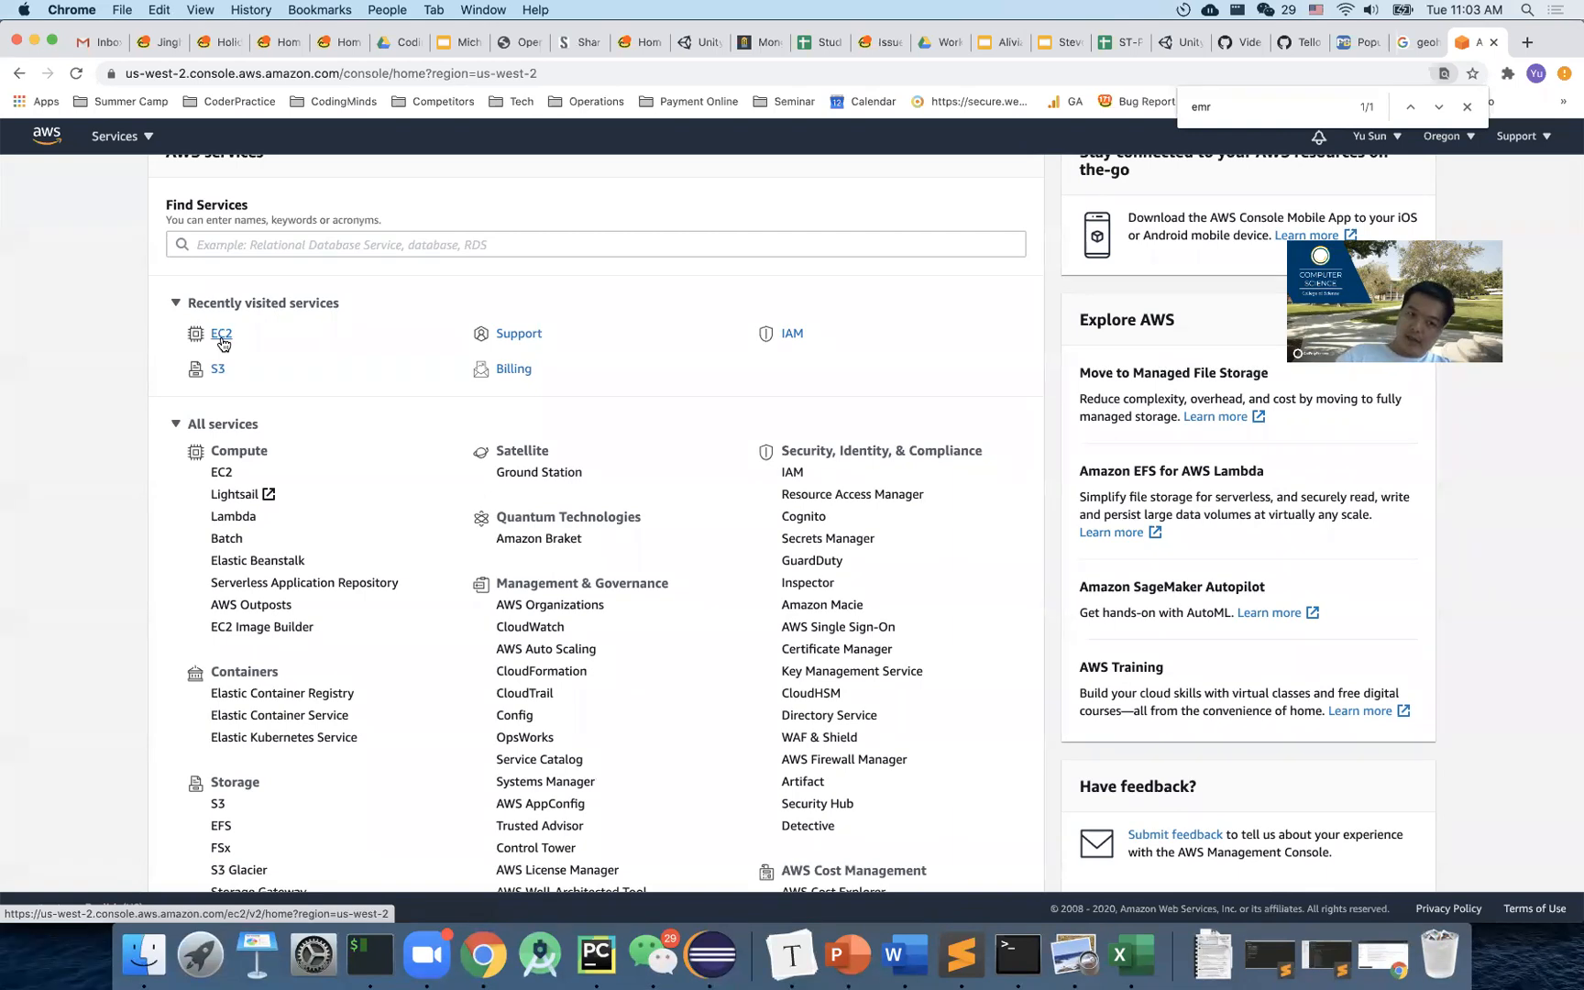
# Show the EC2 Instances list with one stopped t2.micro instance in us-west-2b.
pyautogui.click(222, 334)
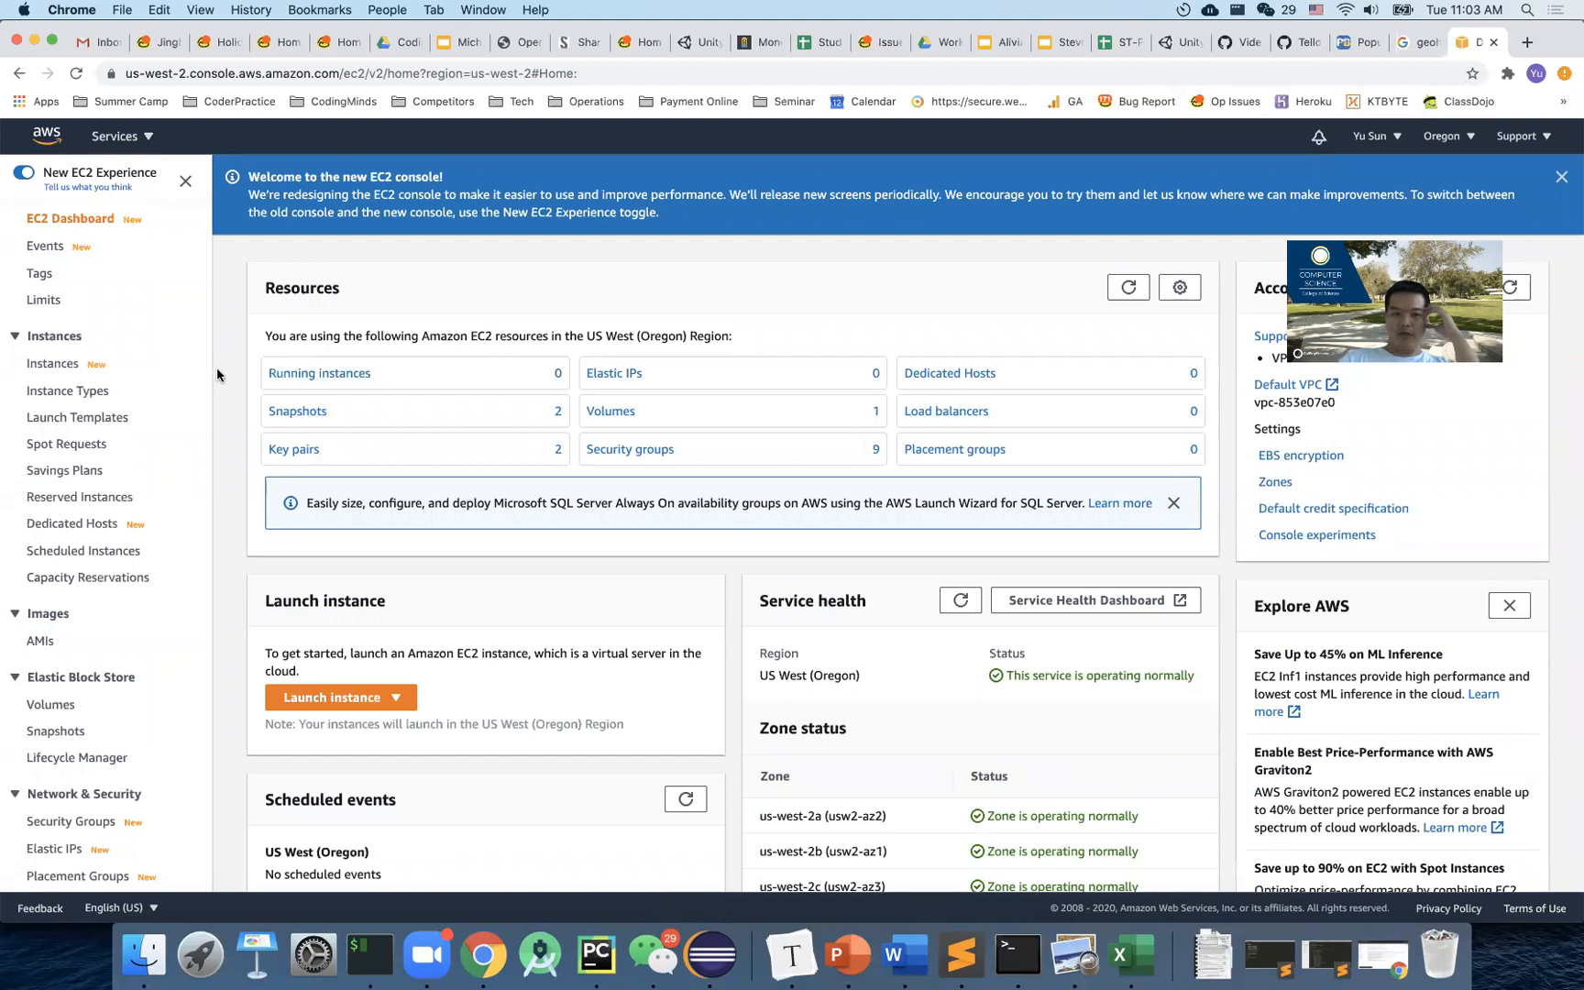
pyautogui.scroll(-3)
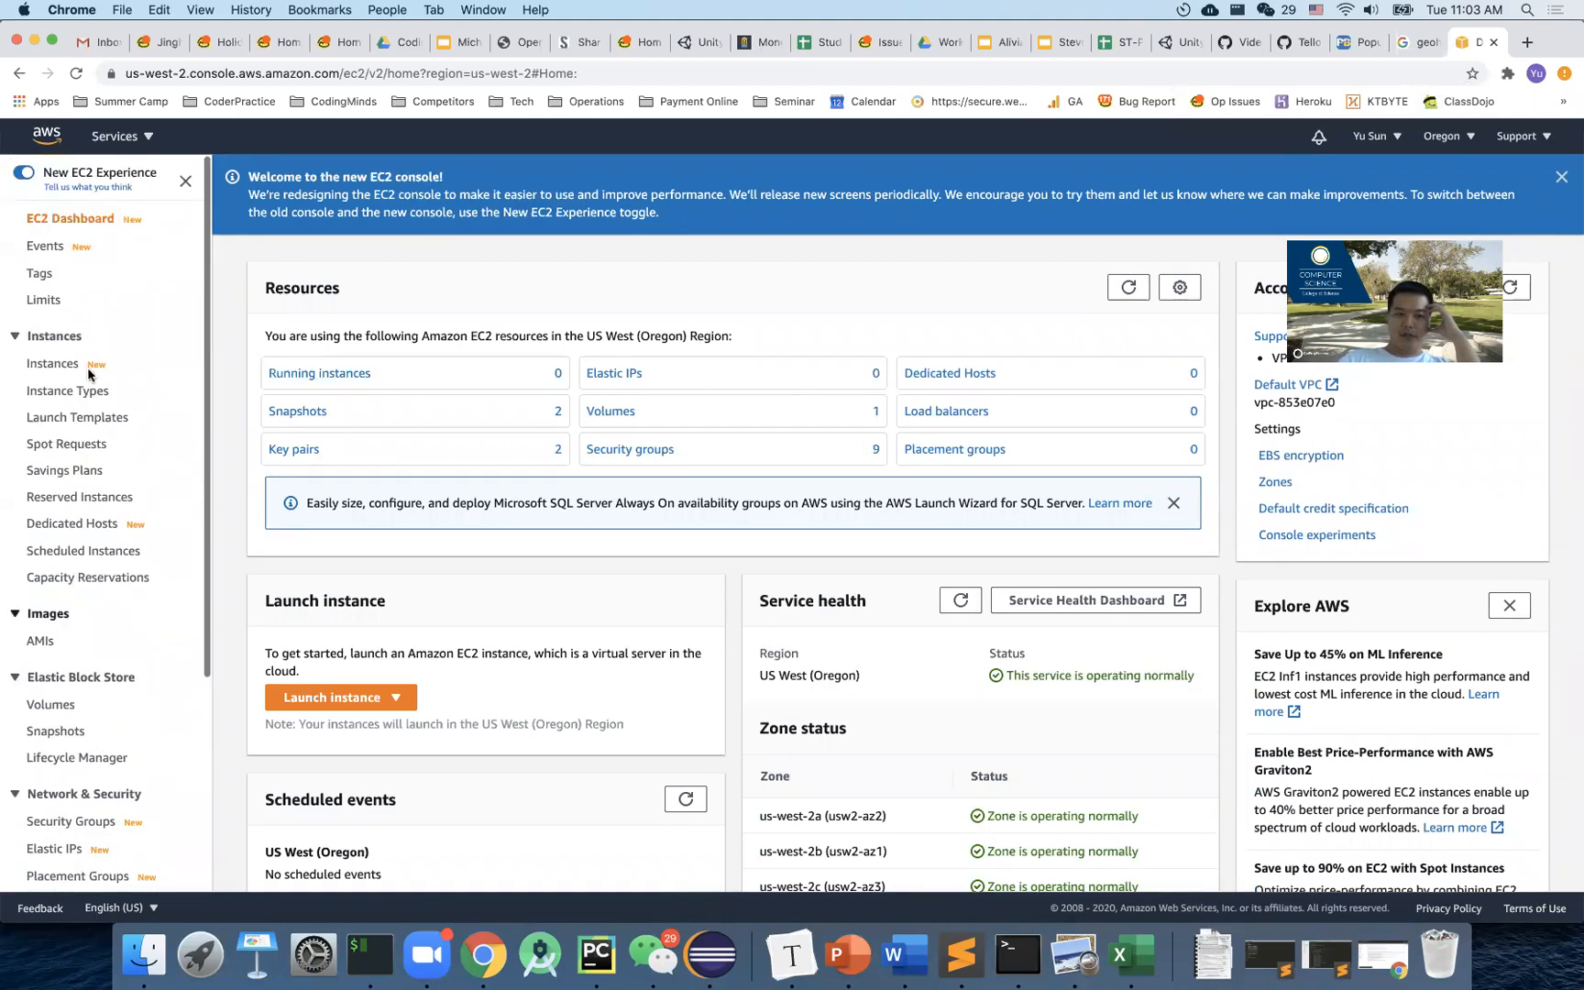
pyautogui.click(52, 363)
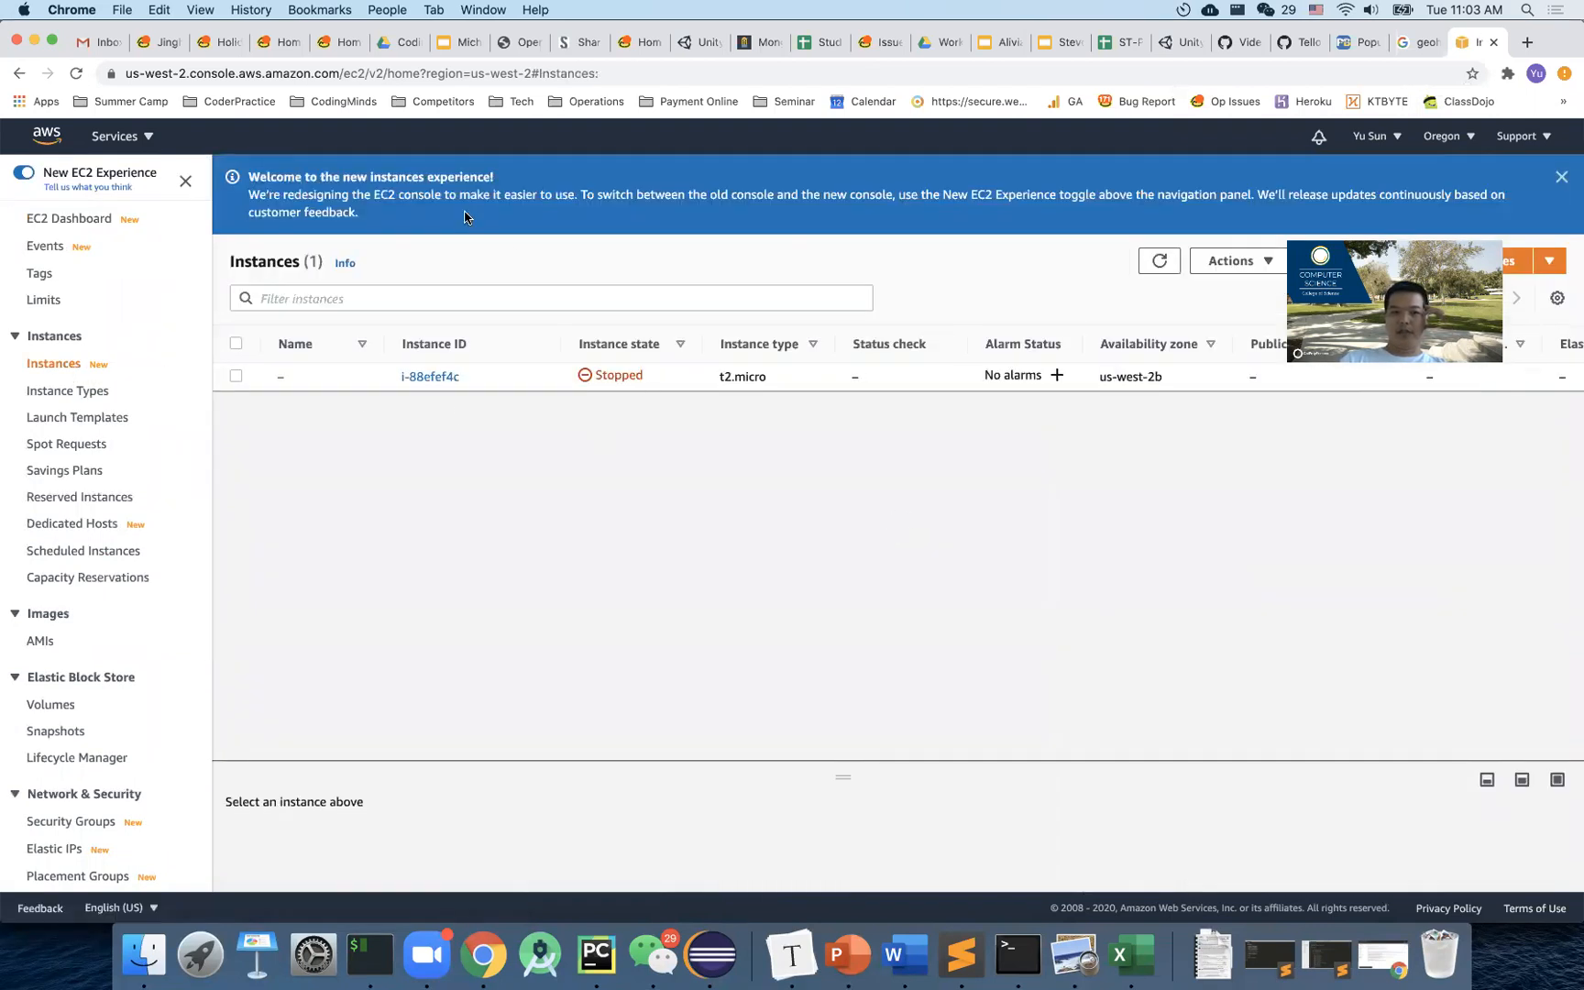
# Dismiss the new instances experience welcome notice on the Instances page.
pyautogui.click(1561, 176)
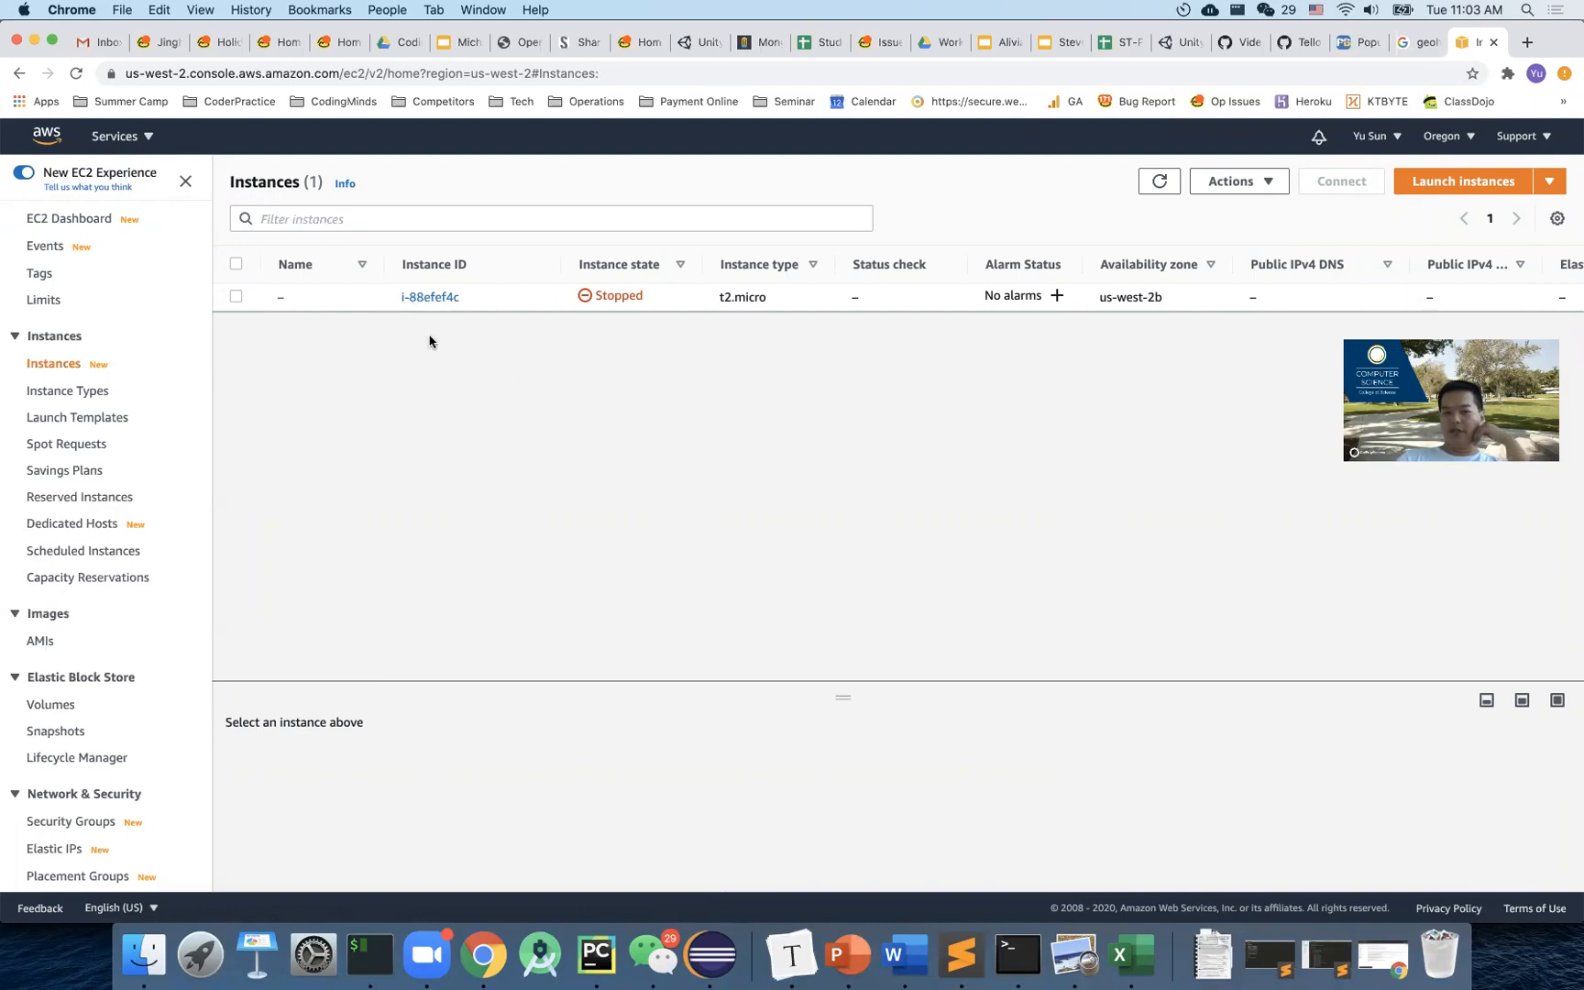
pyautogui.moveTo(431, 378)
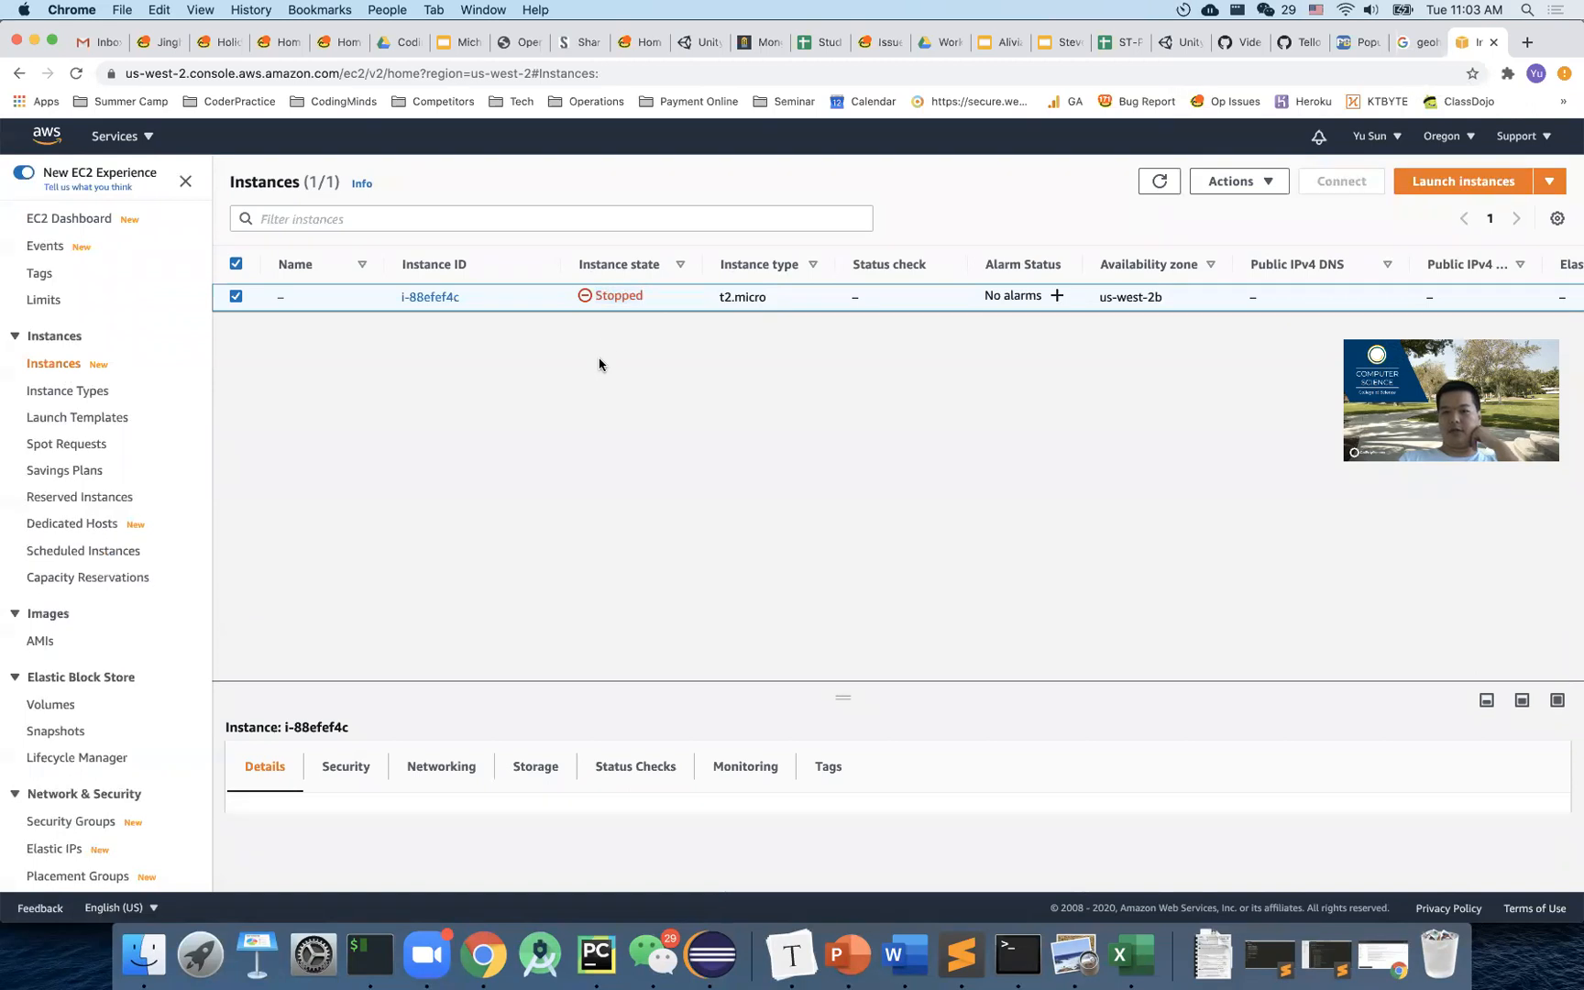
pyautogui.moveTo(626, 370)
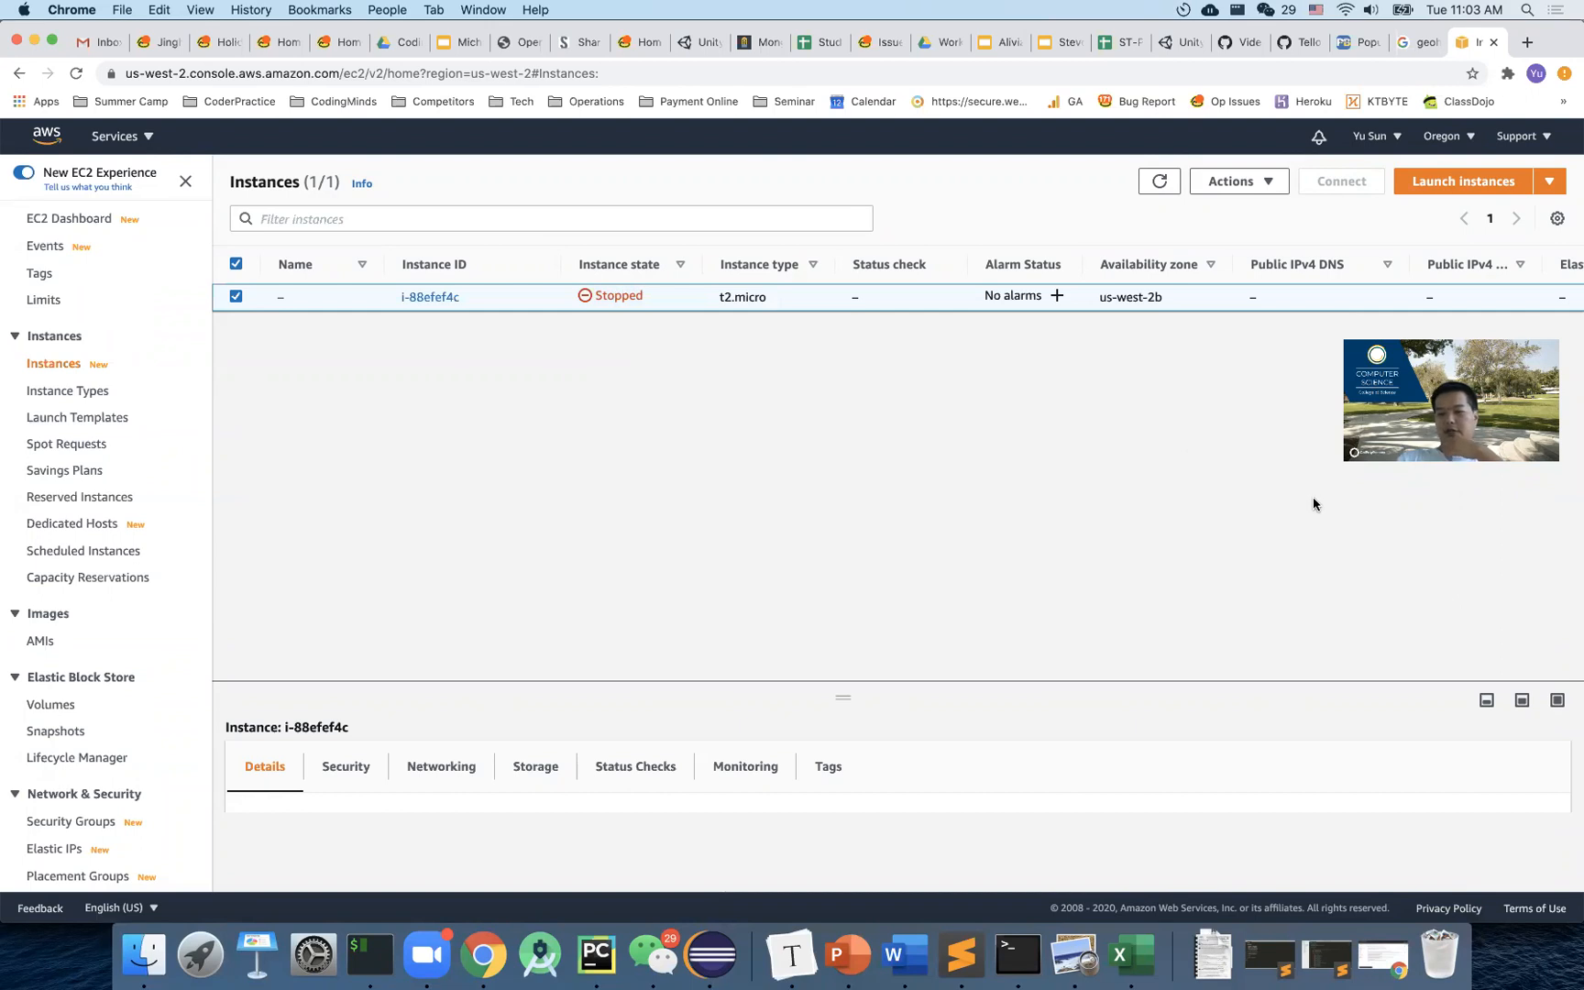
pyautogui.moveTo(1036, 440)
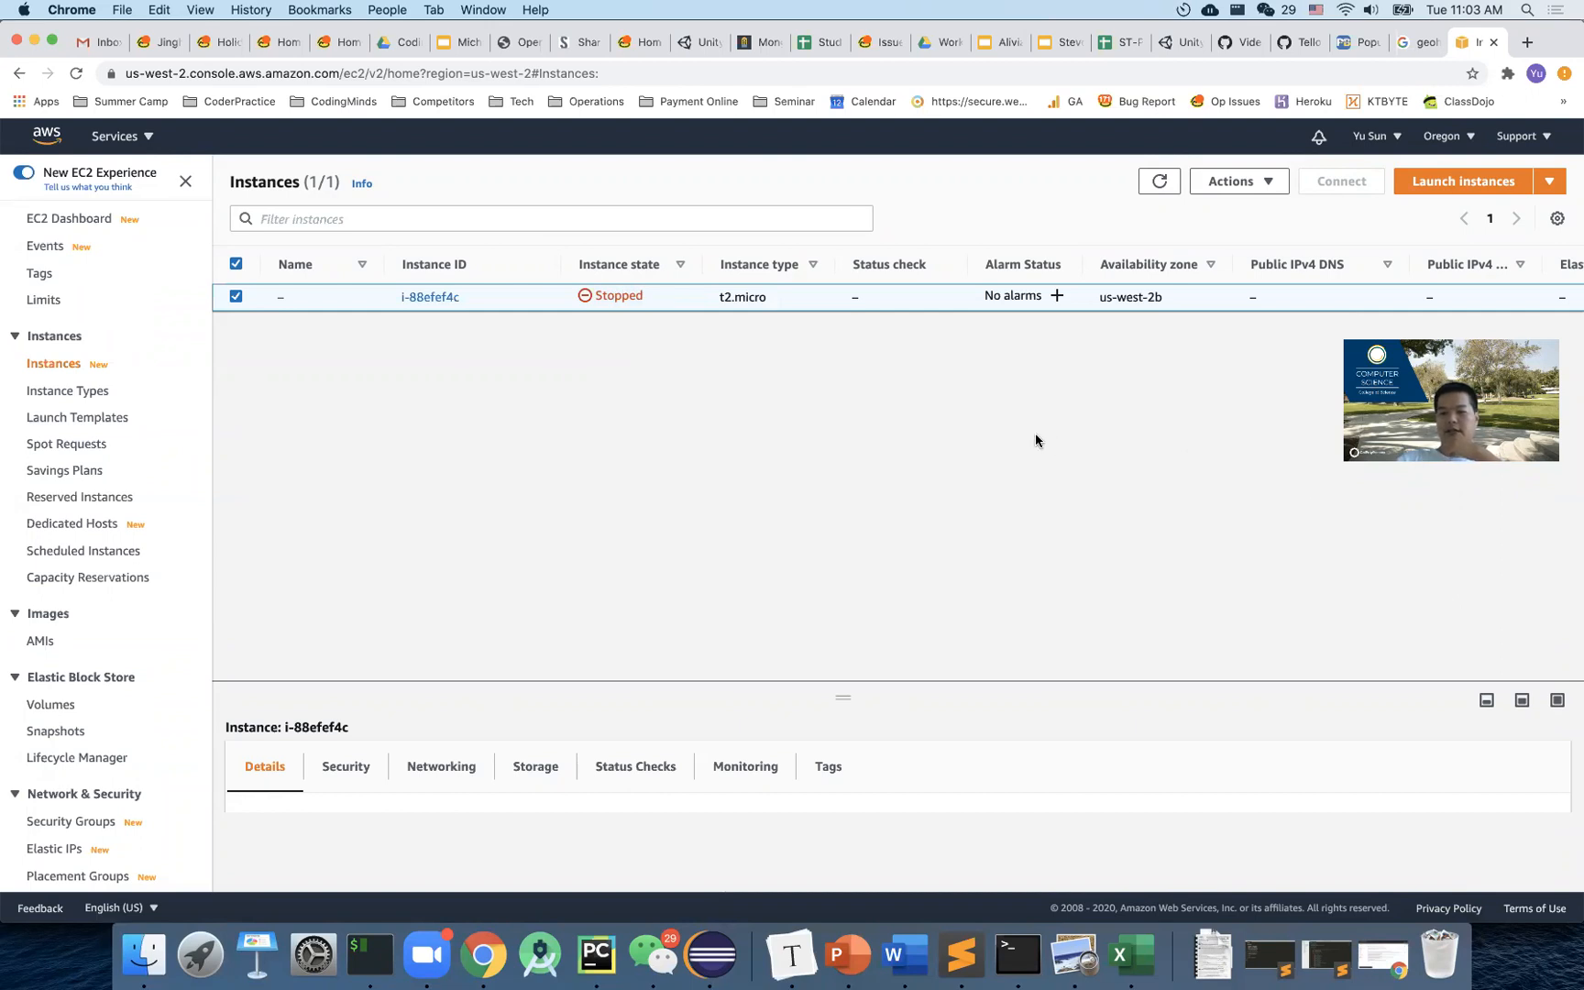
pyautogui.moveTo(1294, 311)
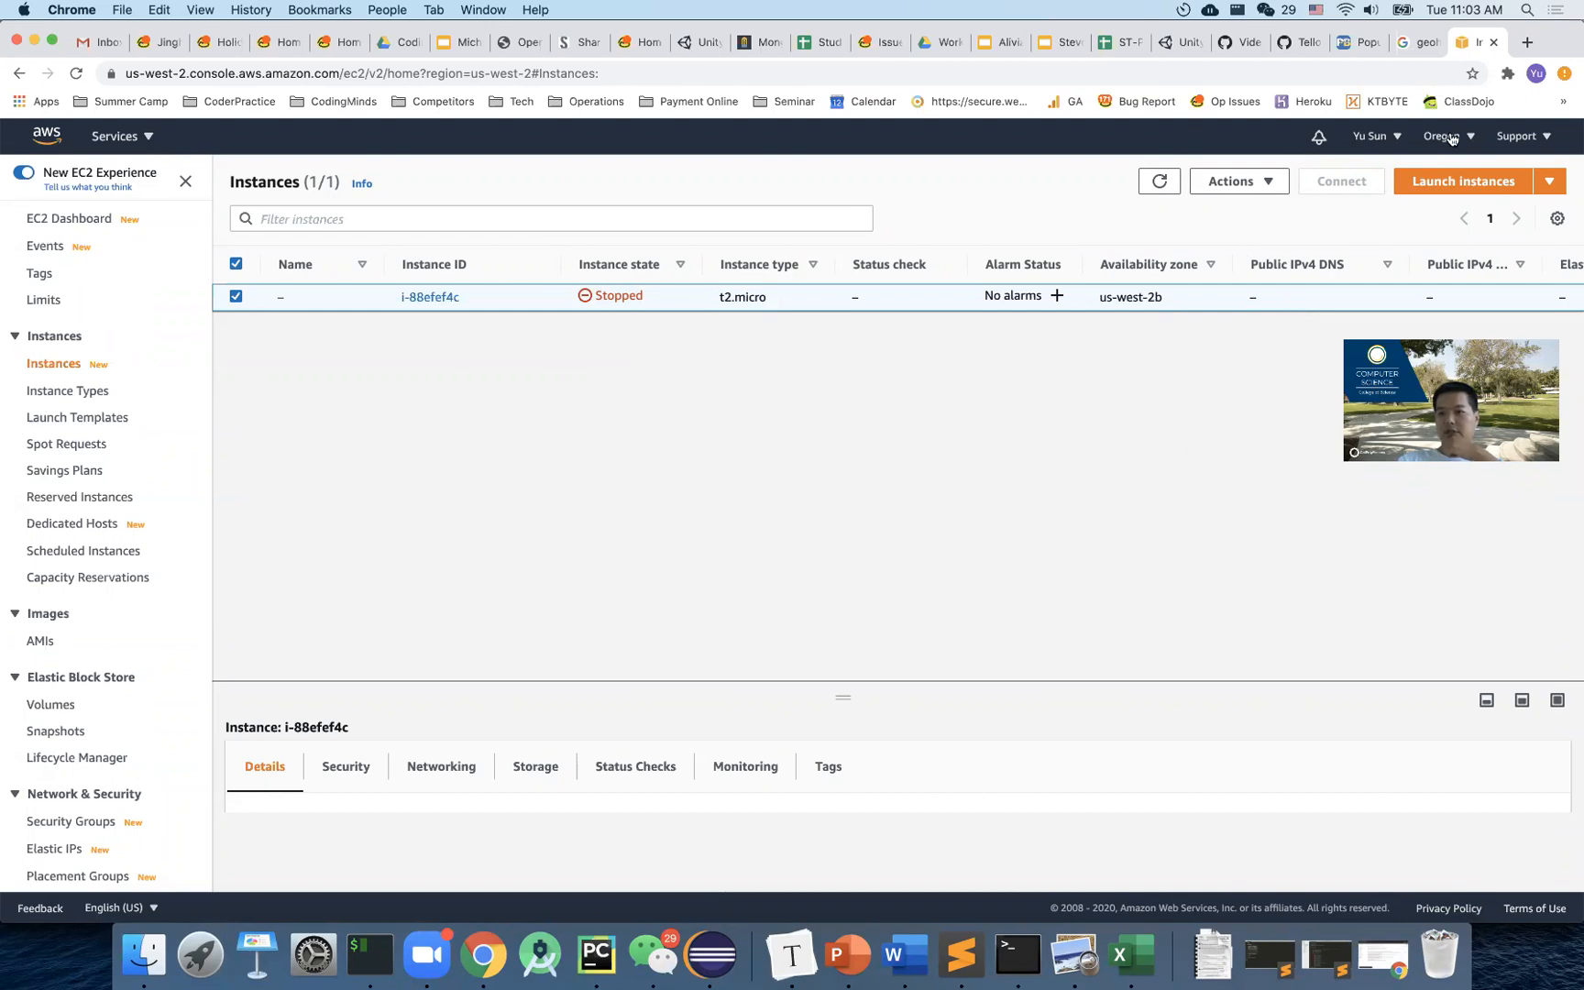
pyautogui.moveTo(1452, 140)
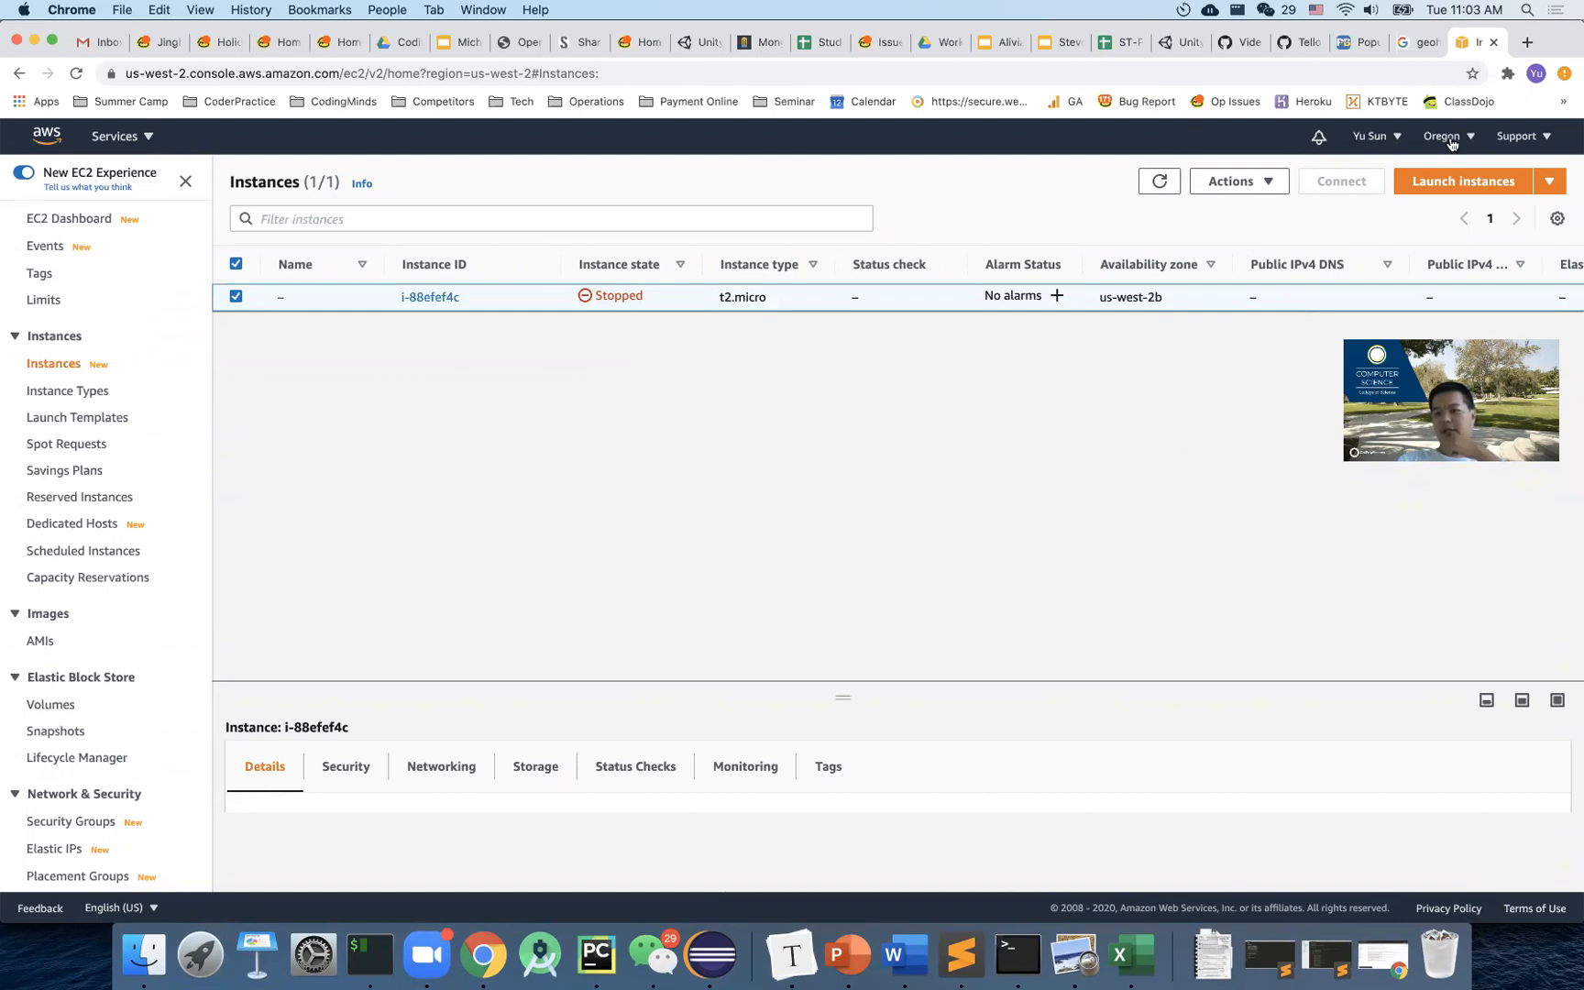
# Switch the console region from N. Virginia to US West (N. California).
pyautogui.click(1443, 136)
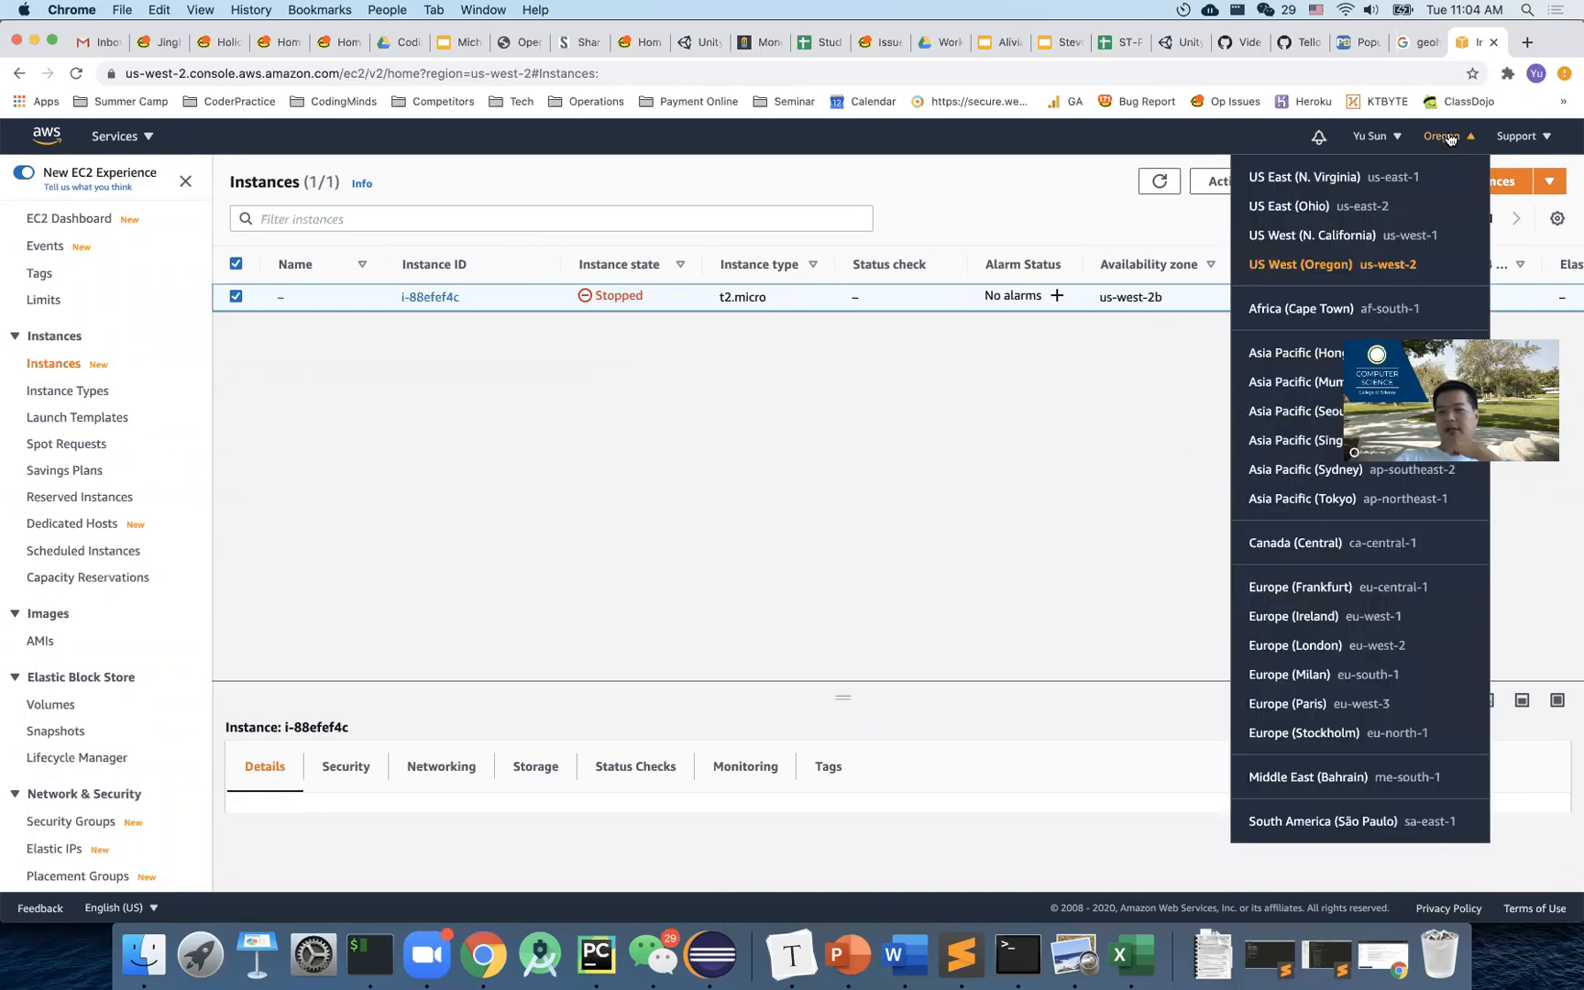
pyautogui.moveTo(1140, 460)
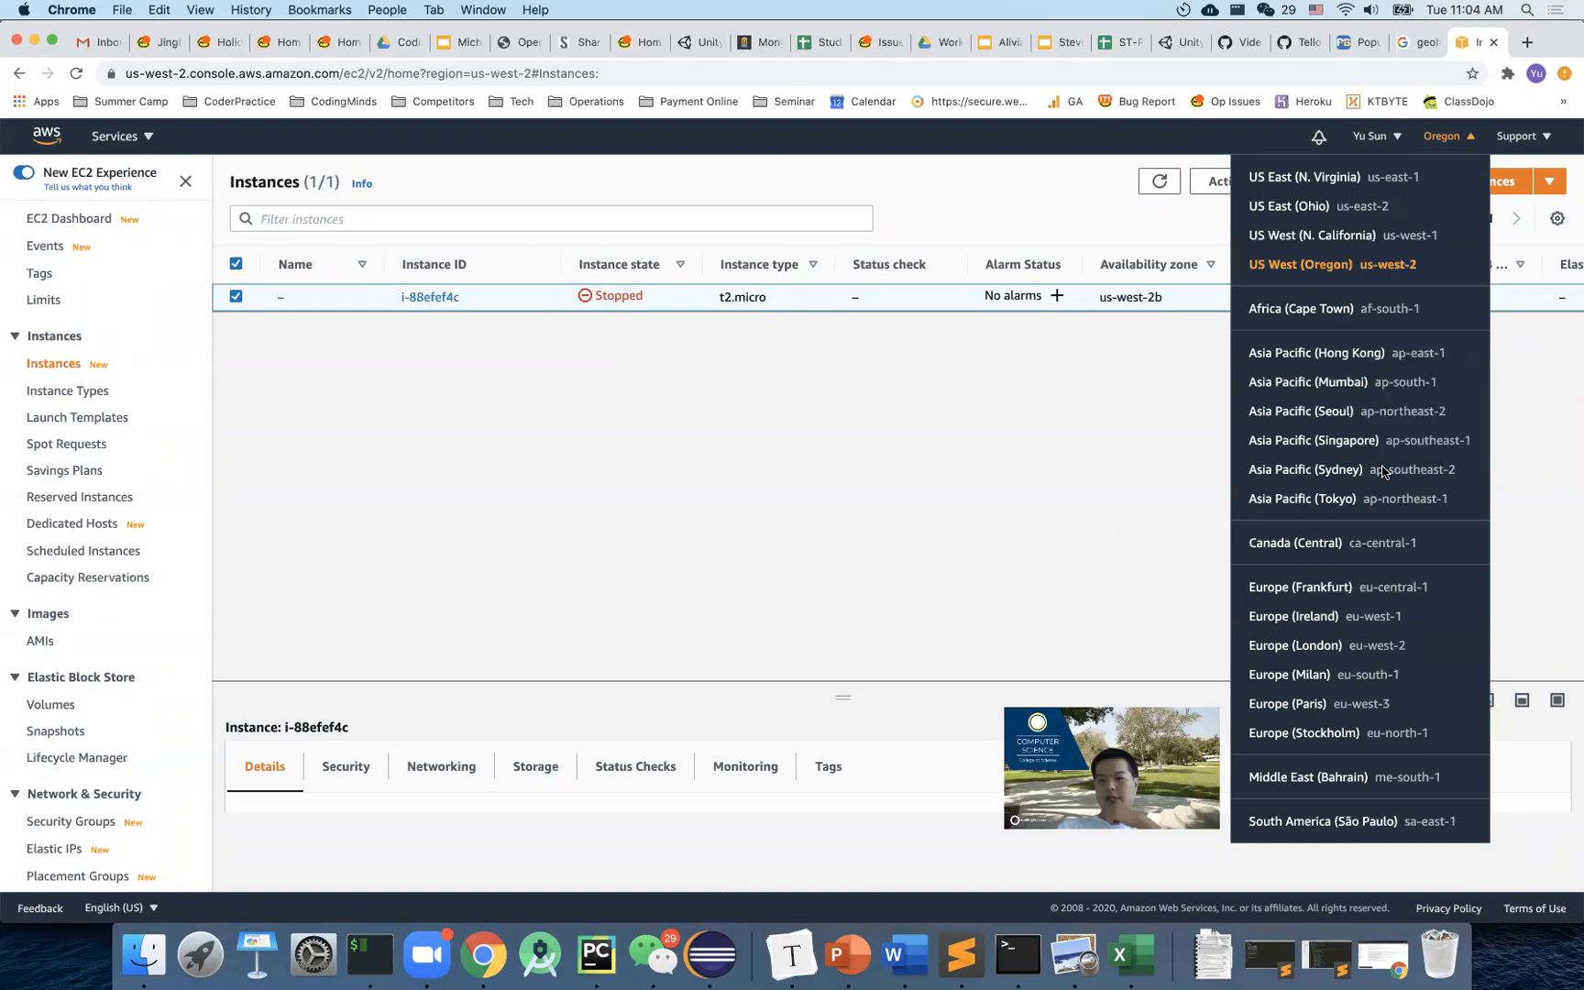
pyautogui.moveTo(1350, 596)
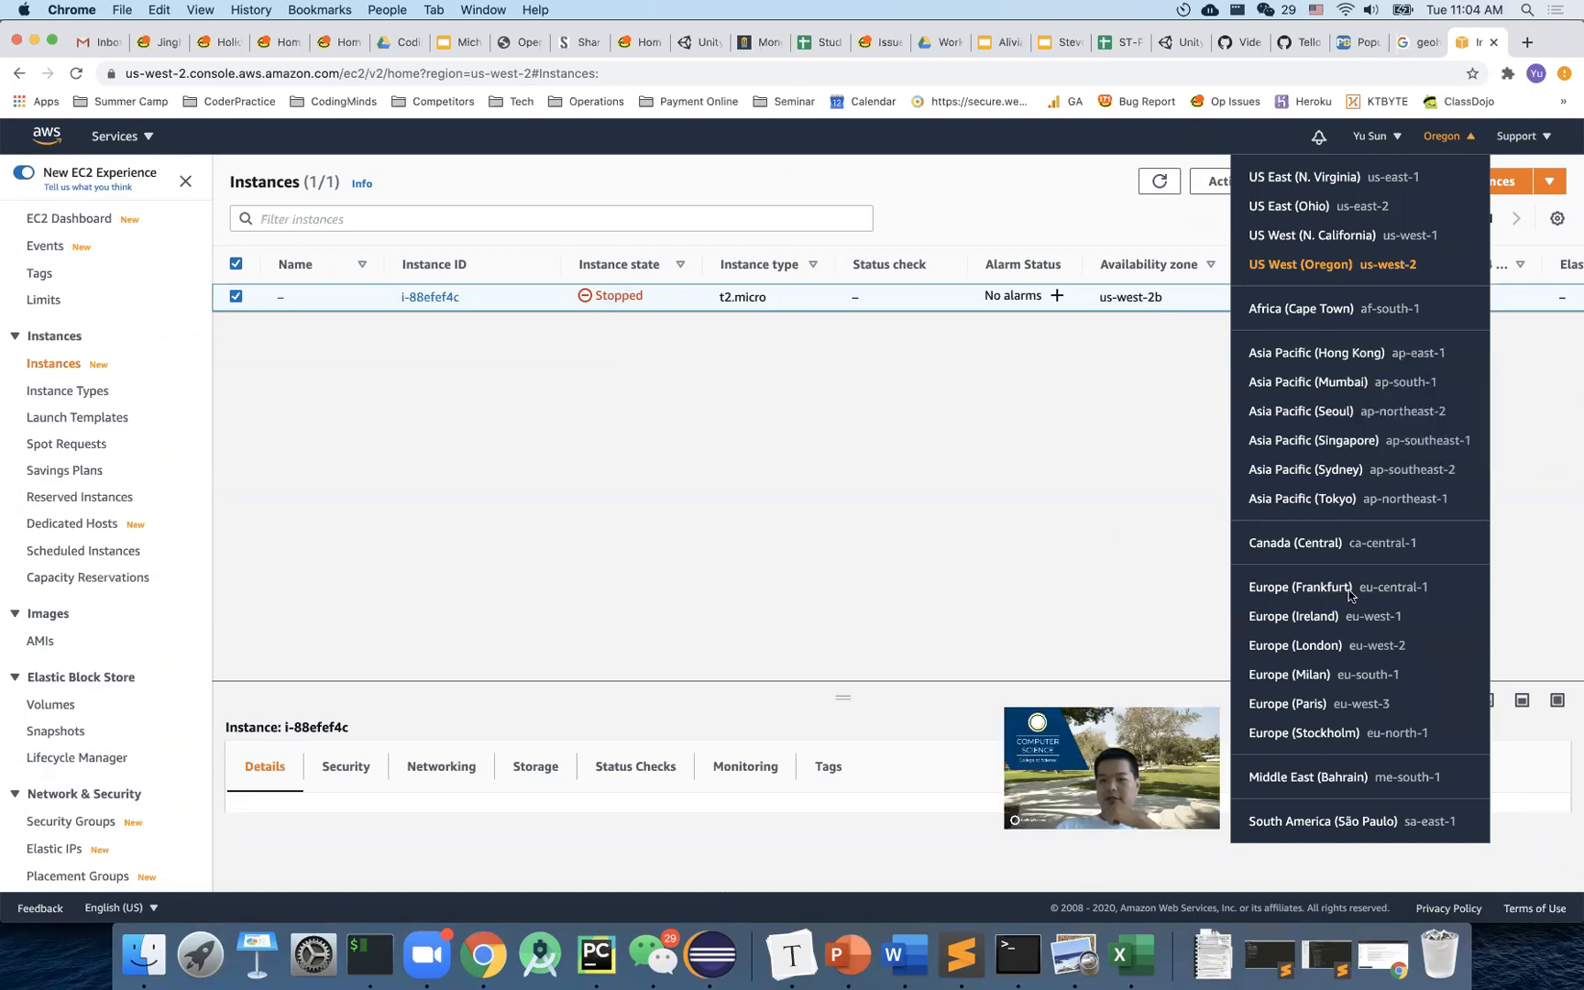
pyautogui.moveTo(1474, 609)
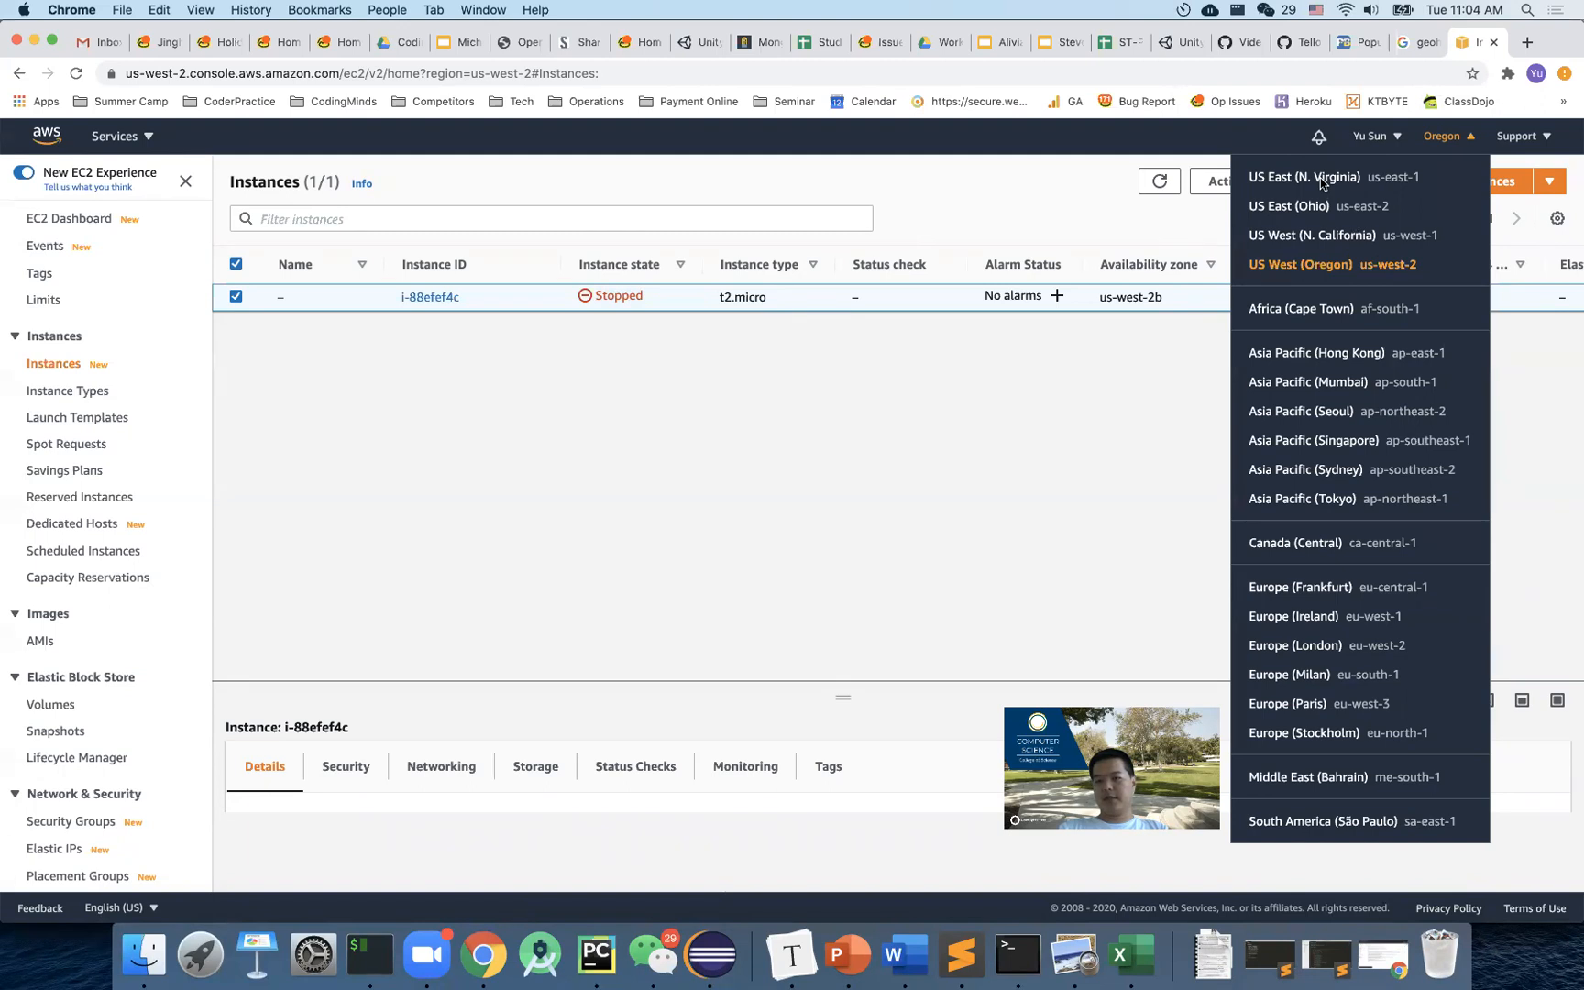
pyautogui.moveTo(1329, 245)
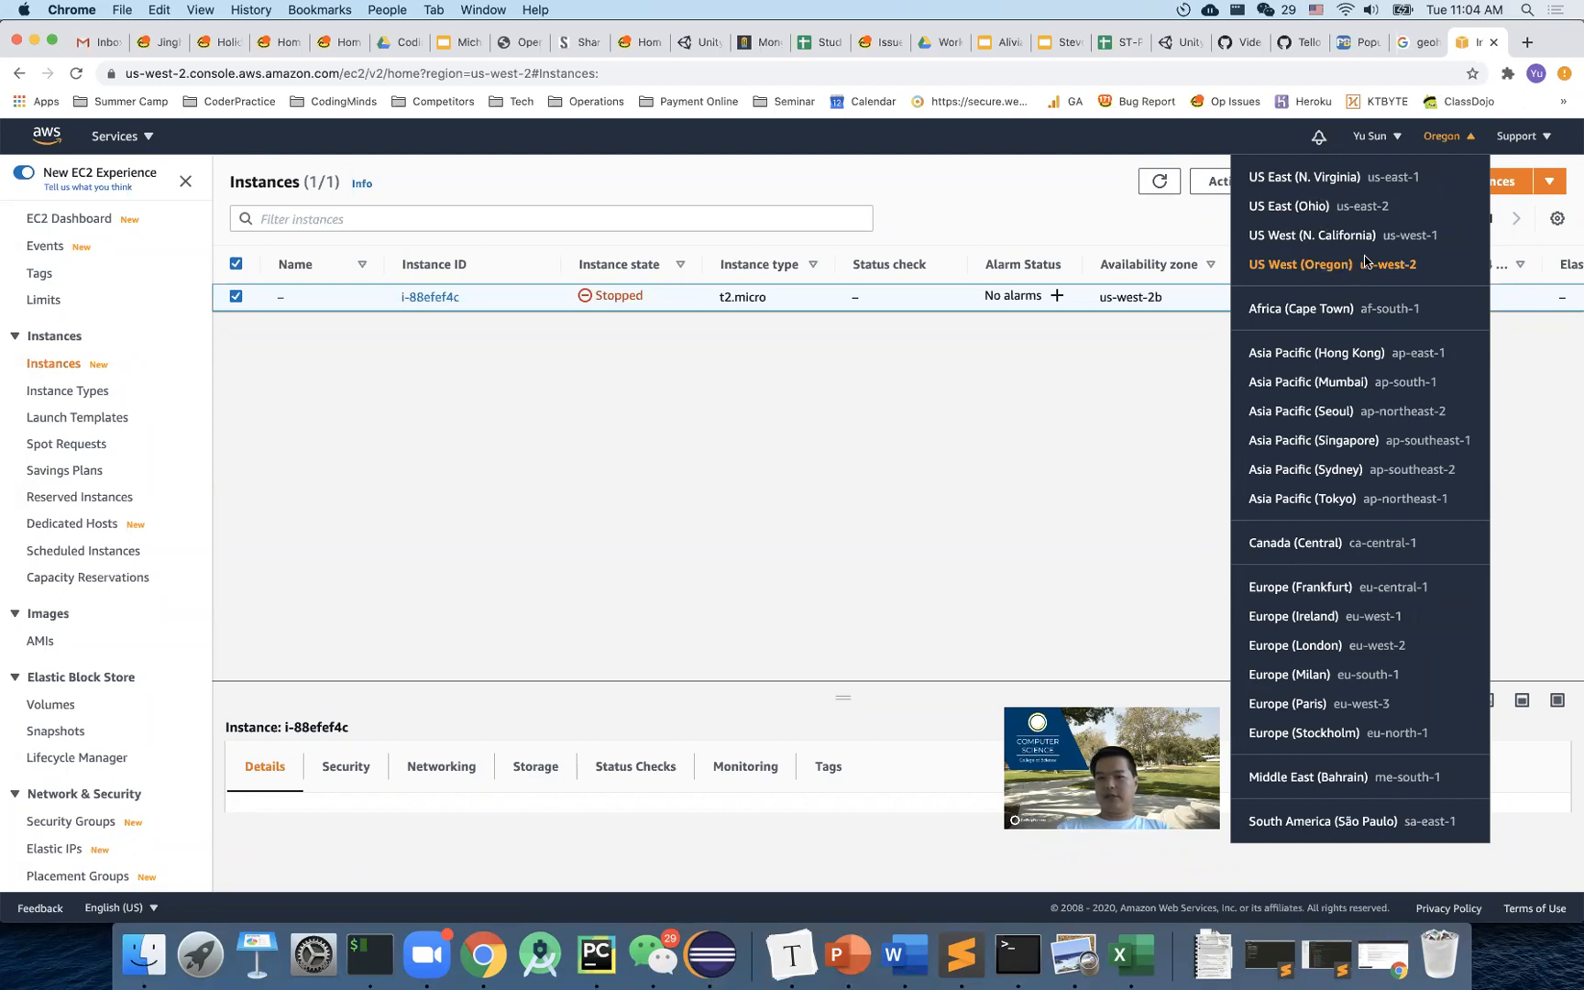
pyautogui.moveTo(1366, 263)
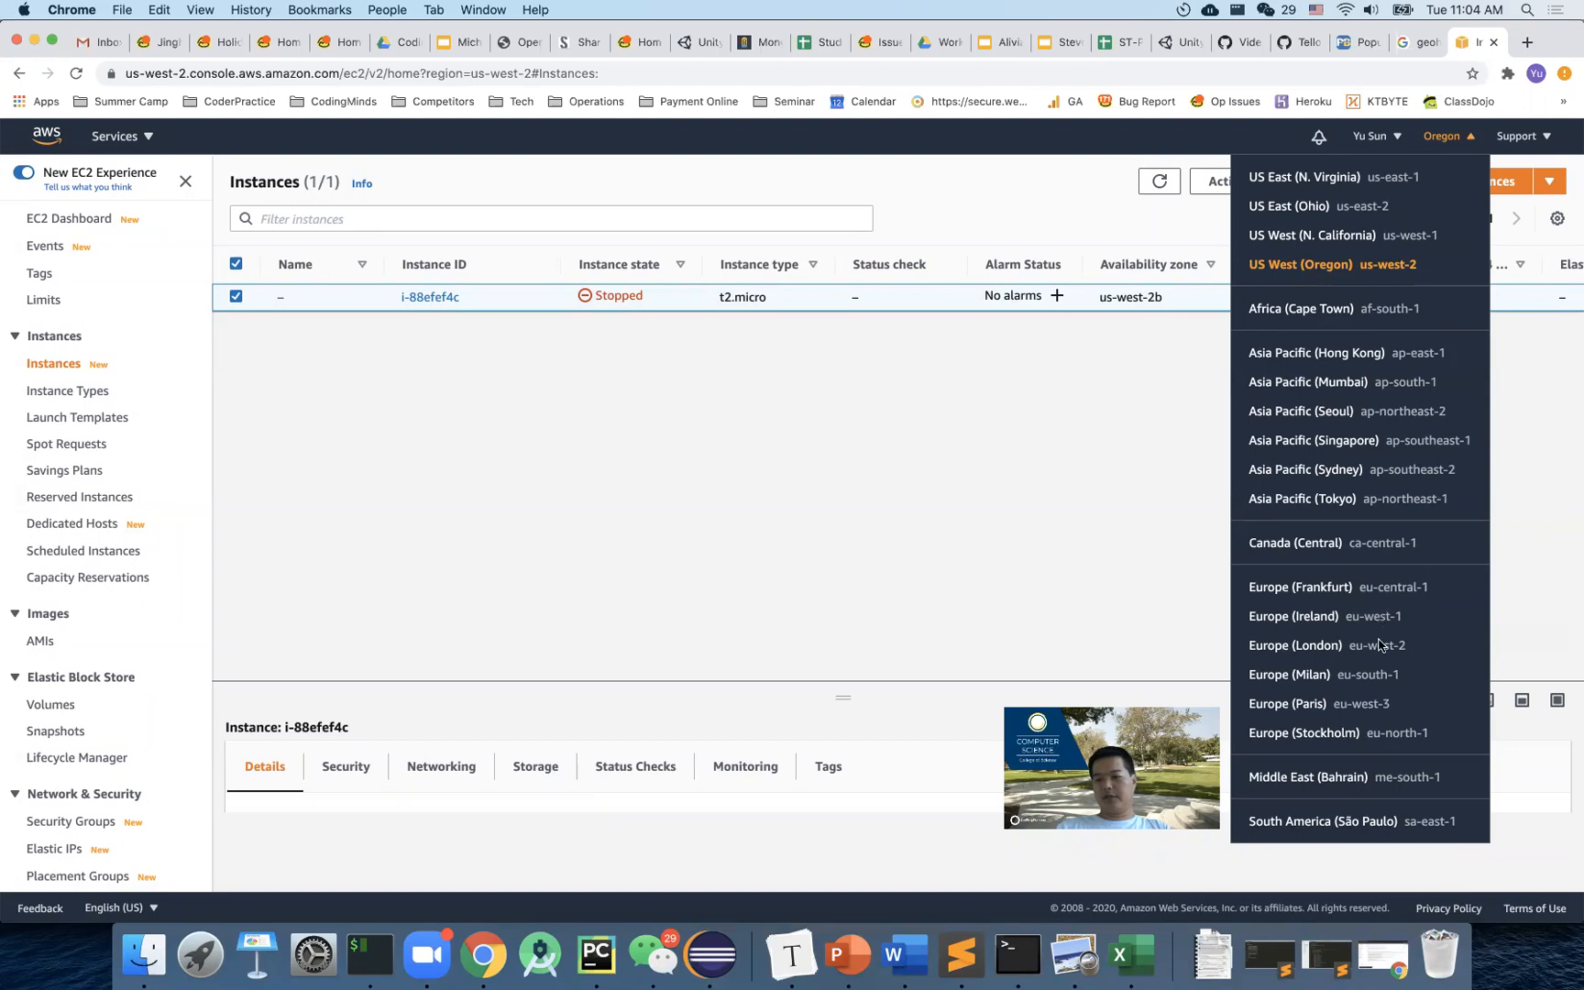
pyautogui.moveTo(1316, 625)
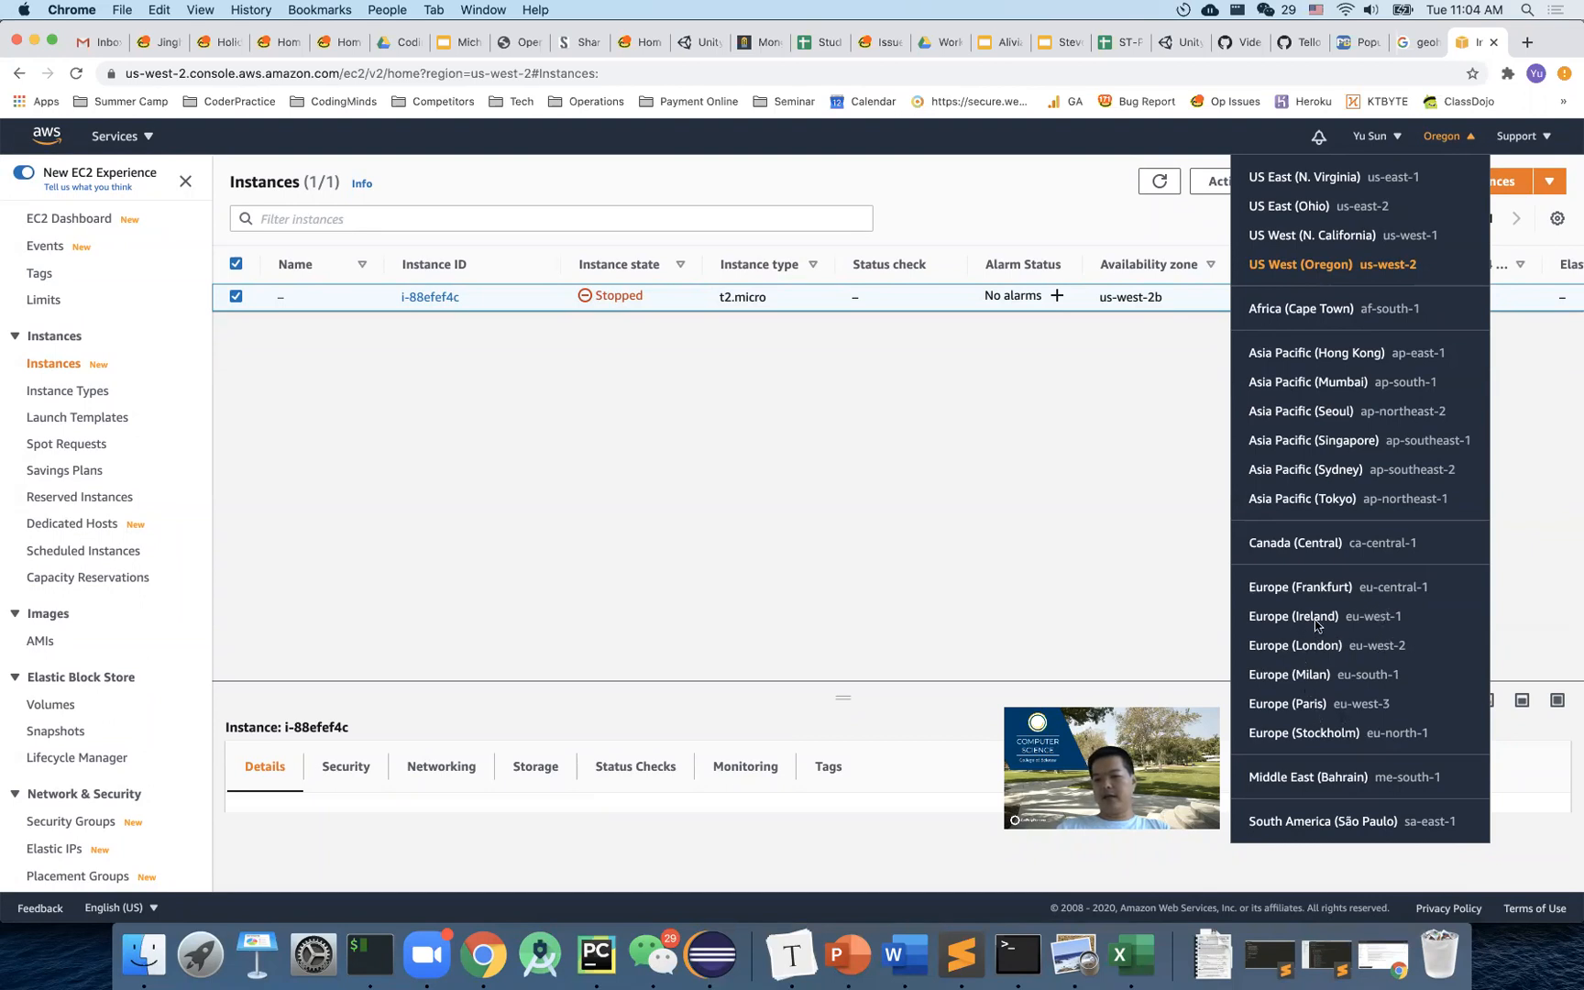
pyautogui.moveTo(1323, 626)
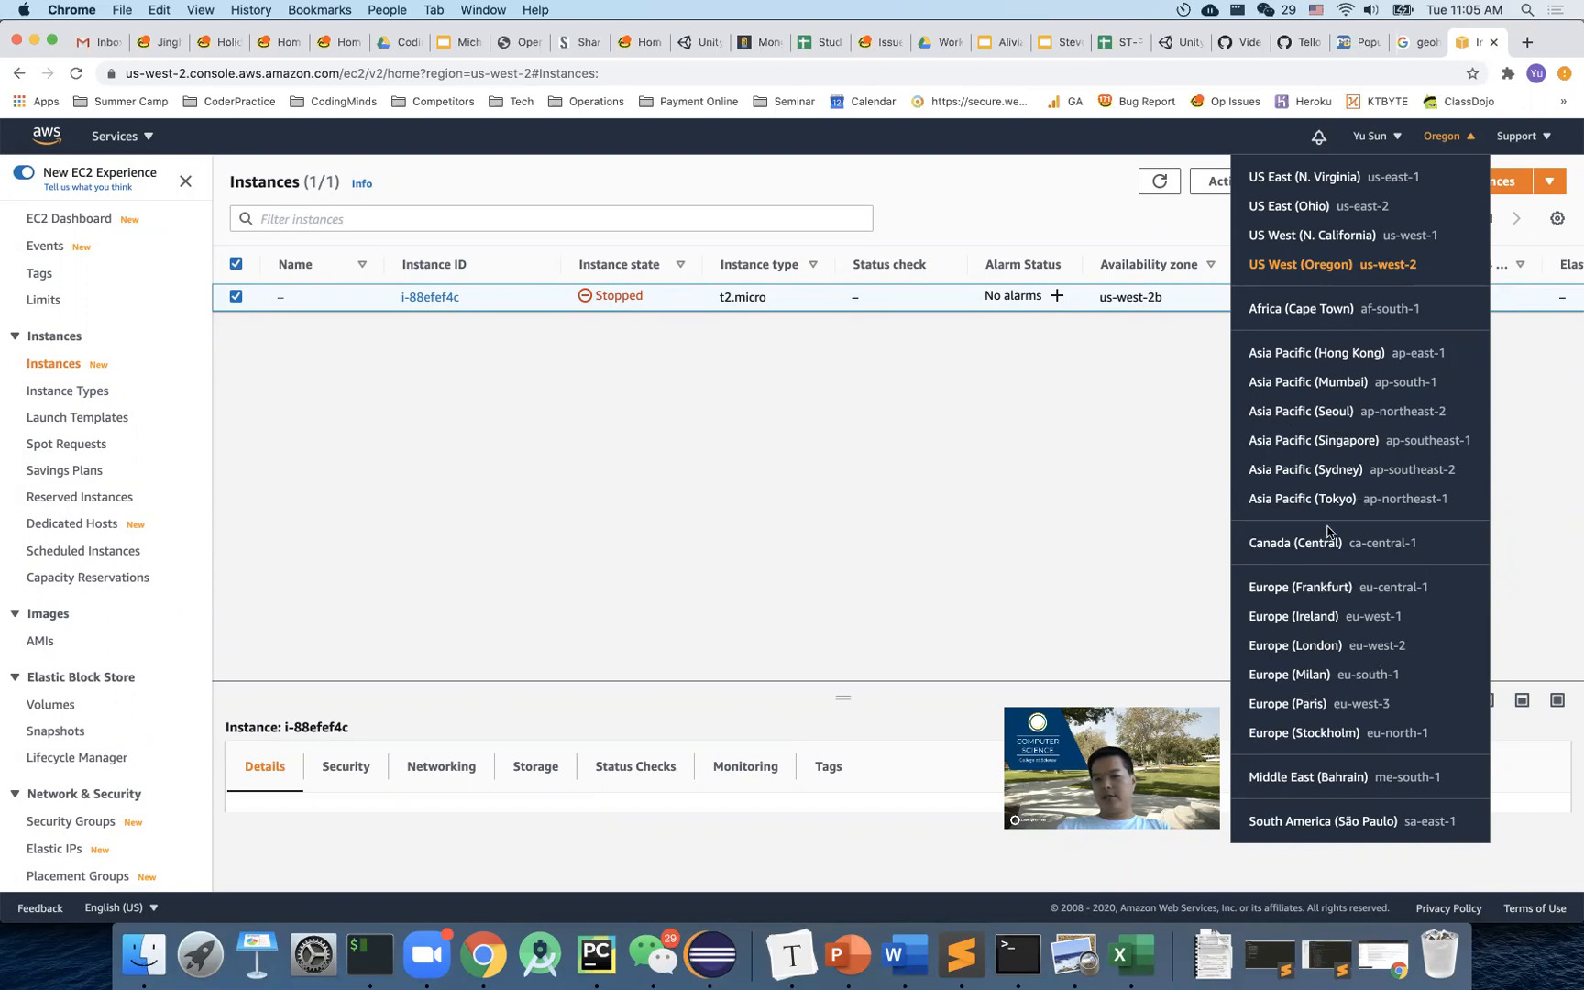
pyautogui.moveTo(1321, 814)
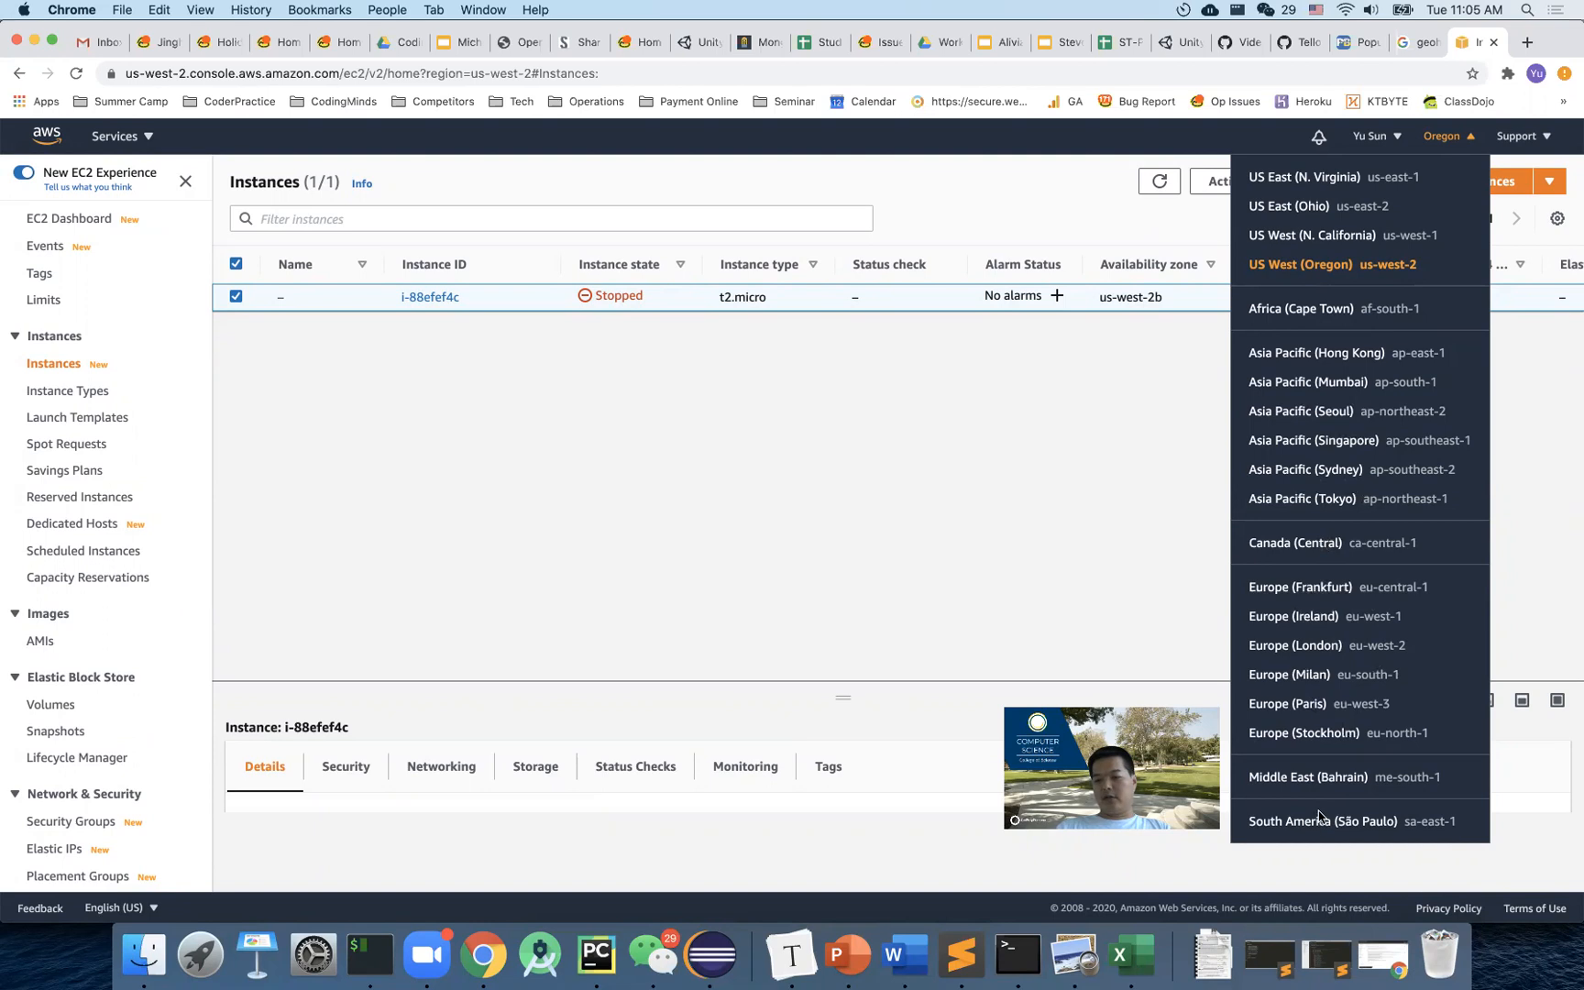
pyautogui.moveTo(1368, 834)
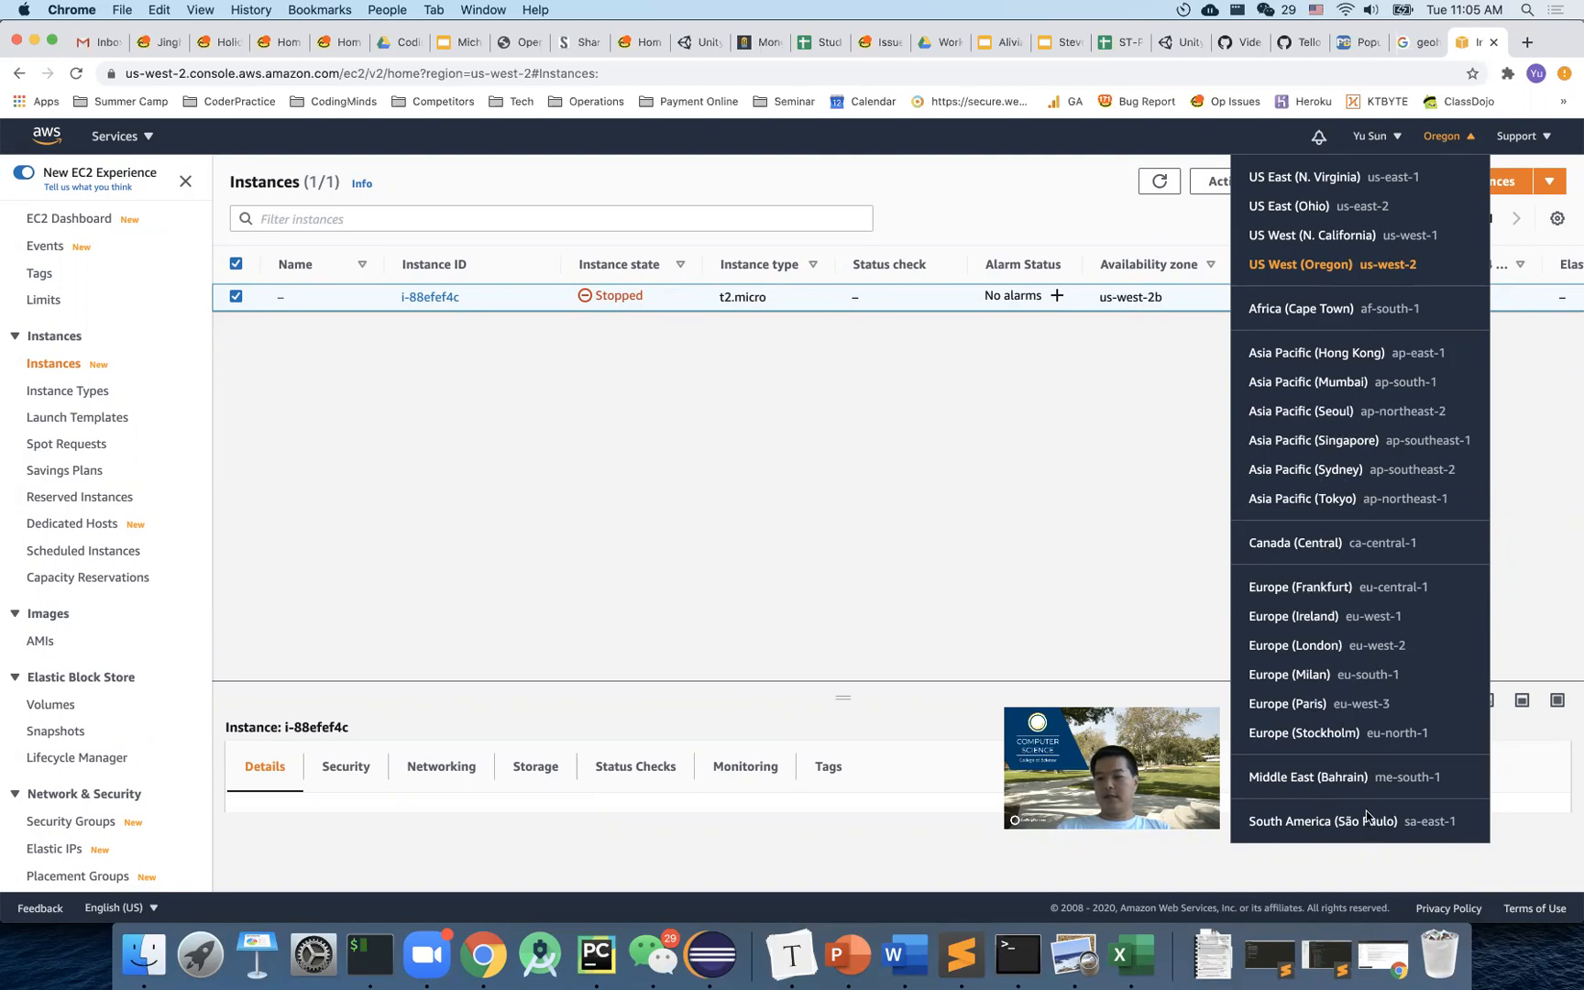
pyautogui.moveTo(1368, 790)
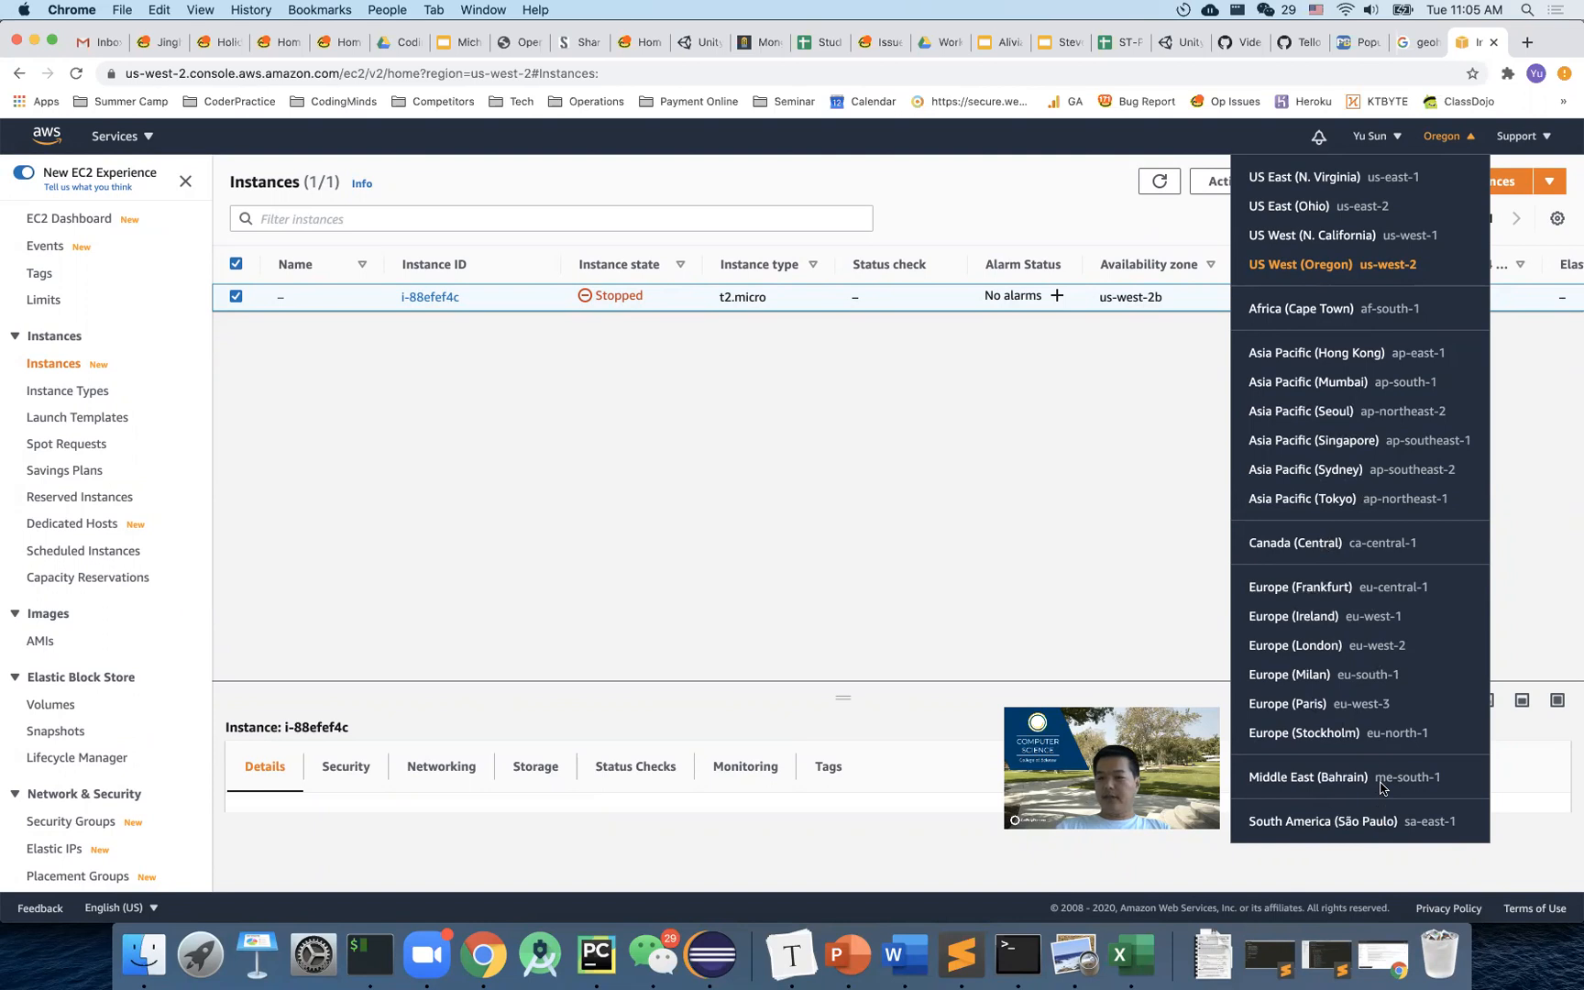
pyautogui.moveTo(1333, 392)
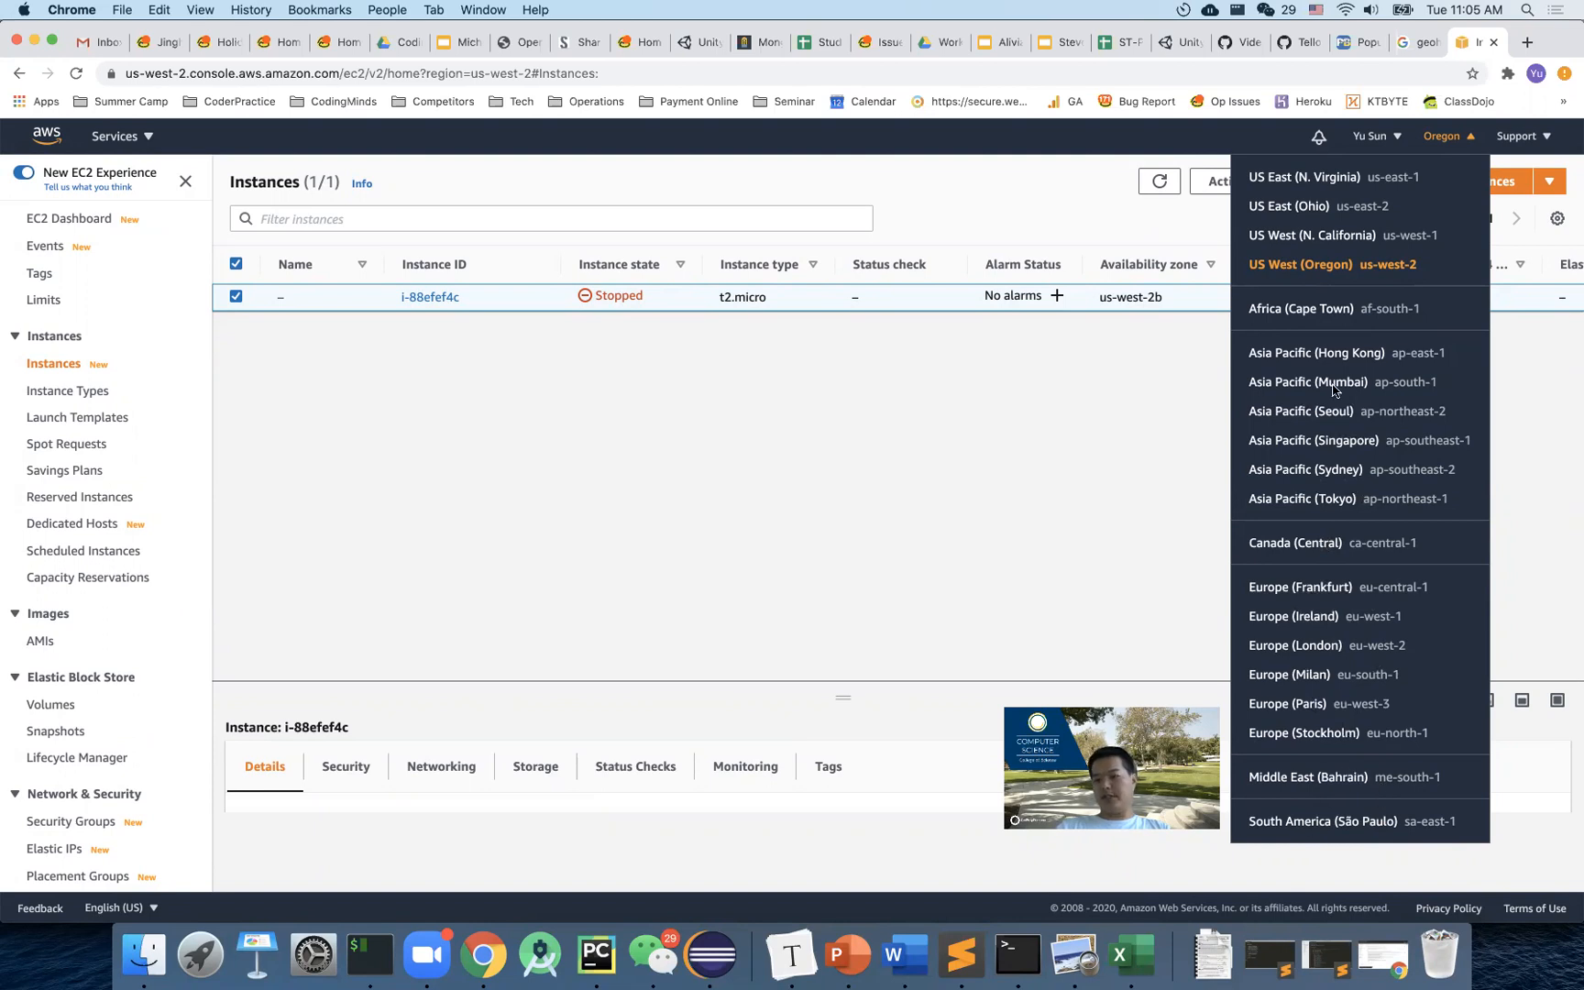
pyautogui.moveTo(1359, 475)
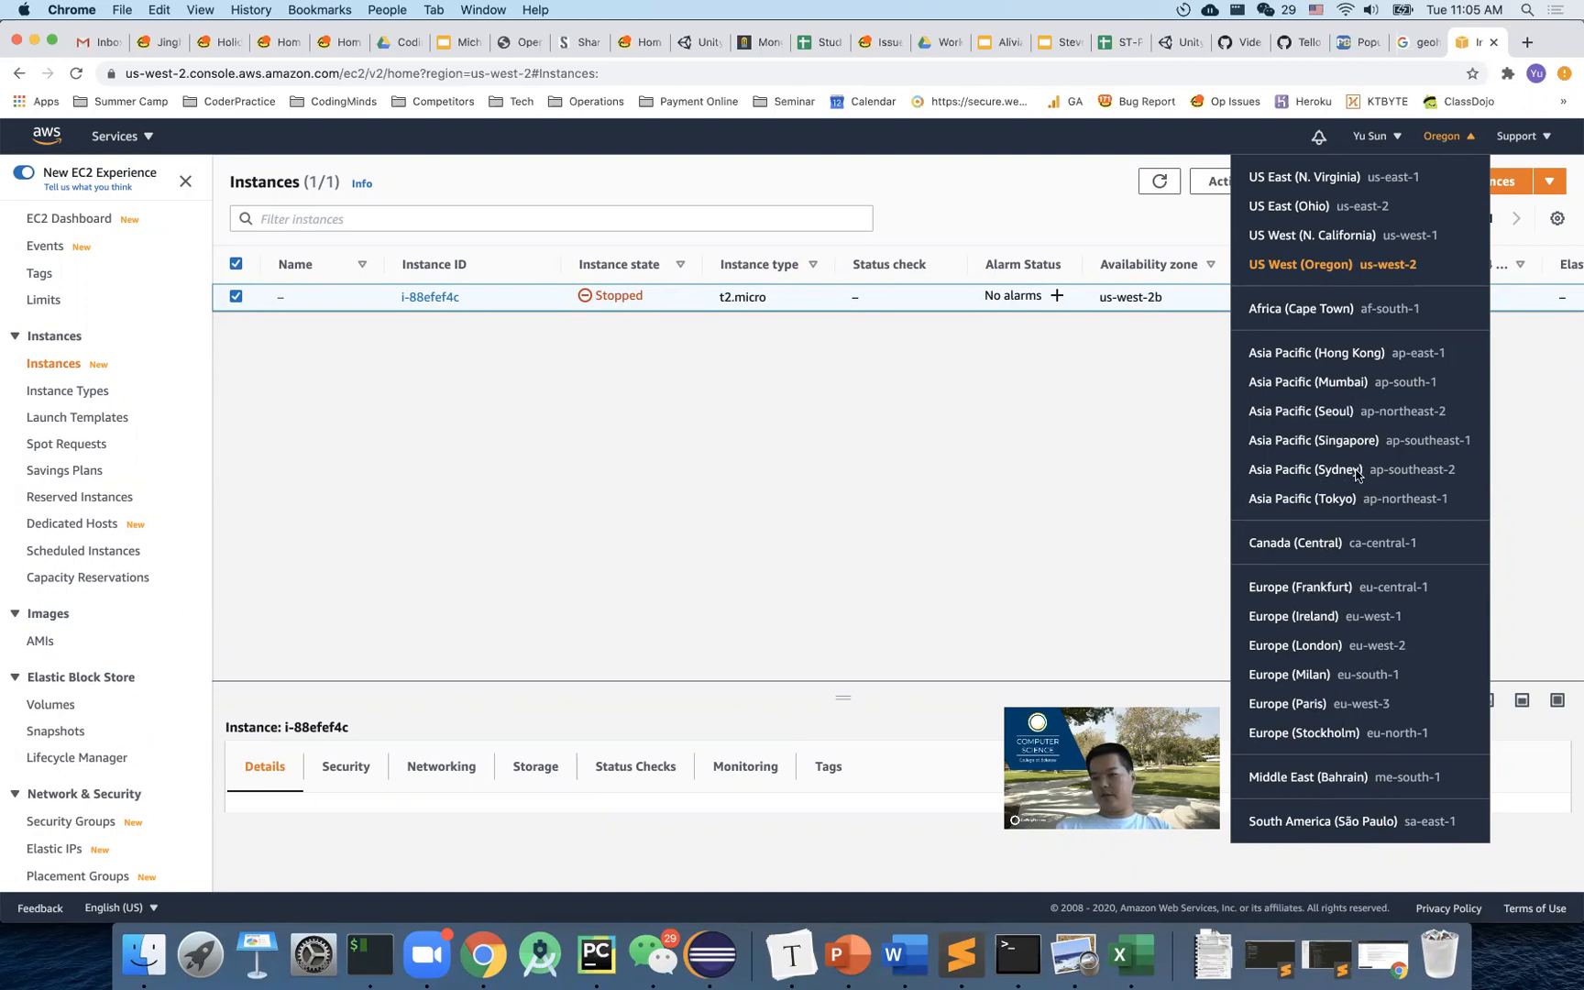
pyautogui.moveTo(1150, 418)
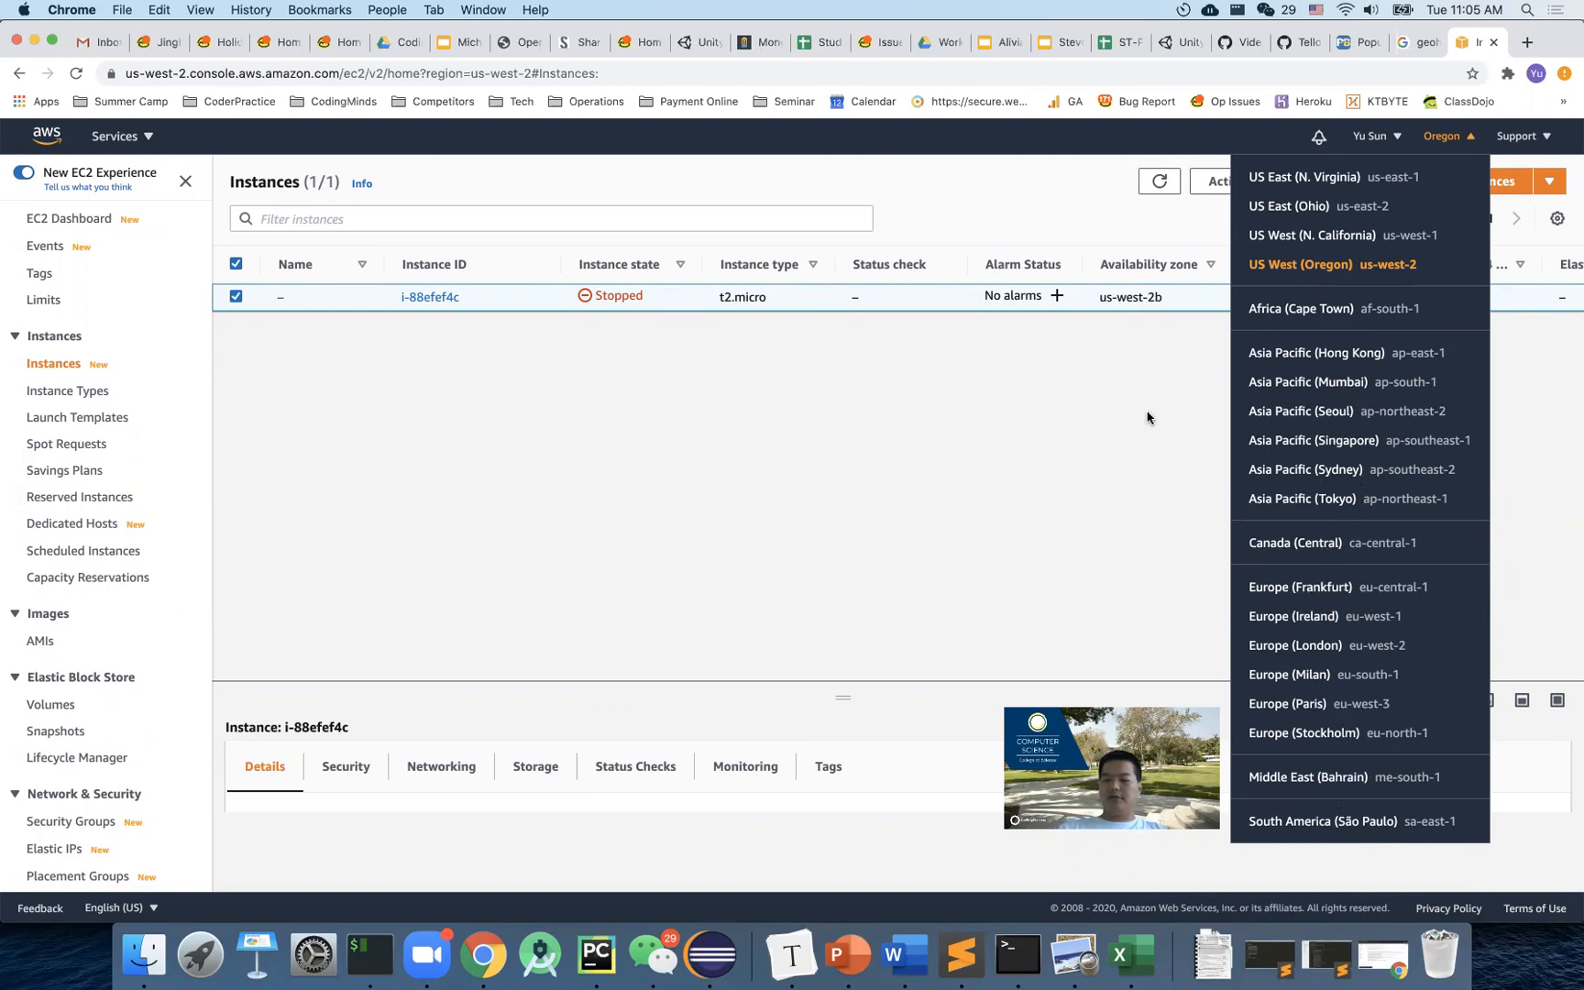
pyautogui.moveTo(1355, 795)
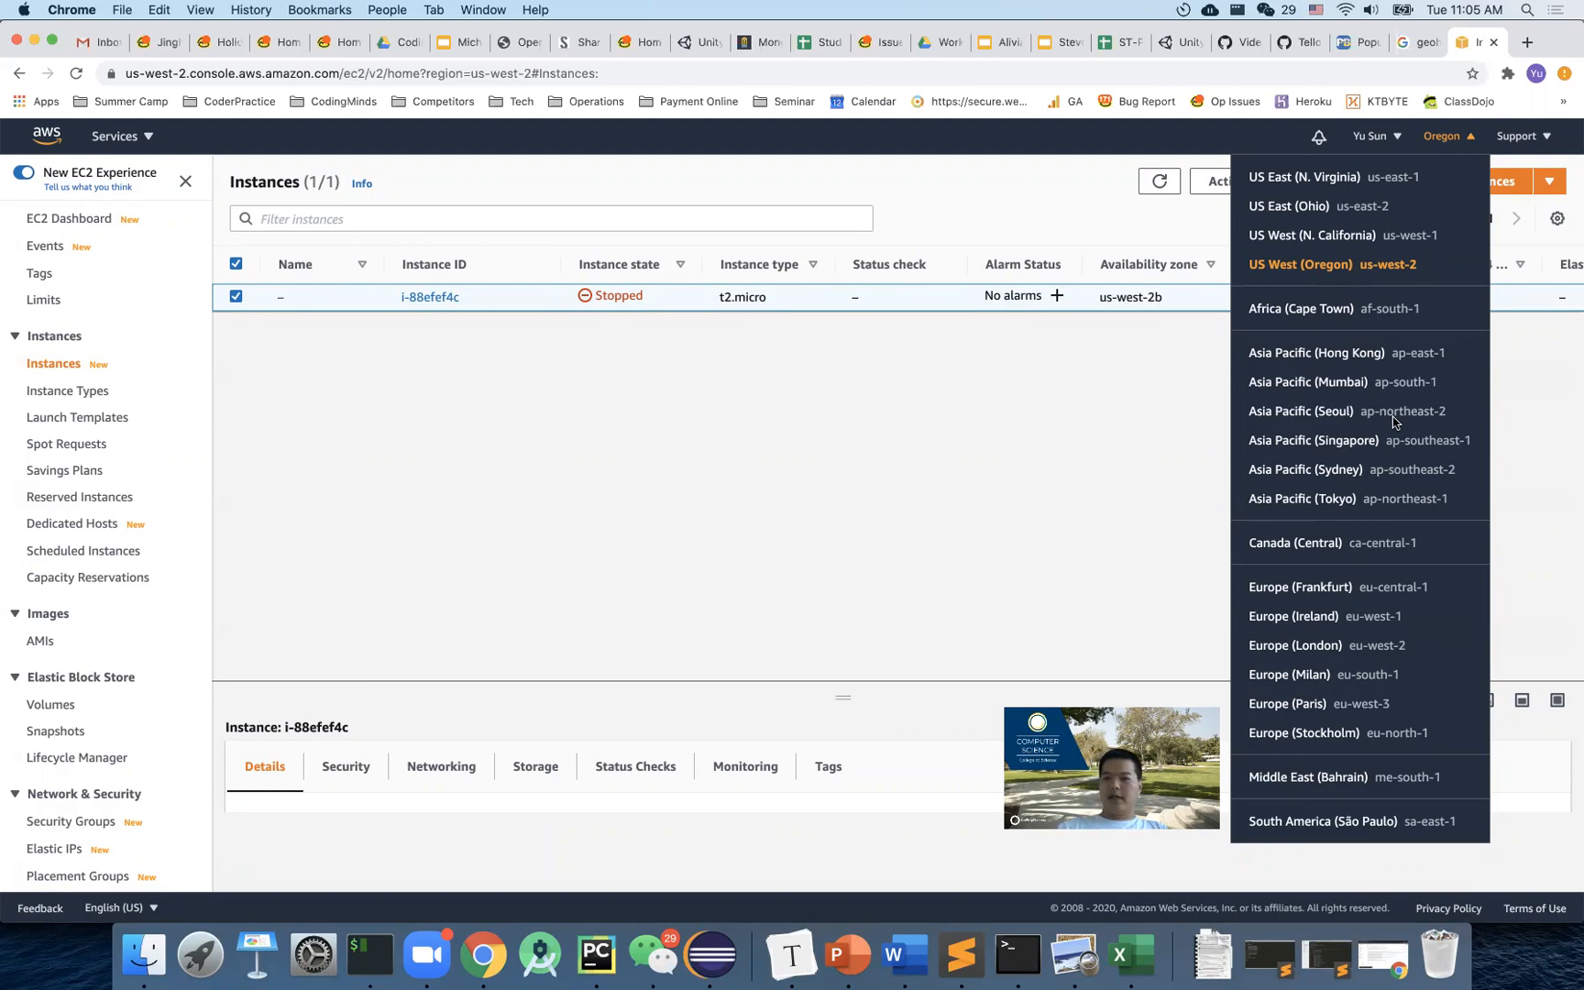
pyautogui.moveTo(1390, 402)
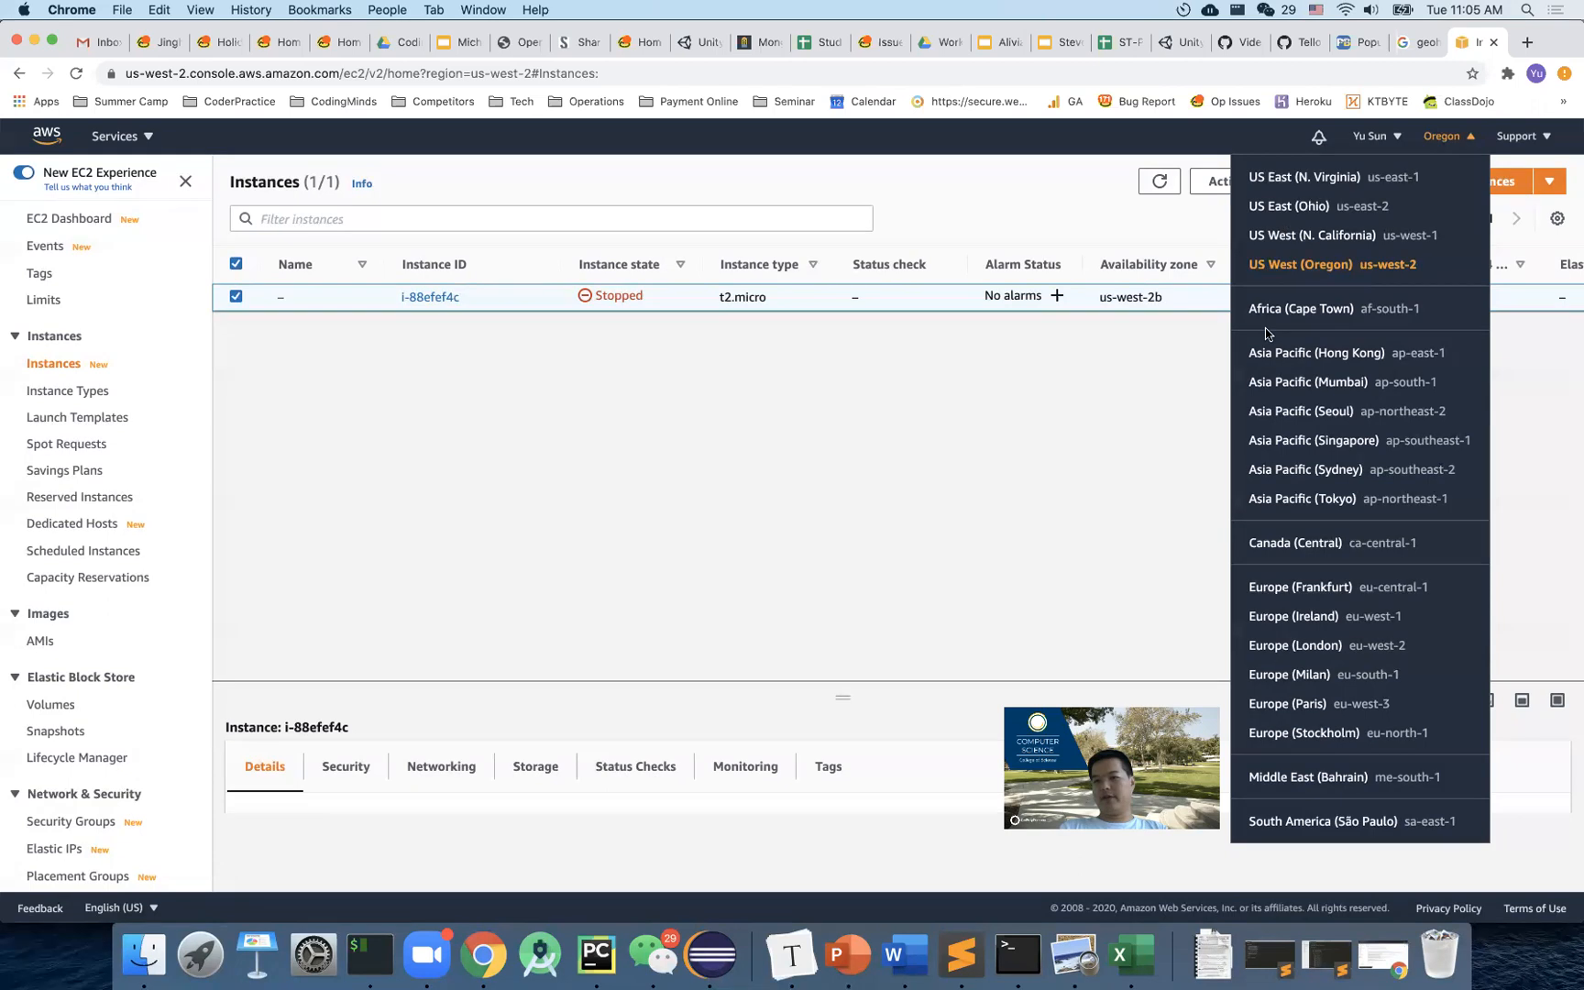
pyautogui.moveTo(1295, 601)
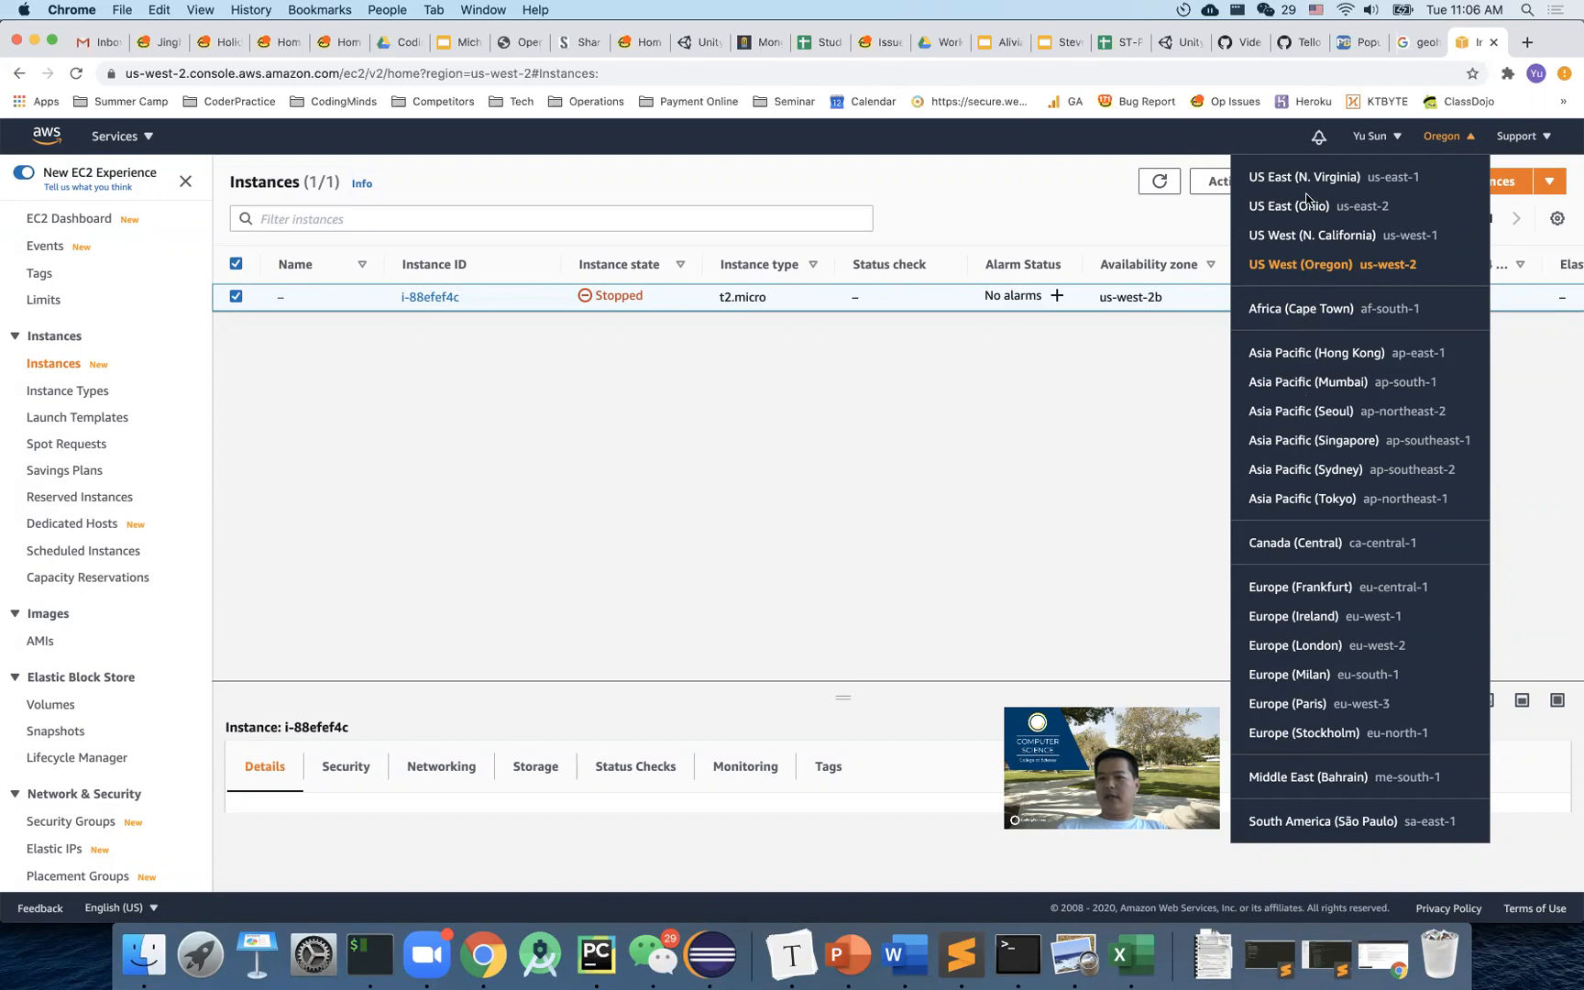
pyautogui.moveTo(1370, 185)
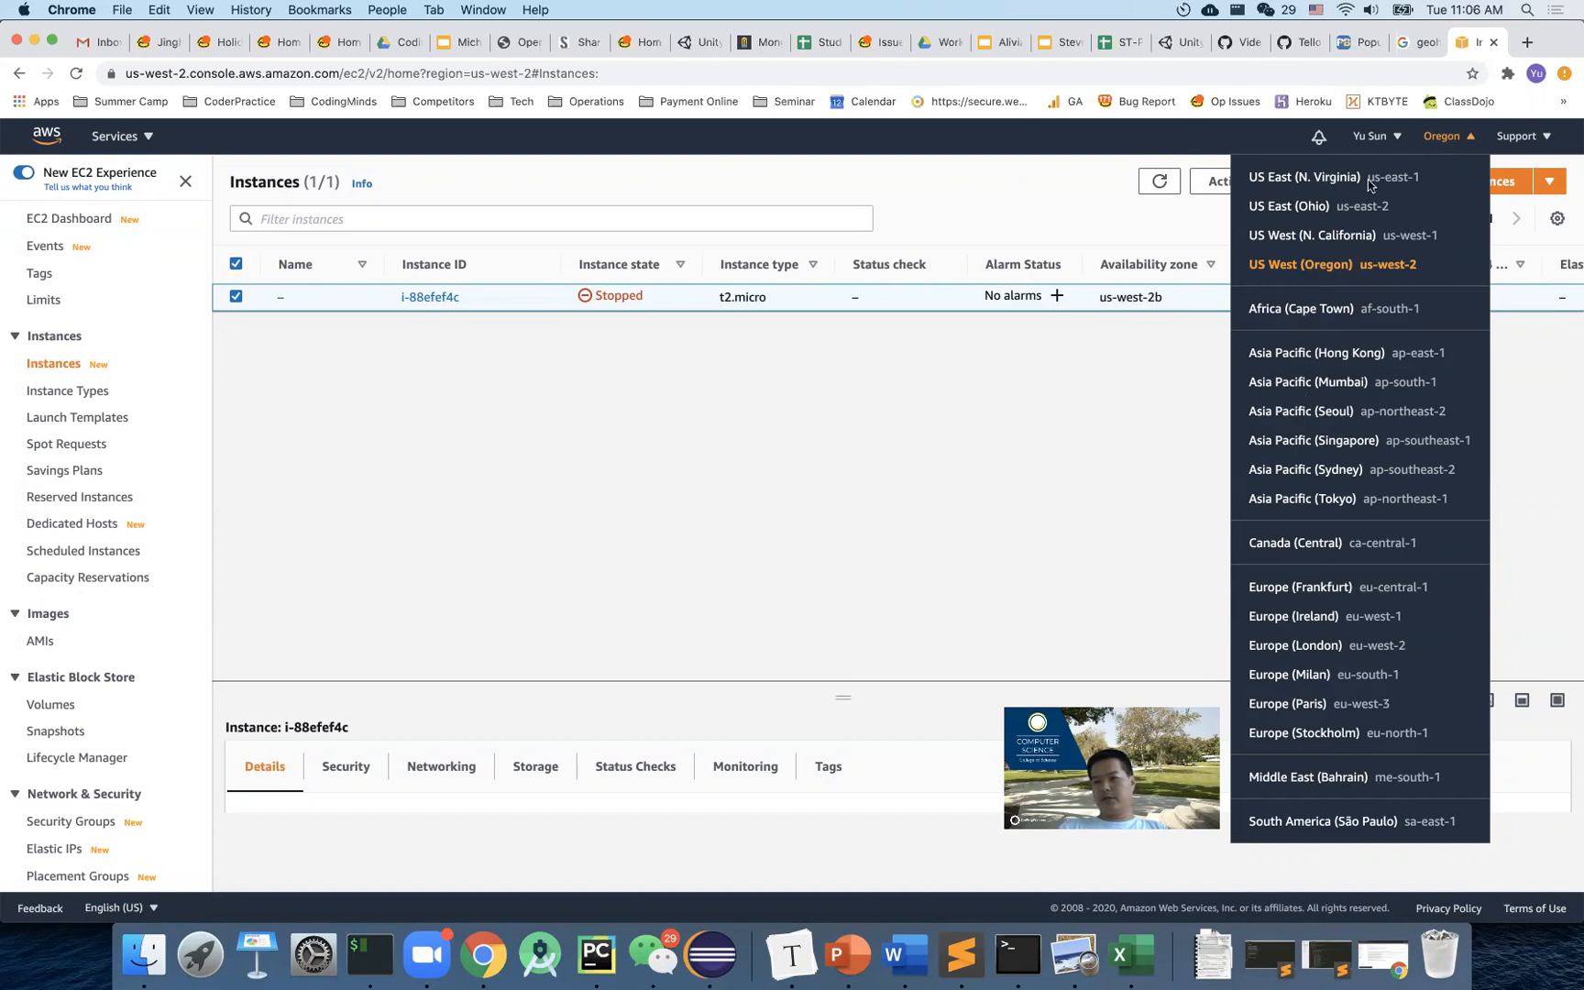
pyautogui.moveTo(1332, 220)
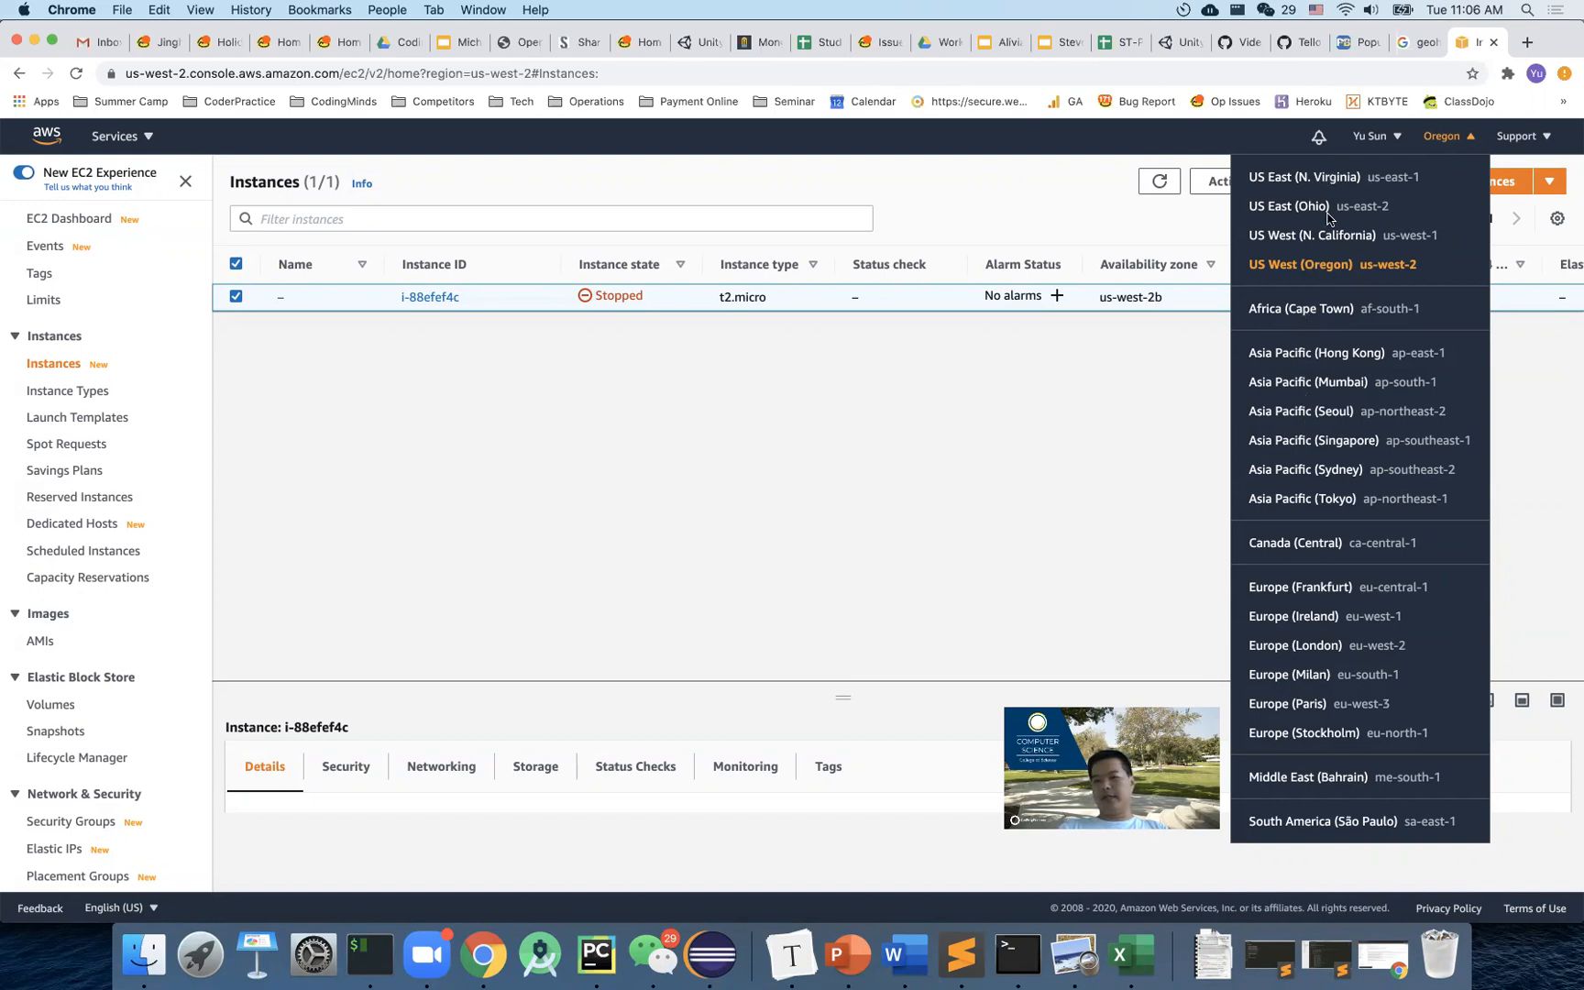
pyautogui.moveTo(1381, 649)
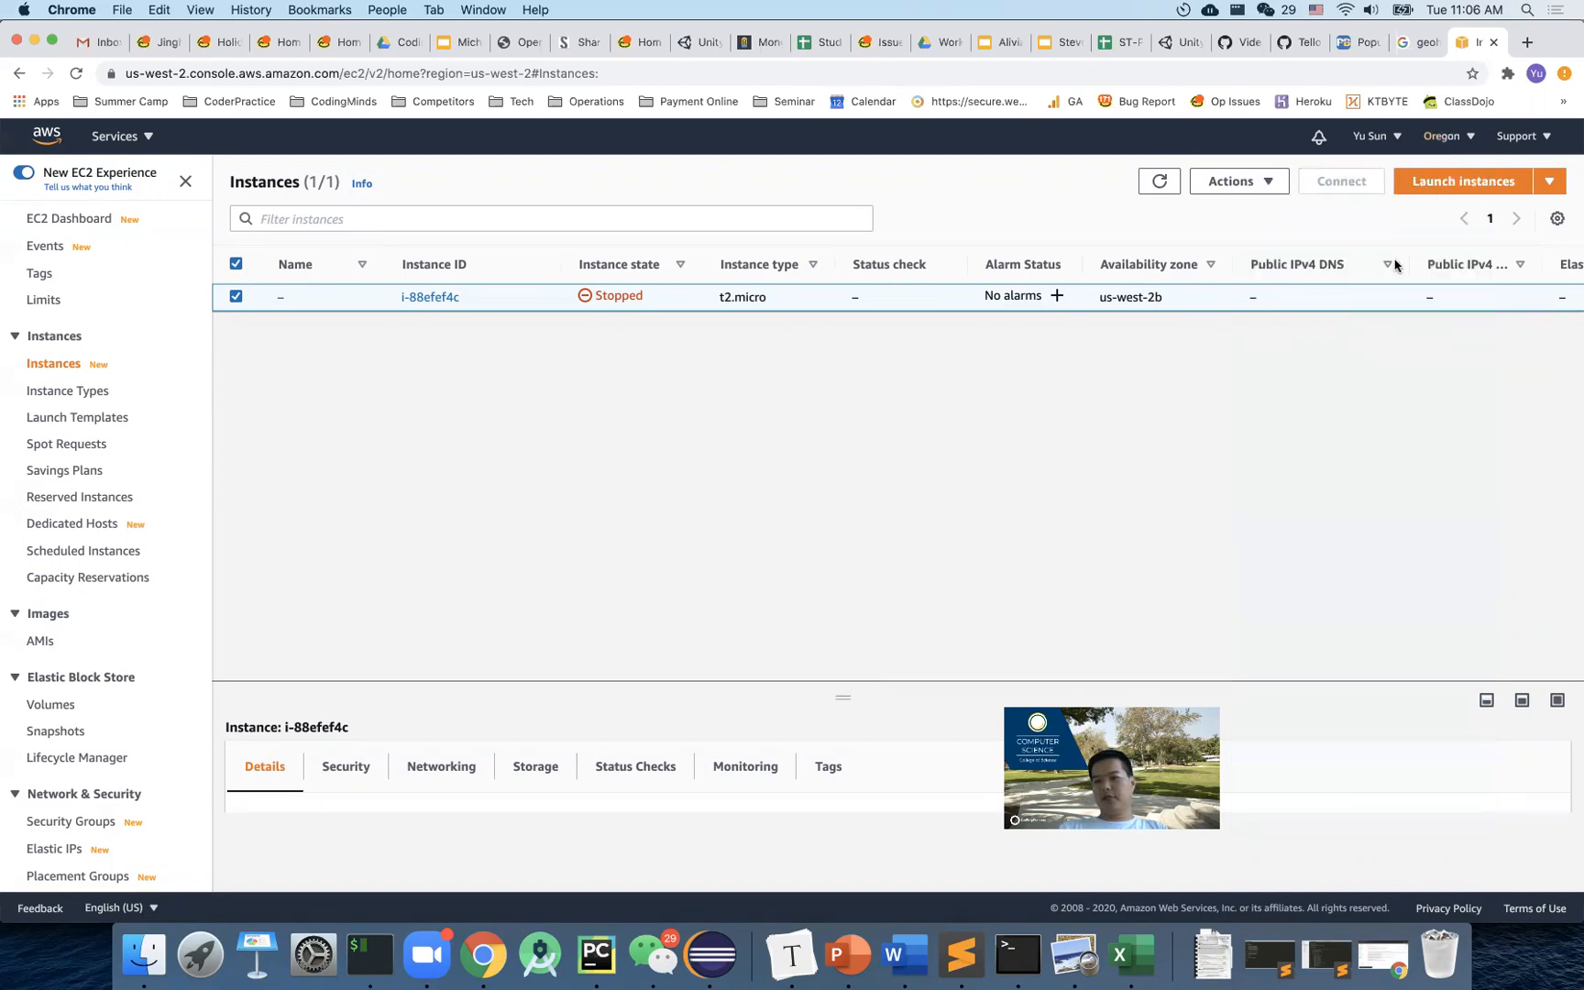
pyautogui.click(1441, 136)
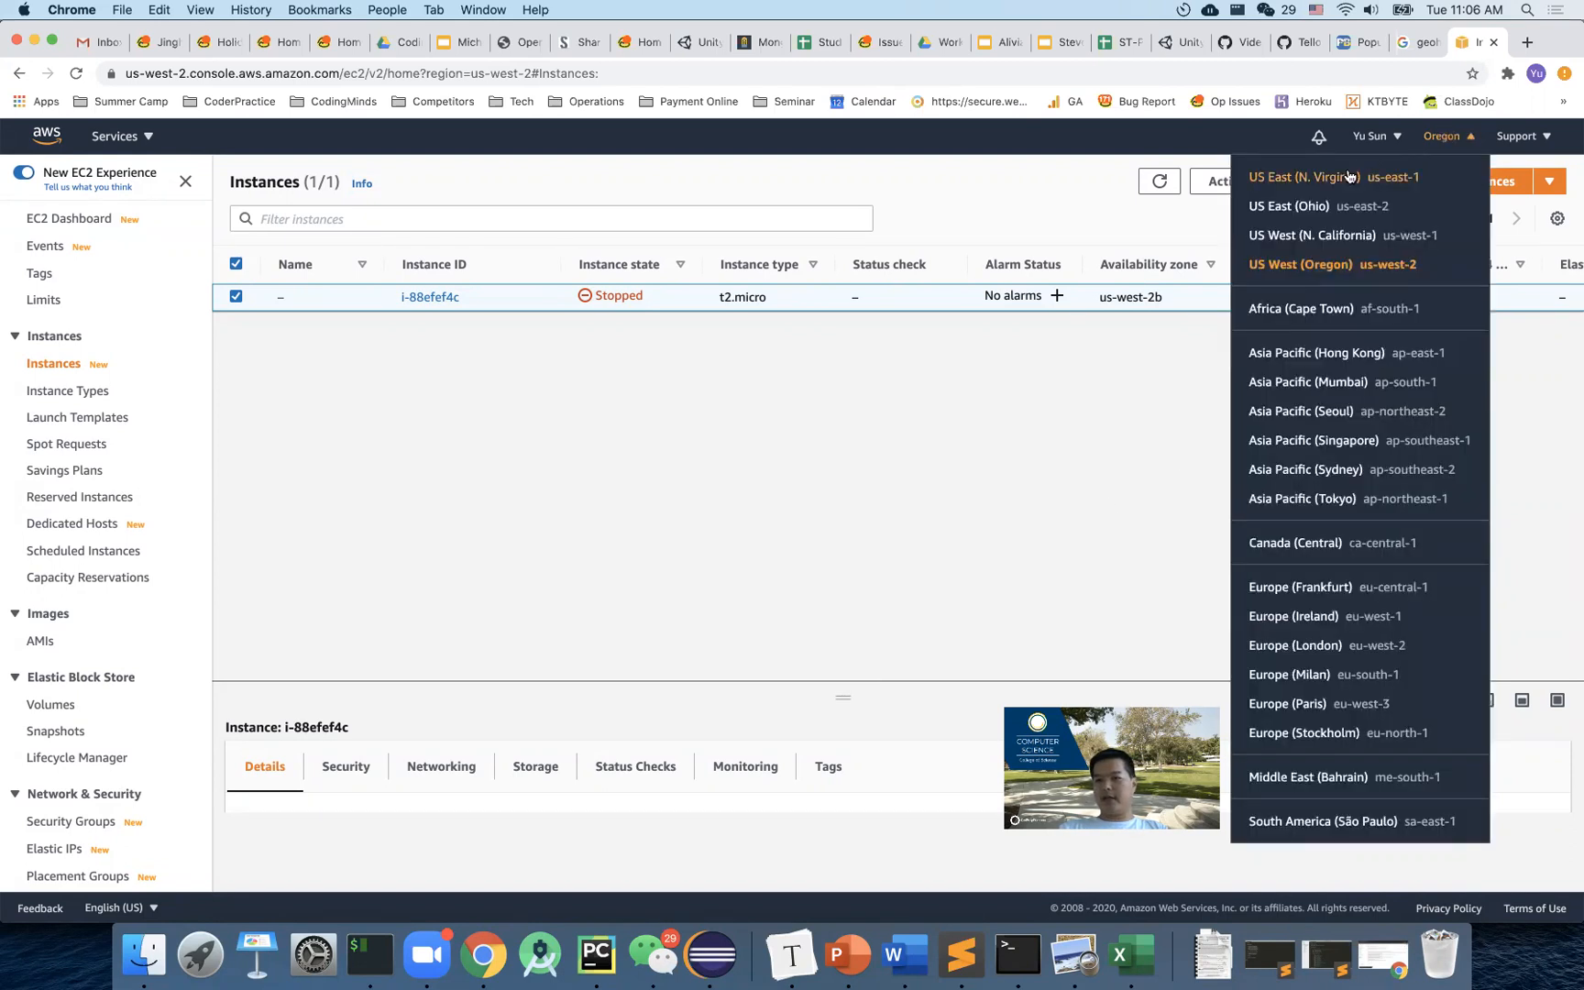
pyautogui.click(1304, 176)
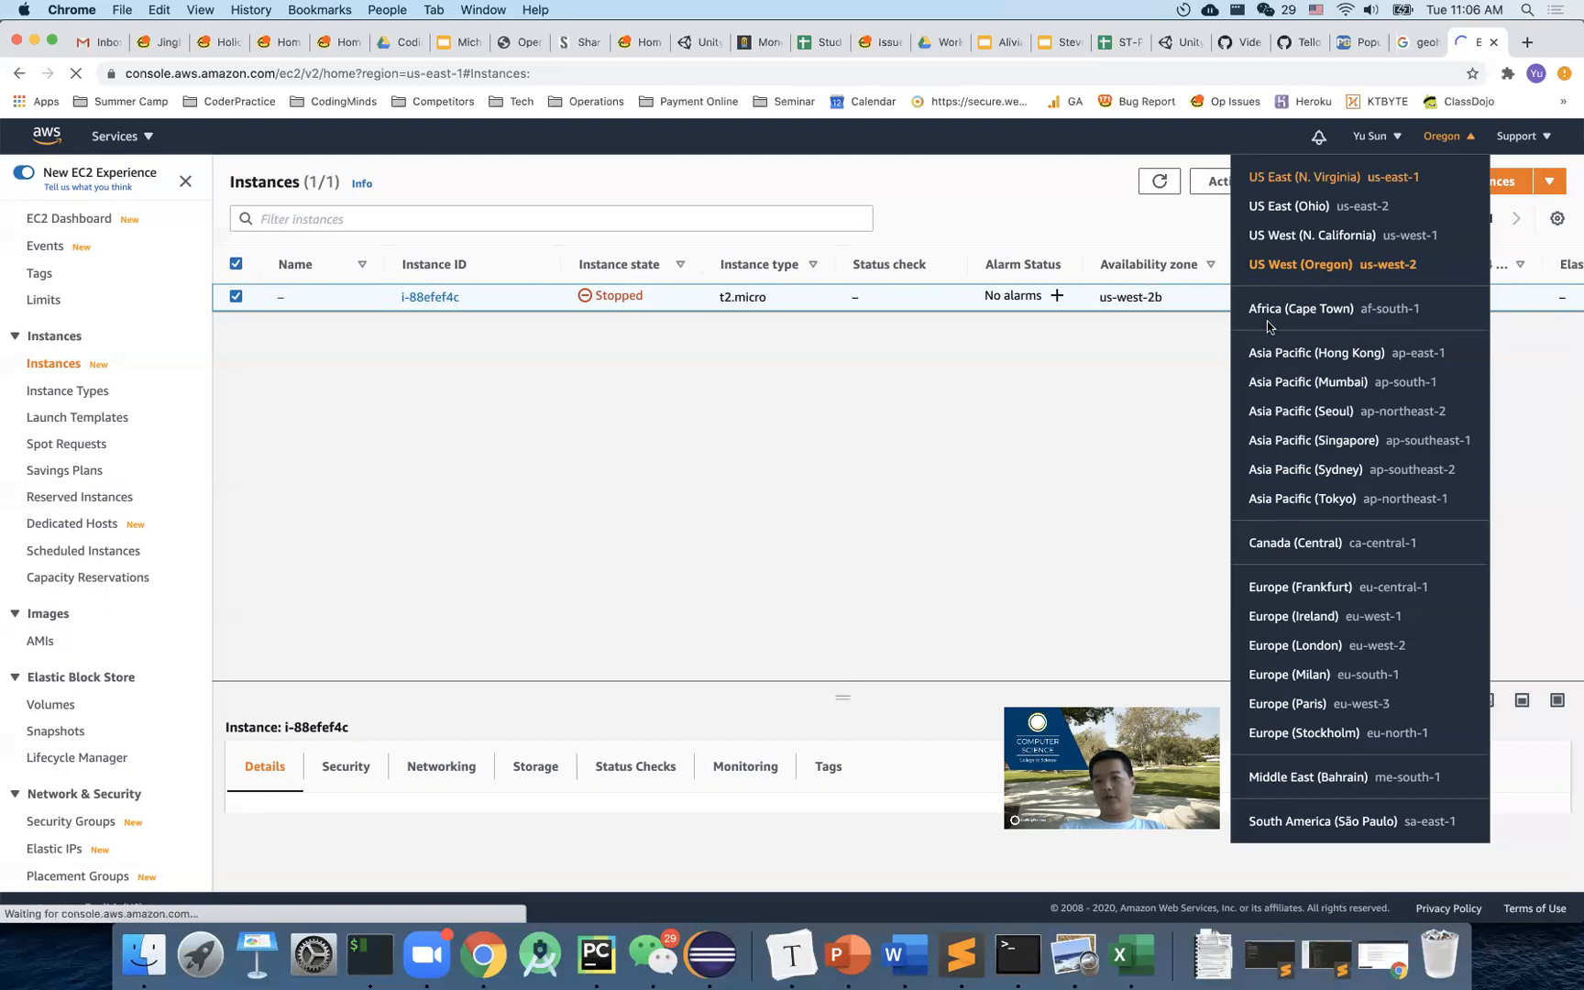
pyautogui.click(1304, 176)
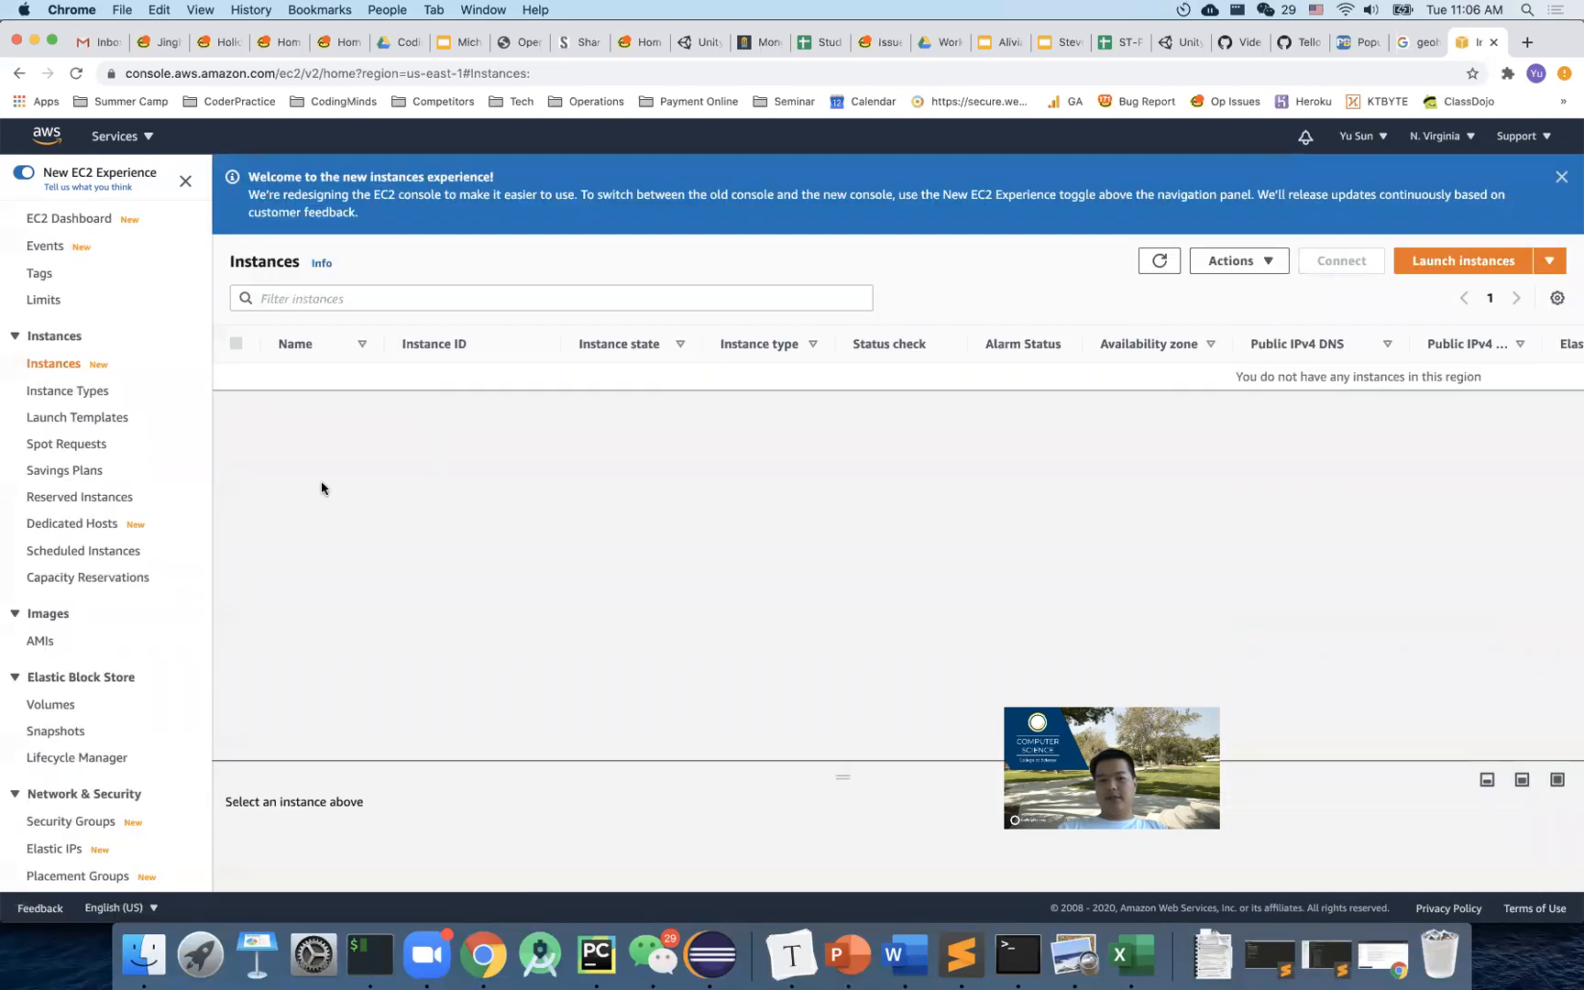
pyautogui.moveTo(453, 519)
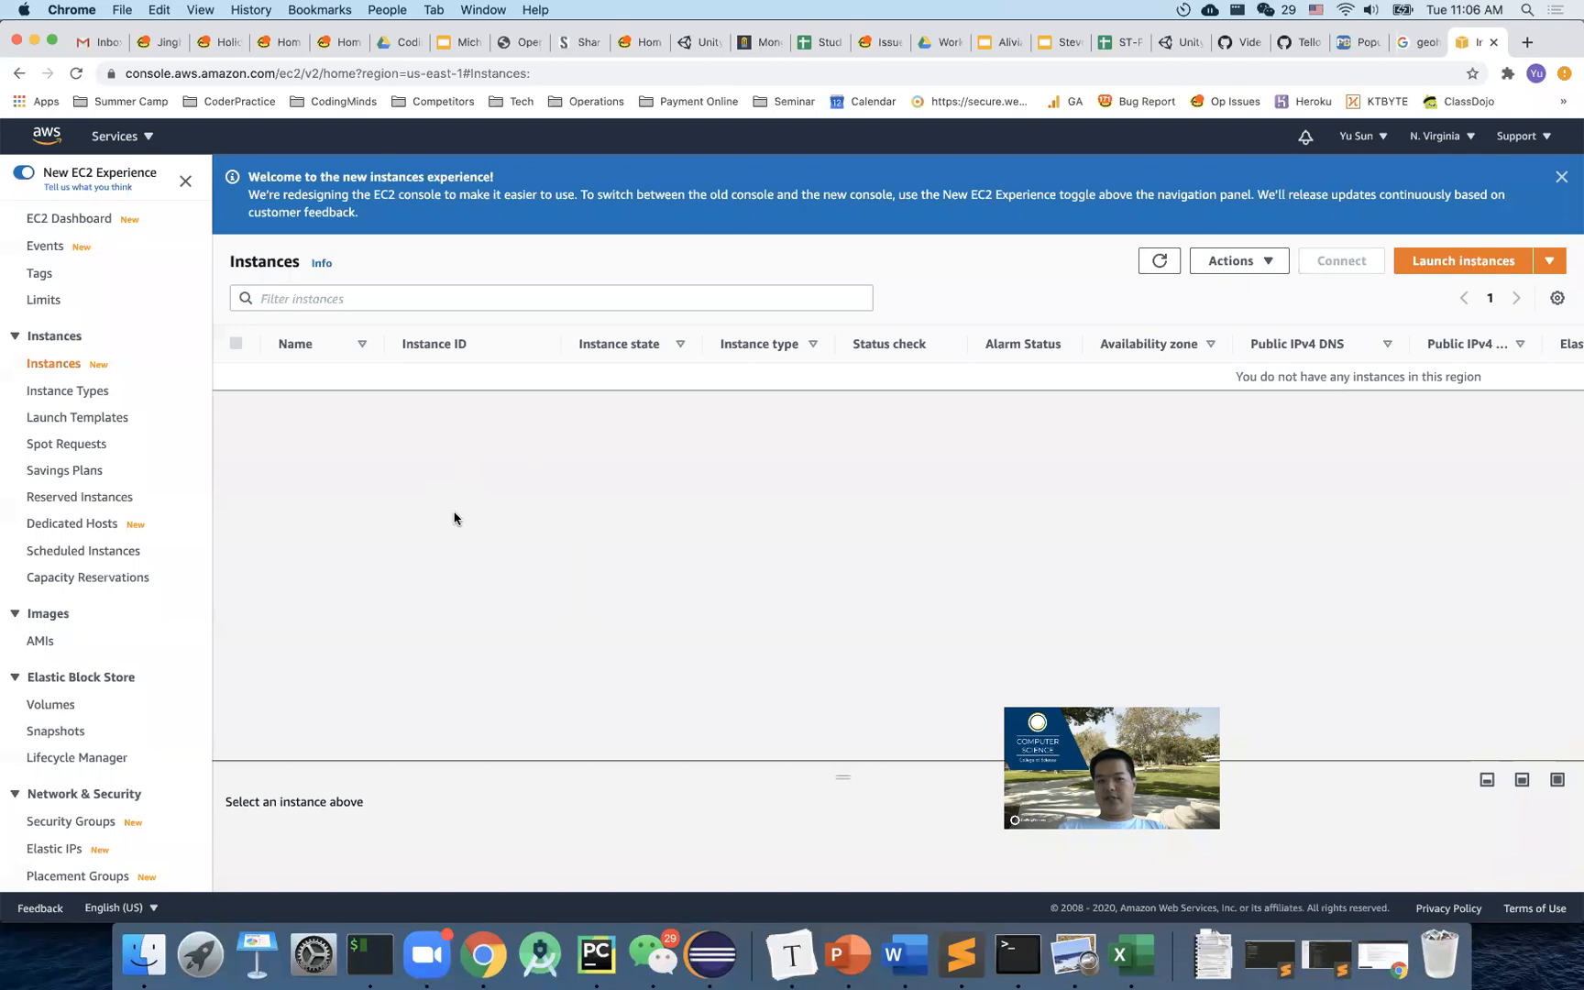
pyautogui.moveTo(651, 725)
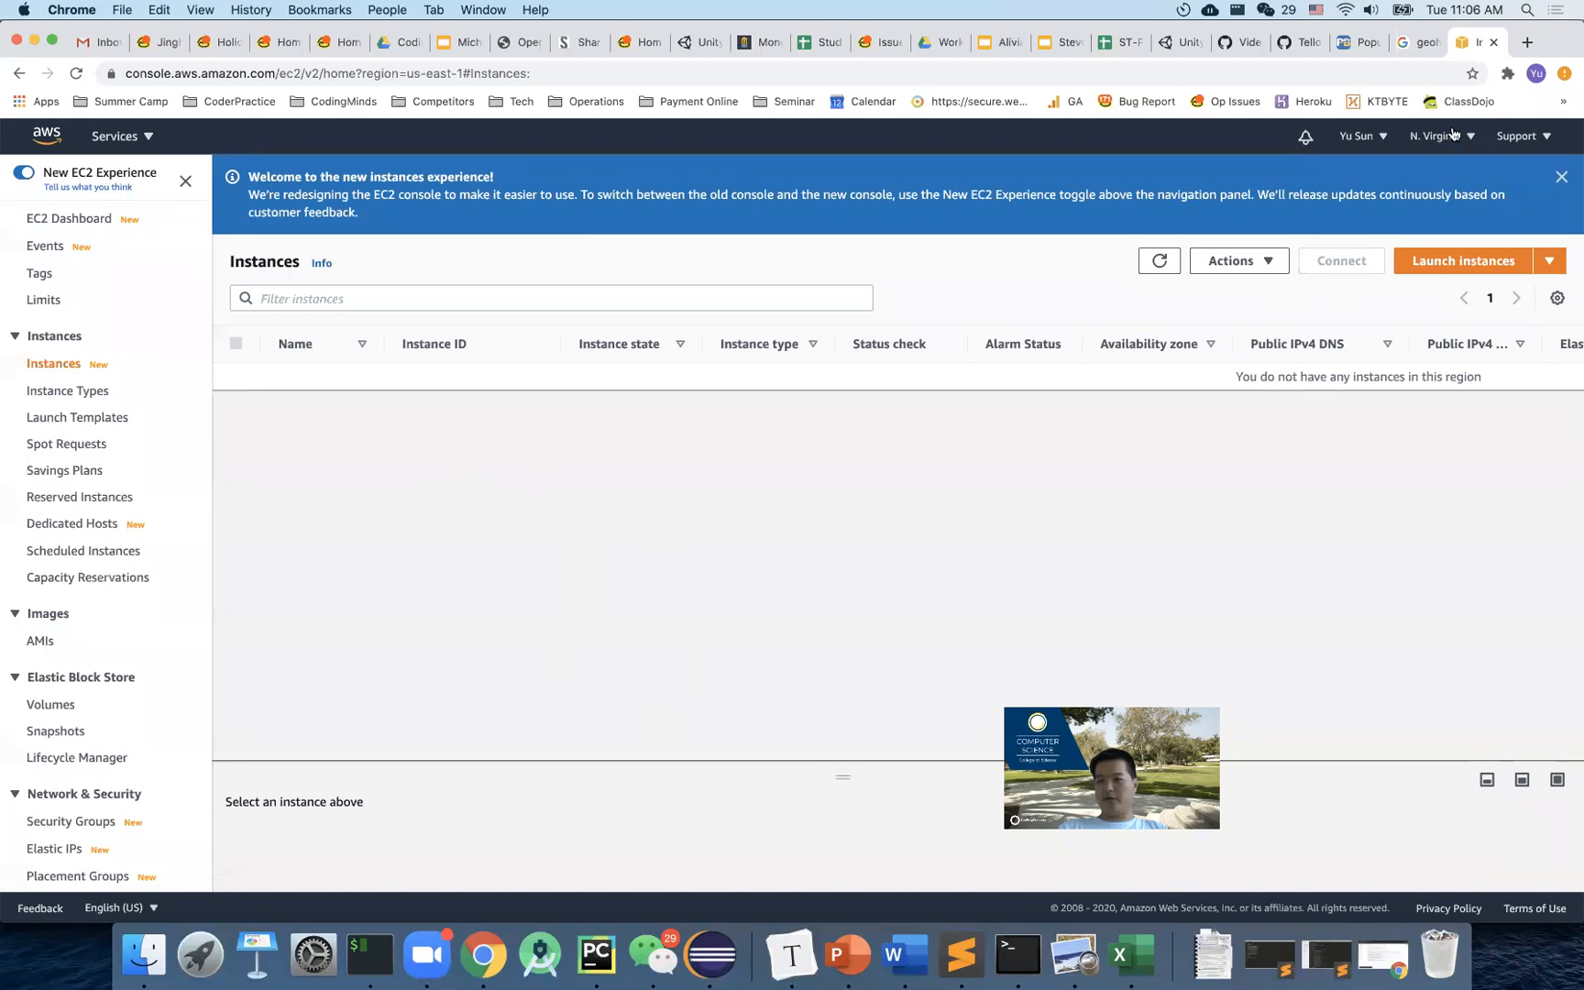
pyautogui.click(1434, 135)
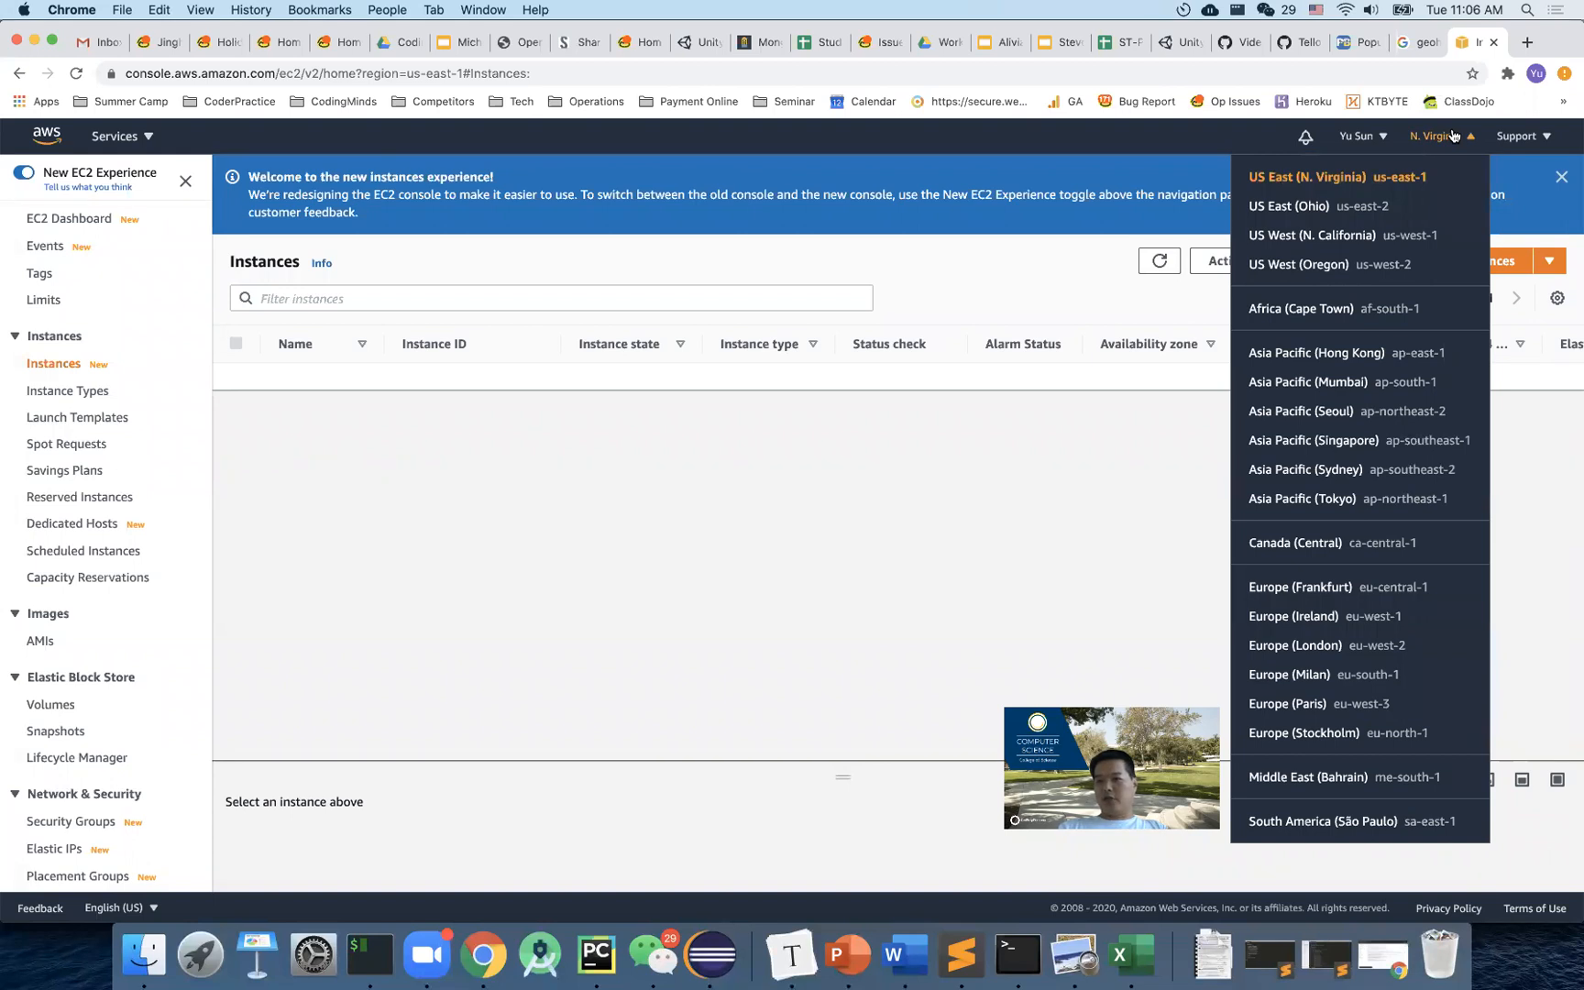
pyautogui.moveTo(1115, 370)
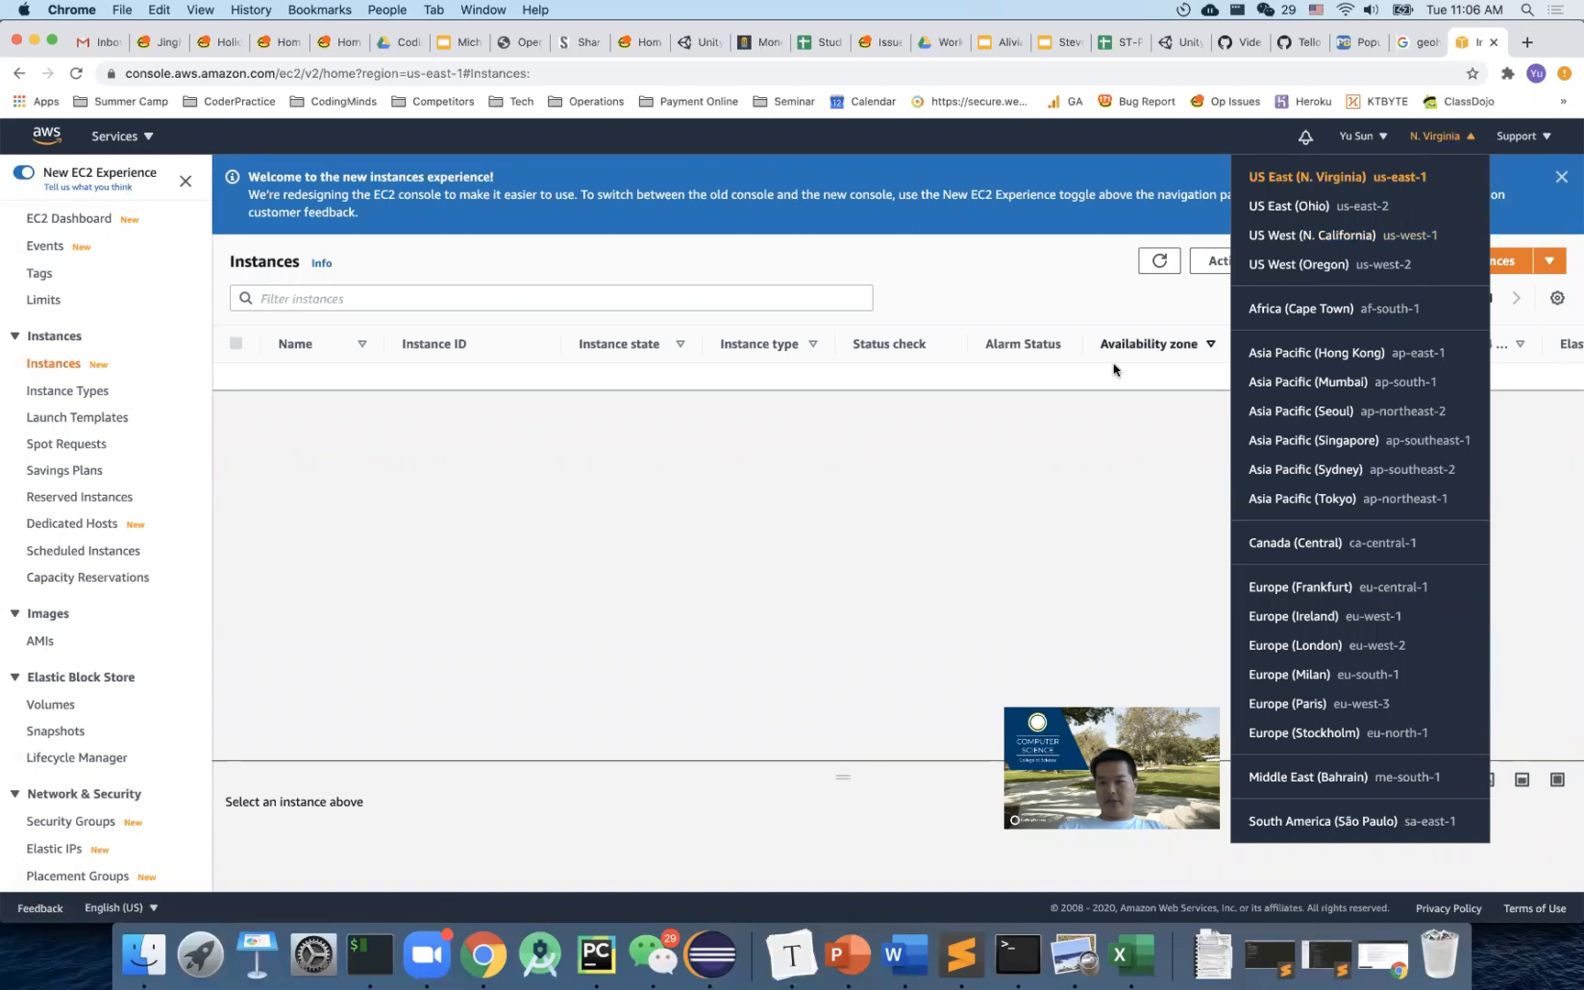
pyautogui.click(1311, 235)
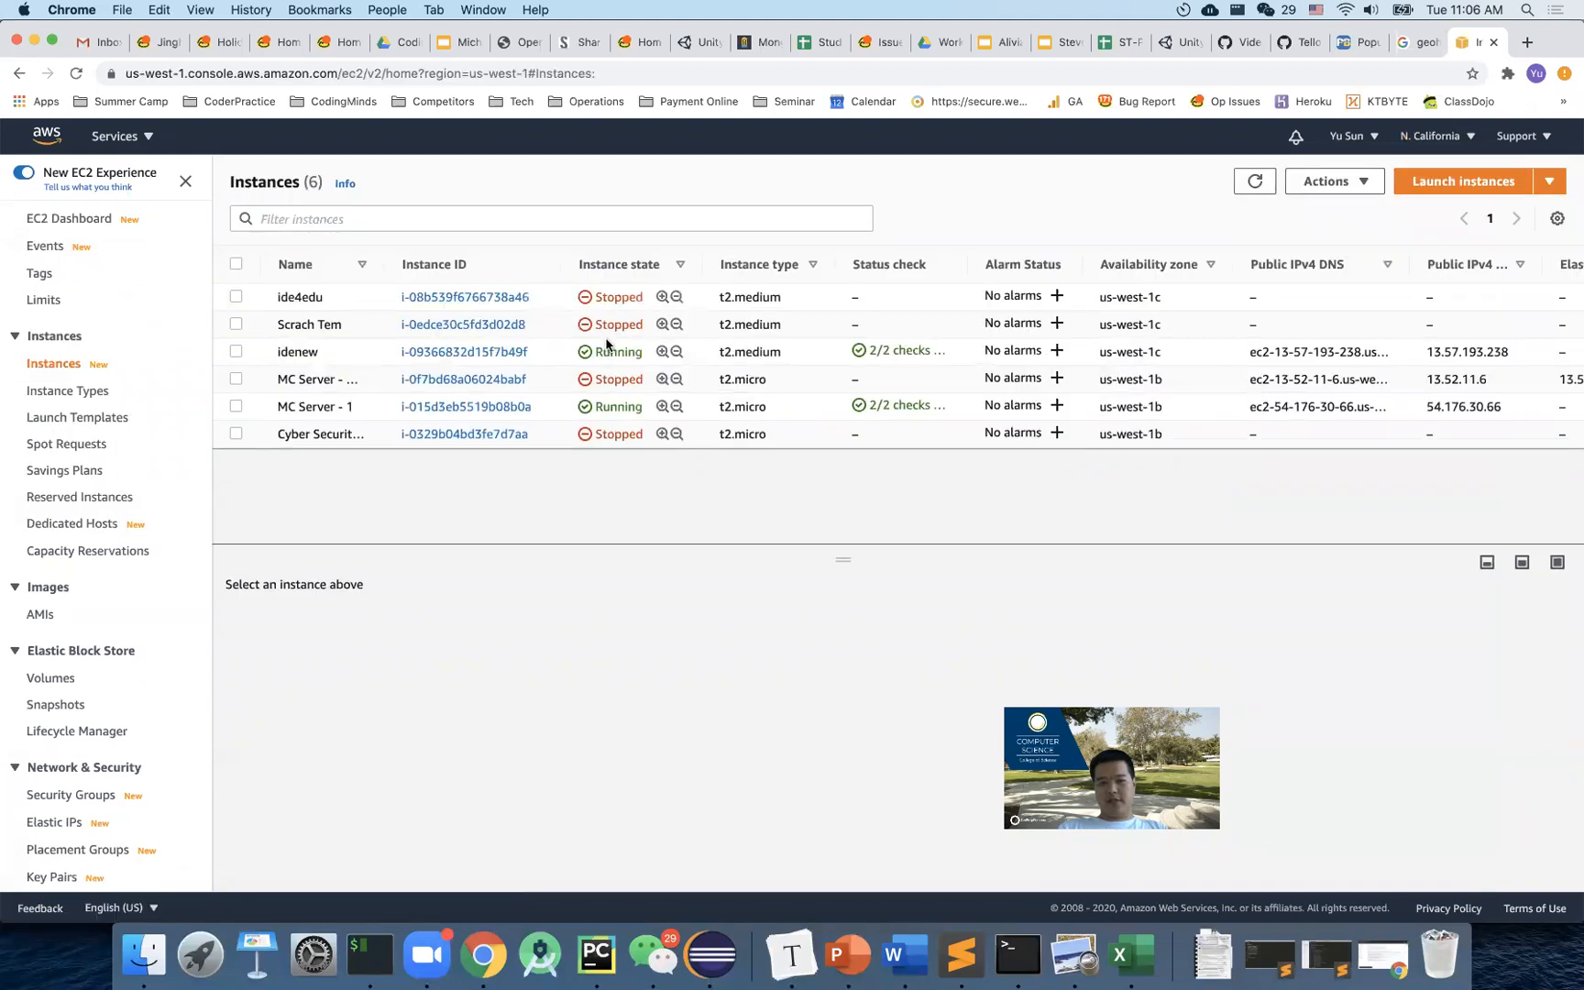
pyautogui.moveTo(620, 503)
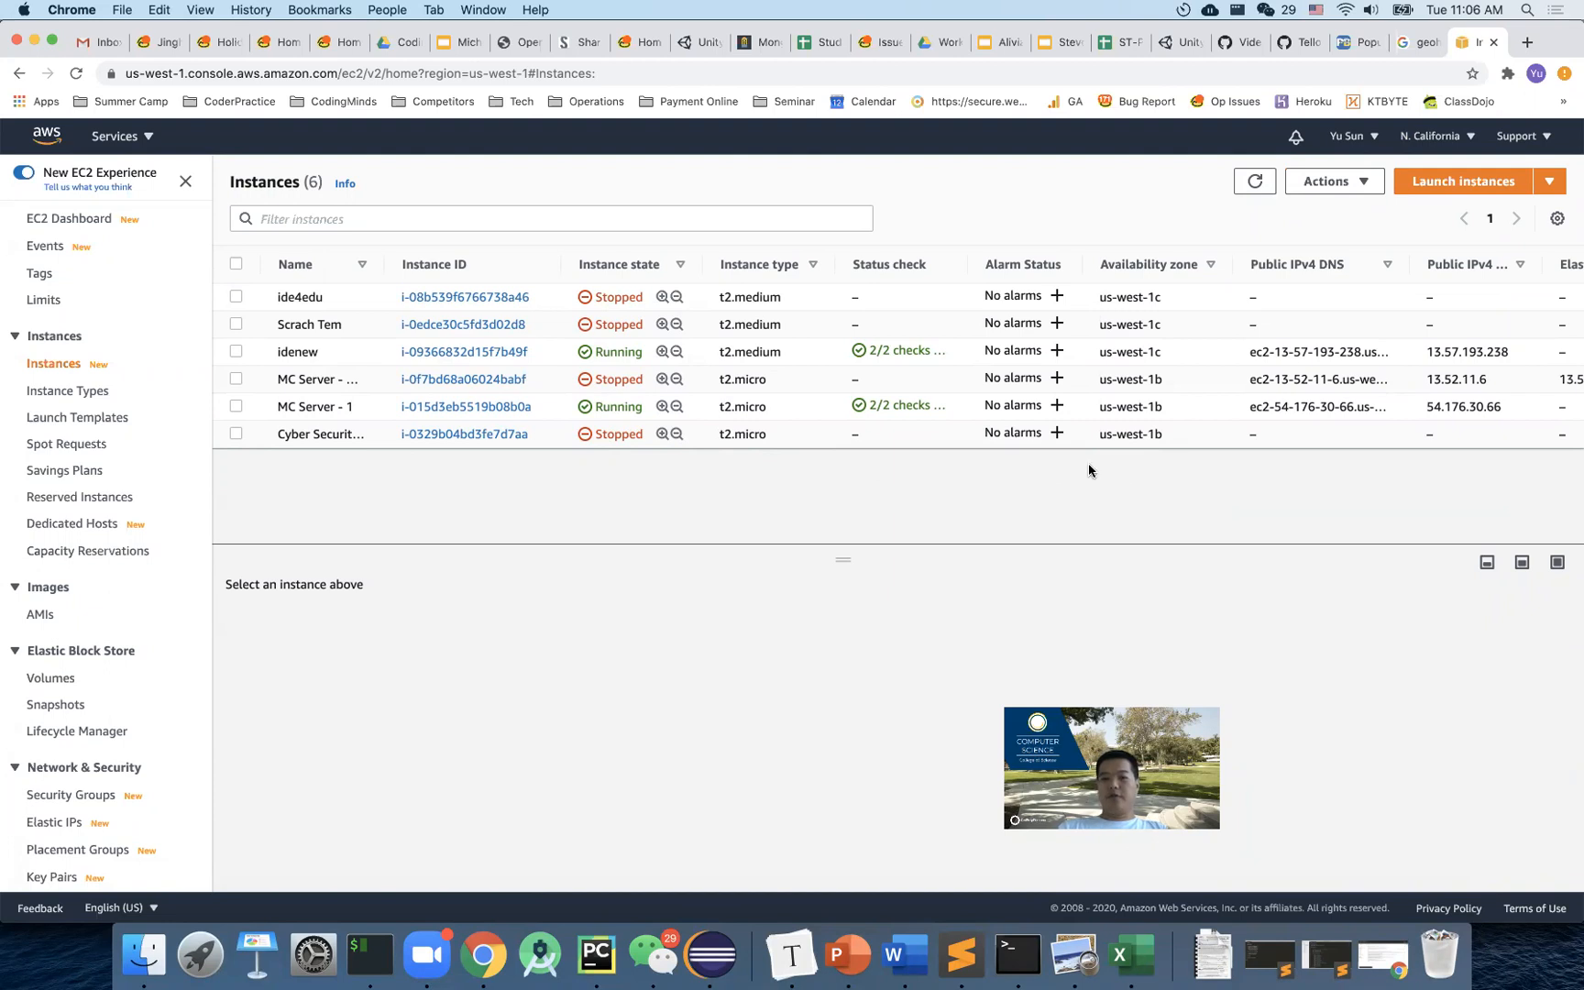
# Toggle back to N. Virginia and return to N. California, listing its six instances.
pyautogui.click(1430, 136)
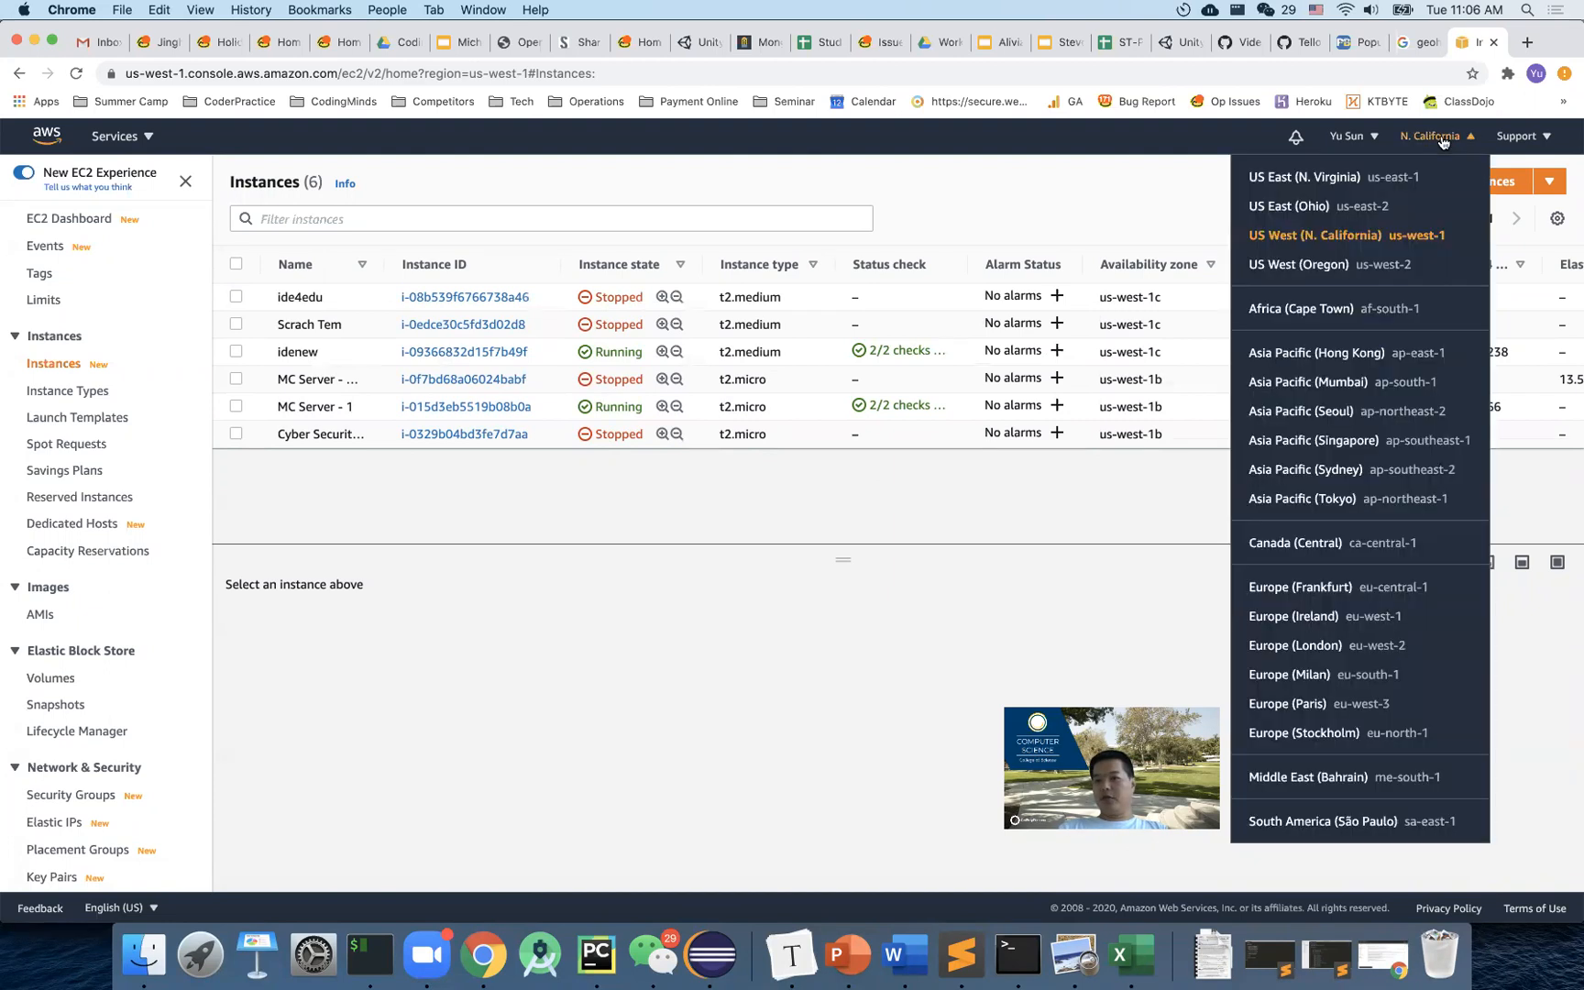
pyautogui.click(1304, 176)
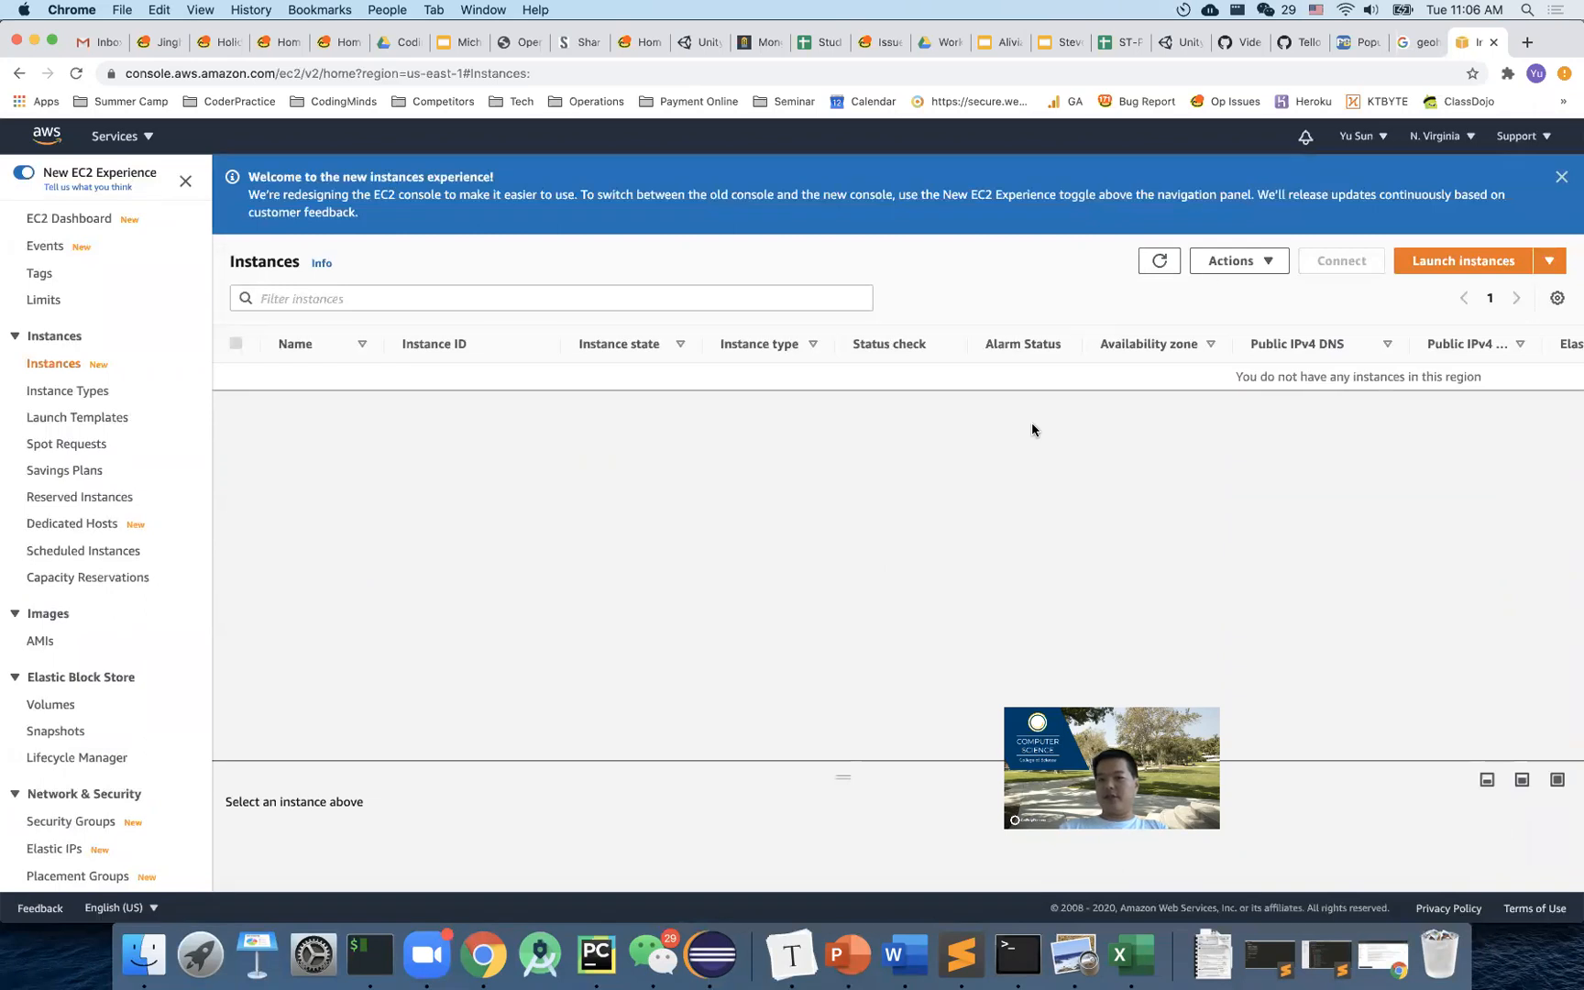
pyautogui.moveTo(1443, 151)
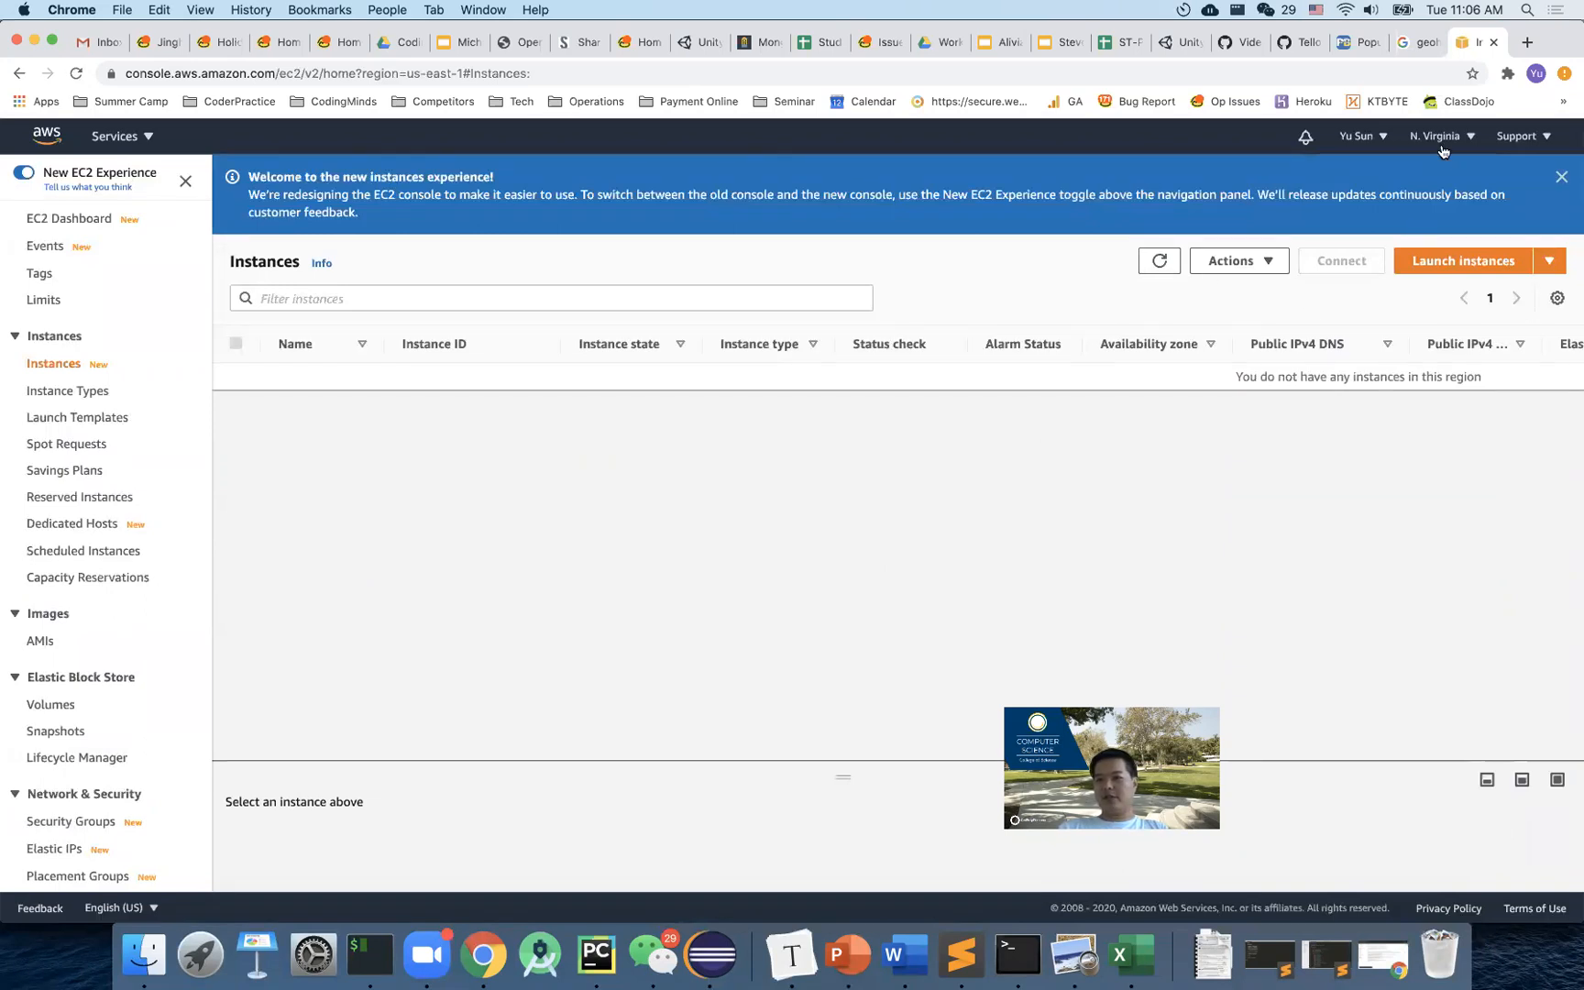
pyautogui.click(1434, 135)
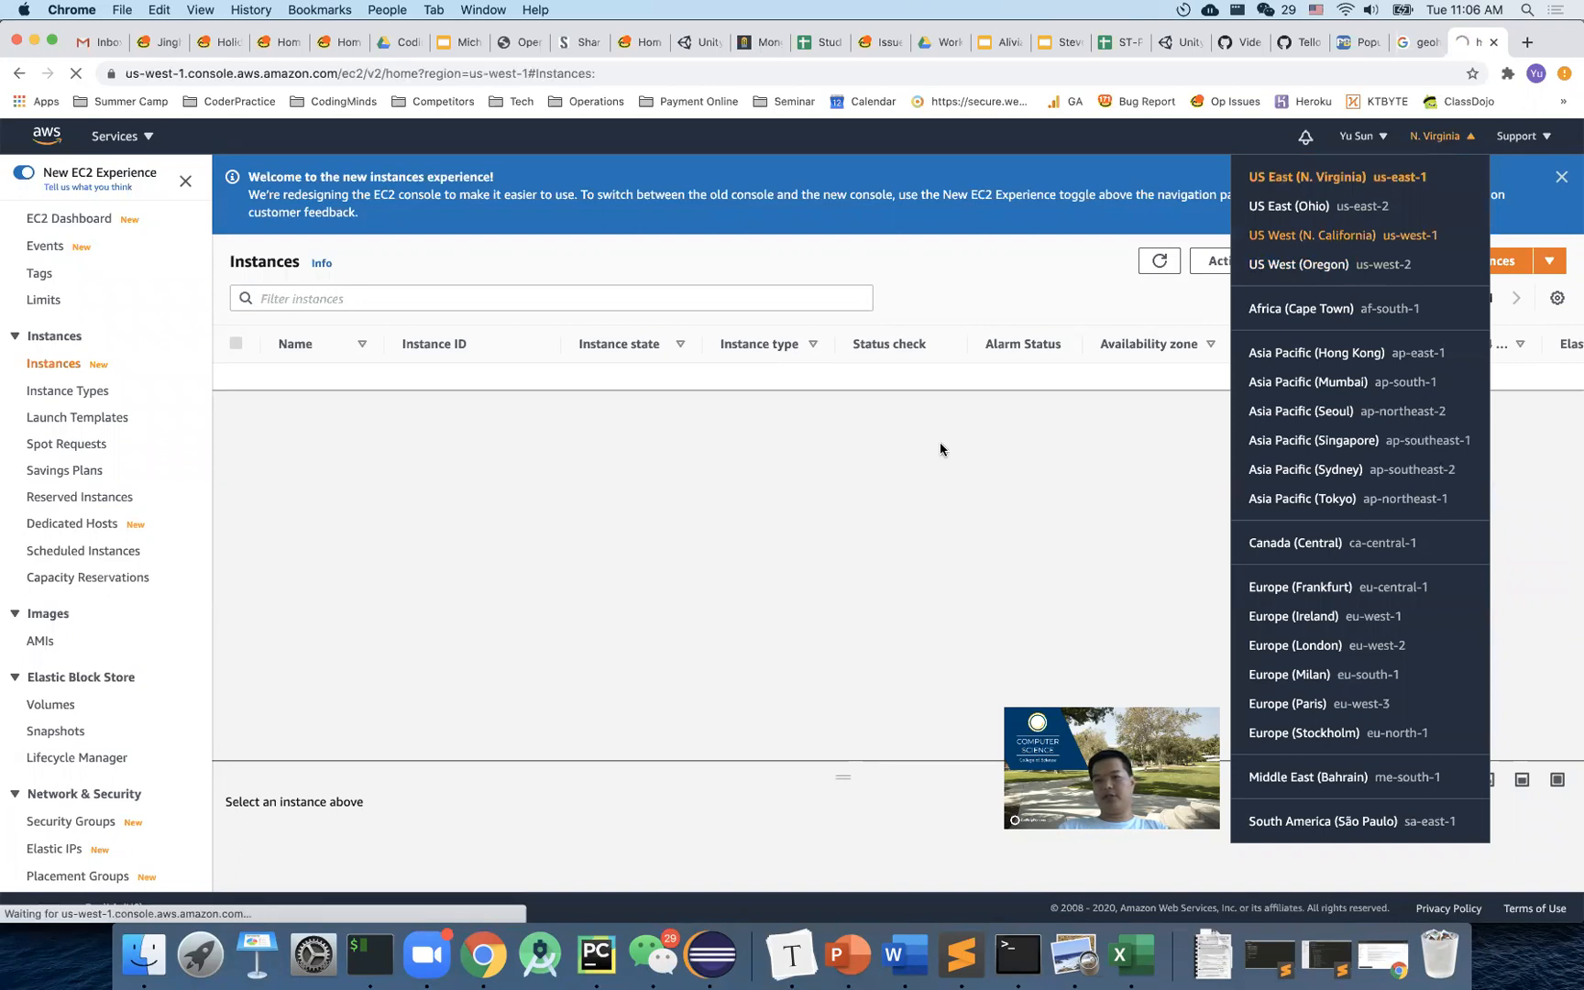
pyautogui.click(1311, 235)
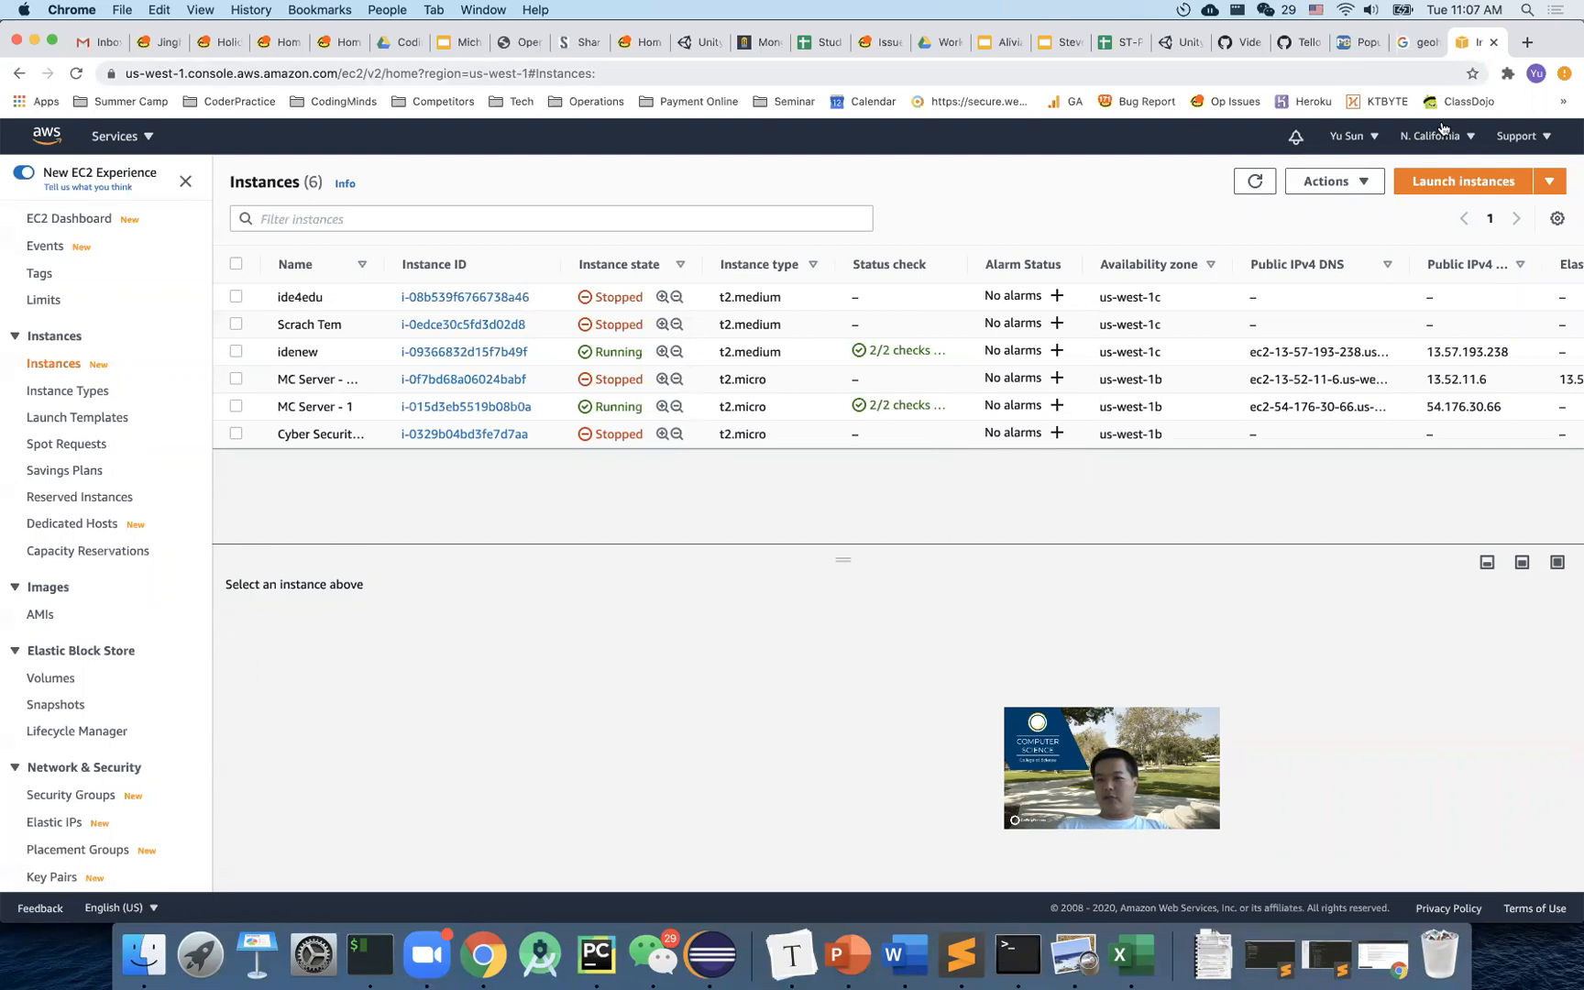
# Reopen the region list over the N. California Instances page while reviewing the six instances.
pyautogui.click(1431, 136)
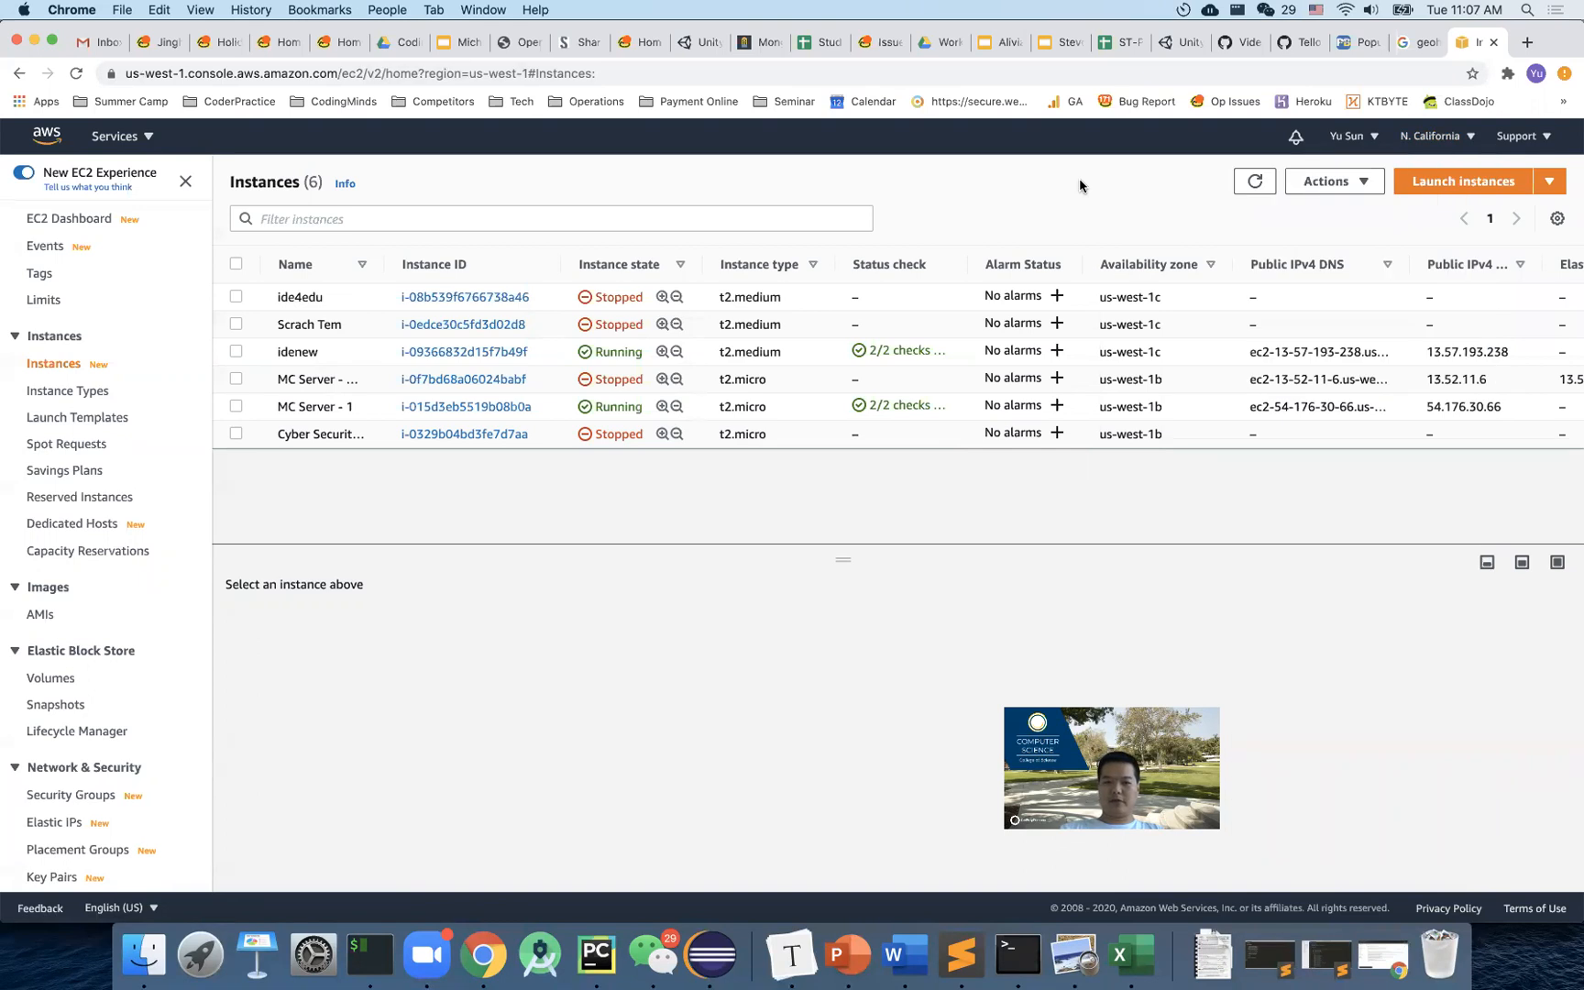
pyautogui.click(1434, 136)
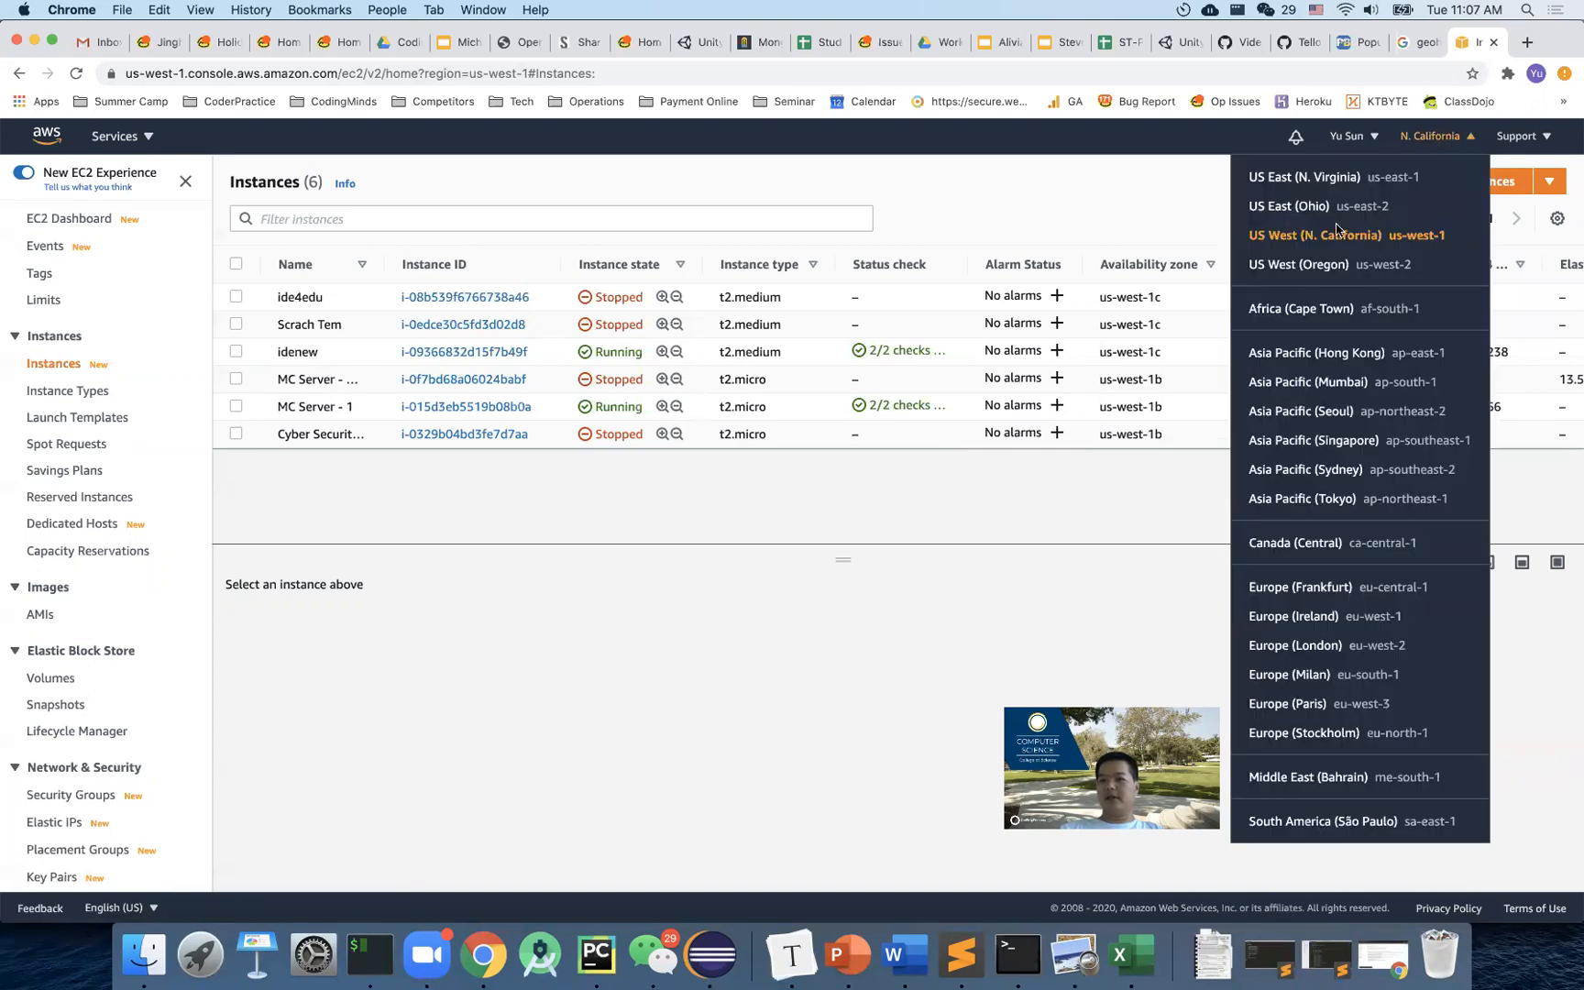
pyautogui.moveTo(1176, 175)
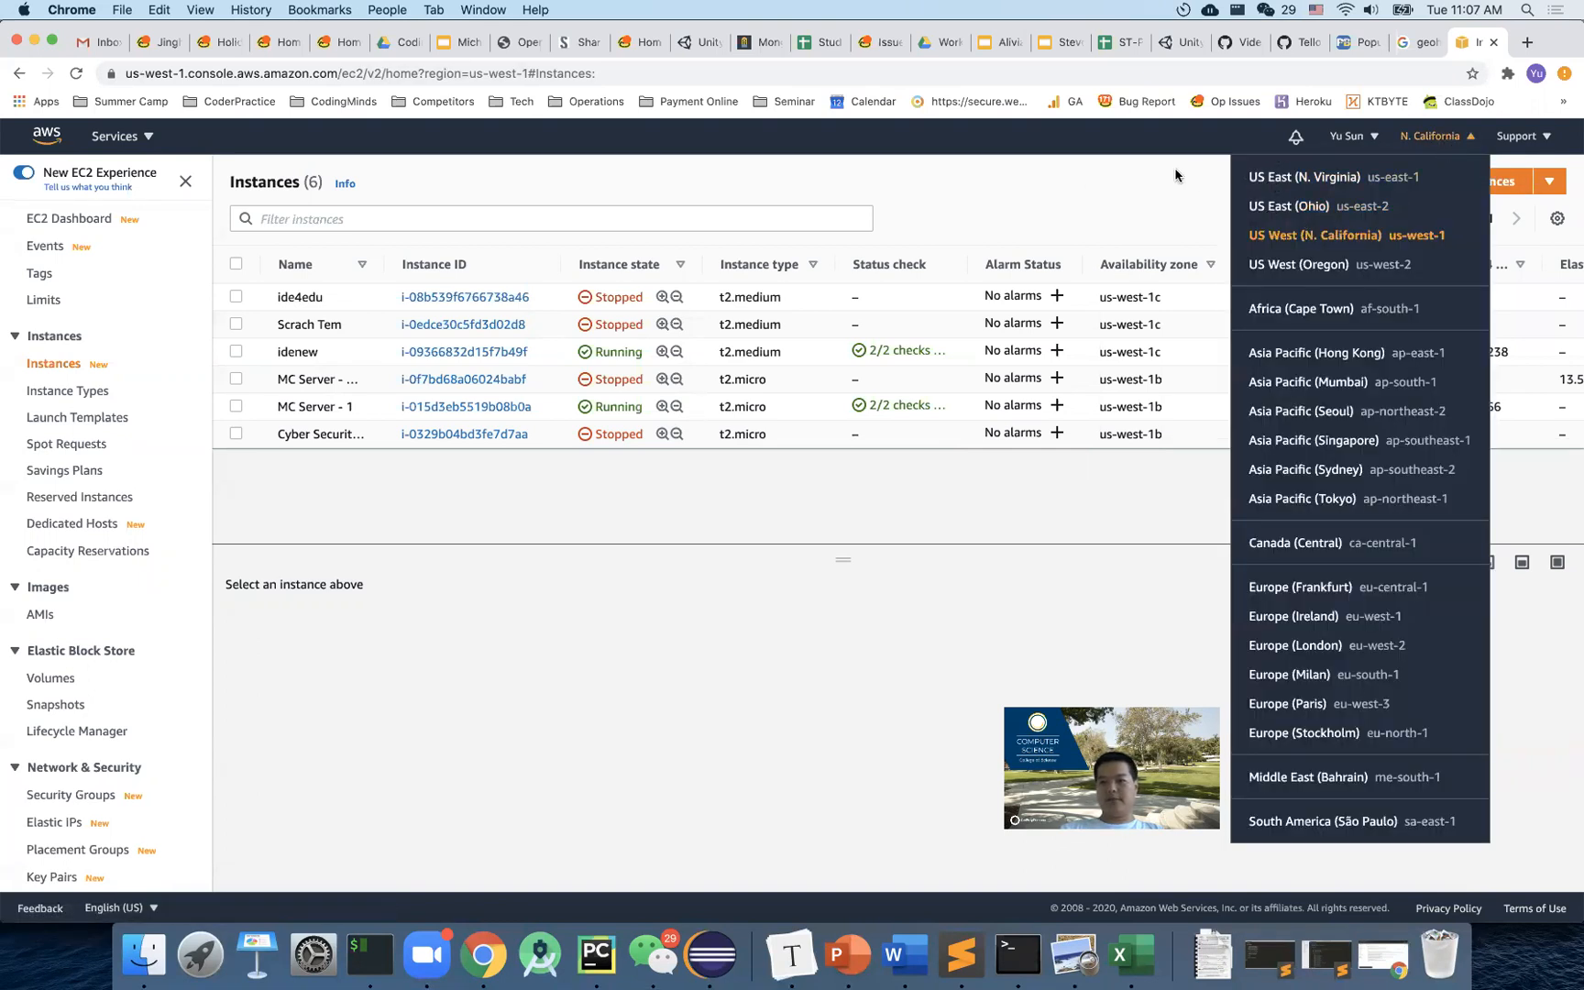
pyautogui.moveTo(1313, 234)
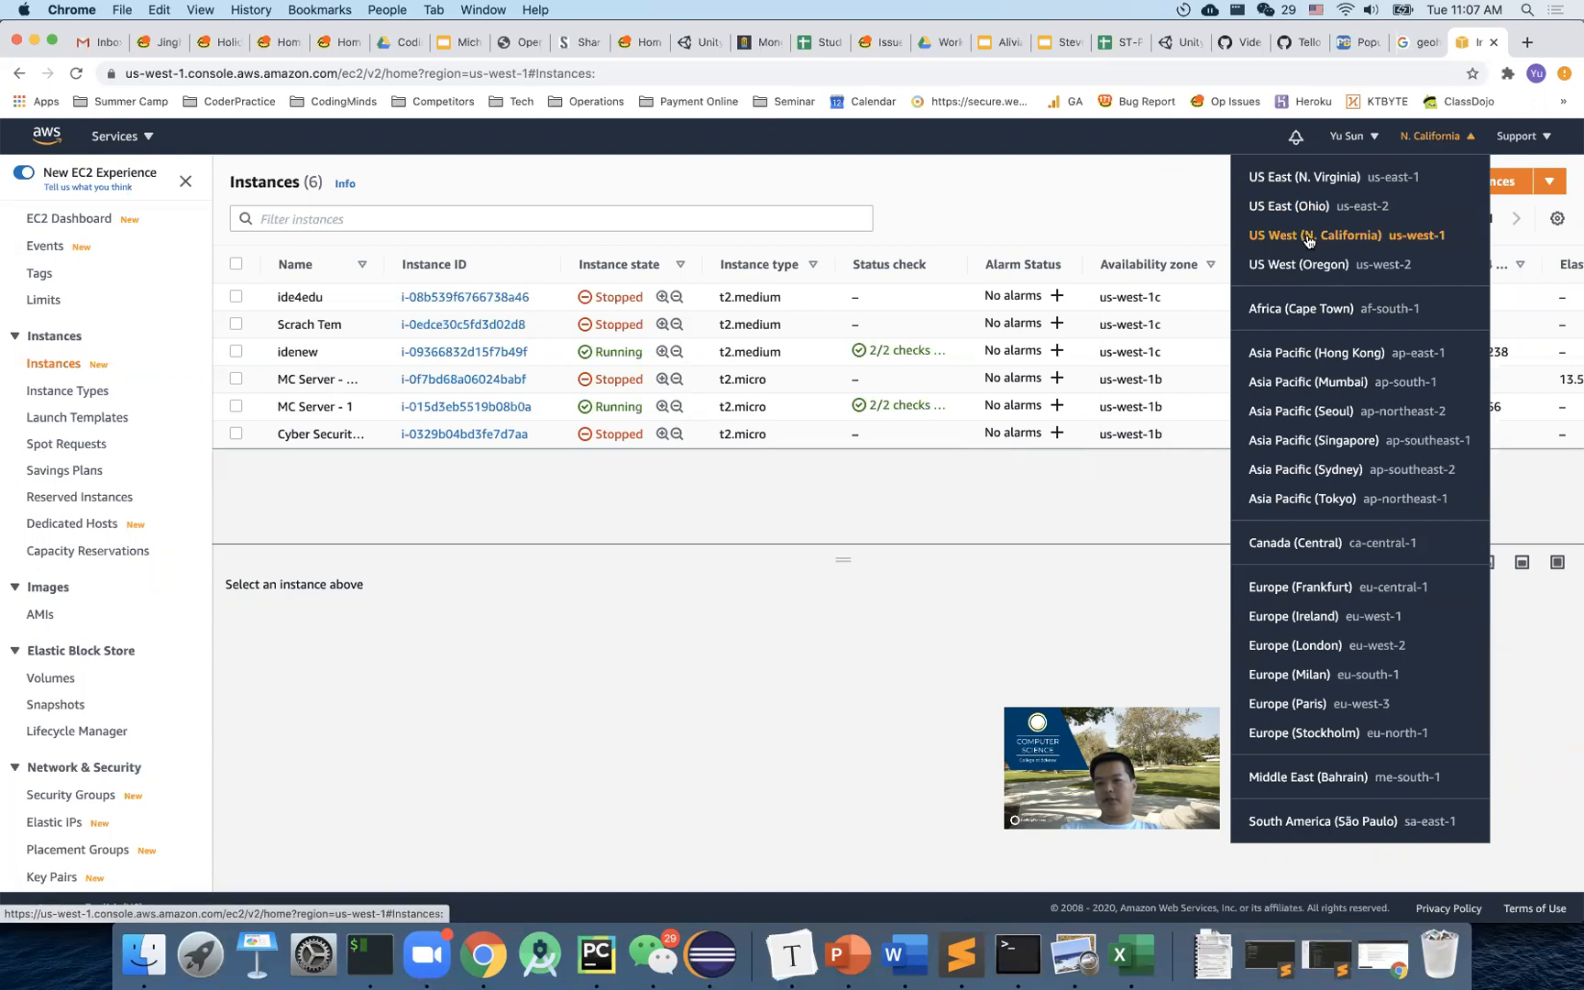
pyautogui.moveTo(1007, 183)
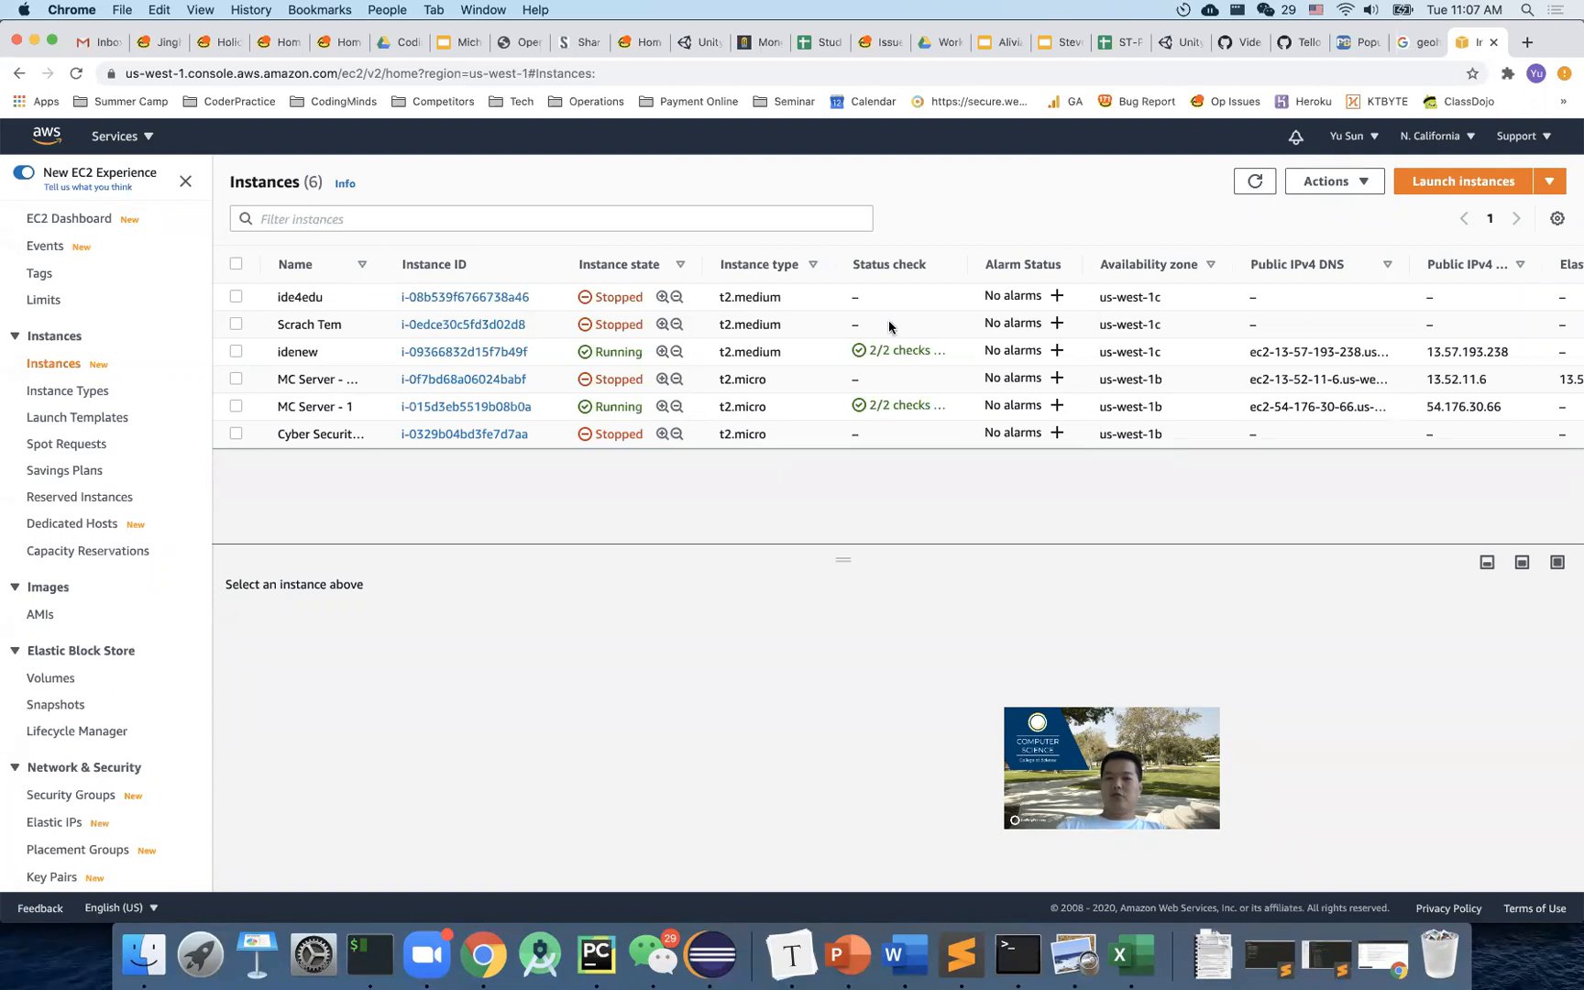
pyautogui.moveTo(1132, 954)
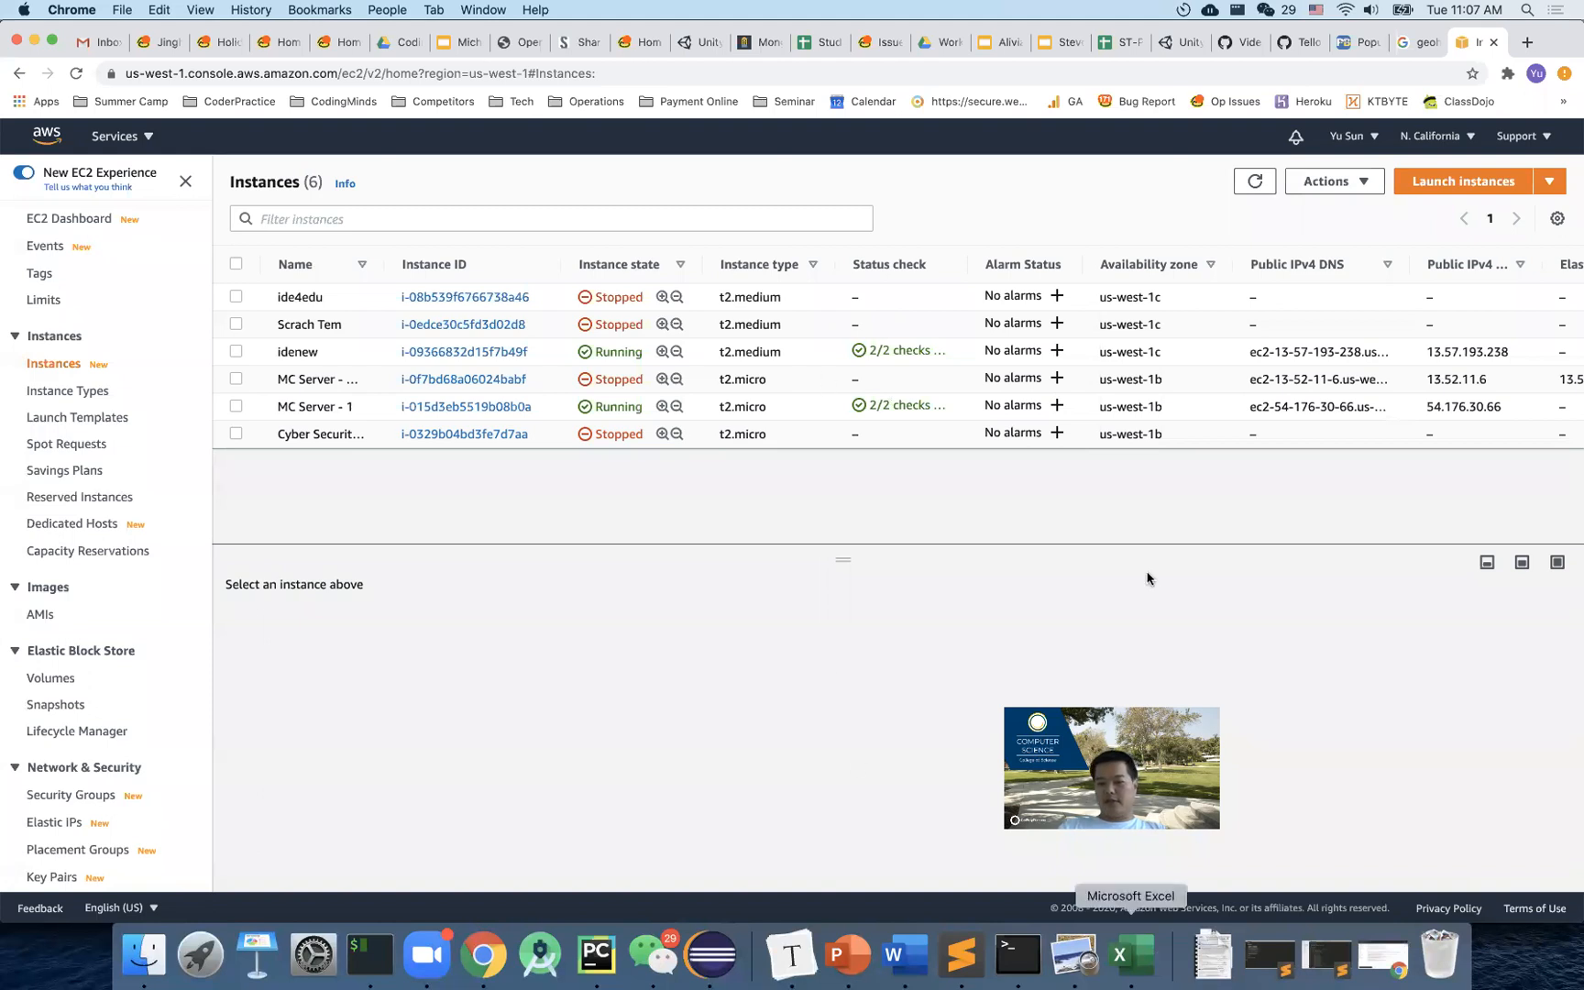
pyautogui.moveTo(1405, 750)
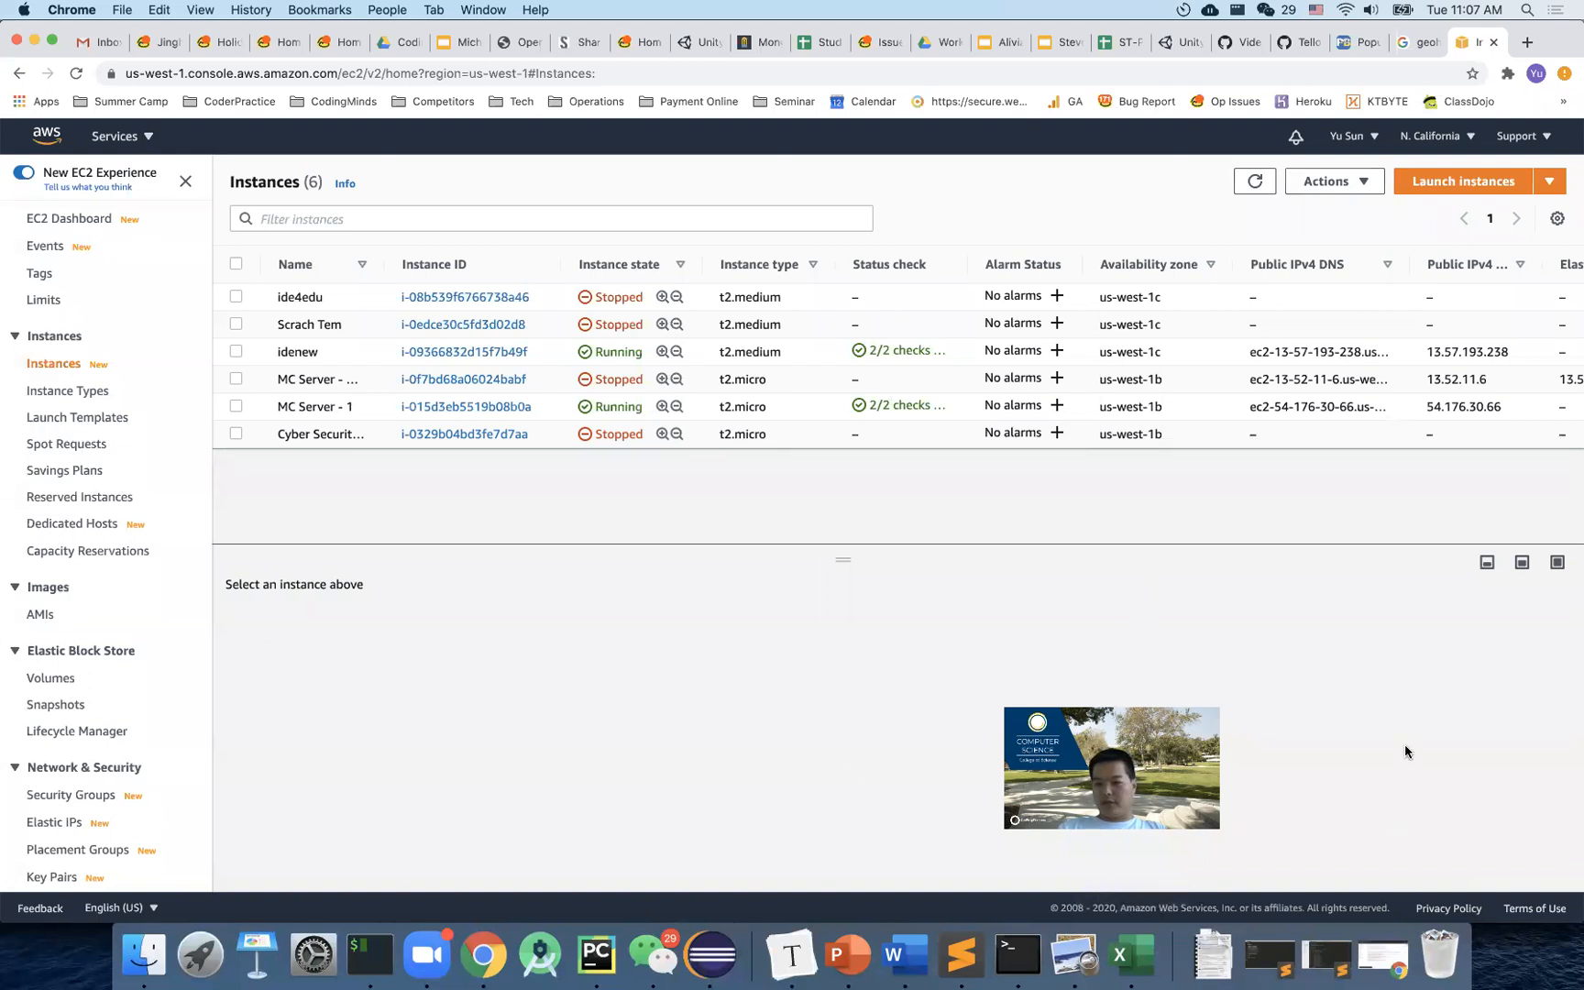
pyautogui.moveTo(1390, 696)
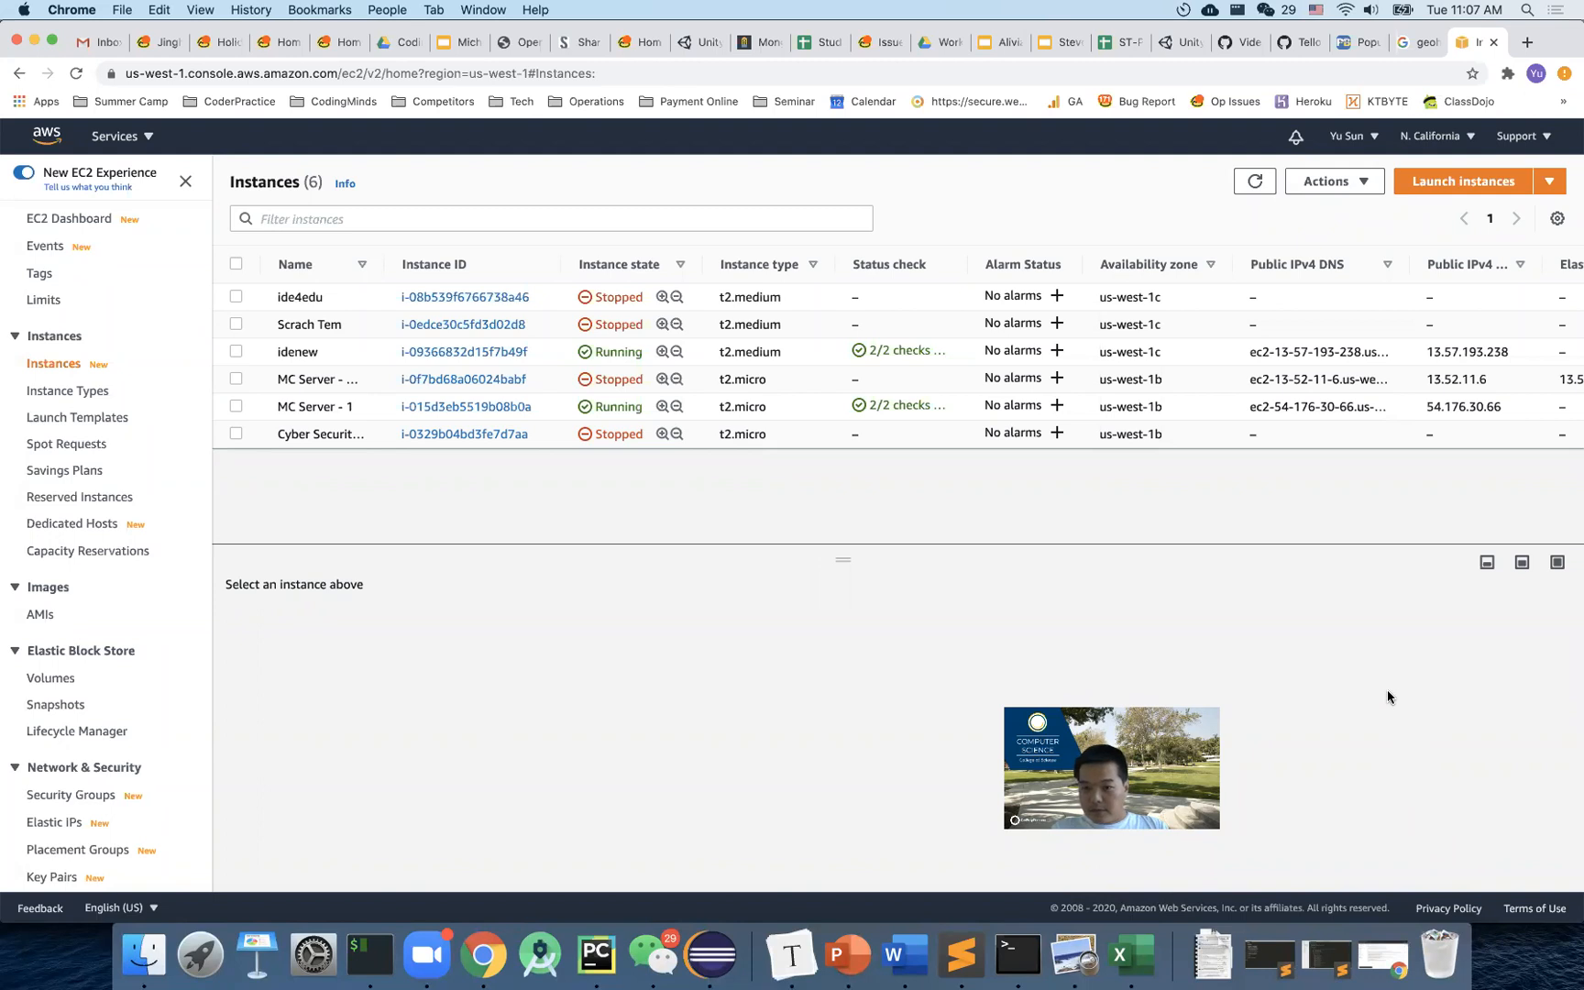
pyautogui.moveTo(1390, 691)
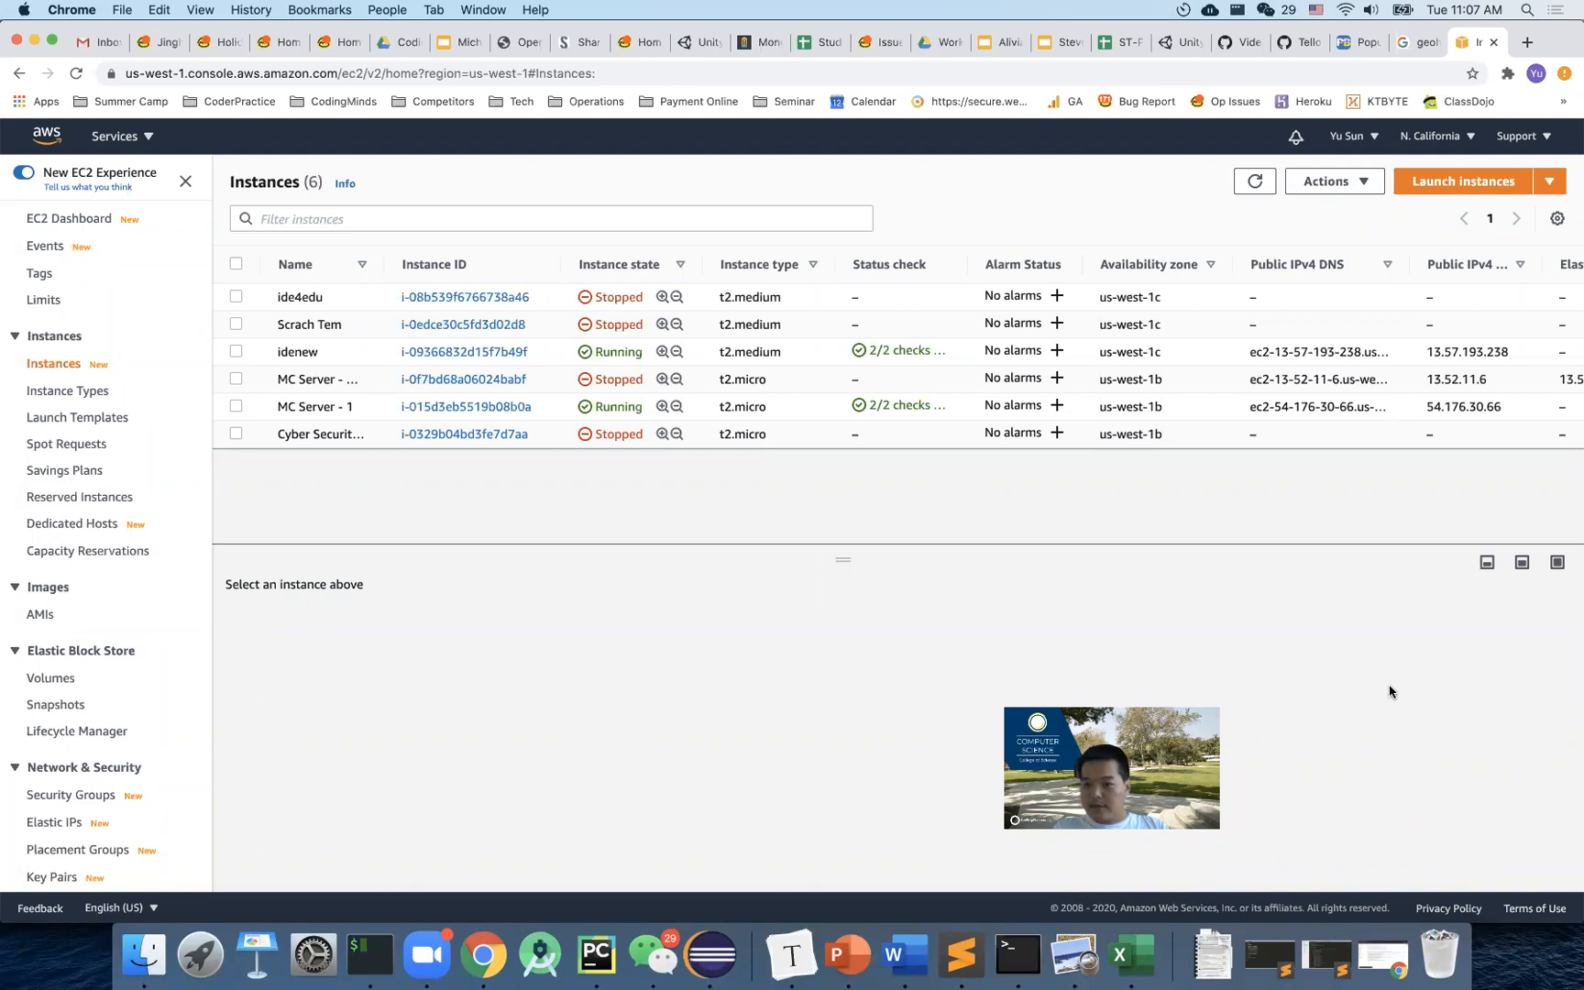
pyautogui.moveTo(1399, 735)
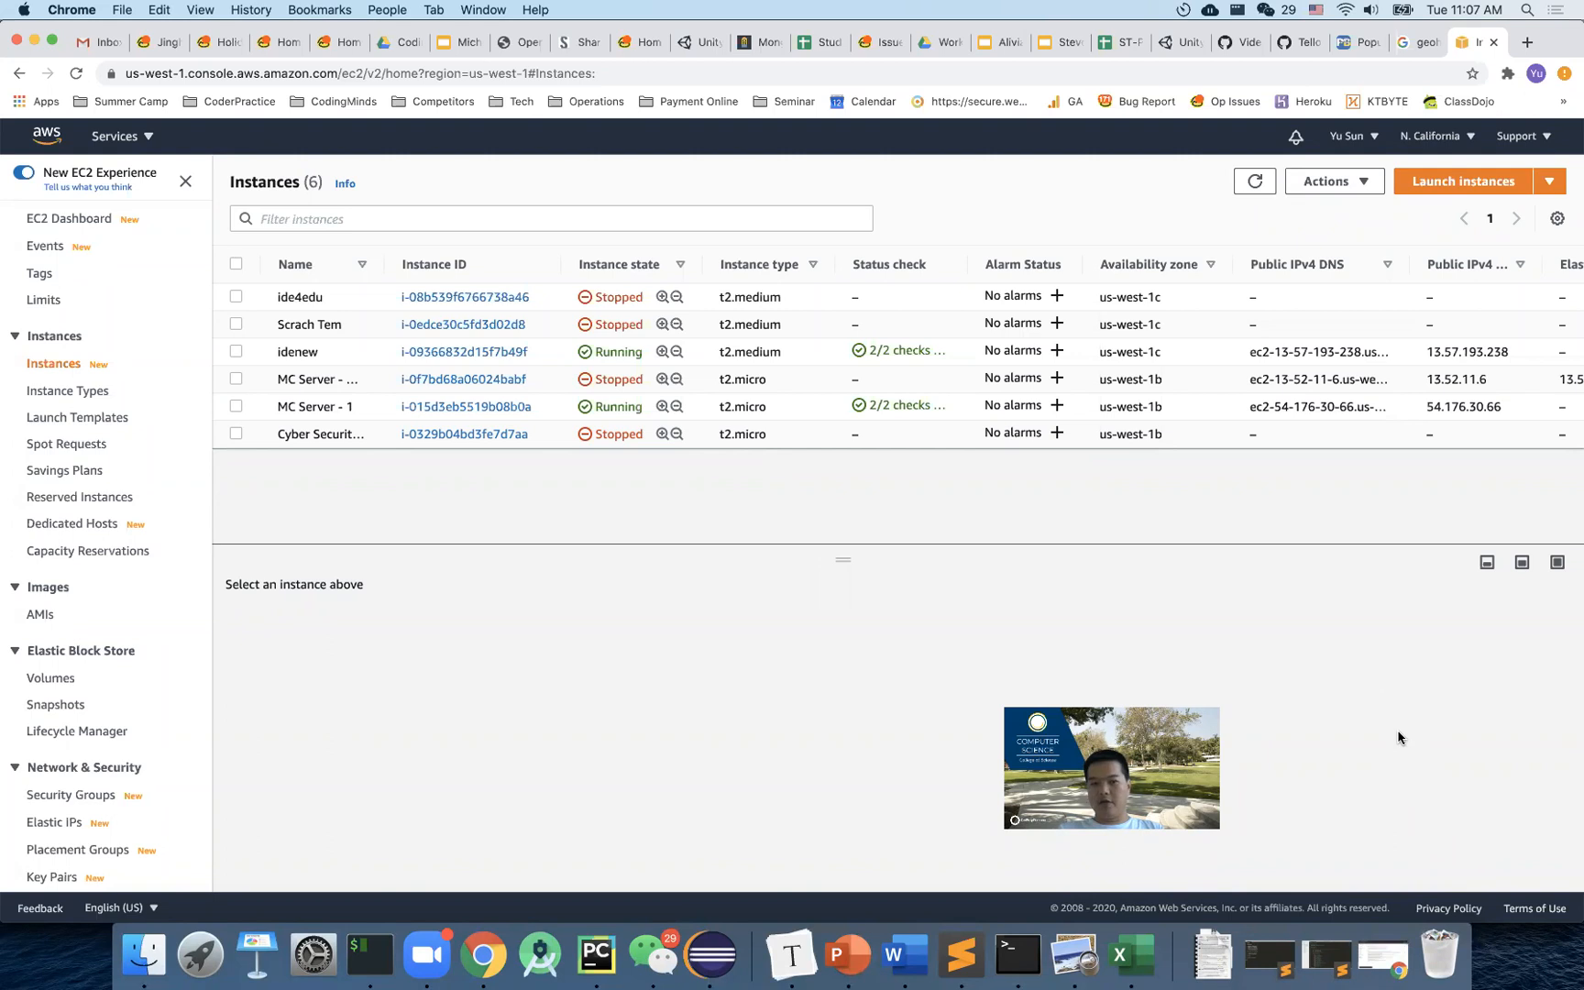
pyautogui.moveTo(1397, 741)
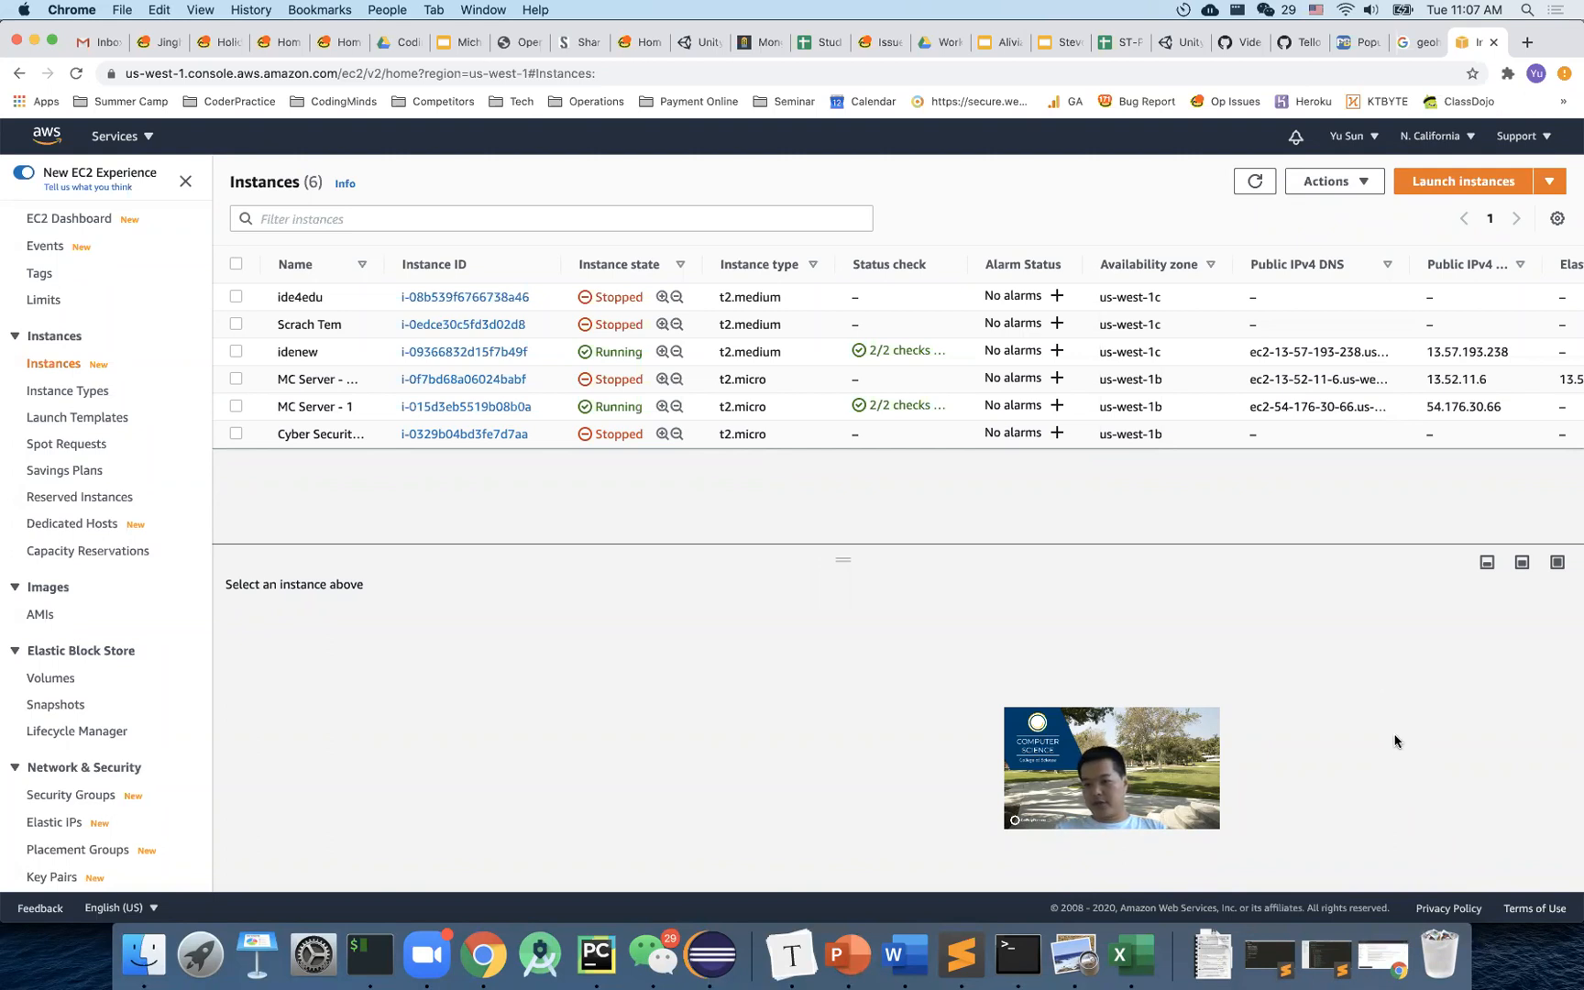
pyautogui.moveTo(1280, 732)
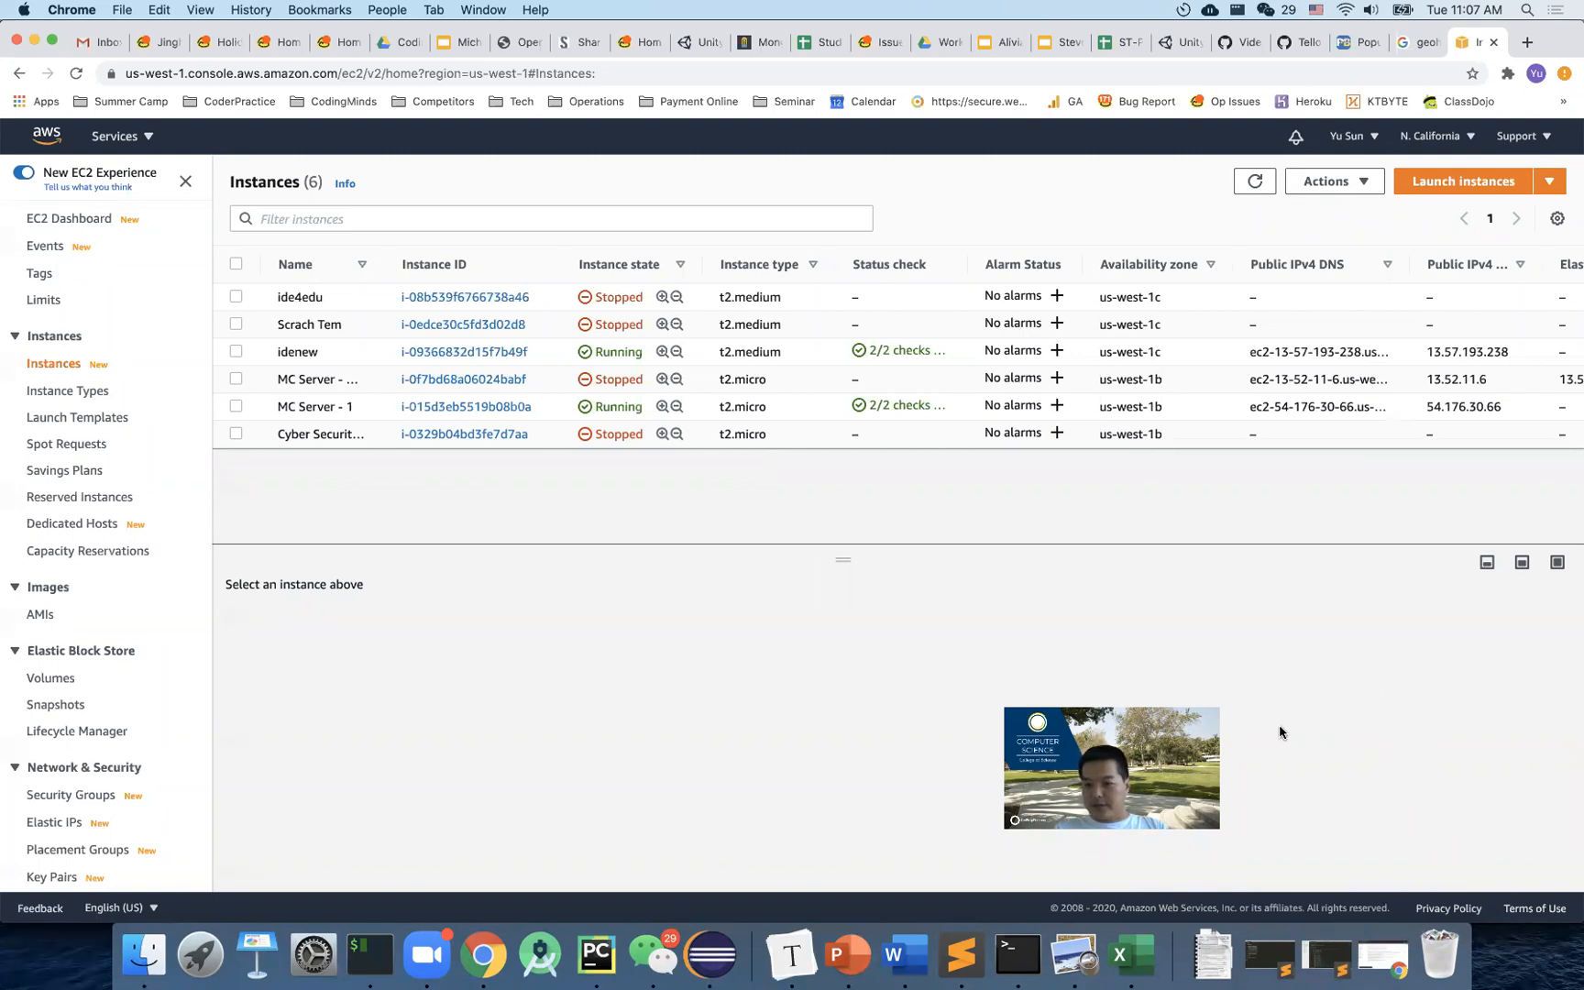
pyautogui.moveTo(1273, 745)
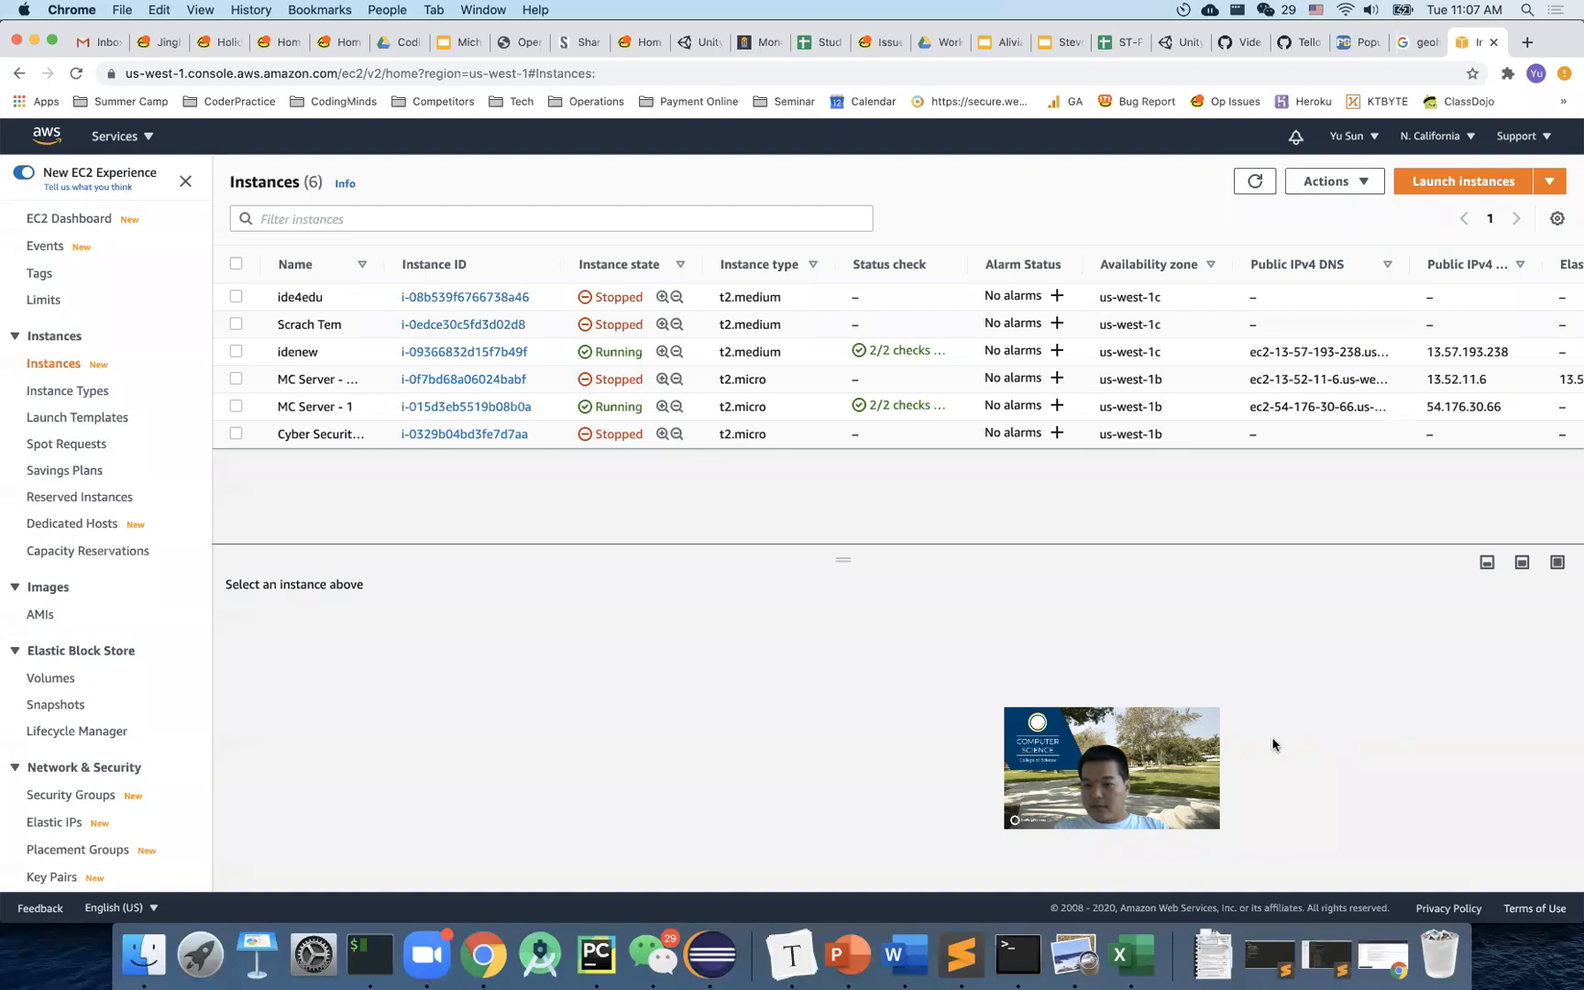
pyautogui.moveTo(1313, 741)
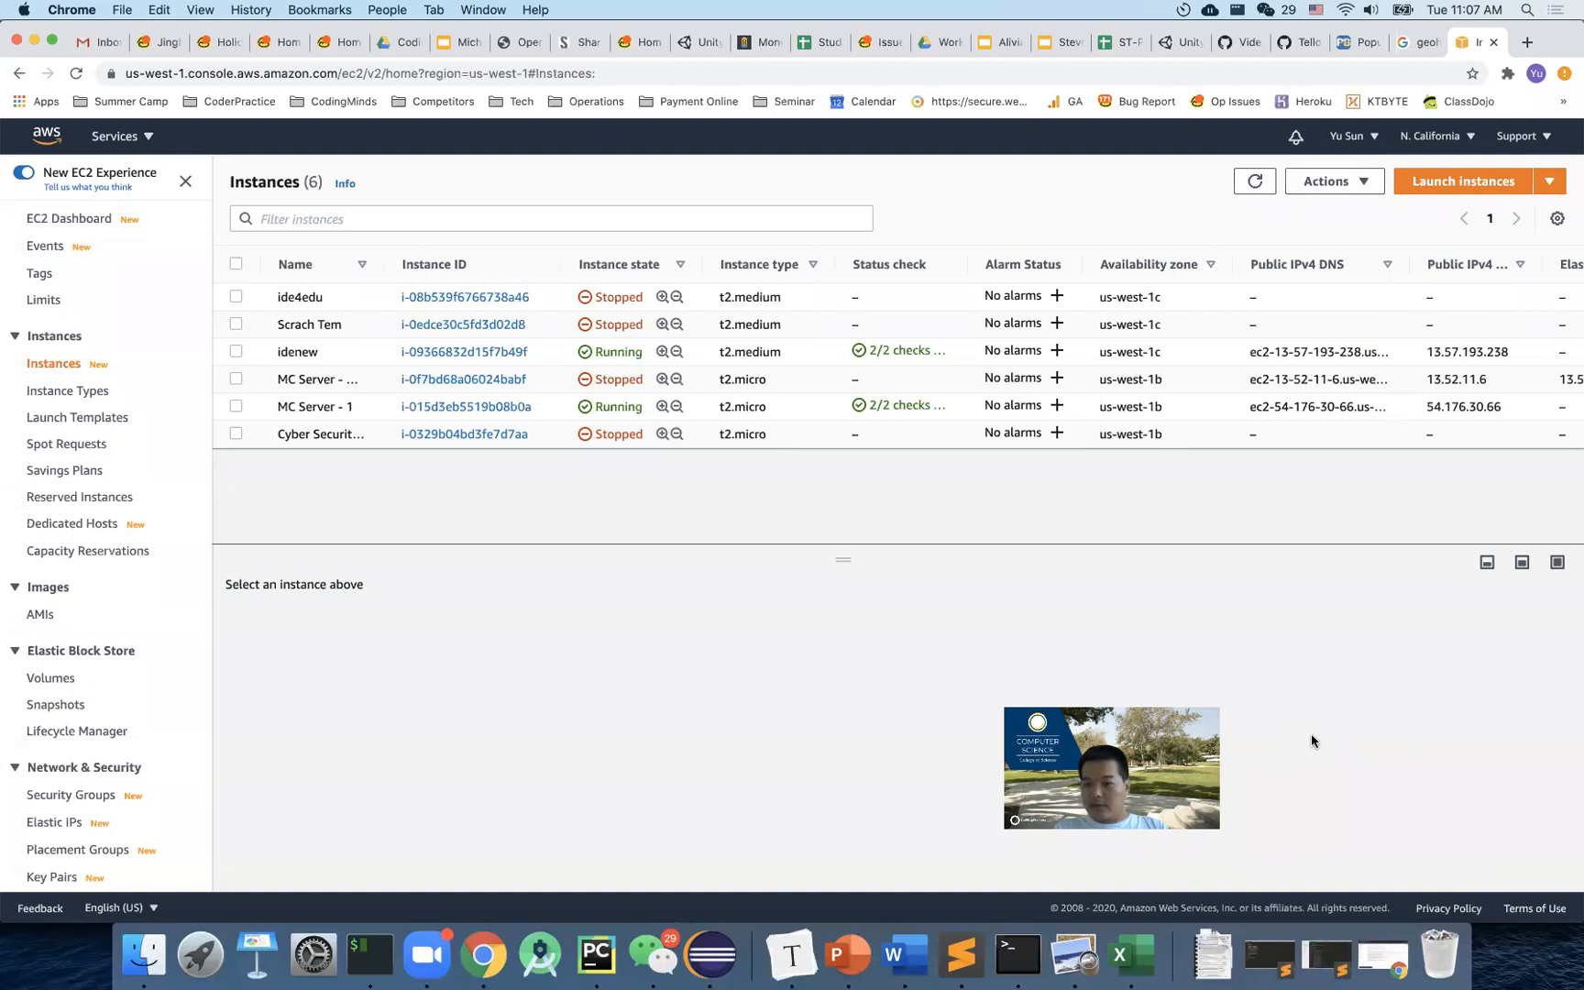
pyautogui.moveTo(1344, 739)
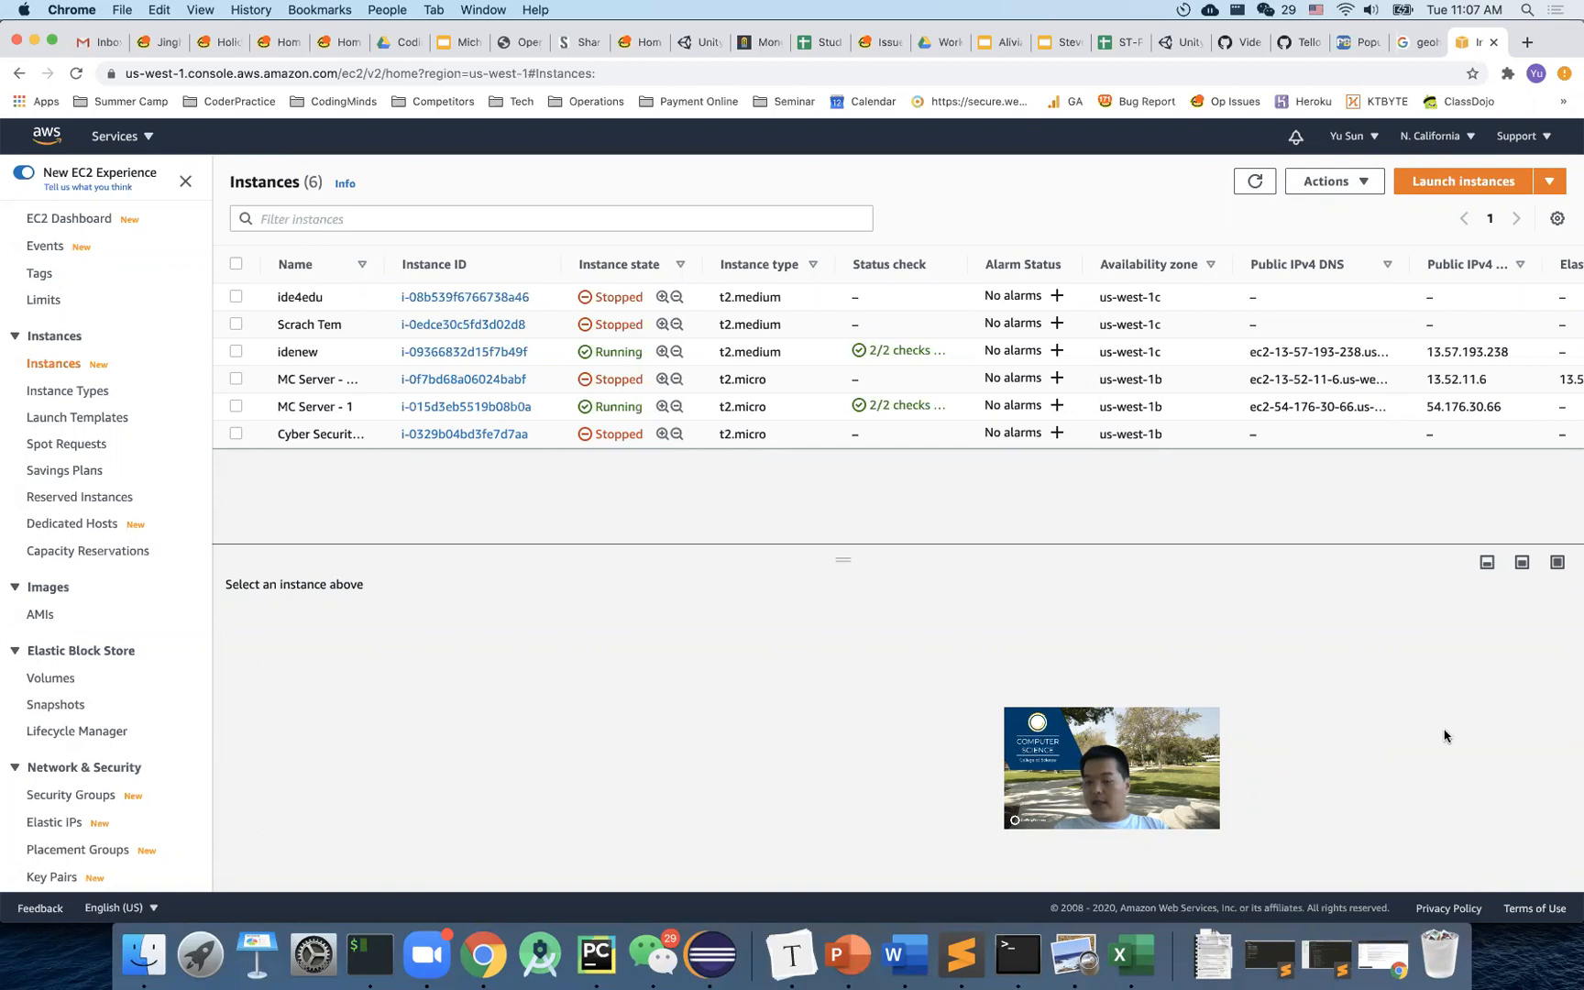
pyautogui.moveTo(1345, 730)
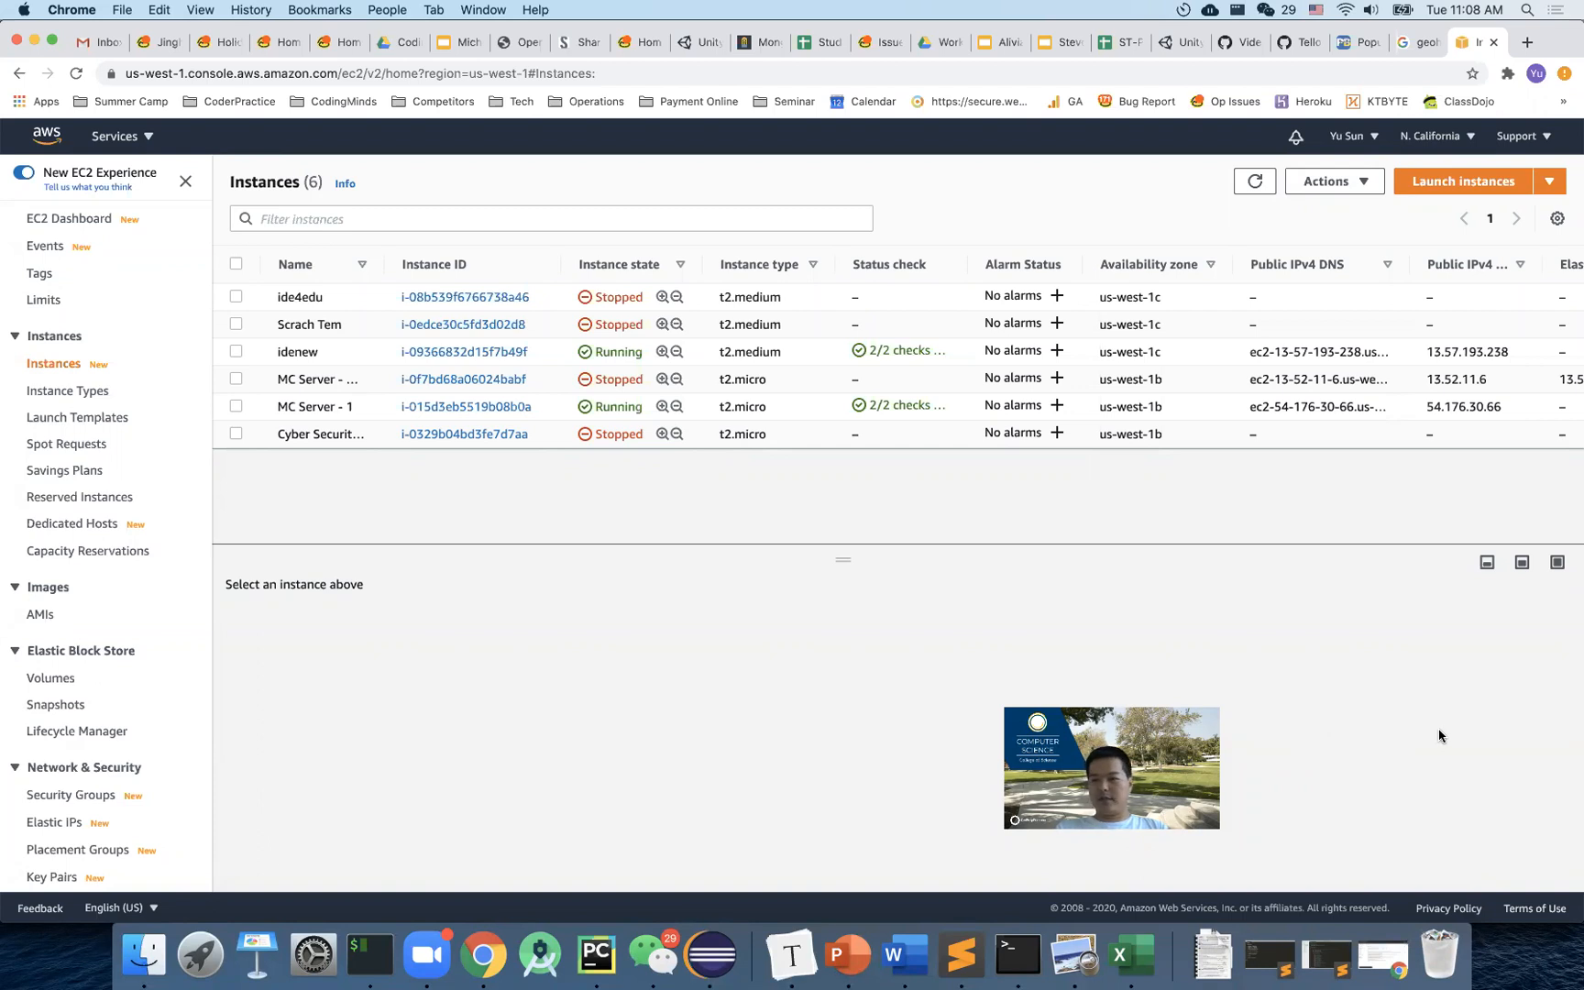
pyautogui.moveTo(1344, 735)
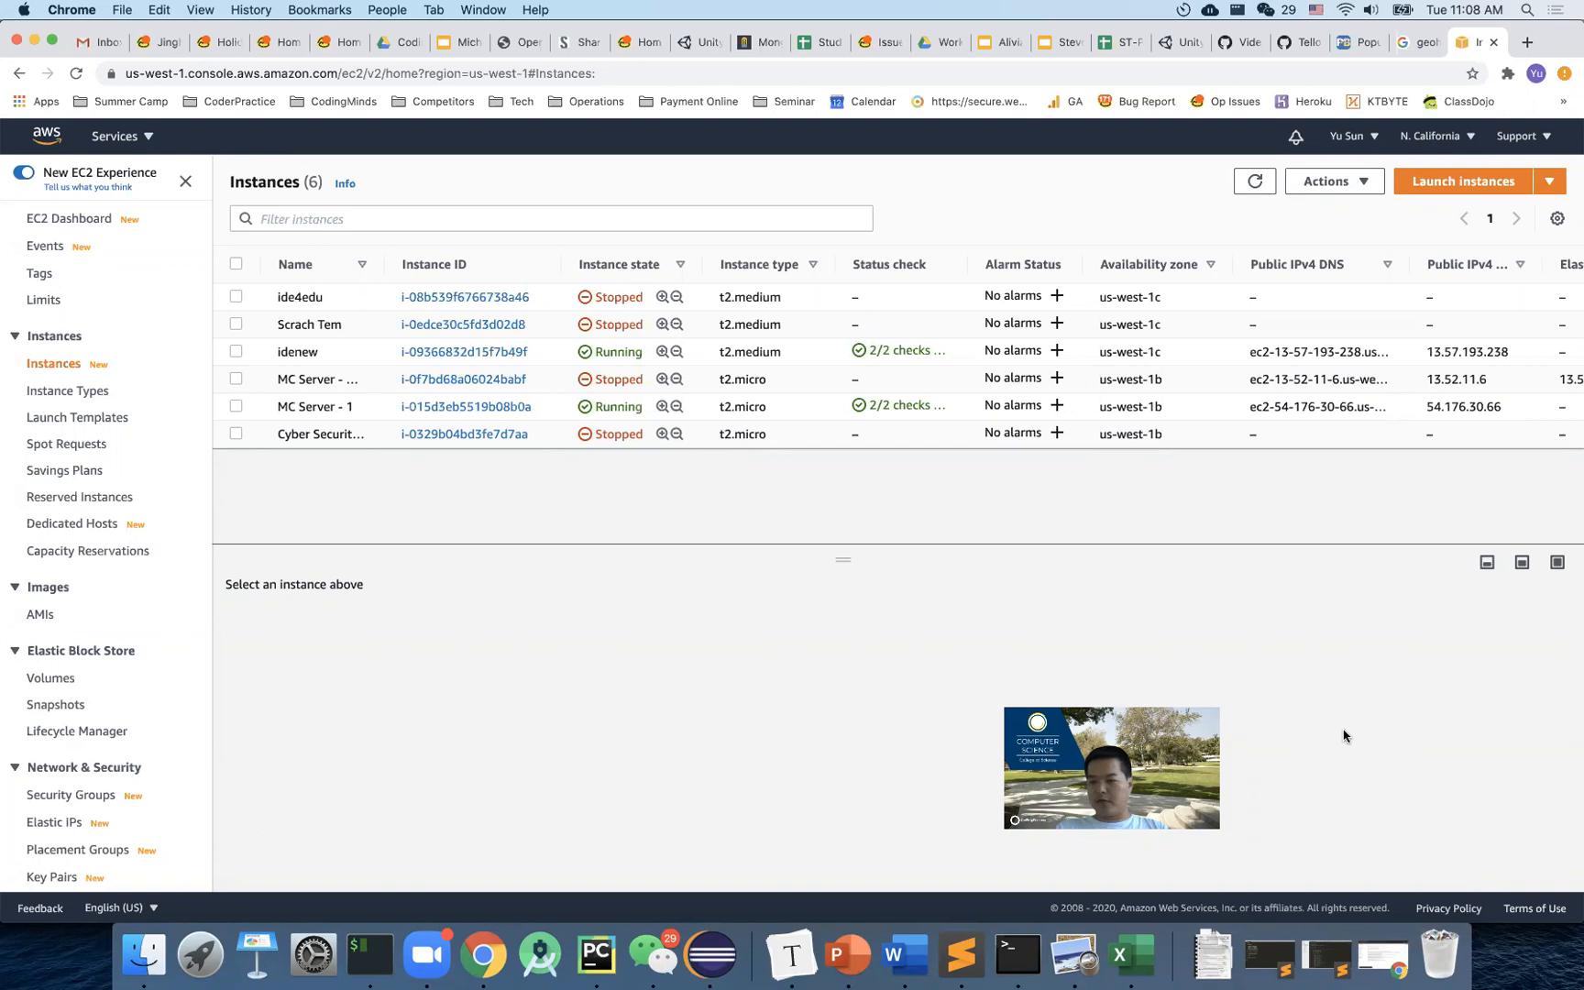
pyautogui.moveTo(1442, 732)
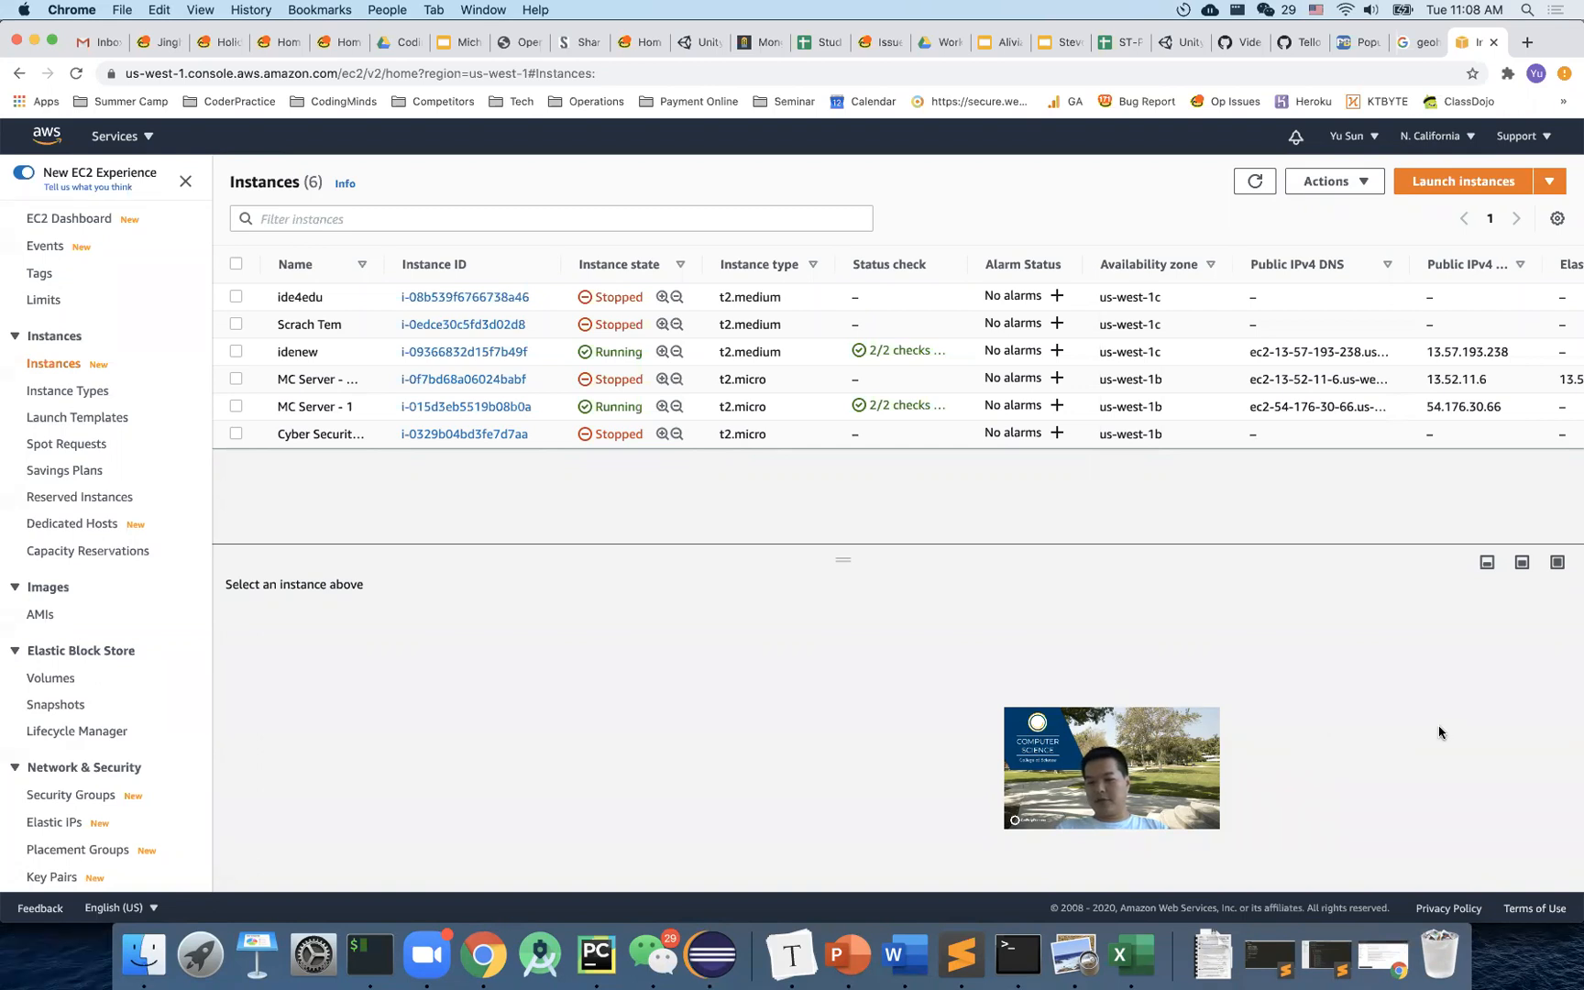
pyautogui.moveTo(1348, 730)
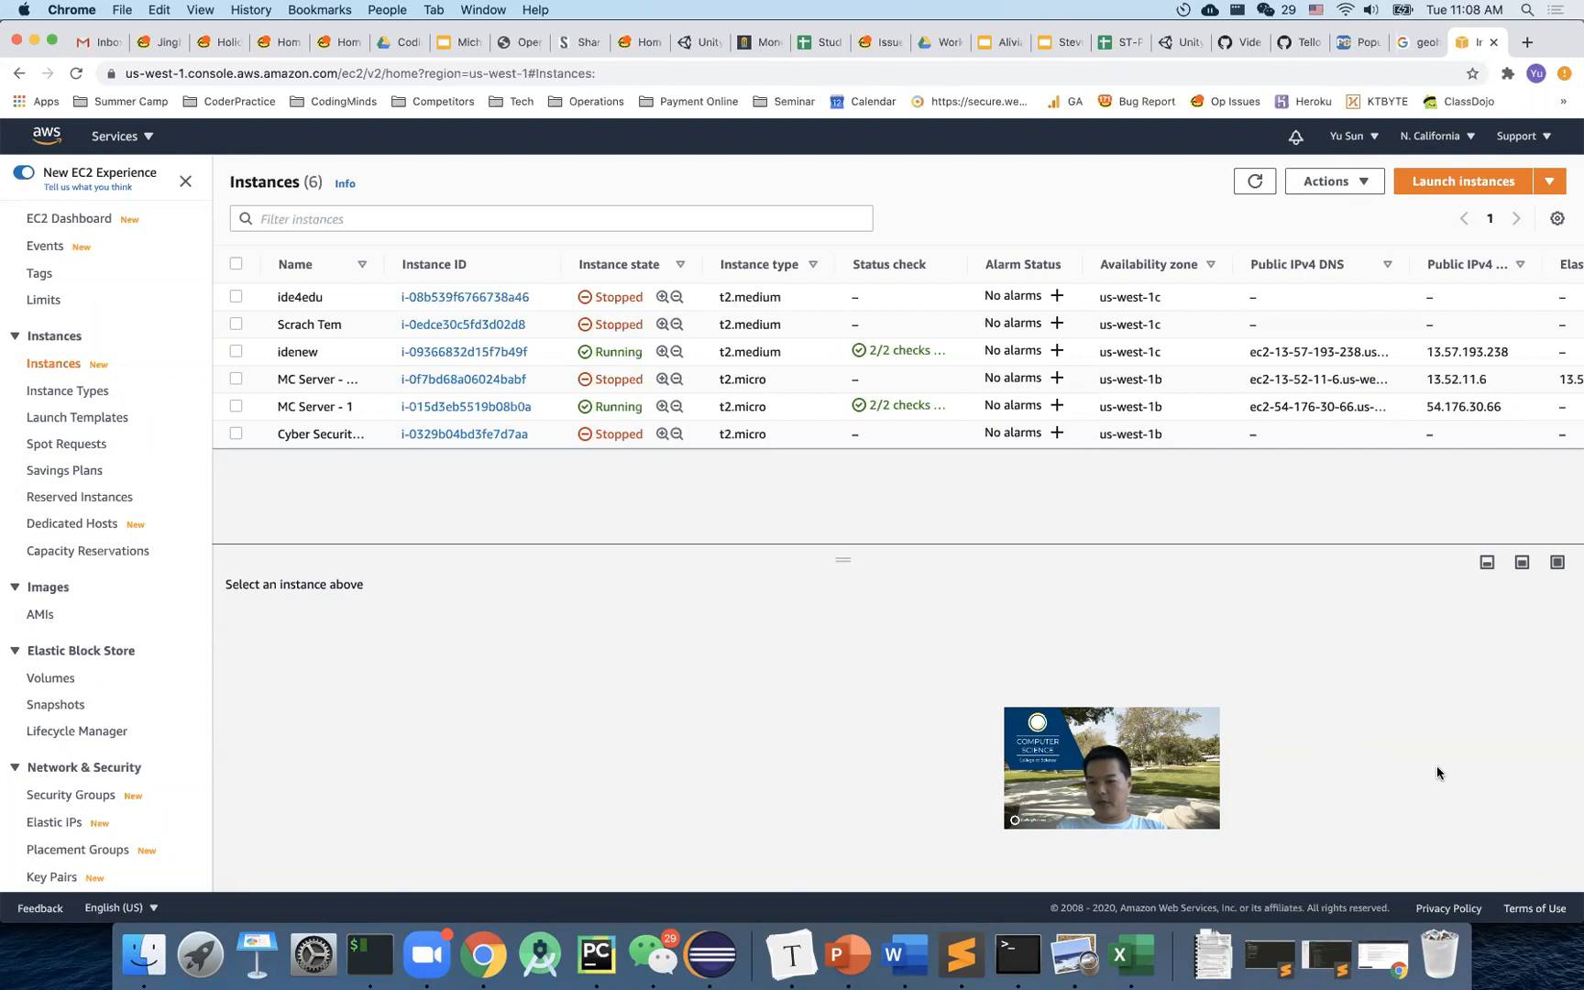
pyautogui.moveTo(1276, 787)
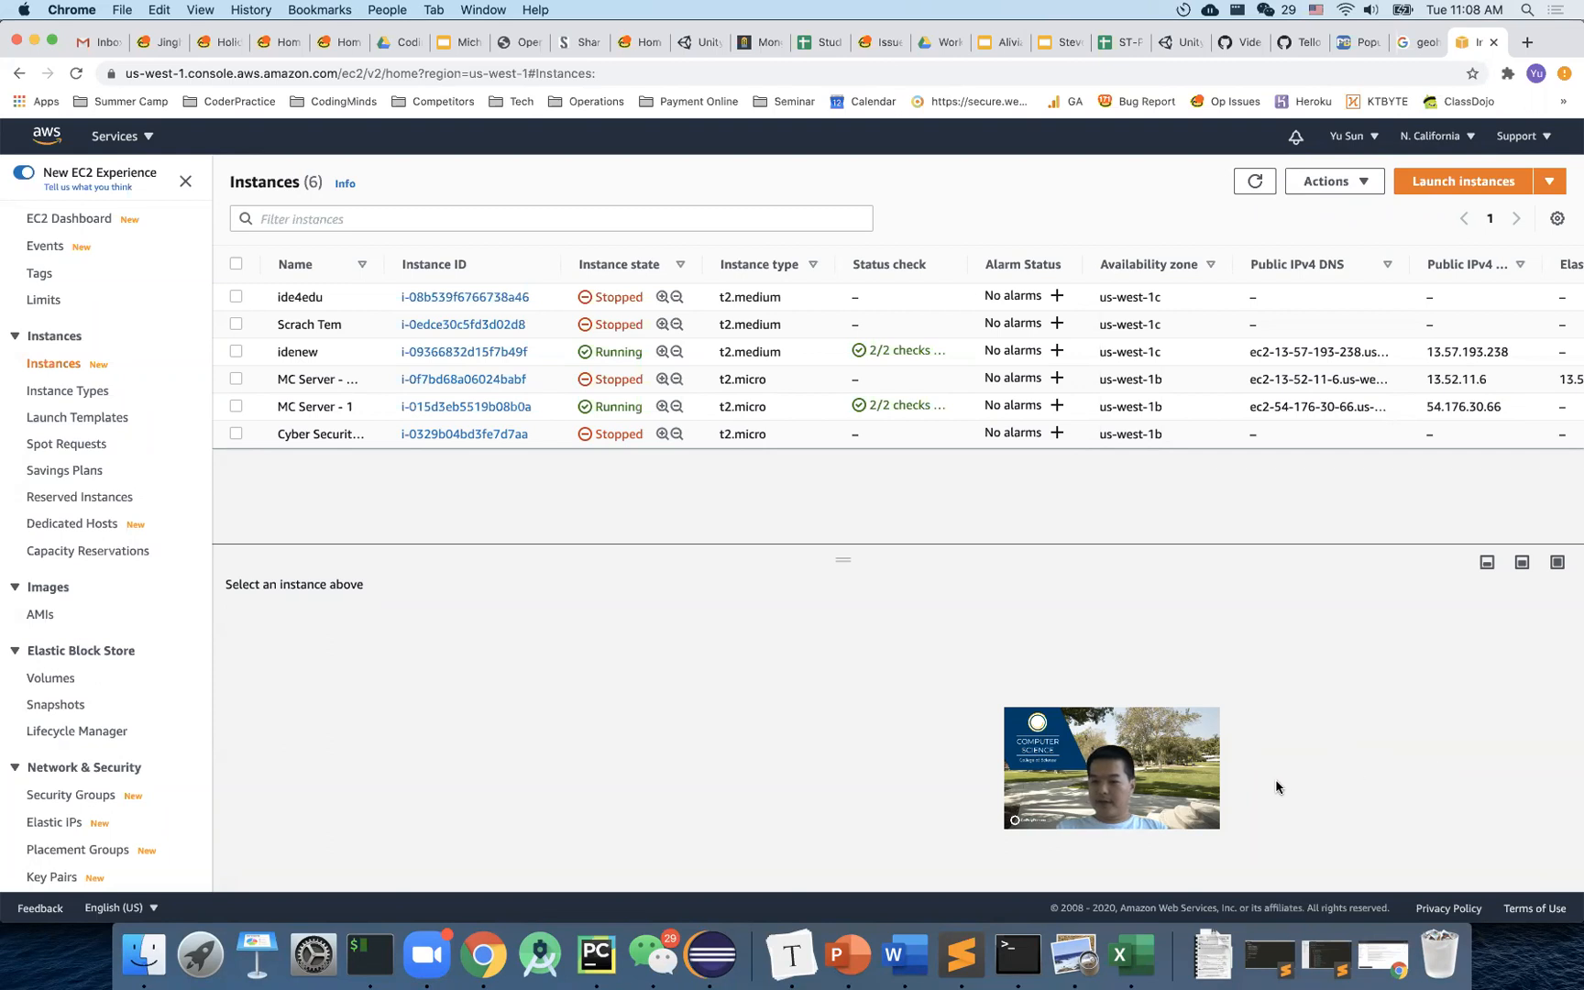
pyautogui.moveTo(1403, 774)
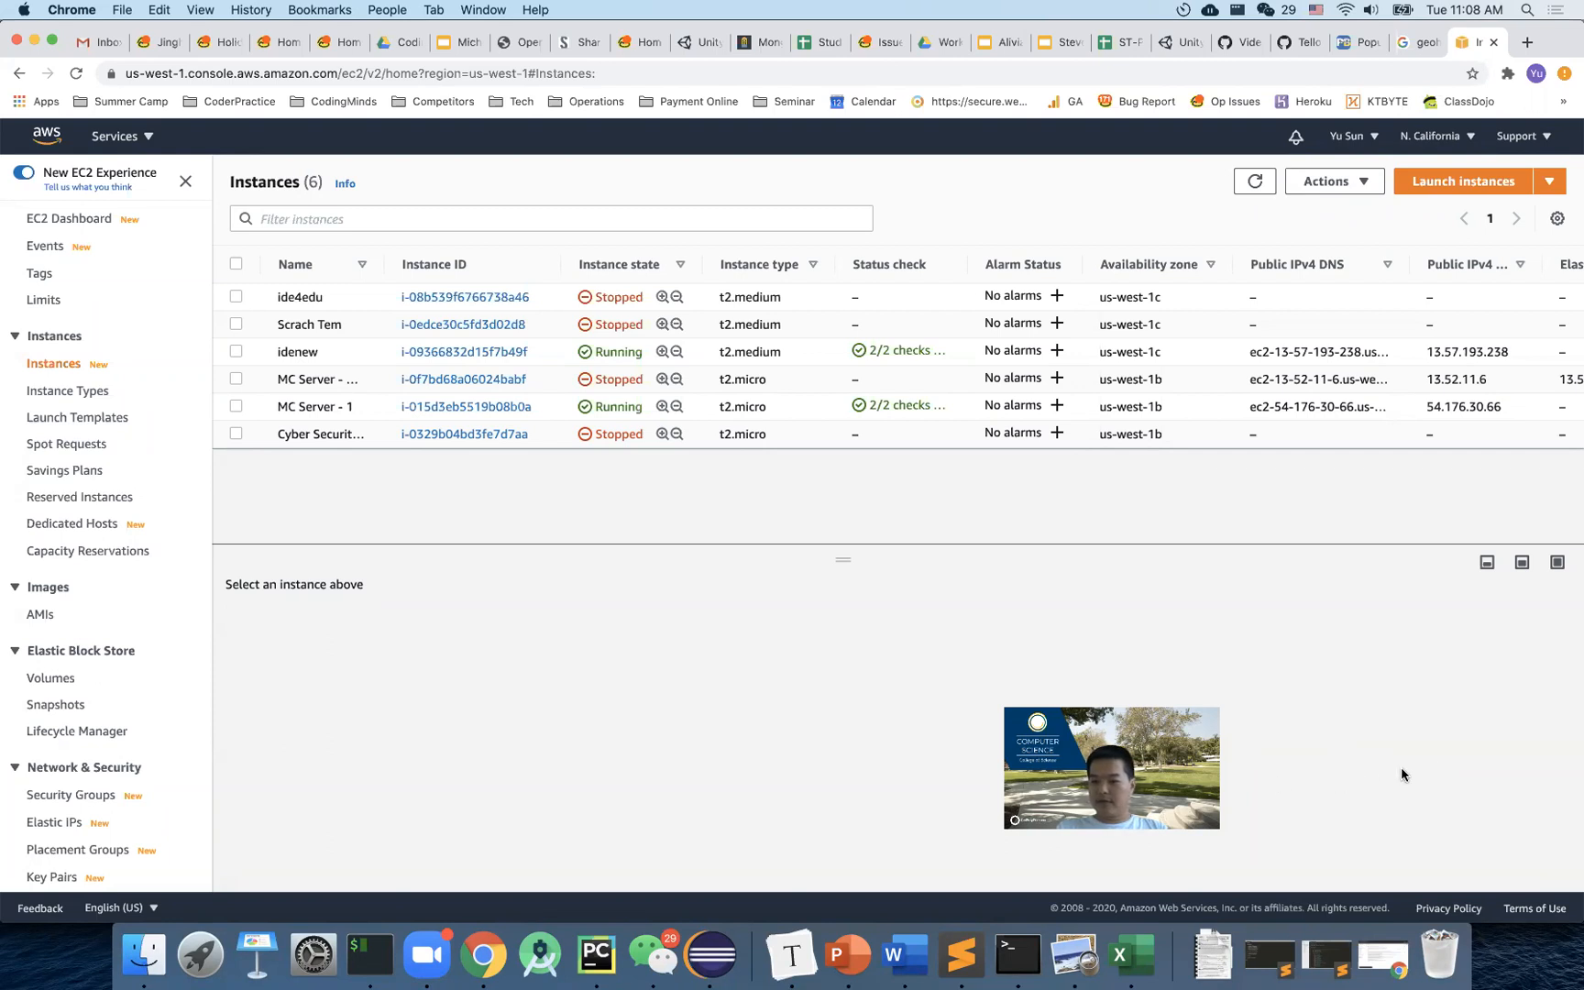
pyautogui.moveTo(1446, 776)
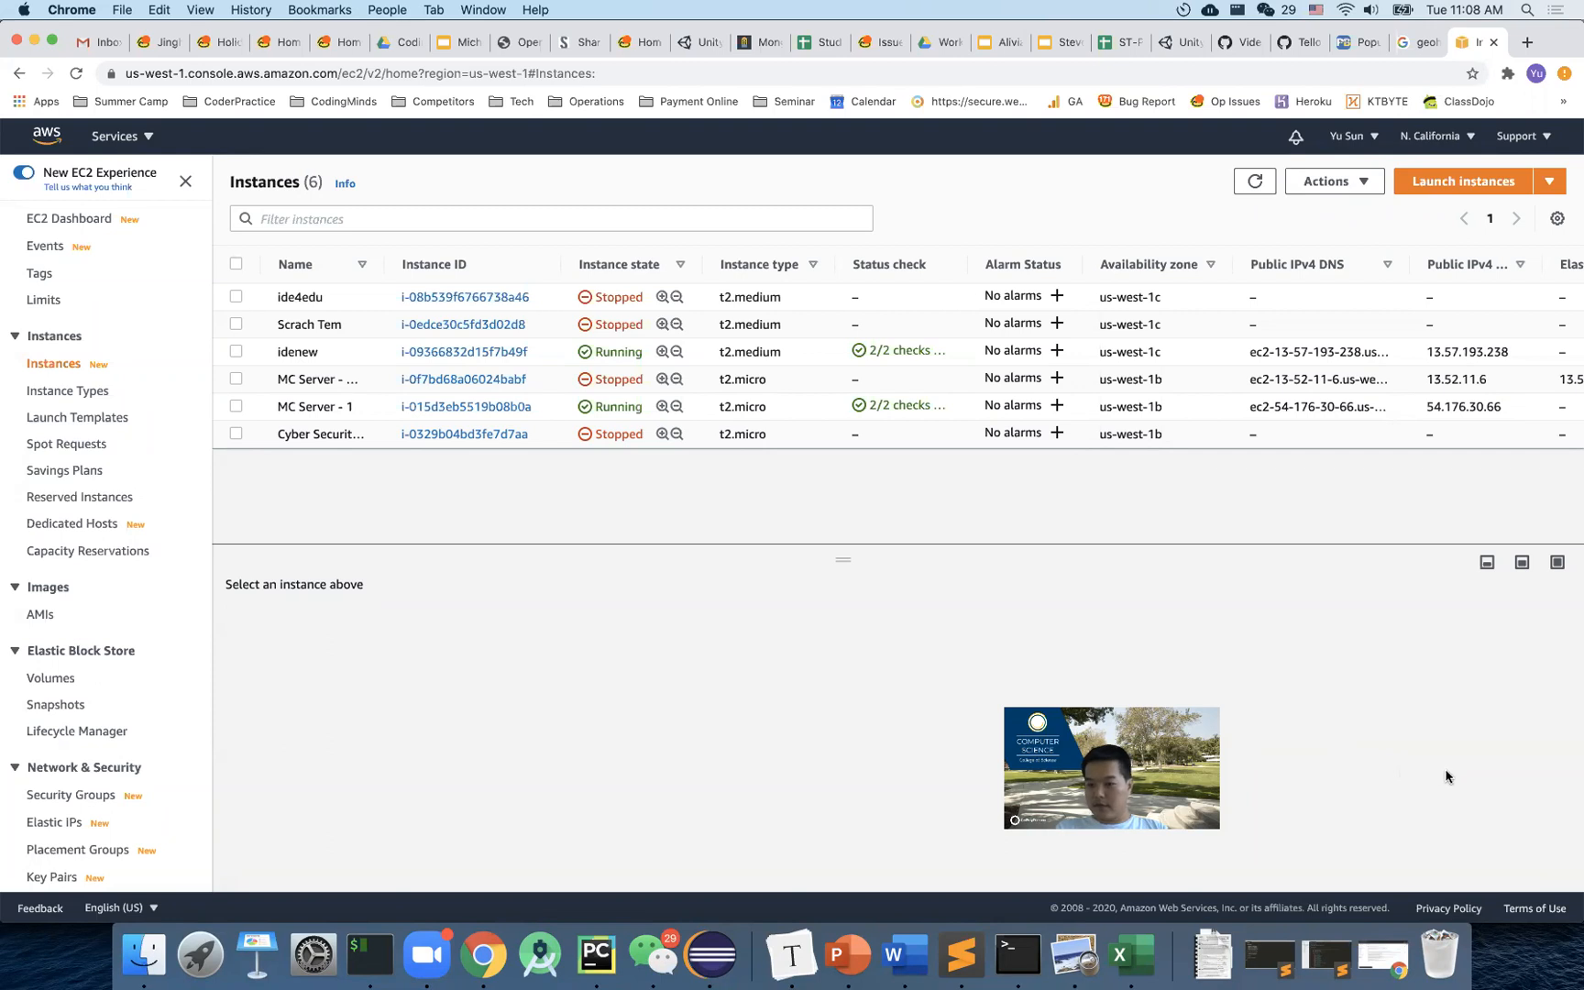
pyautogui.moveTo(1309, 779)
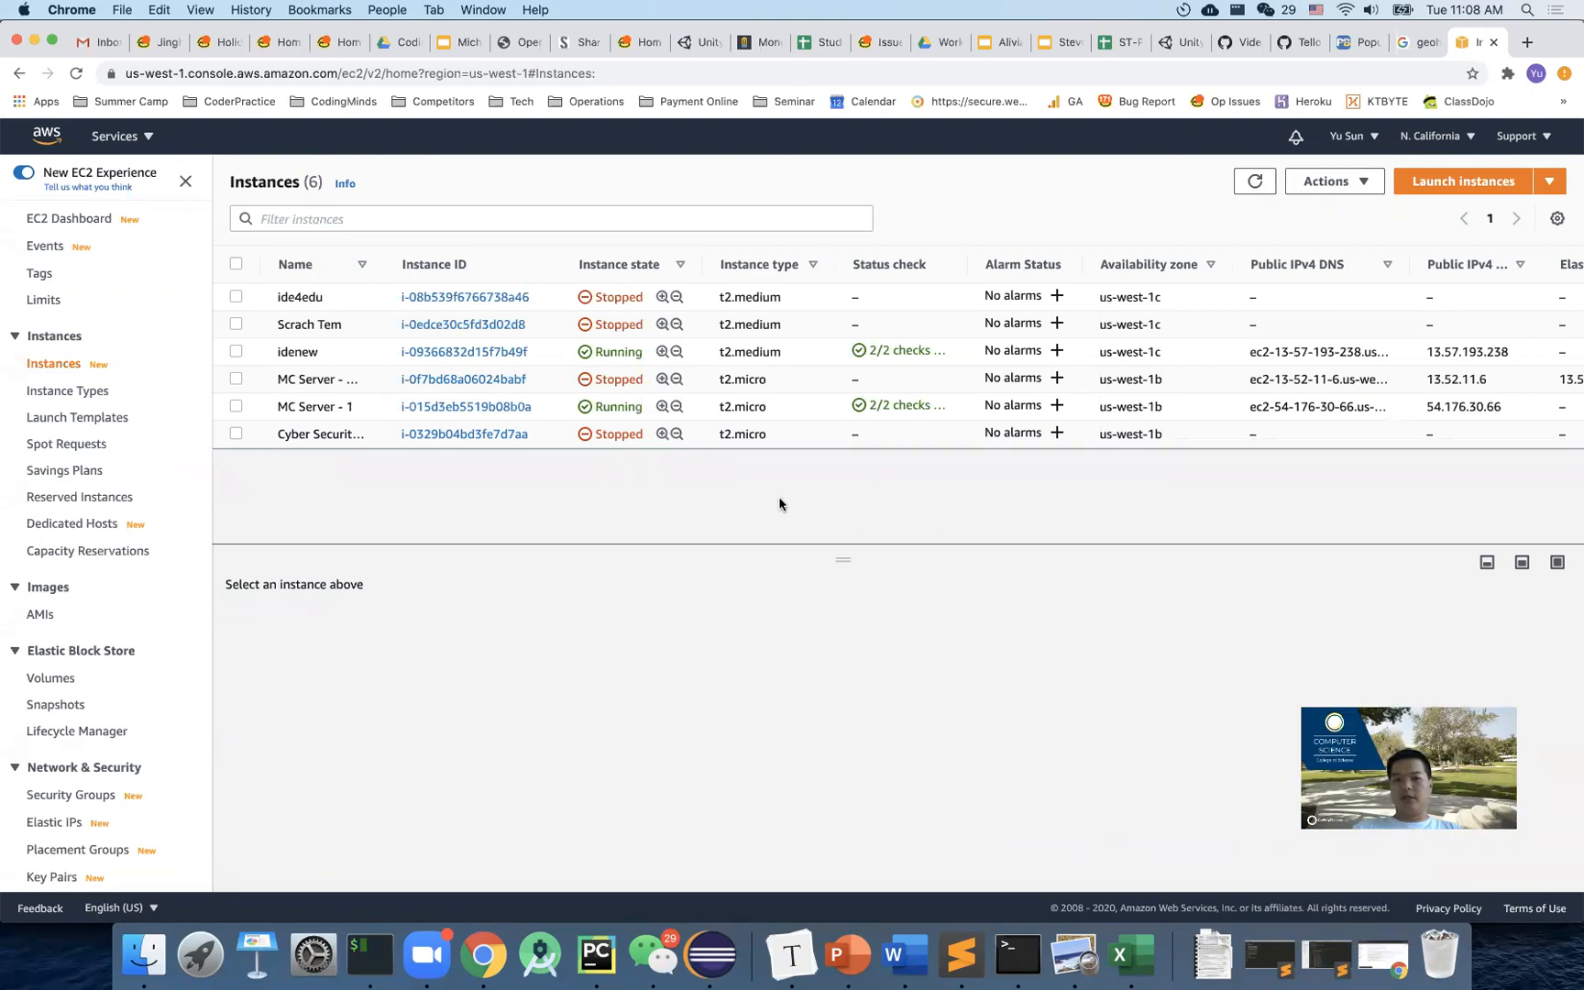
pyautogui.moveTo(845, 565)
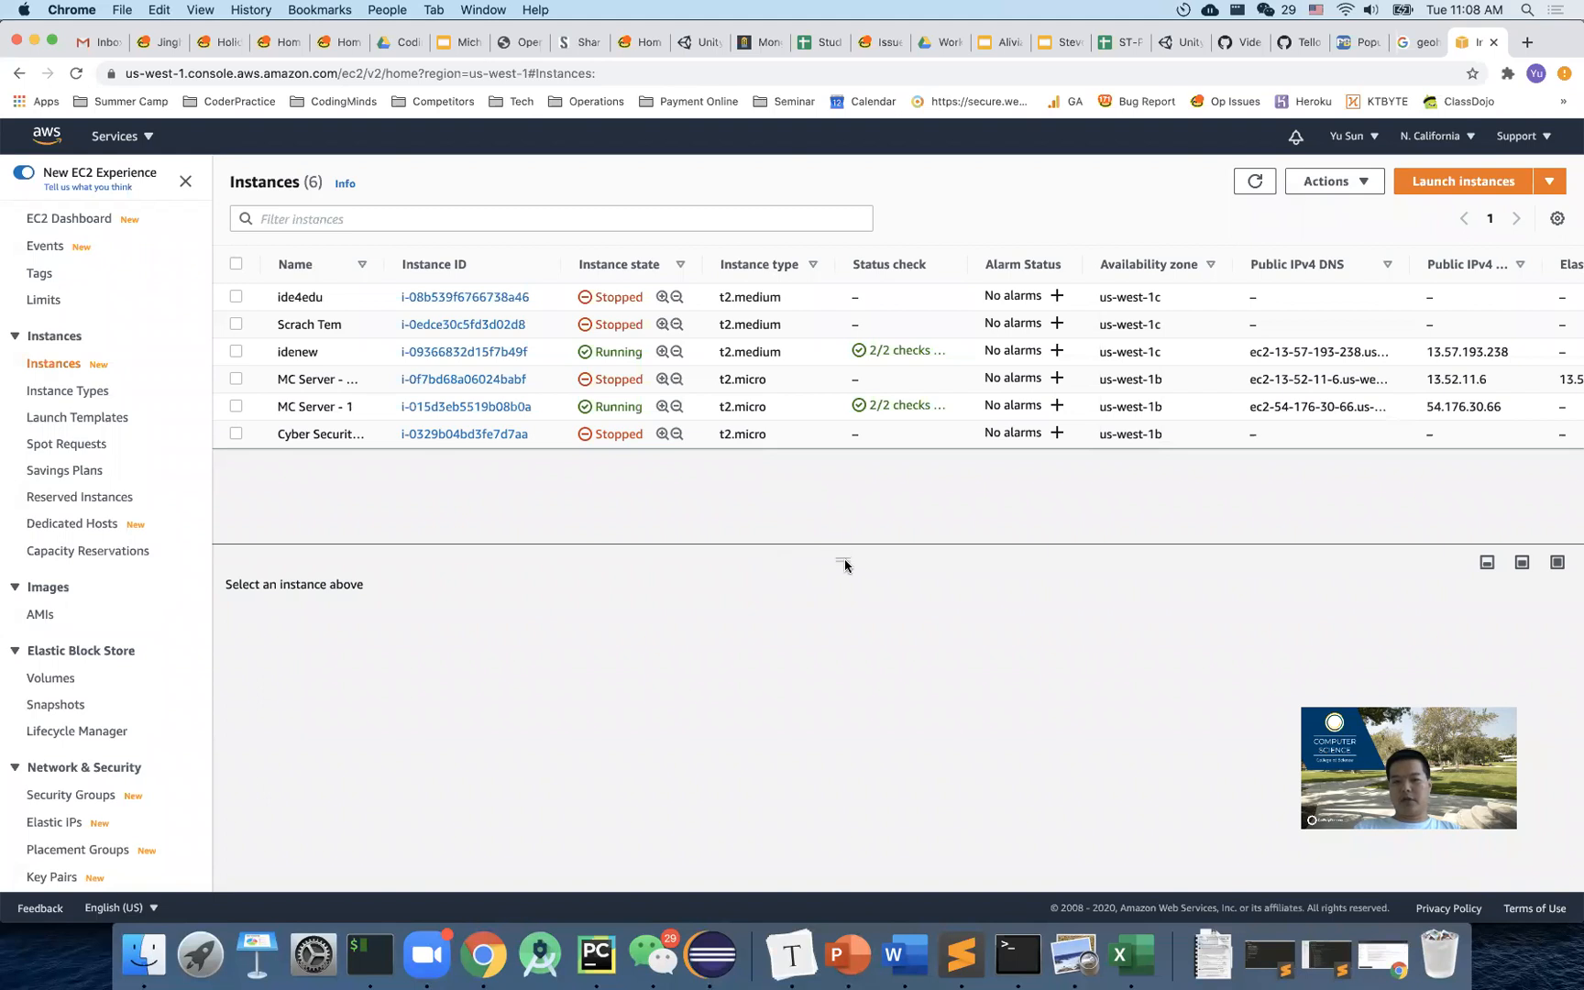
pyautogui.moveTo(827, 362)
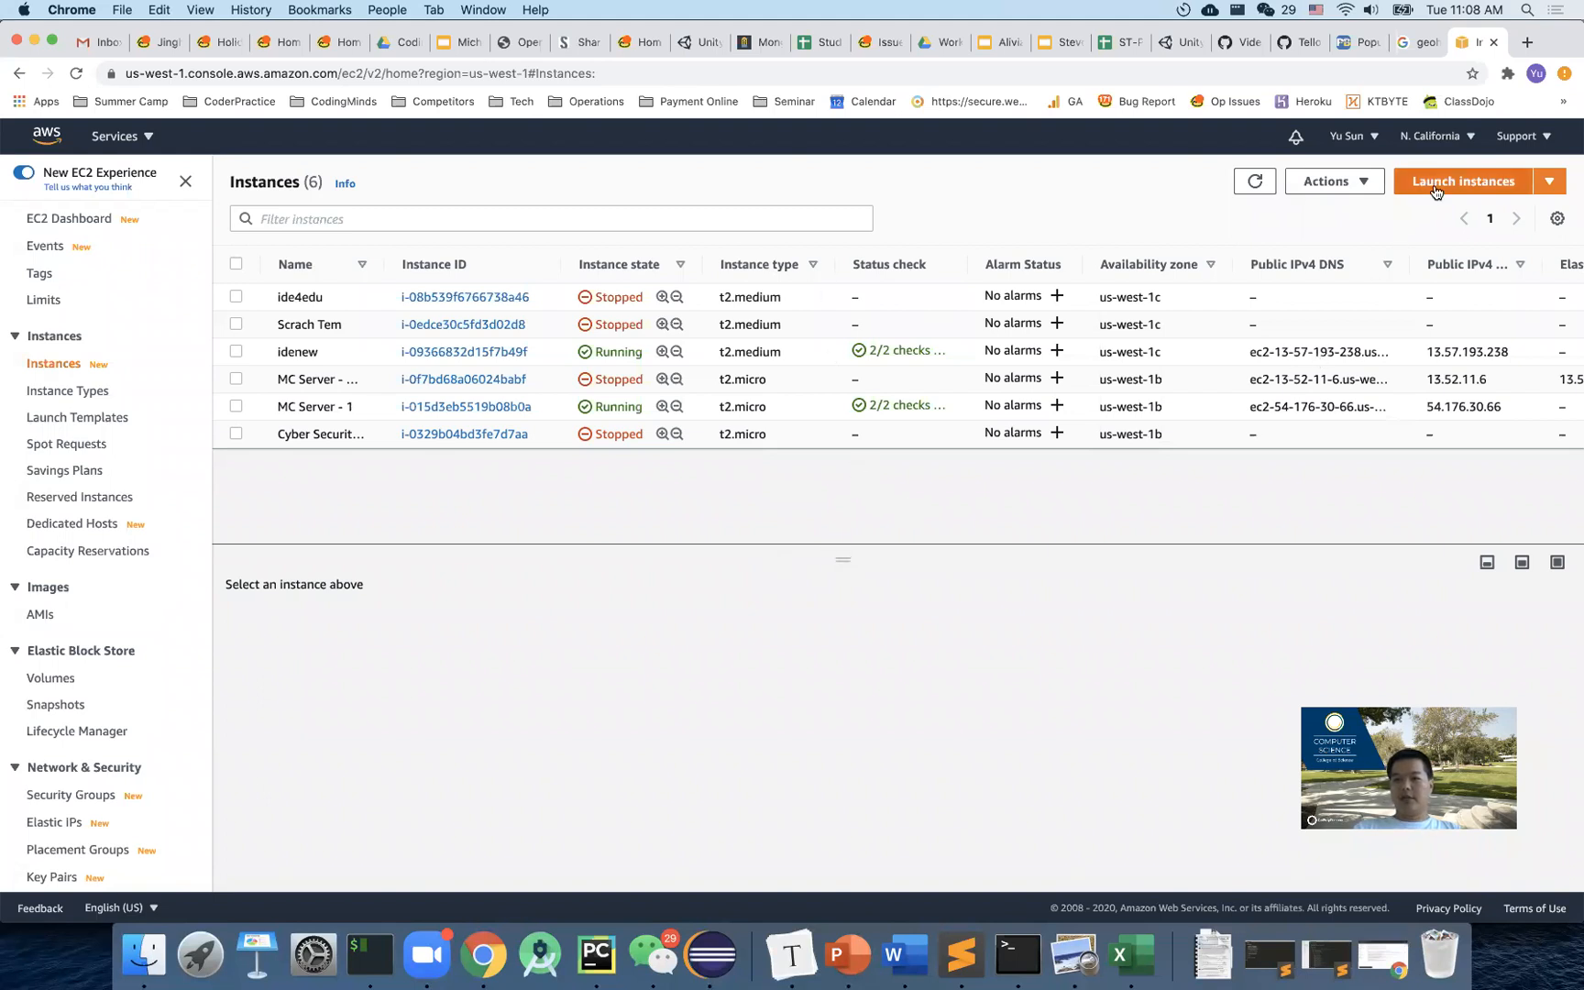
# Start the launch instance wizard and review the Amazon Linux 2 Quick Start AMI.
pyautogui.click(1462, 182)
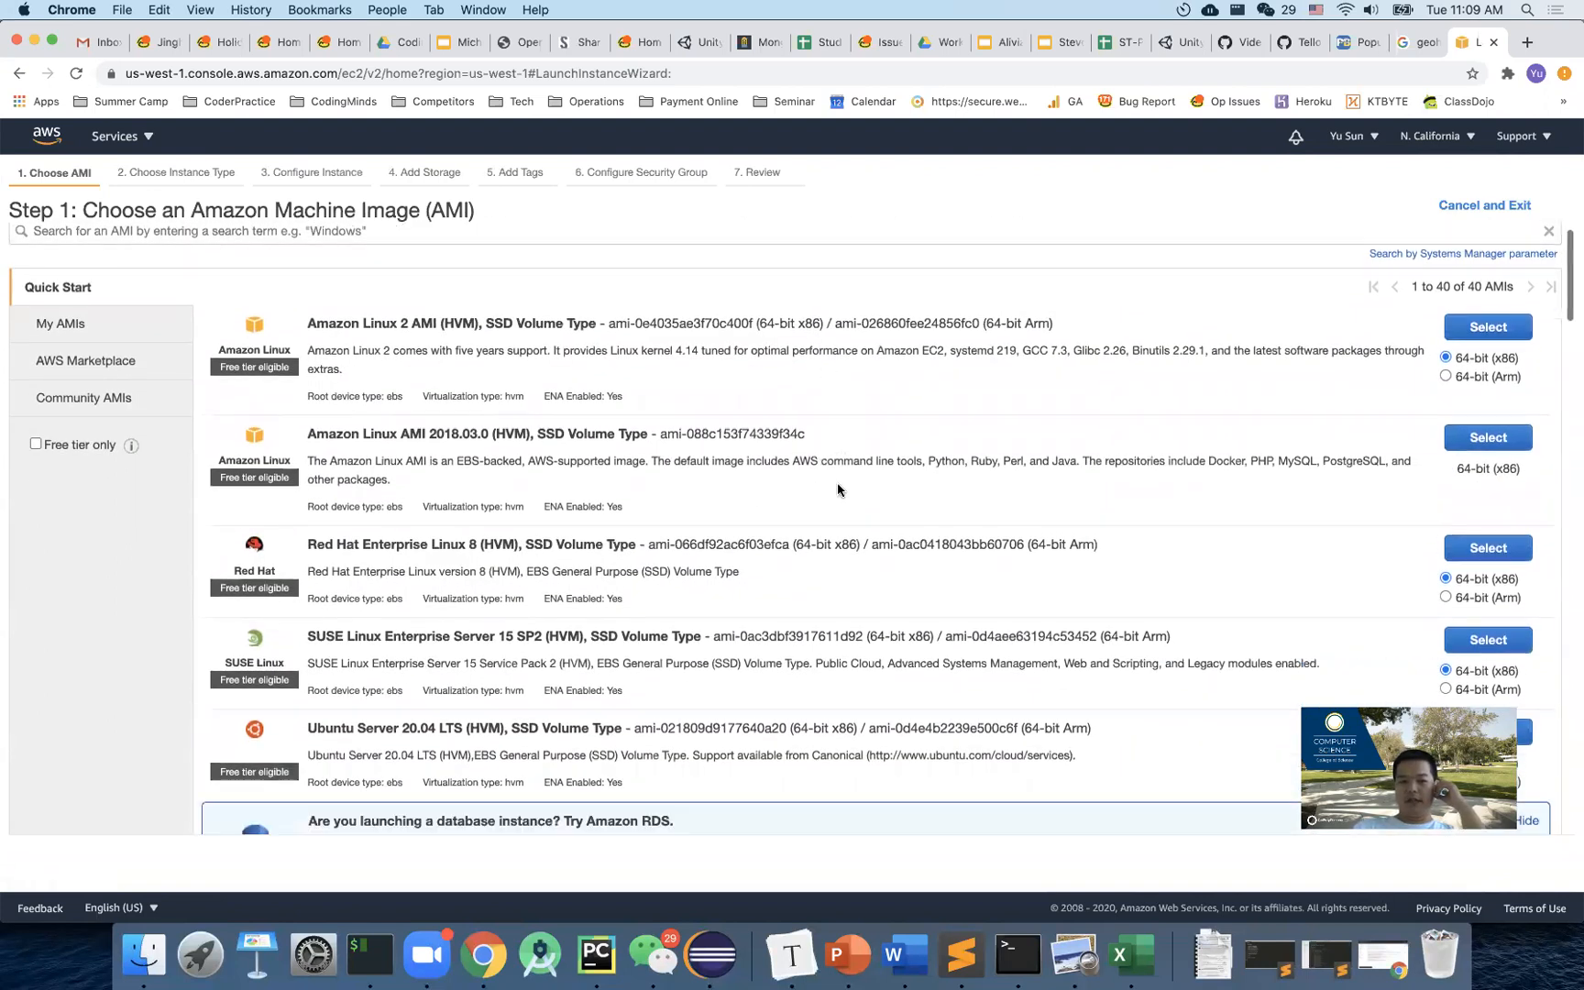
pyautogui.scroll(-3)
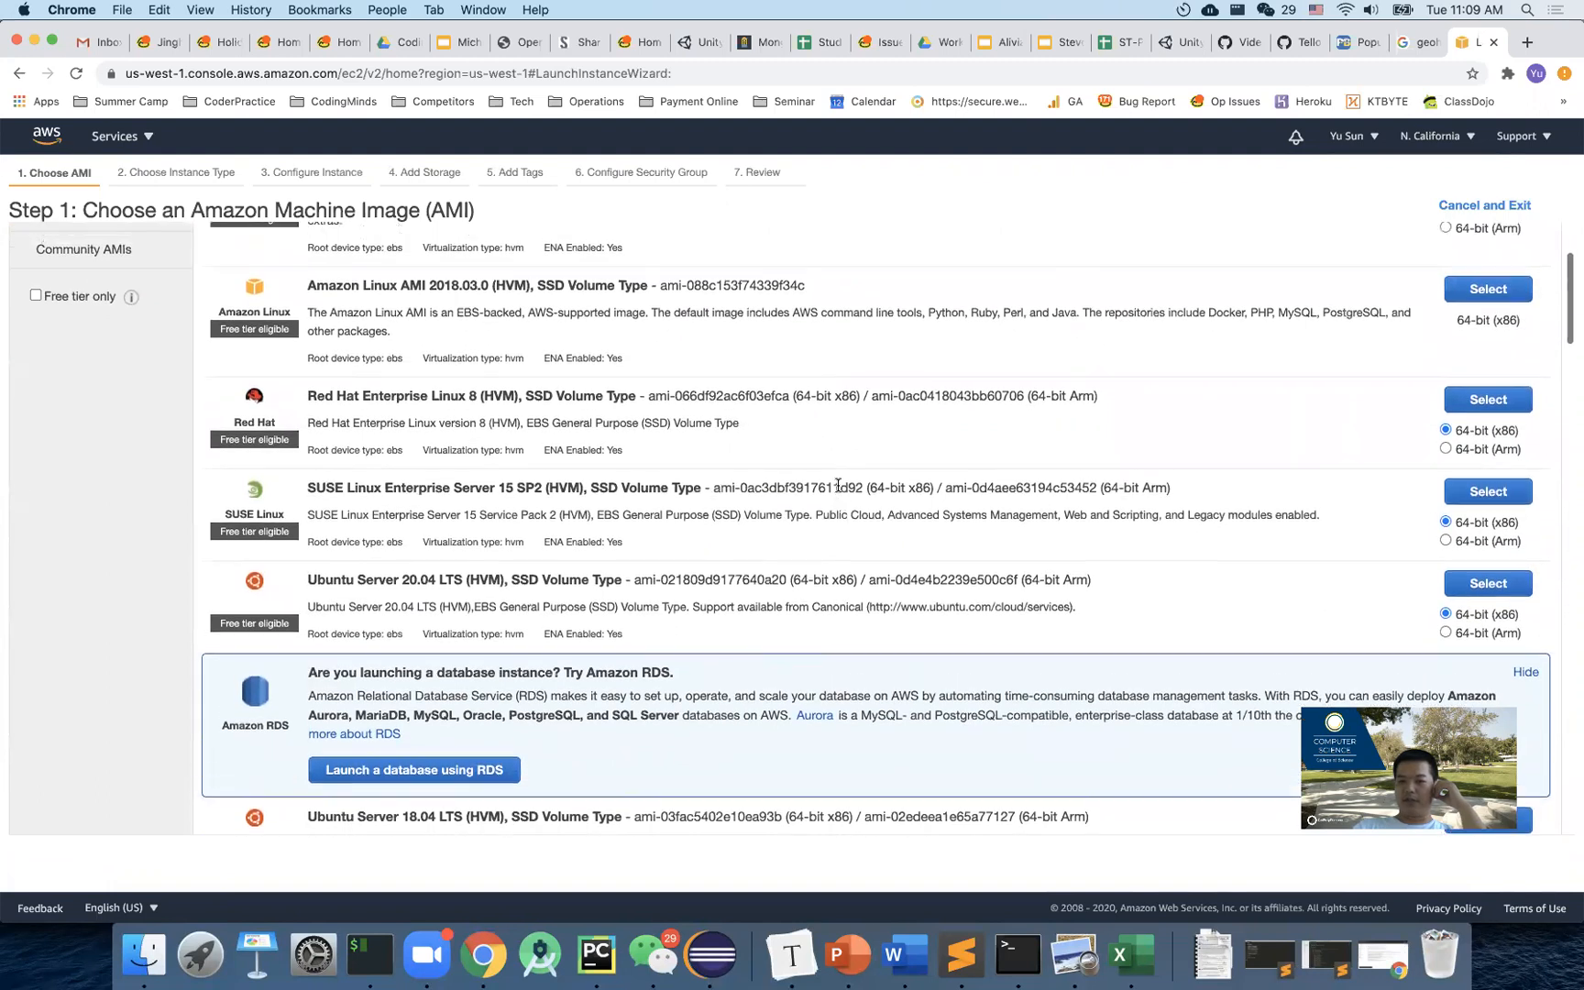
pyautogui.scroll(3)
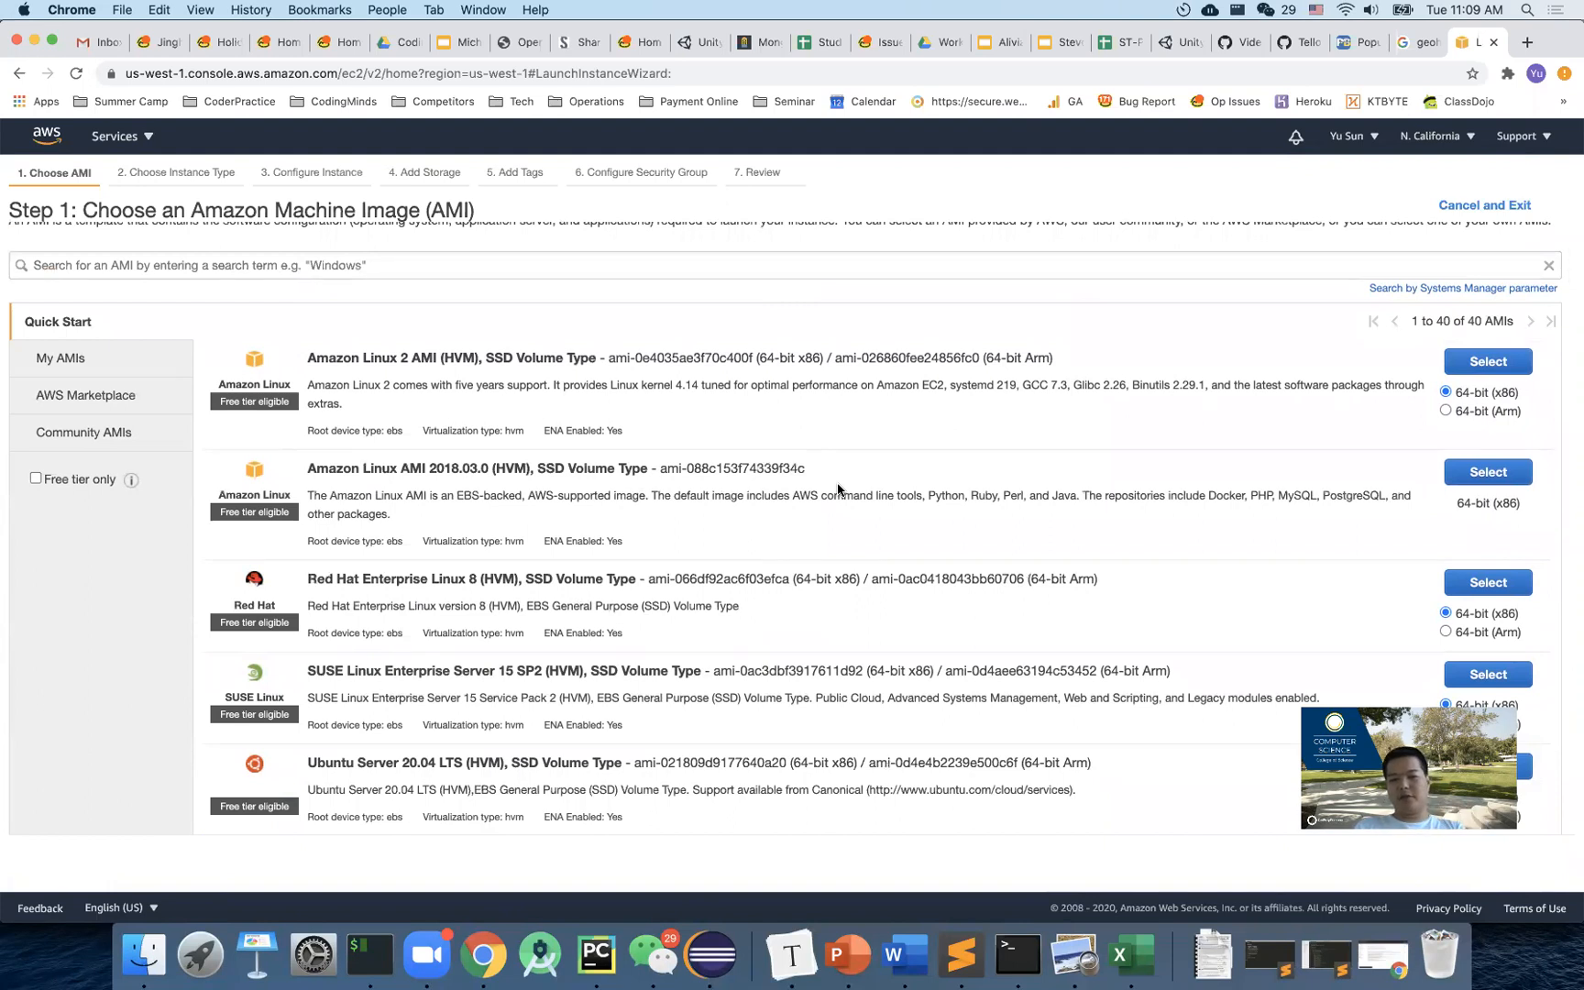
pyautogui.scroll(-3)
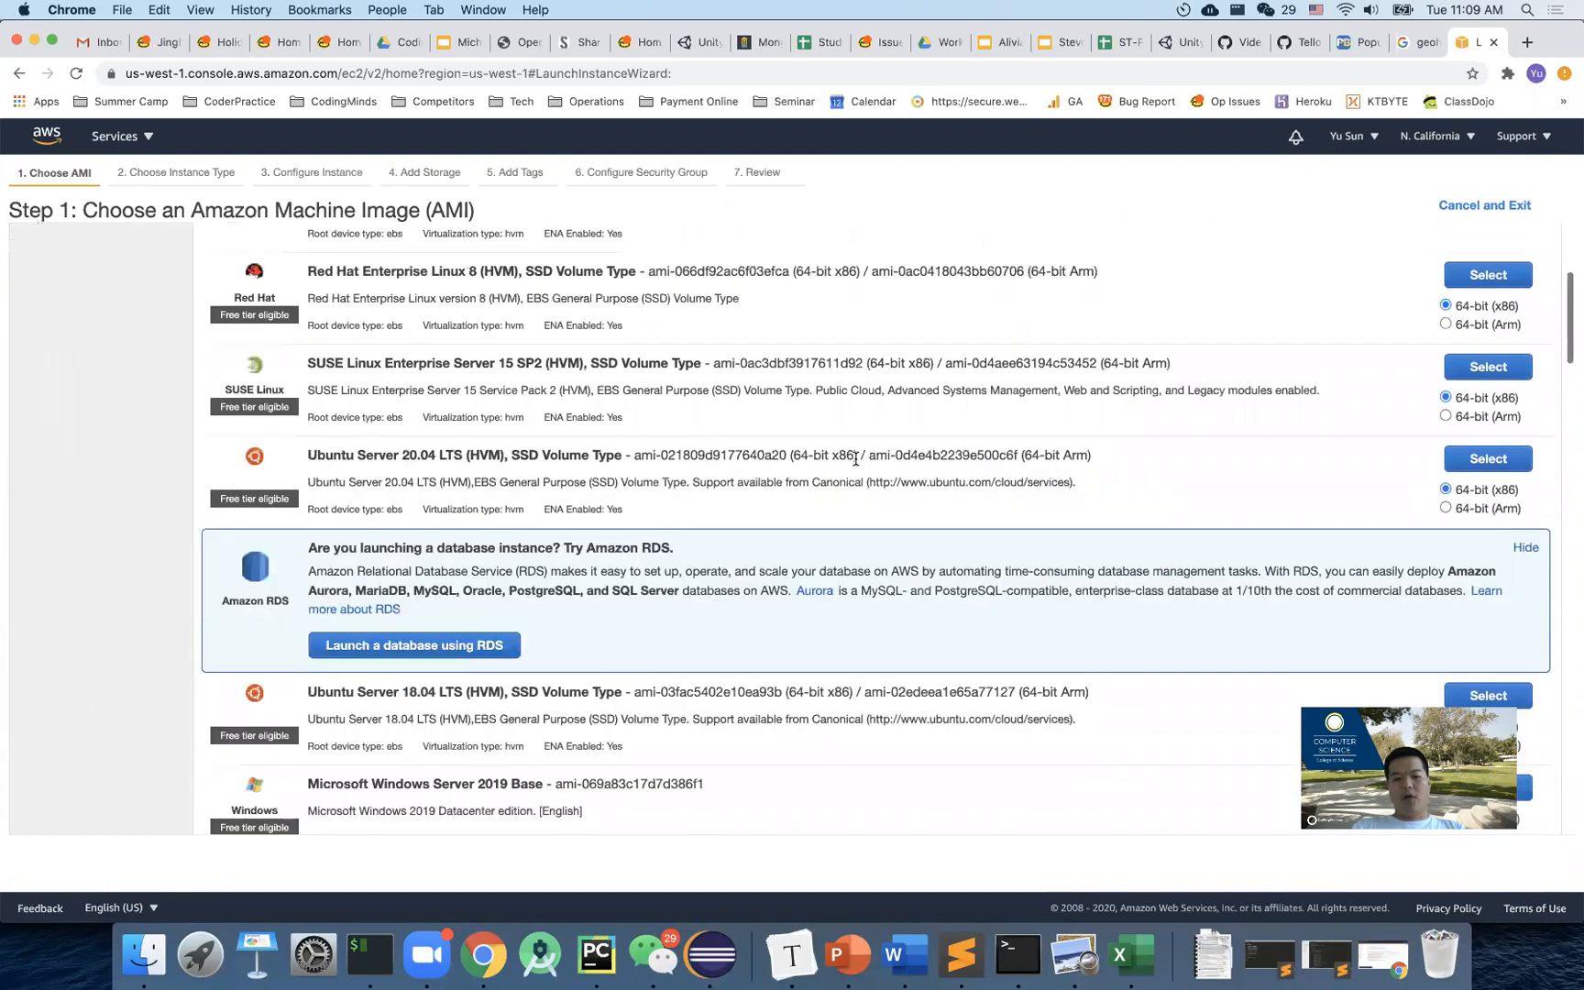
pyautogui.scroll(-3)
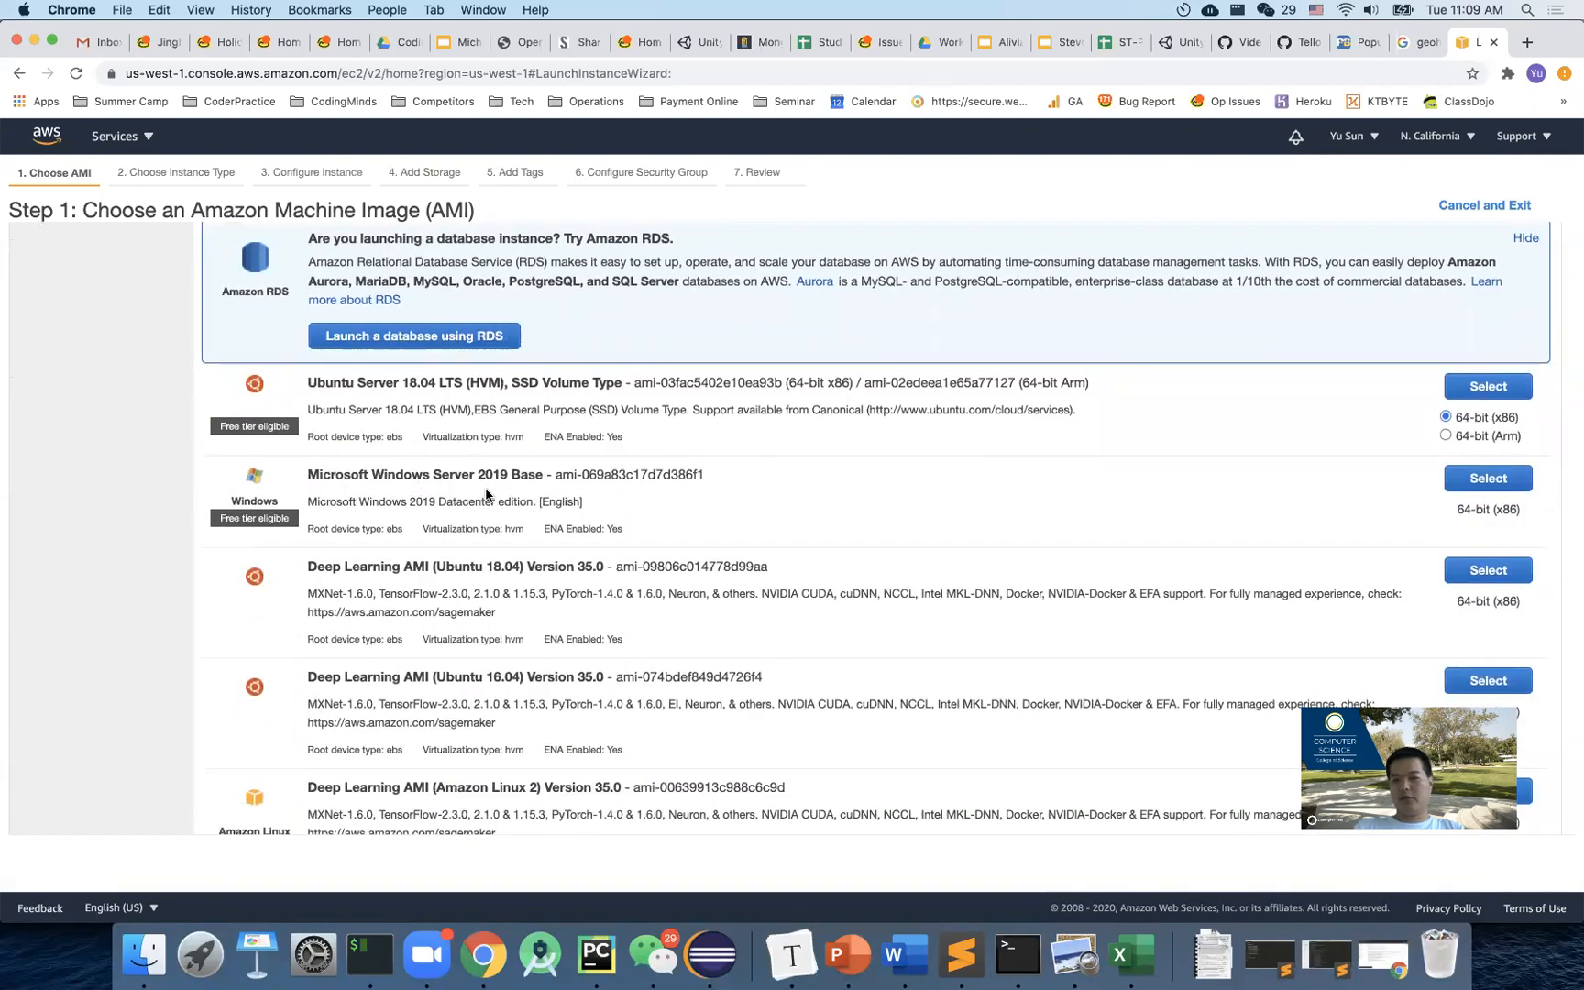
pyautogui.moveTo(792, 519)
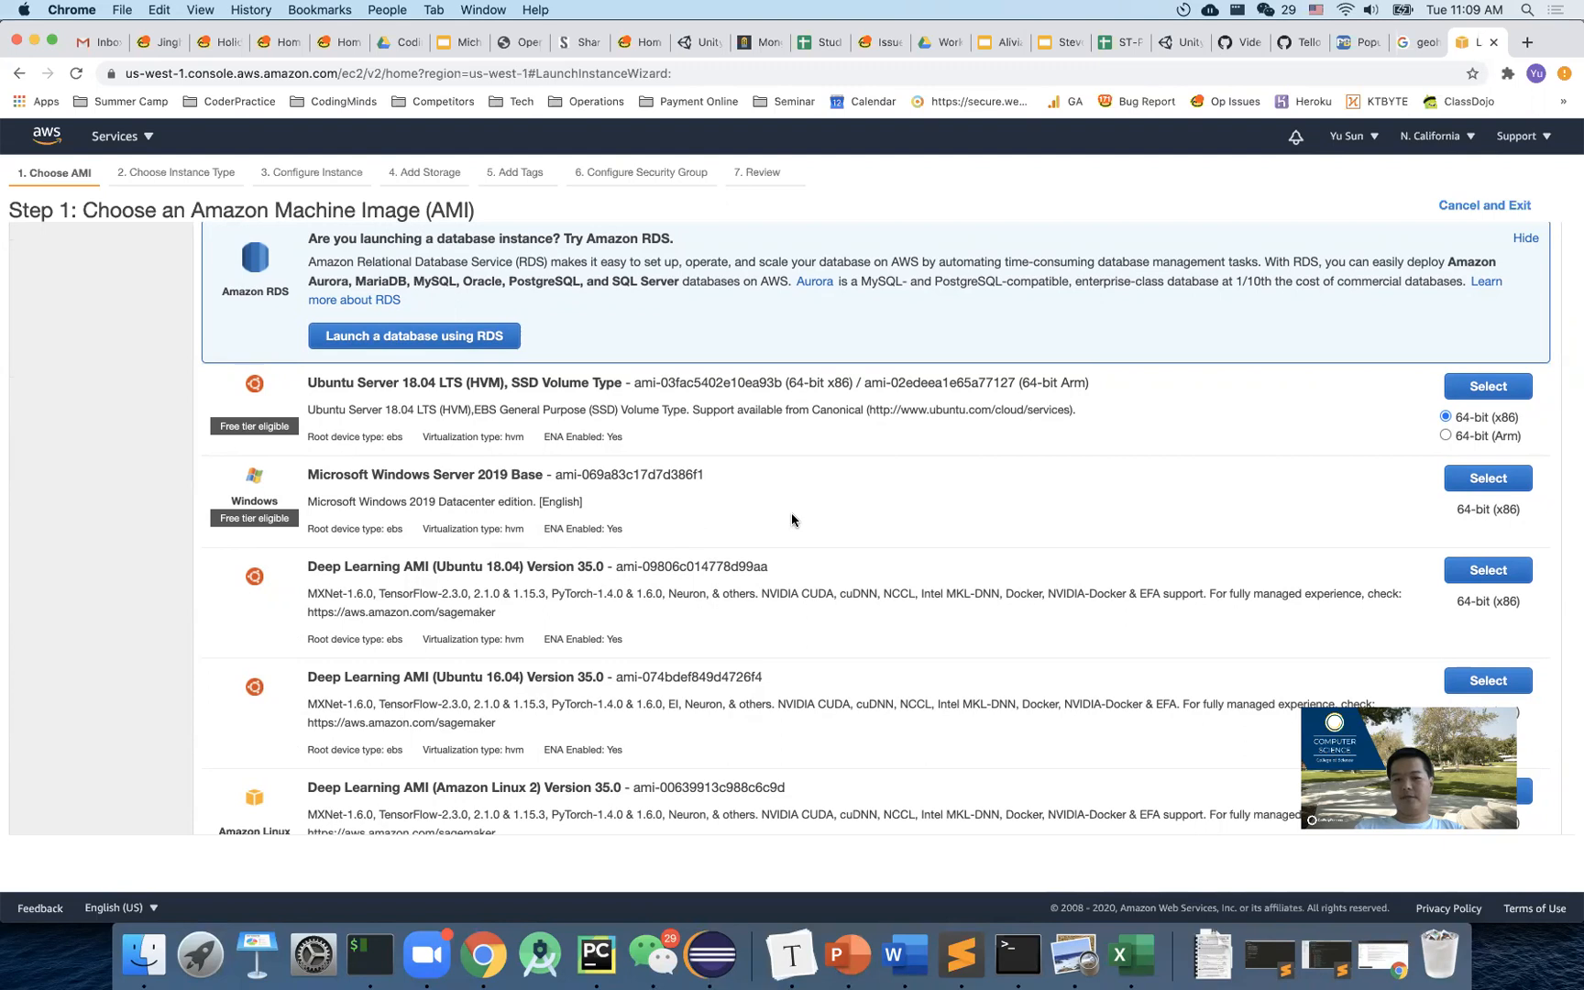
pyautogui.moveTo(859, 526)
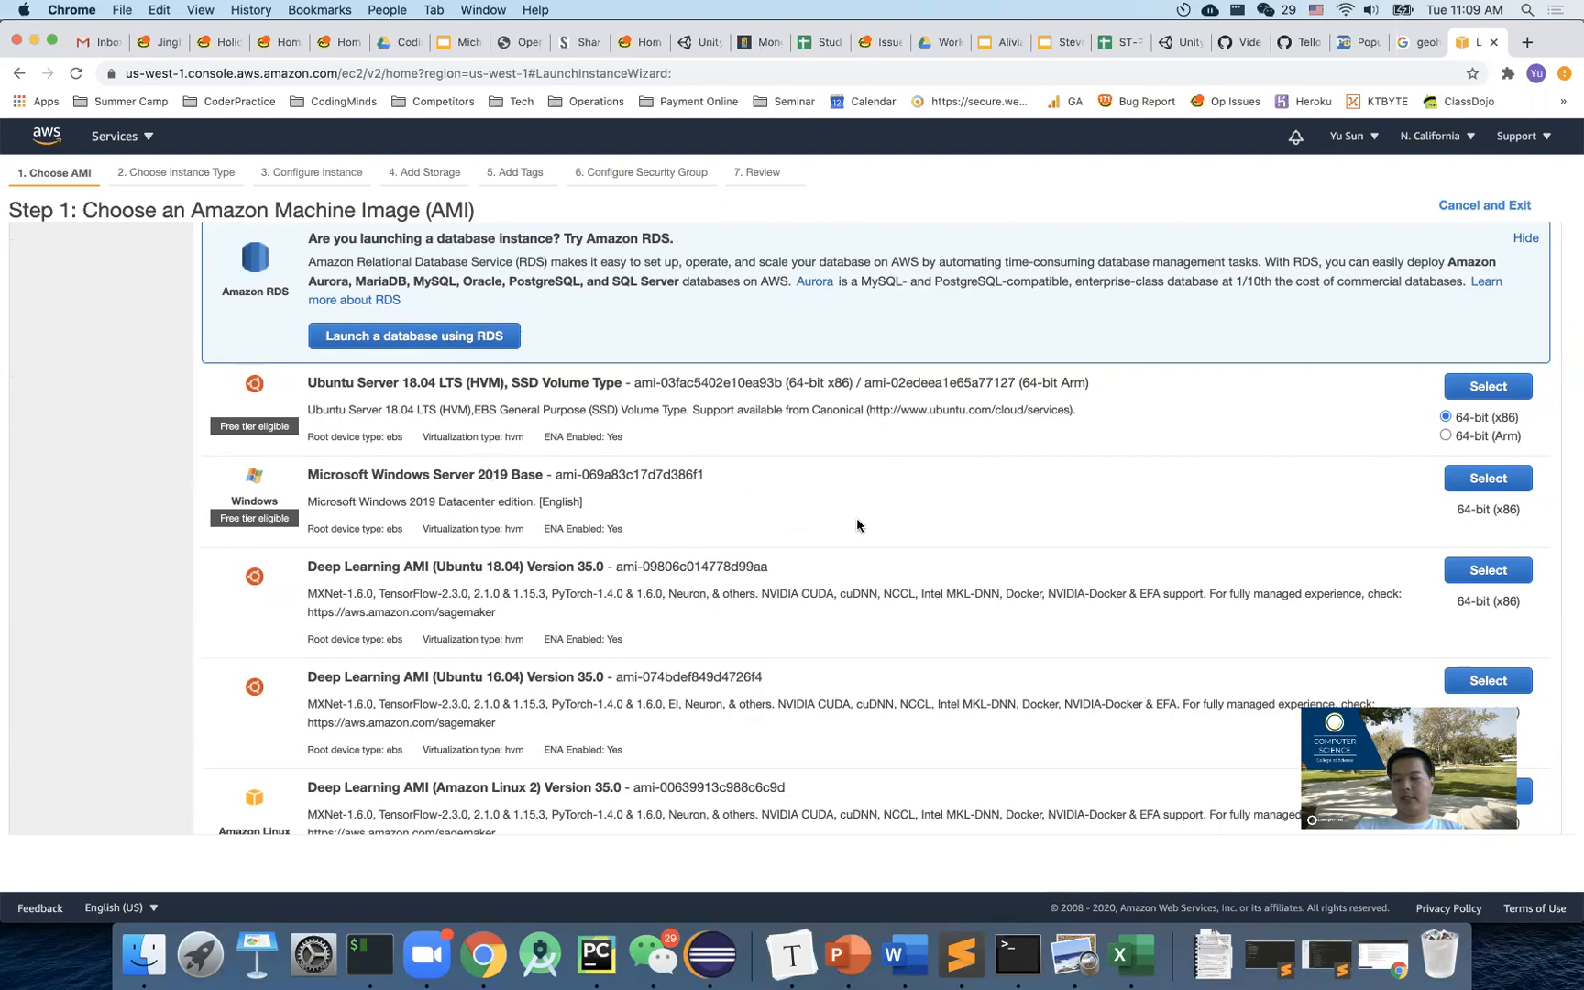
pyautogui.scroll(-3)
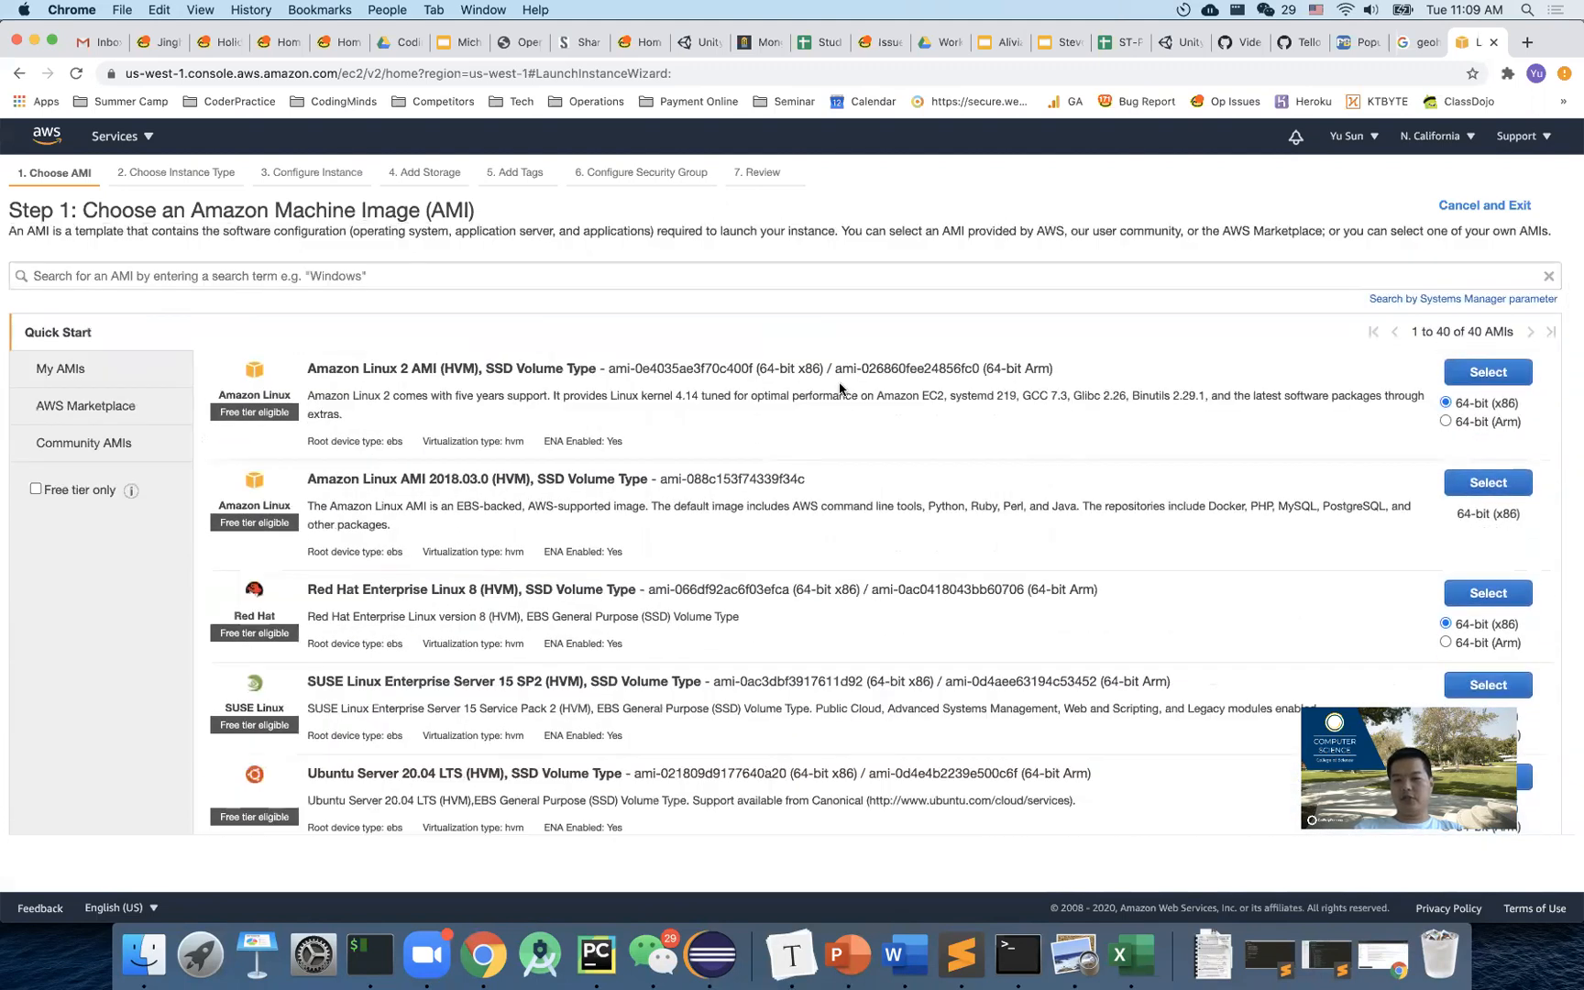
pyautogui.doubleClick(824, 394)
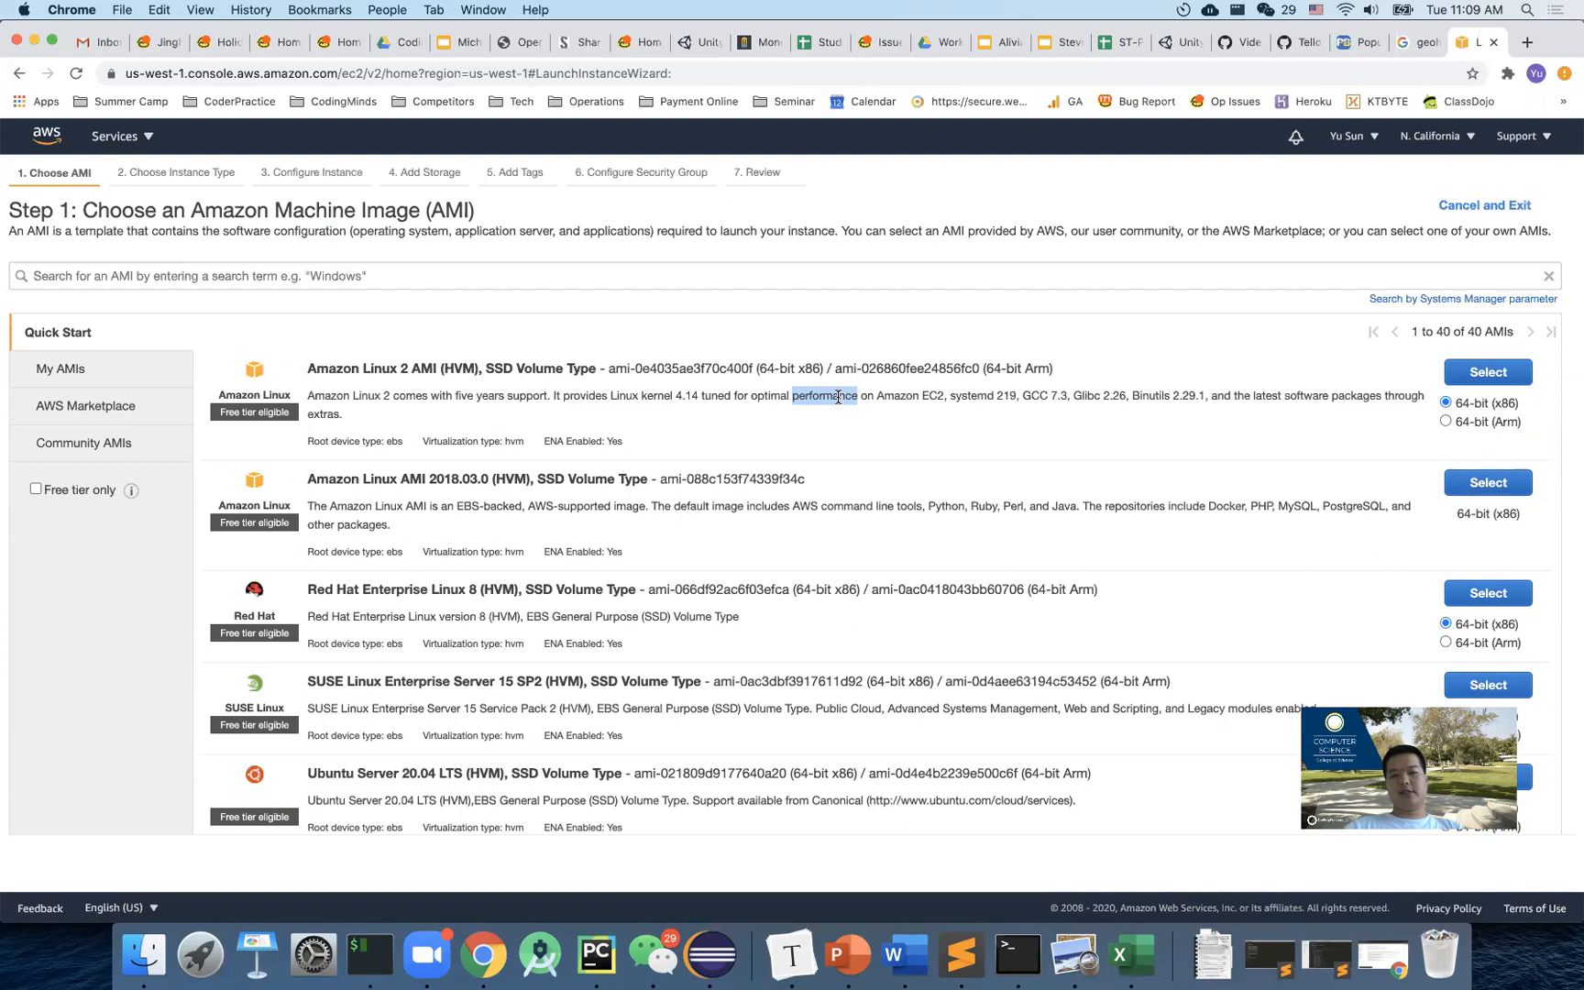
# Scroll further through the Quick Start AMI list, reviewing the Red Hat image description.
pyautogui.scroll(-3)
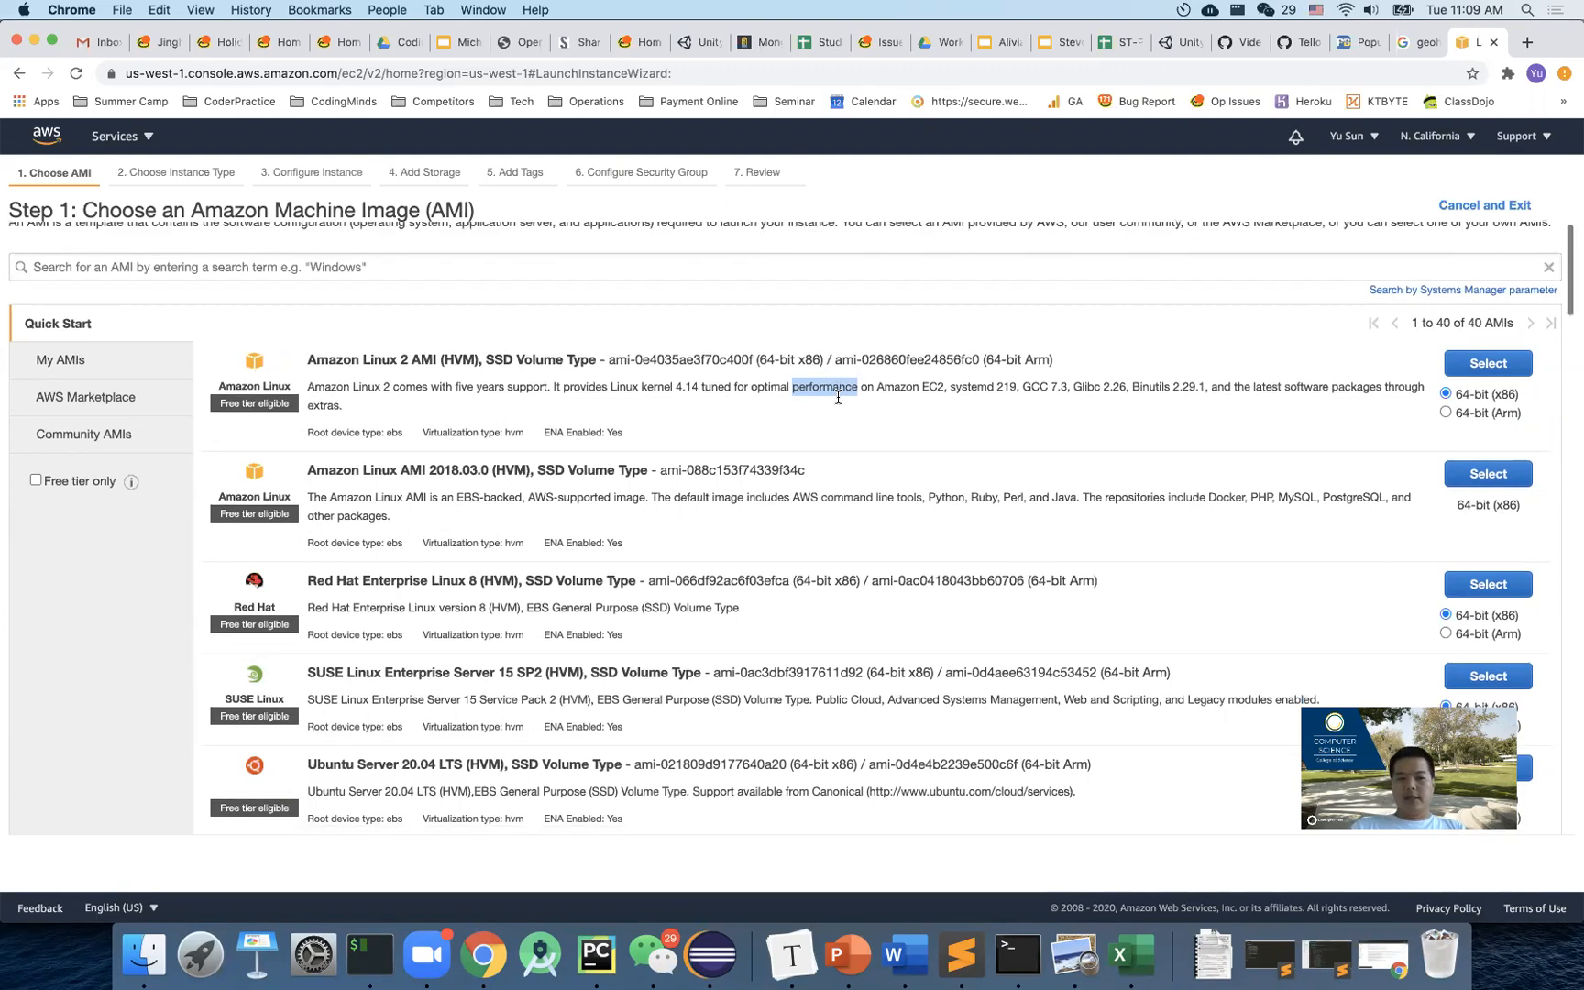
pyautogui.scroll(-3)
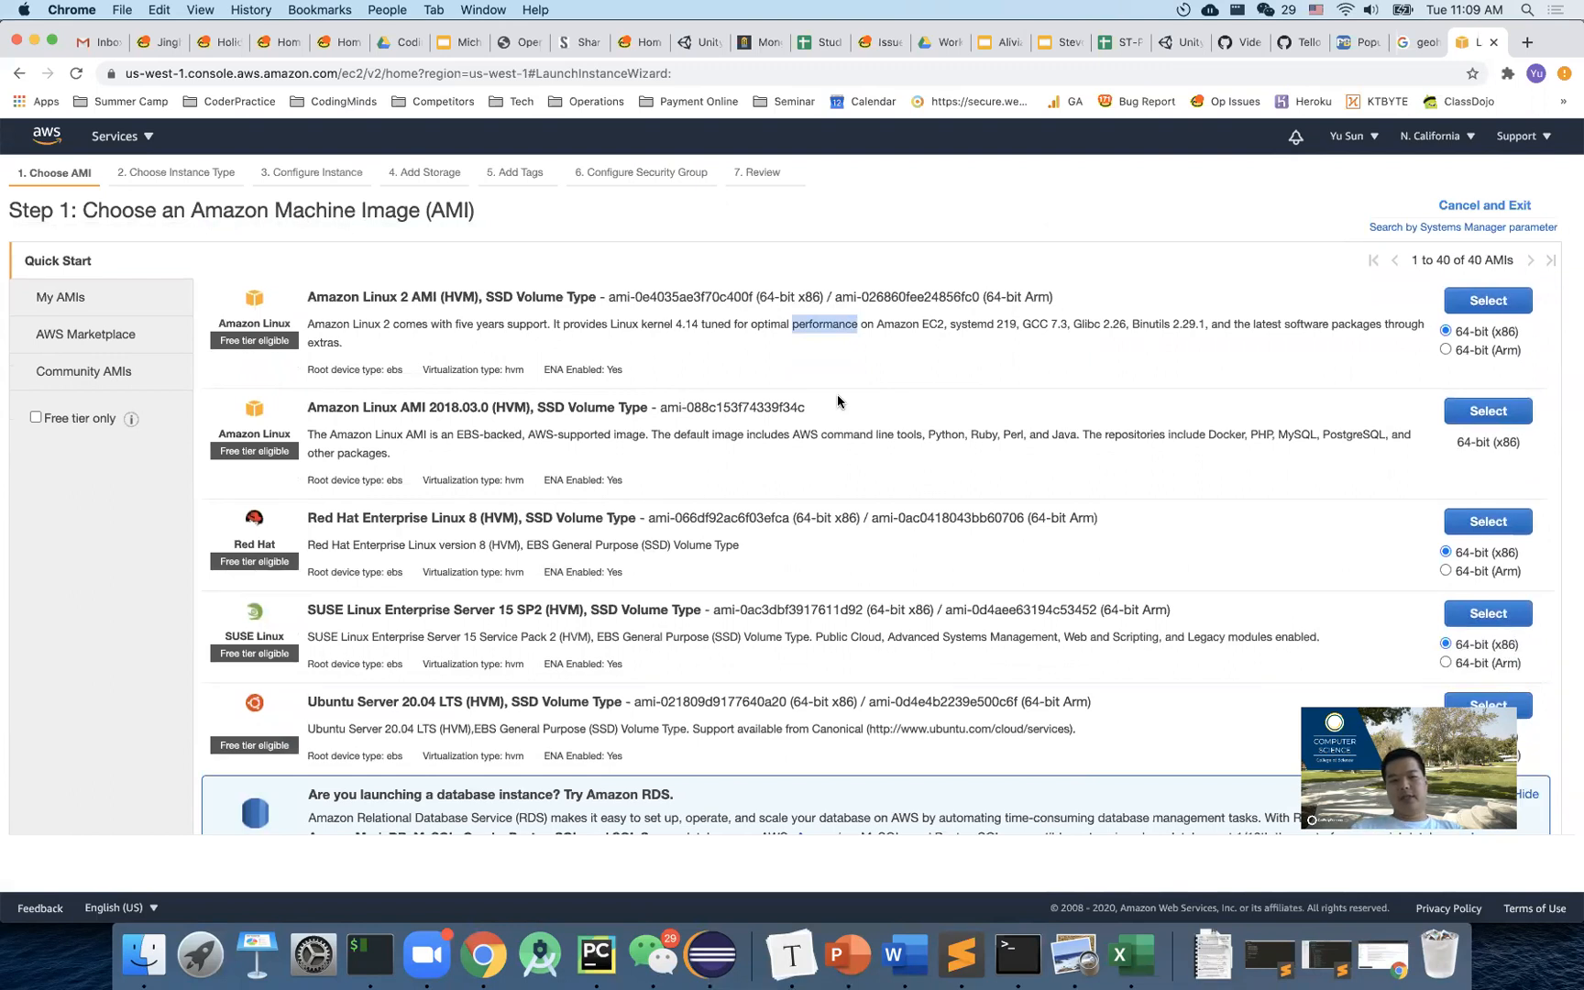
pyautogui.moveTo(363, 567)
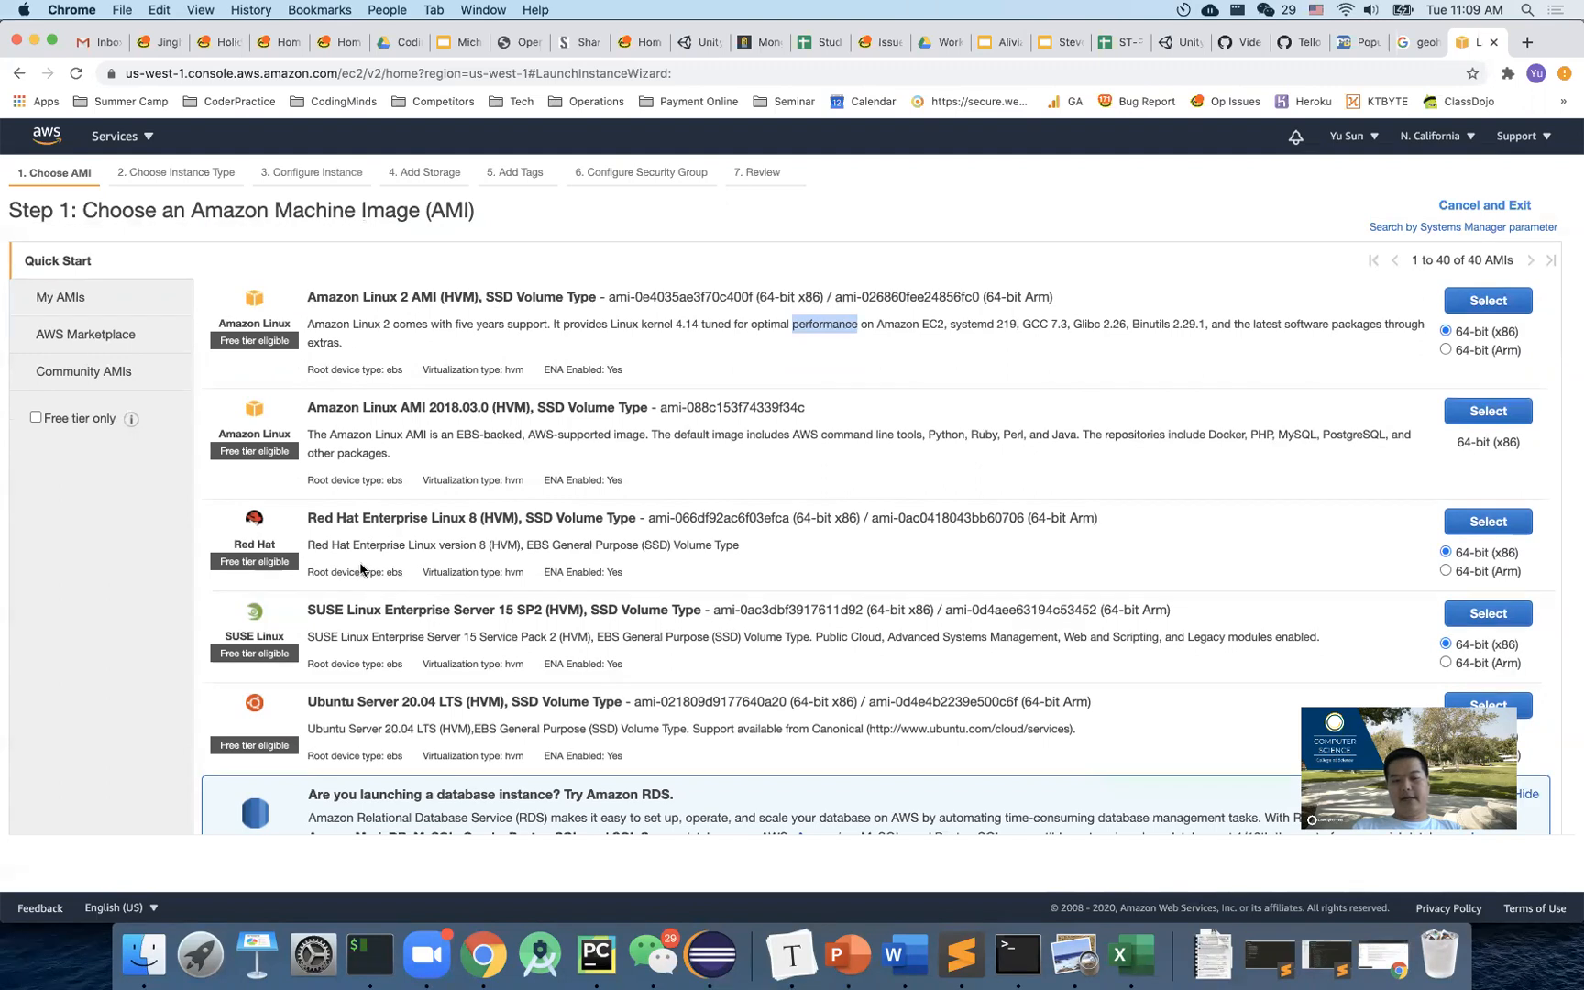
pyautogui.doubleClick(375, 545)
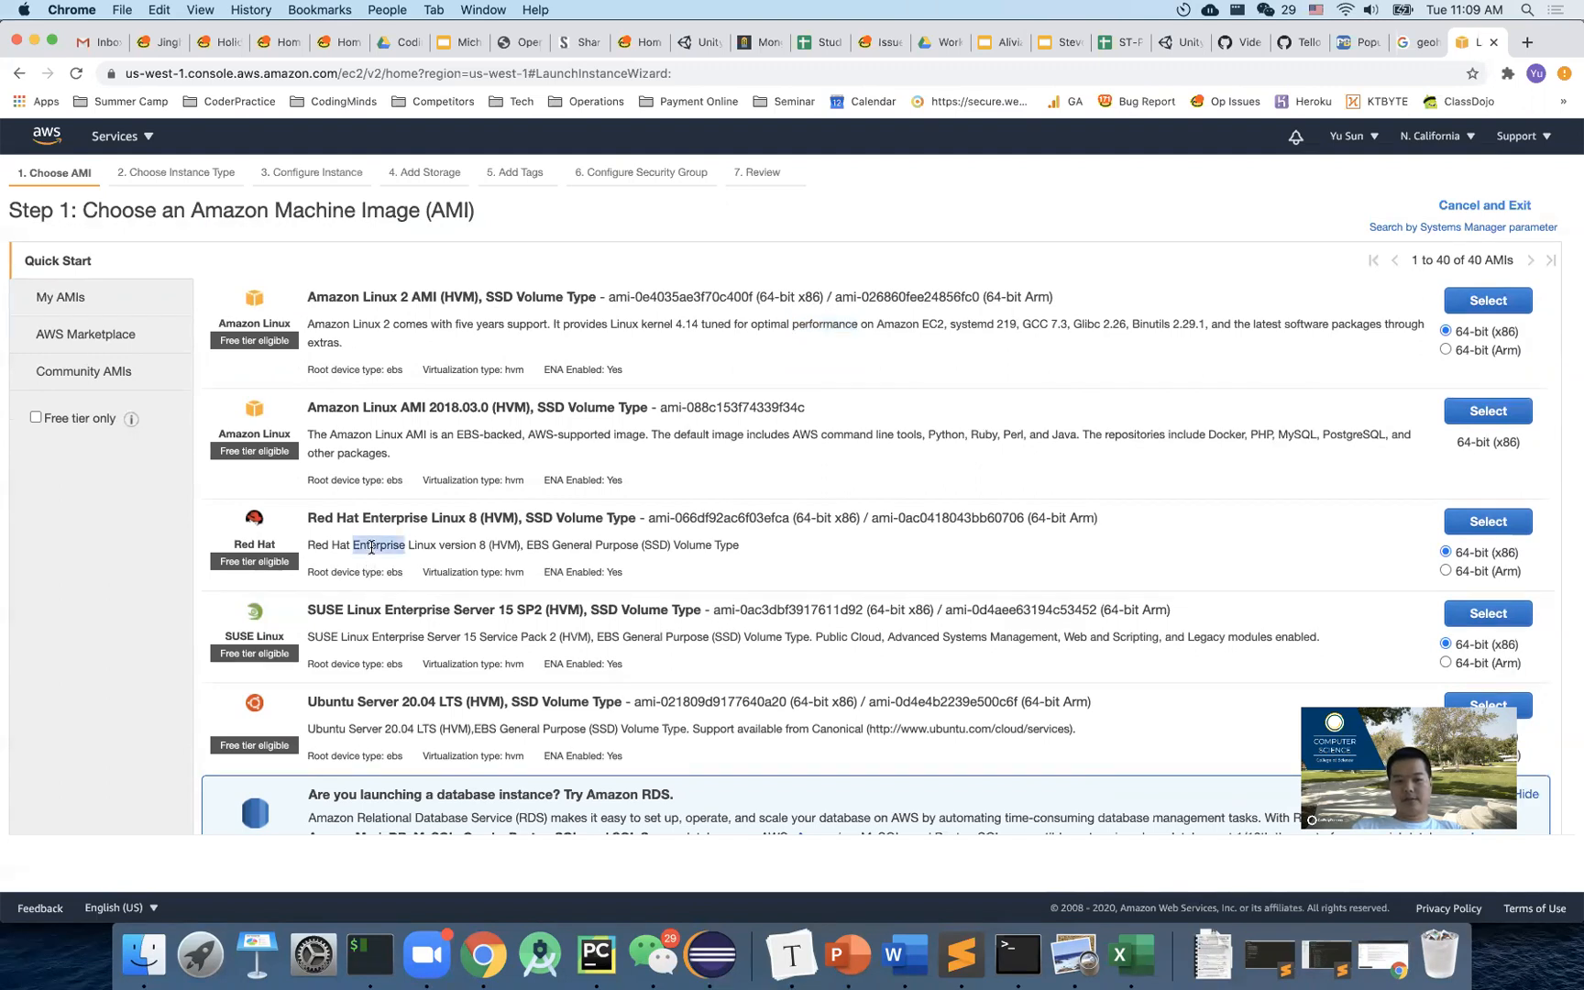
pyautogui.scroll(-3)
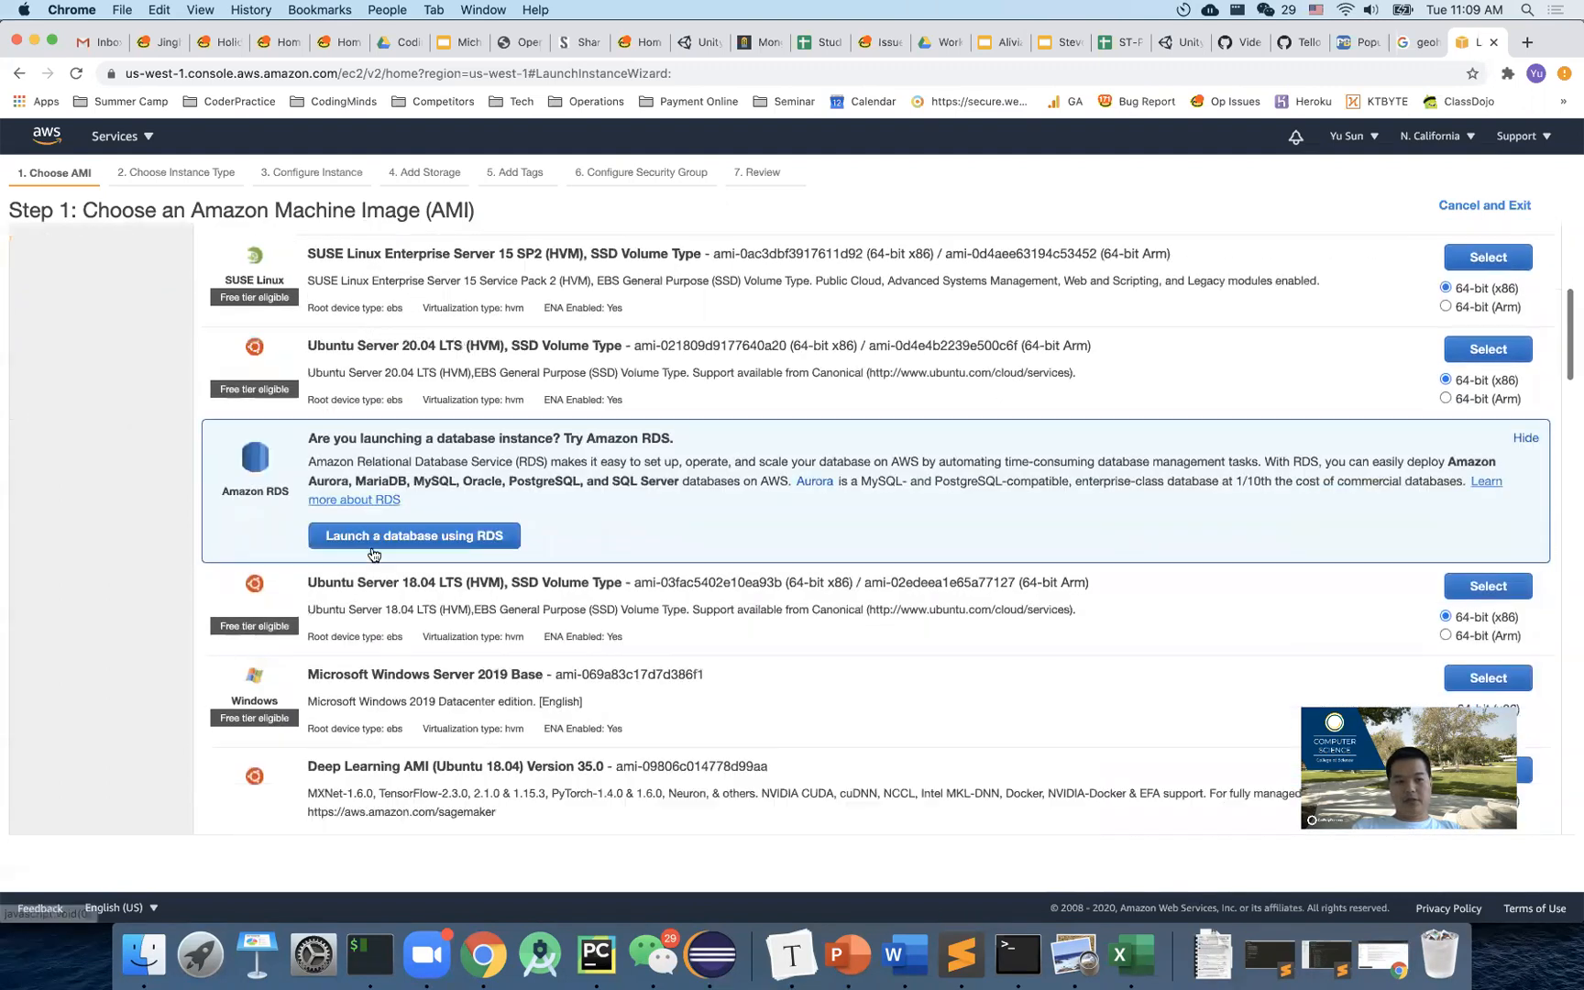
pyautogui.scroll(-3)
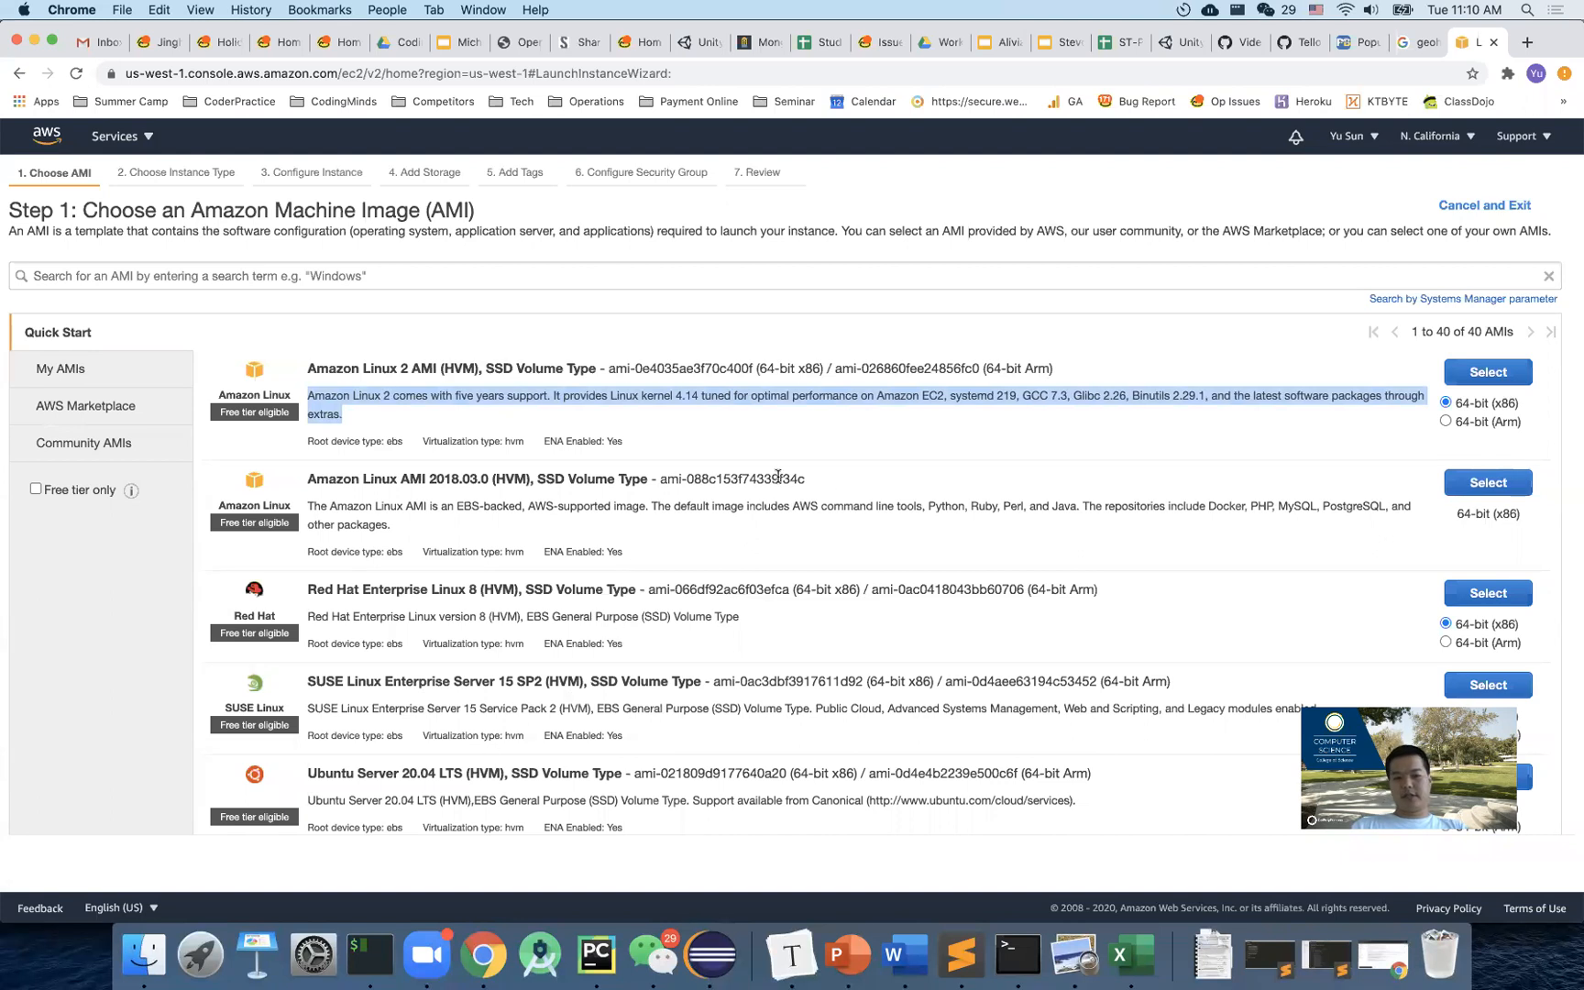
pyautogui.moveTo(777, 794)
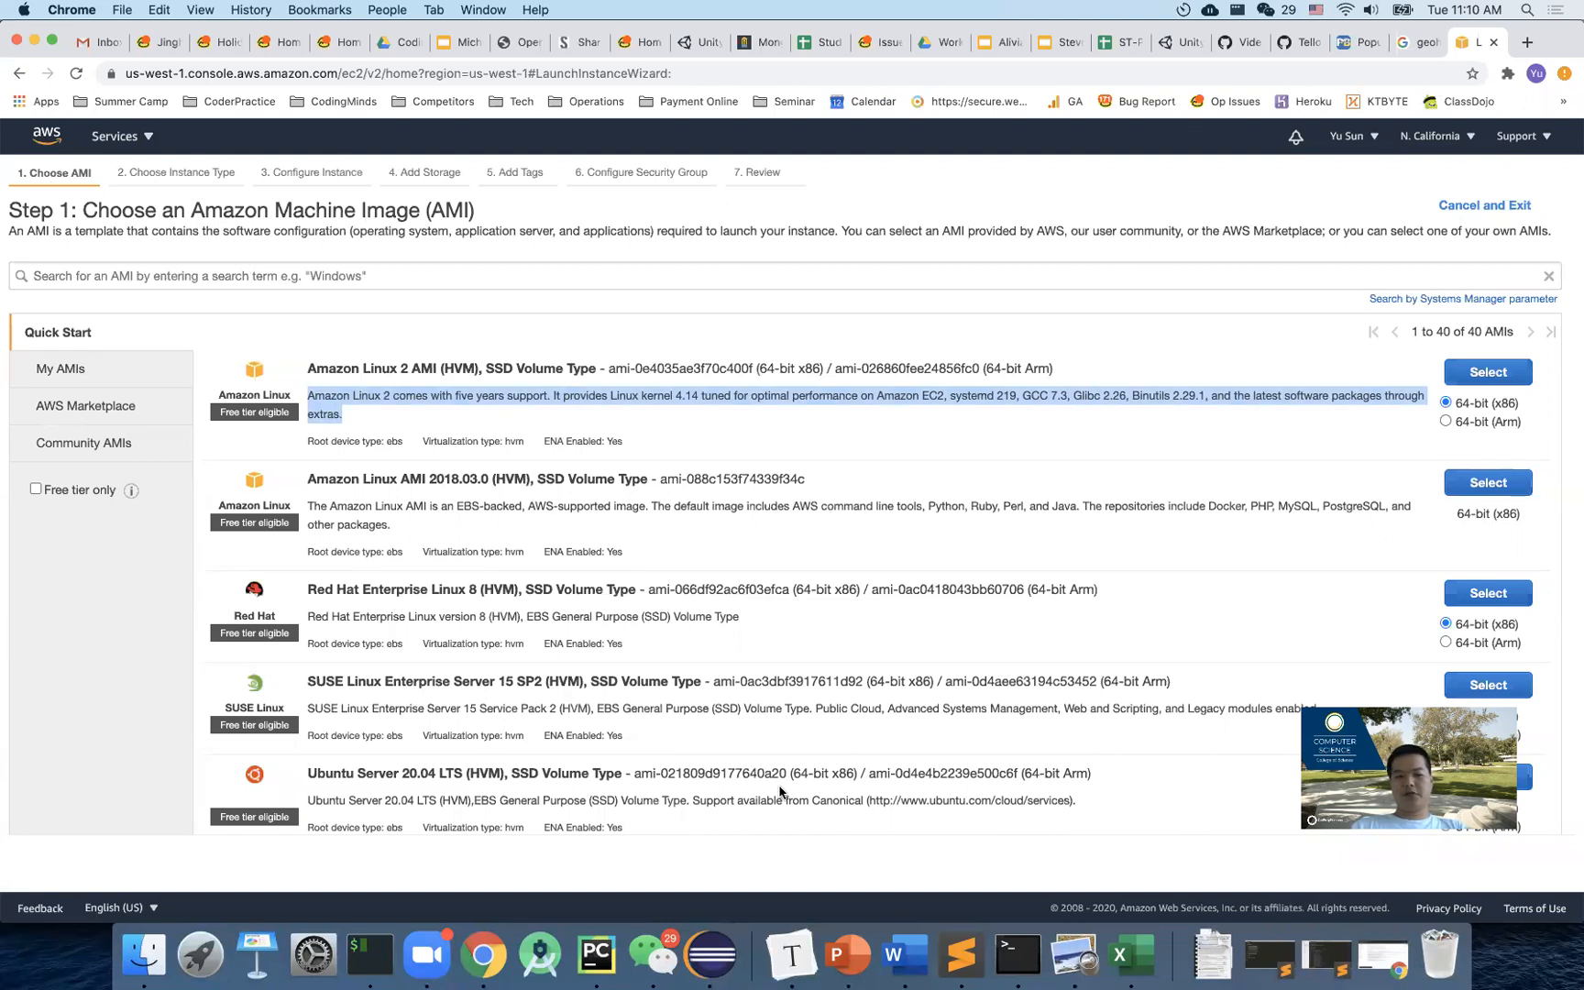
pyautogui.moveTo(418, 449)
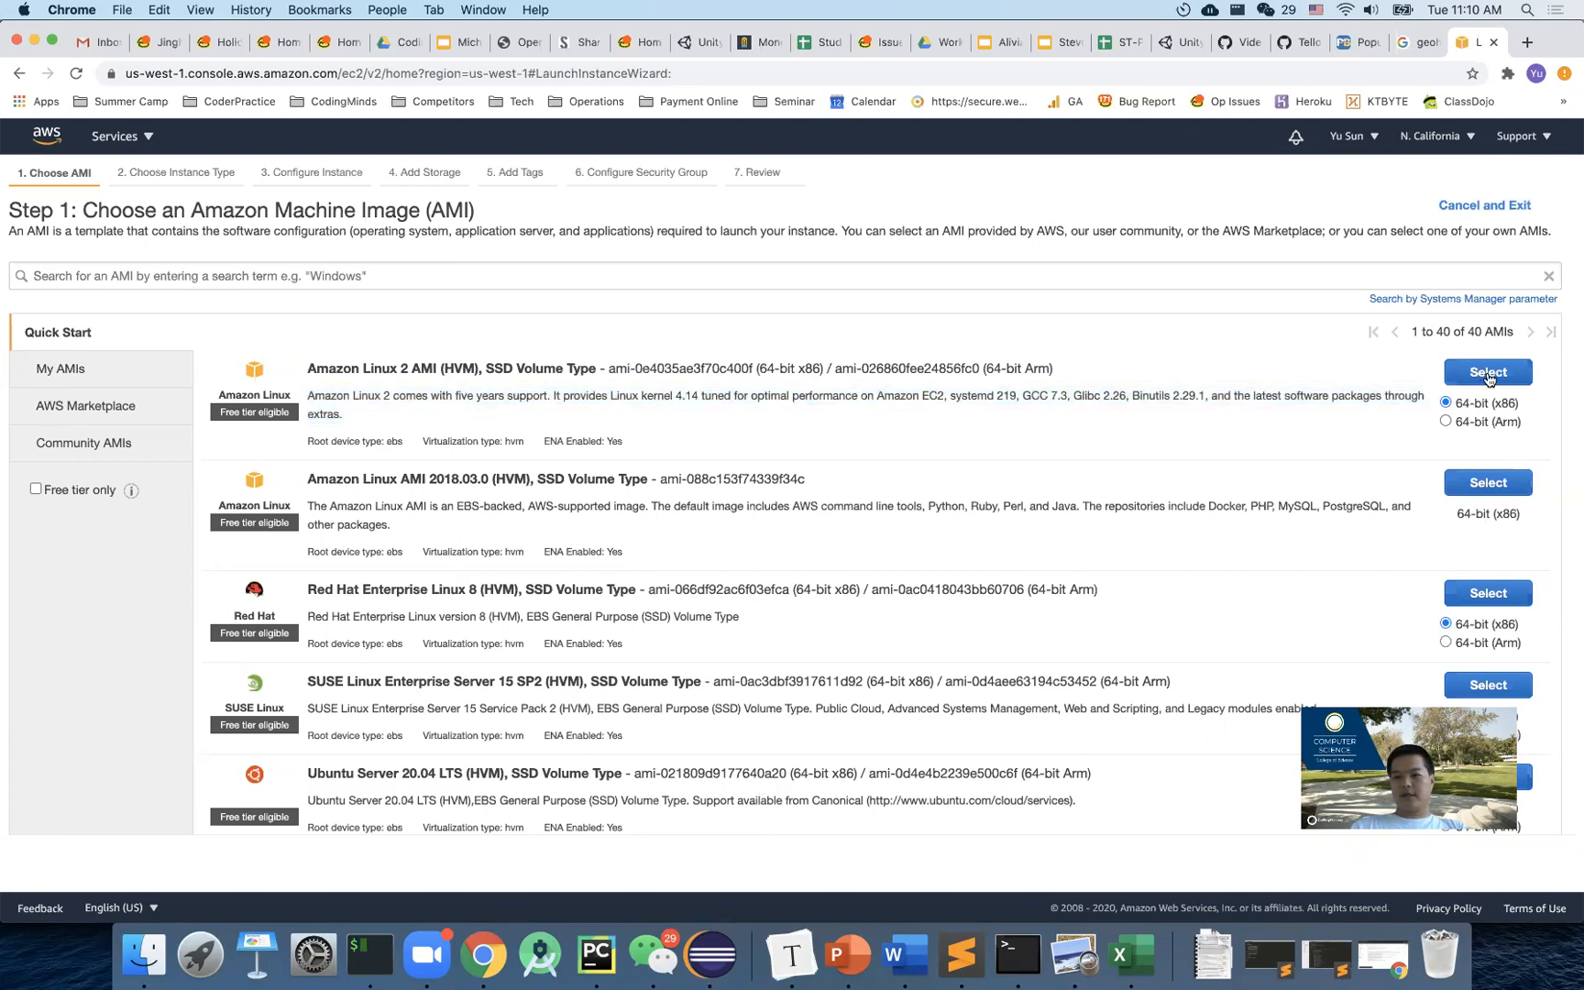
# Select the Amazon Linux 2 AMI, advancing to the instance-type step with t2.micro checked.
pyautogui.click(1485, 373)
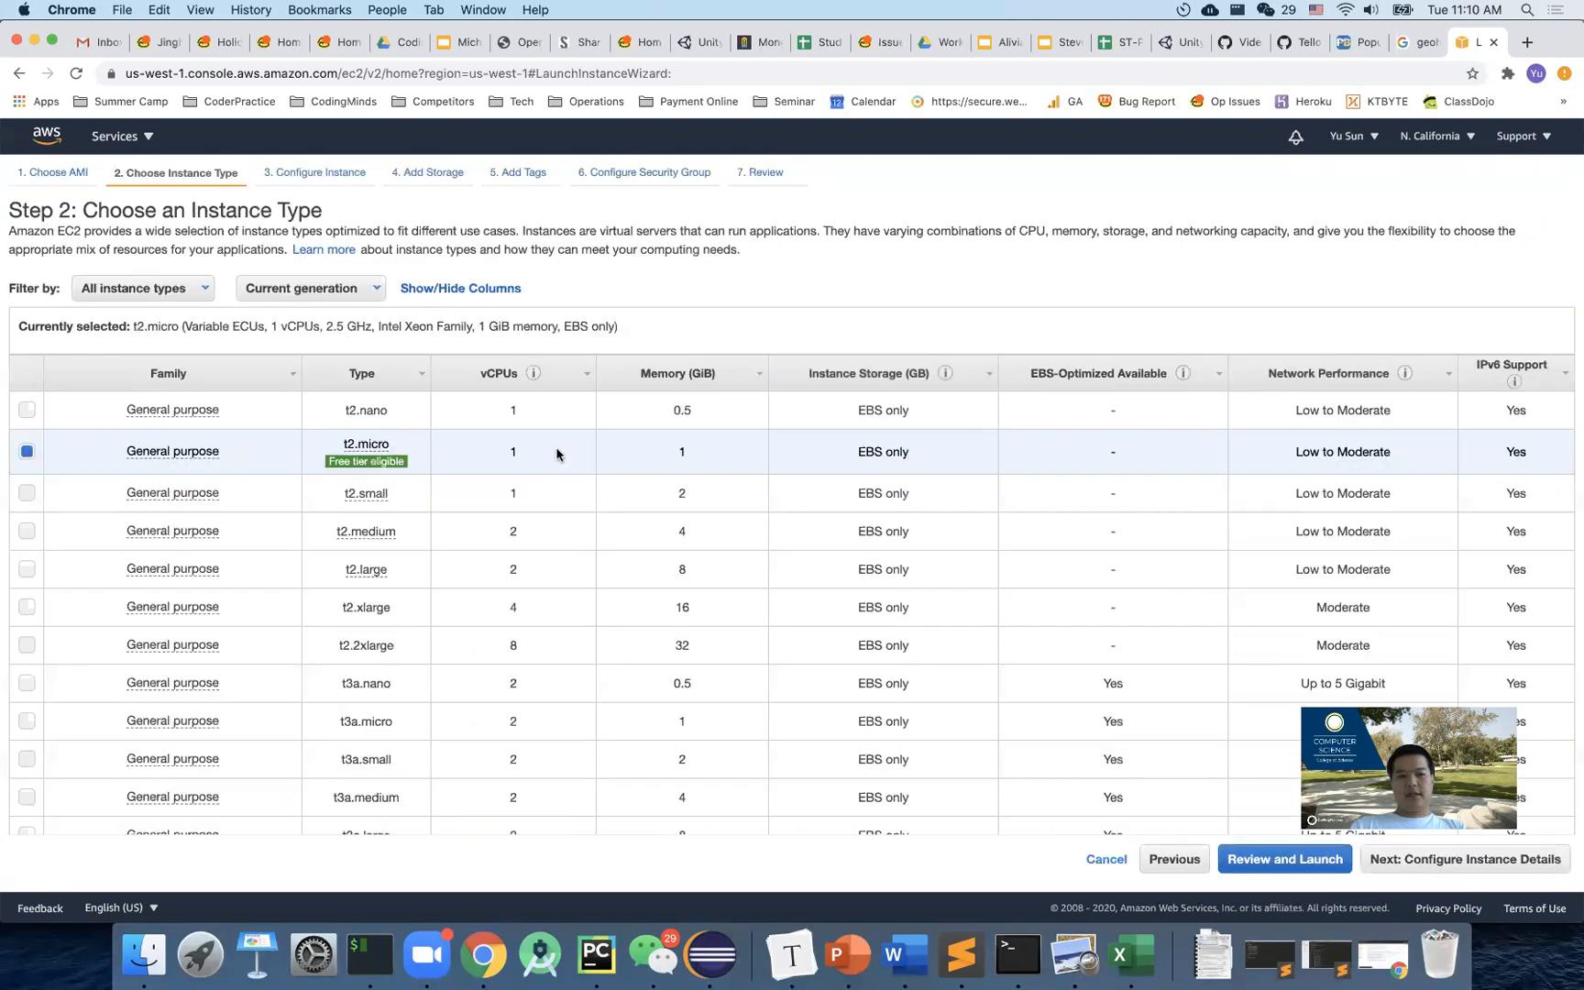
pyautogui.scroll(-3)
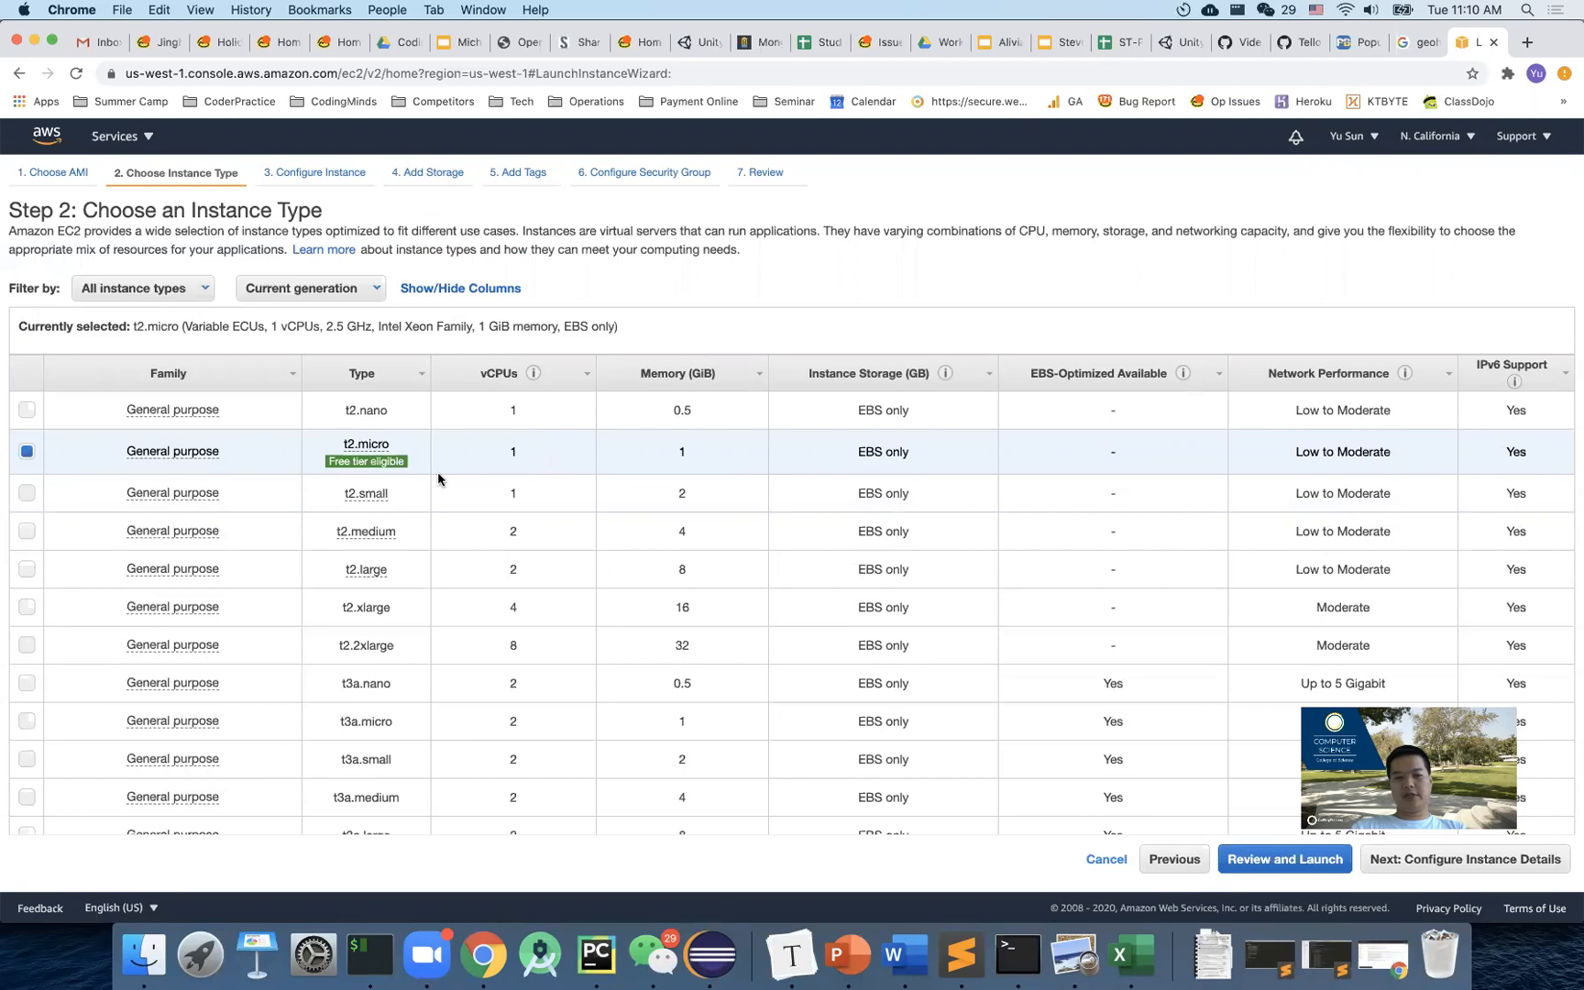
pyautogui.moveTo(365, 460)
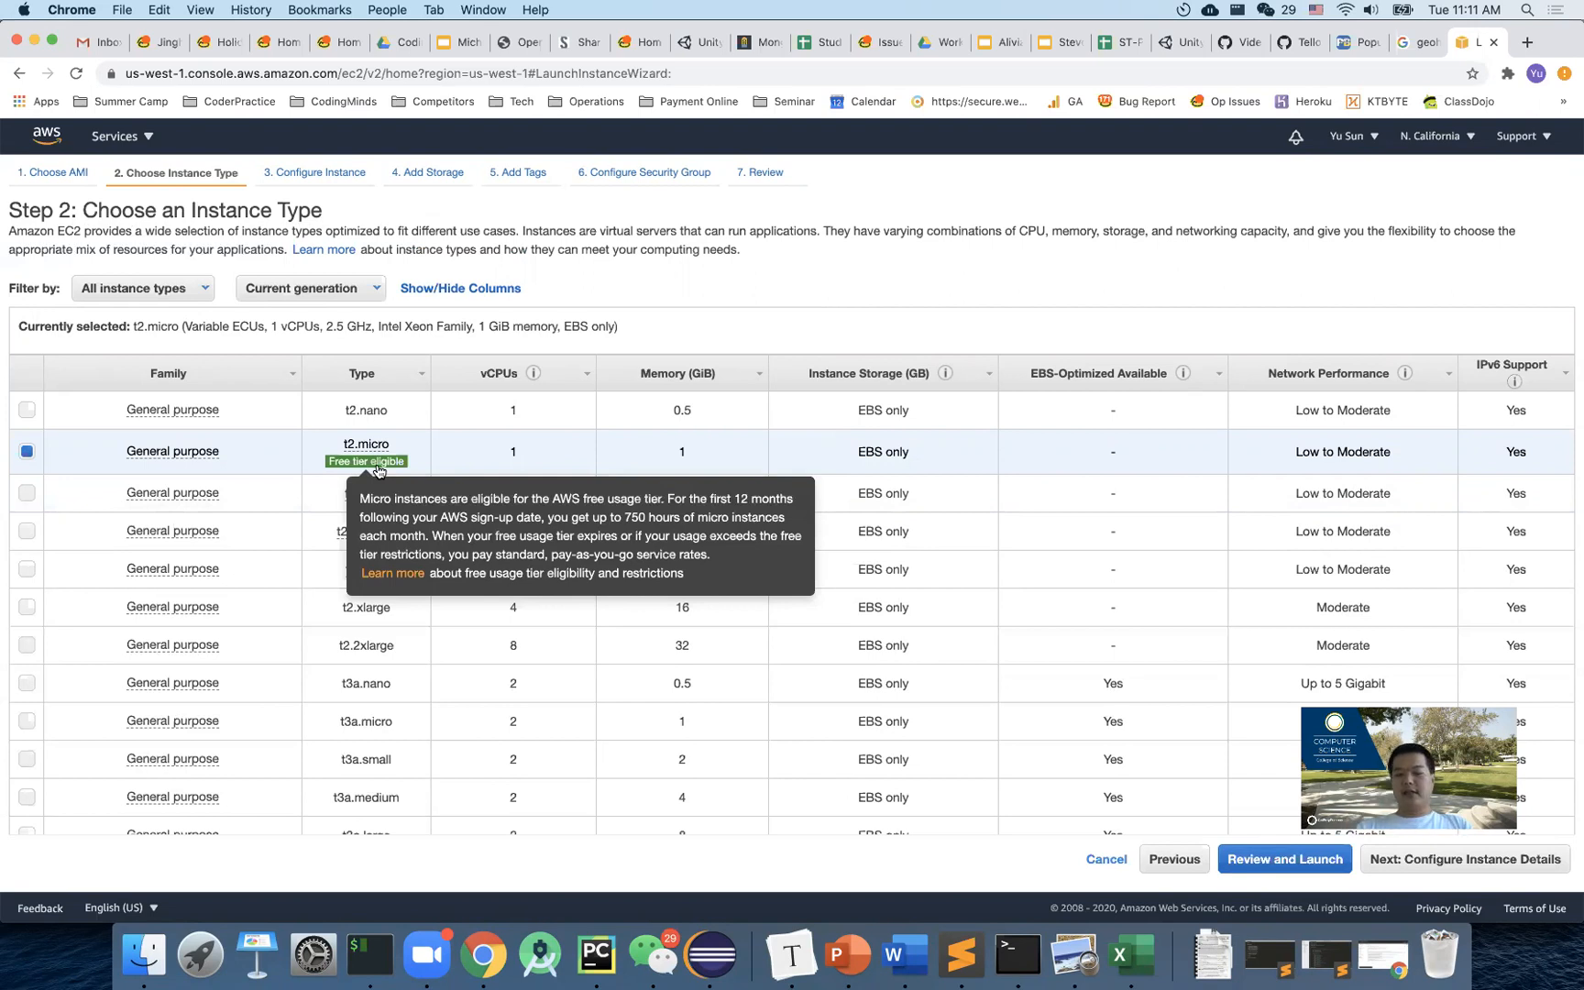
pyautogui.moveTo(351, 464)
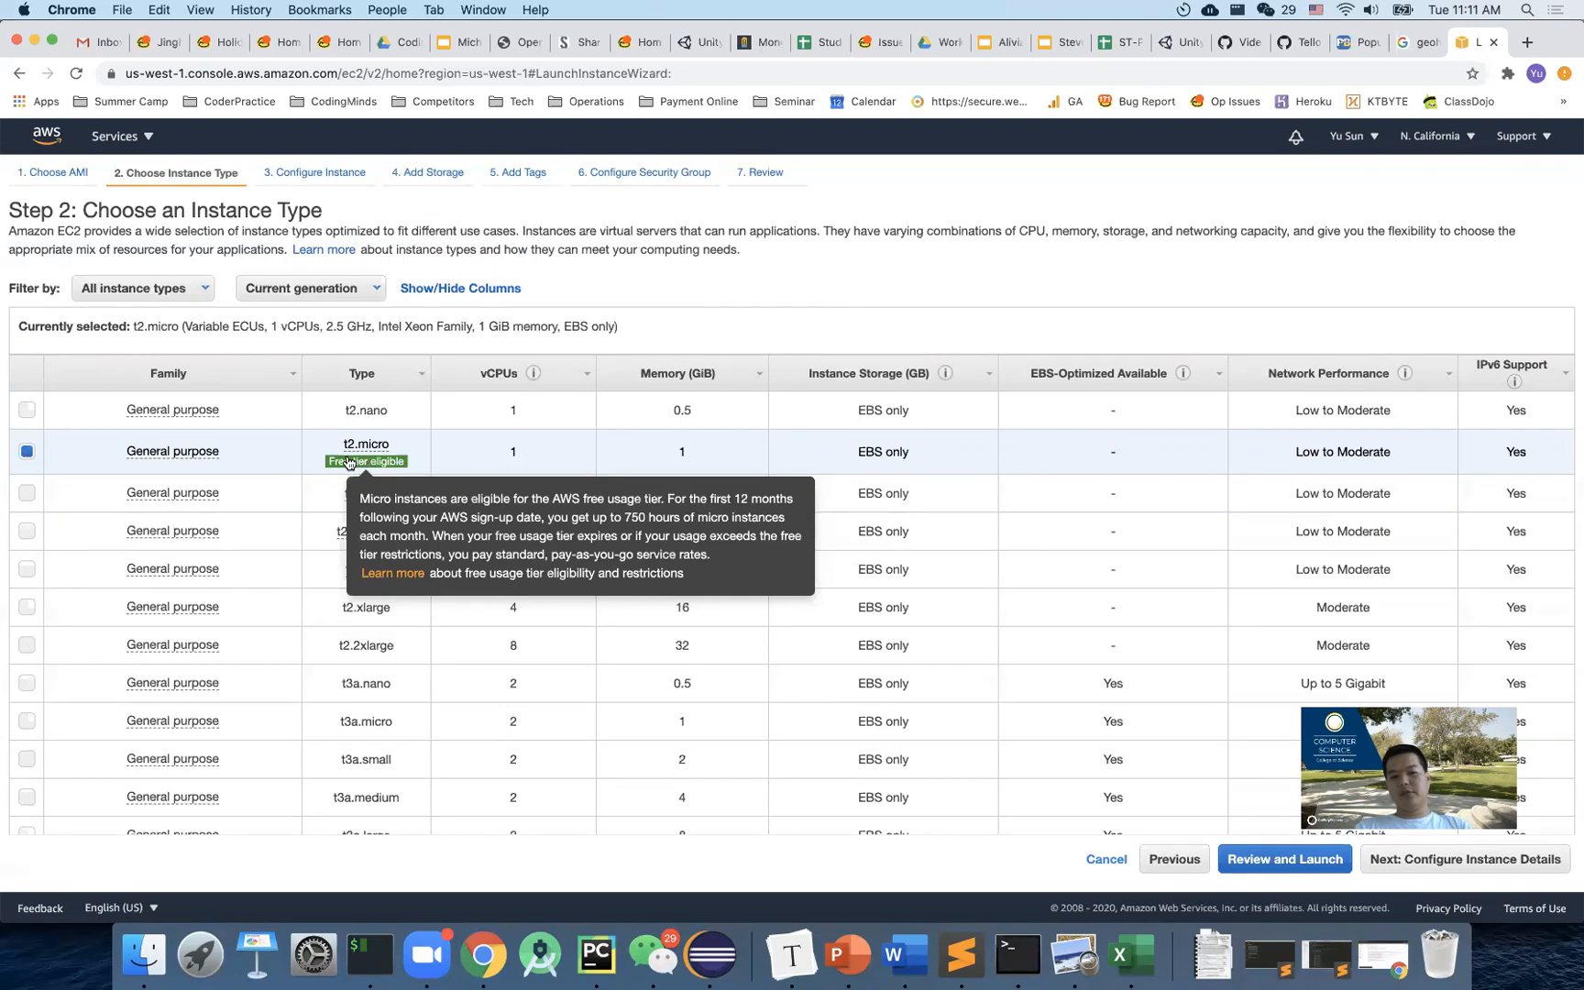
pyautogui.moveTo(441, 399)
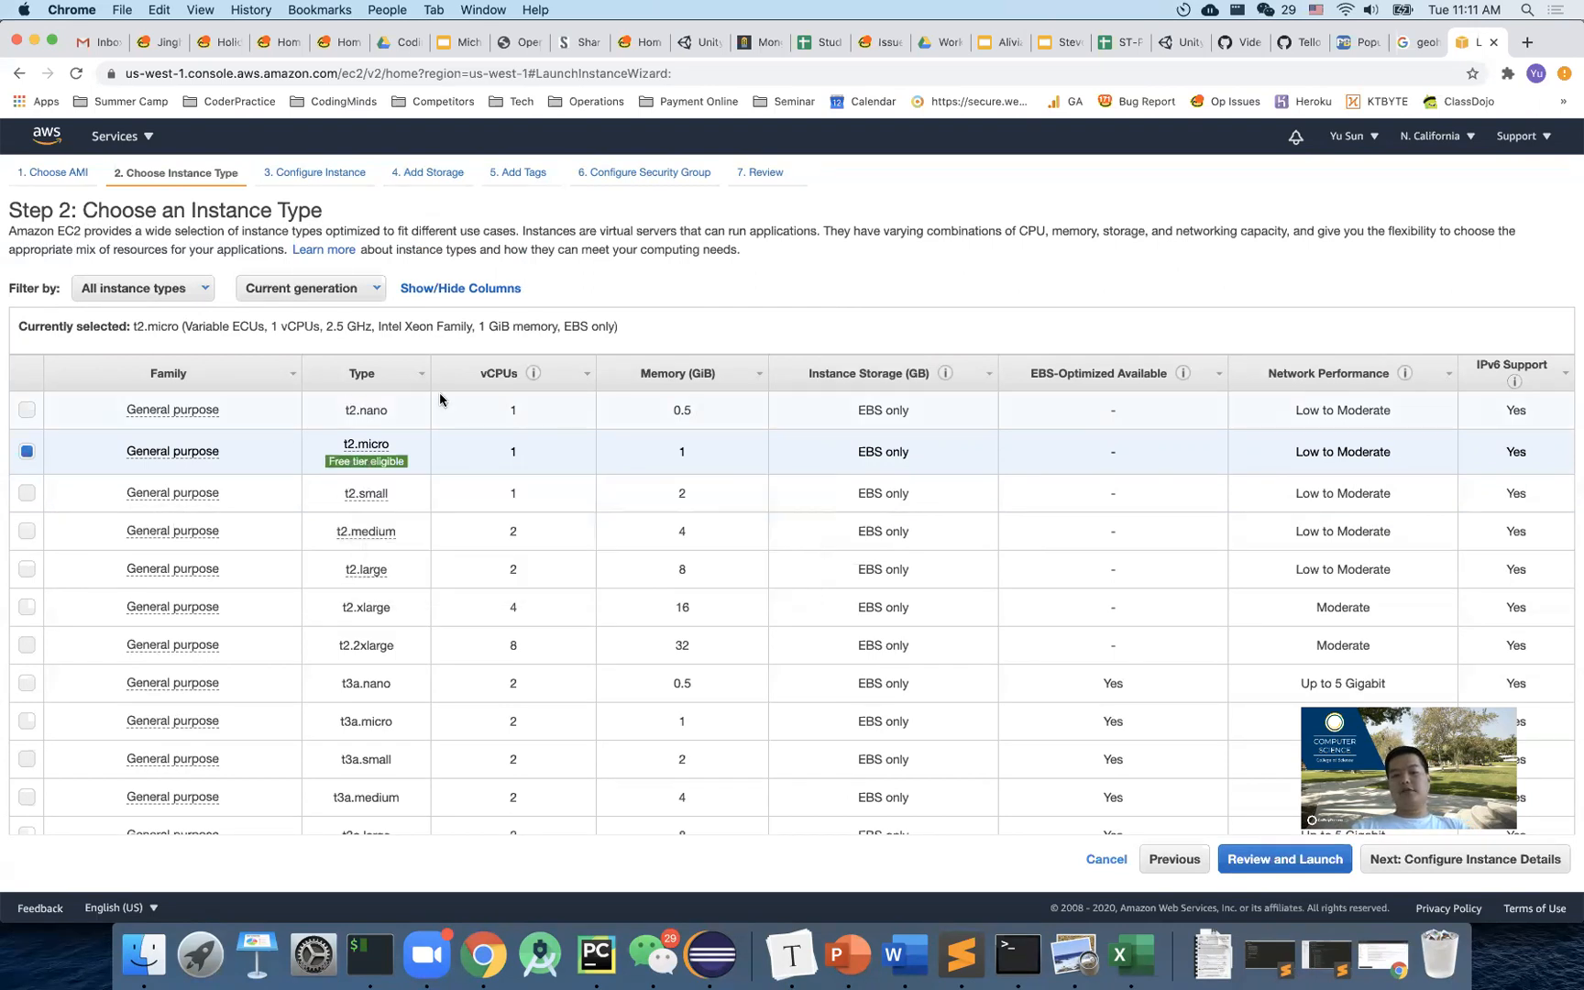
pyautogui.moveTo(447, 686)
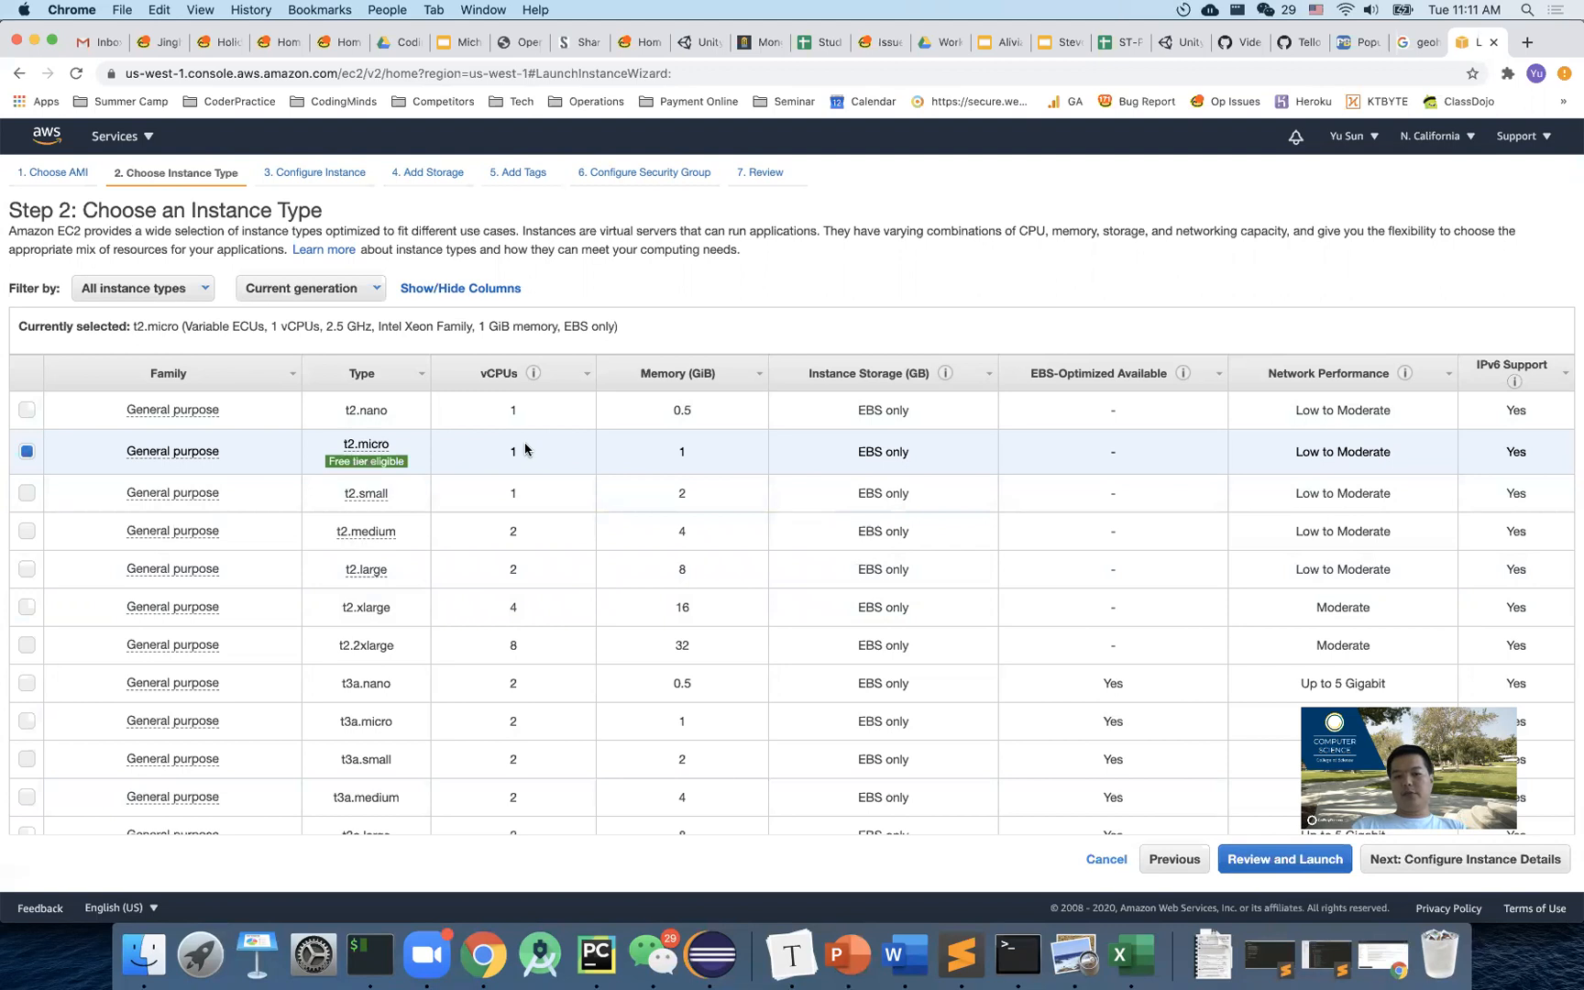
pyautogui.moveTo(675, 466)
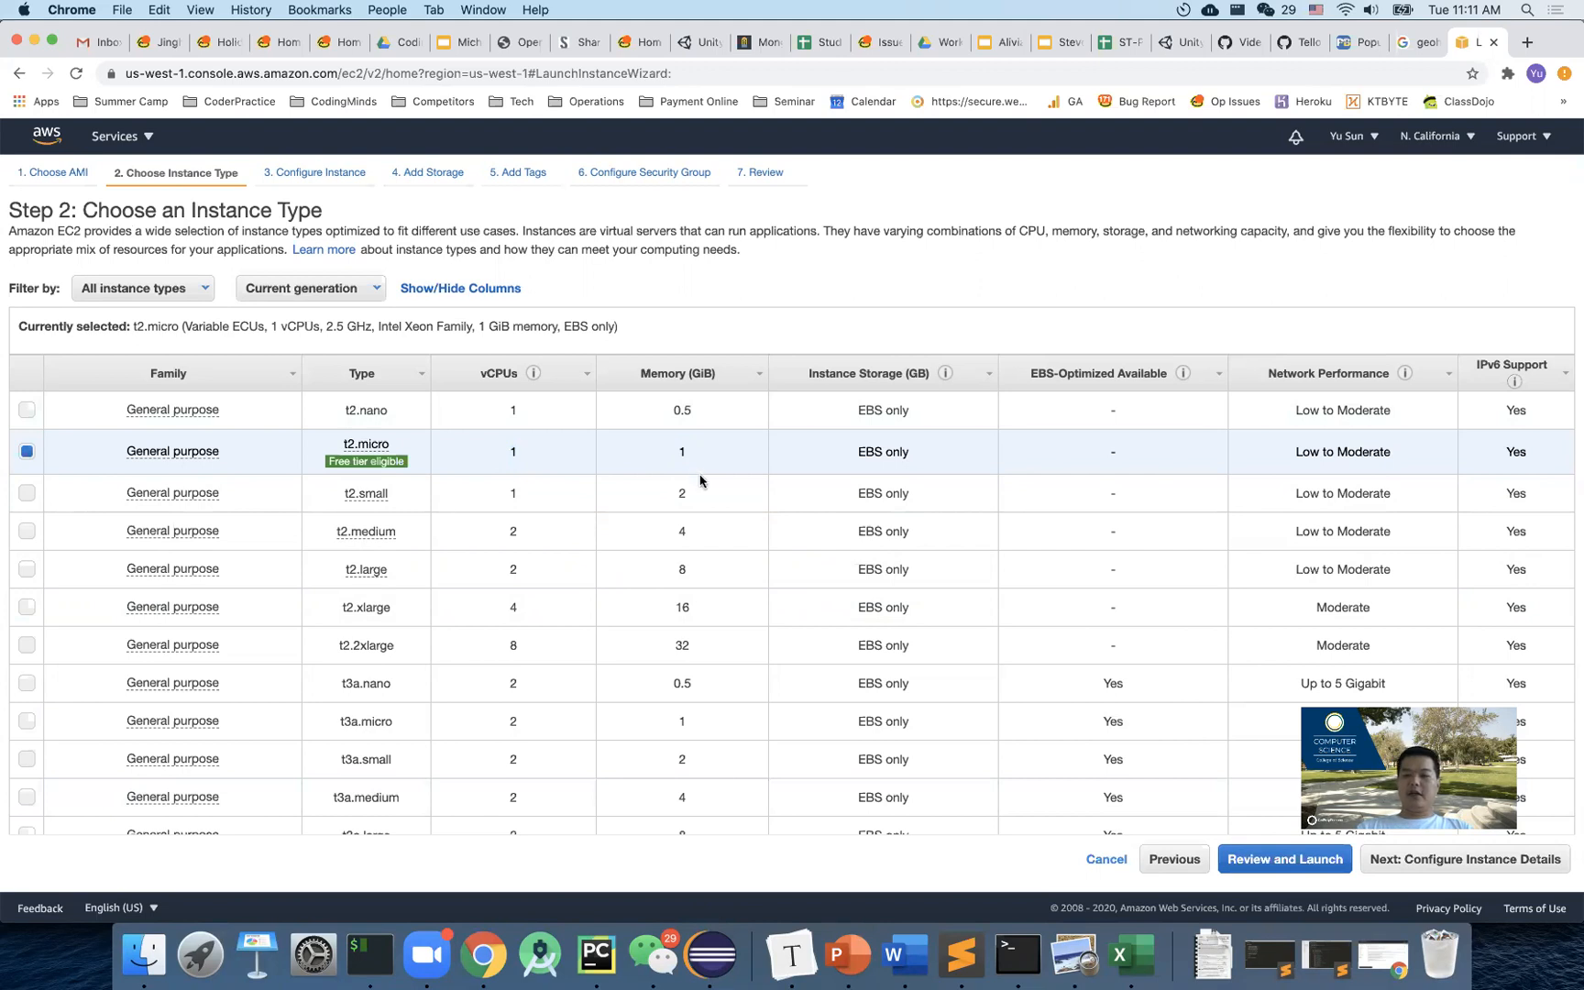
# Browse the instance types, briefly pick m4.16xlarge, then settle on t2.micro.
pyautogui.scroll(-3)
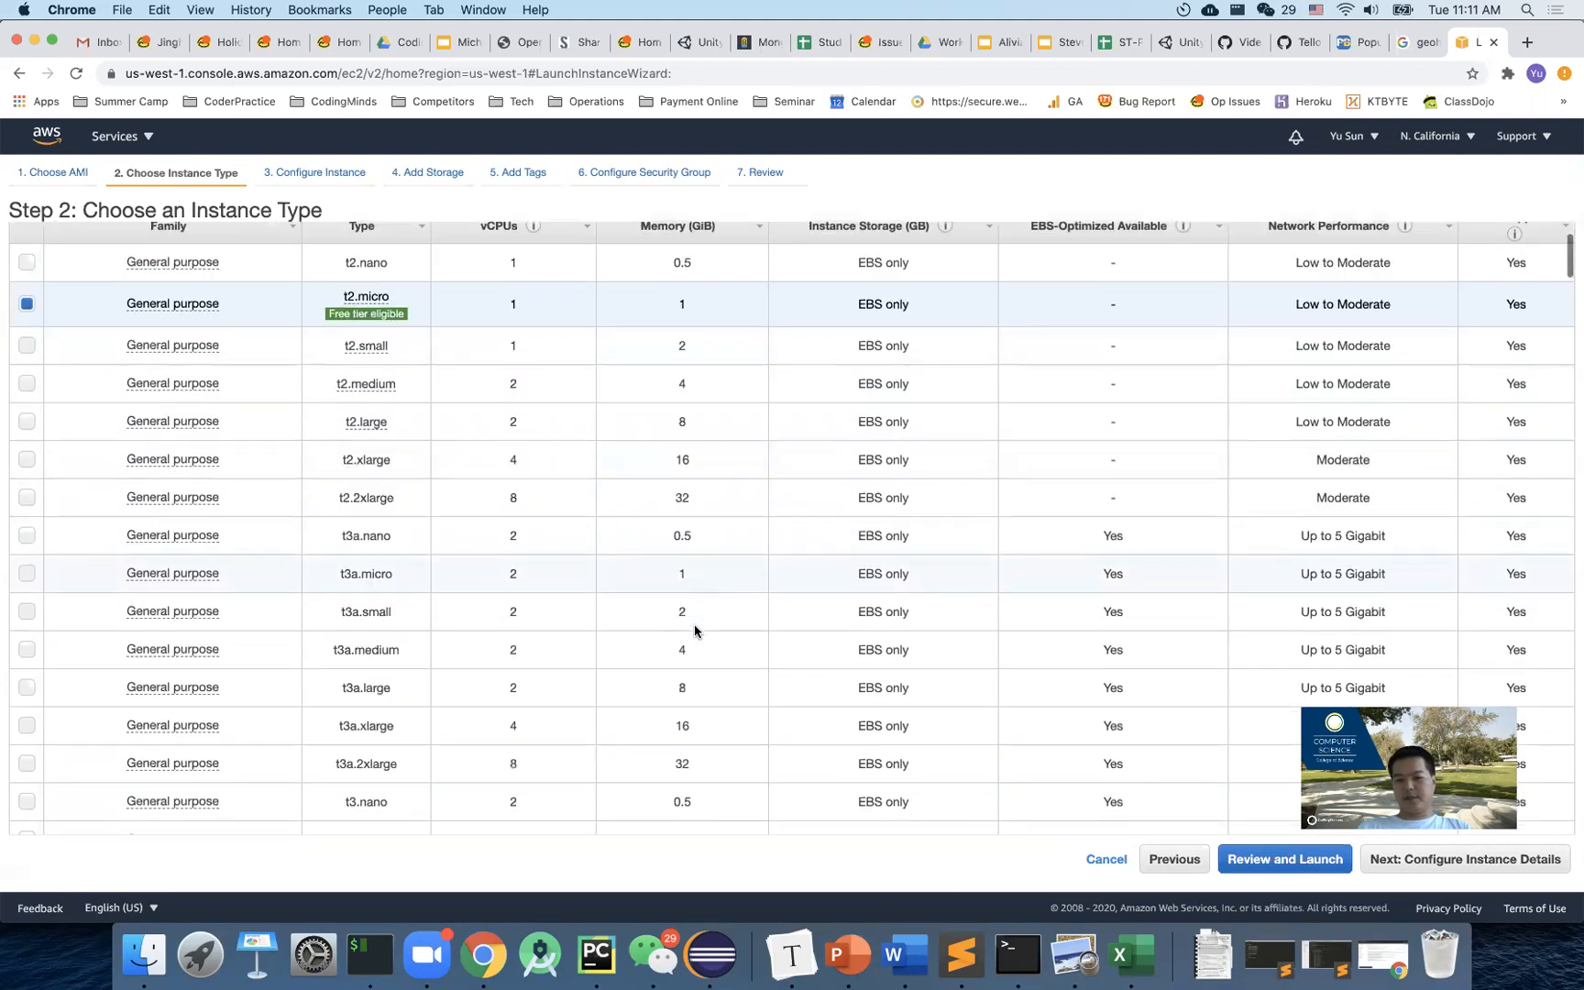
pyautogui.scroll(-3)
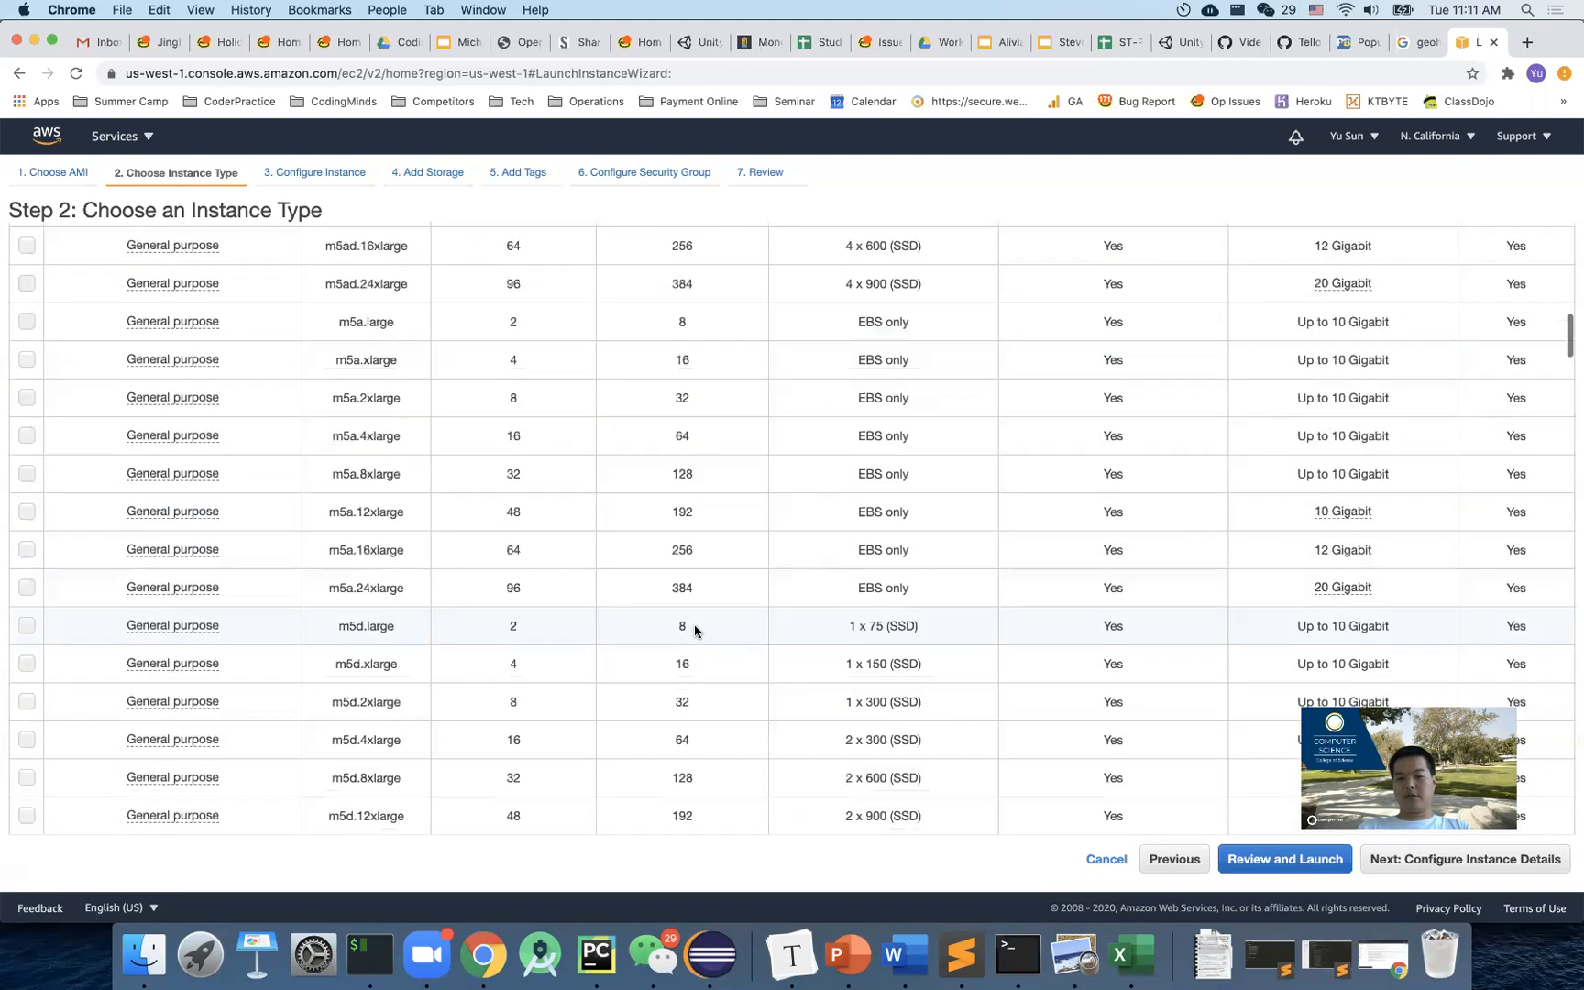
pyautogui.scroll(-3)
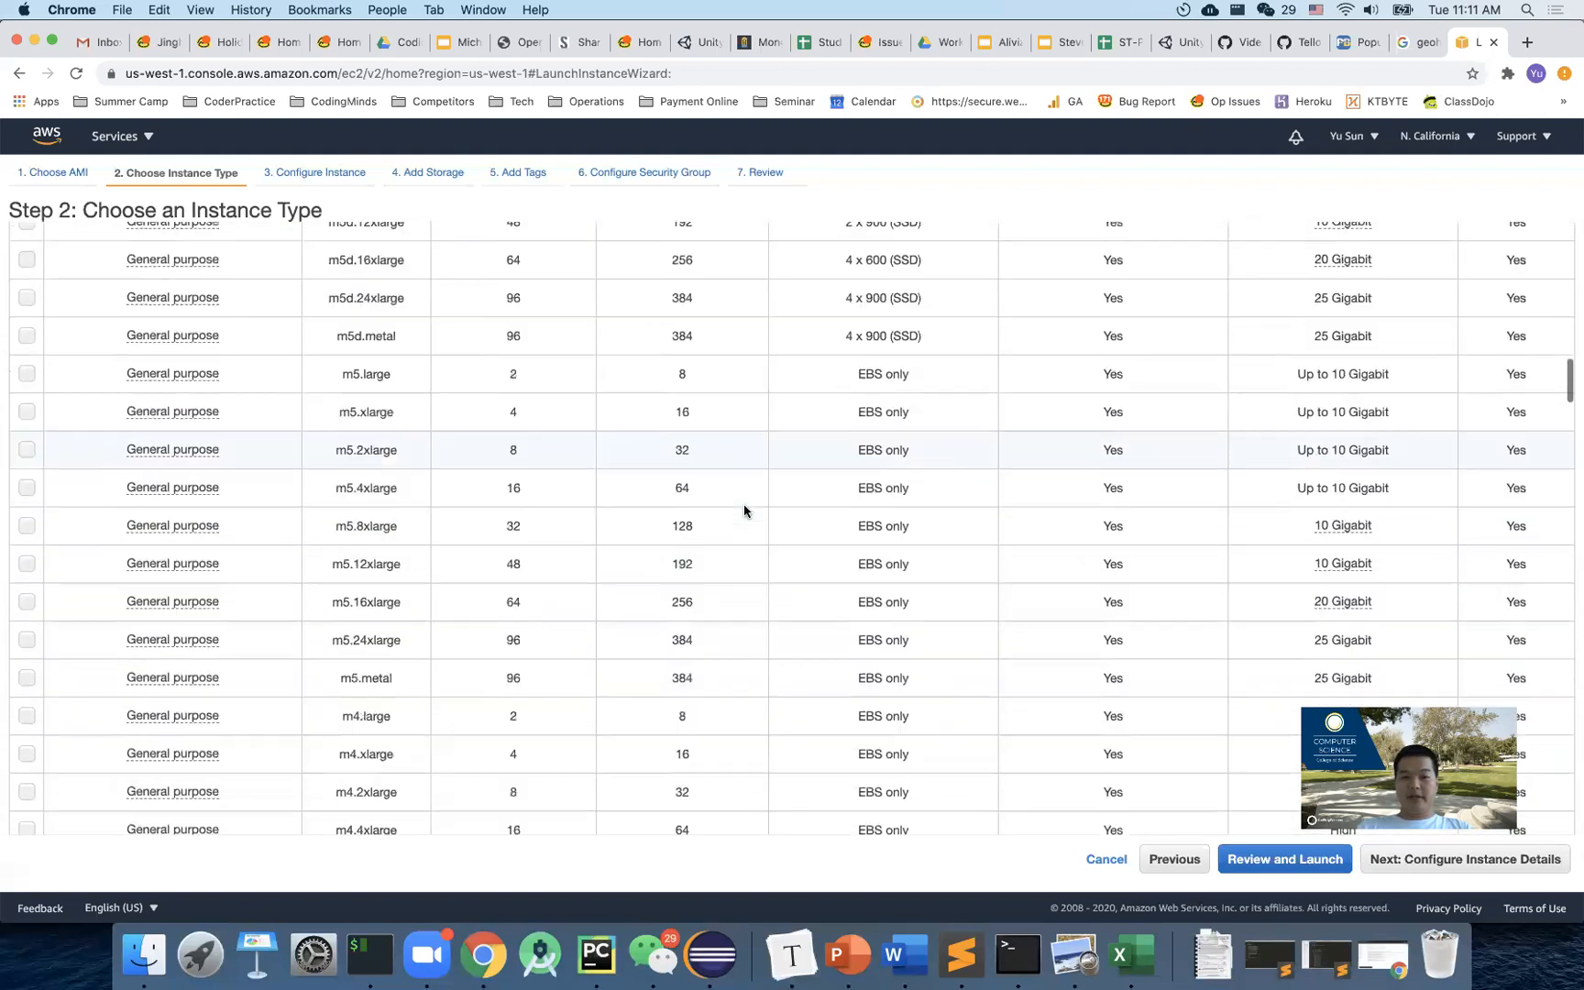
pyautogui.scroll(-3)
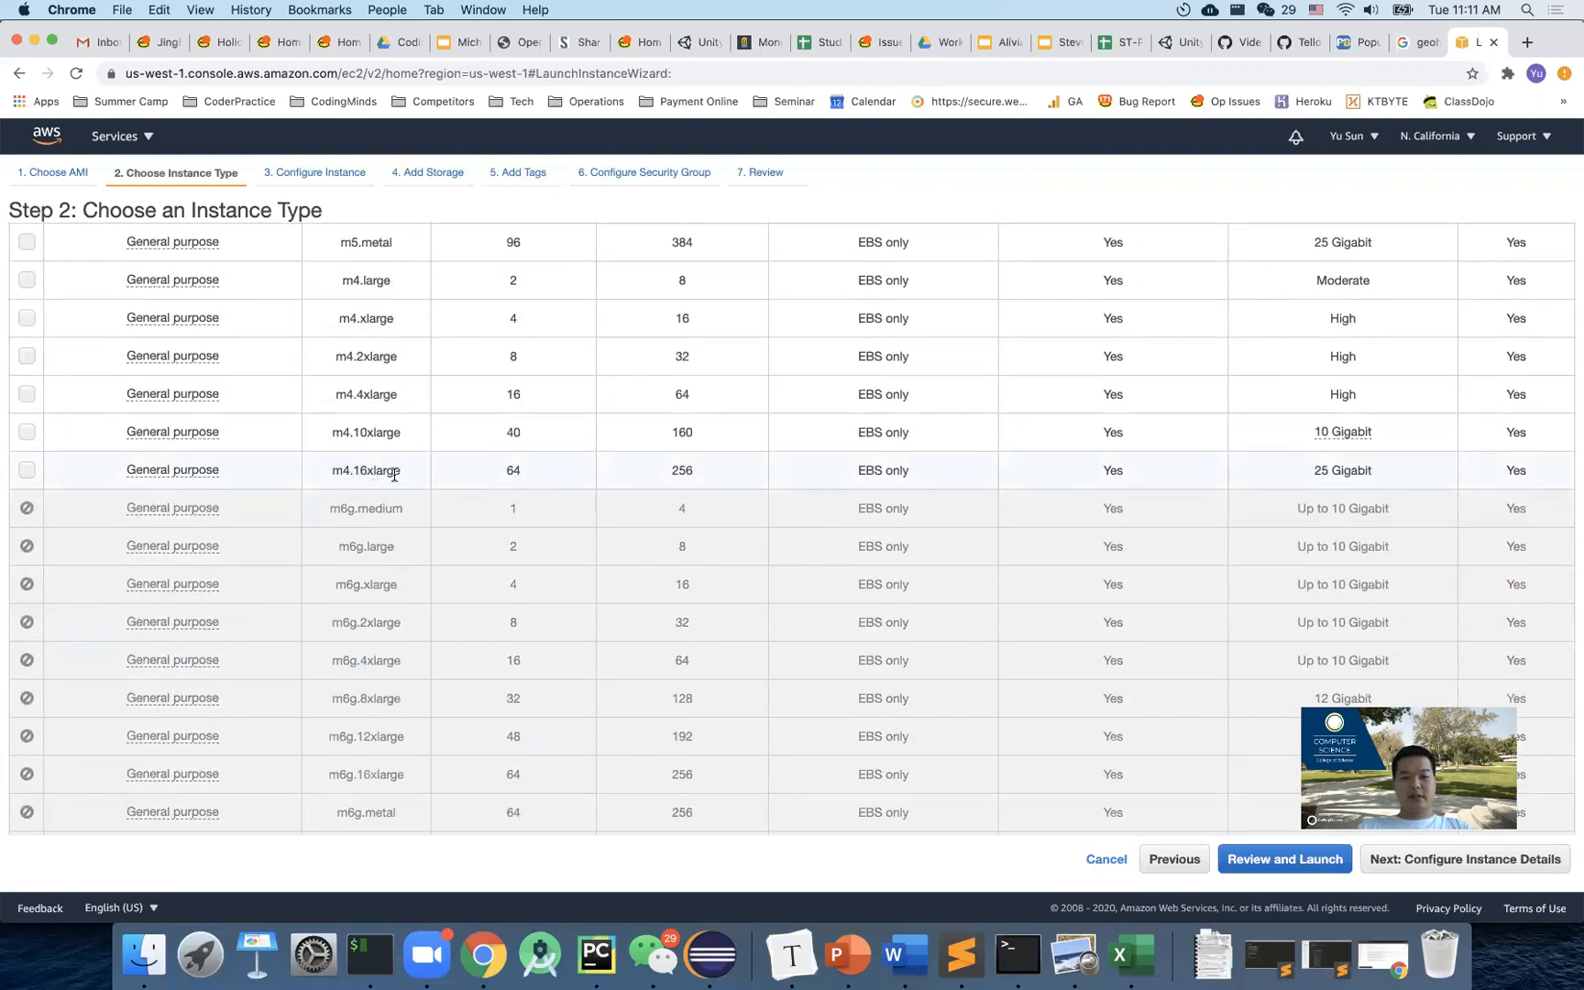
pyautogui.click(26, 469)
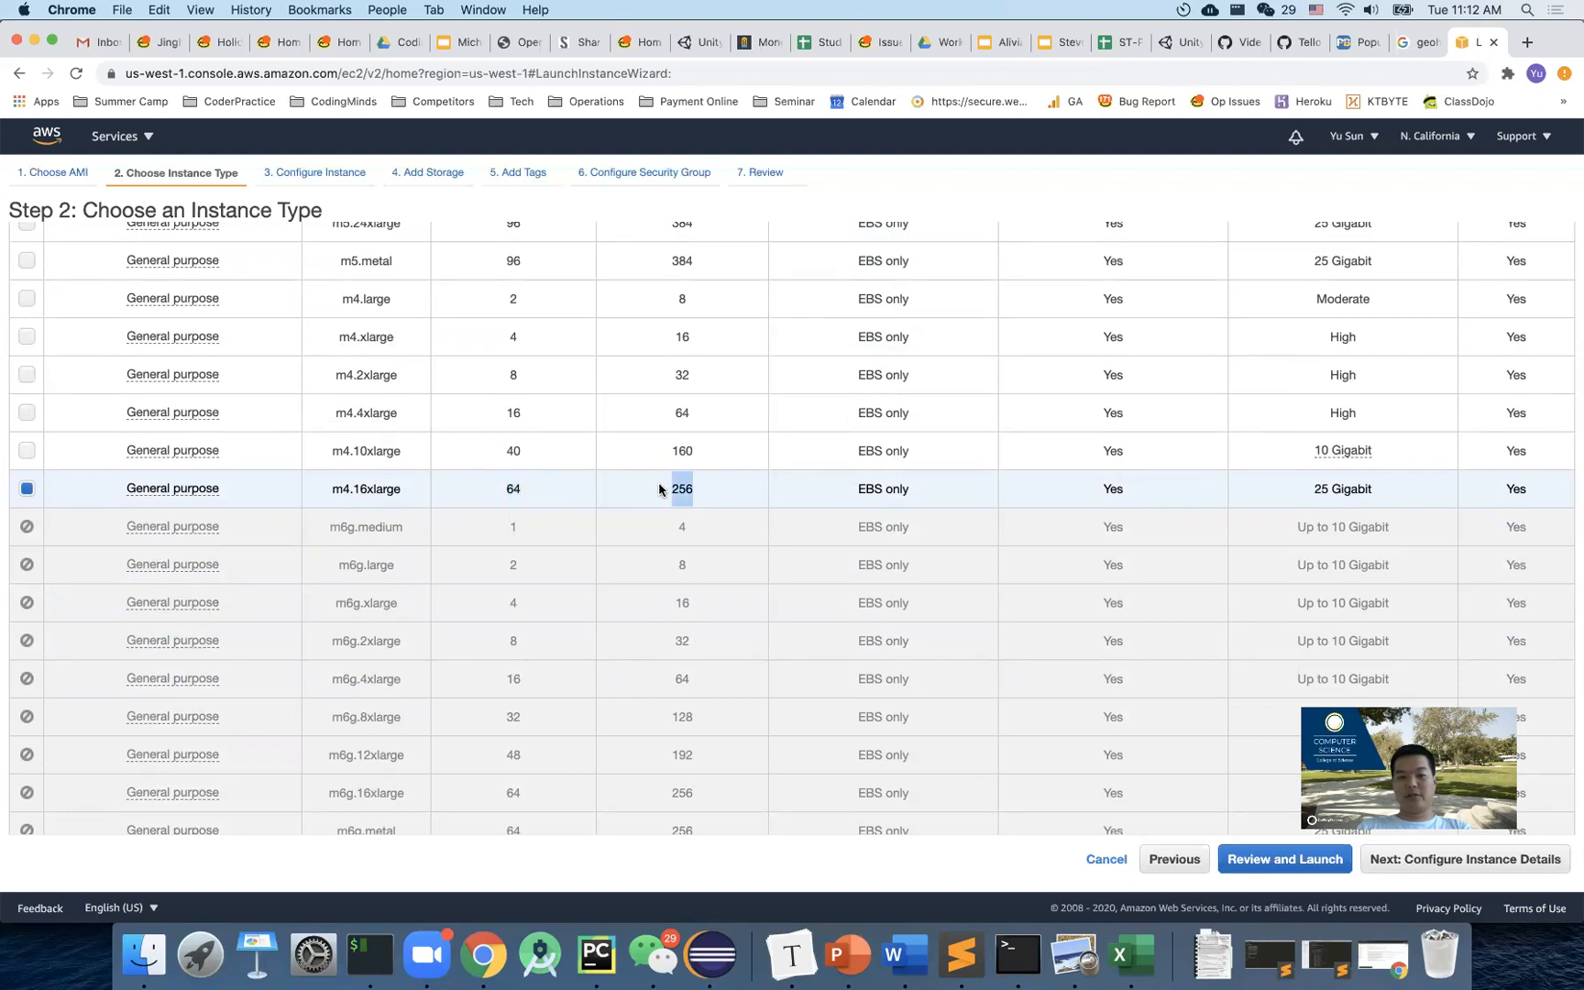
pyautogui.scroll(-3)
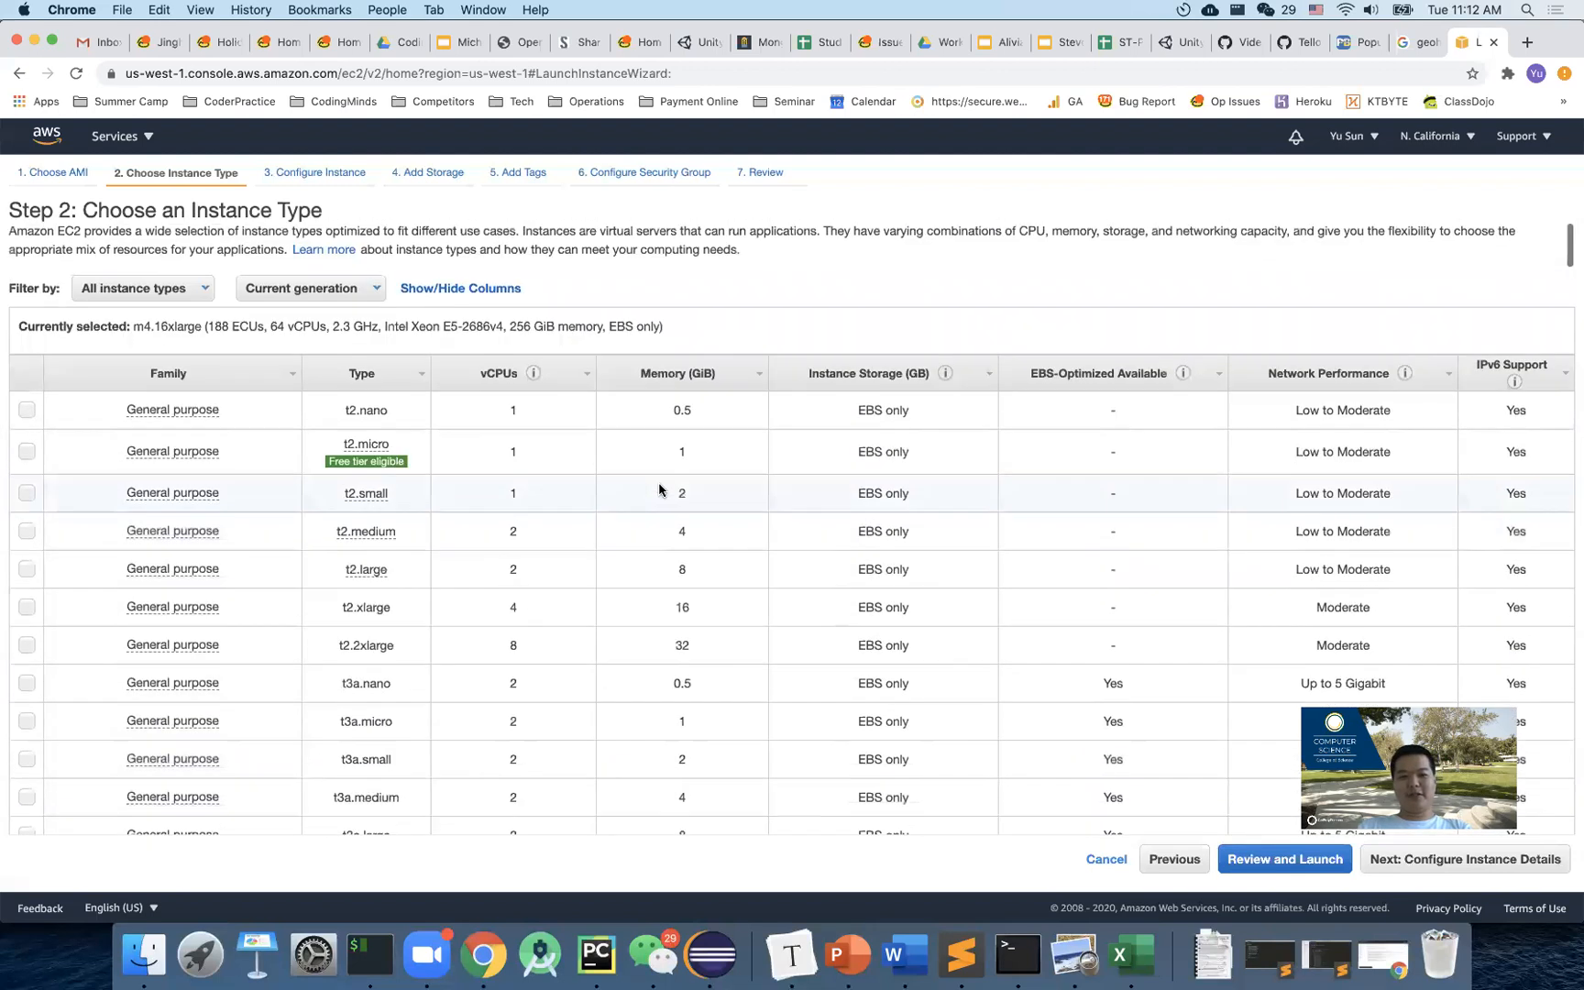
pyautogui.click(26, 451)
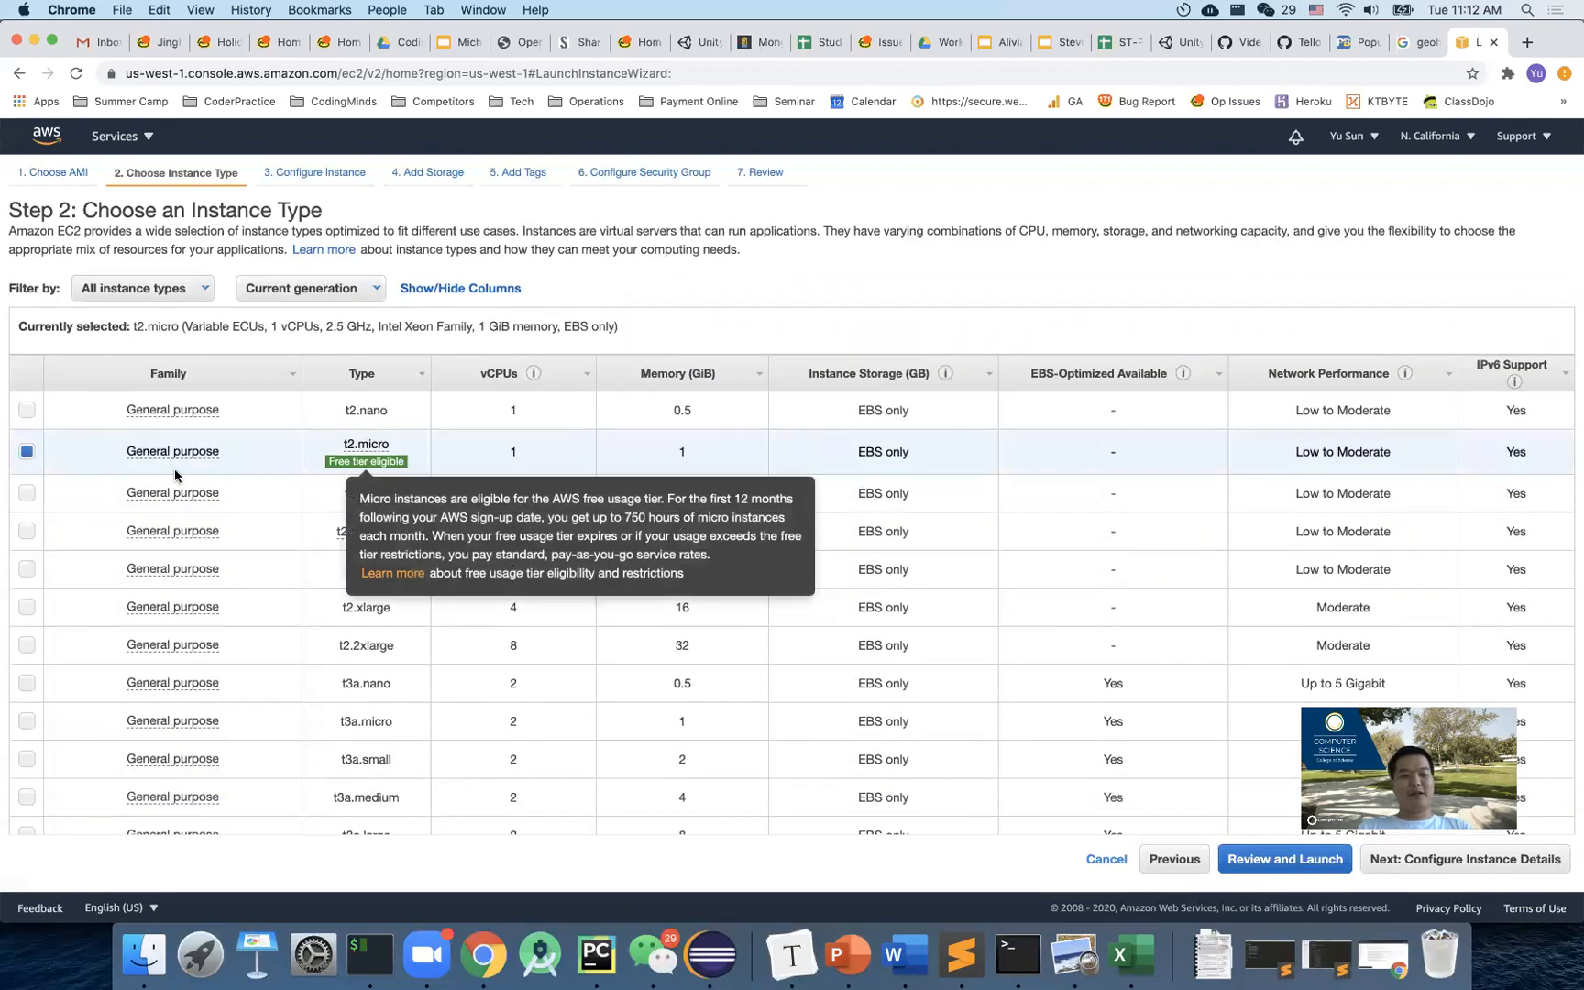
pyautogui.moveTo(414, 451)
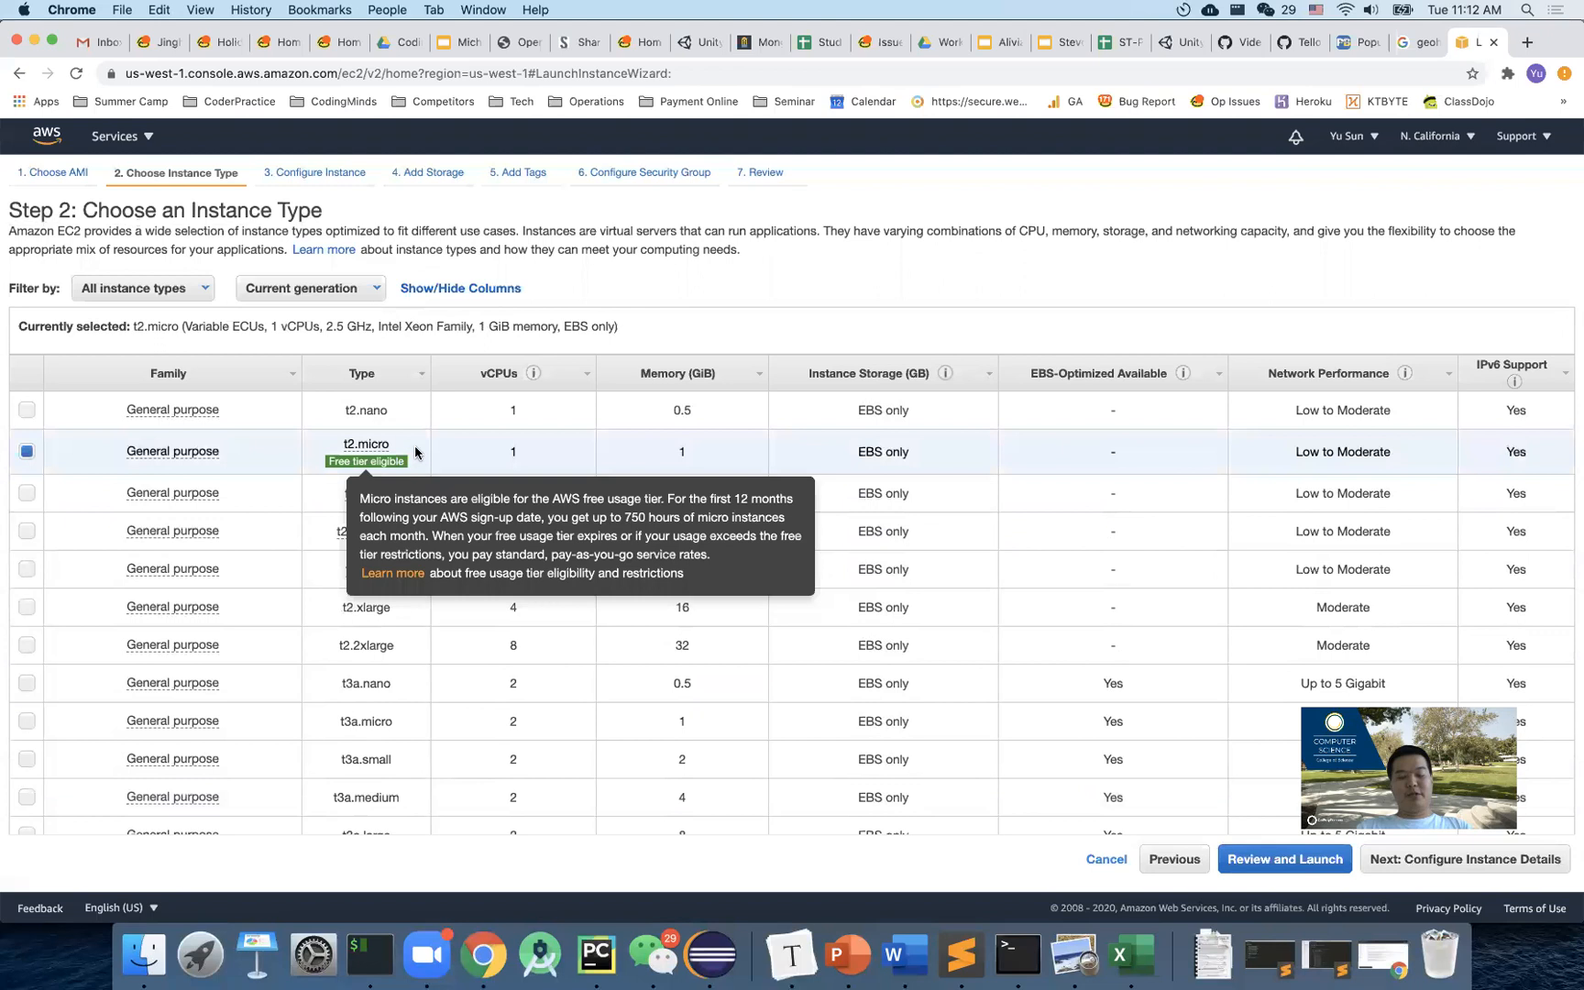
pyautogui.moveTo(671, 452)
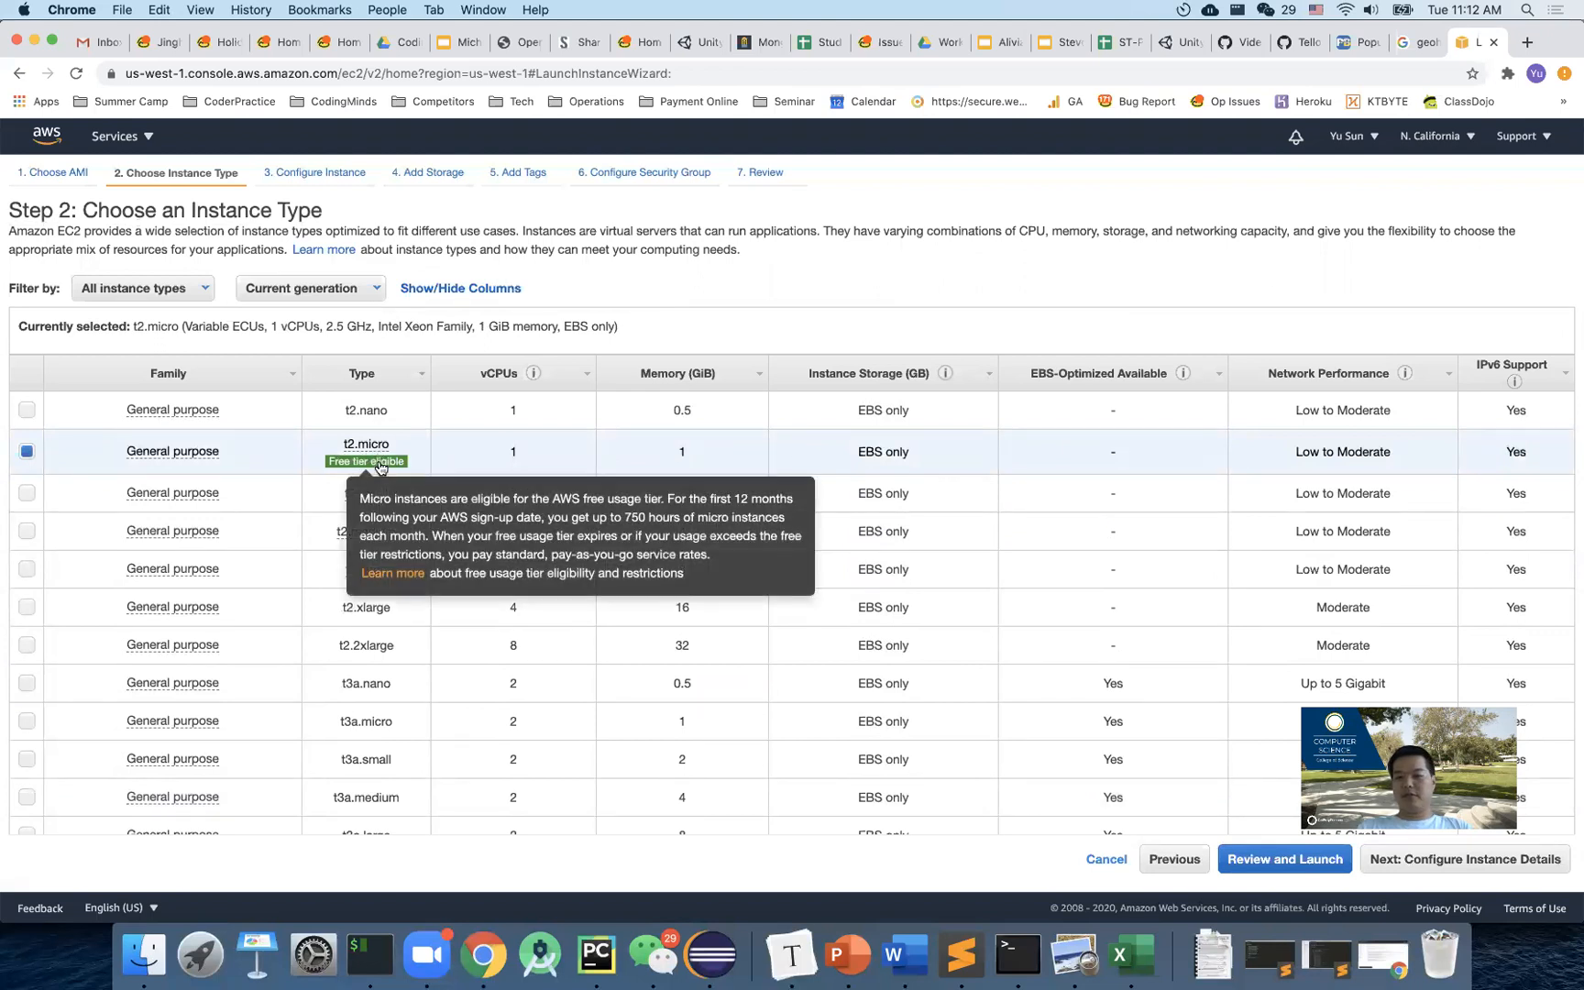
pyautogui.moveTo(555, 567)
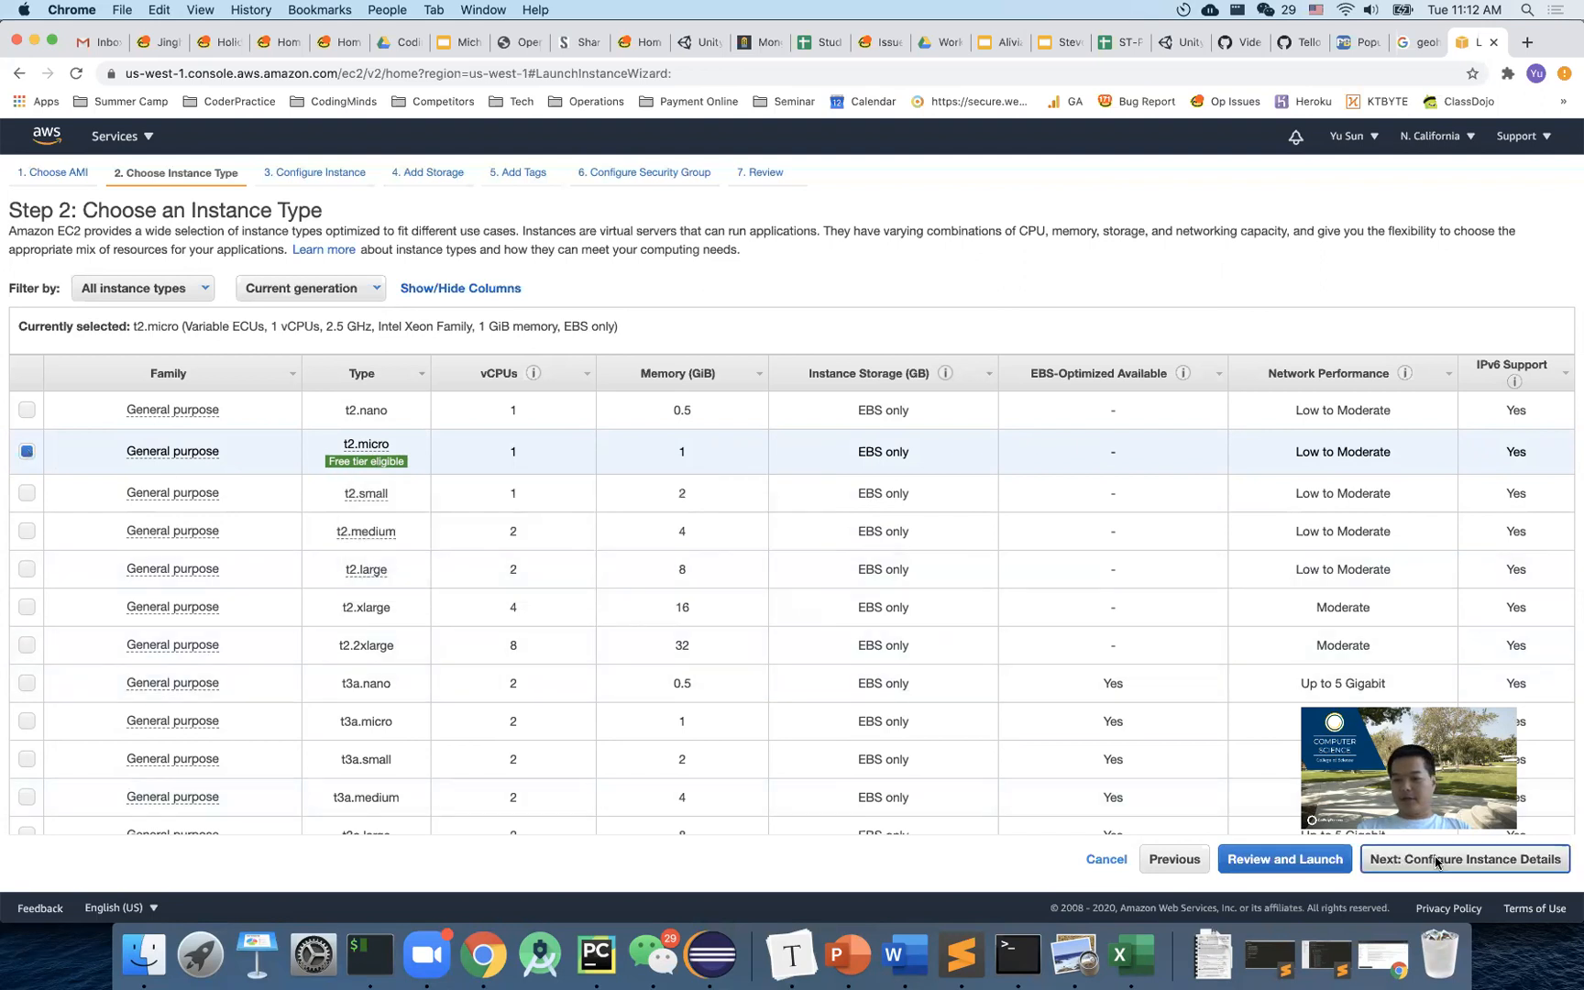
# Proceed to Step 3 instance details, keeping one instance with default network settings.
pyautogui.click(1464, 858)
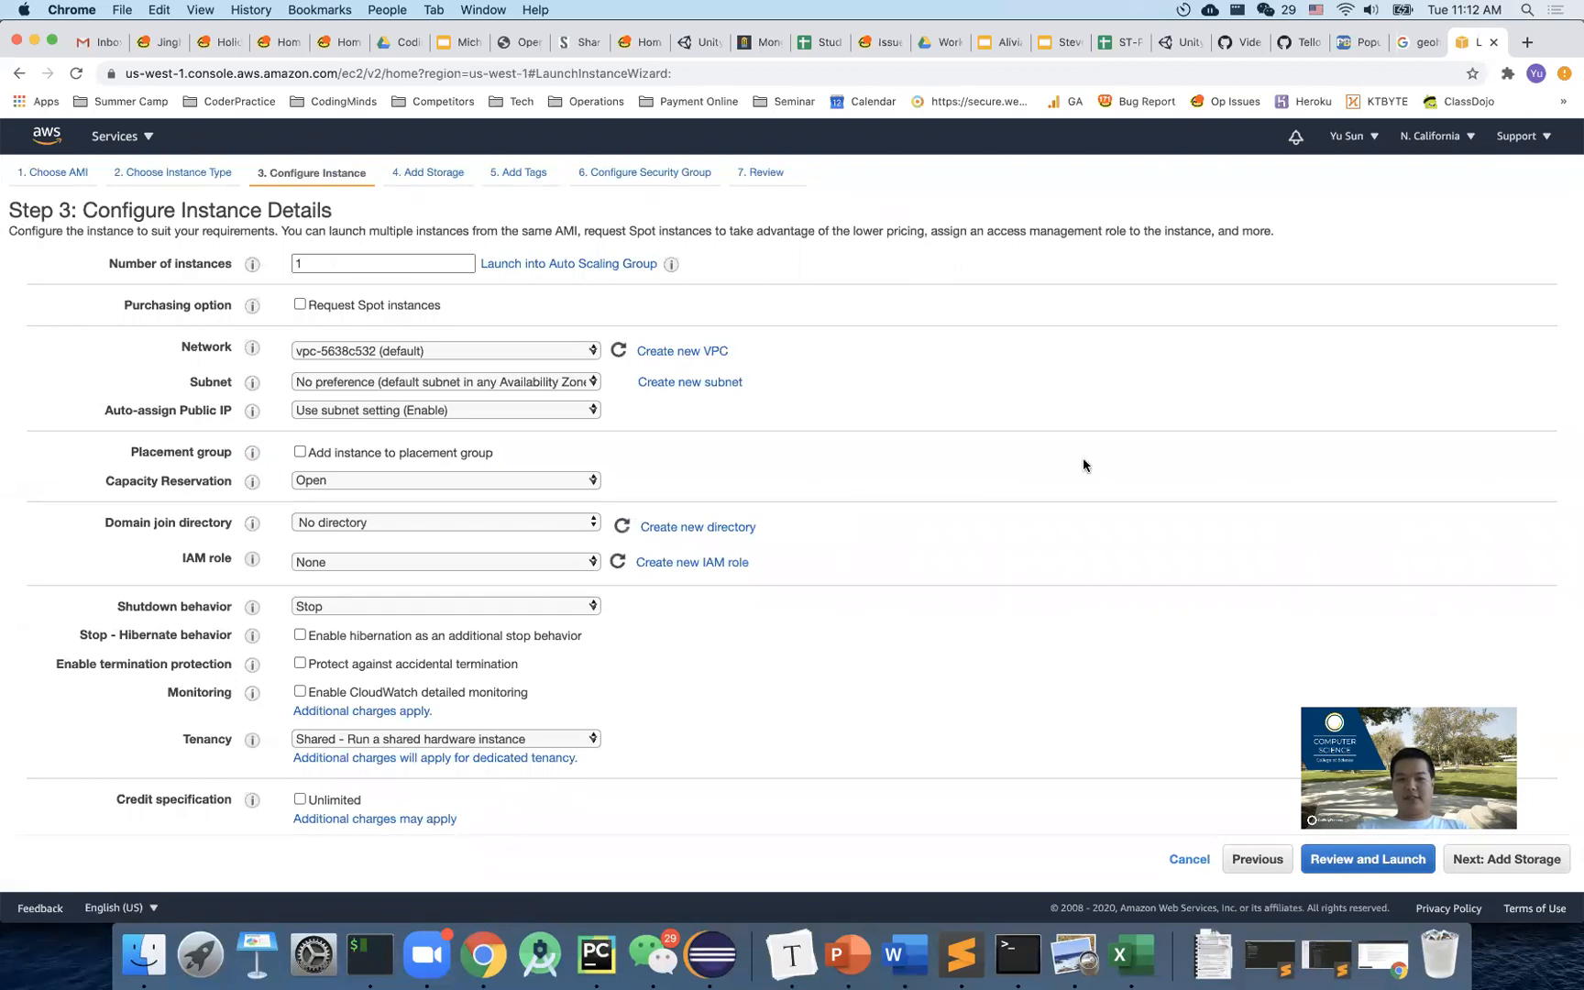
pyautogui.moveTo(1032, 466)
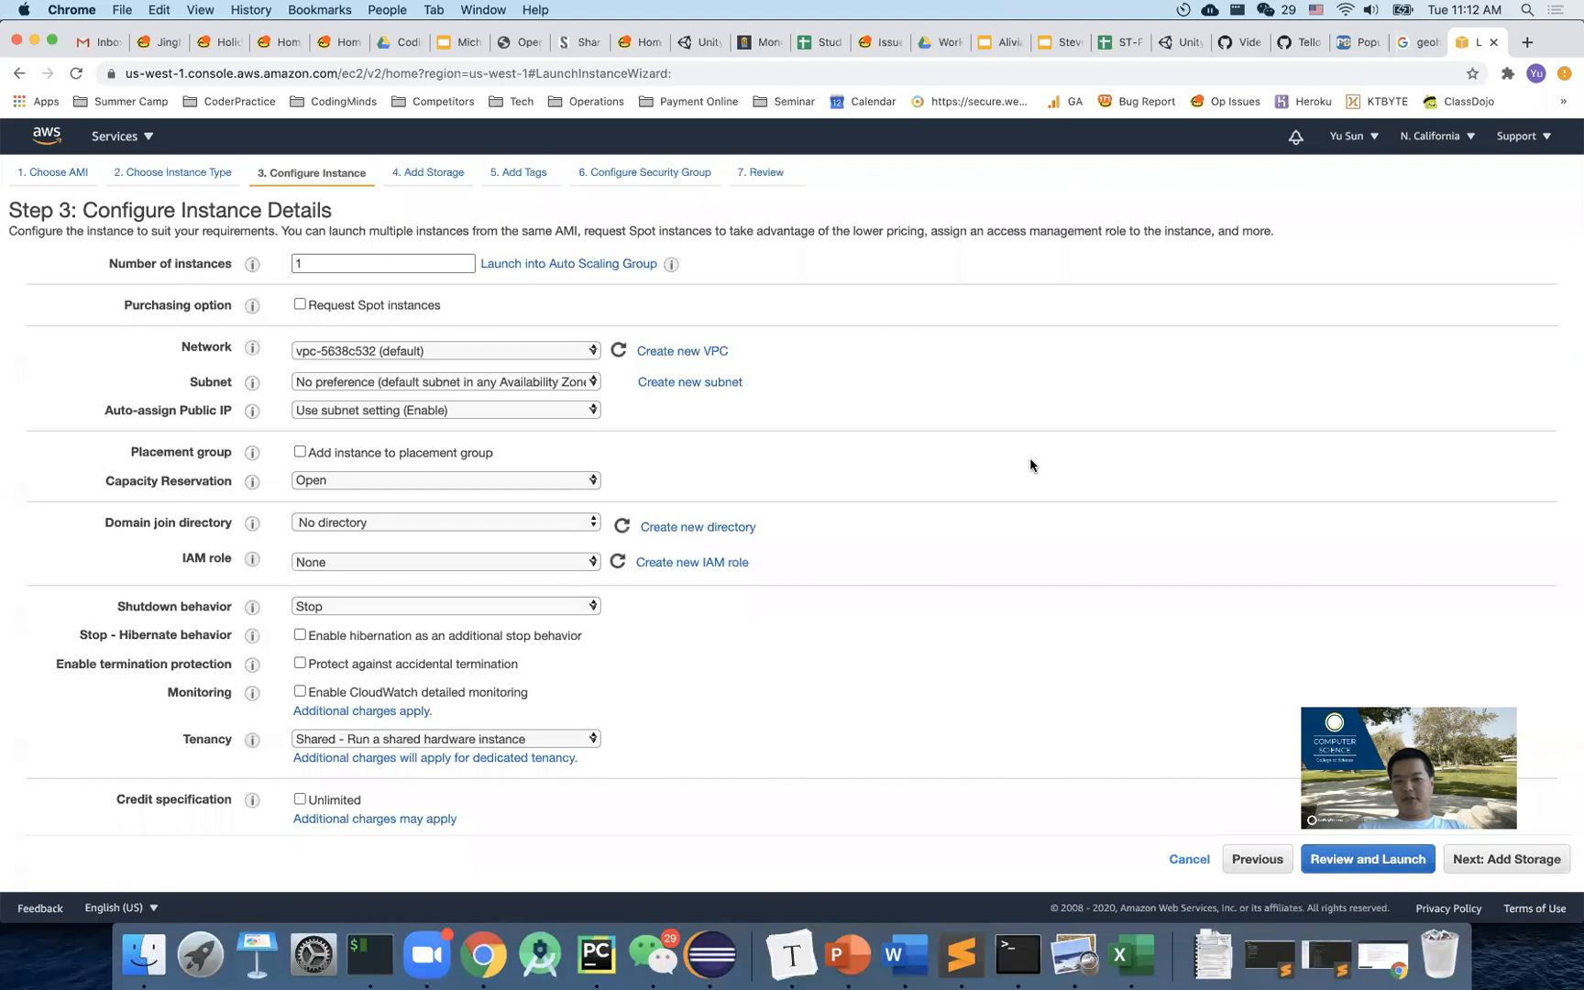
pyautogui.moveTo(934, 479)
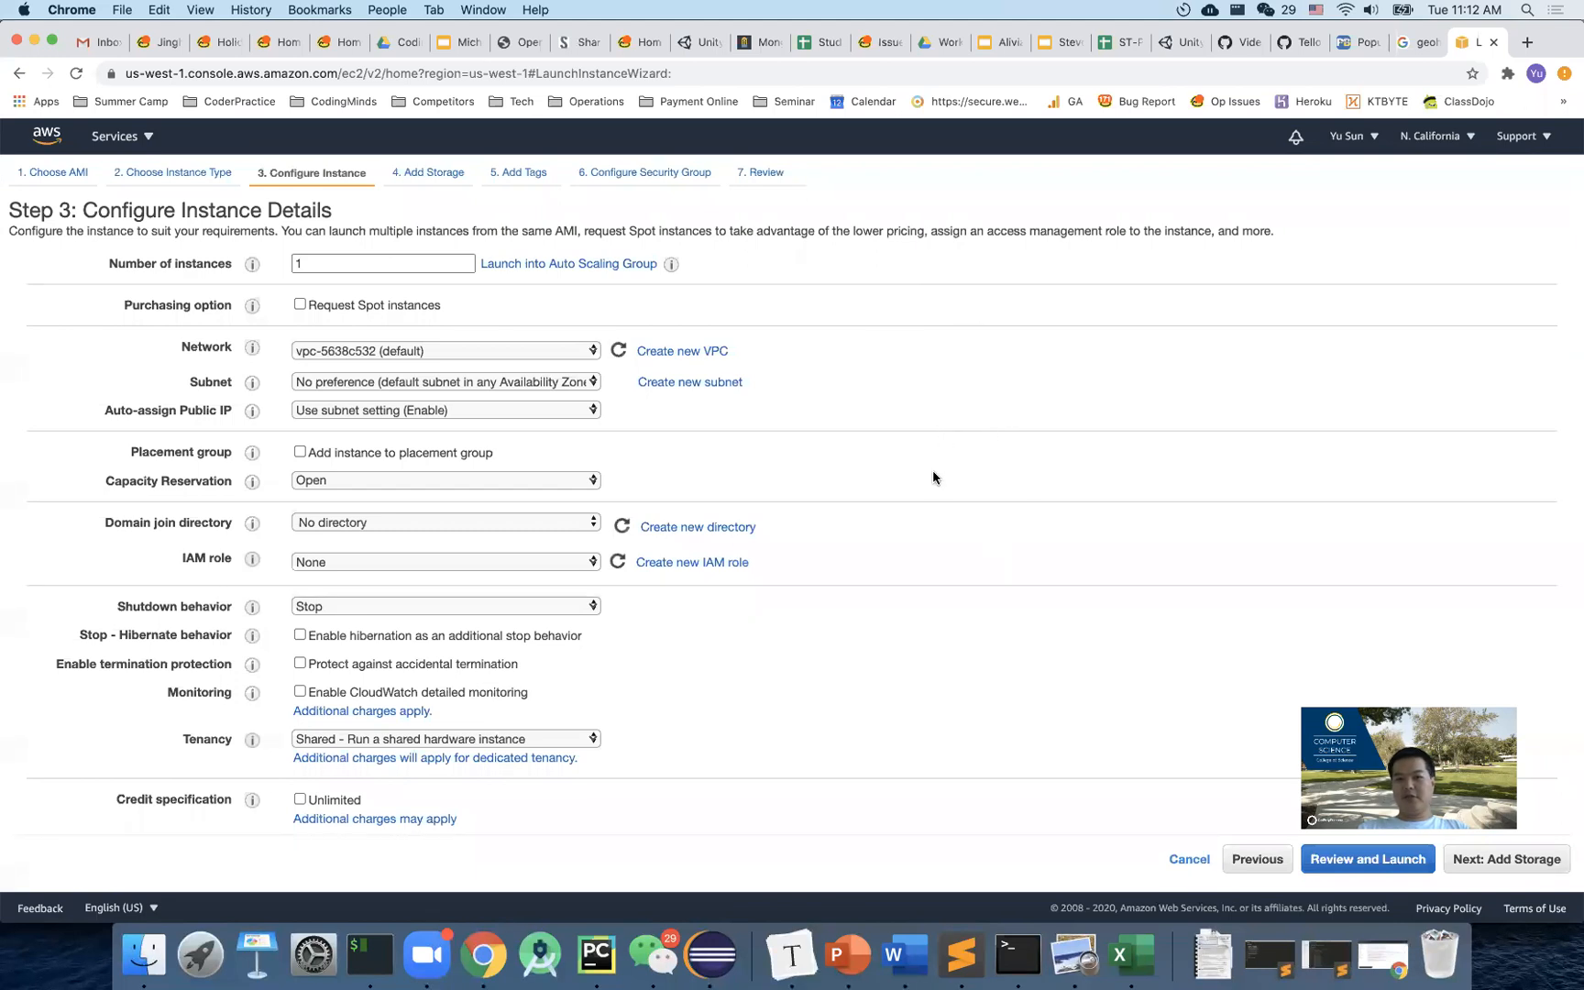
pyautogui.moveTo(892, 611)
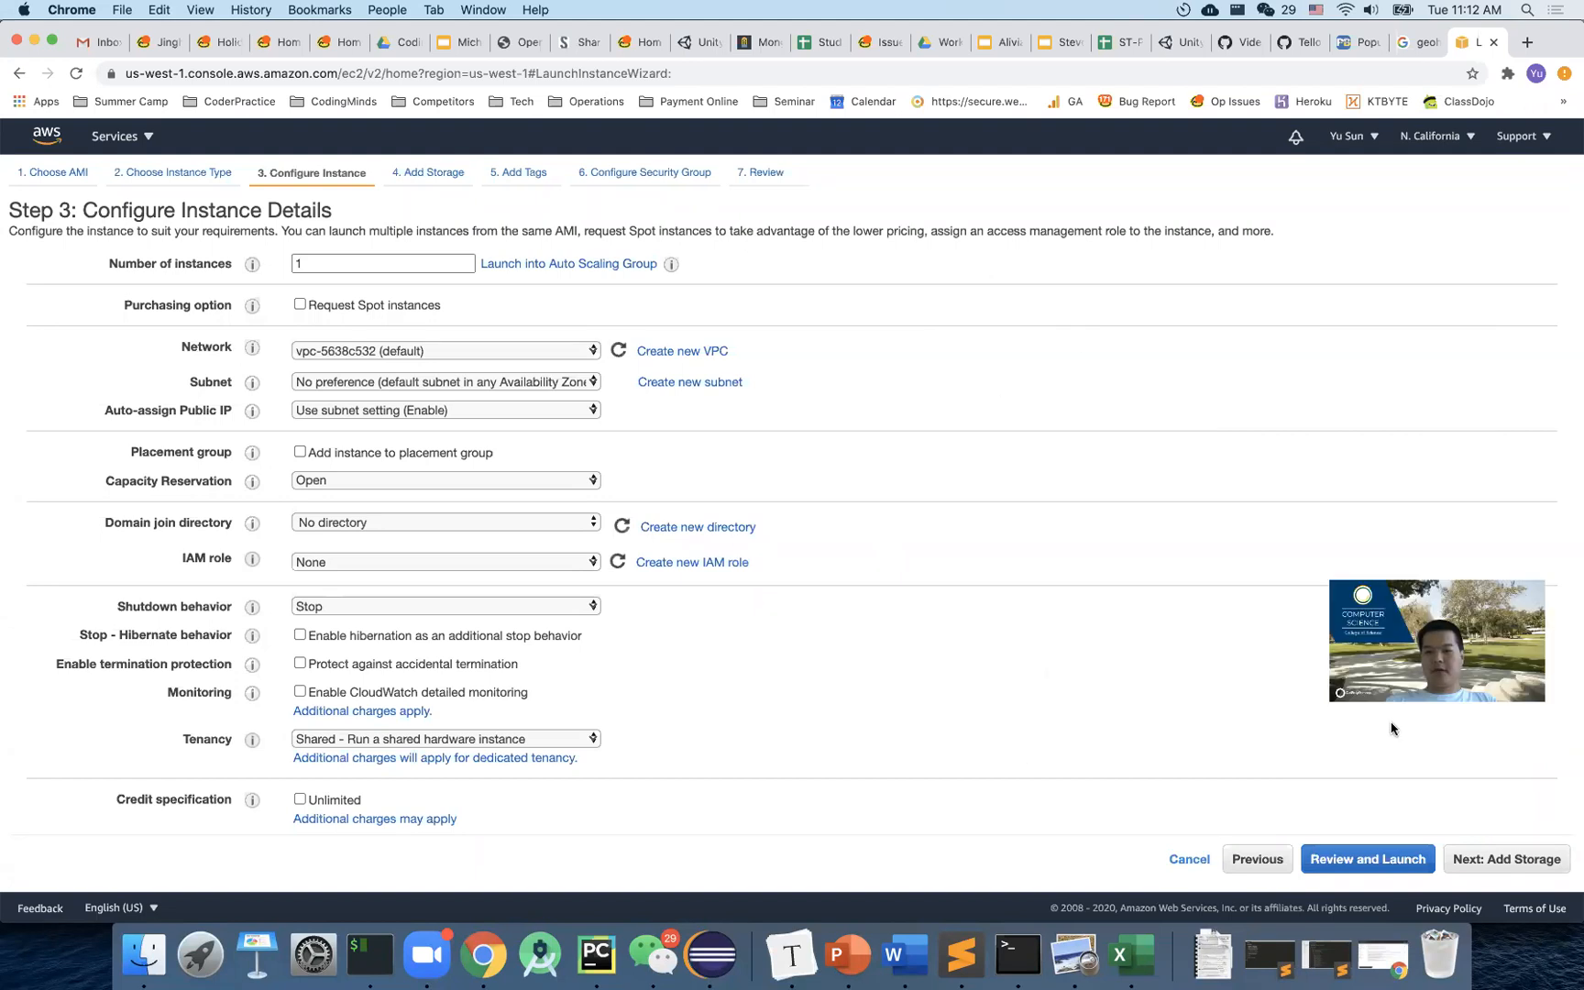
pyautogui.moveTo(1034, 613)
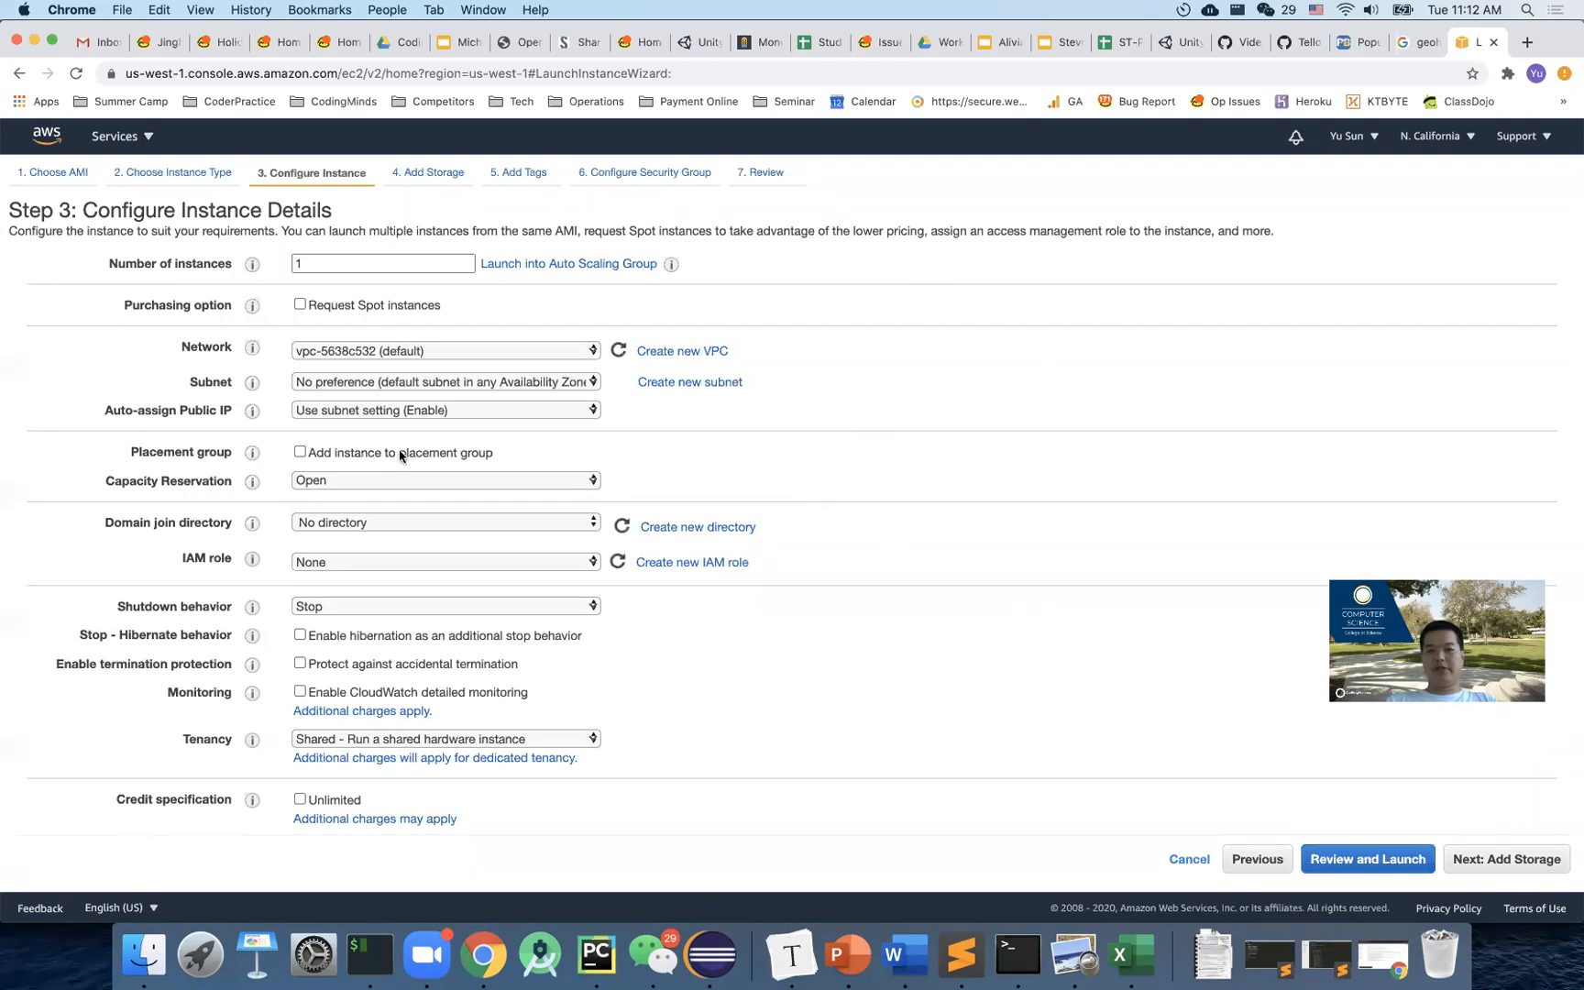
pyautogui.moveTo(1529, 764)
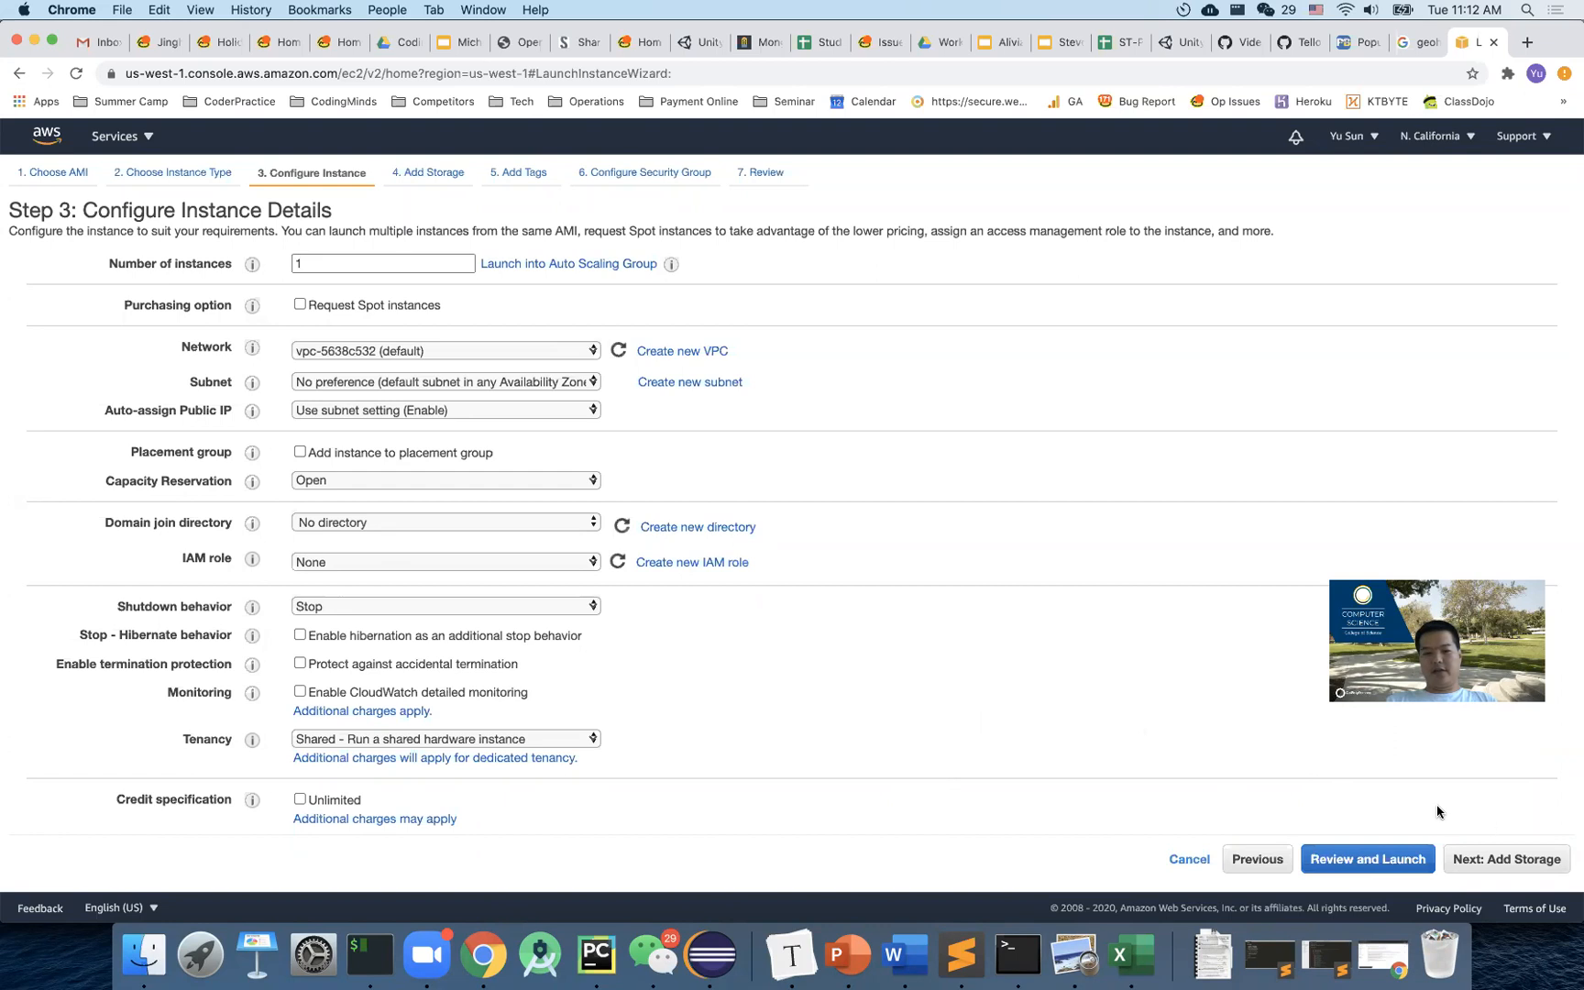
pyautogui.moveTo(1132, 845)
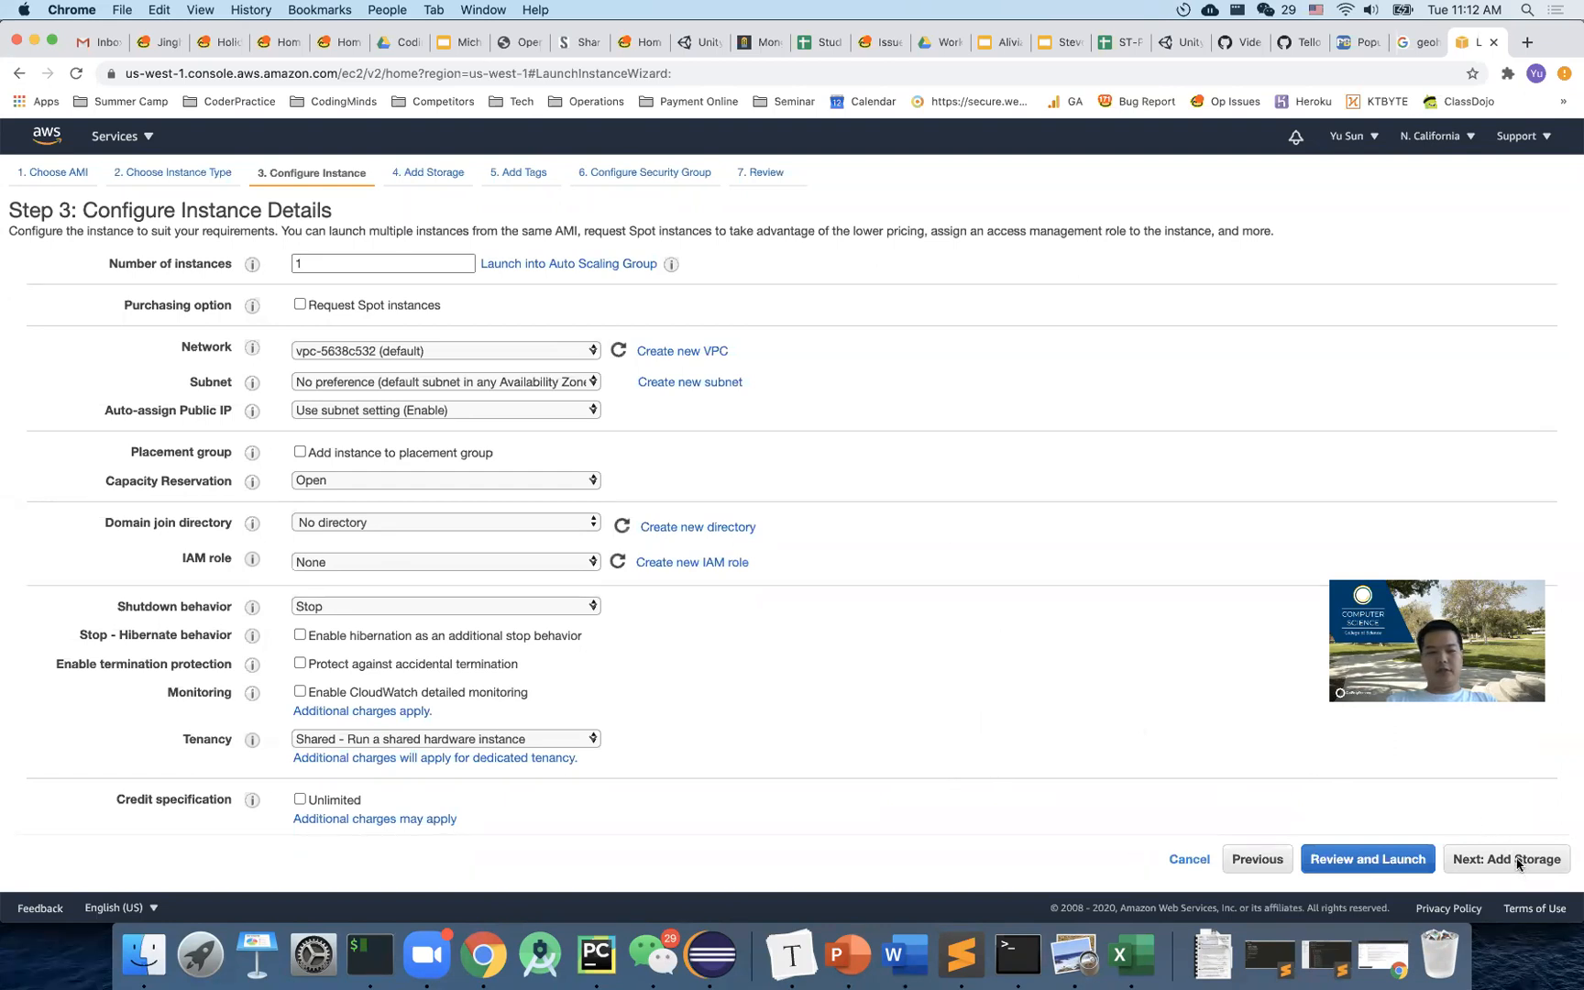
# Proceed to Step 4 storage, keeping the default 8 GiB gp2 root volume.
pyautogui.click(1503, 858)
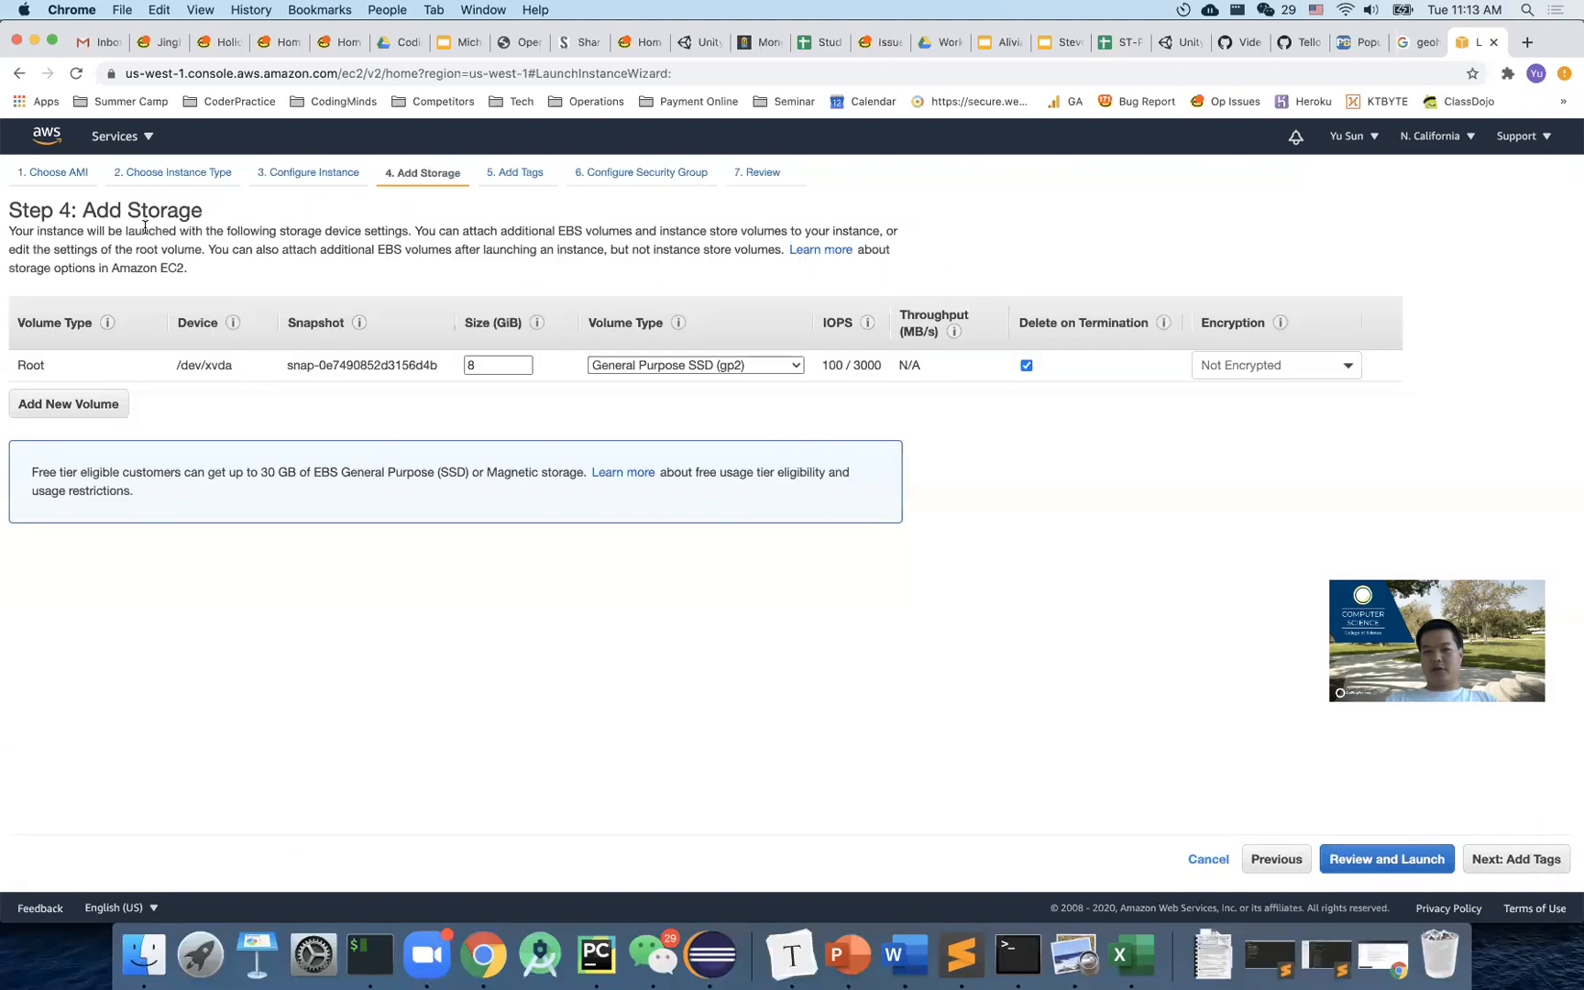
pyautogui.moveTo(348, 242)
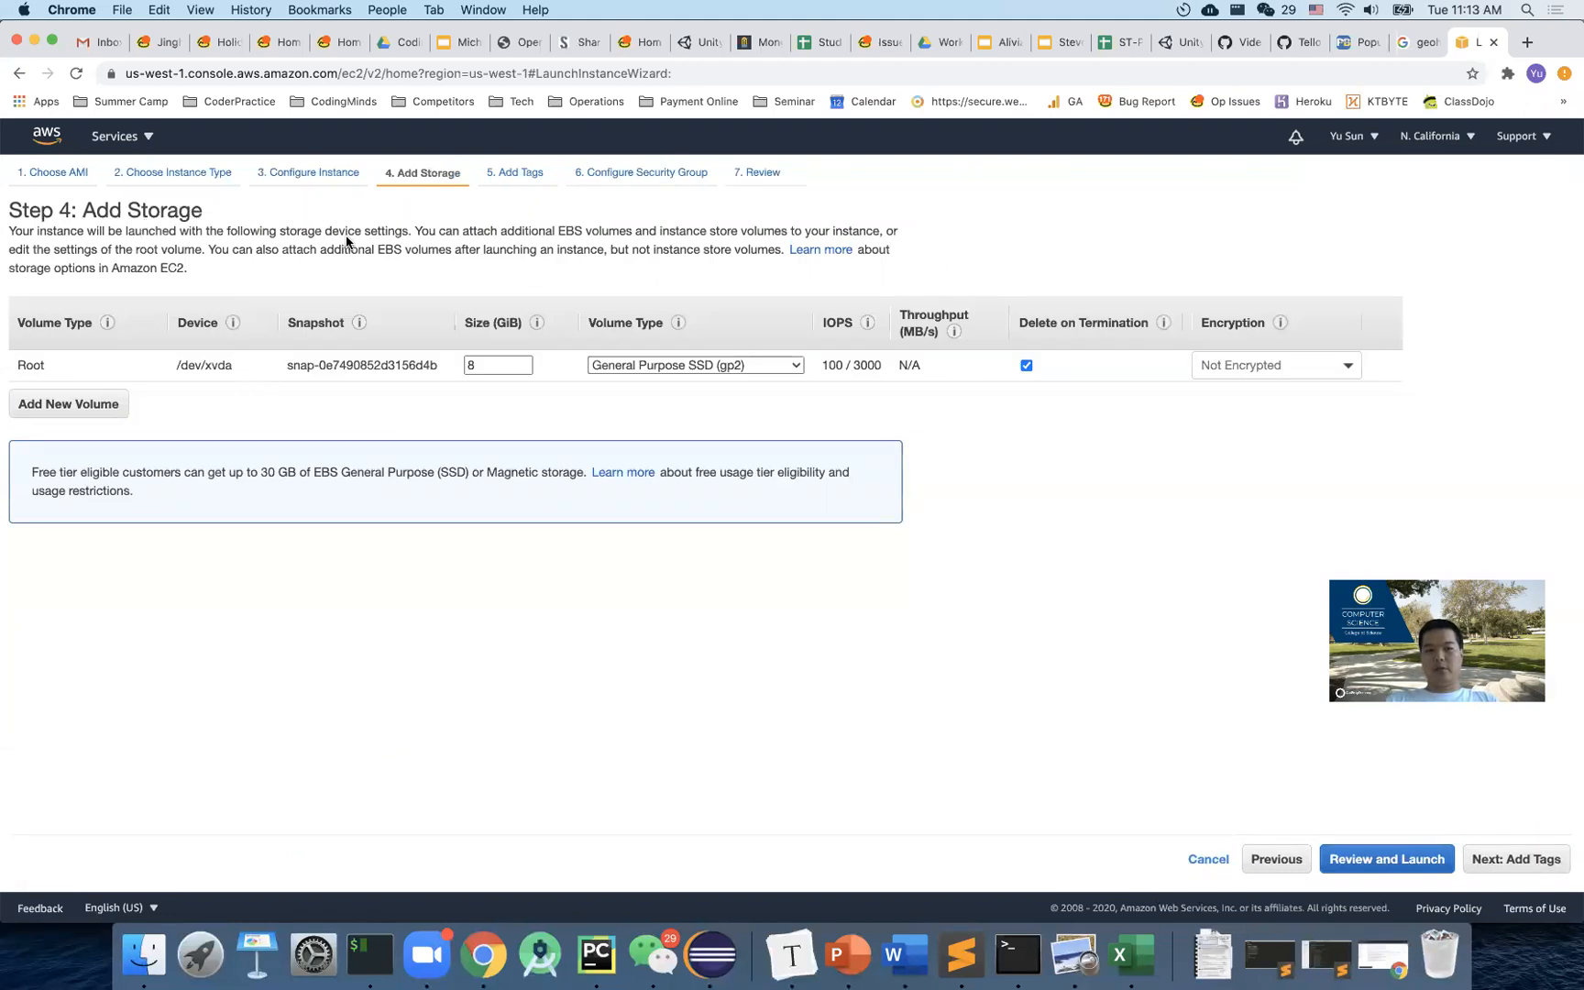
pyautogui.doubleClick(566, 231)
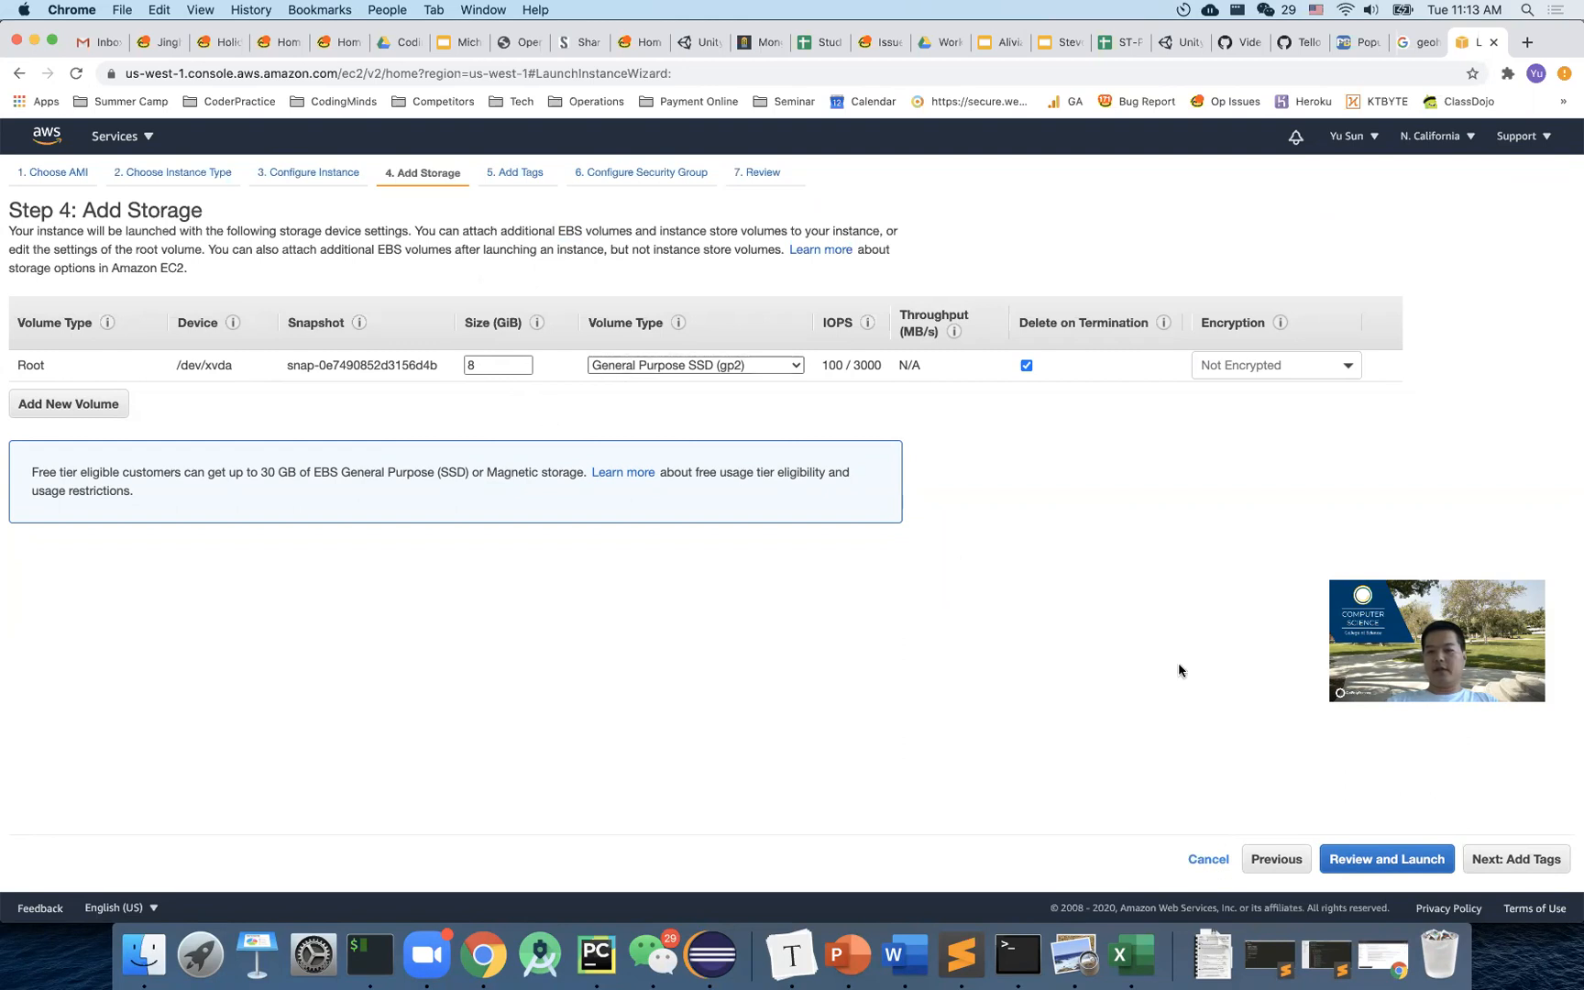
# Skip past tags and security group to the review, with launch-wizard-50 allowing SSH on port 22.
pyautogui.click(1515, 858)
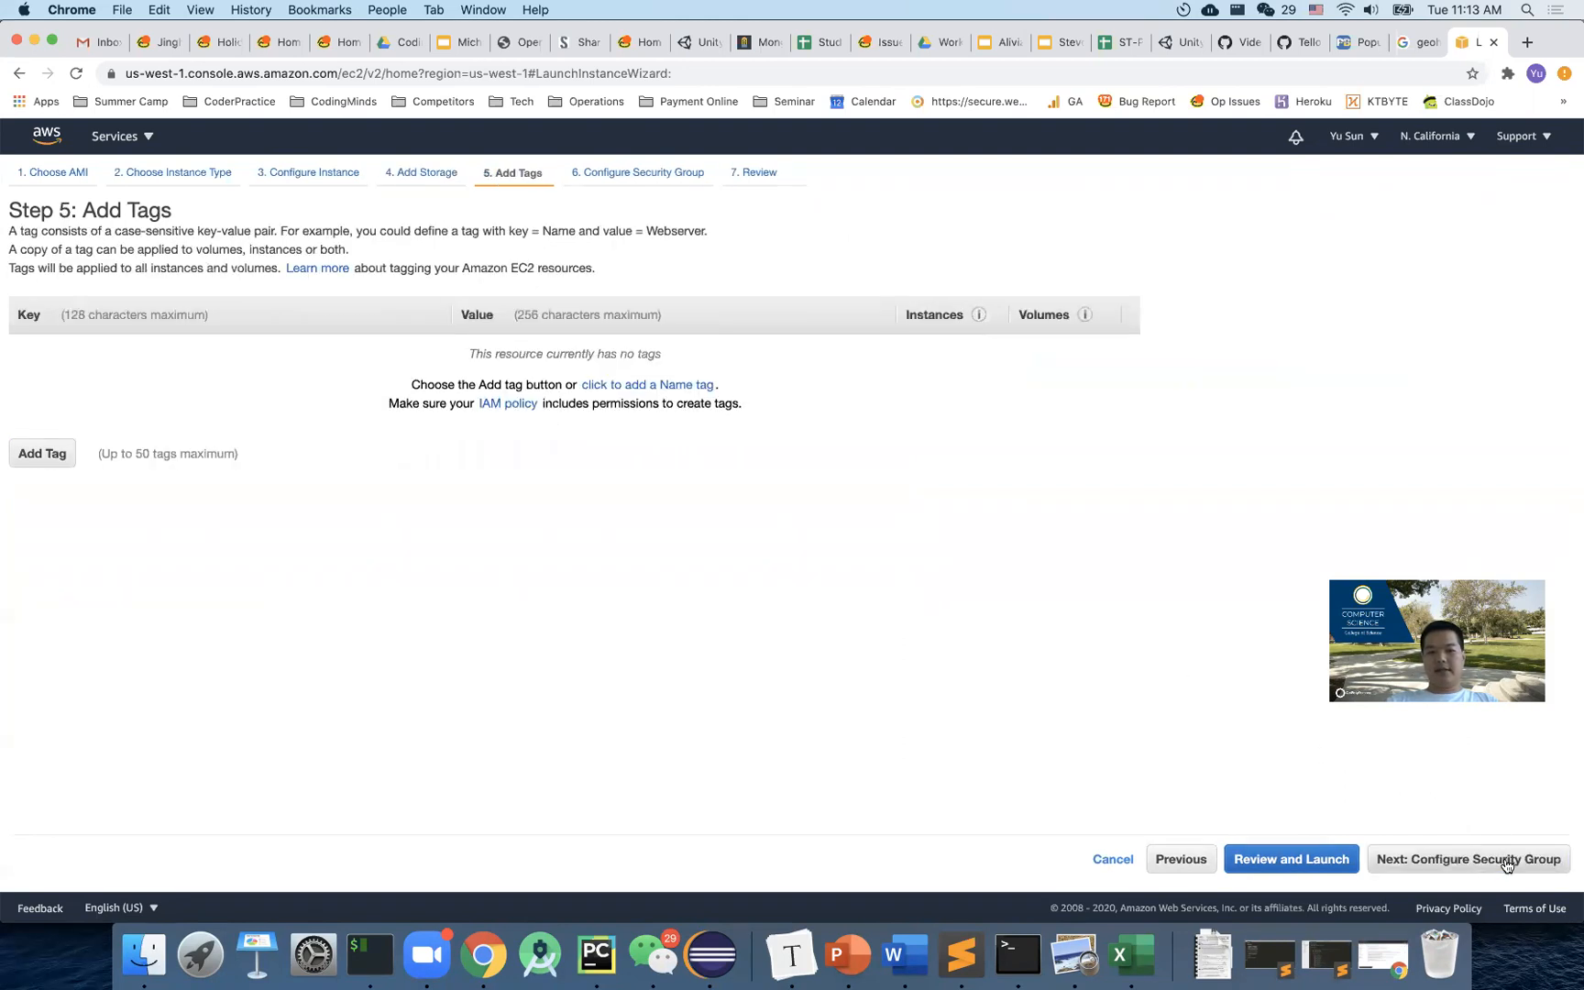
pyautogui.click(1469, 858)
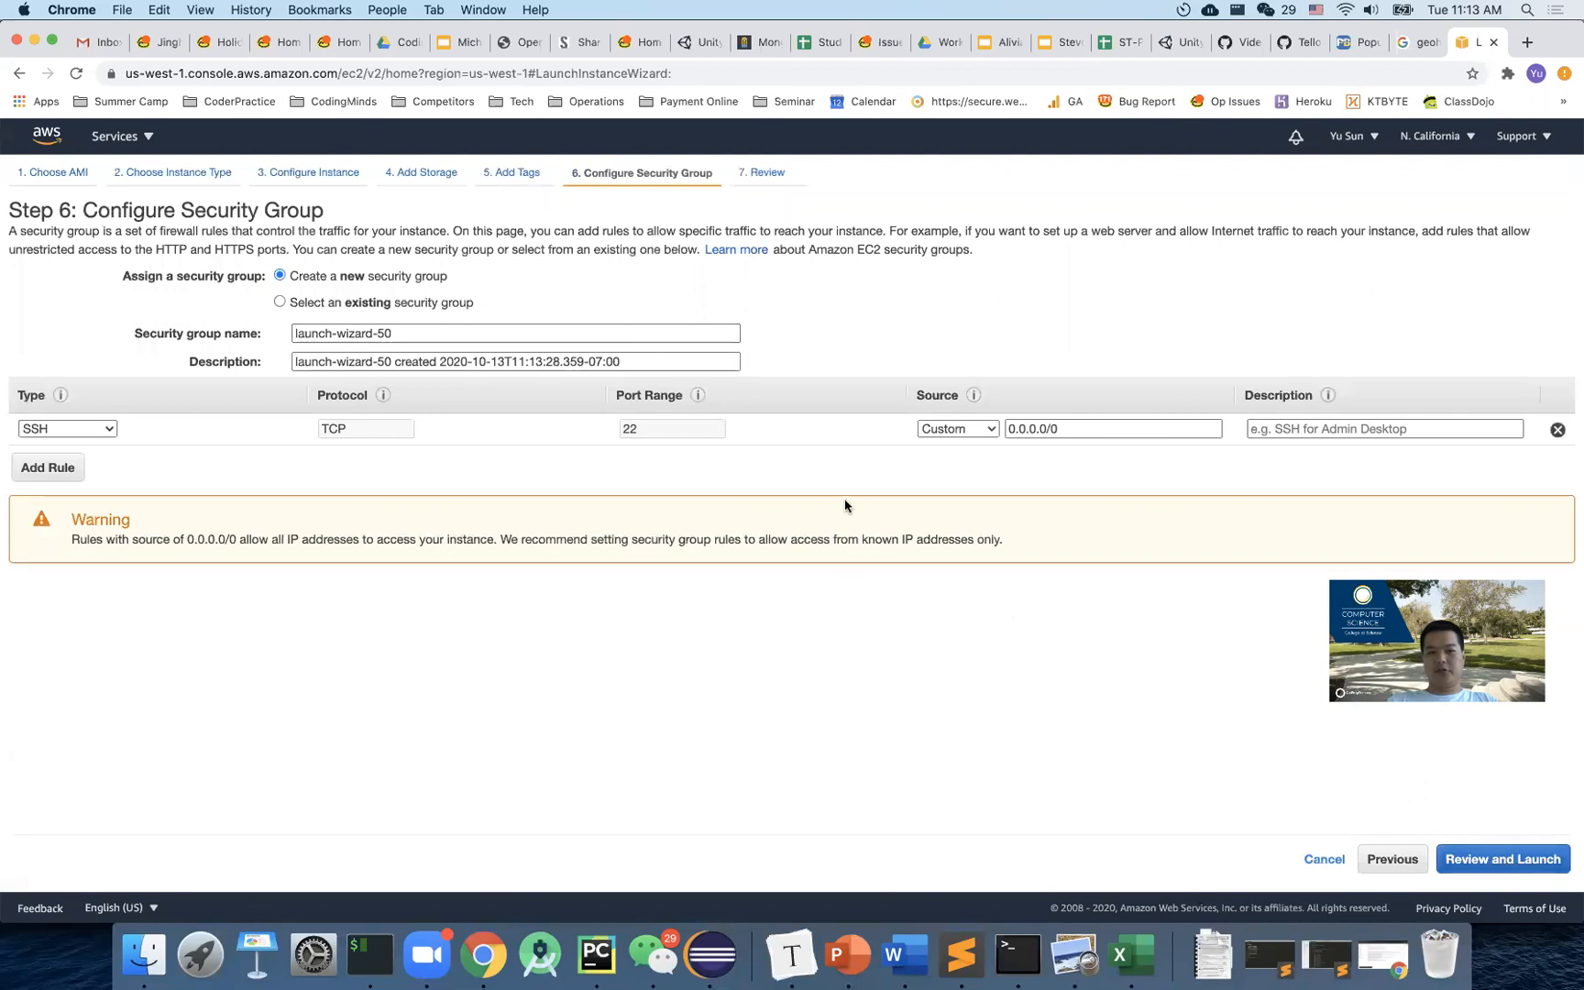
pyautogui.moveTo(1170, 633)
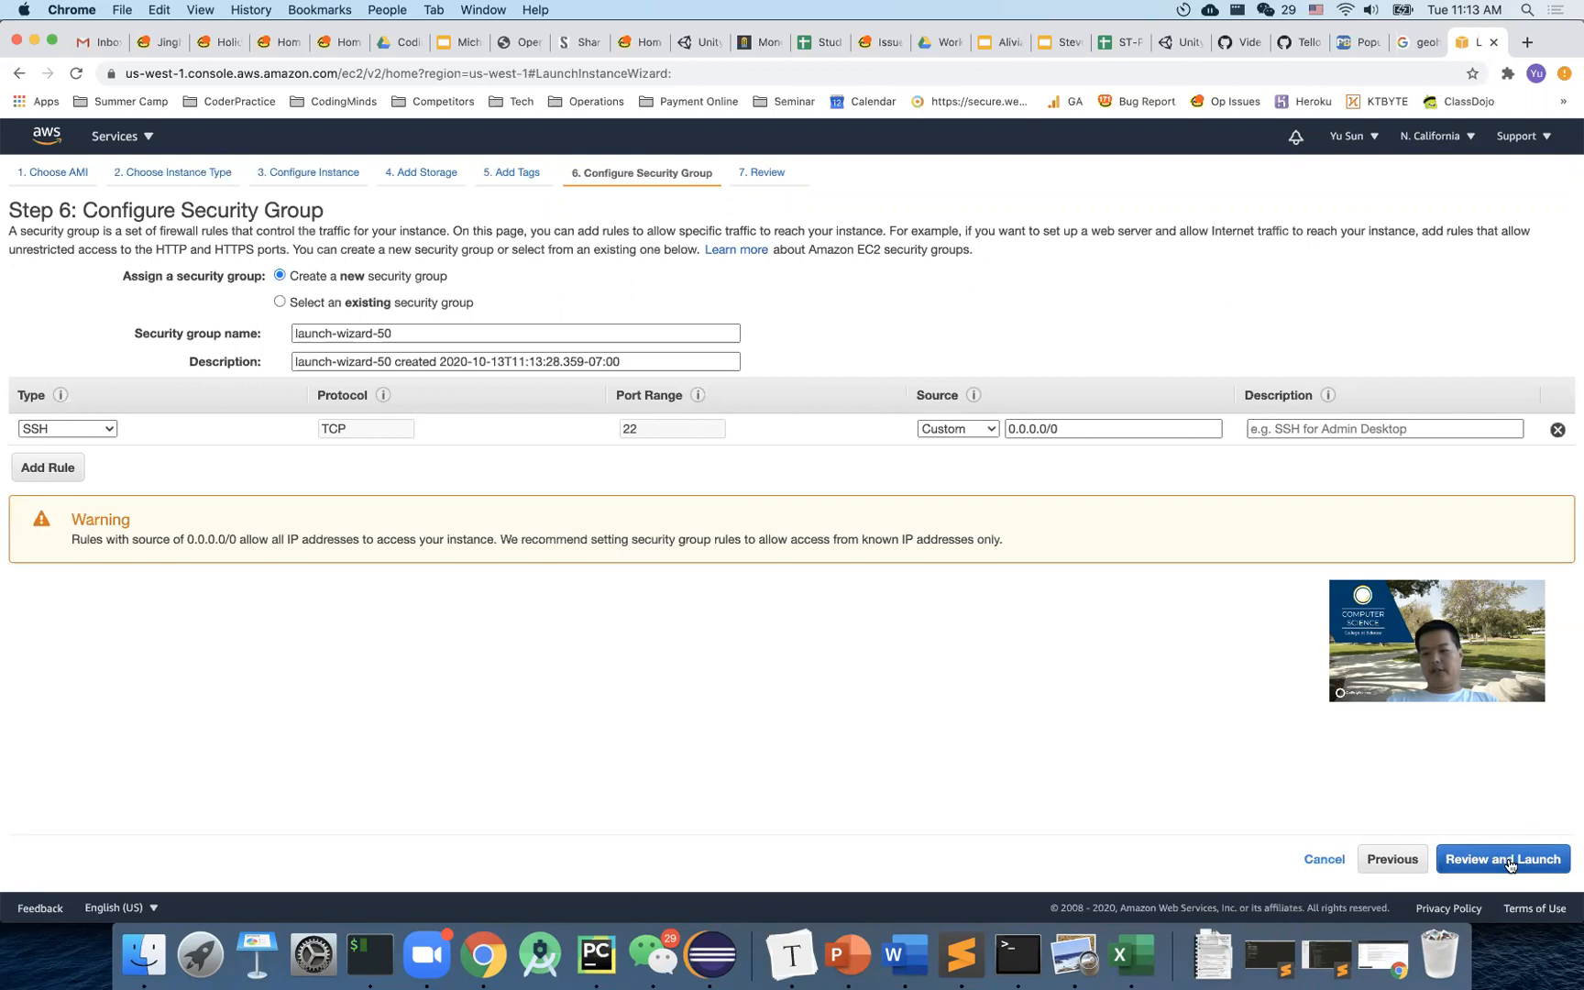
pyautogui.click(1502, 858)
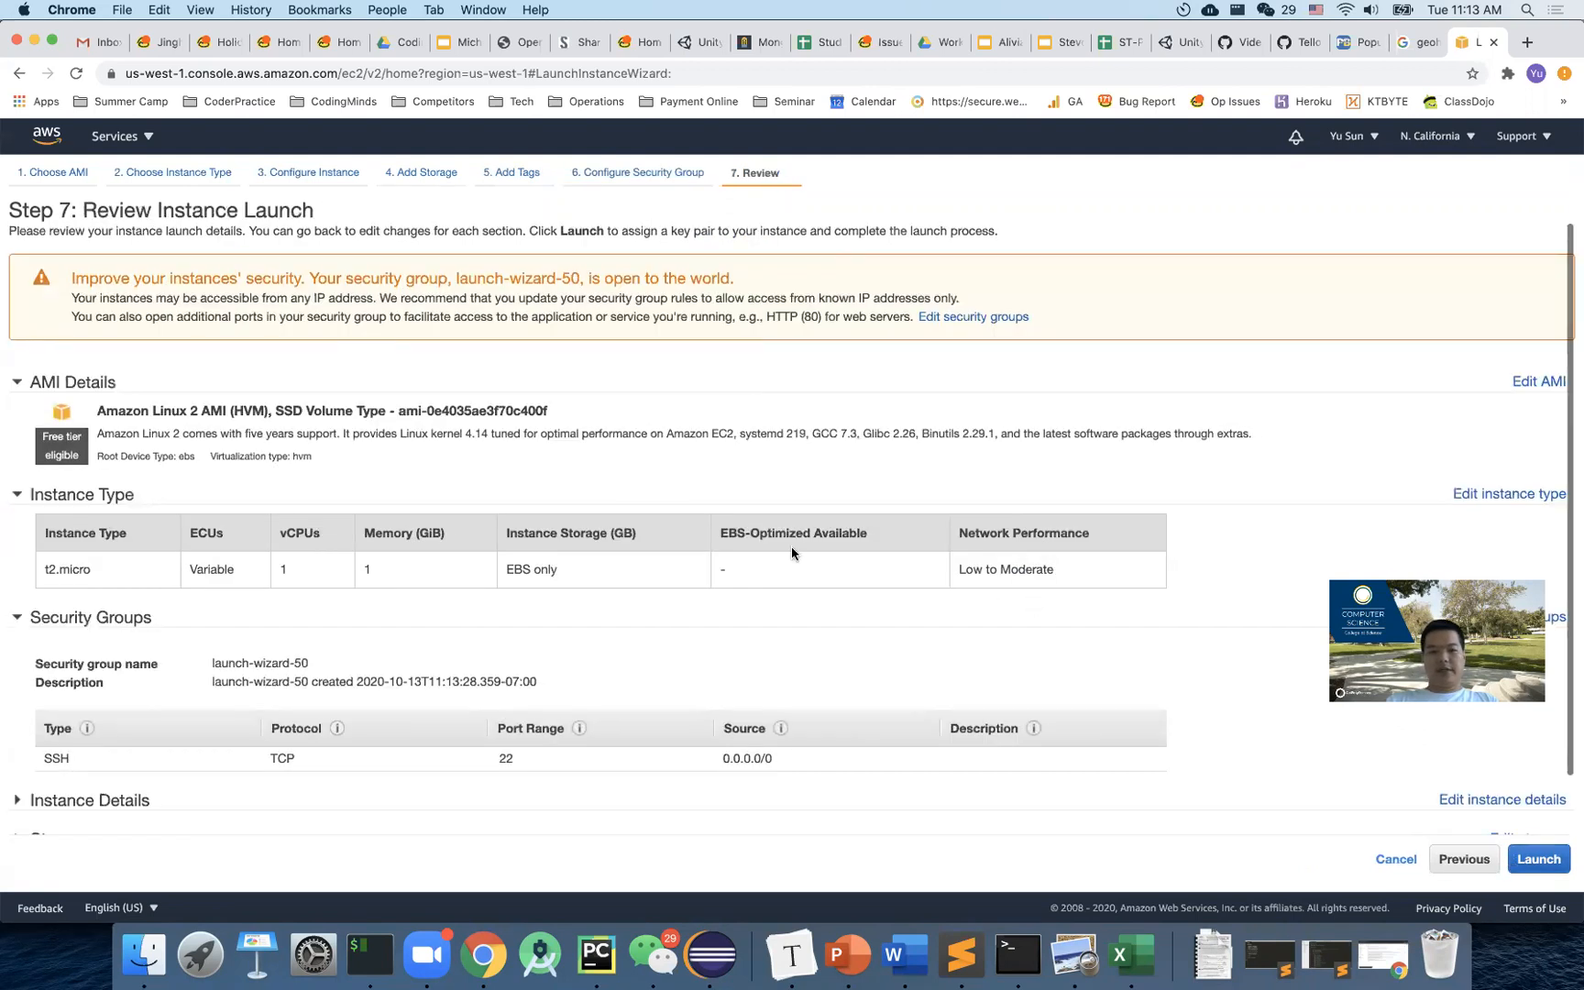
pyautogui.scroll(-3)
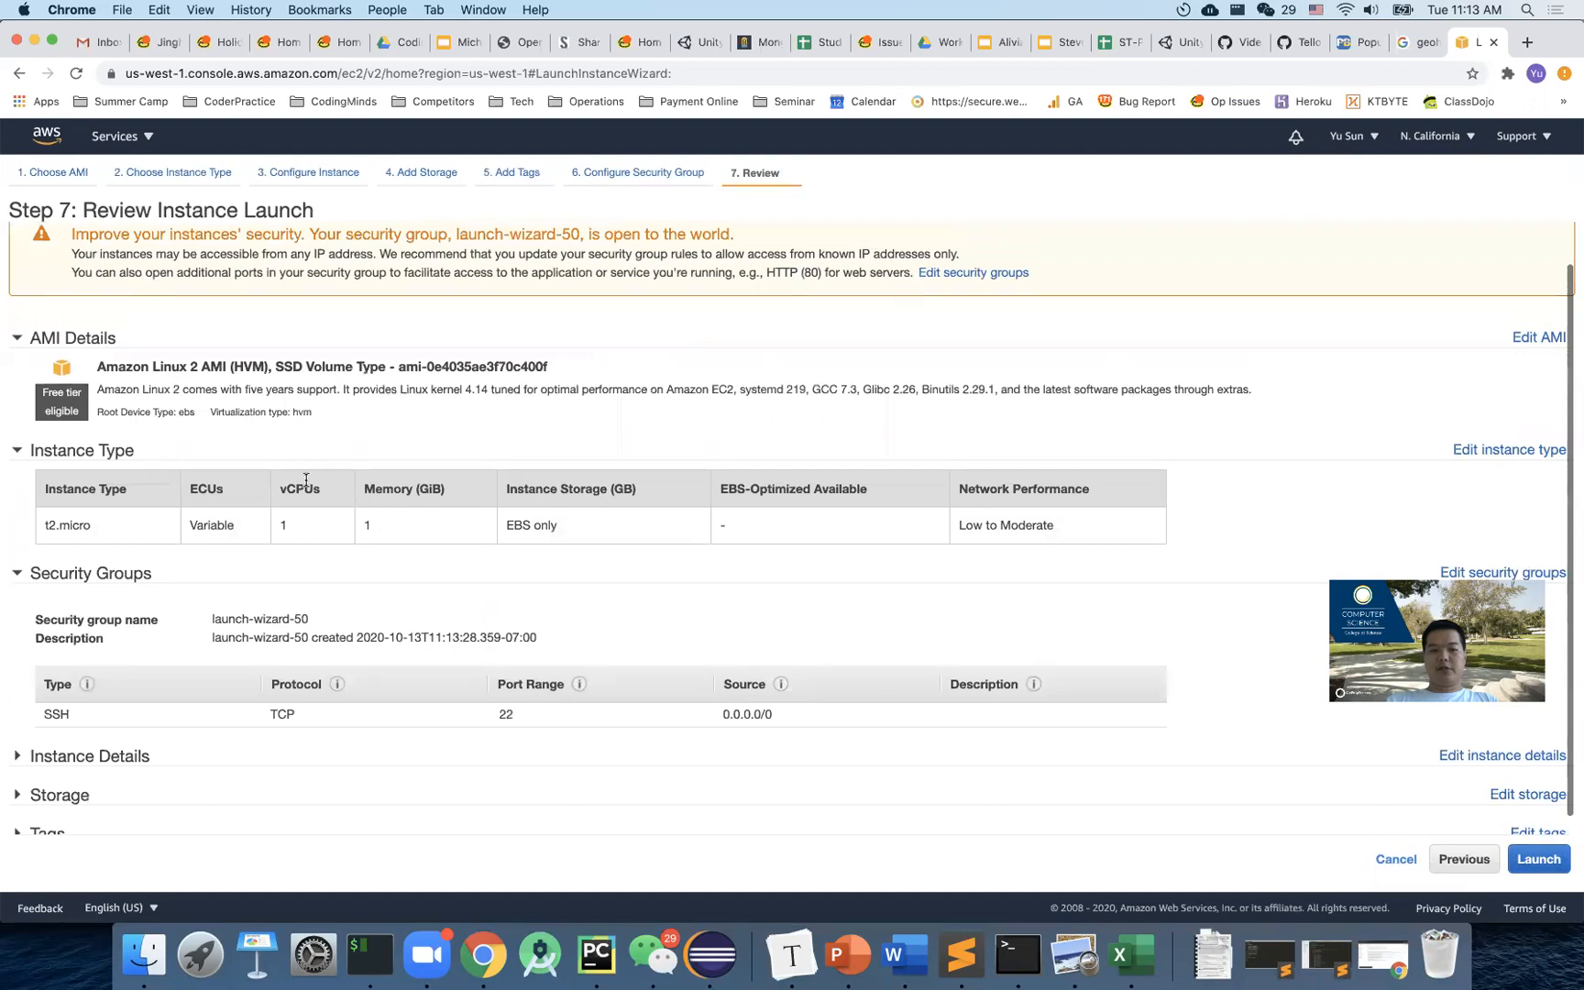
pyautogui.doubleClick(66, 525)
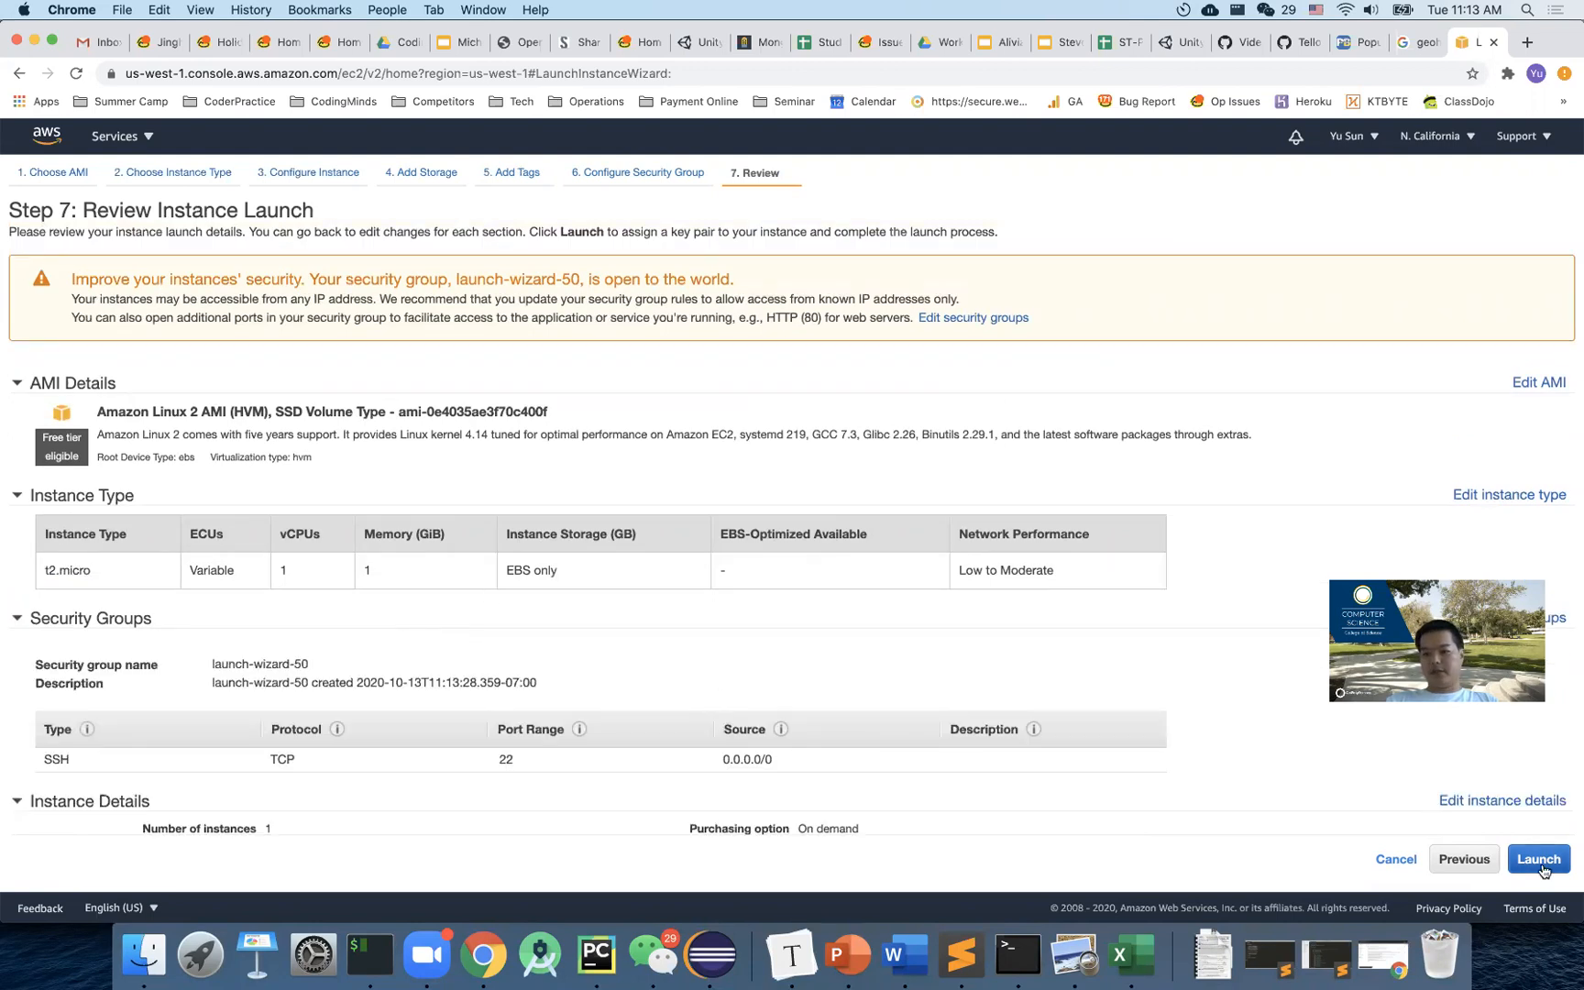
# Launch and create a new key pair named cs4800fall, downloading its .pem file.
pyautogui.click(1536, 859)
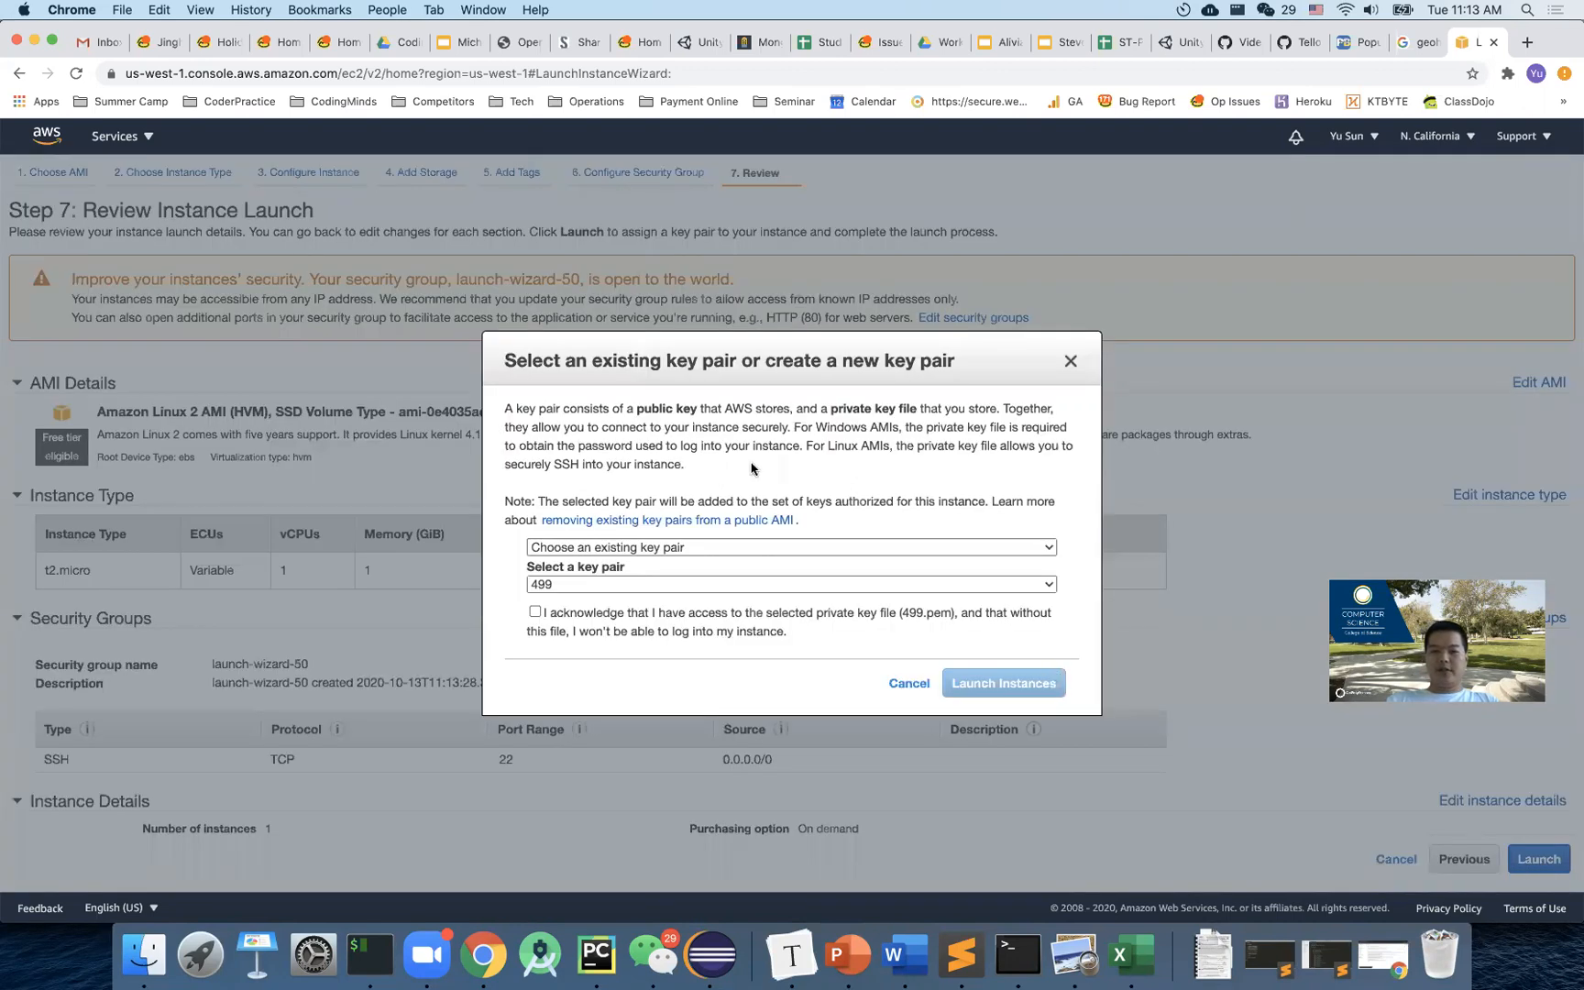
pyautogui.moveTo(748, 362)
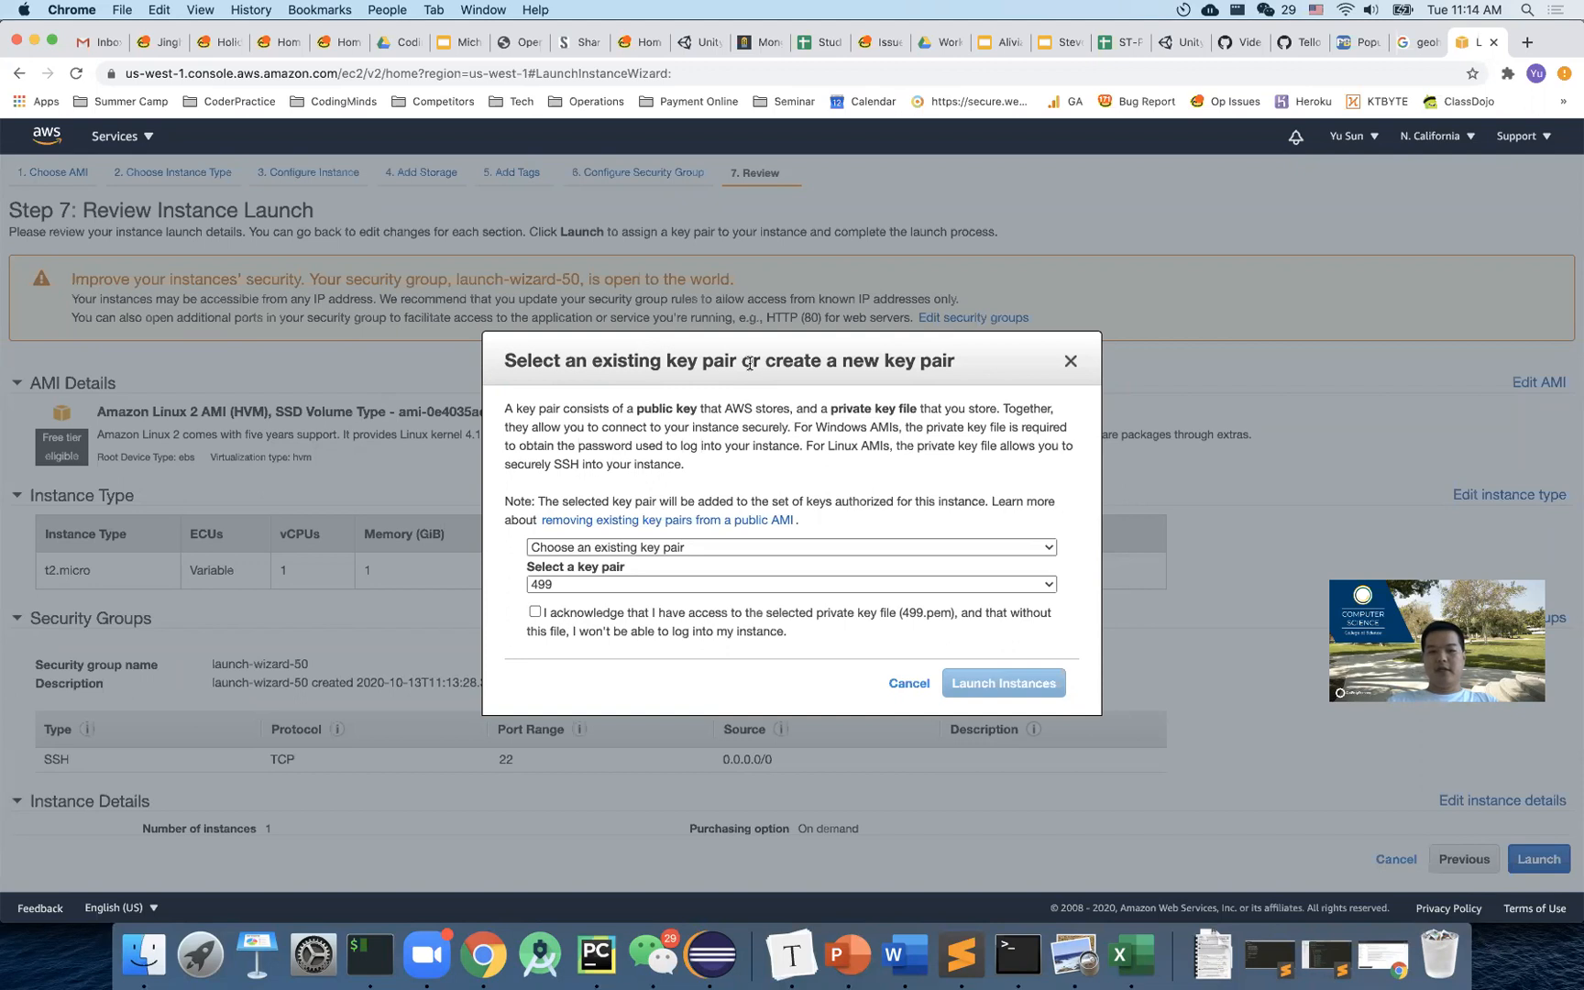
pyautogui.moveTo(811, 469)
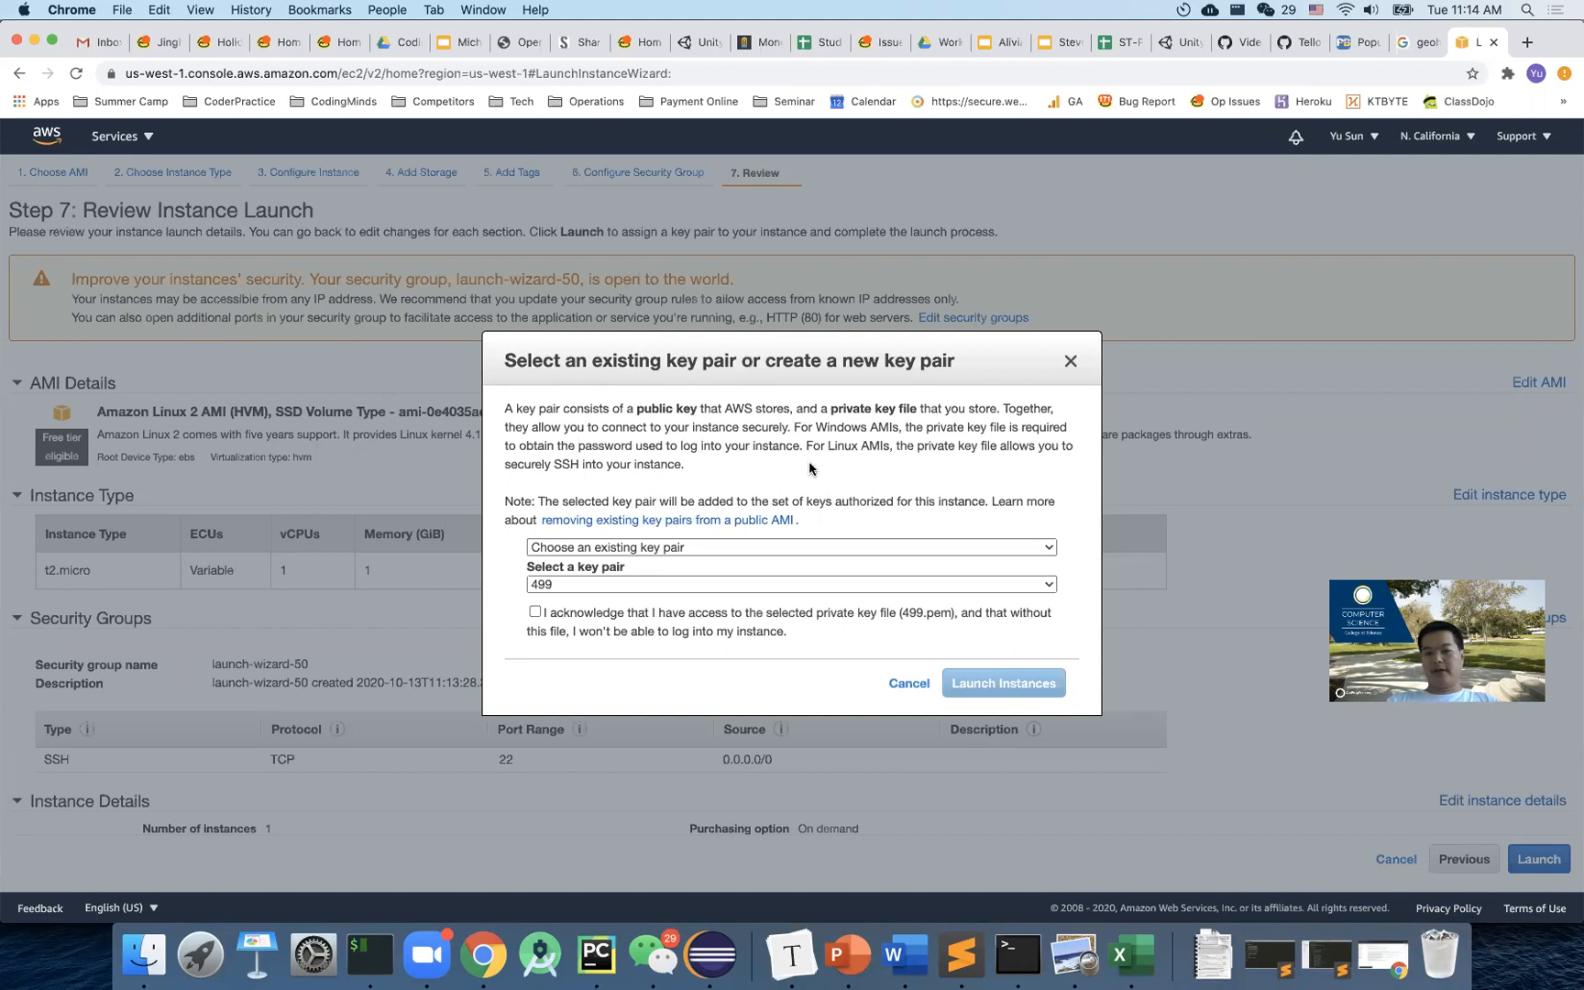
pyautogui.moveTo(776, 562)
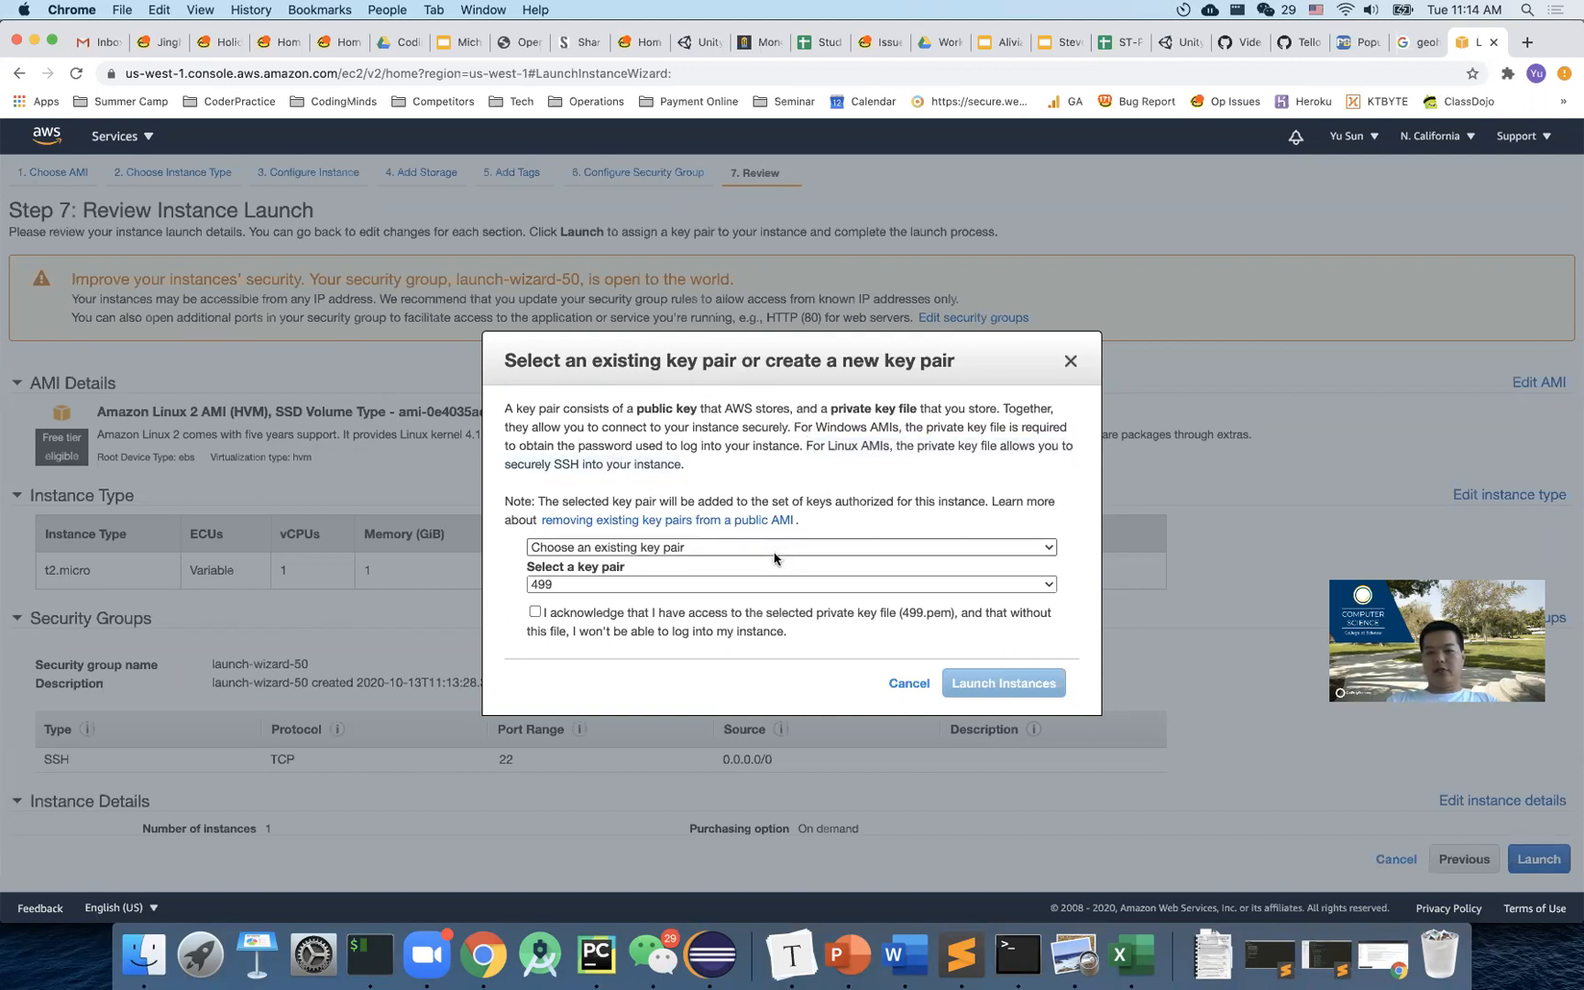
pyautogui.click(791, 547)
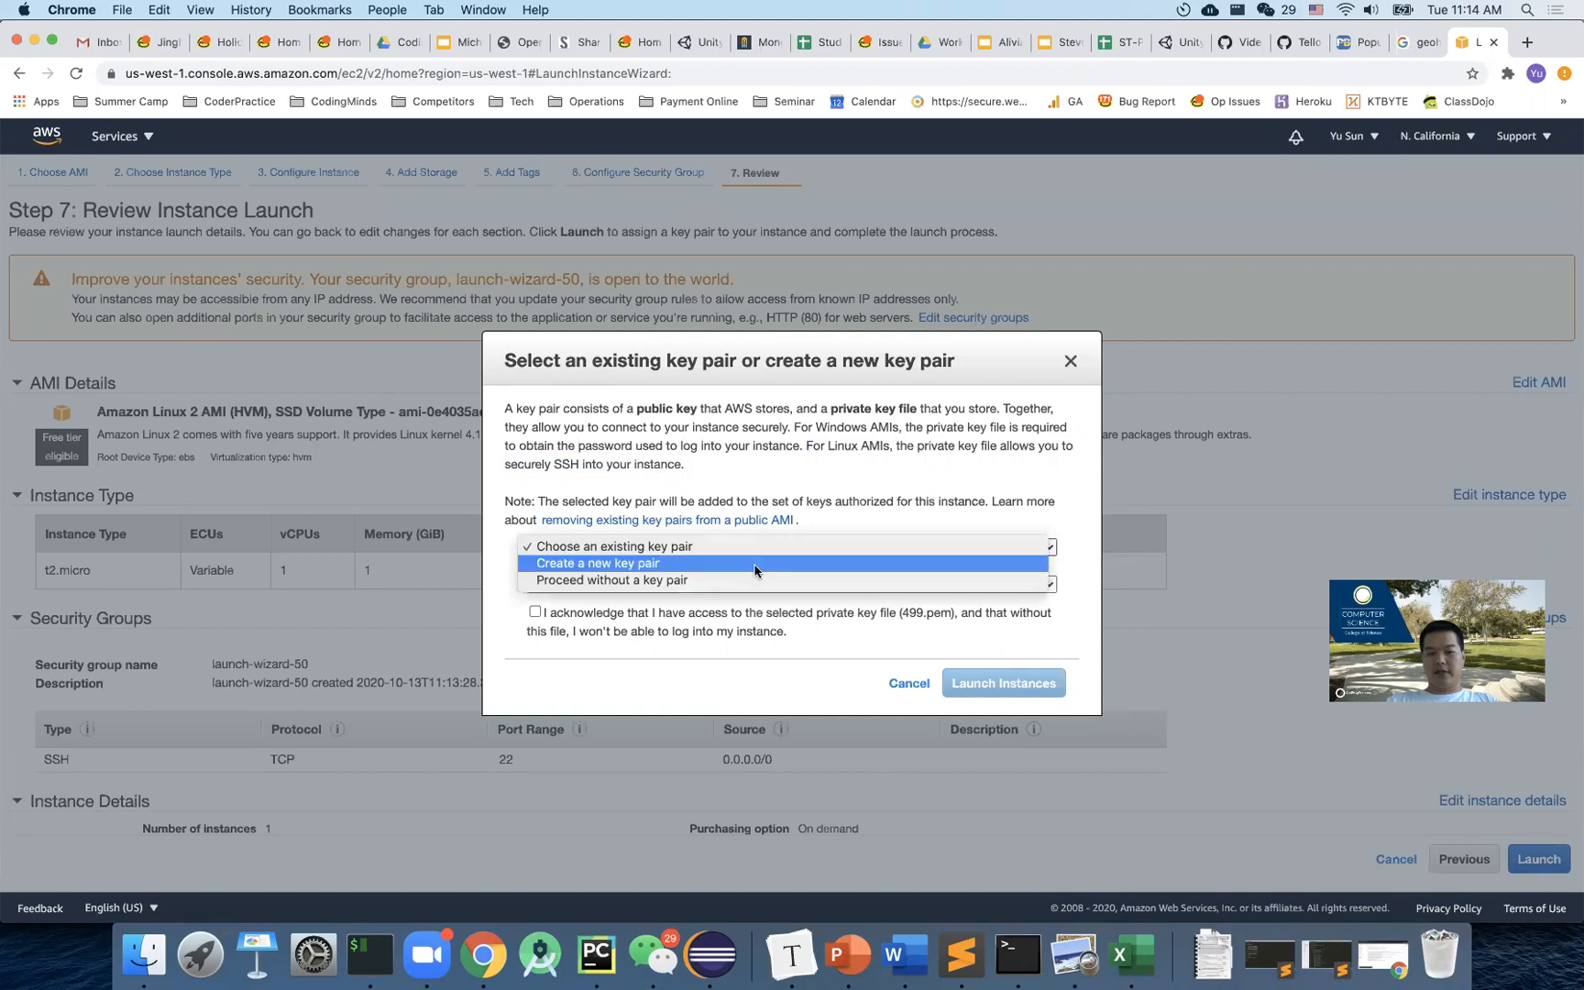
pyautogui.click(597, 563)
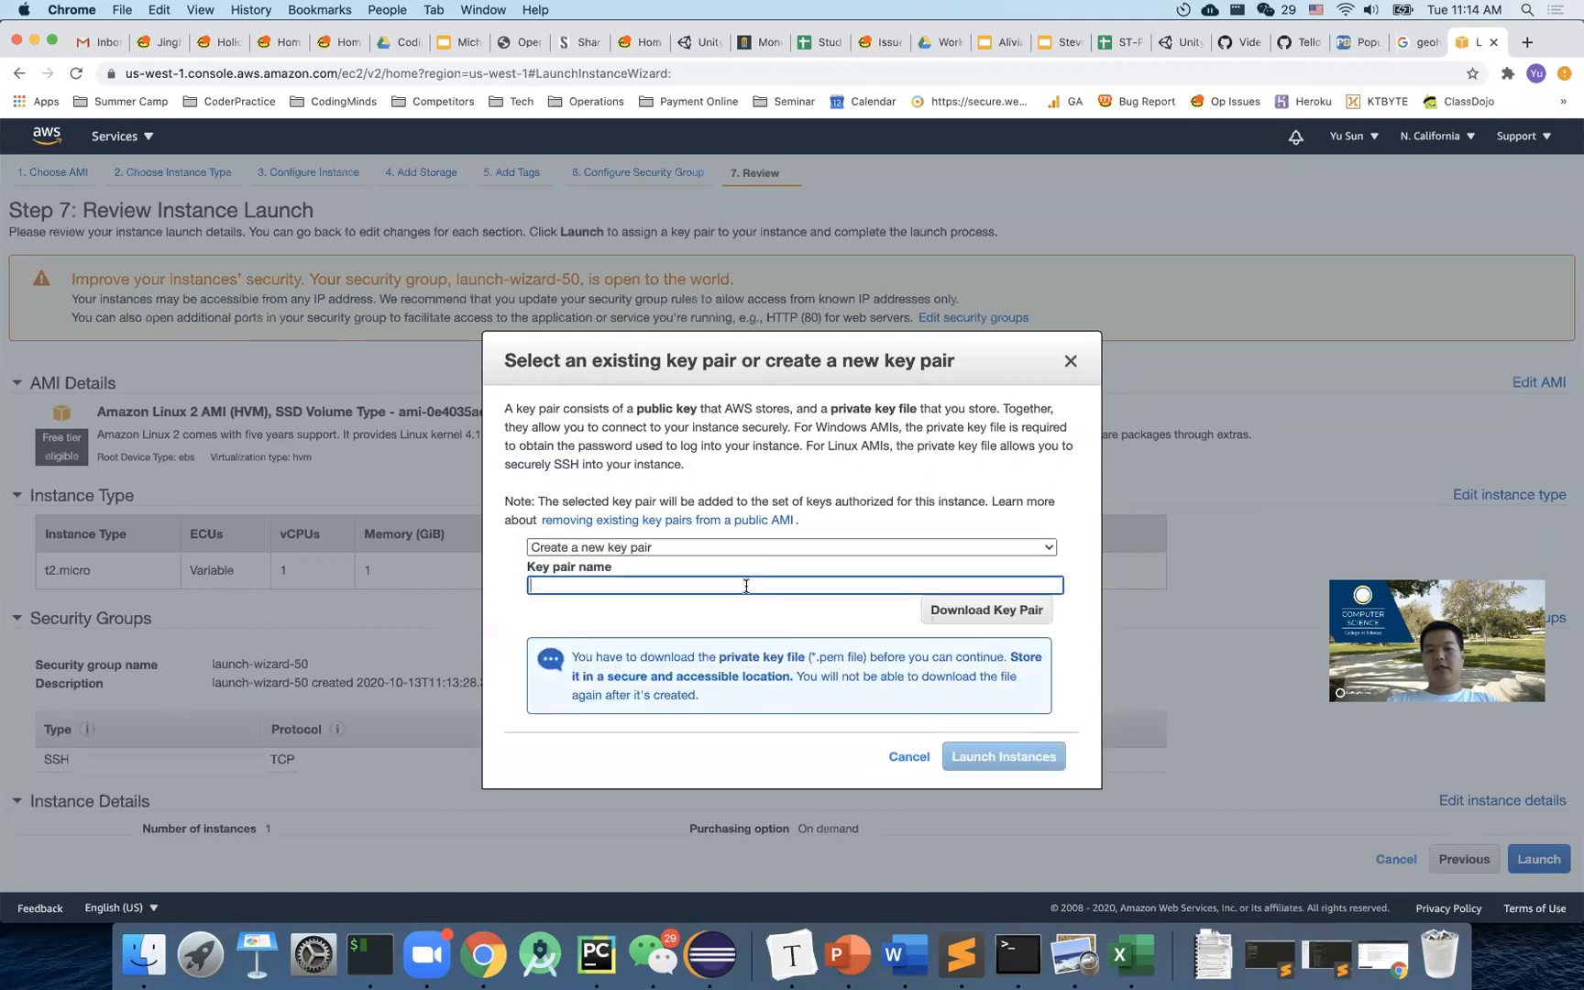
pyautogui.write('cs4800fall')
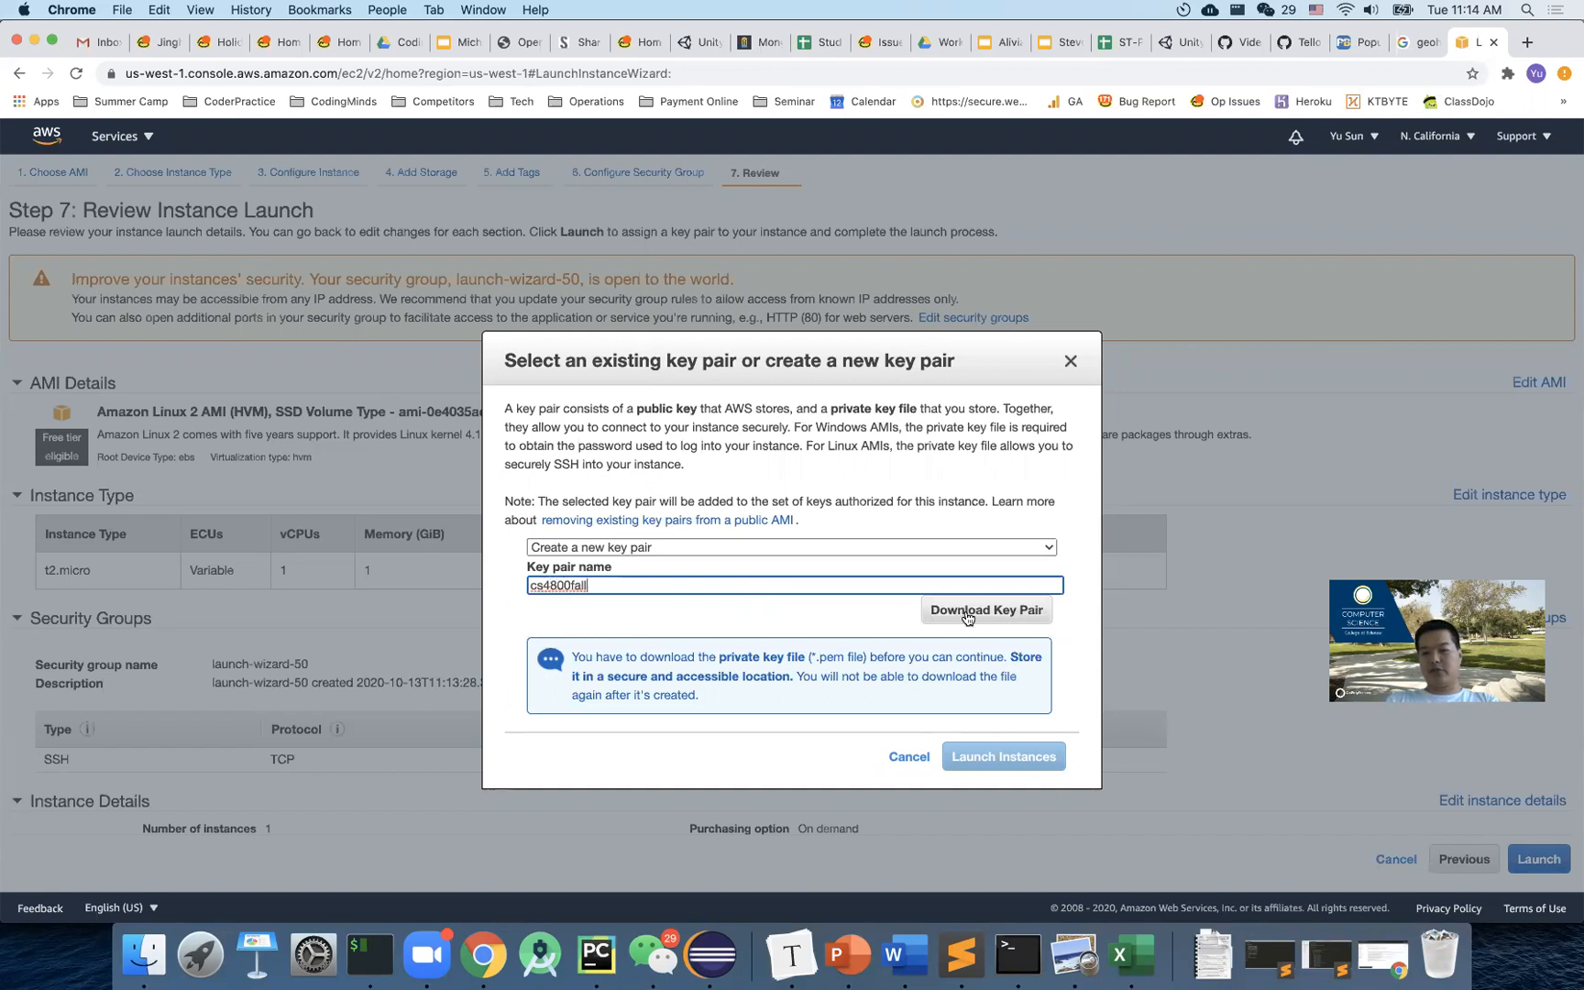
pyautogui.click(984, 608)
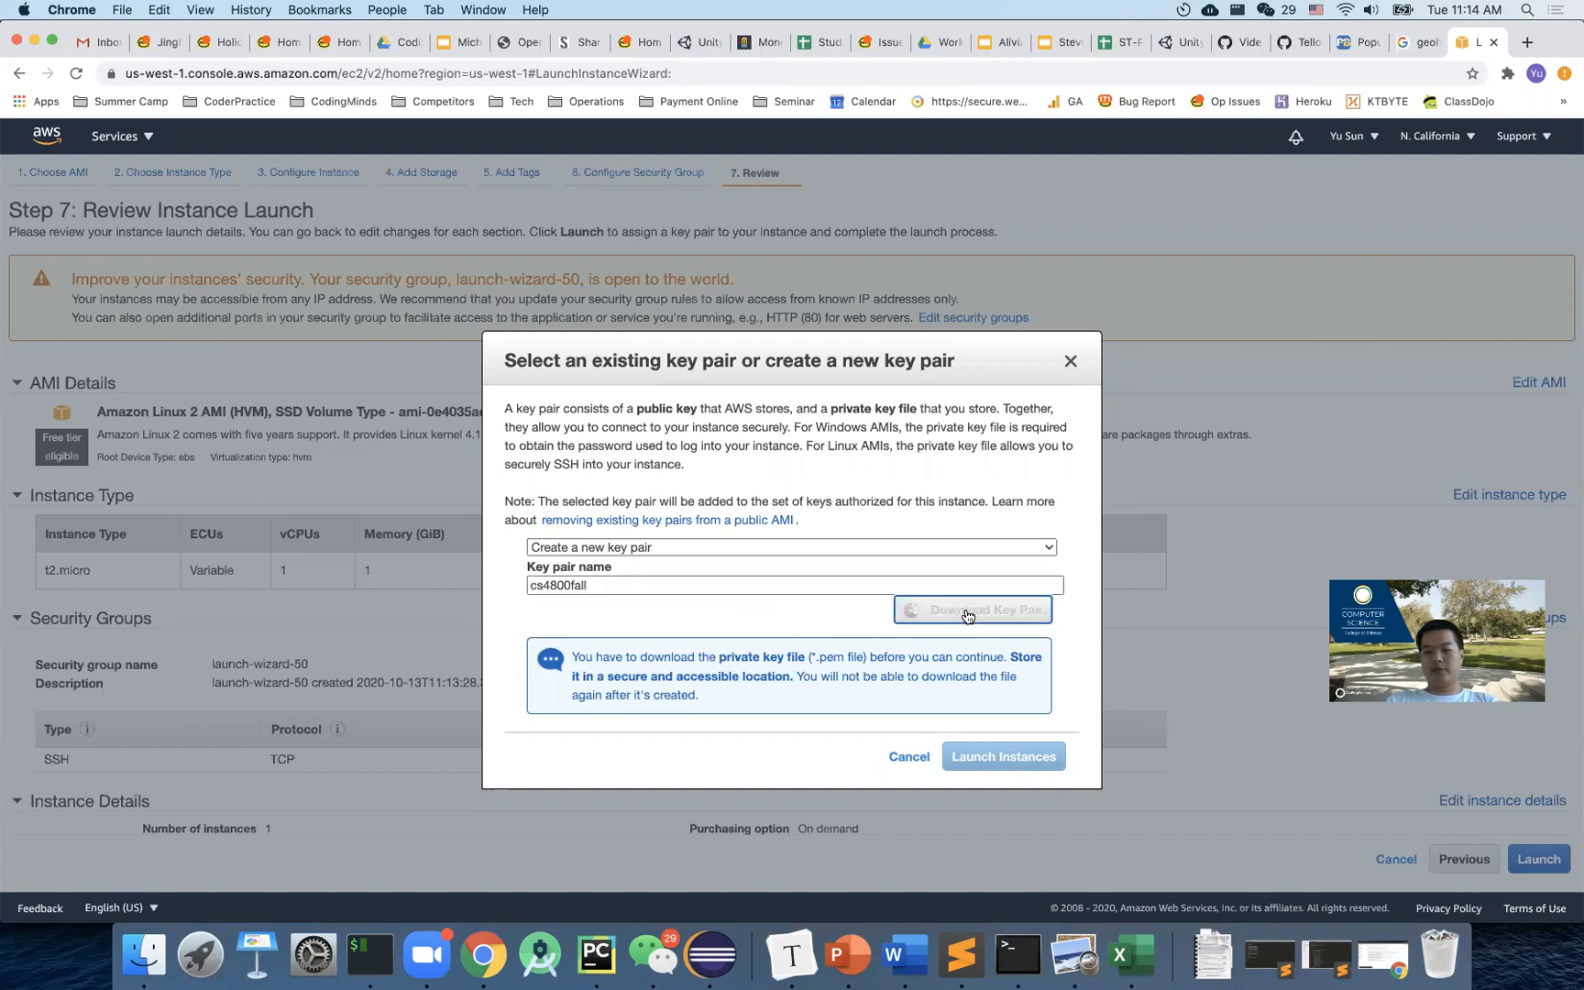
pyautogui.click(972, 609)
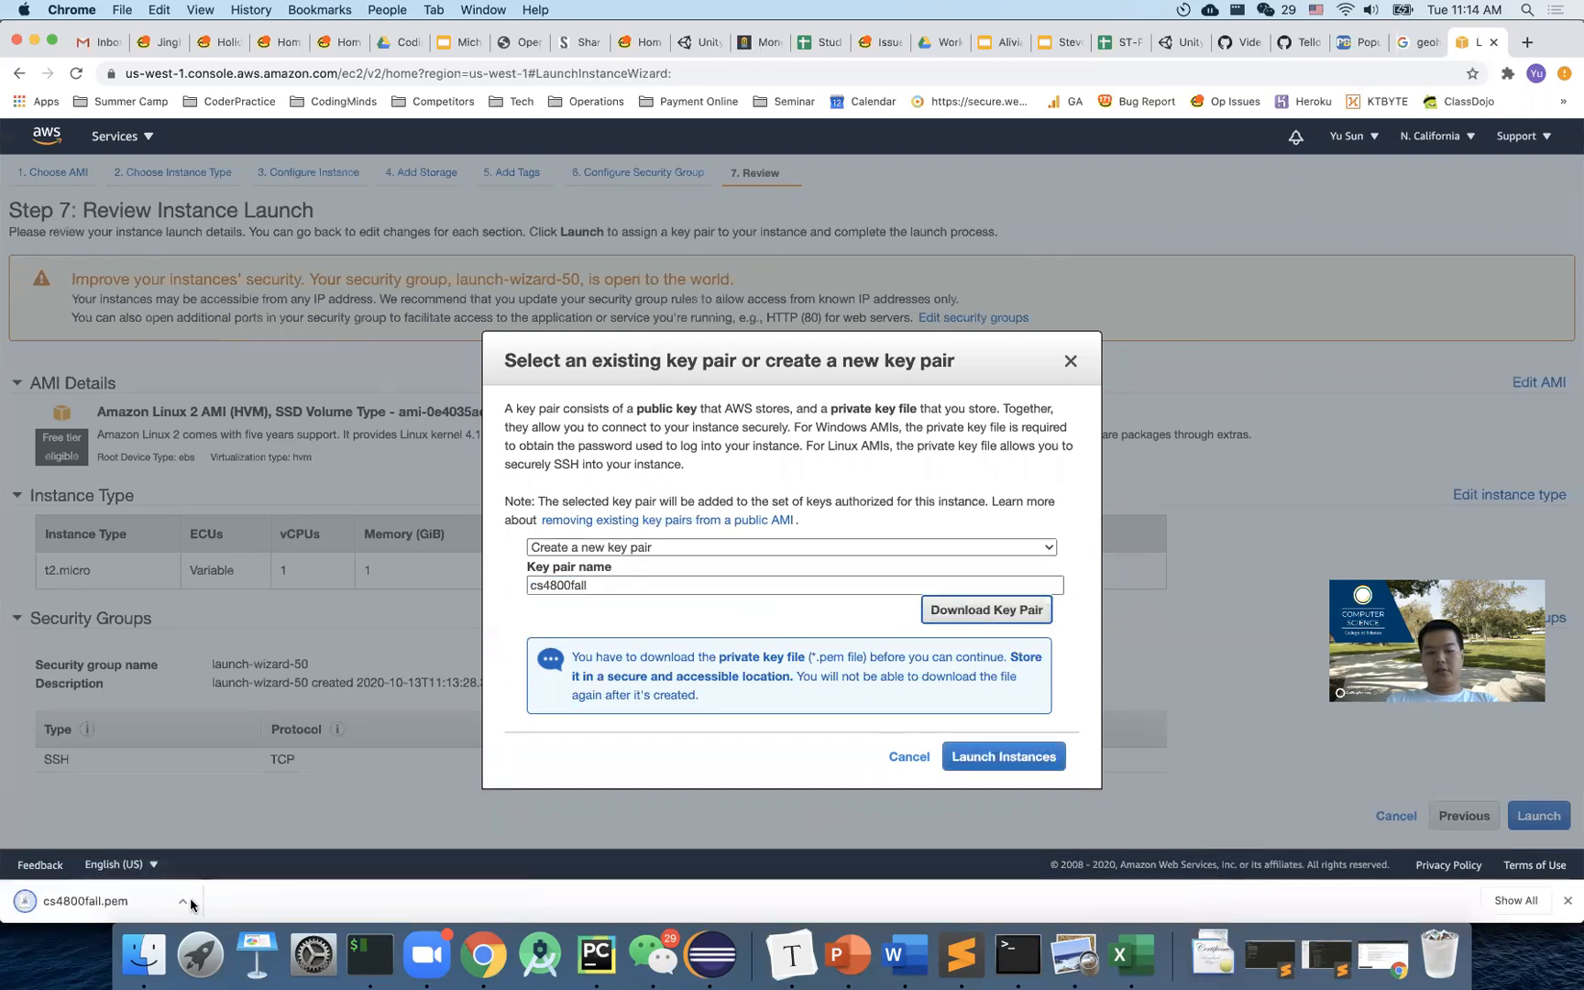
pyautogui.click(184, 900)
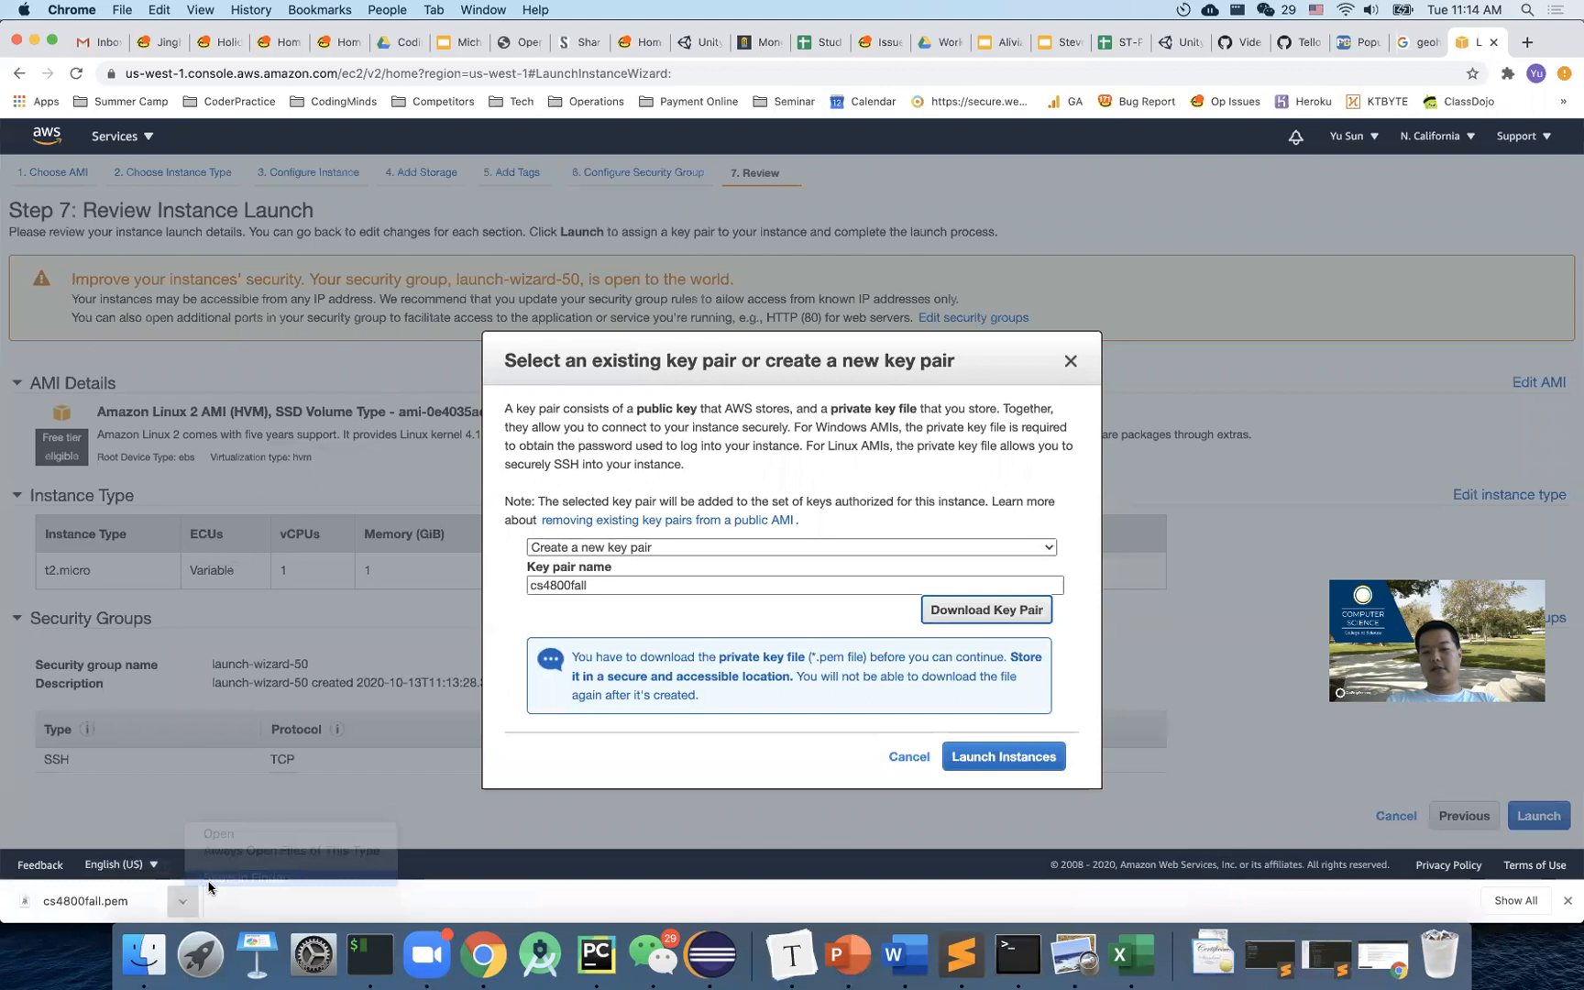
pyautogui.click(245, 875)
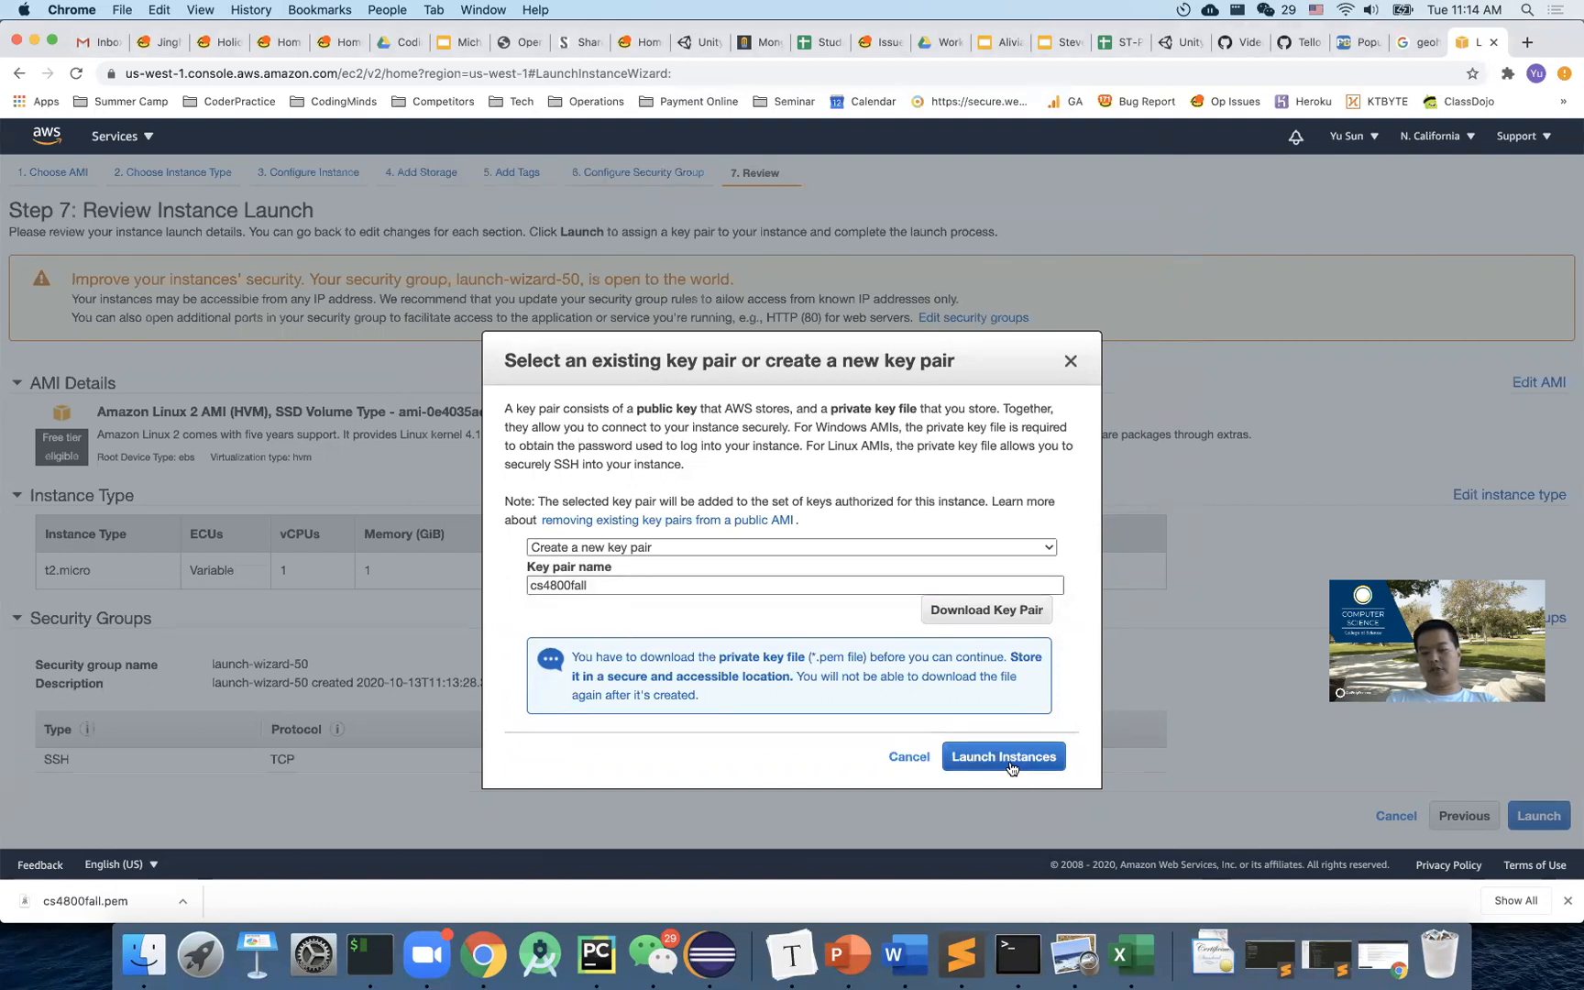
# Launch the instance with the new key pair and view it as Pending in the Instances list.
pyautogui.click(1003, 755)
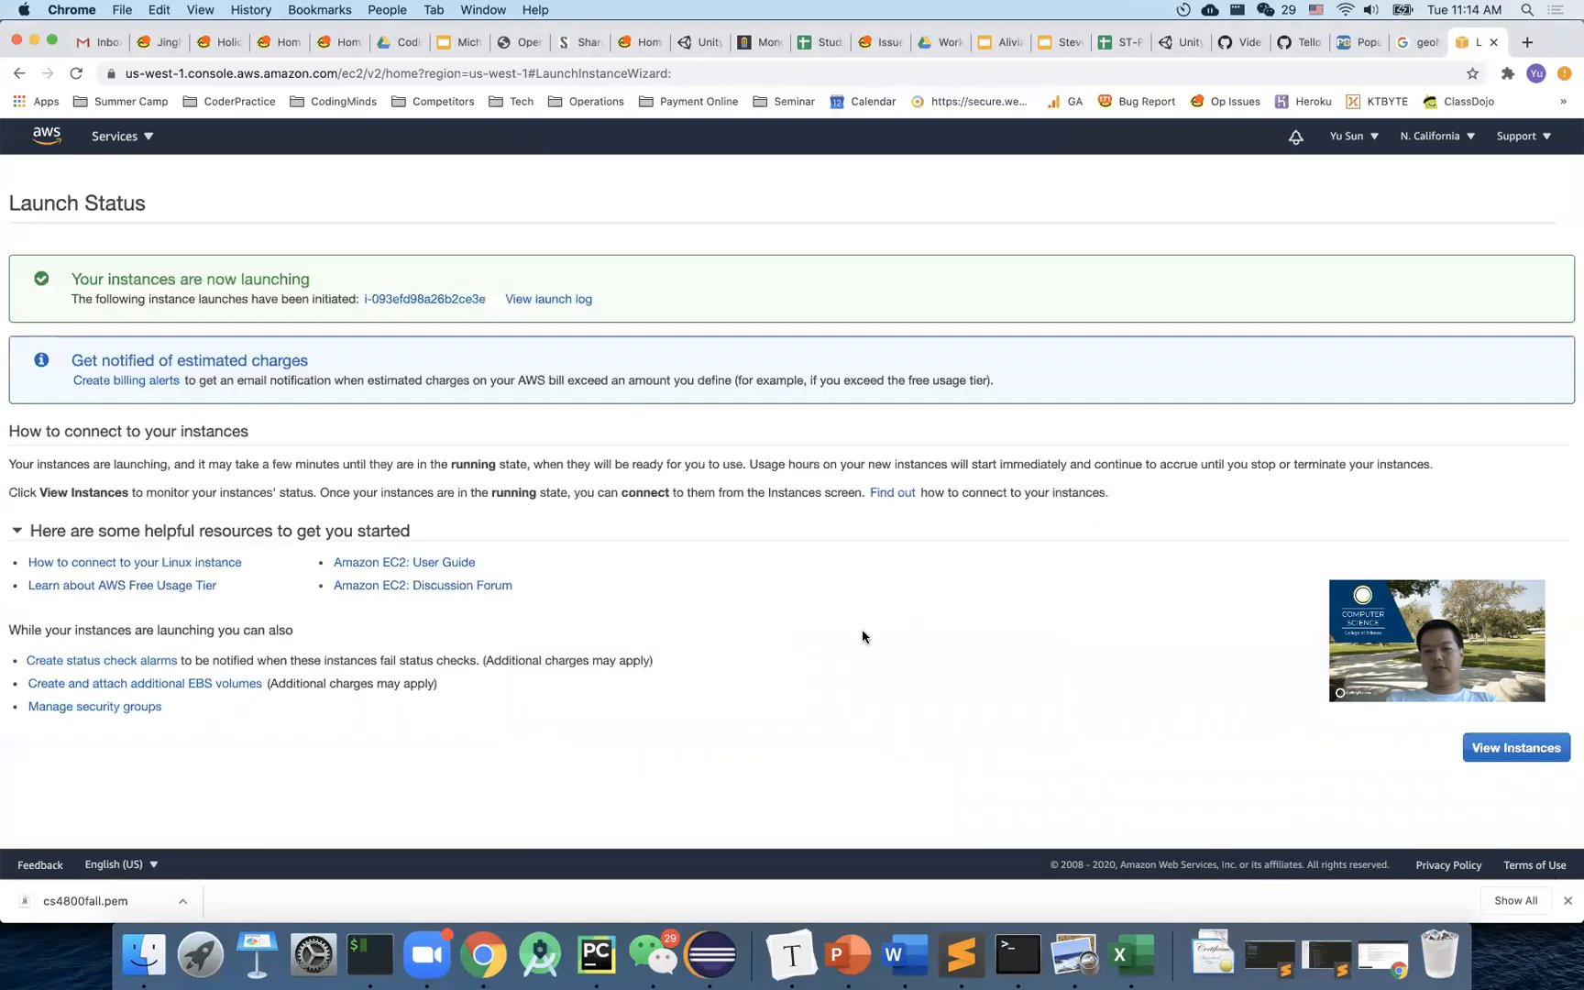
pyautogui.moveTo(1517, 748)
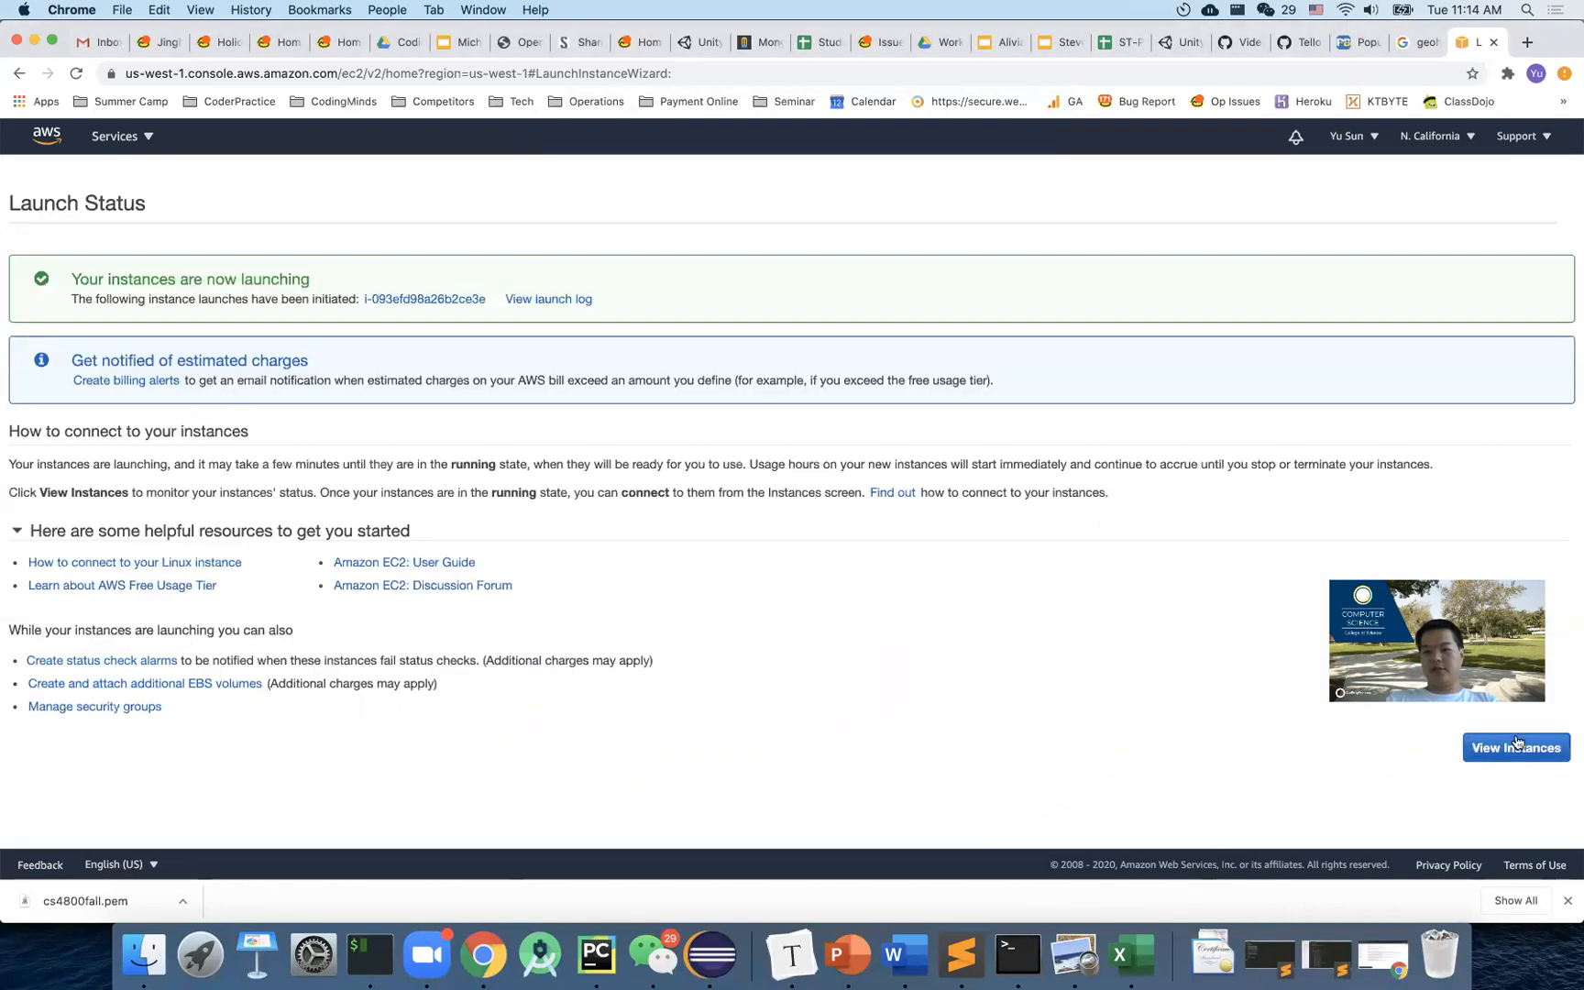
pyautogui.click(1514, 748)
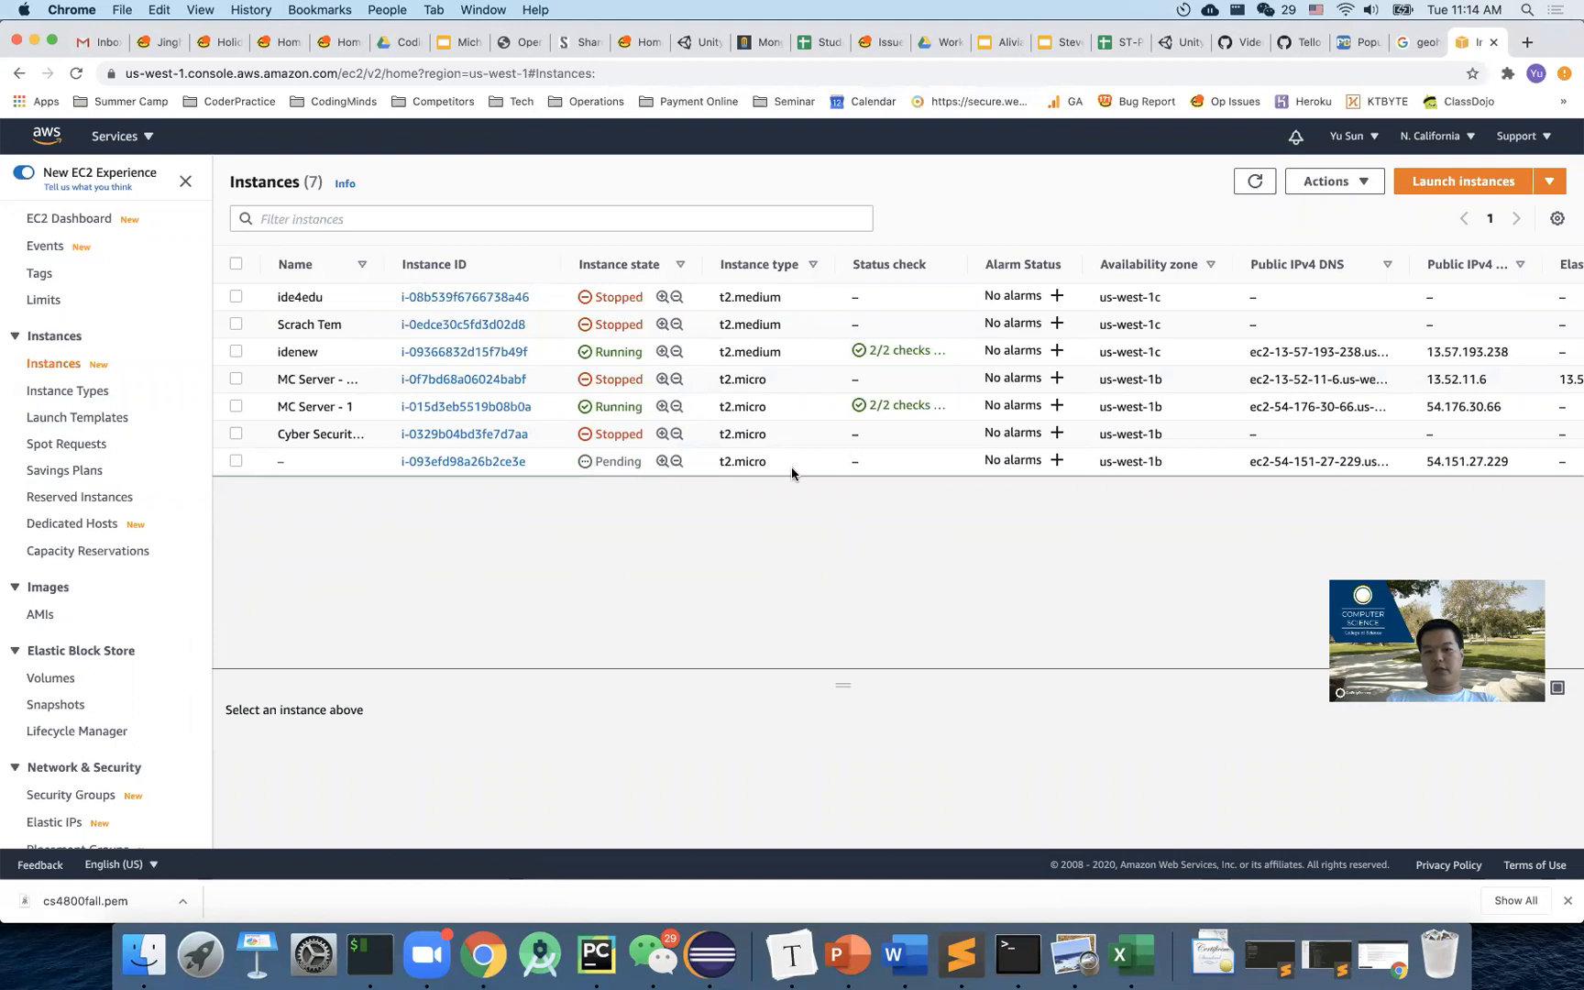
# Refresh until the new instance shows Running and display its details with public IP 54.151.27.229.
pyautogui.click(234, 461)
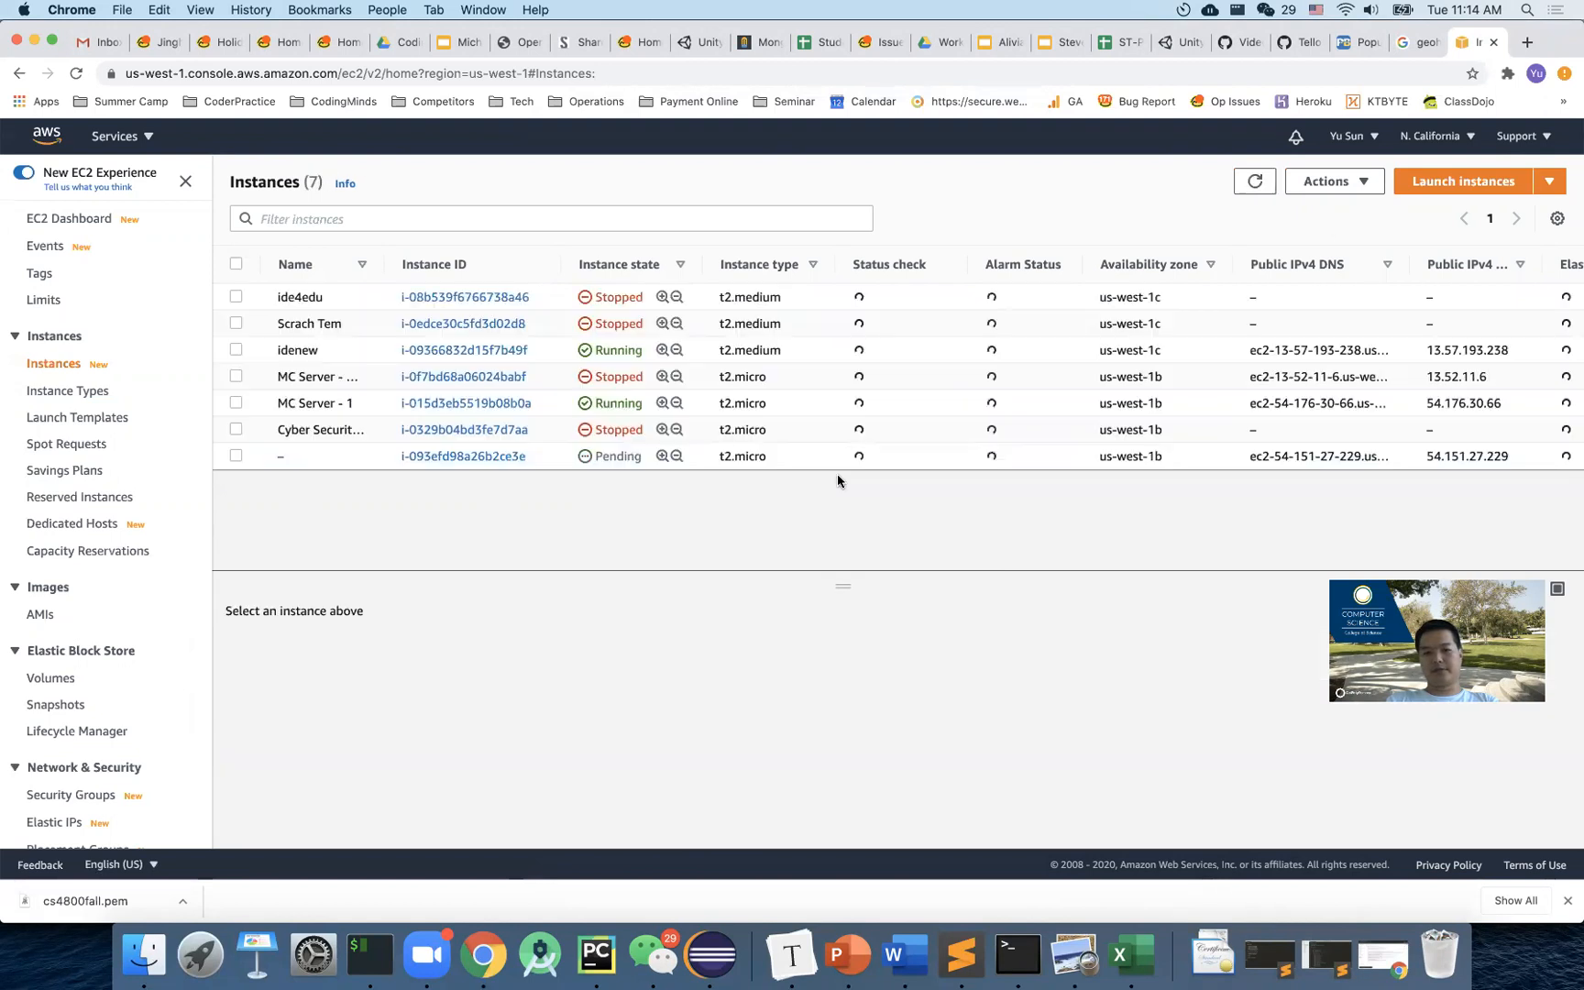
pyautogui.click(235, 460)
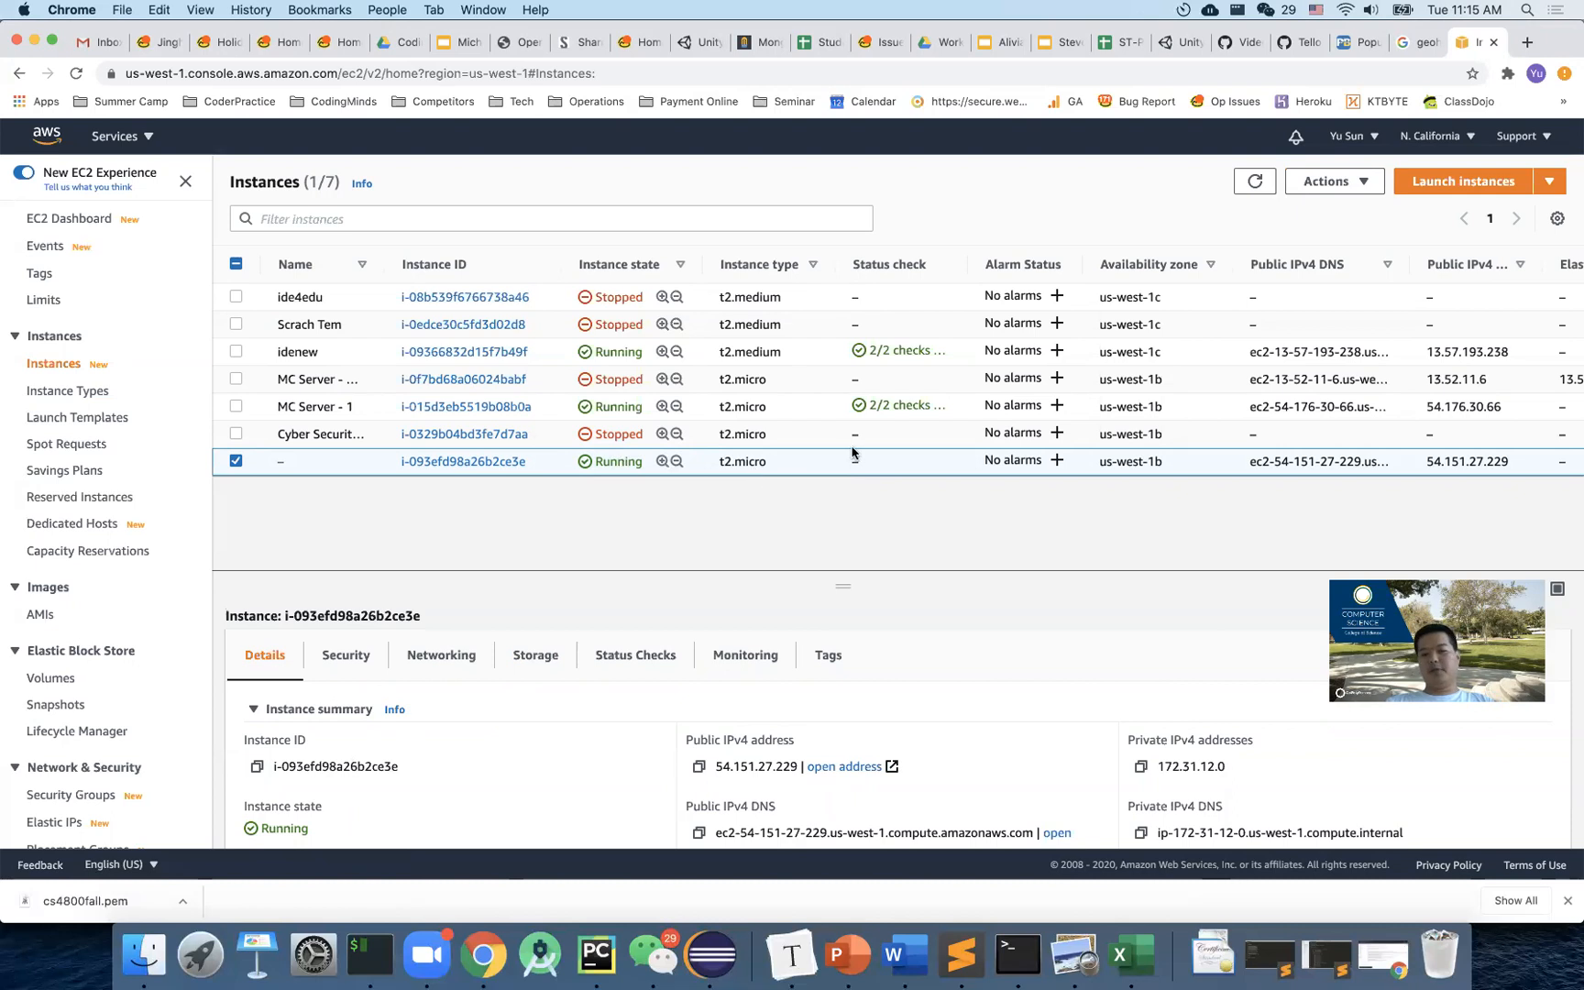
pyautogui.moveTo(807, 462)
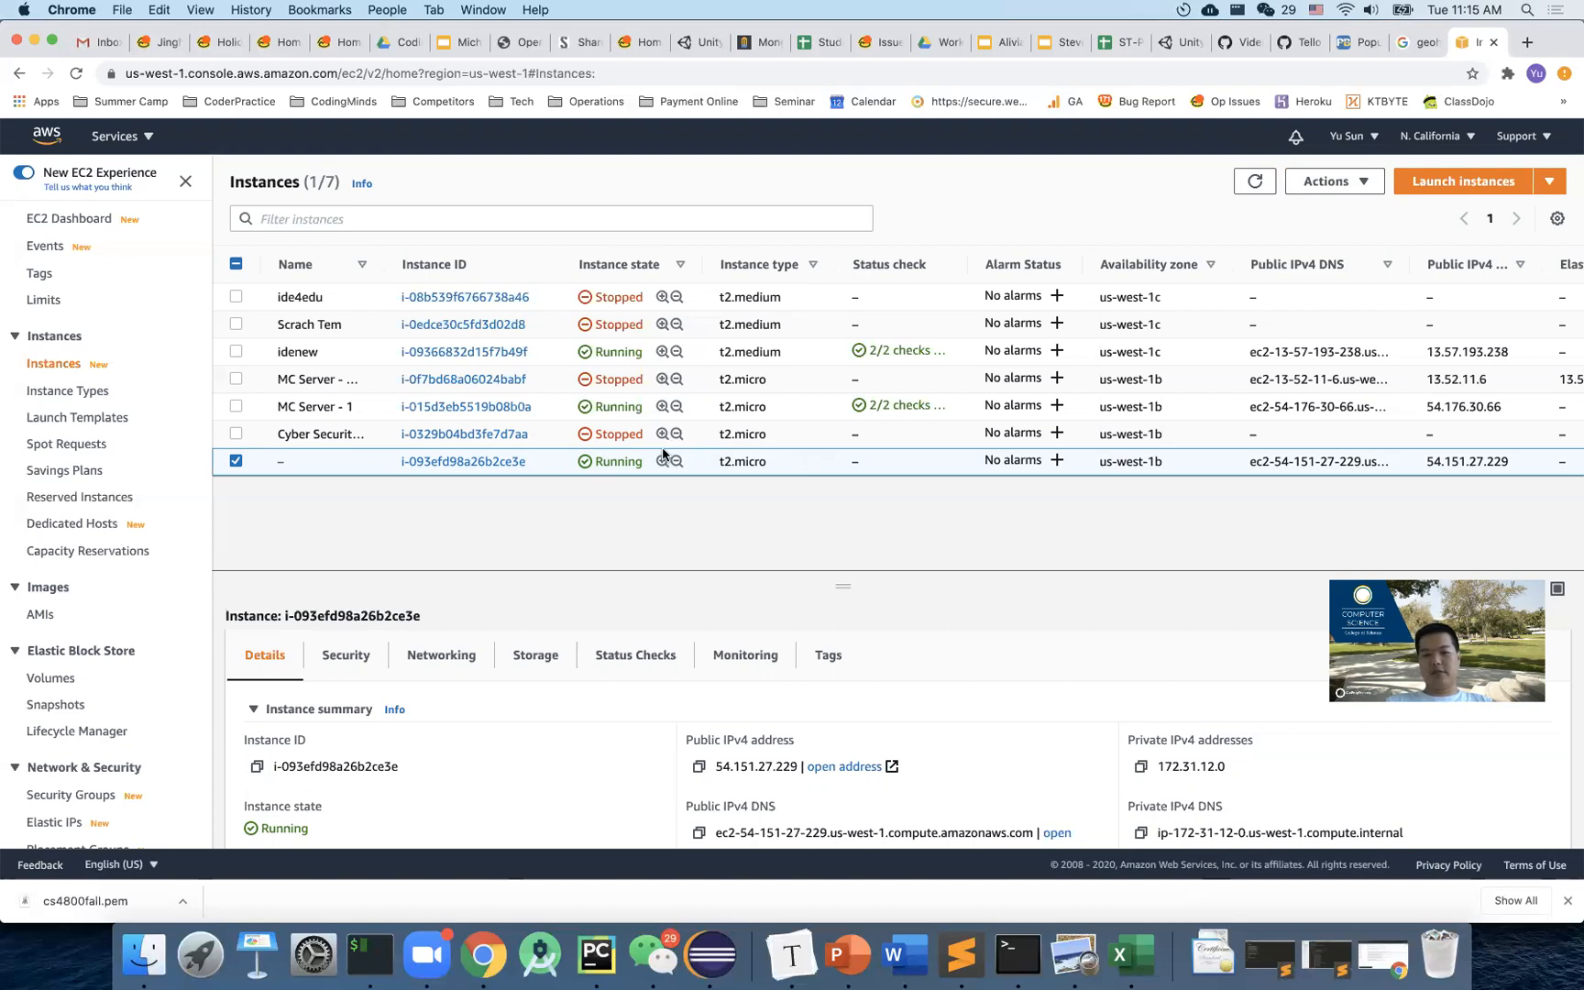
pyautogui.moveTo(816, 466)
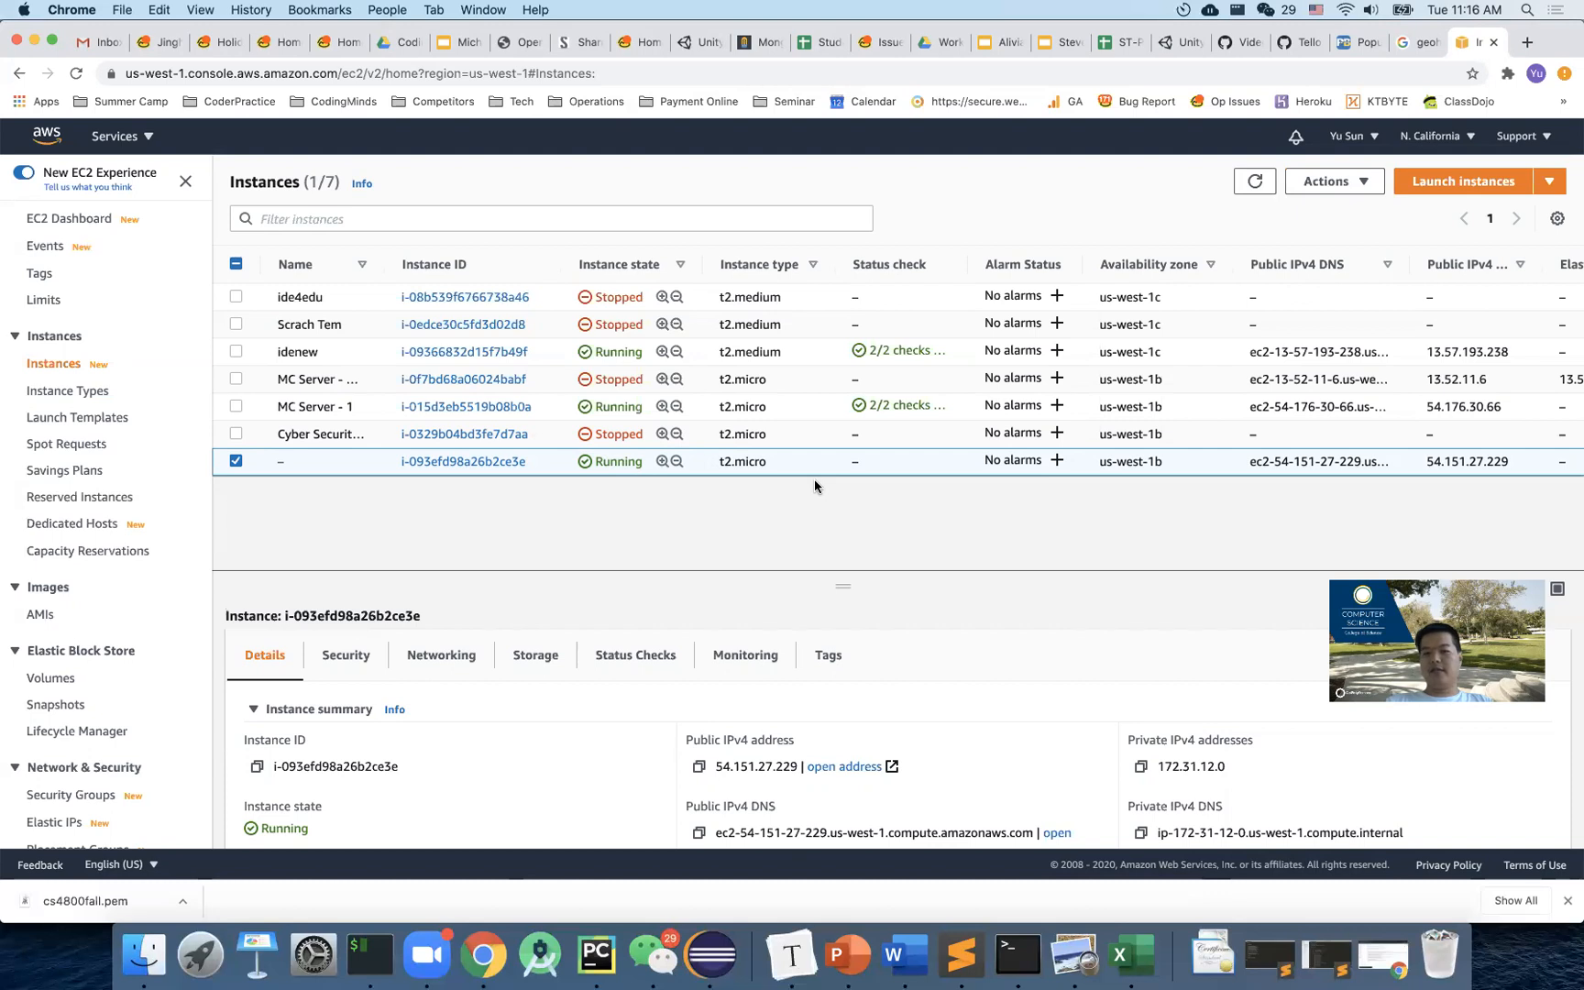
pyautogui.moveTo(838, 464)
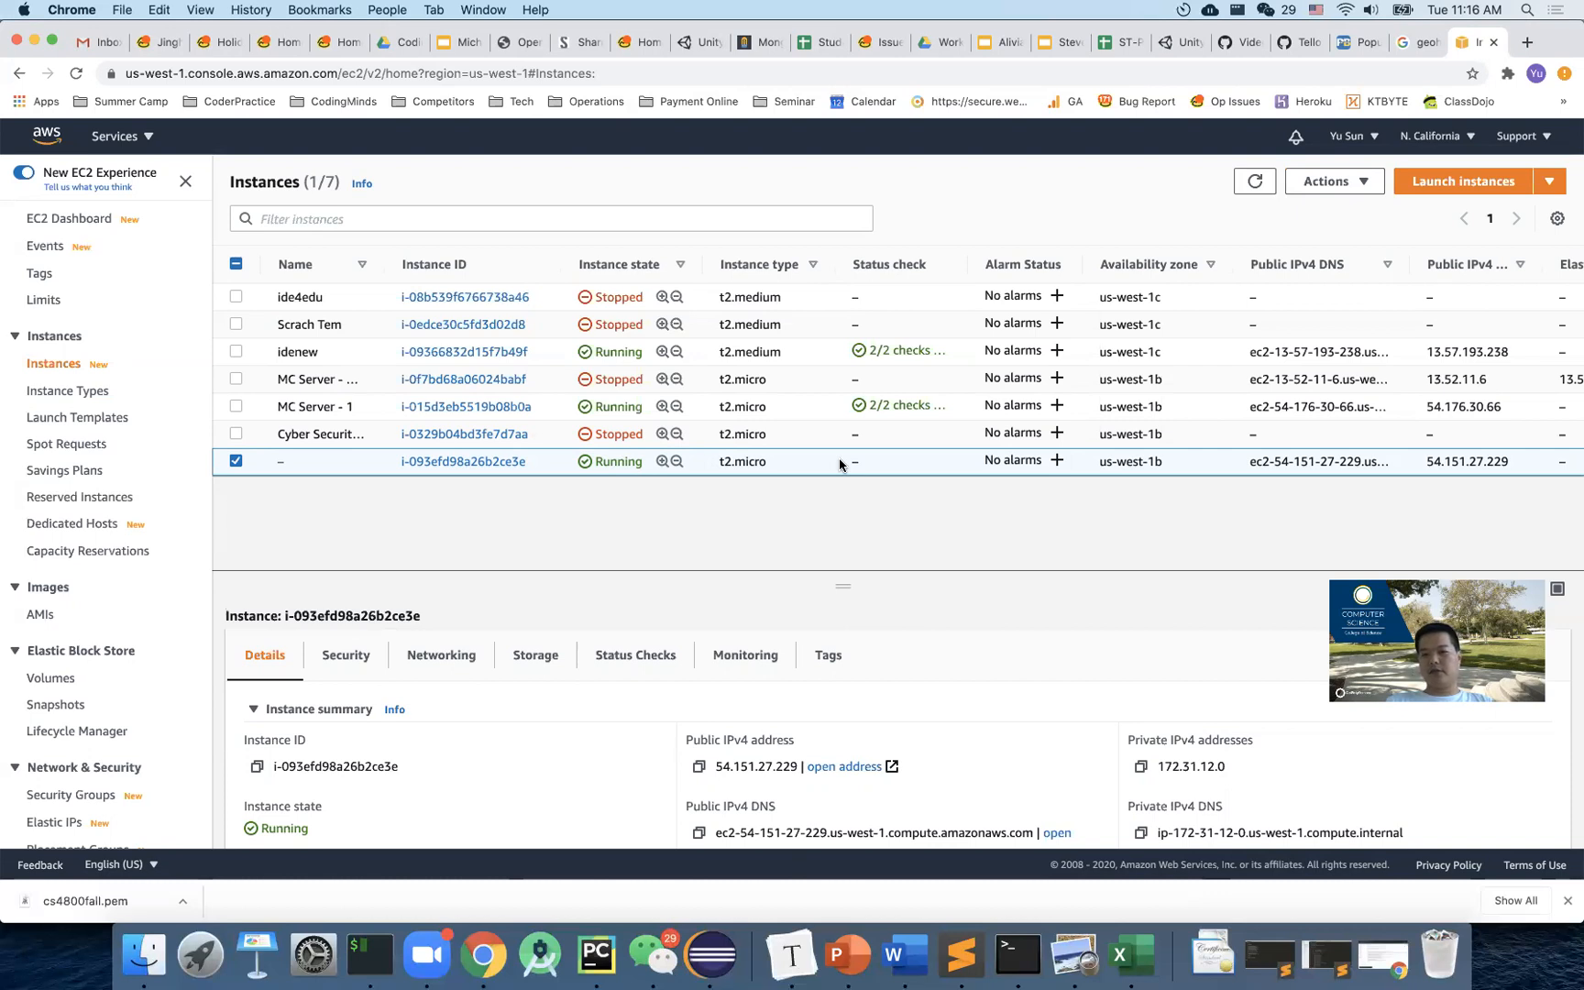
pyautogui.moveTo(798, 483)
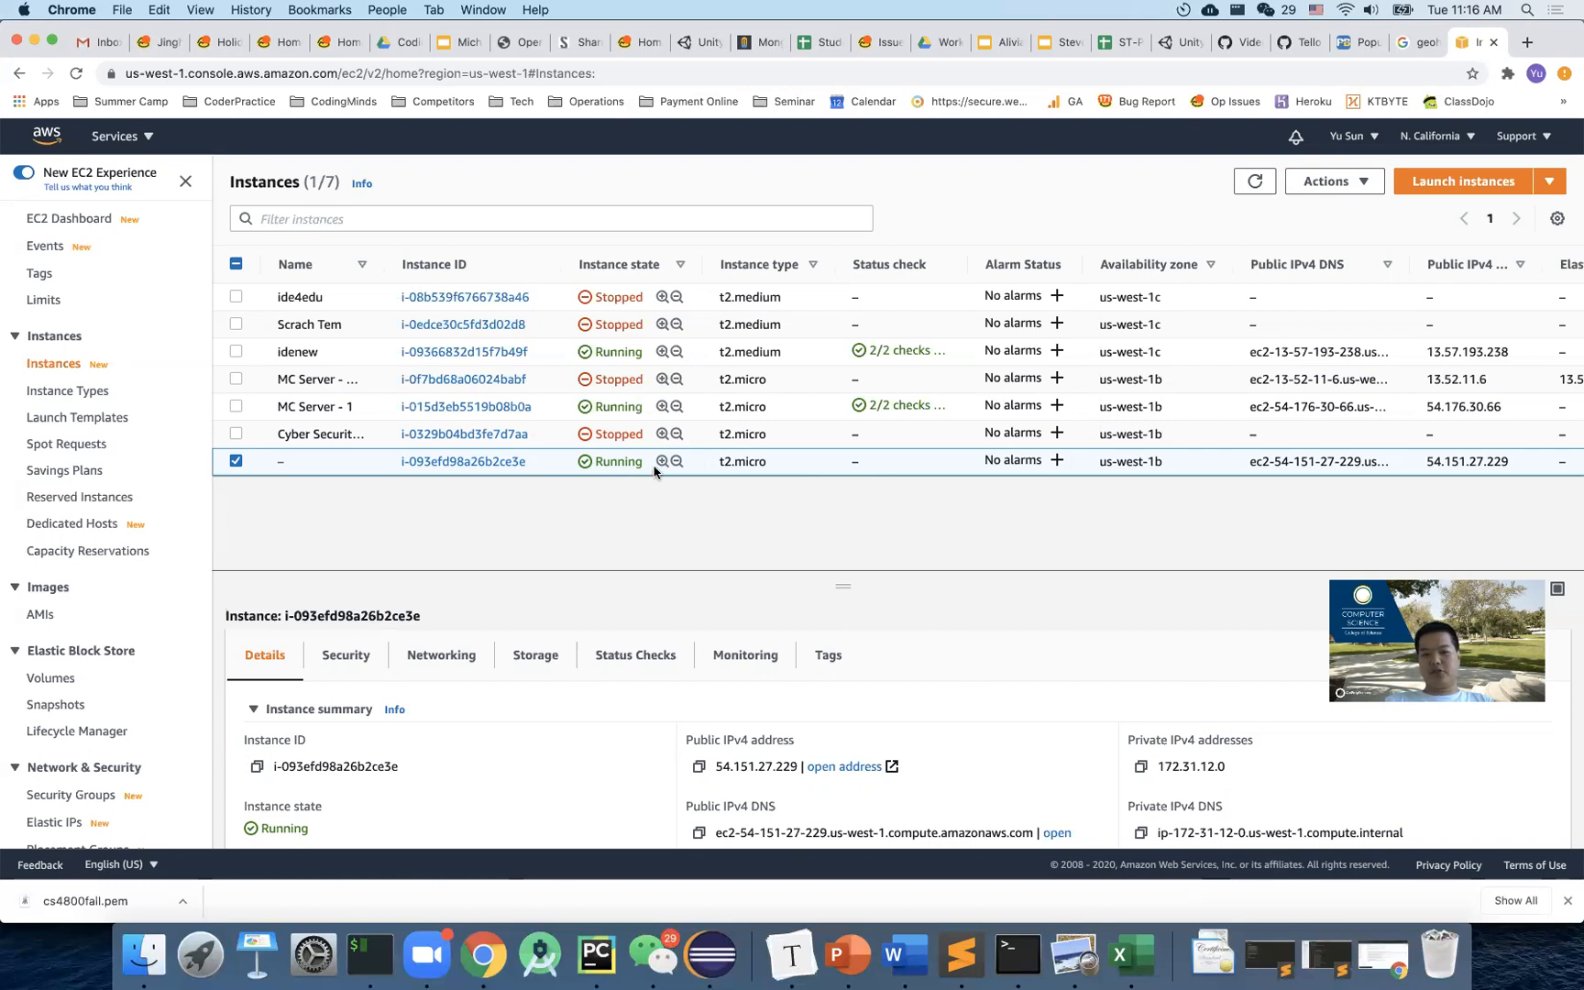
pyautogui.moveTo(825, 470)
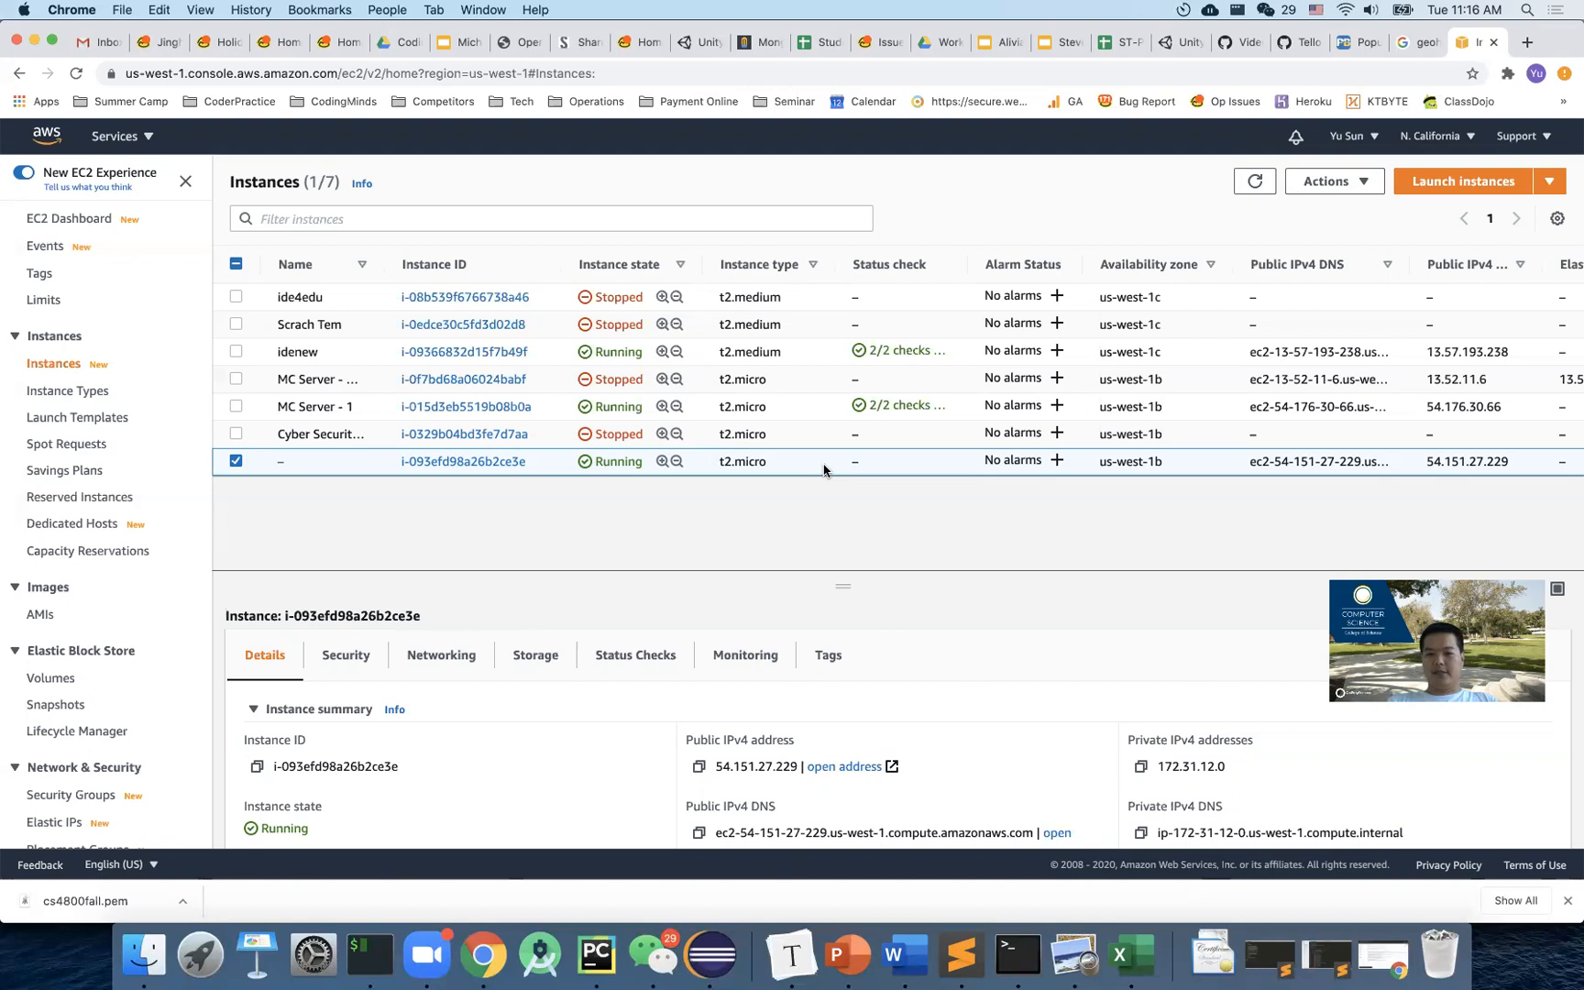
pyautogui.hscroll(3)
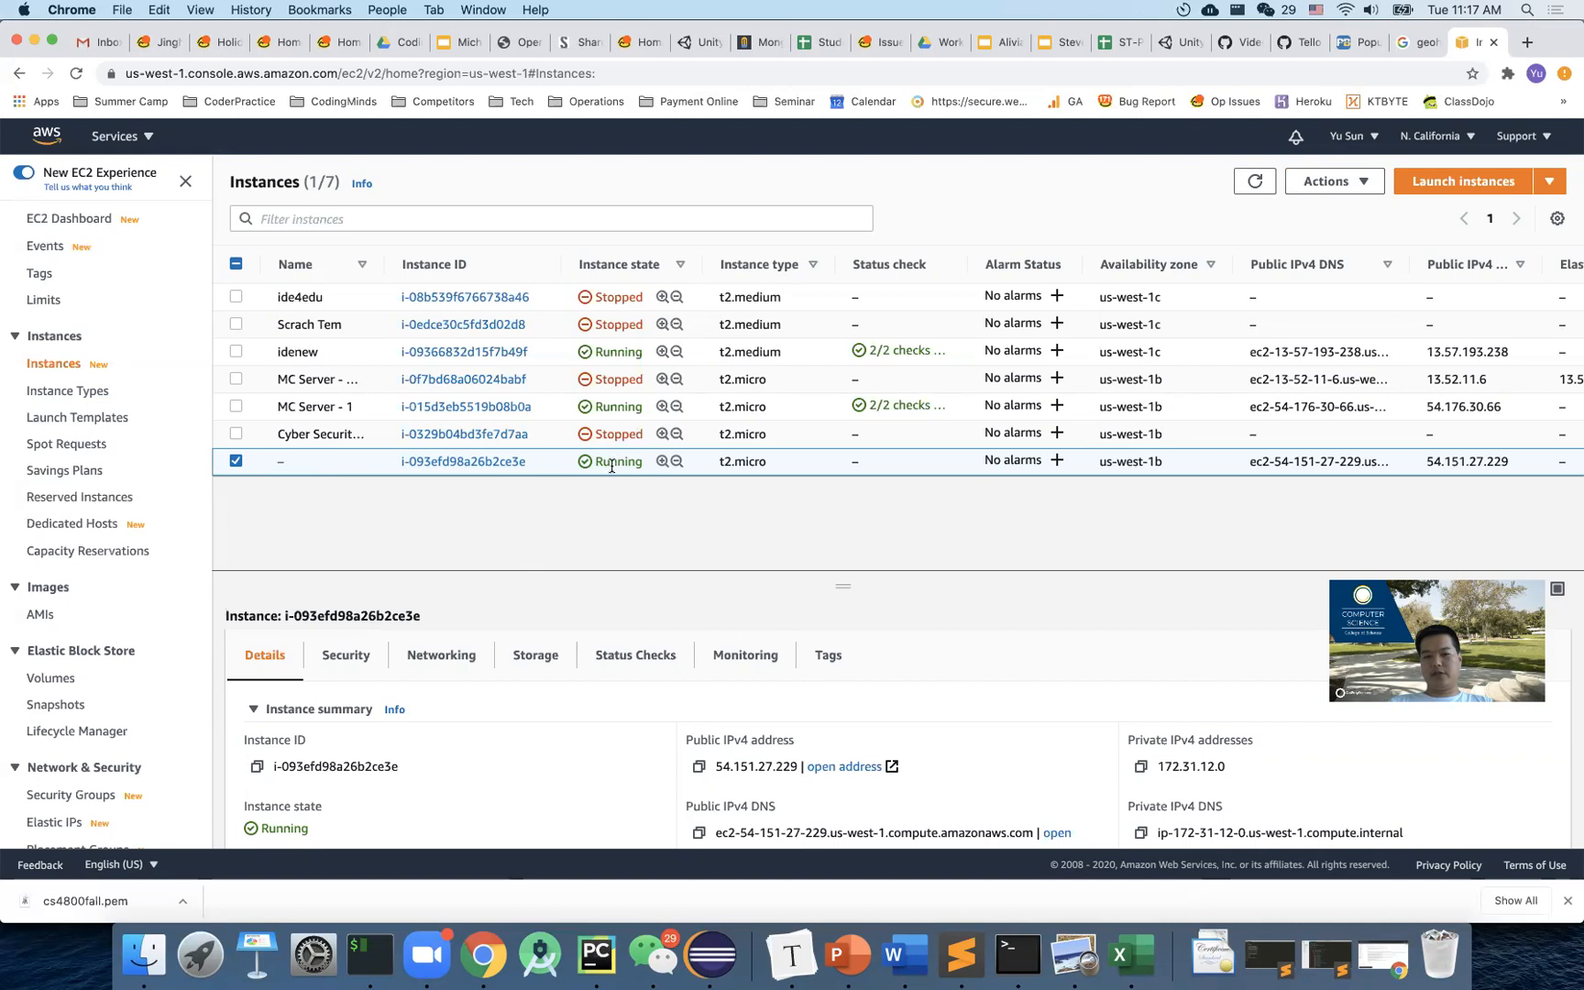
pyautogui.moveTo(867, 539)
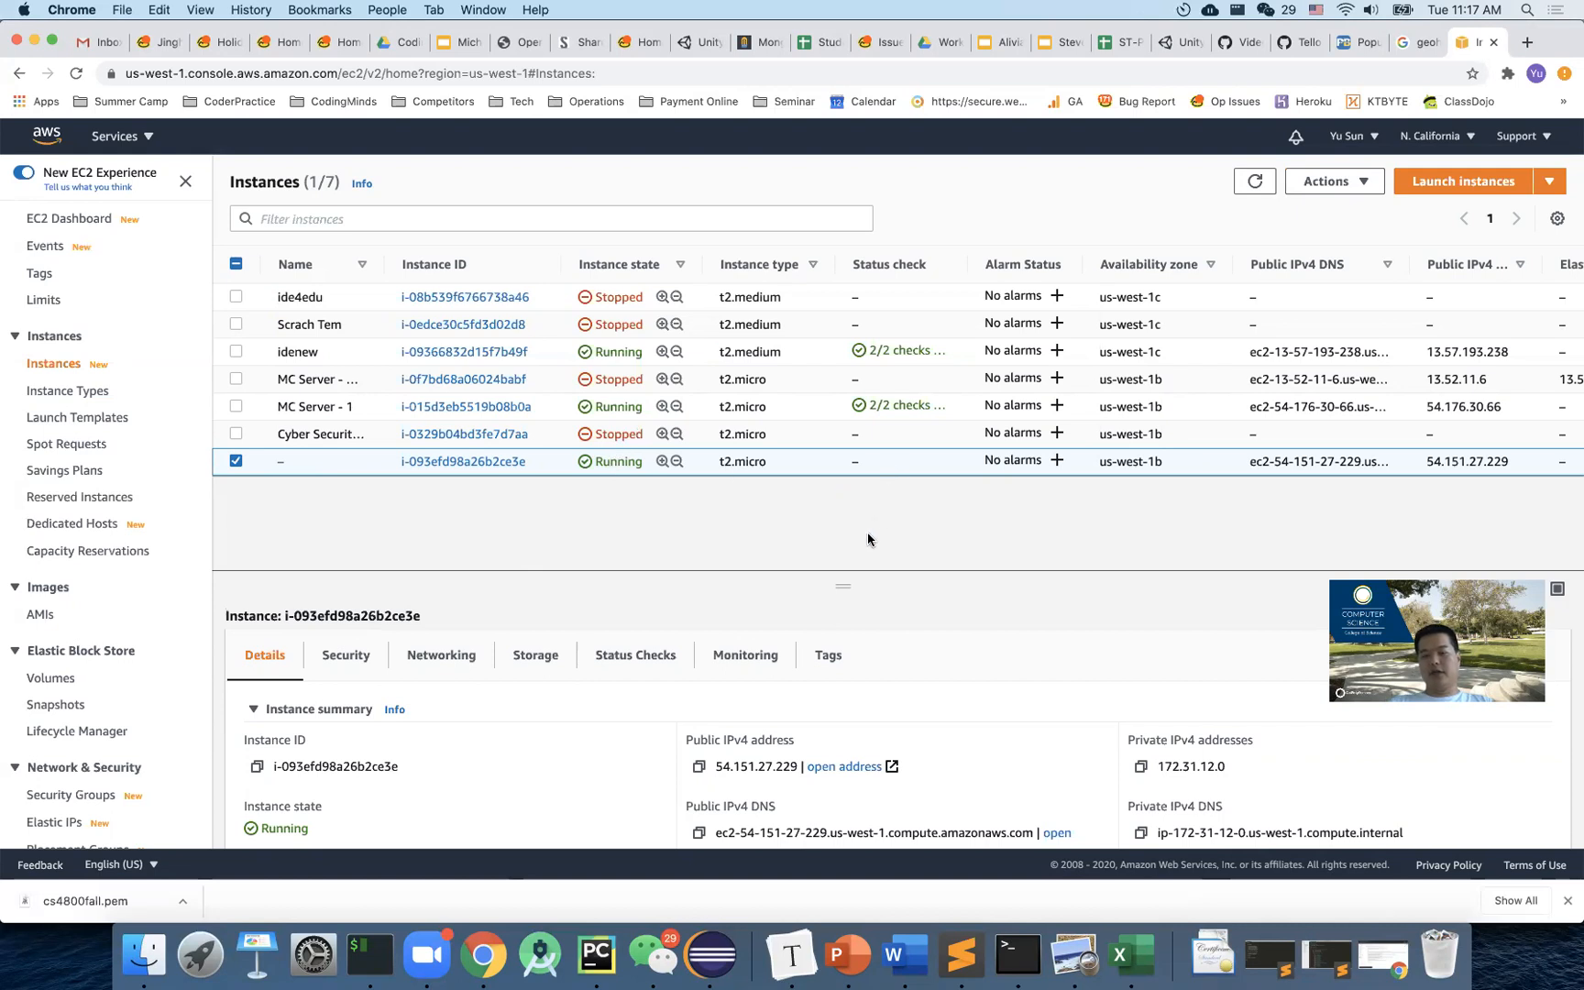
pyautogui.moveTo(640, 867)
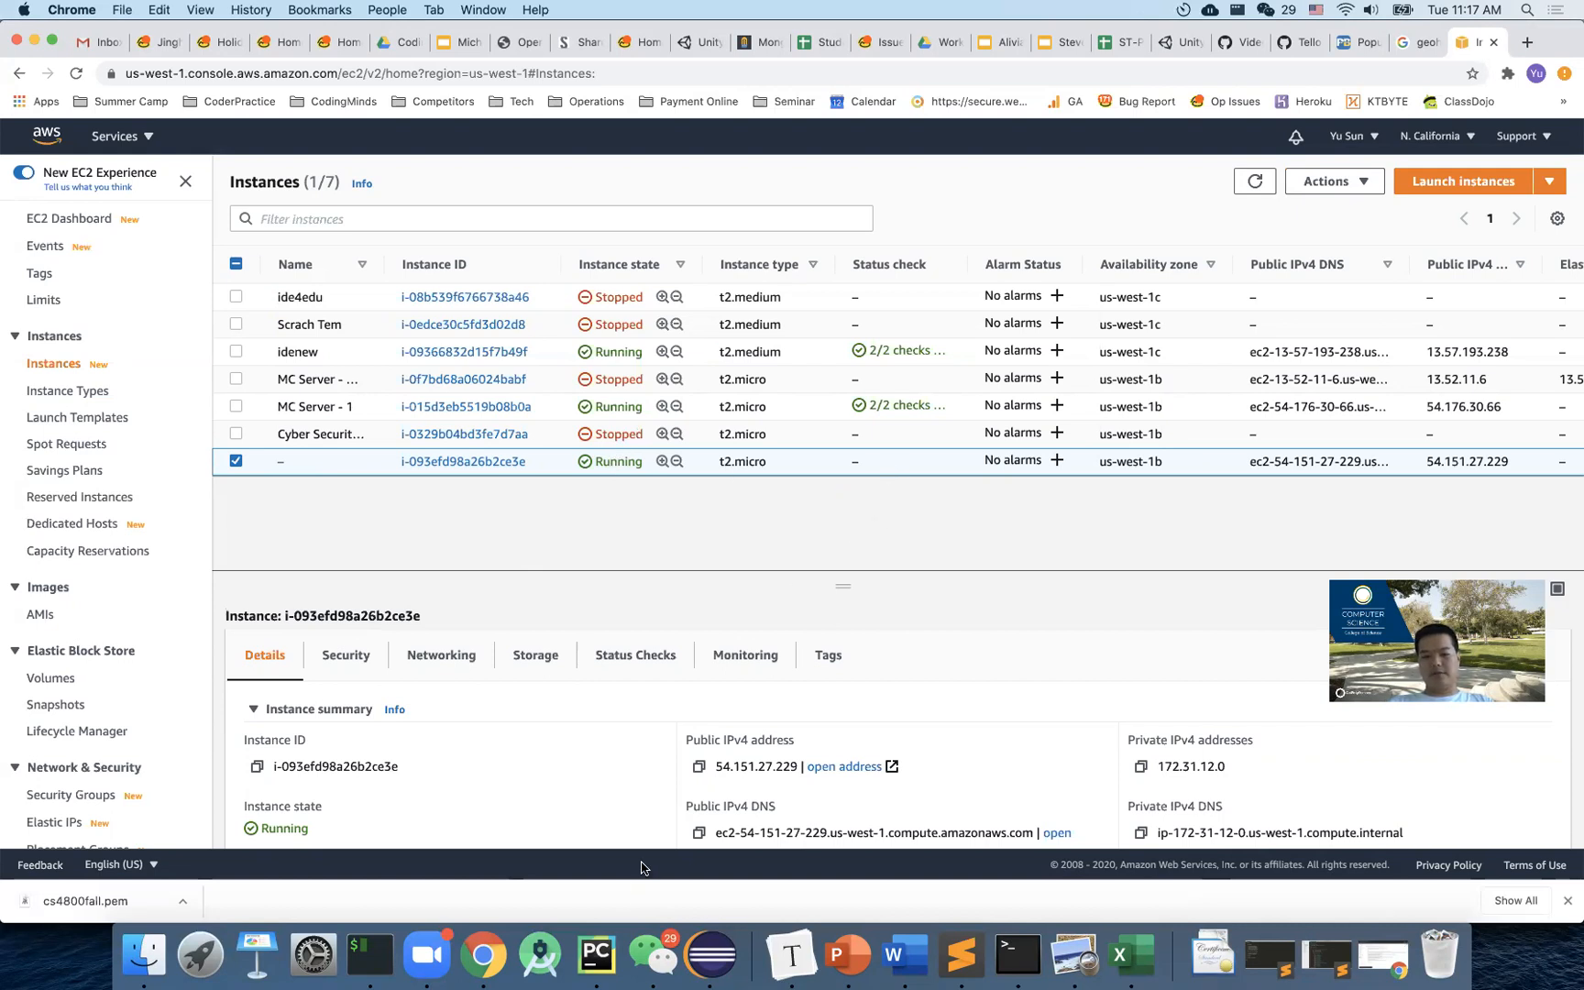
pyautogui.moveTo(922, 468)
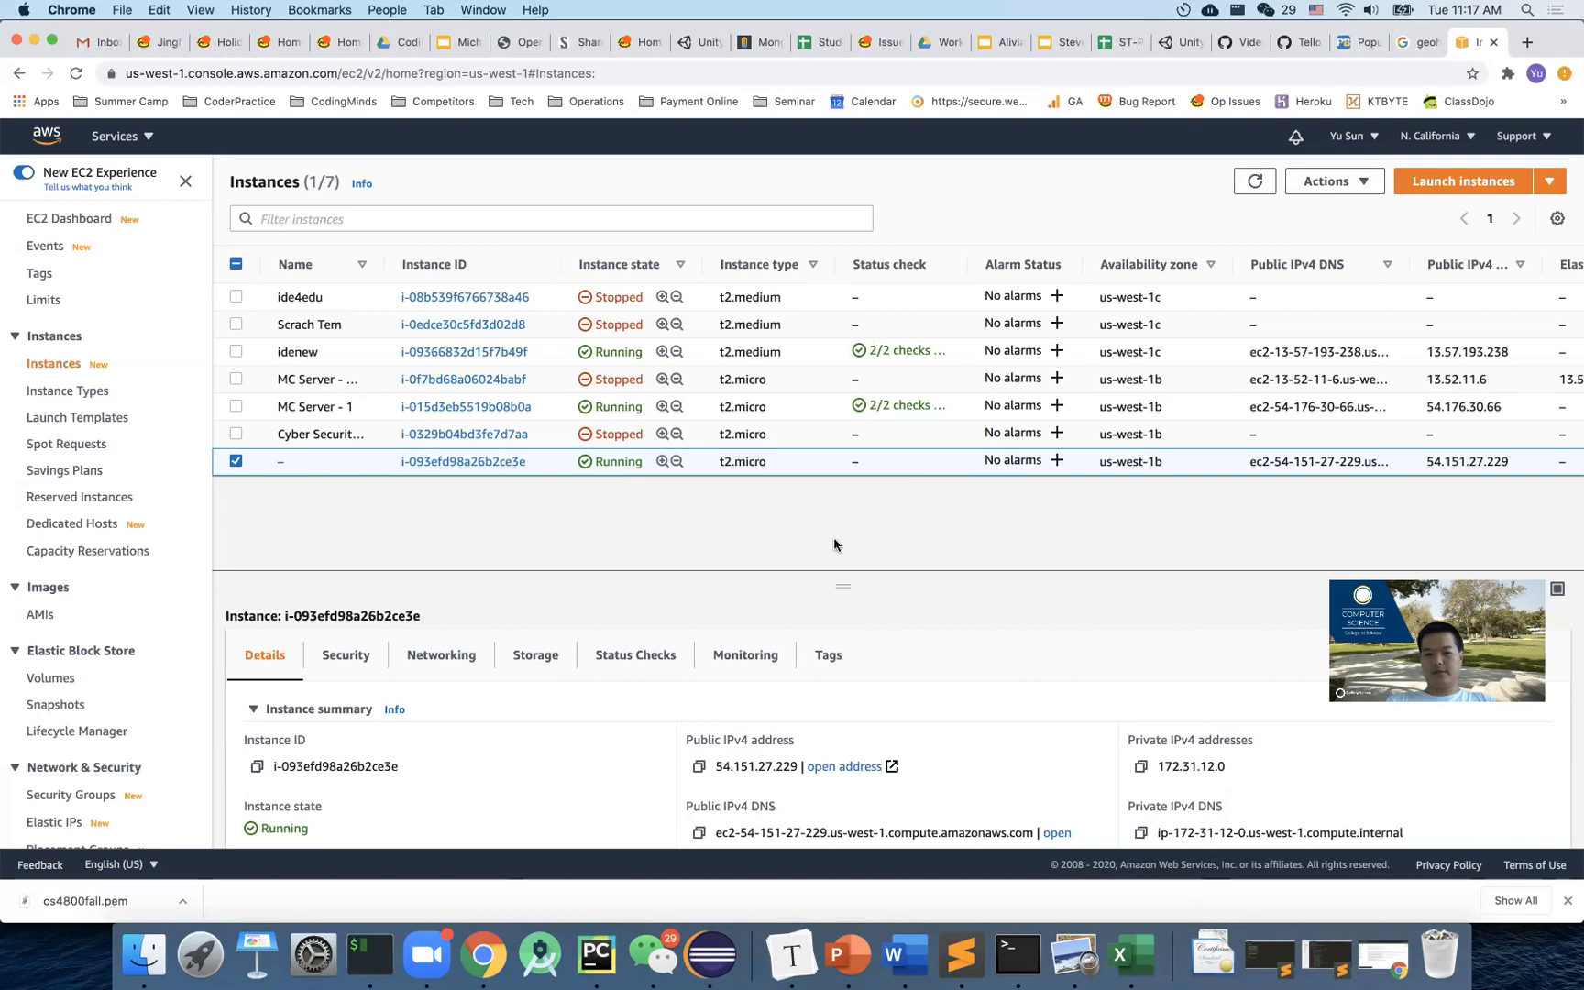
pyautogui.moveTo(829, 567)
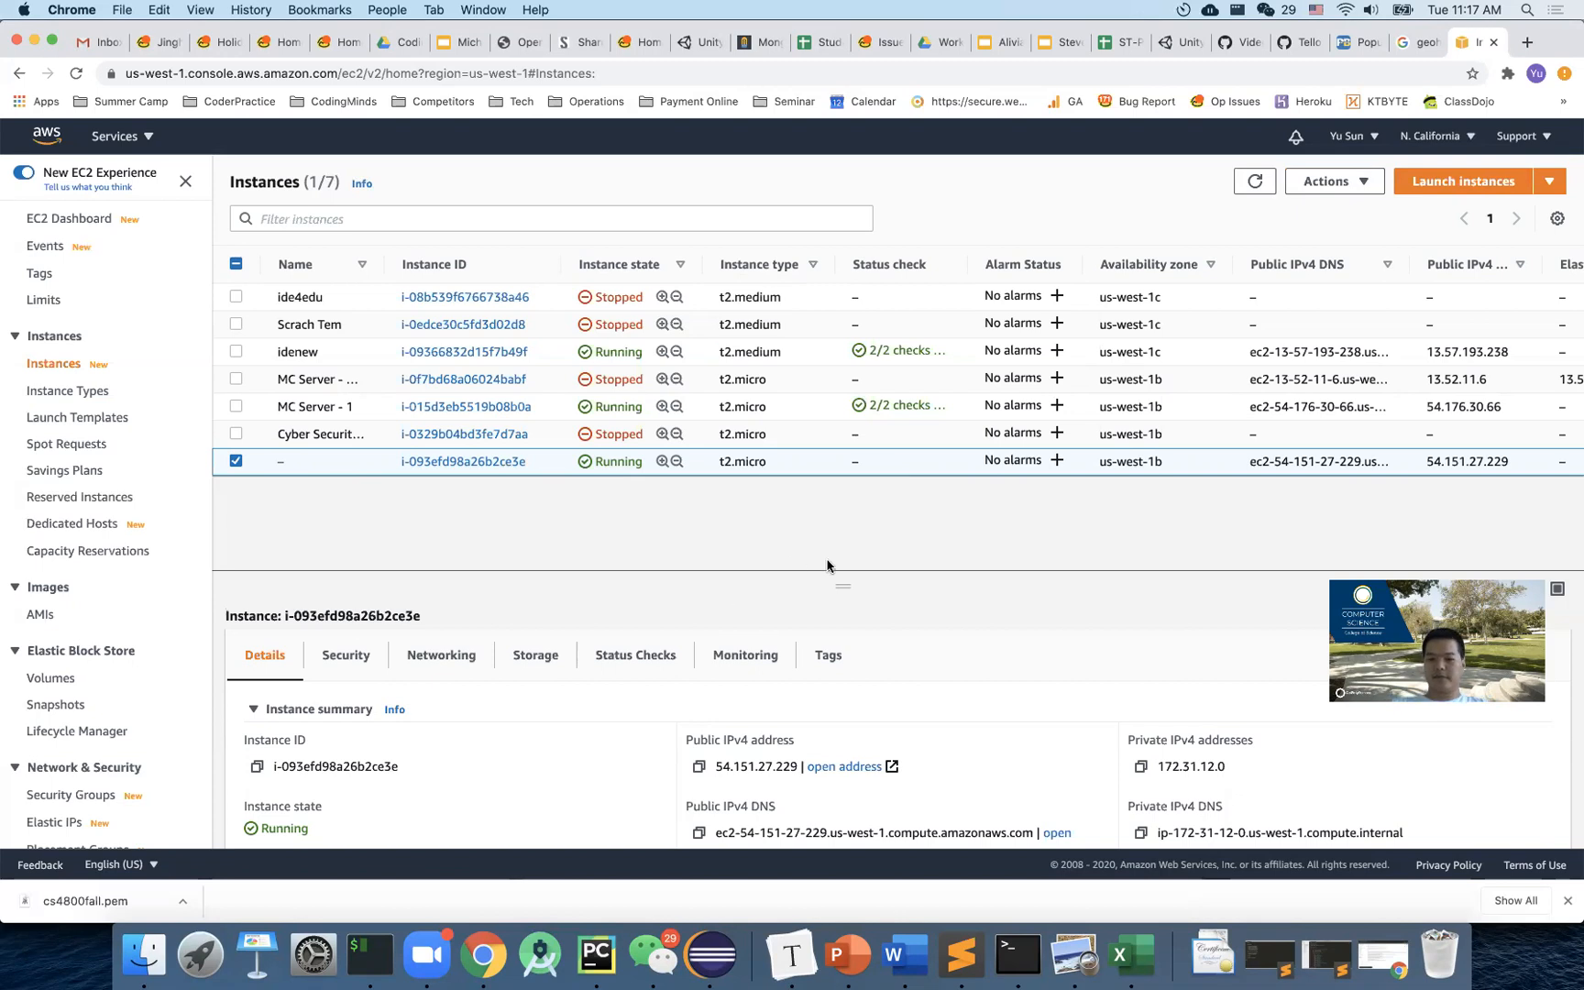
pyautogui.moveTo(1075, 953)
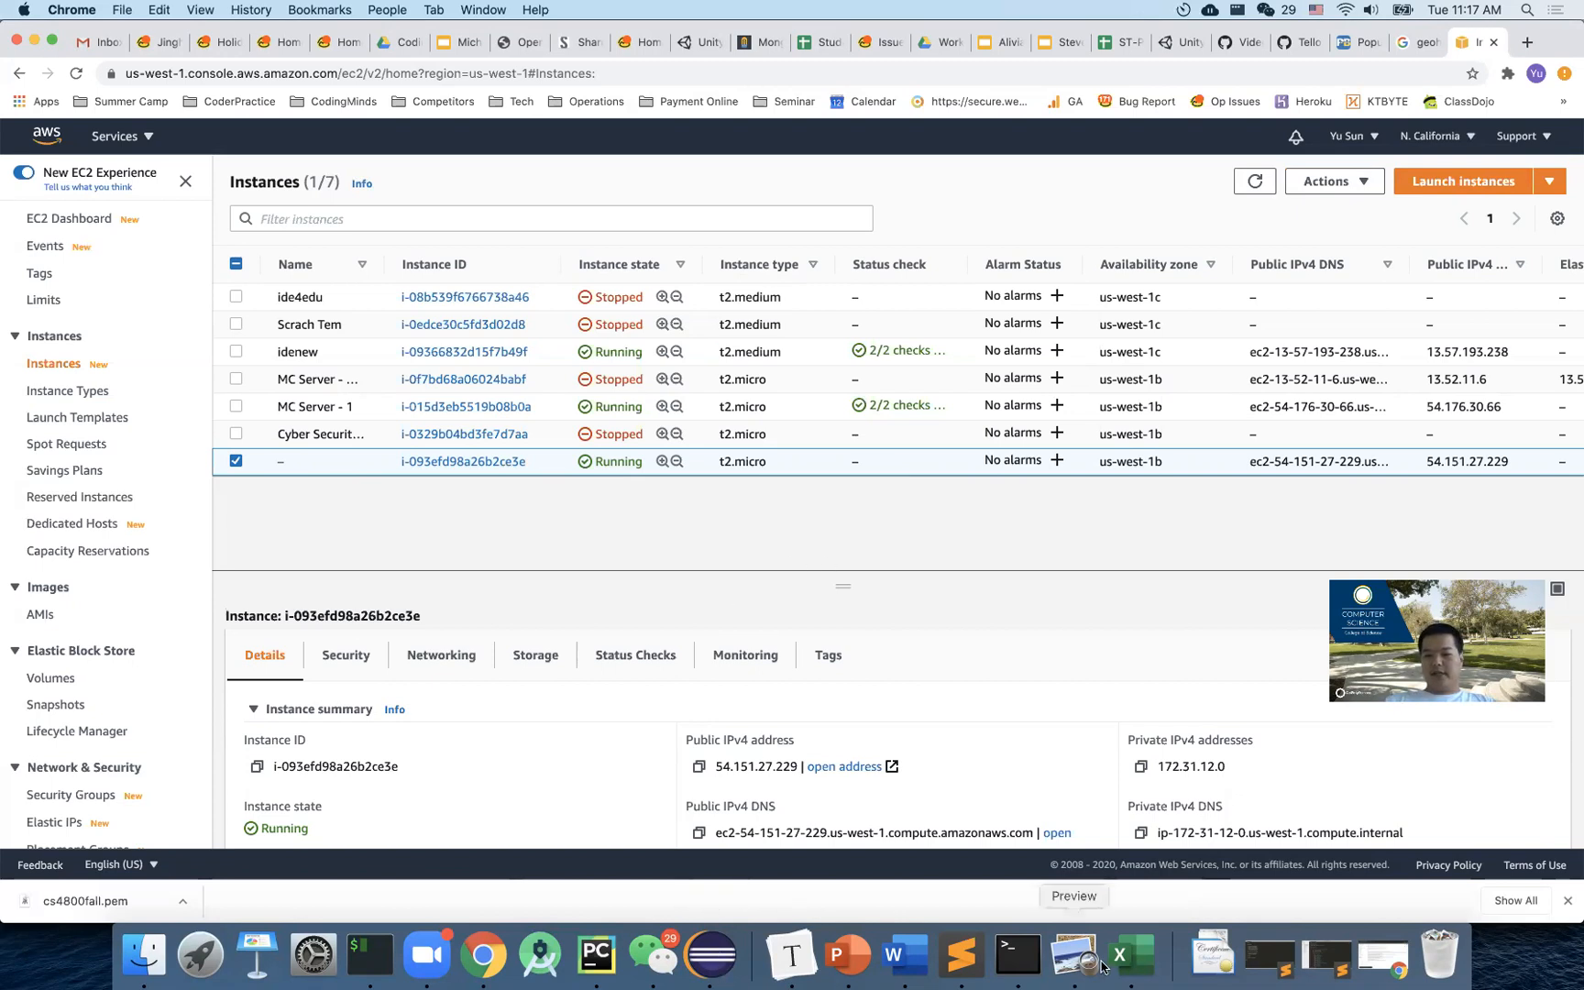
pyautogui.moveTo(1313, 508)
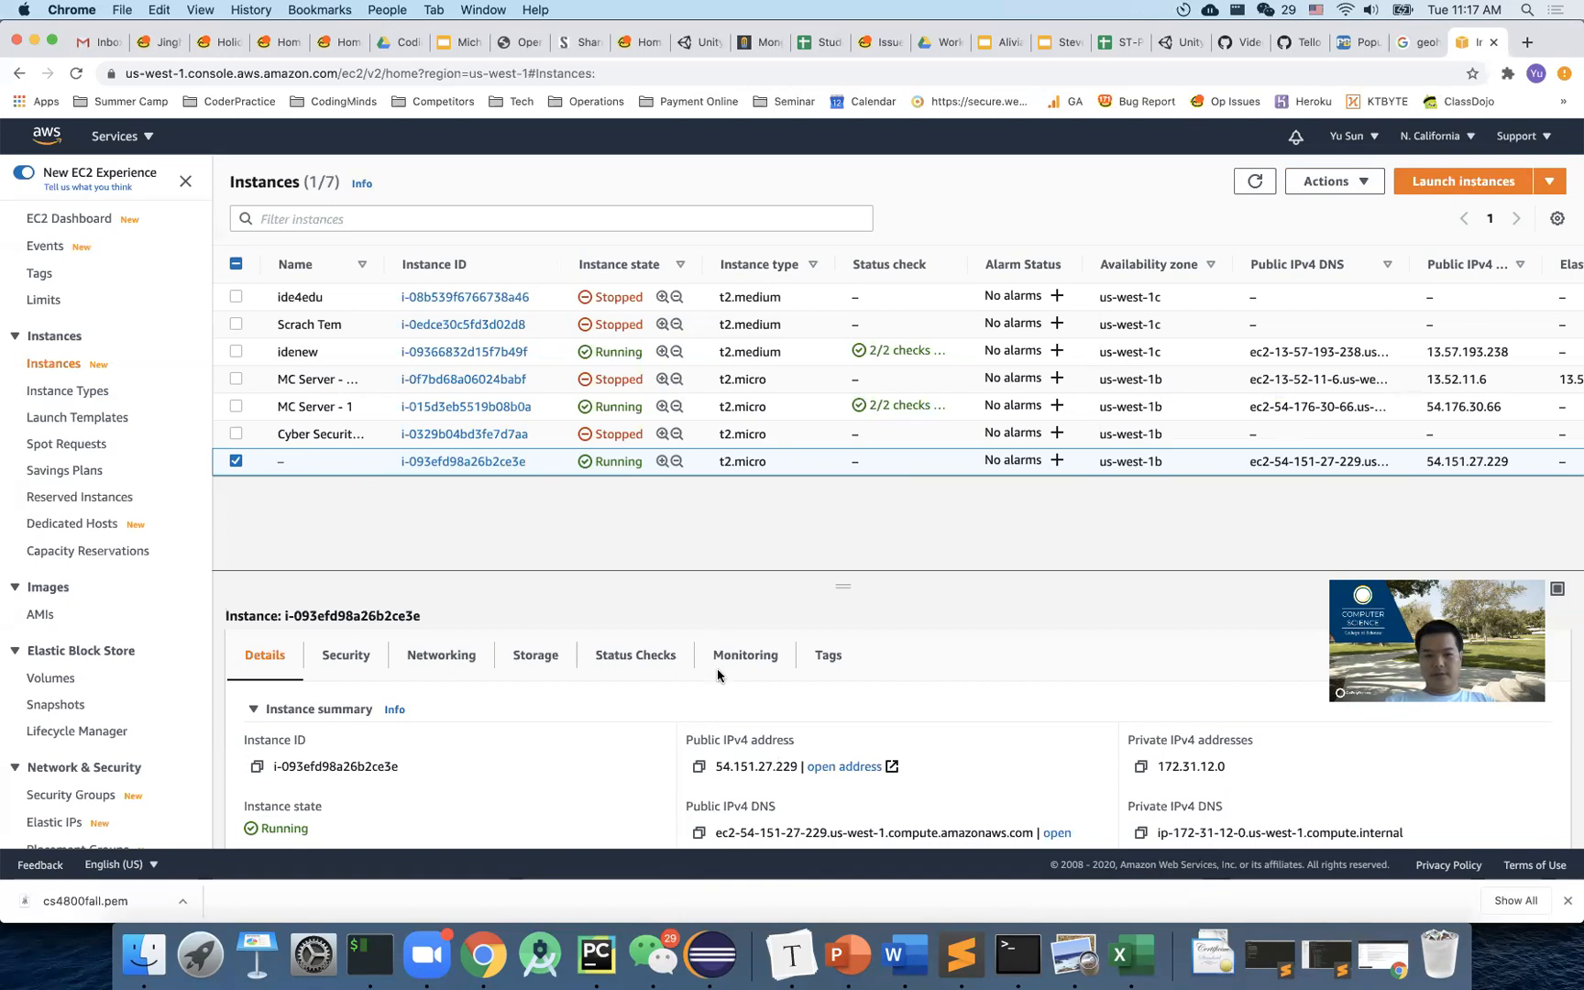
pyautogui.moveTo(791, 721)
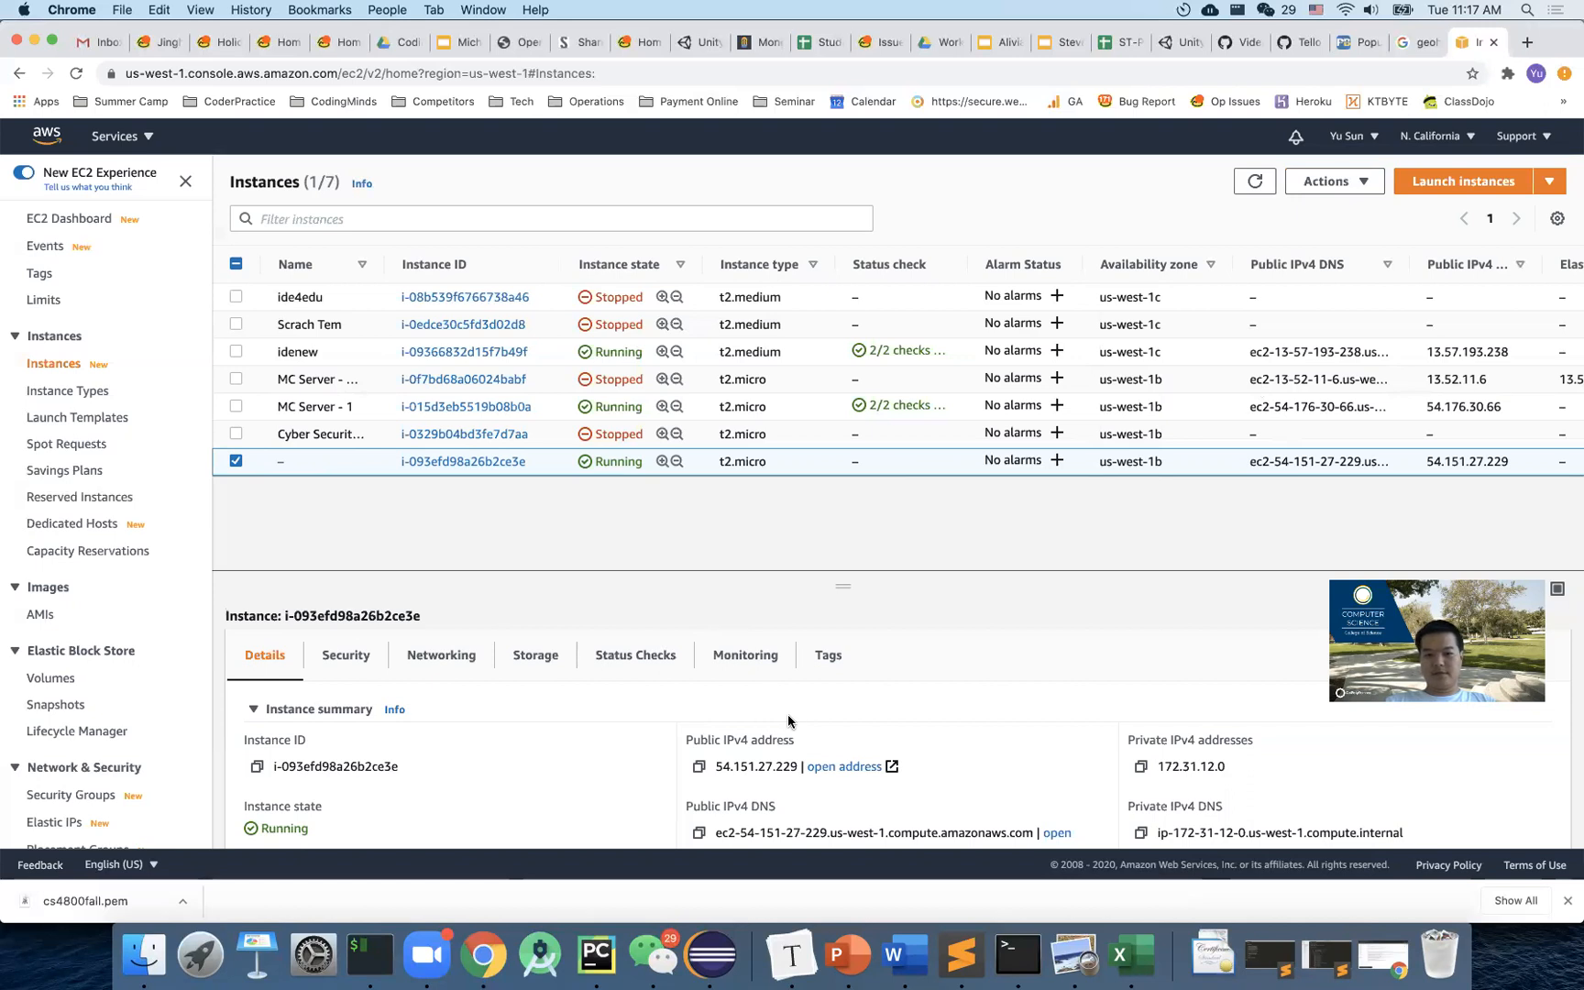
pyautogui.moveTo(808, 701)
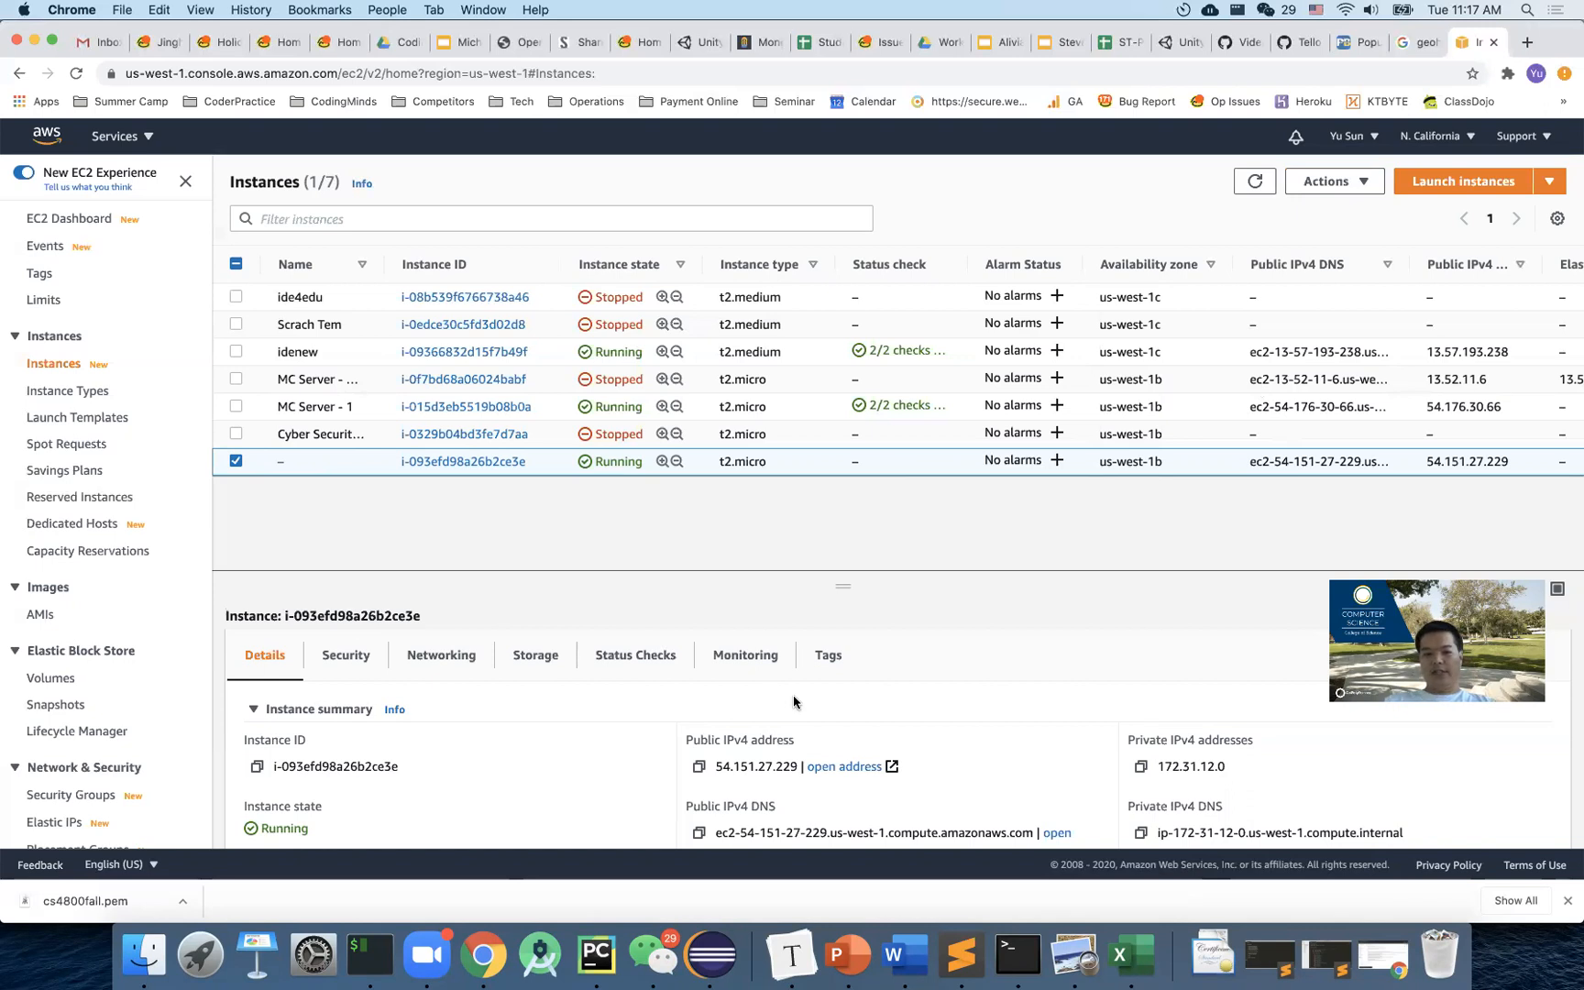
pyautogui.moveTo(547, 169)
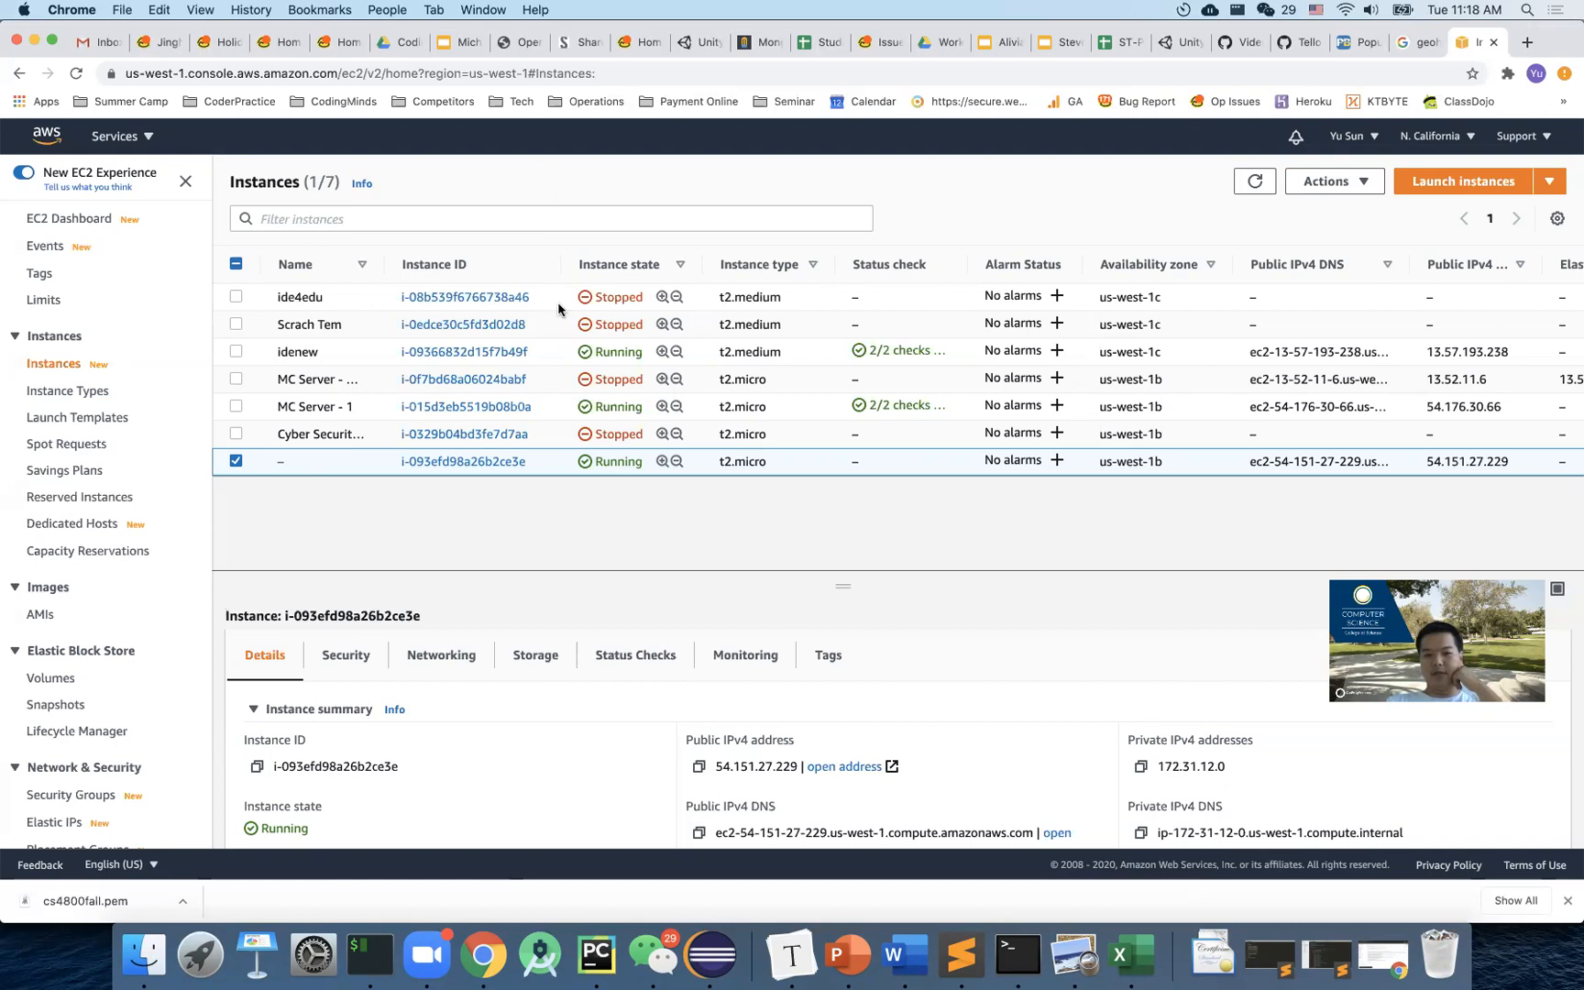
pyautogui.moveTo(803, 508)
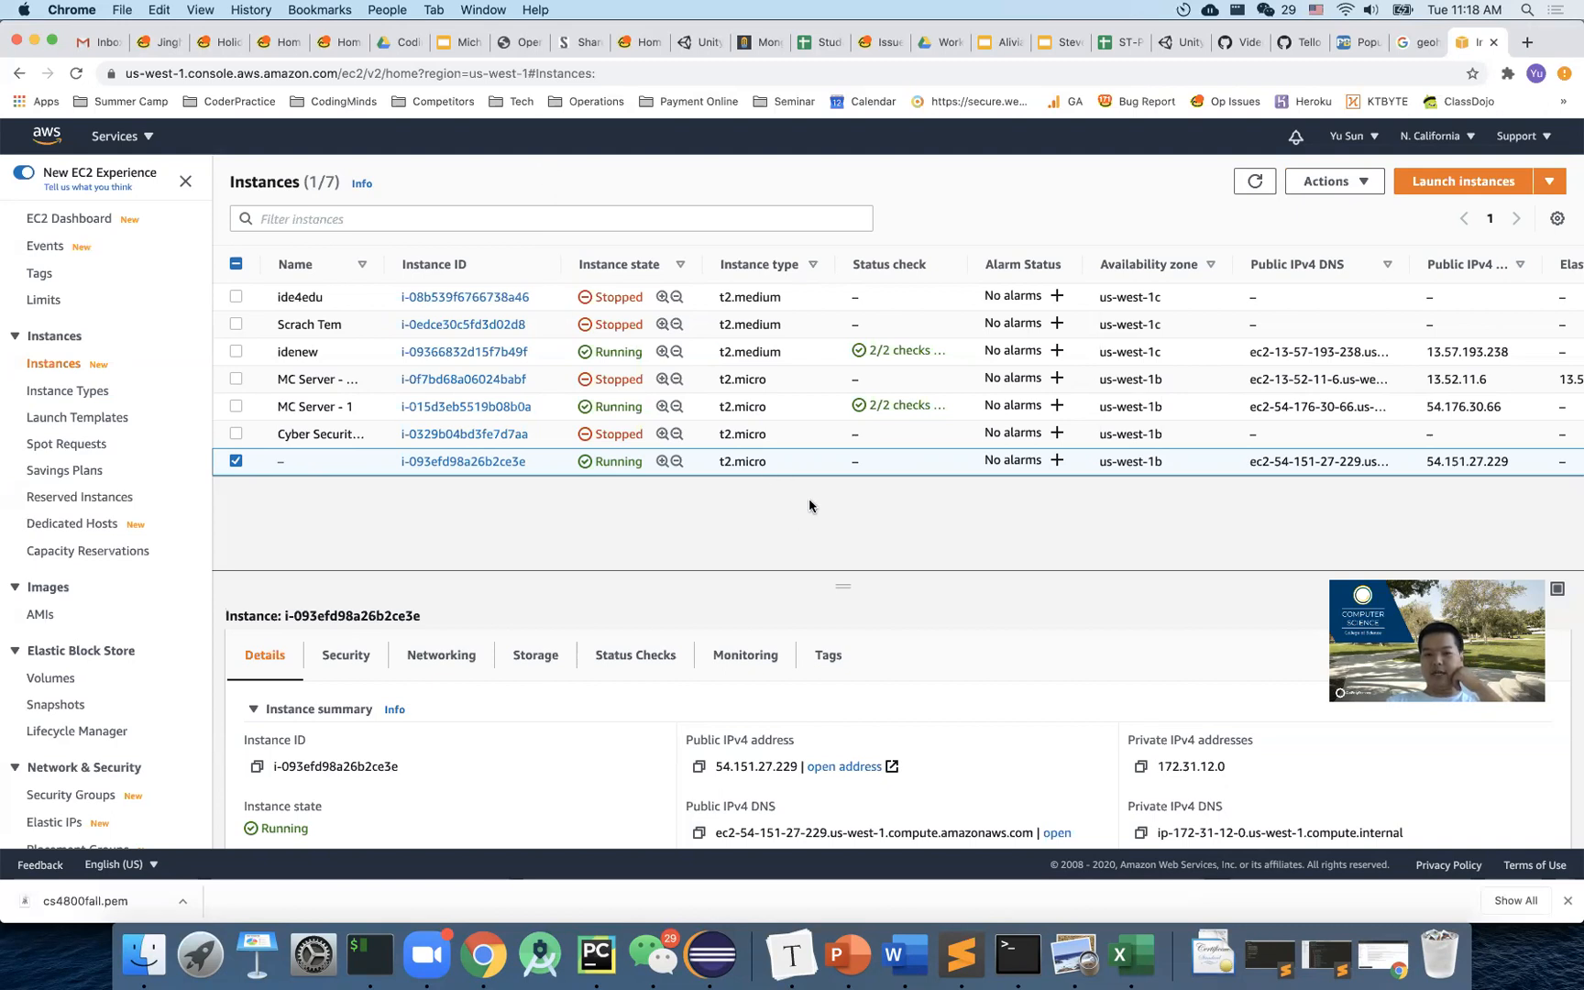
pyautogui.moveTo(806, 510)
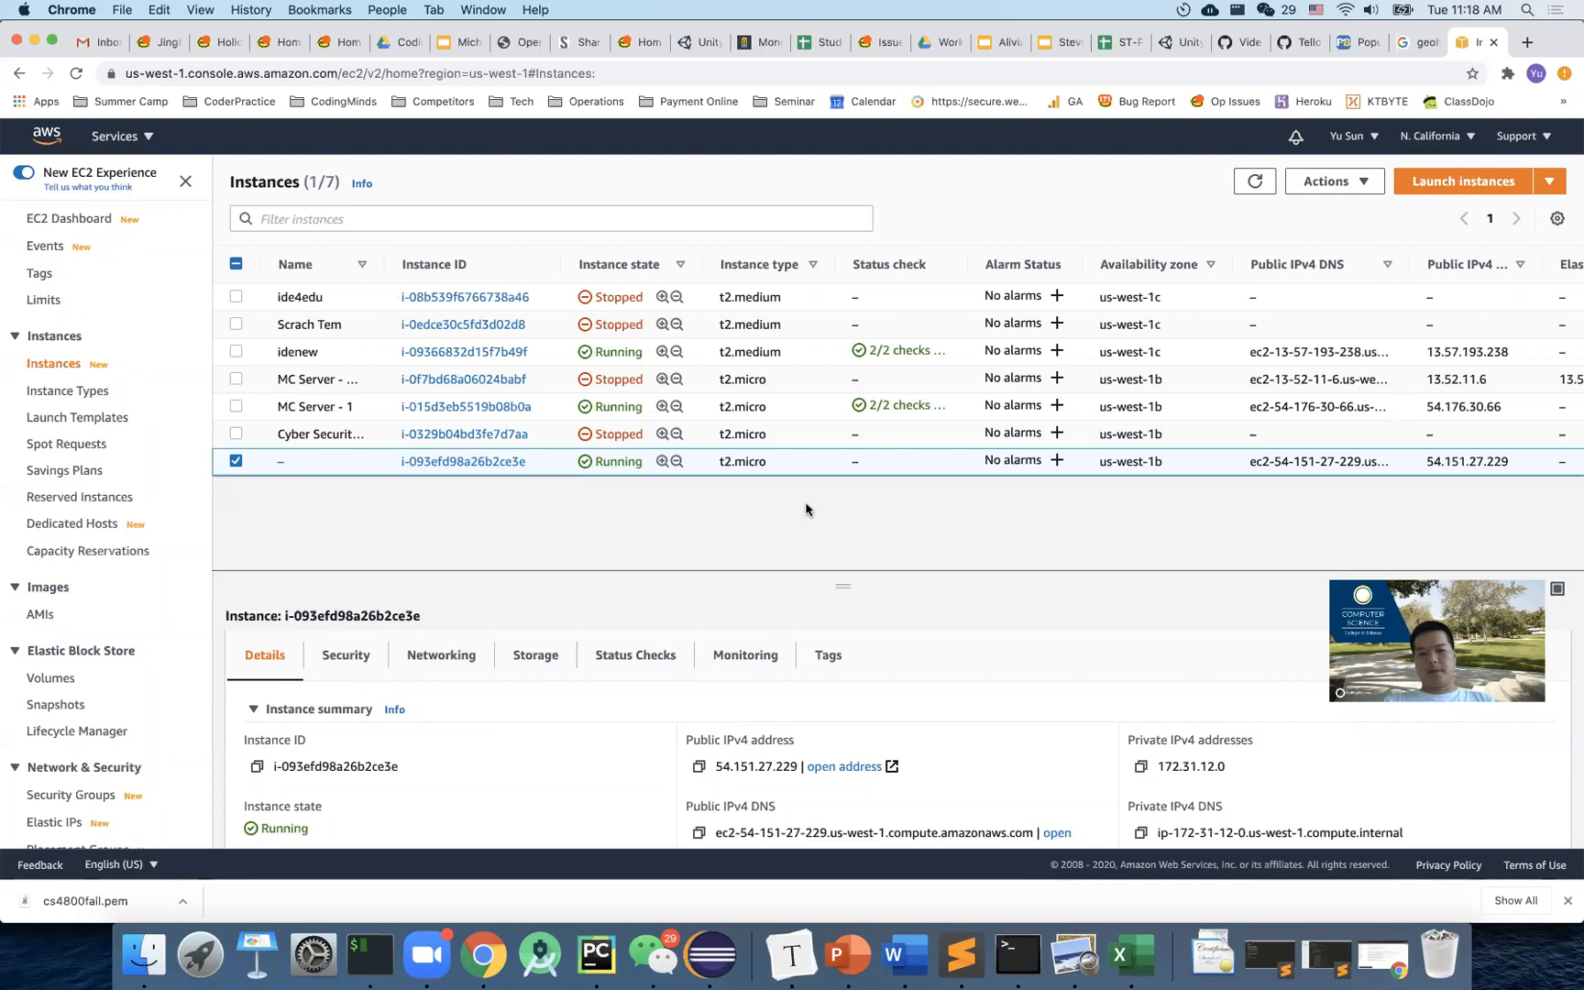
pyautogui.moveTo(106, 151)
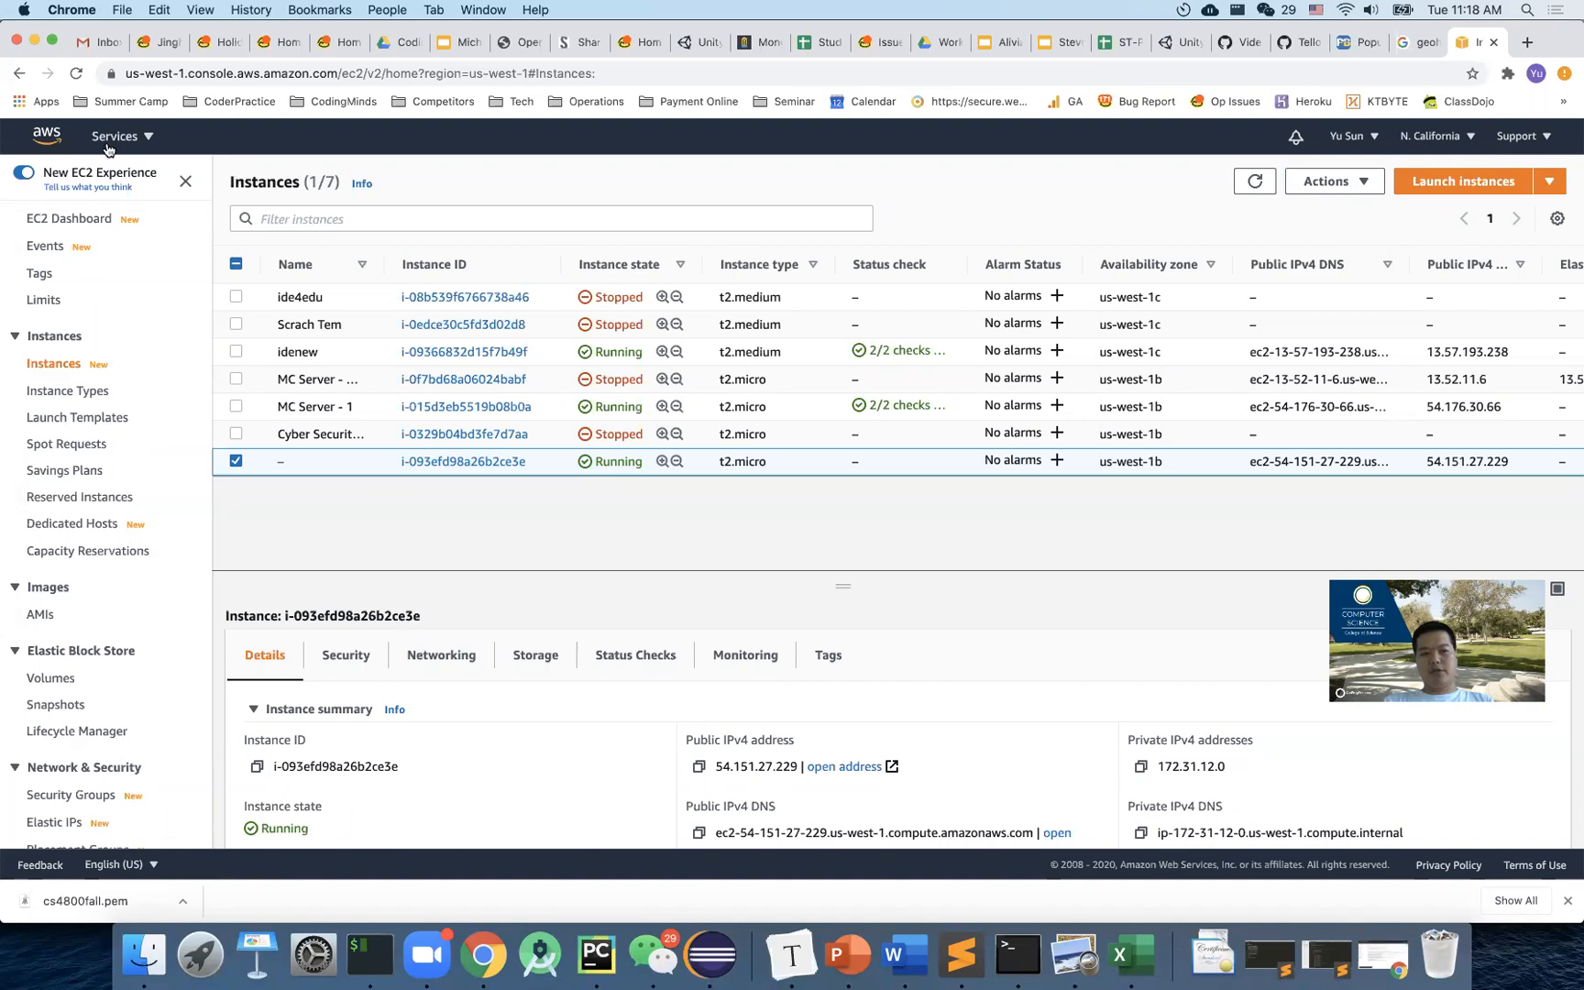
pyautogui.click(114, 136)
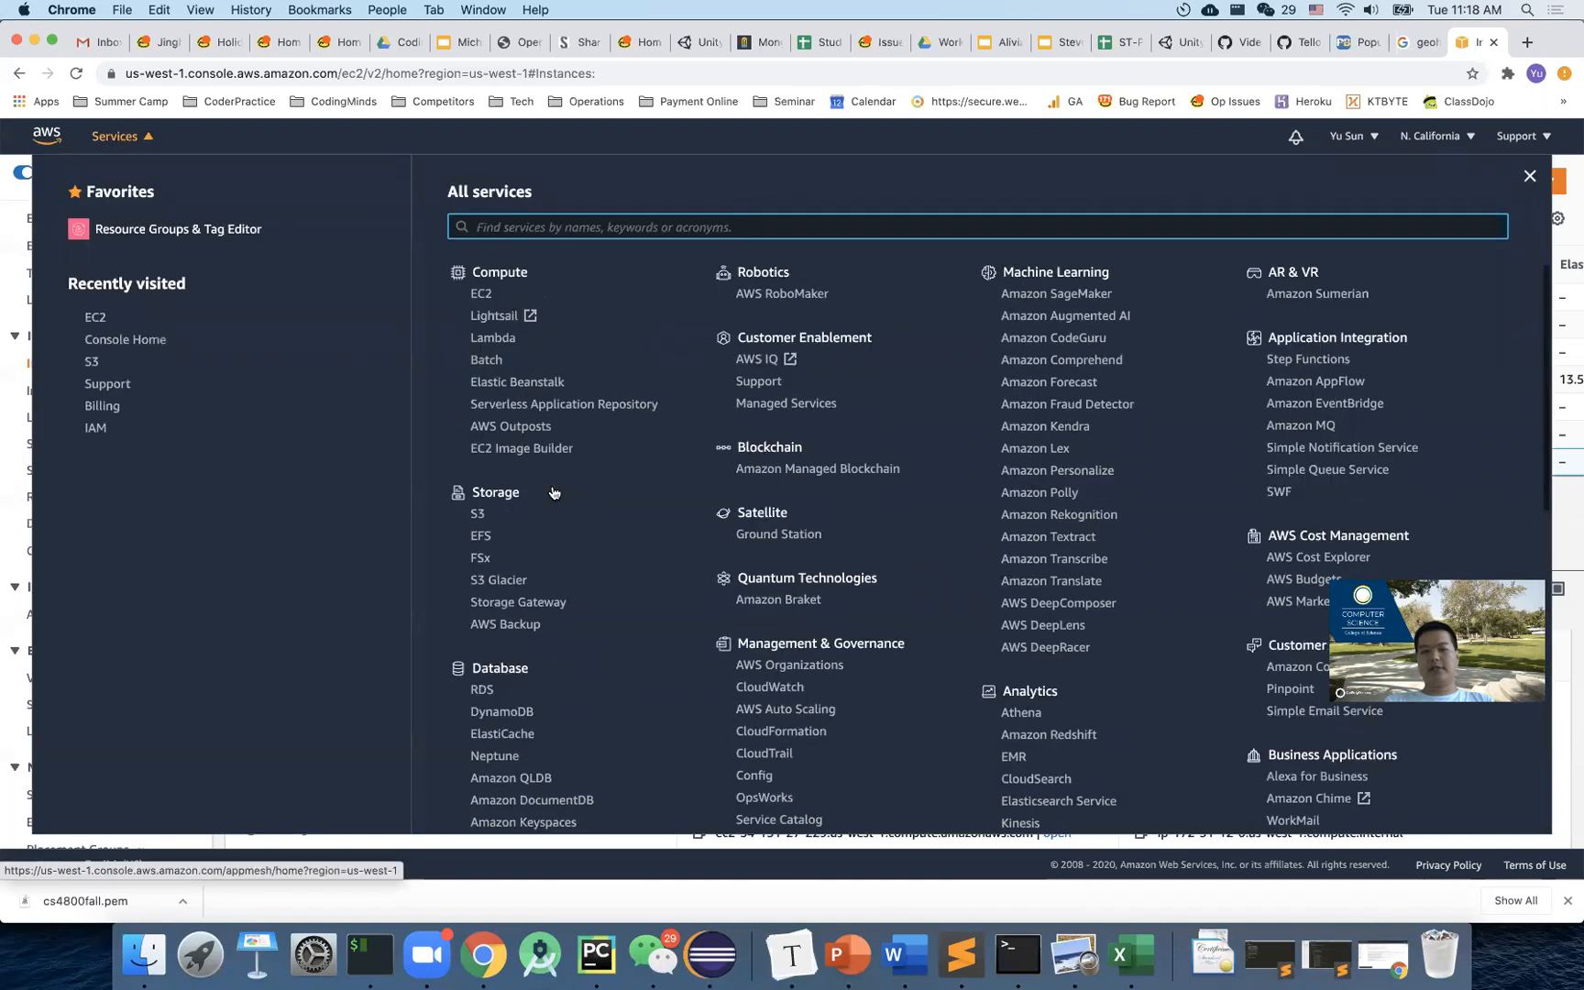
pyautogui.click(1529, 174)
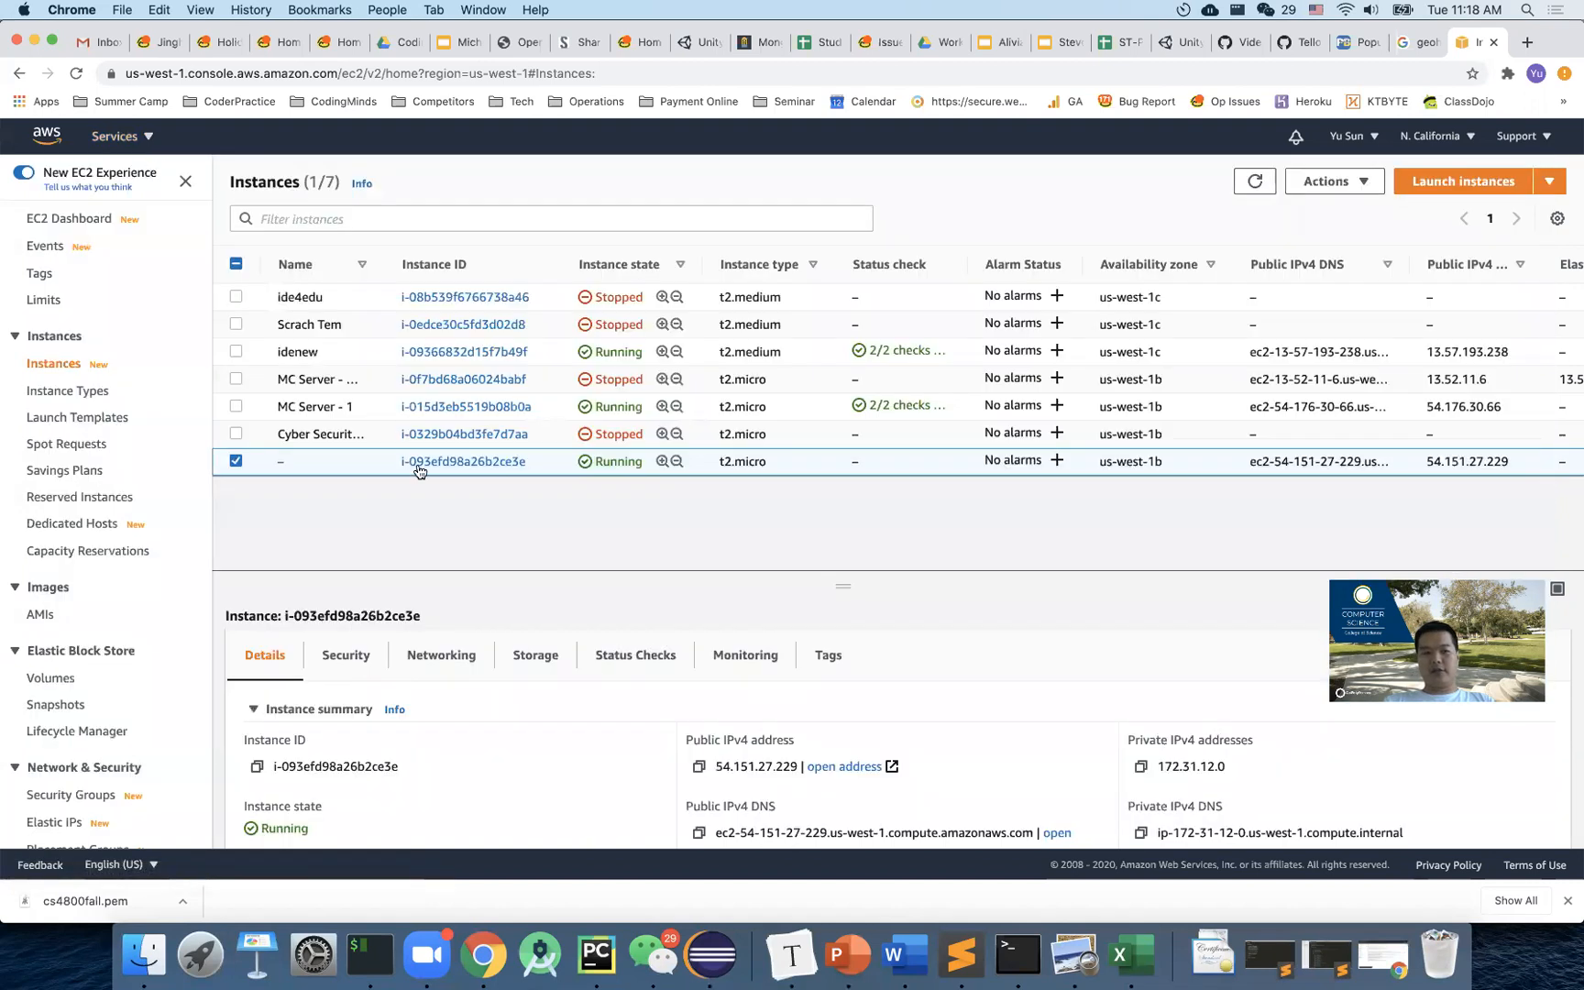
pyautogui.moveTo(816, 647)
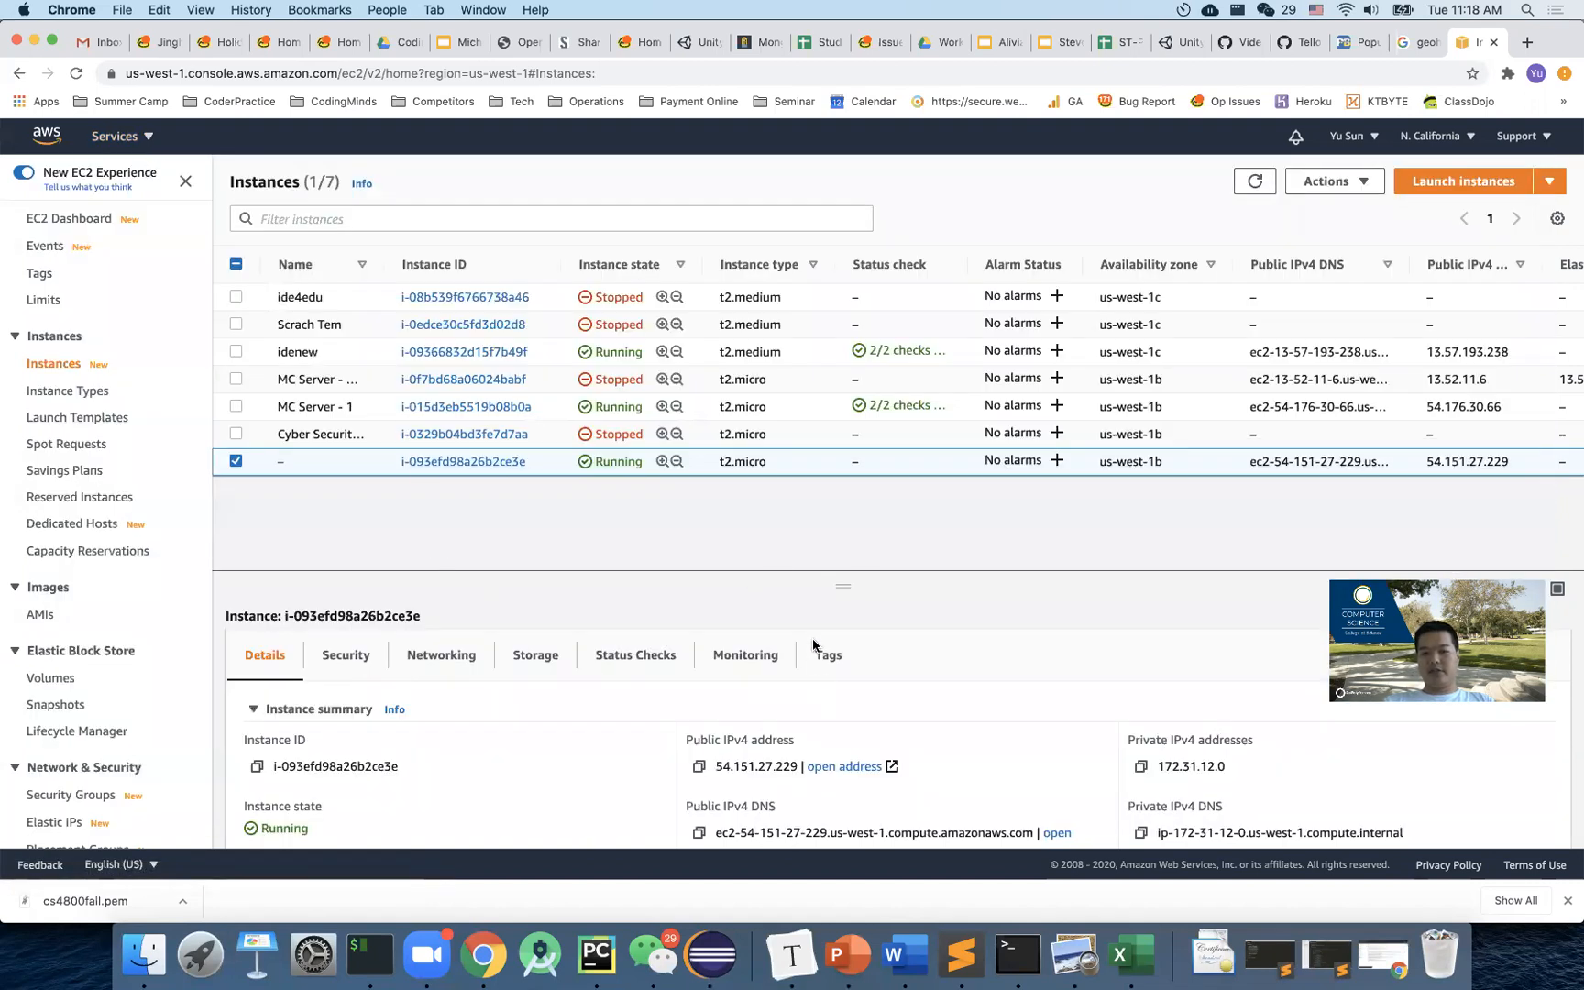
pyautogui.moveTo(786, 589)
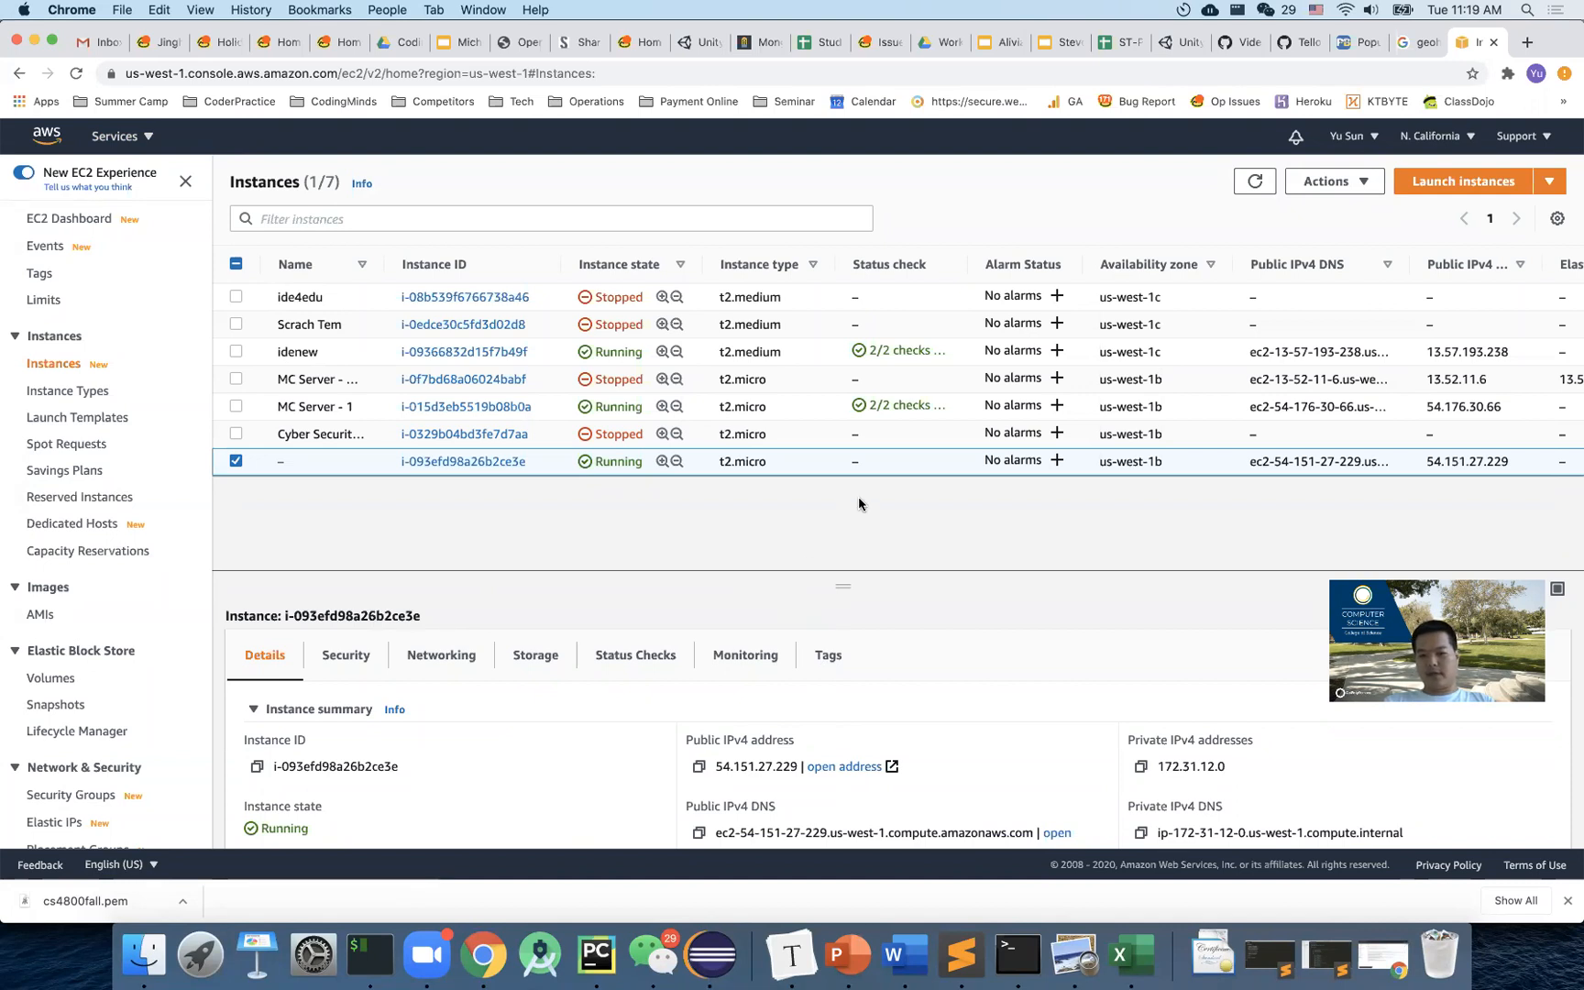
pyautogui.moveTo(712, 953)
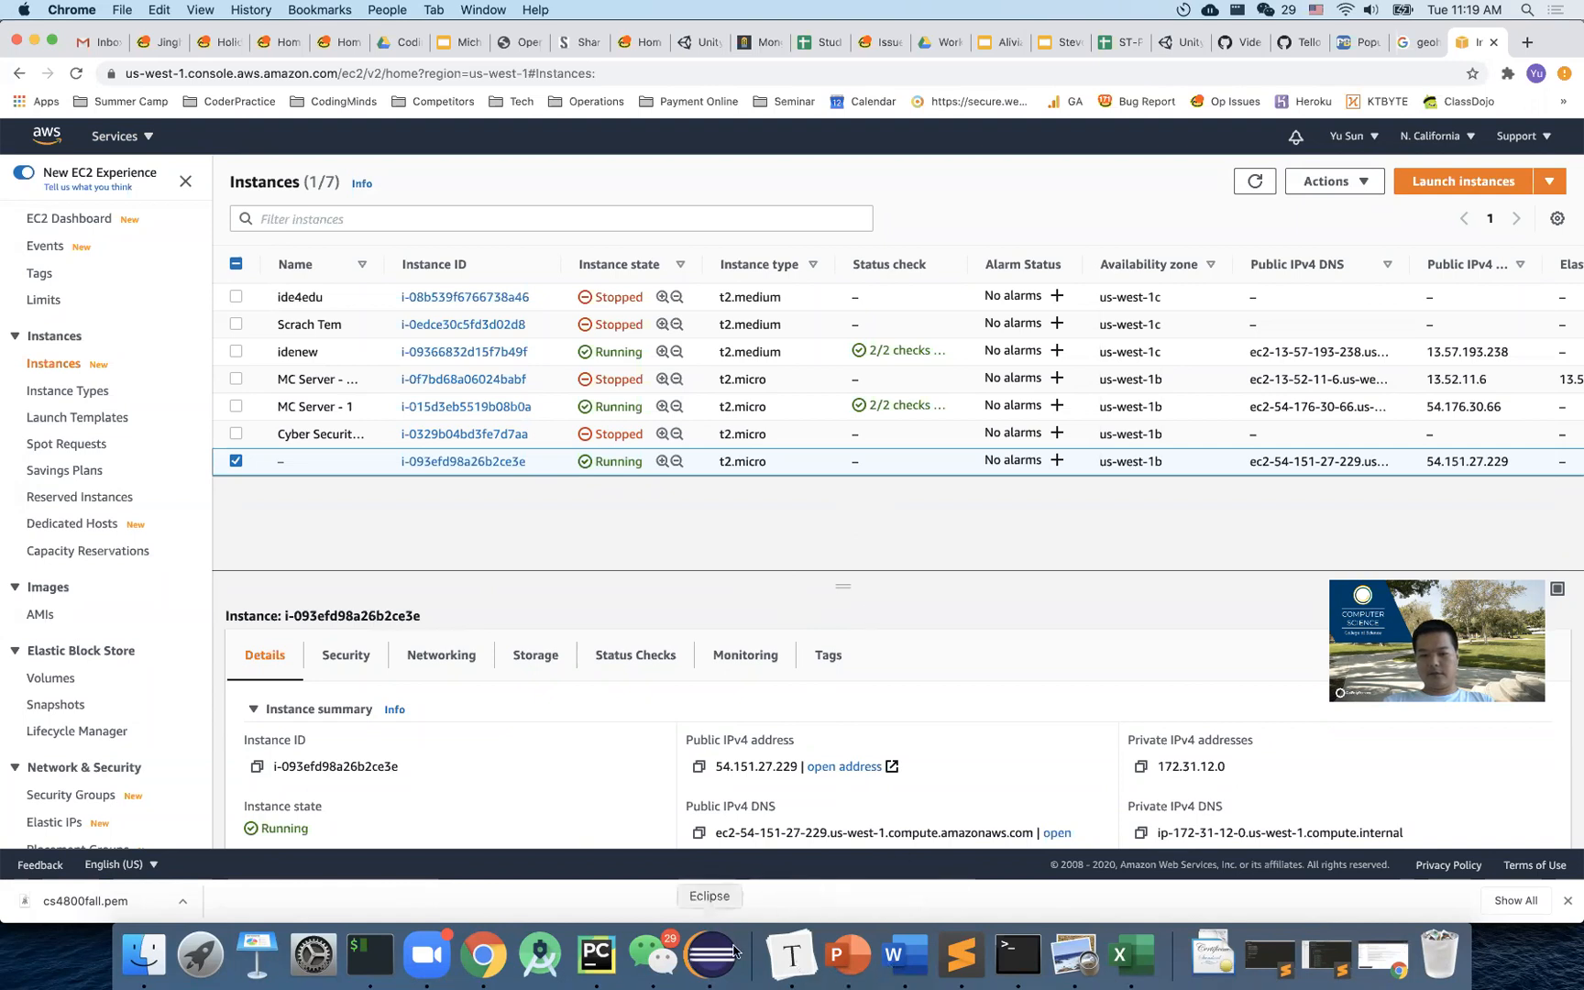
pyautogui.moveTo(1130, 954)
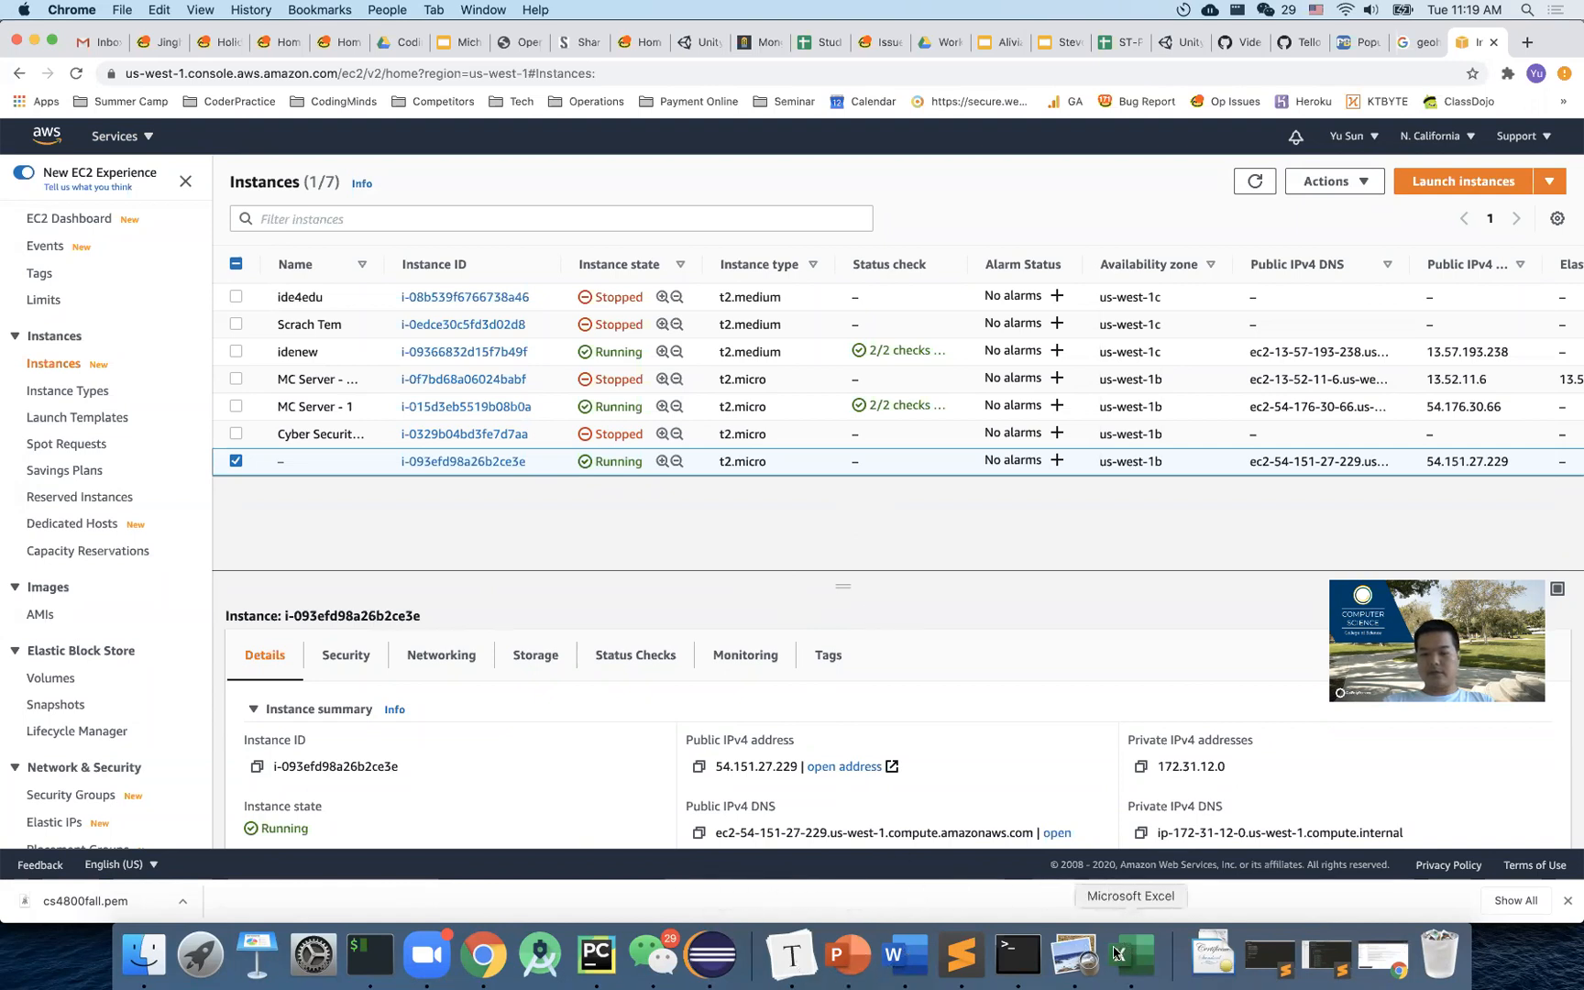
pyautogui.moveTo(834, 638)
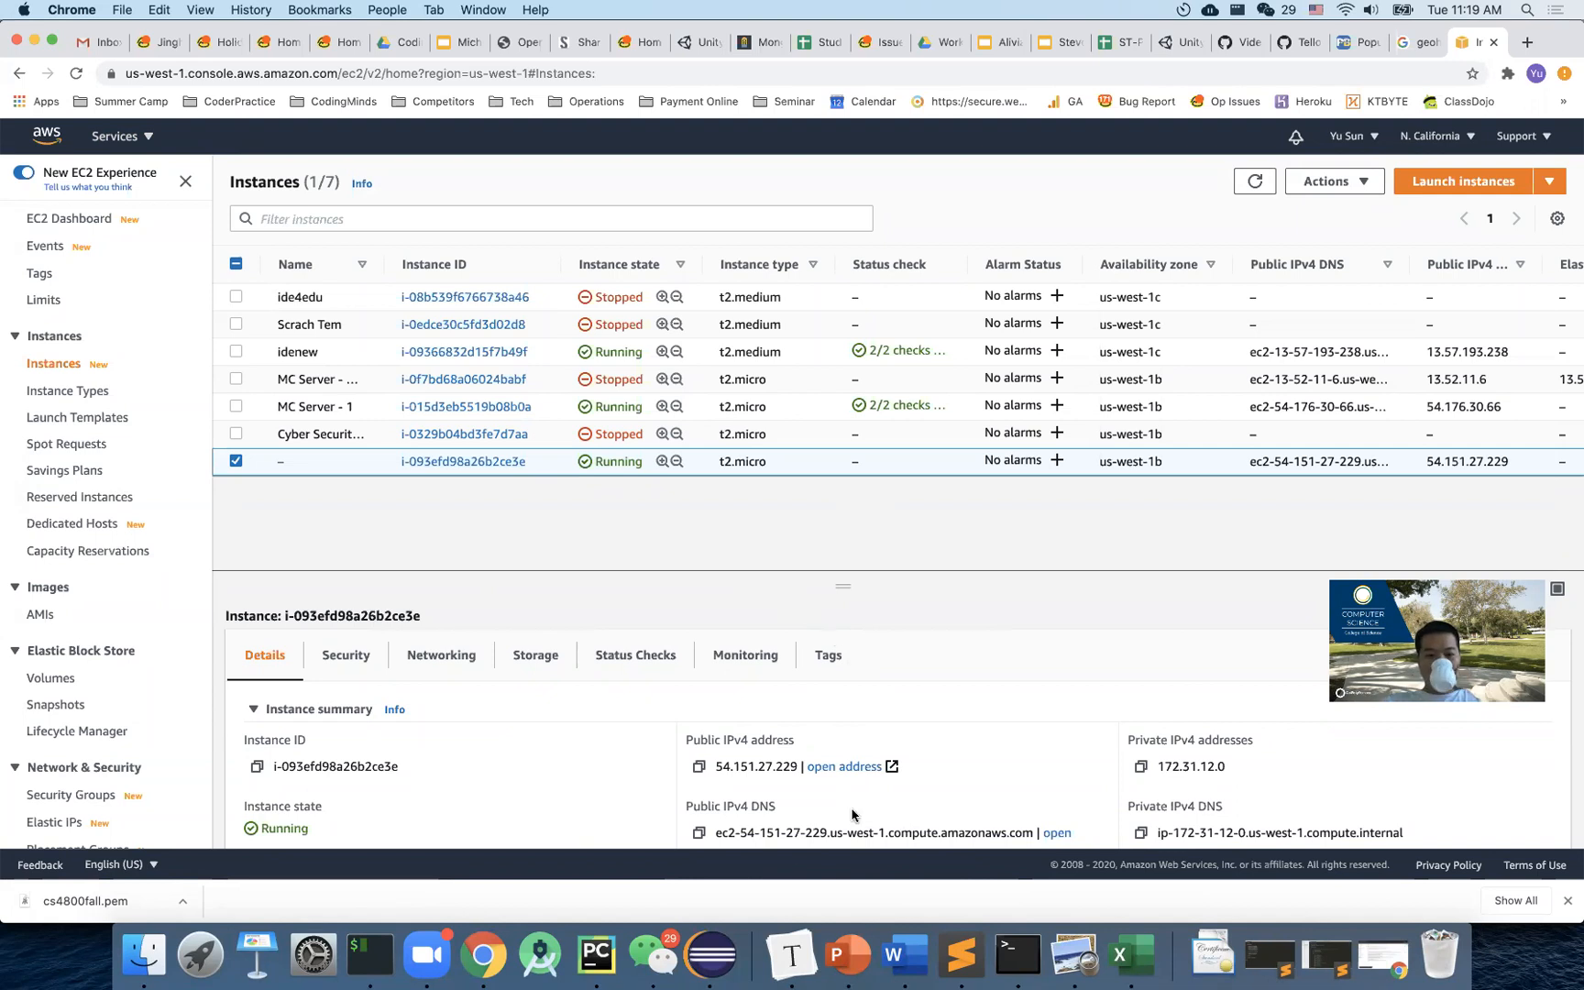
pyautogui.moveTo(1127, 954)
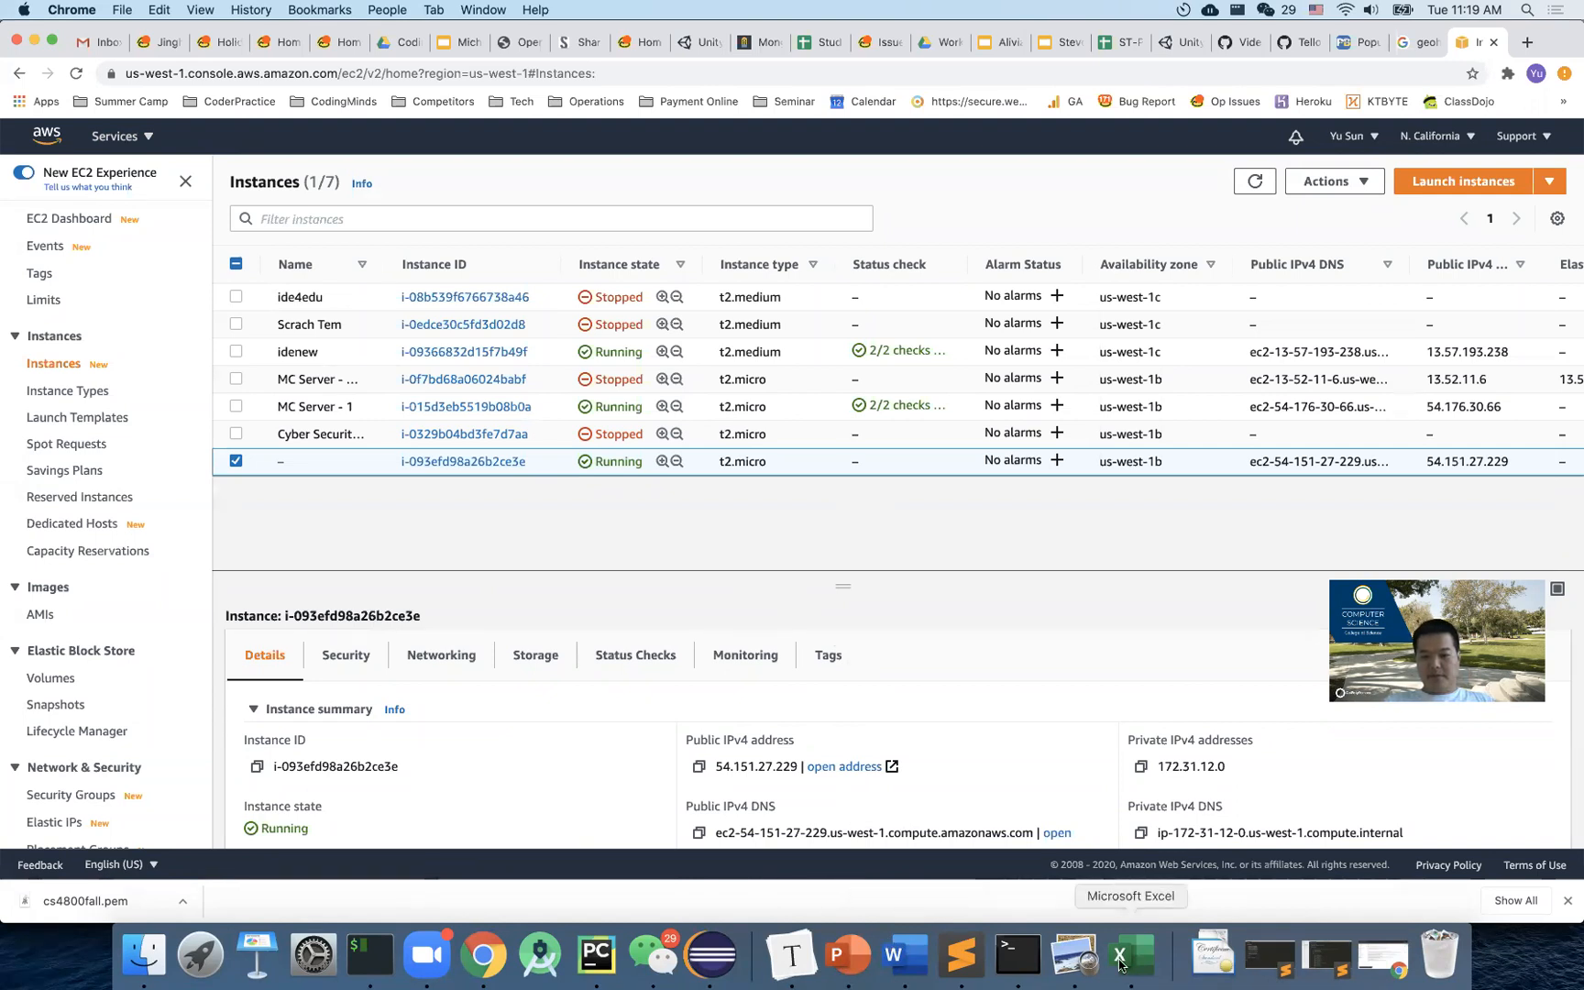